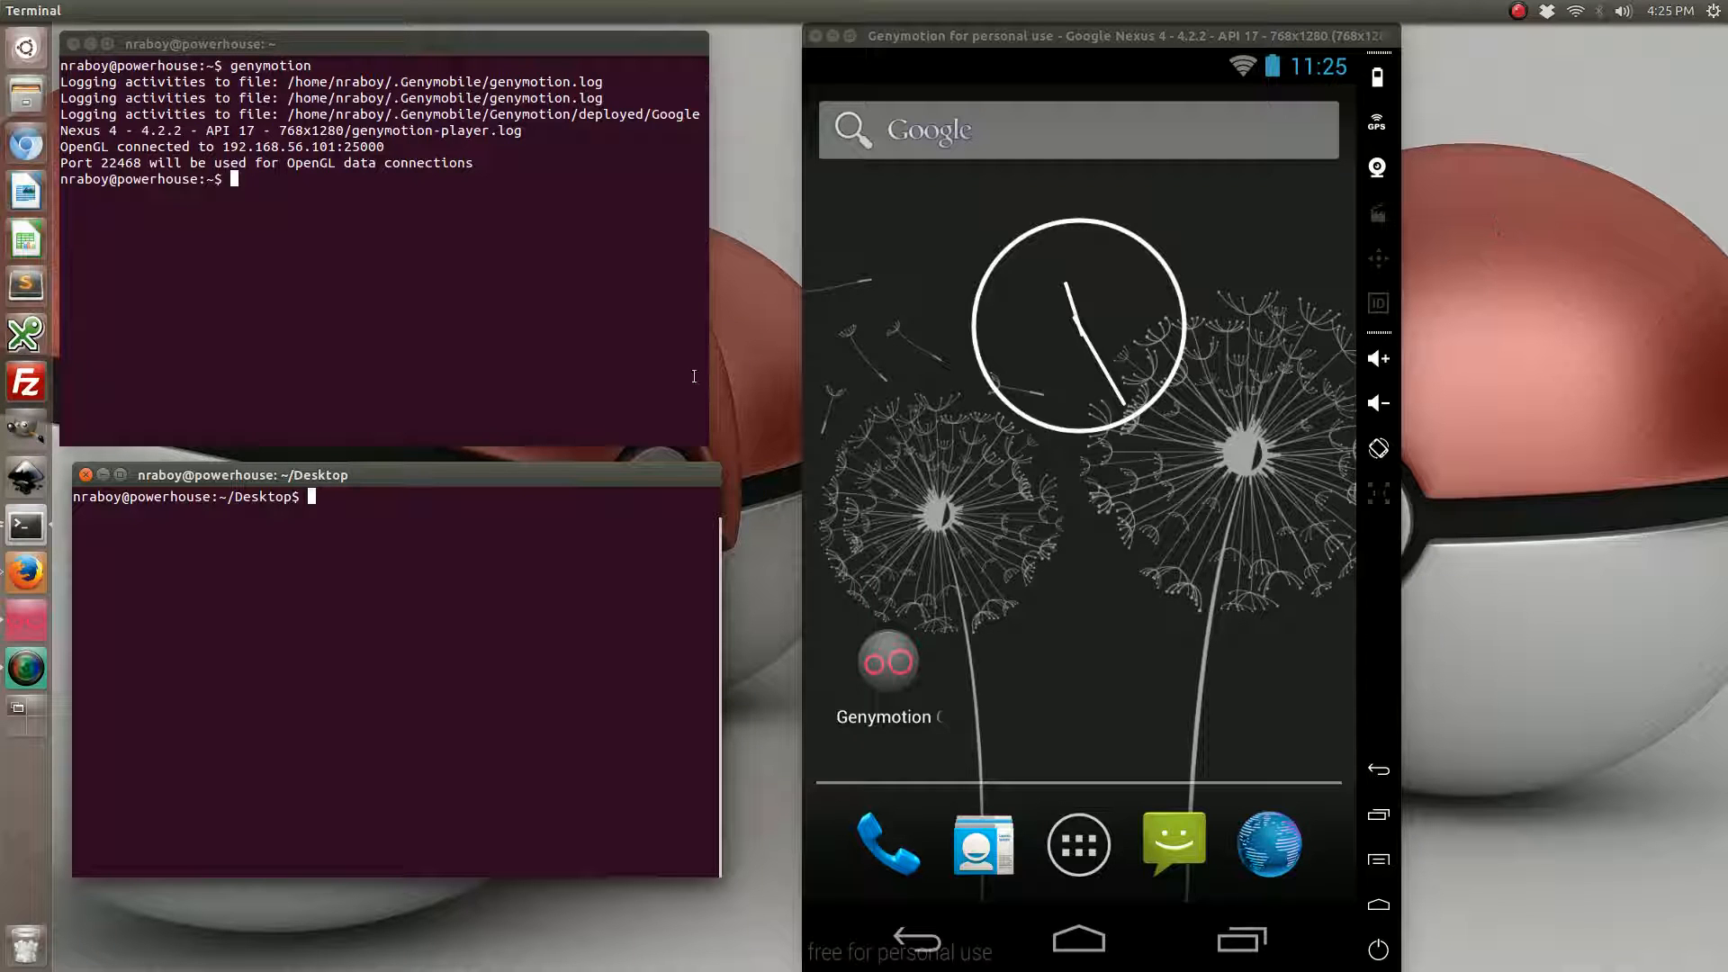
mouse_move(581, 522)
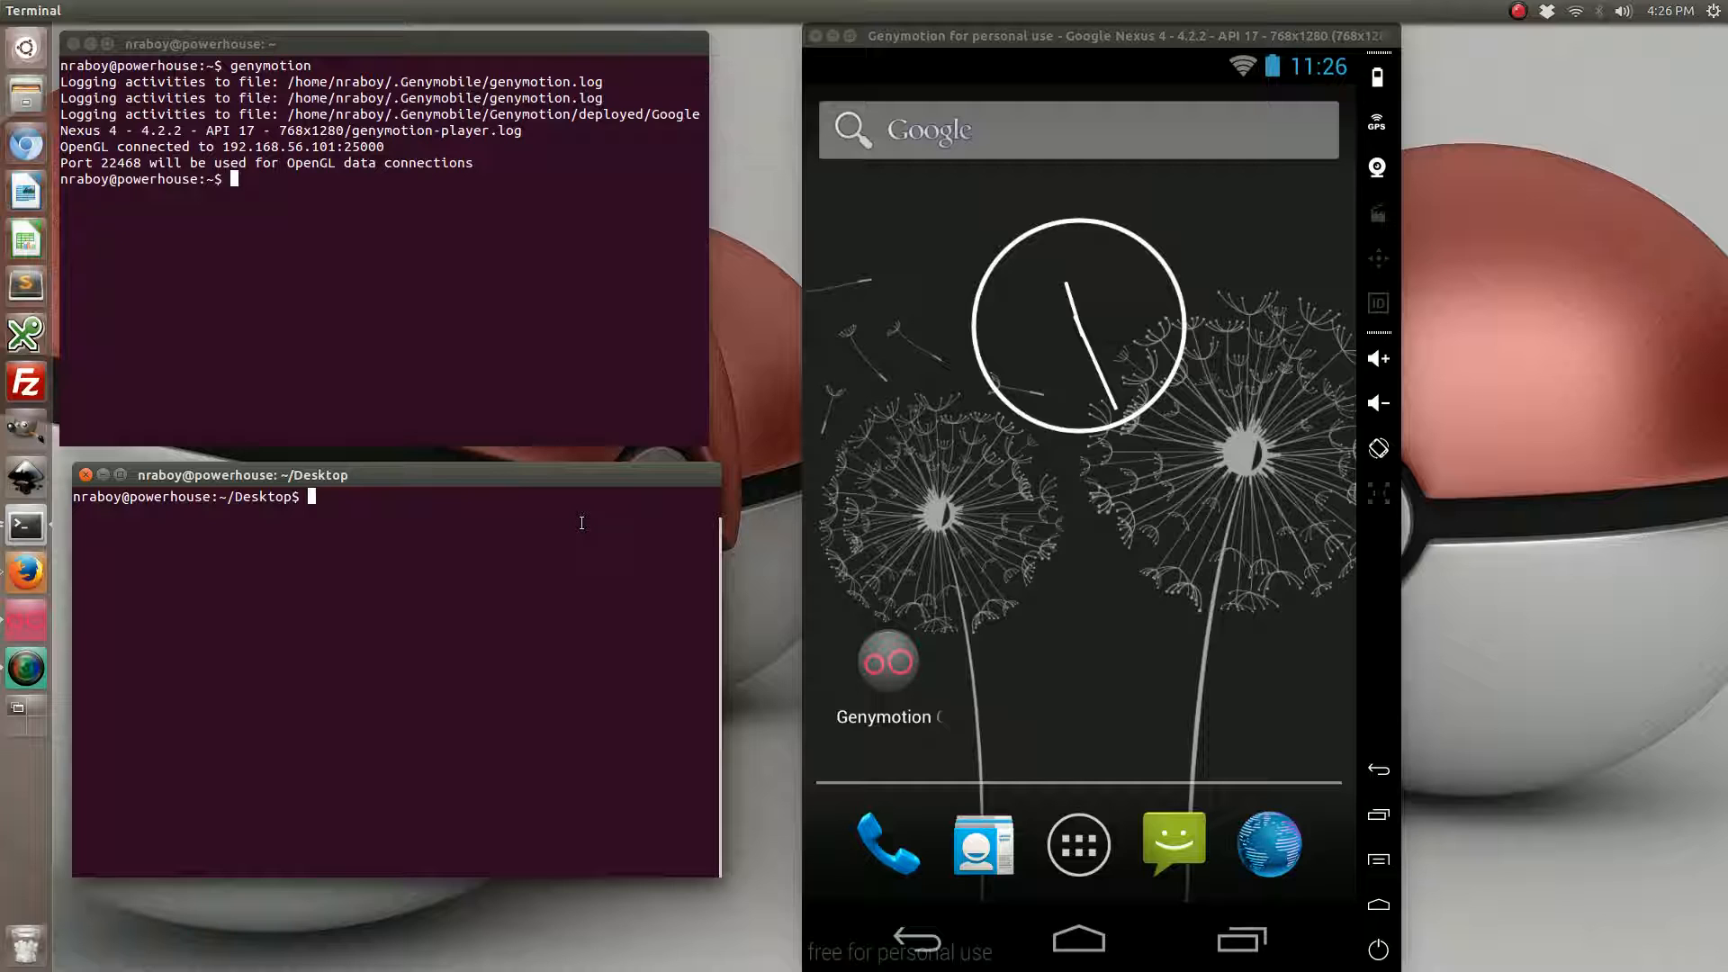
Run 'ionic start ExampleRSSApp blank' and cd into ExampleRSSApp/
type("io")
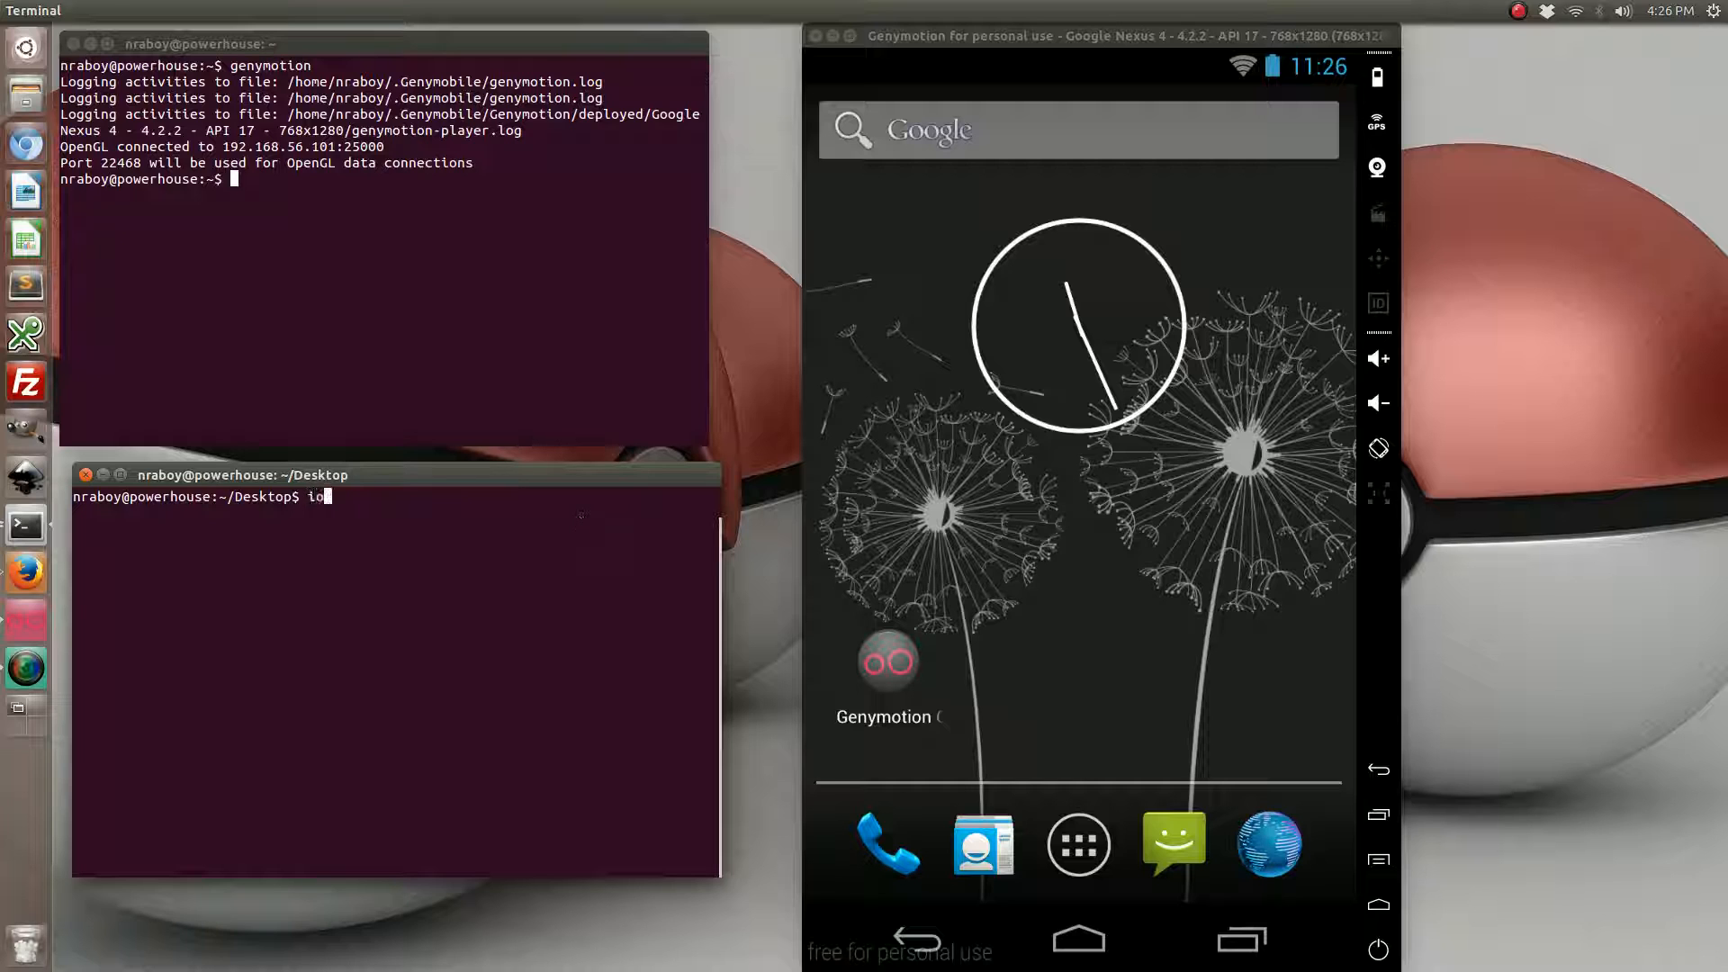
type("onic start Exam")
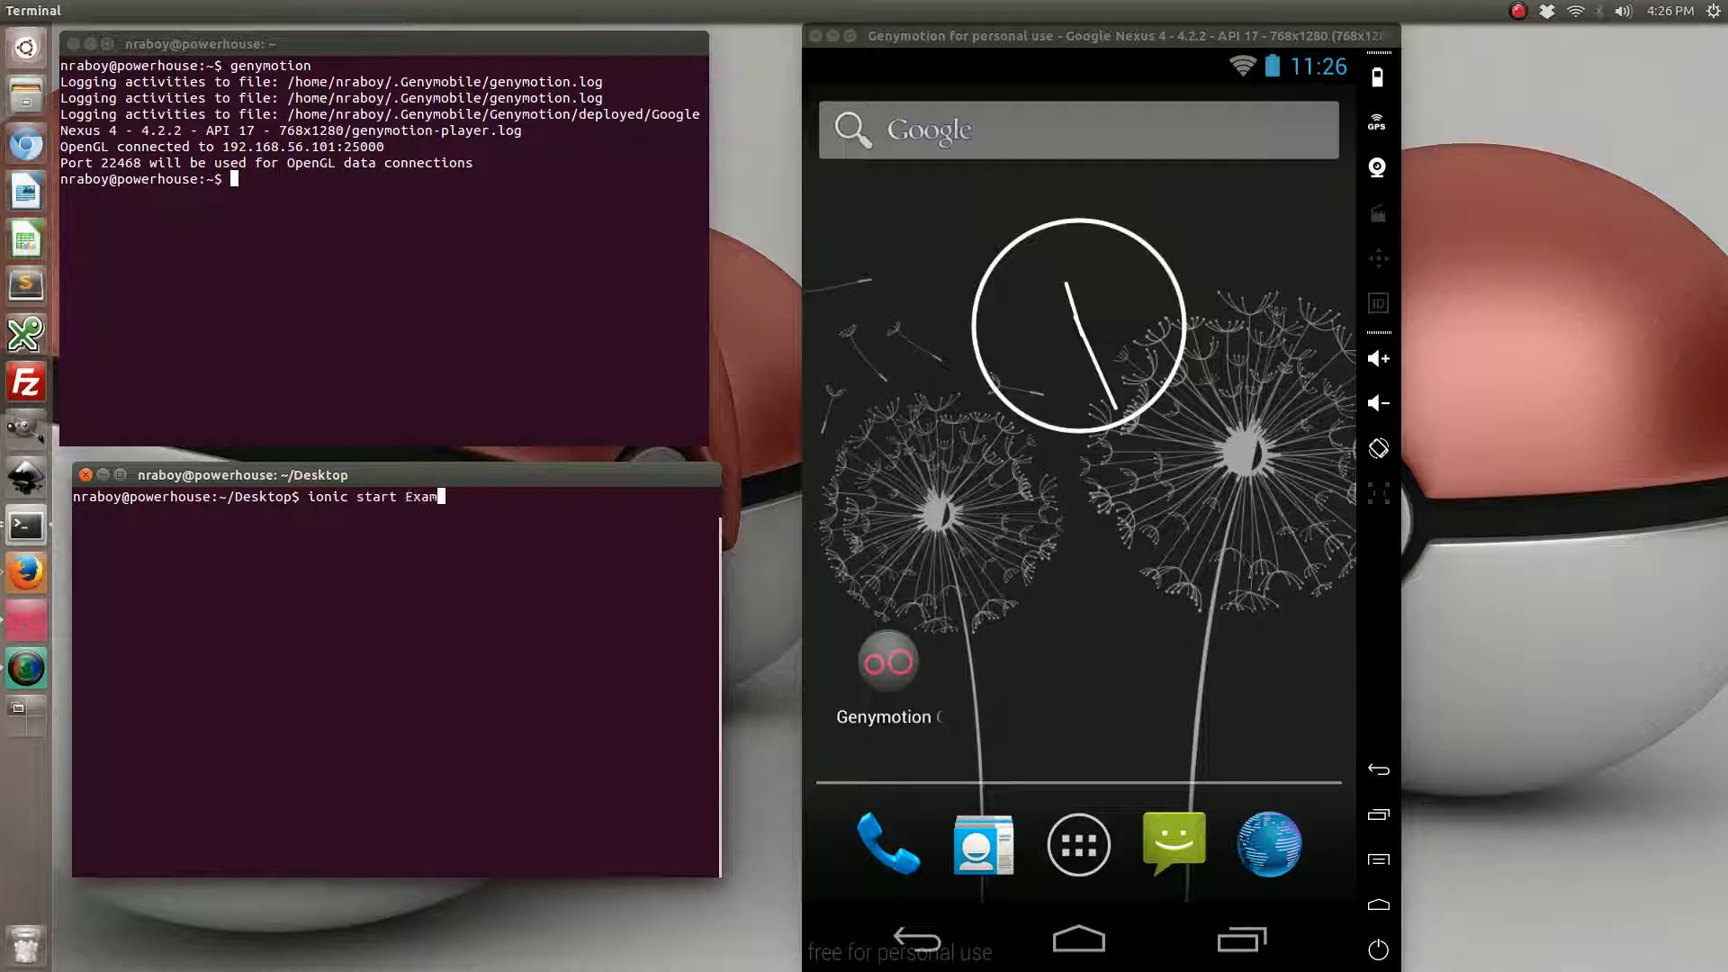
type("pleRSS")
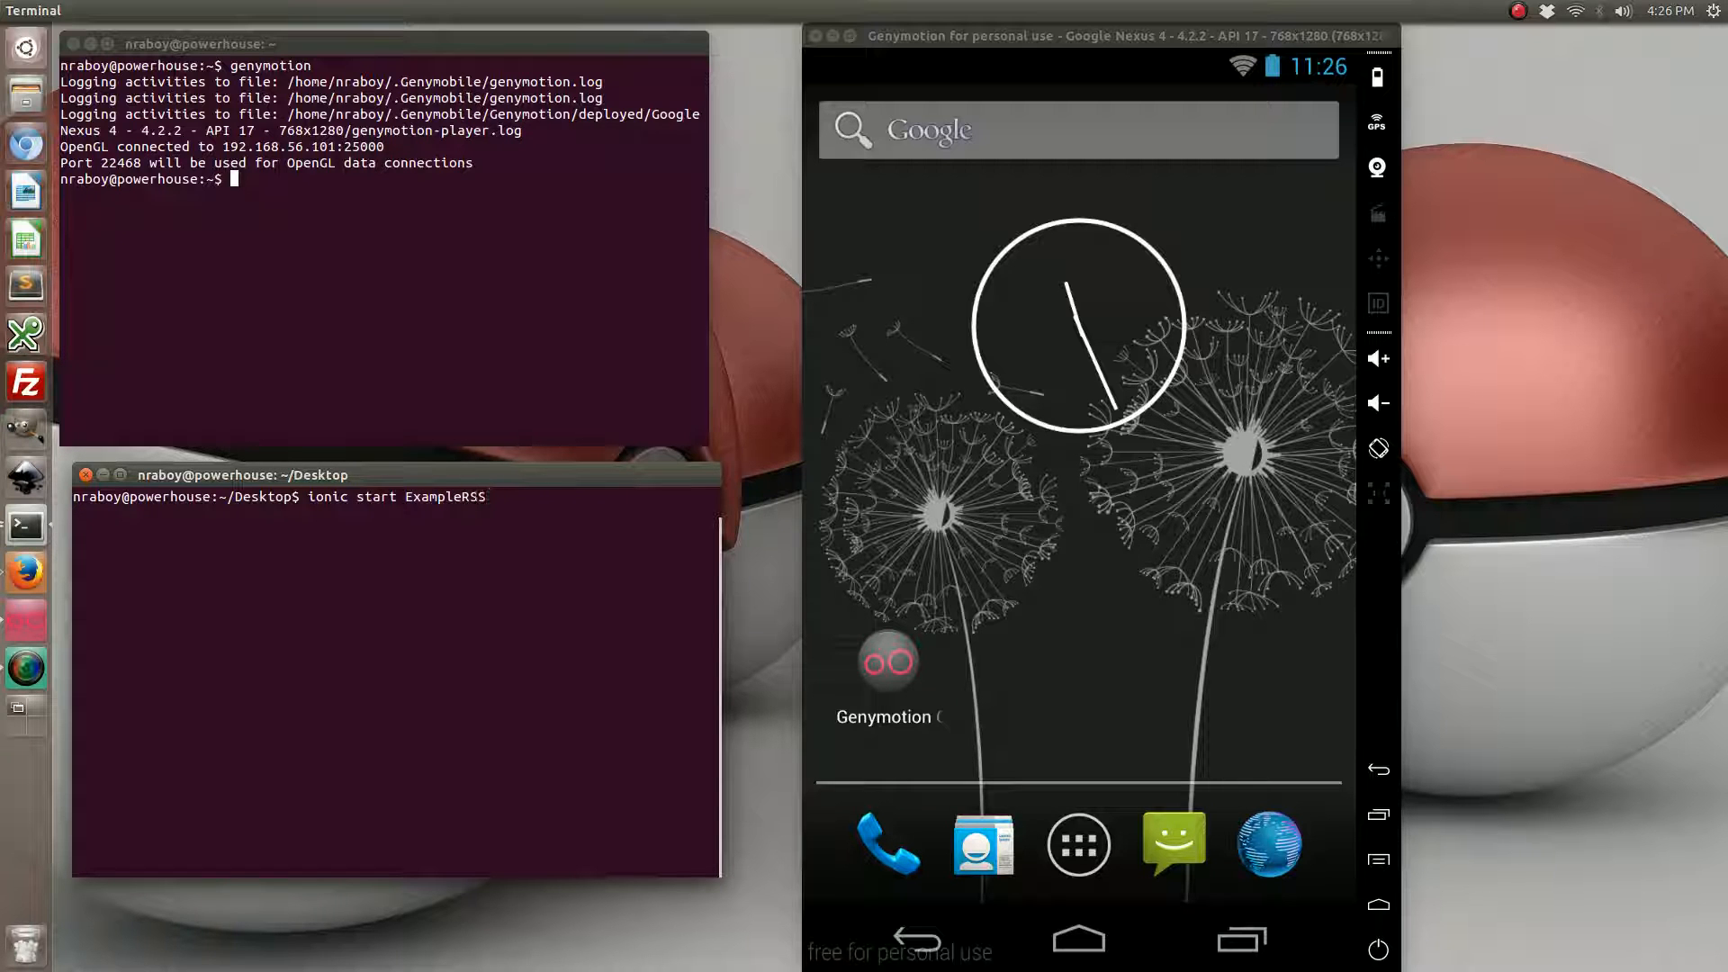
type("Rea")
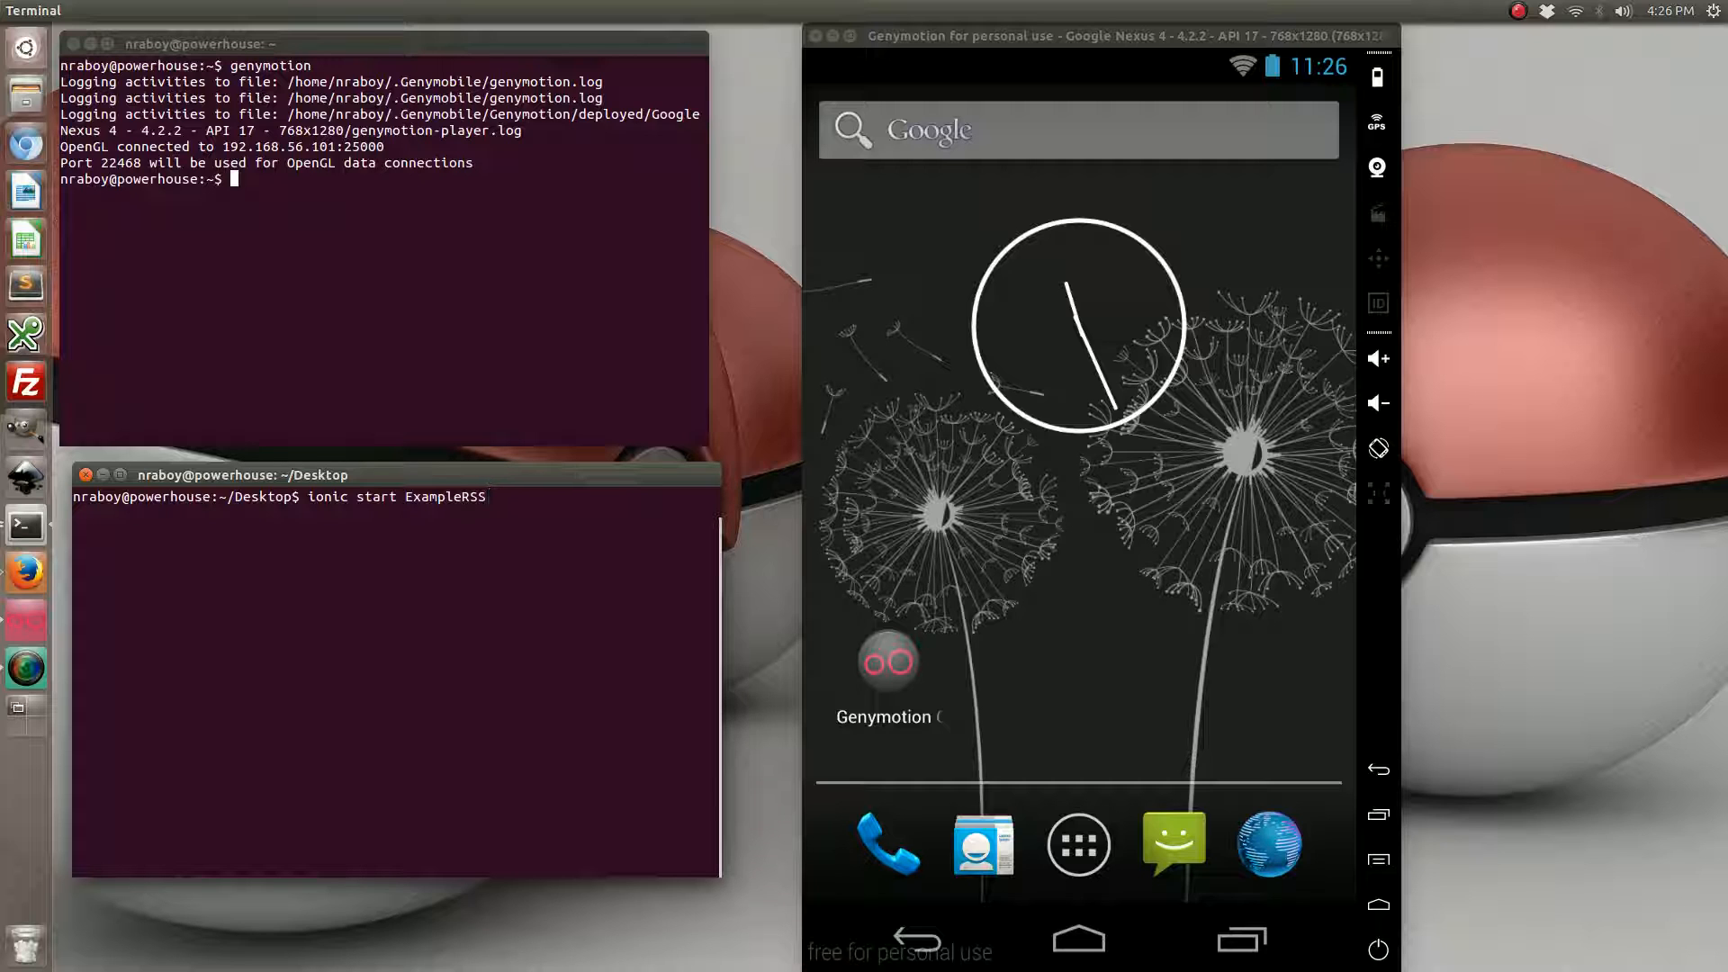
type("App")
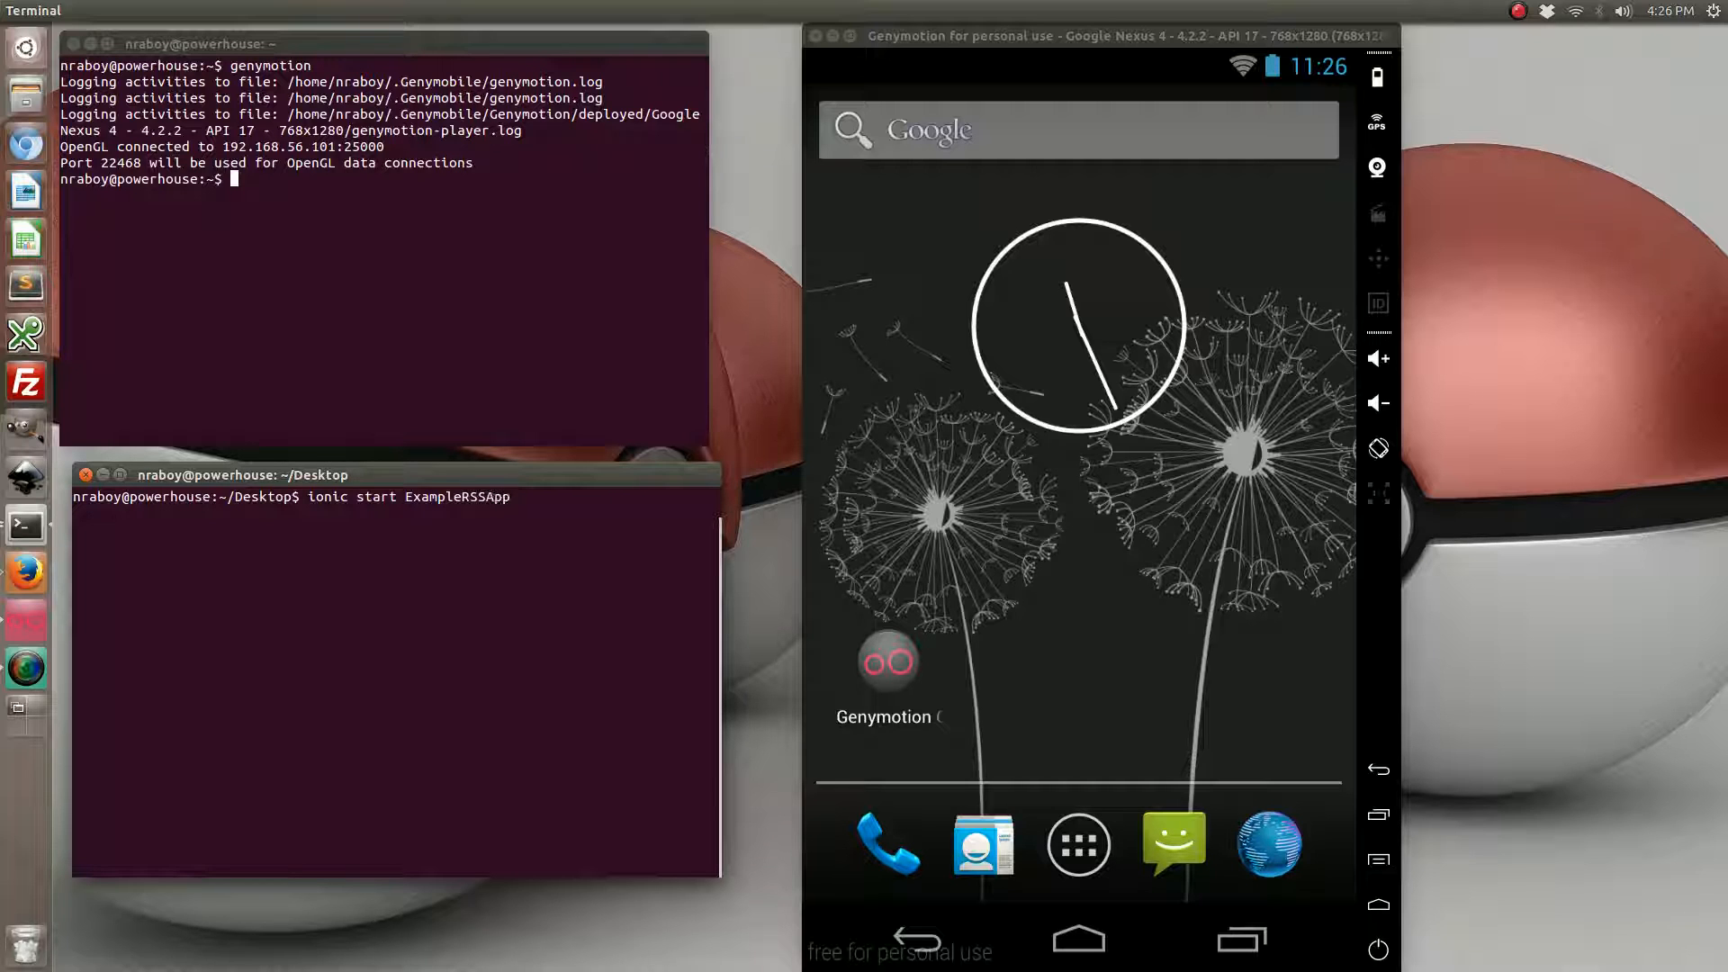
type("blank")
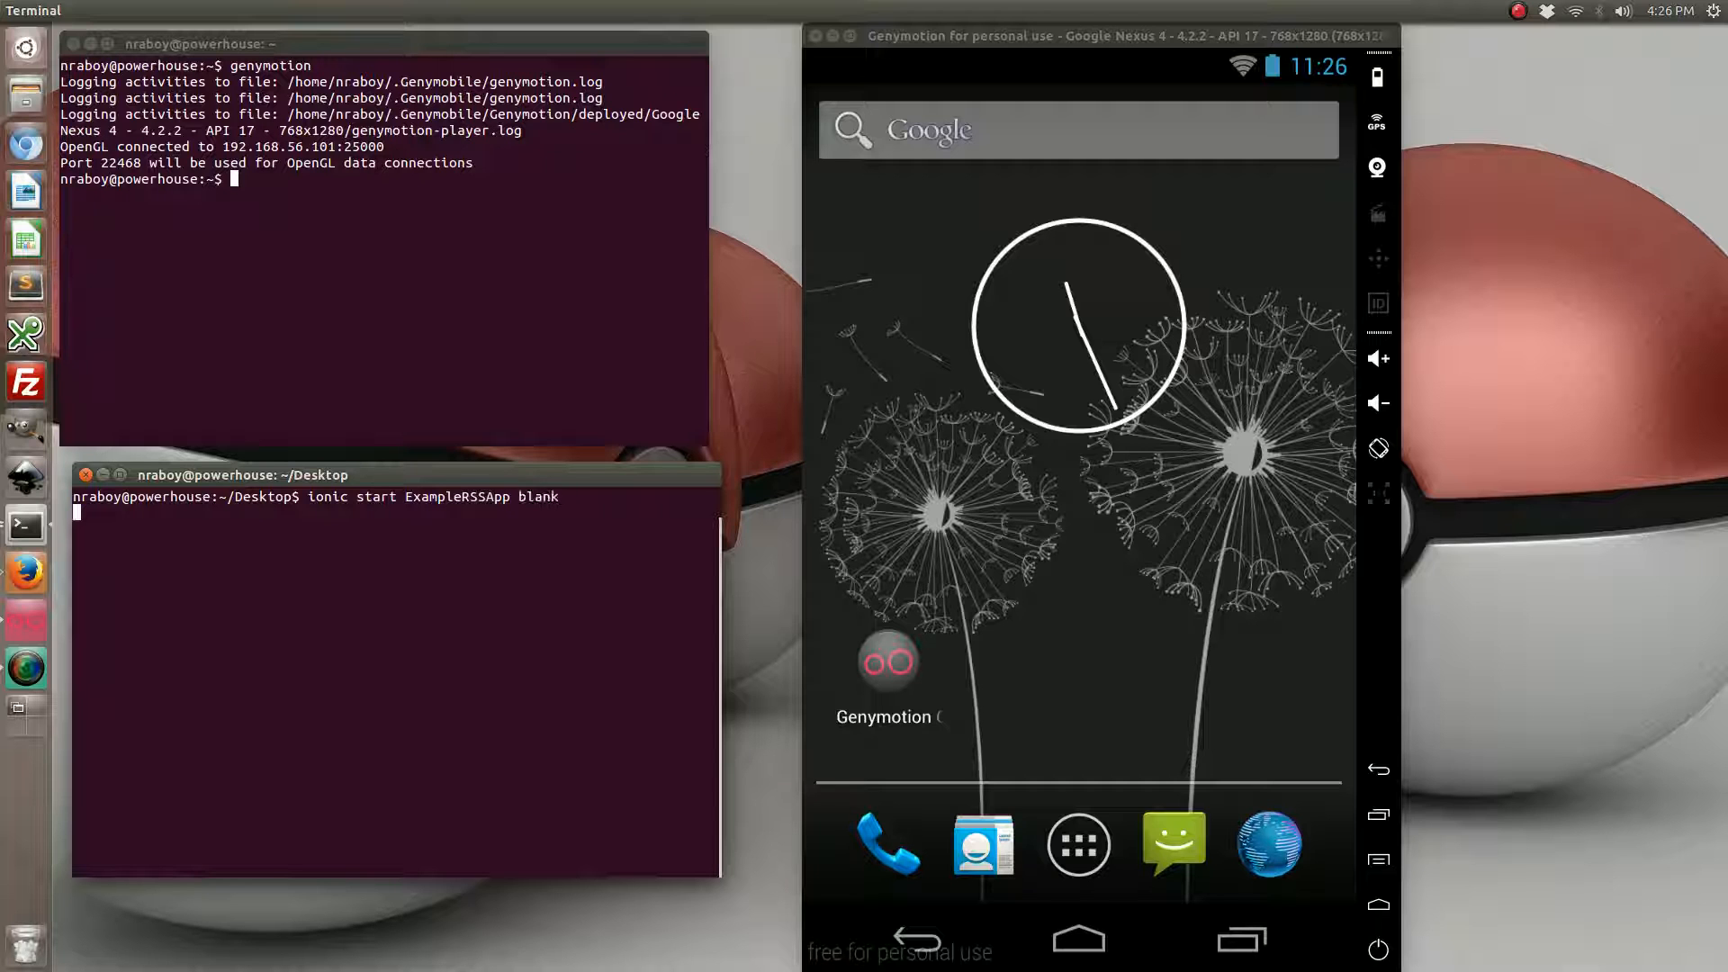
key("Return")
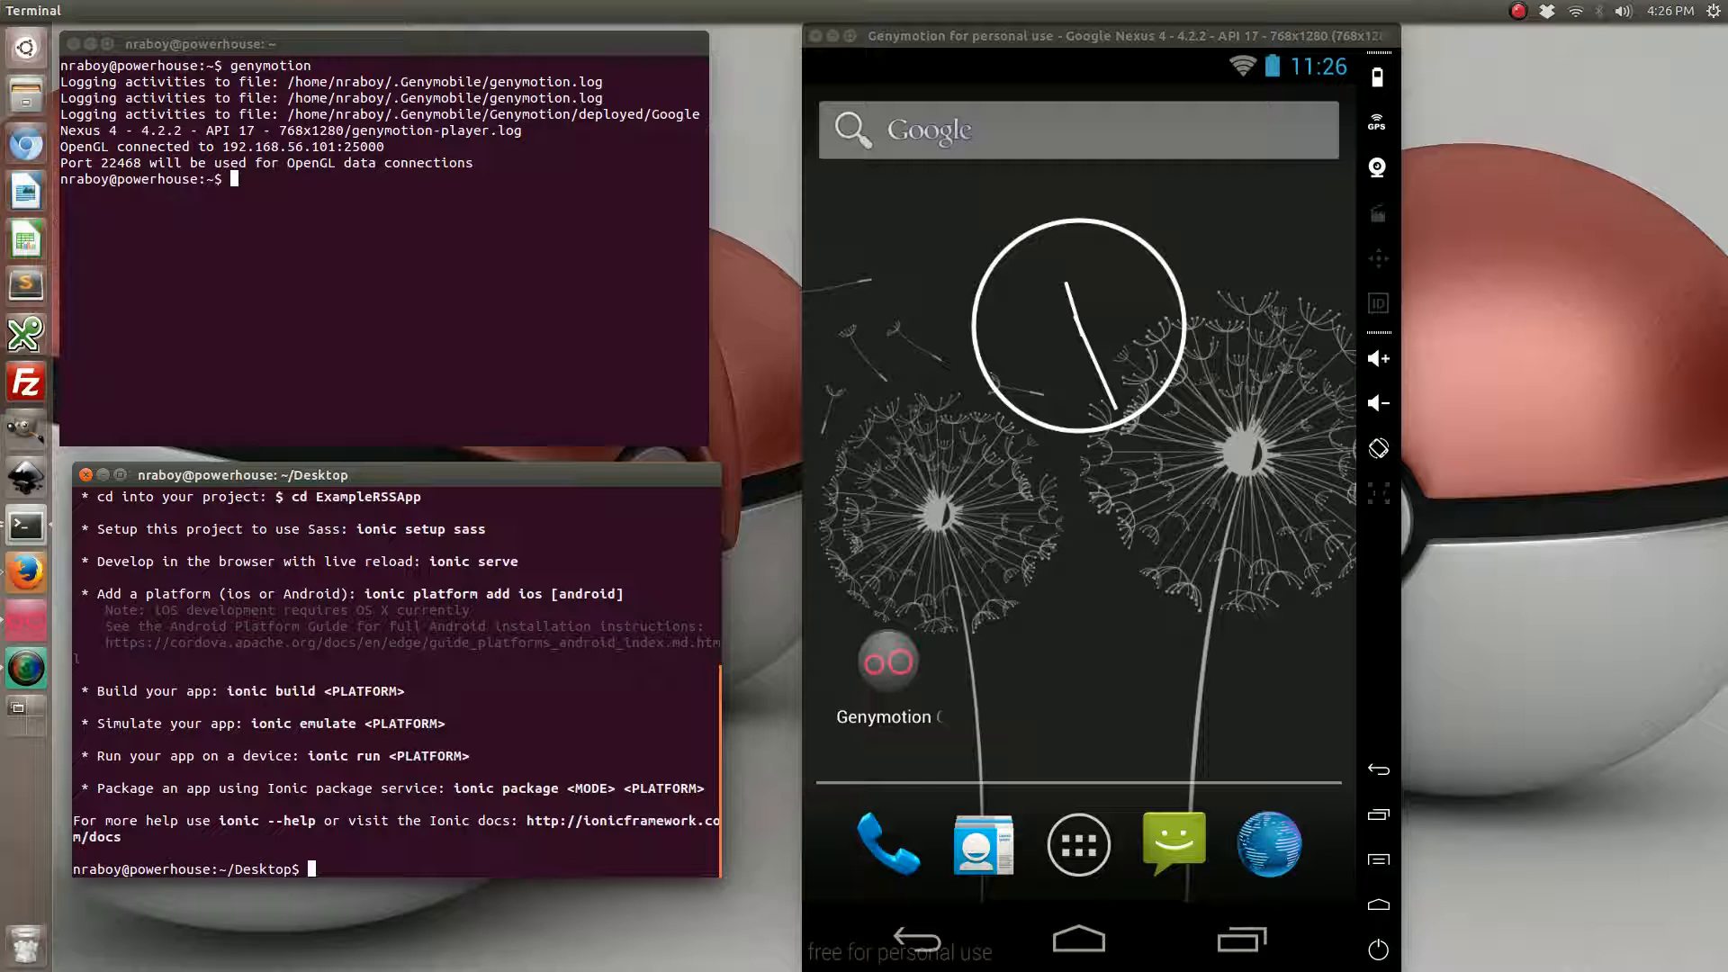
type("cd ExampleRSSApp/")
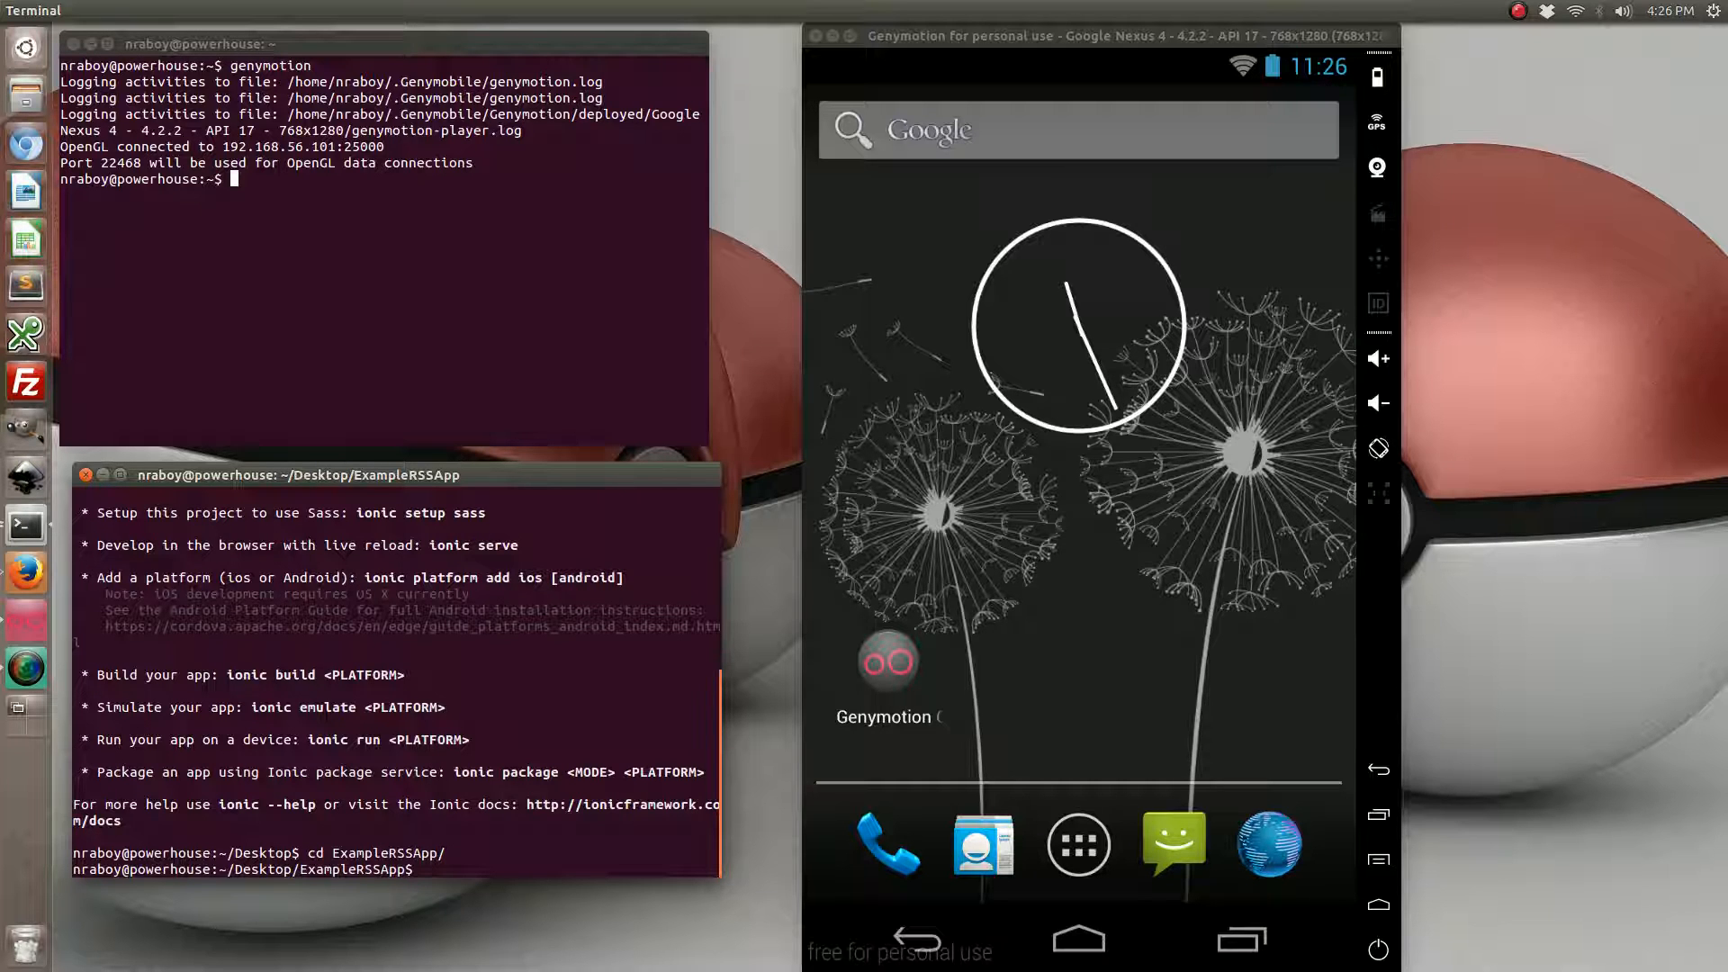
Run 'ionic platform add android' in the project folder
type("ionic platform add android")
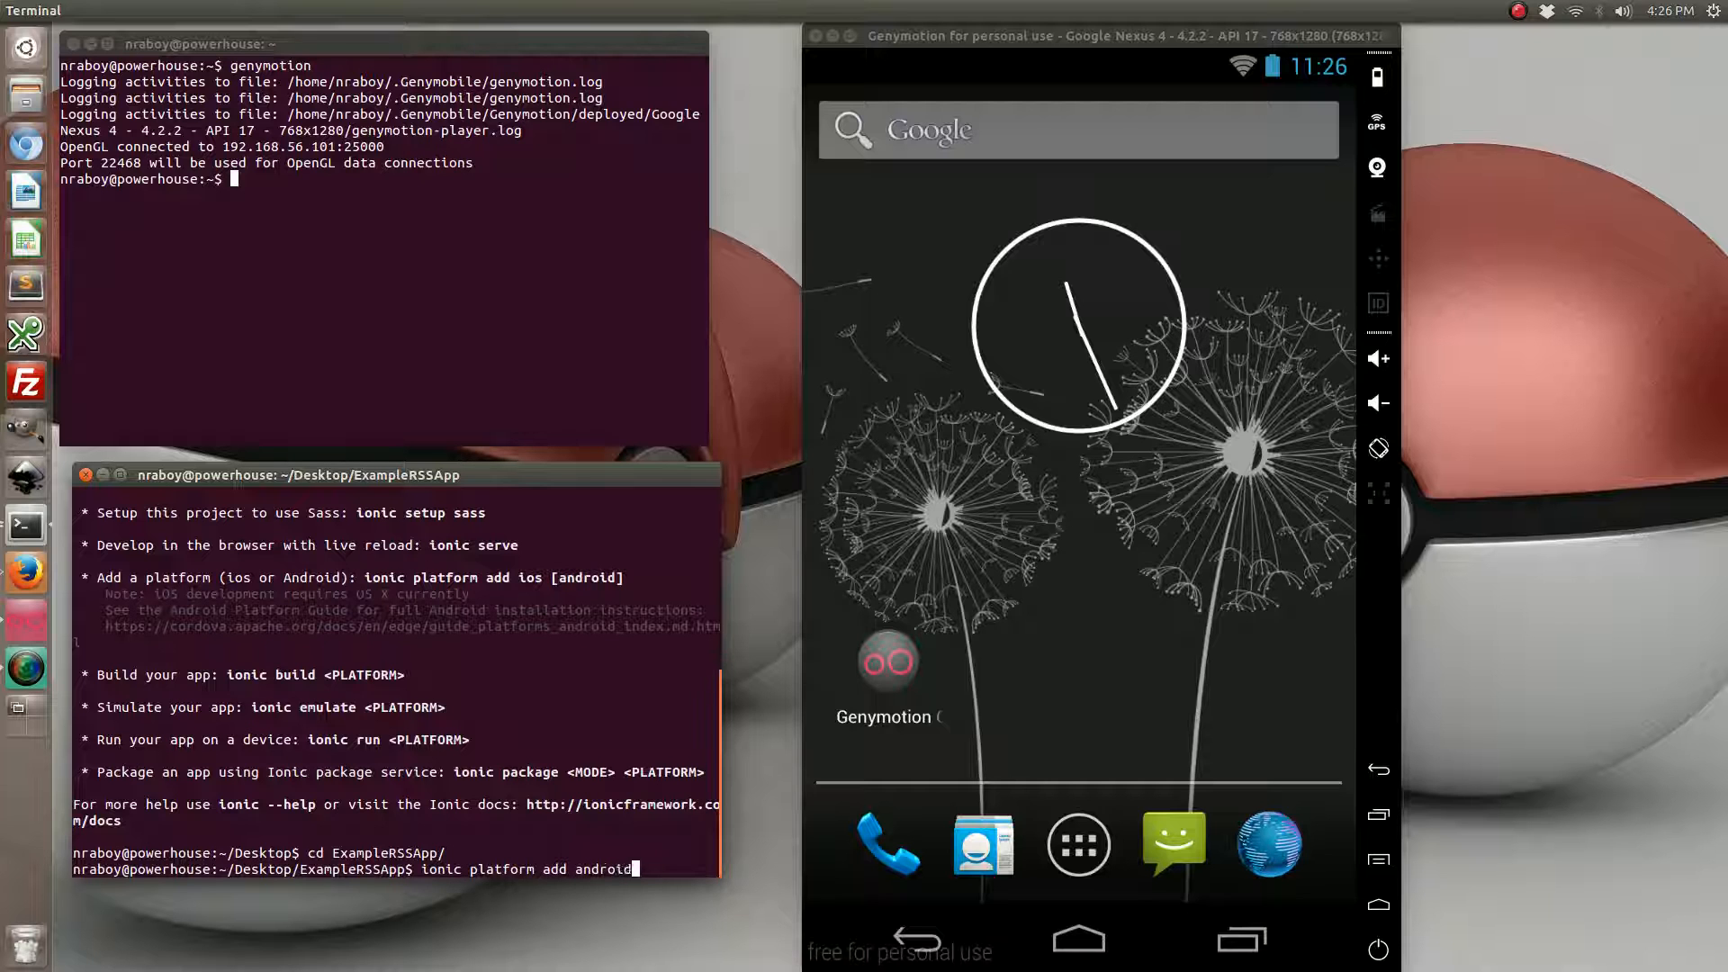
key("Return")
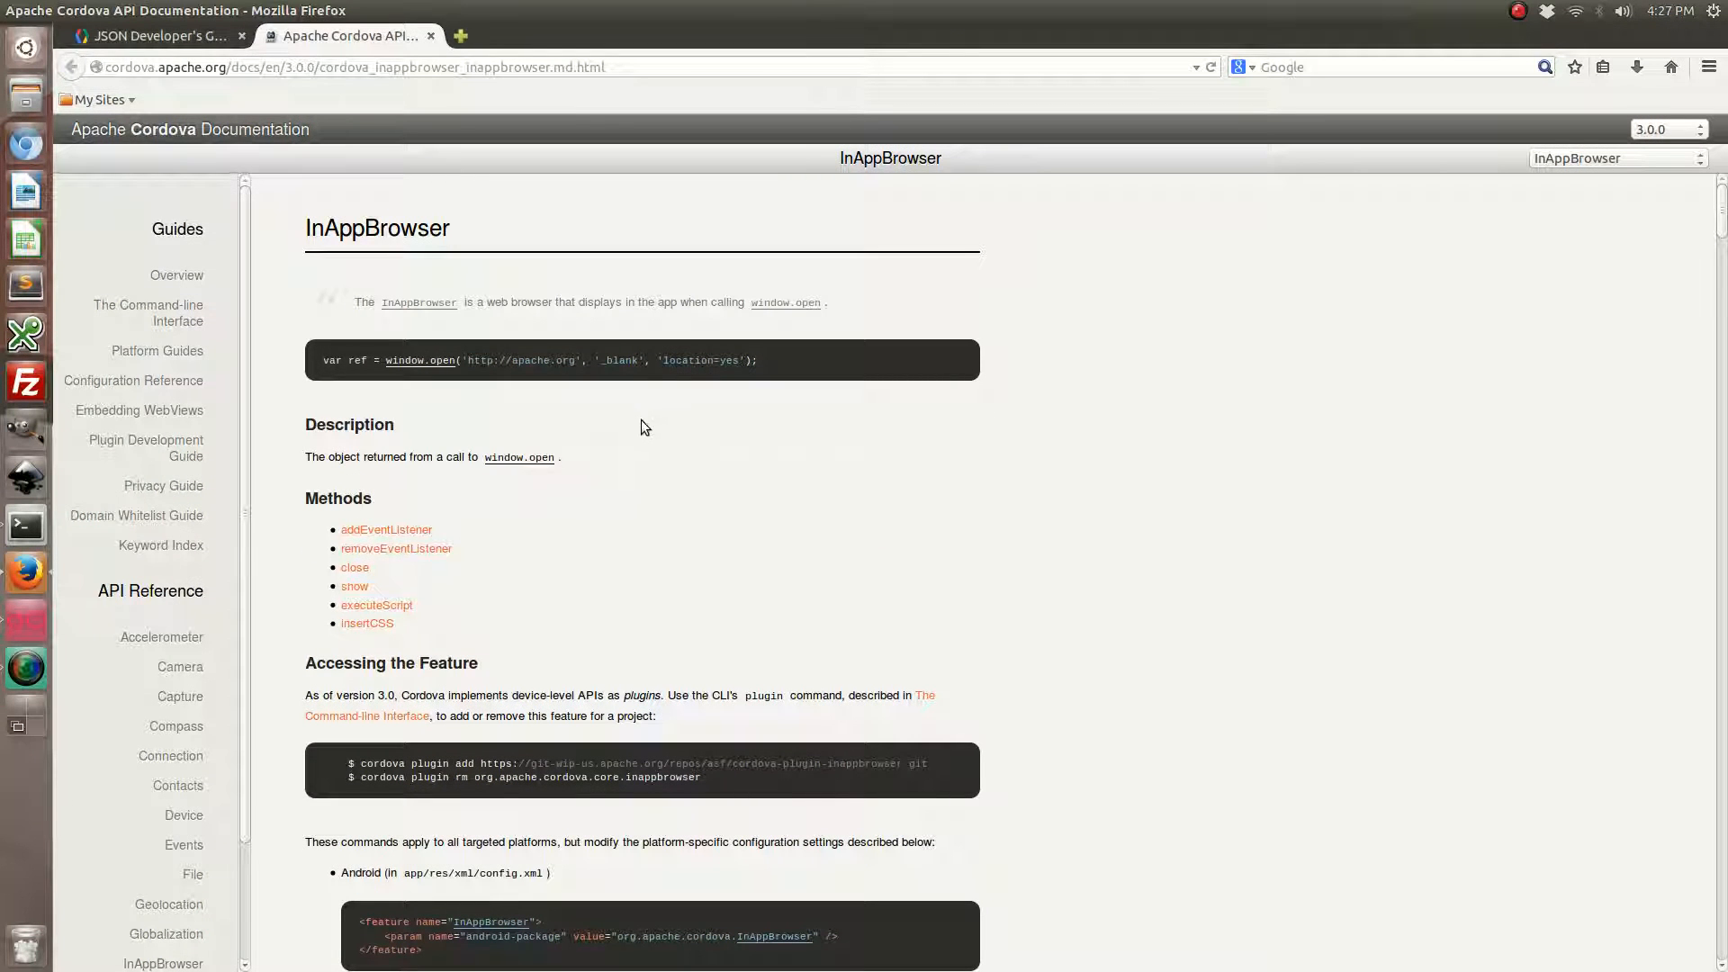
mouse_move(932, 770)
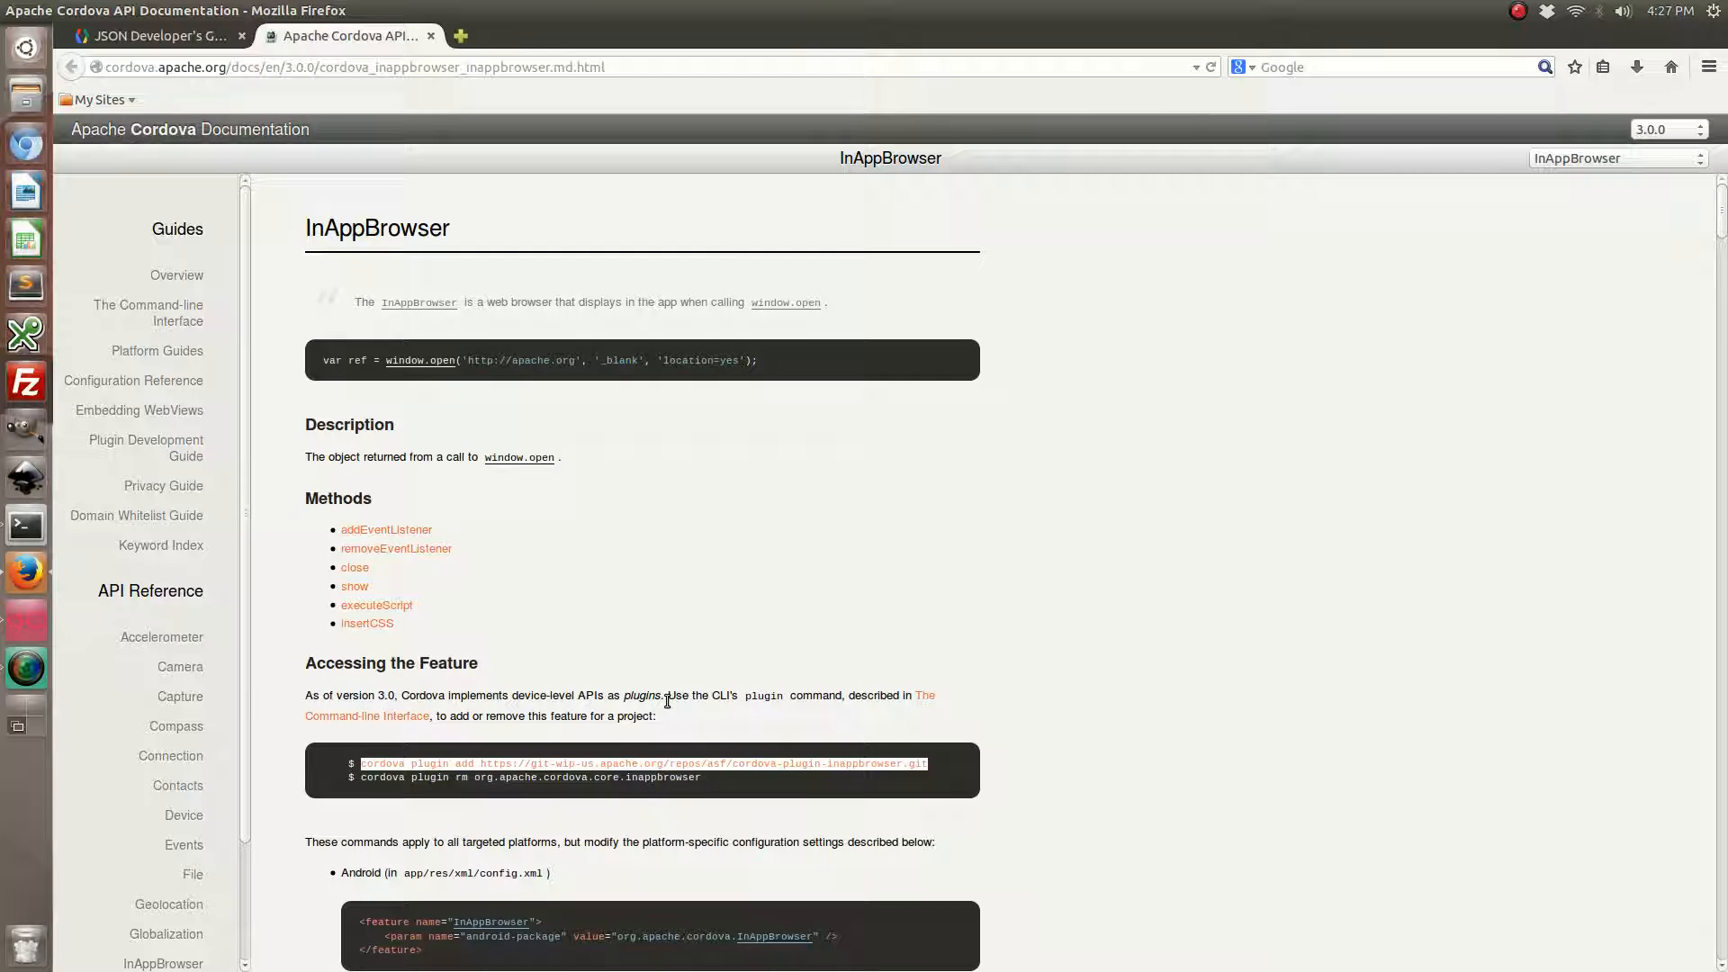
mouse_move(327, 198)
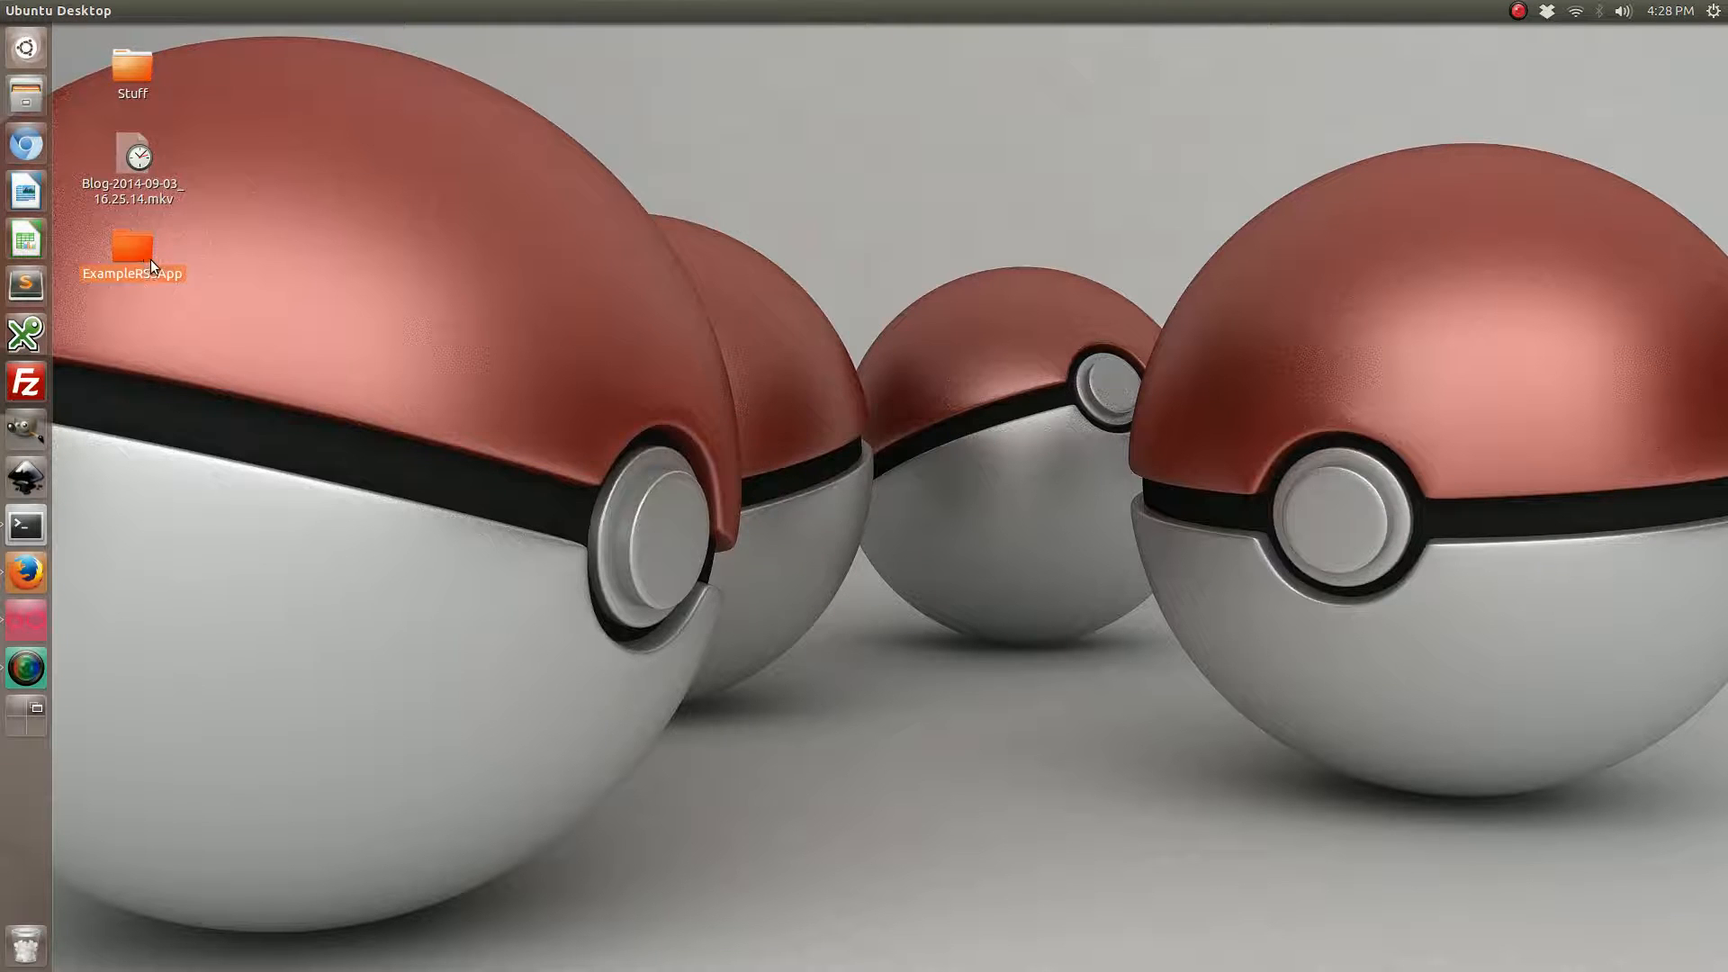
Browse ExampleRSSApp/www/js and open app.js in the editor
double_click(131, 243)
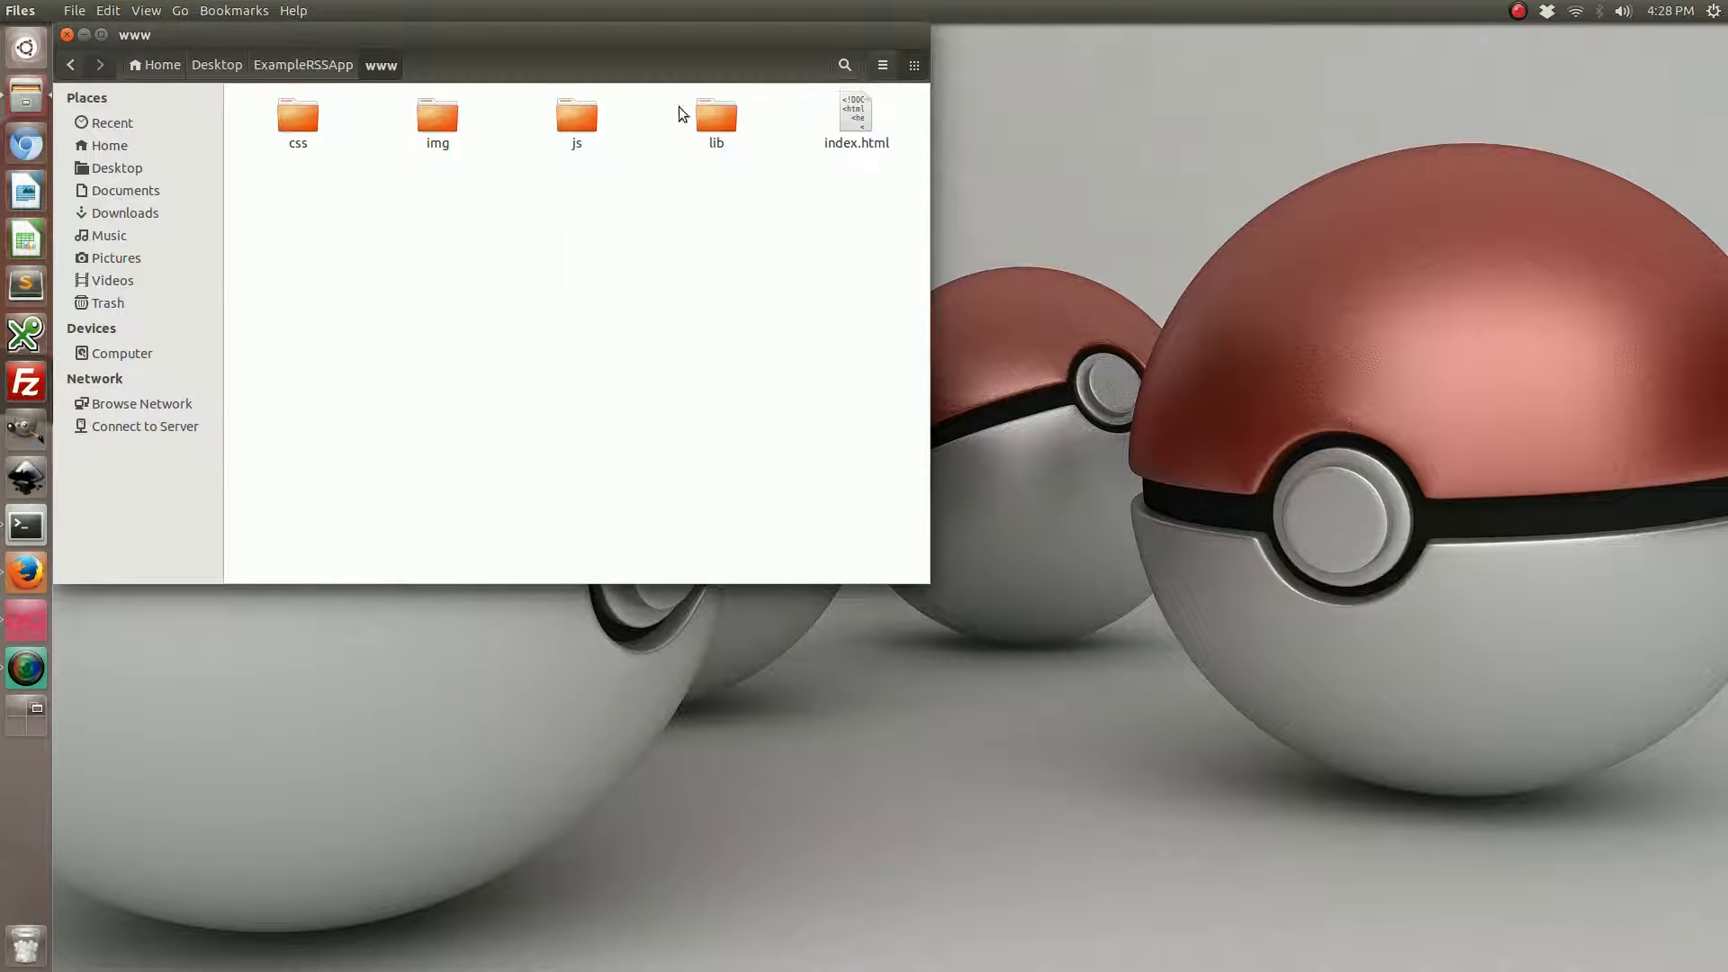
double_click(575, 117)
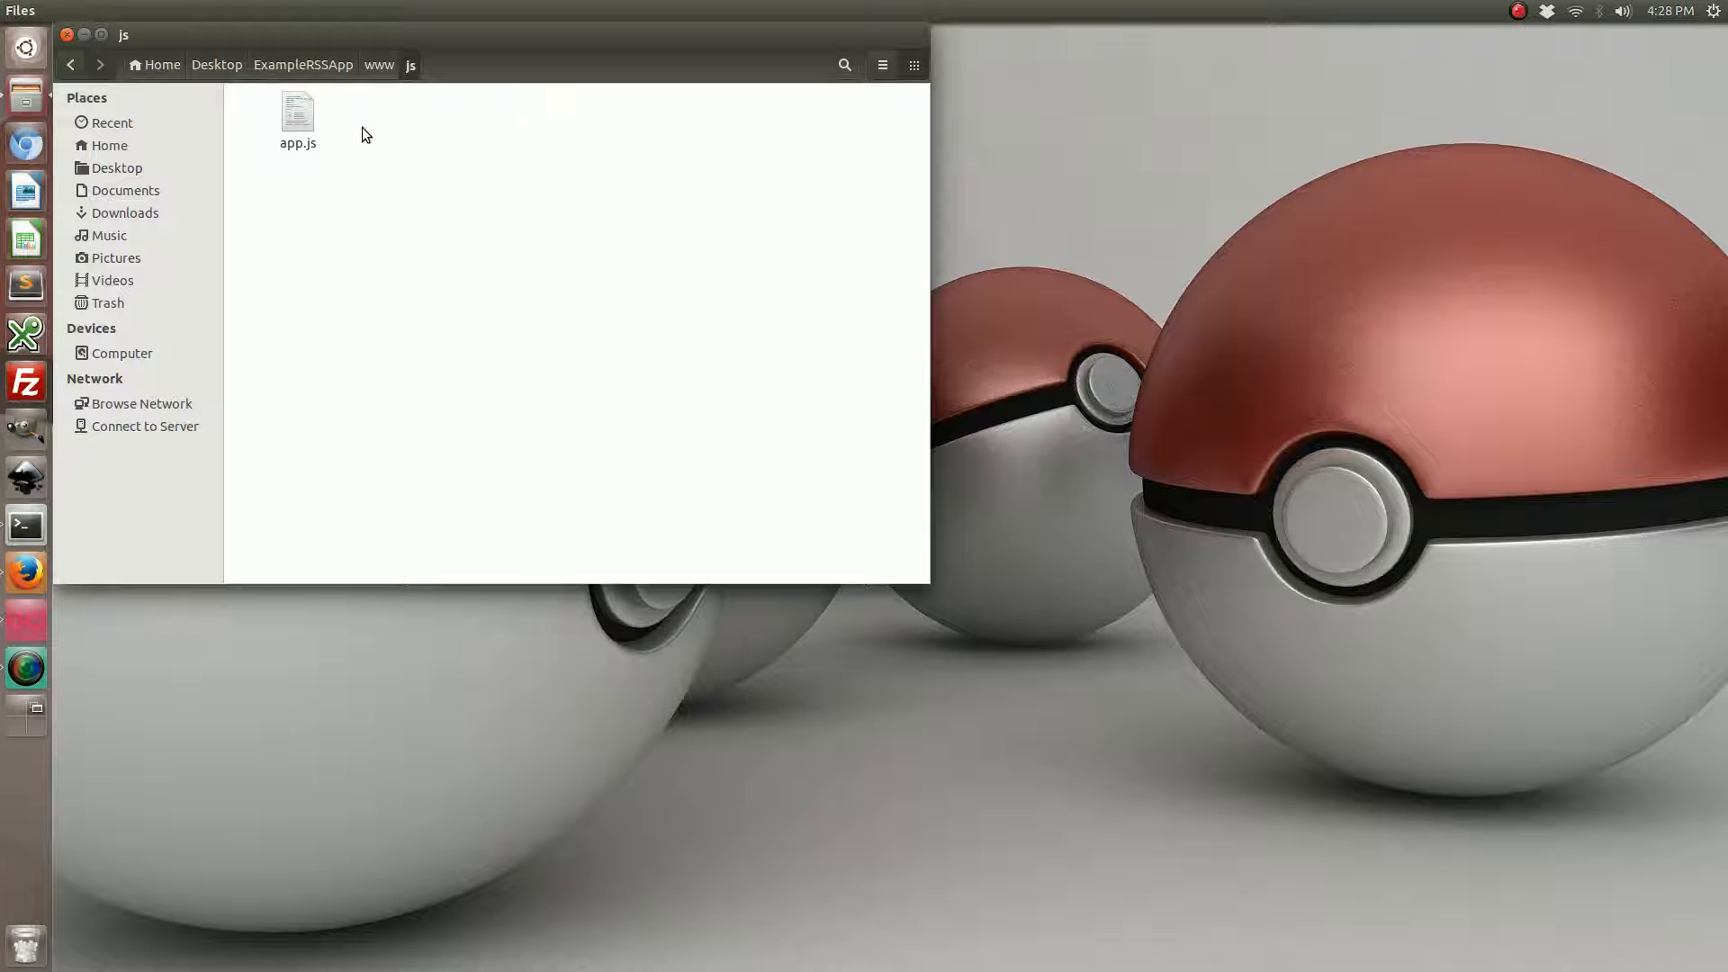
left_click(297, 112)
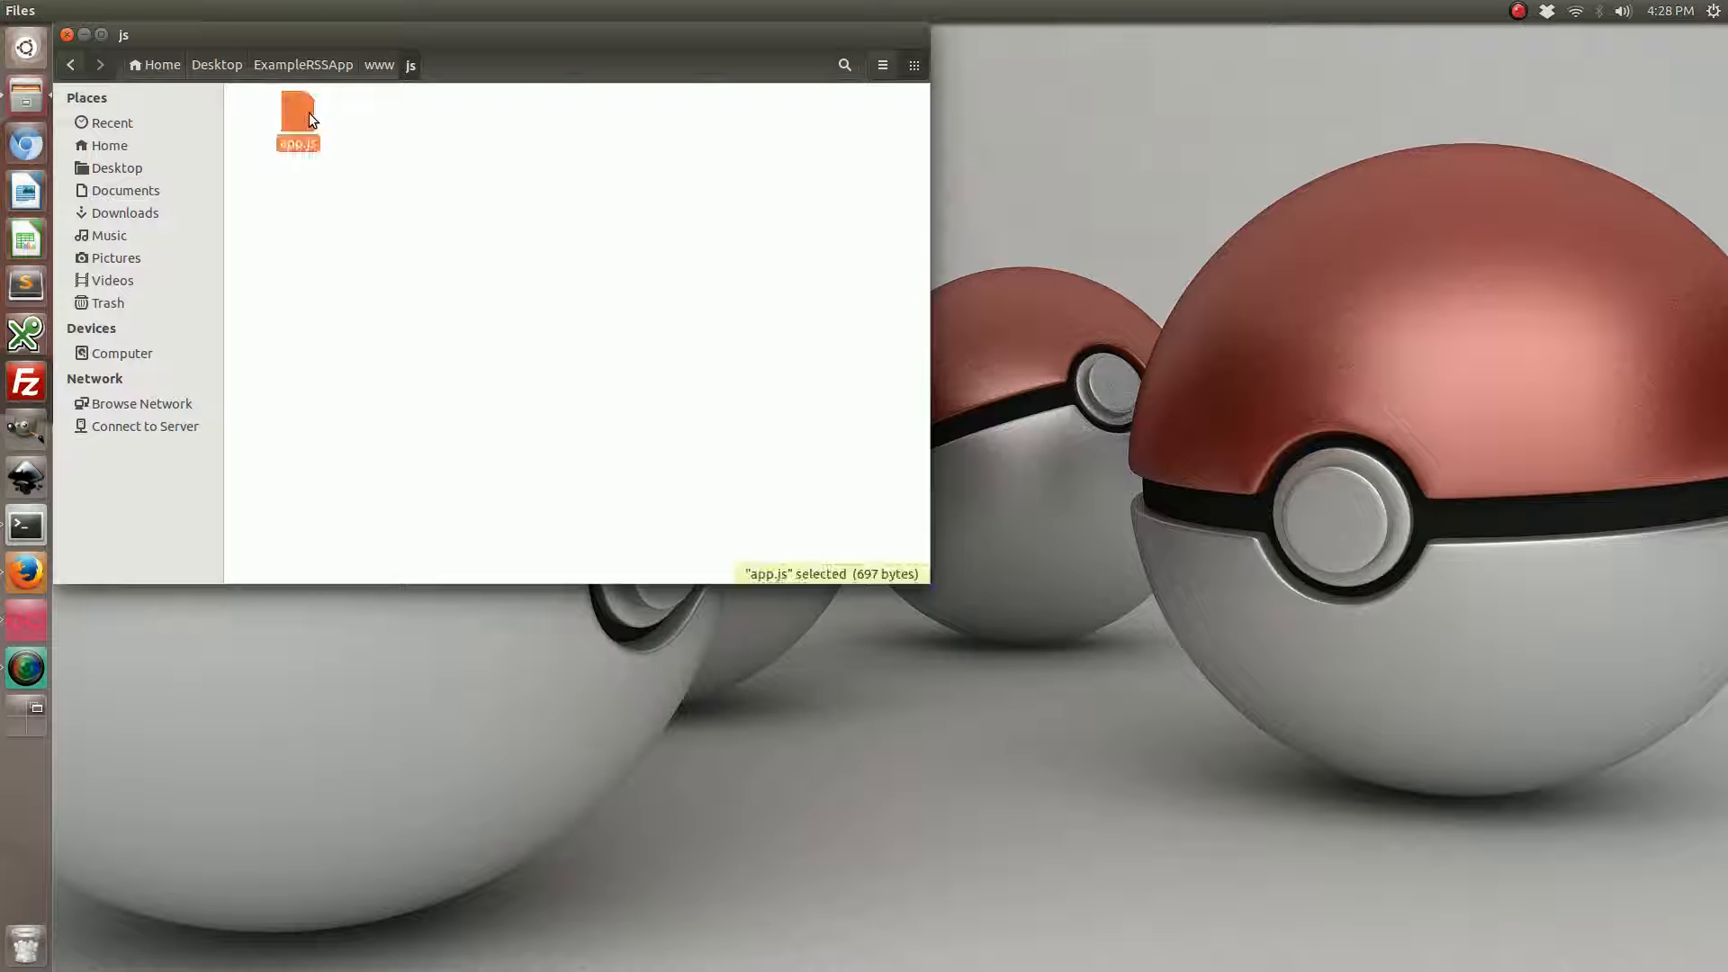
double_click(297, 122)
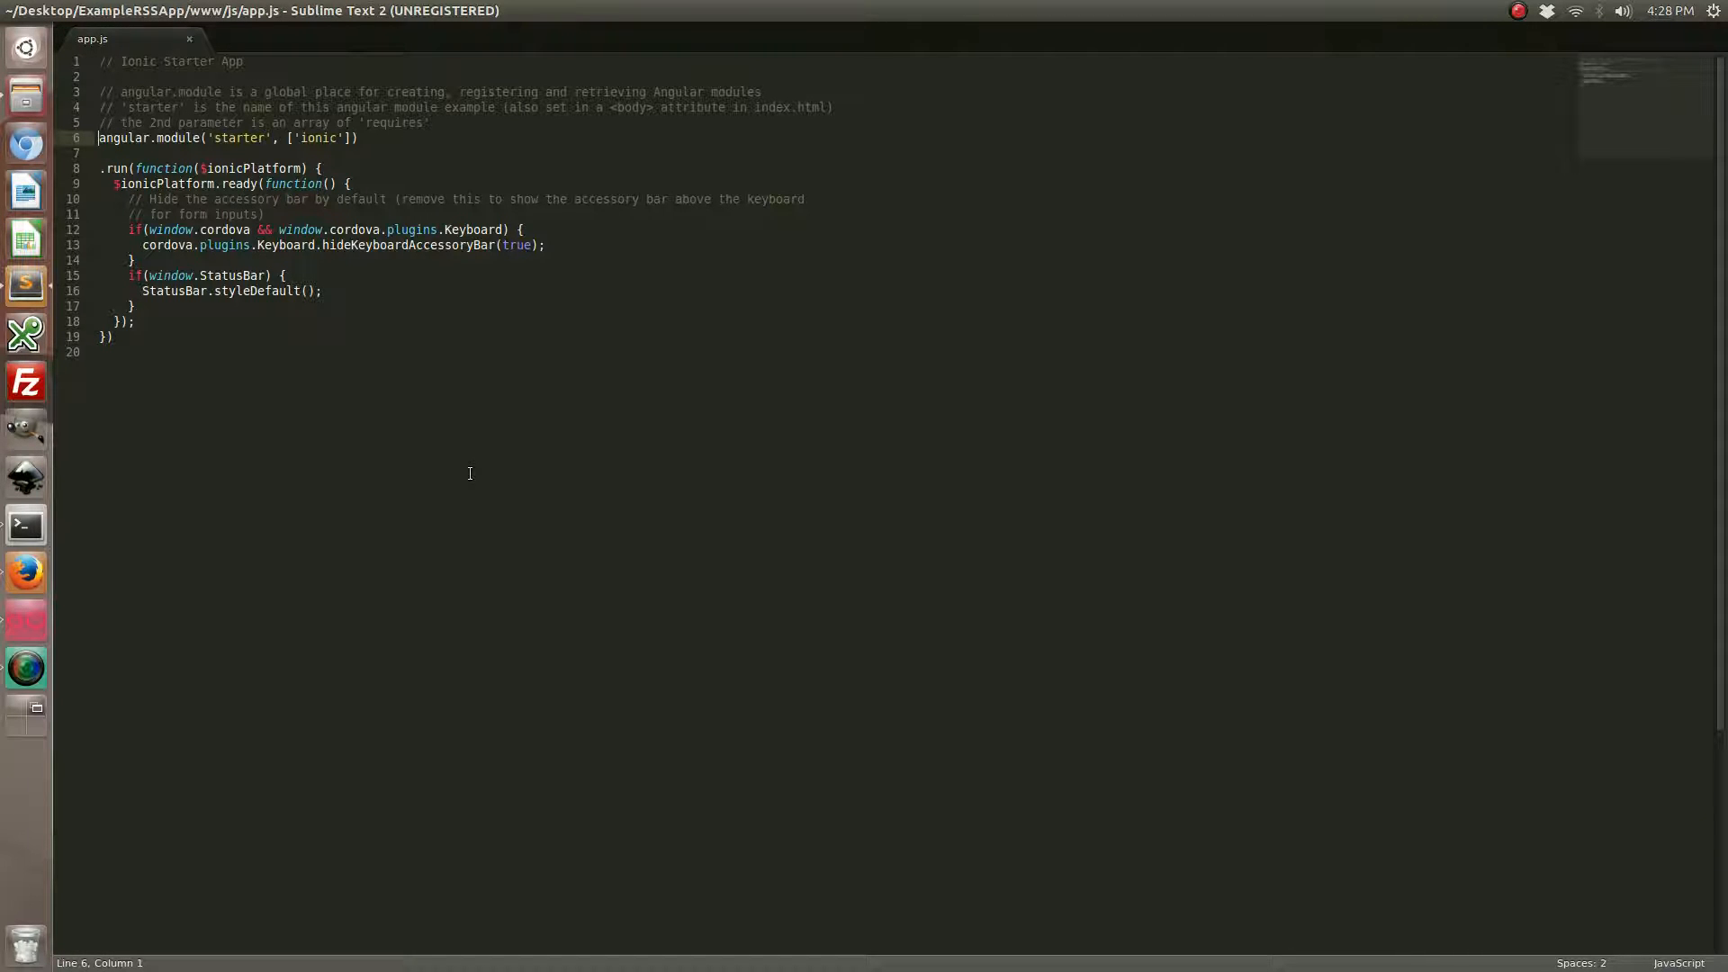
Assign the module to var exampleApp and declare FeedController taking $http and $scope
type("var exampleApp =")
left_click(835, 335)
type(";")
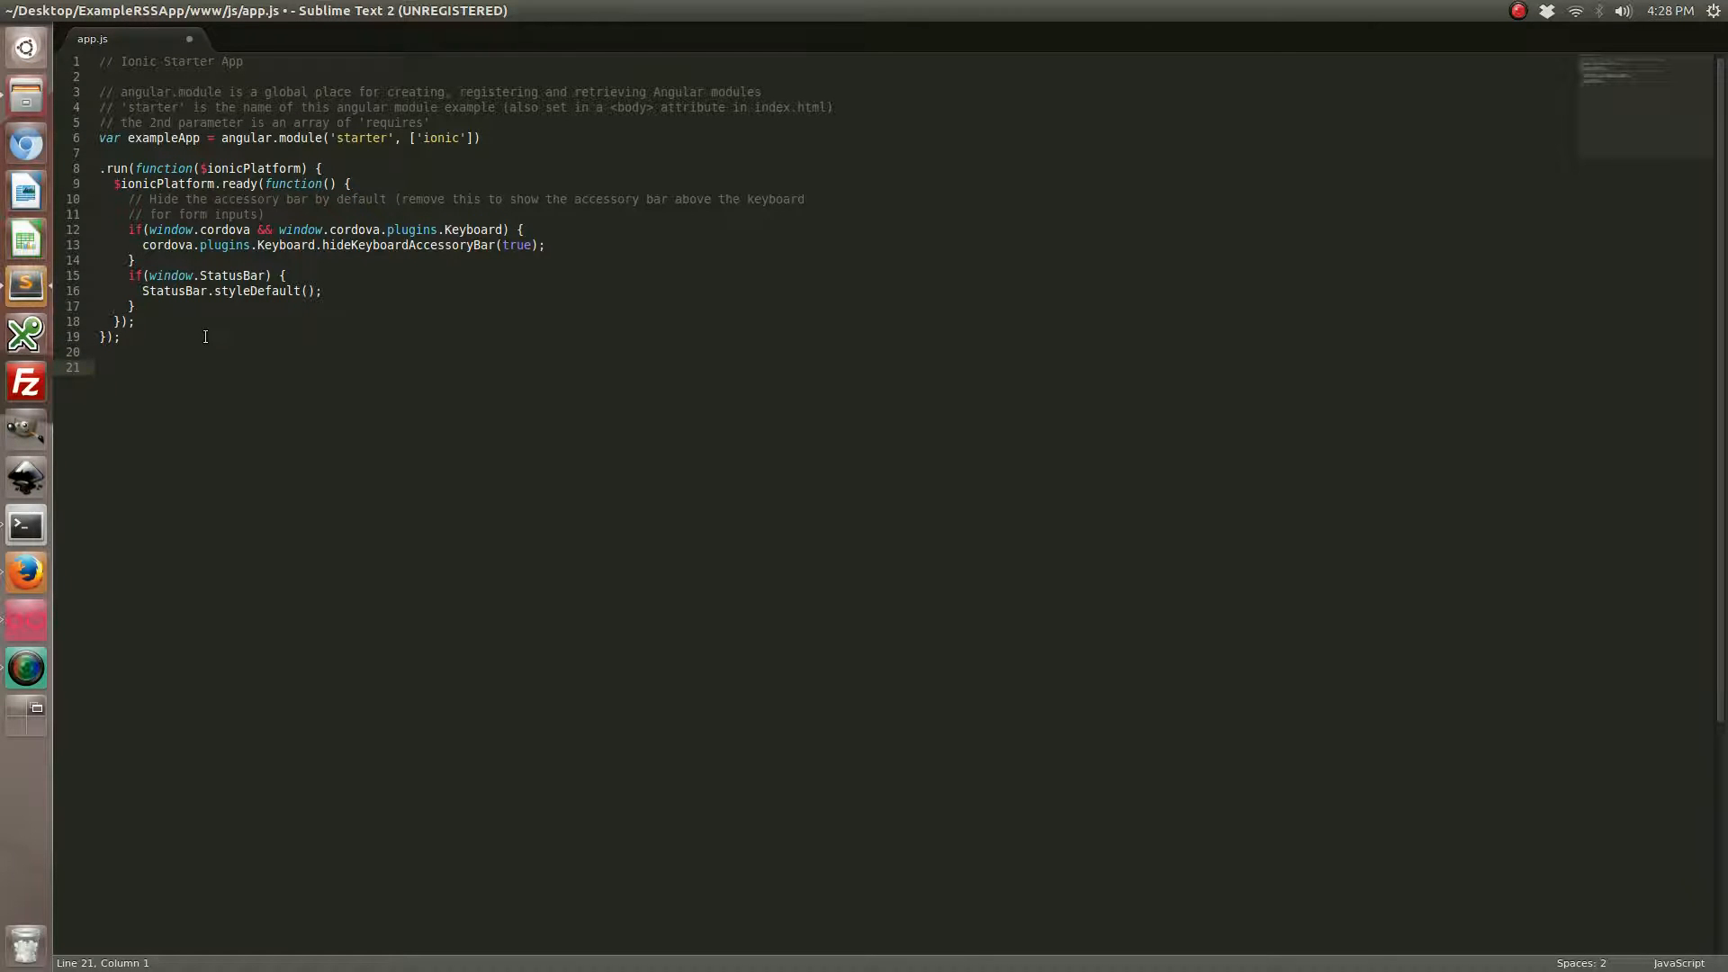
type("exampleApp.controller(\"")
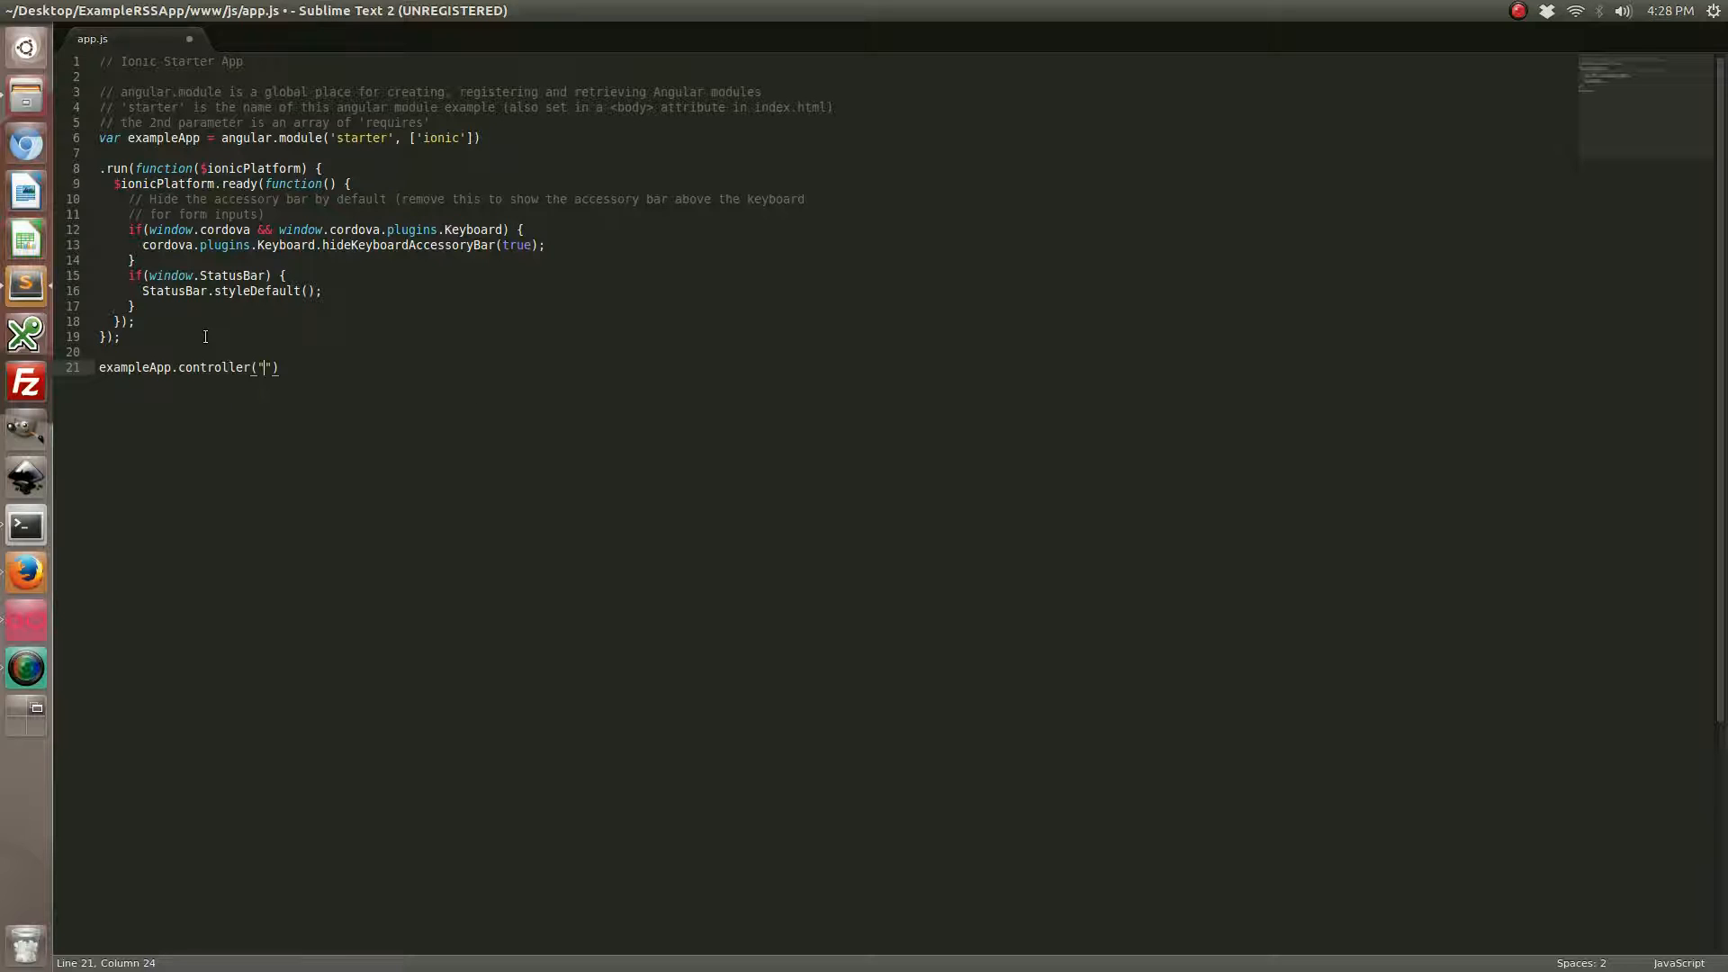
type("FeedC")
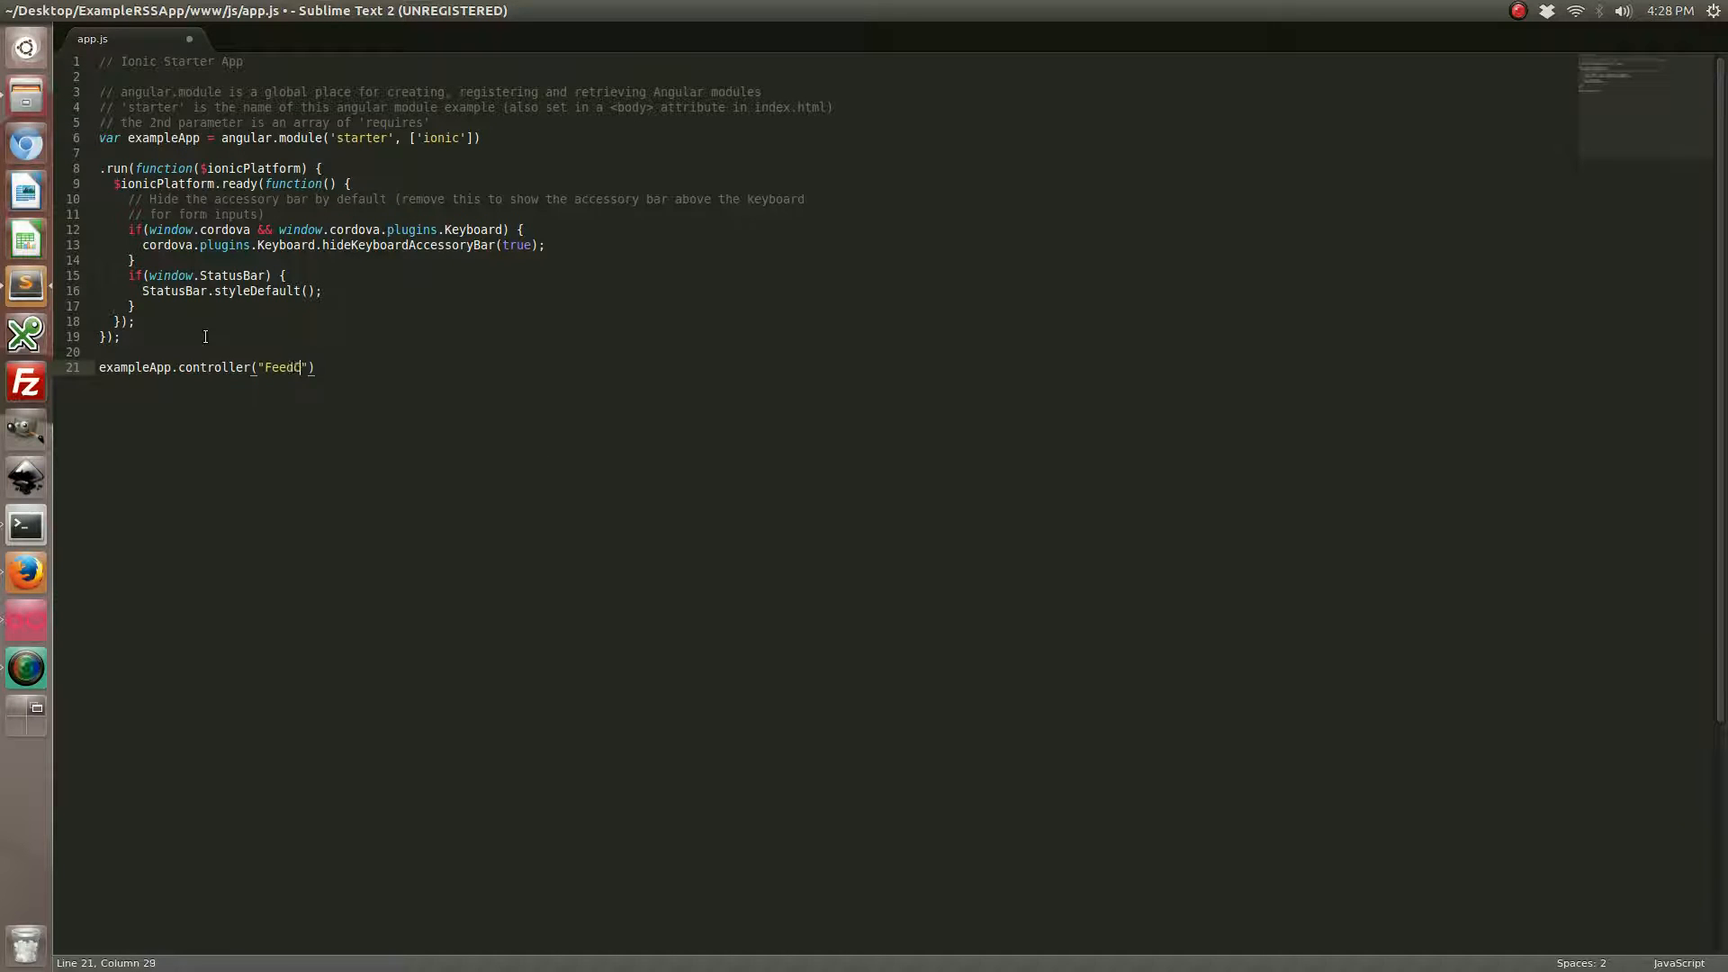
type("ontroller\",")
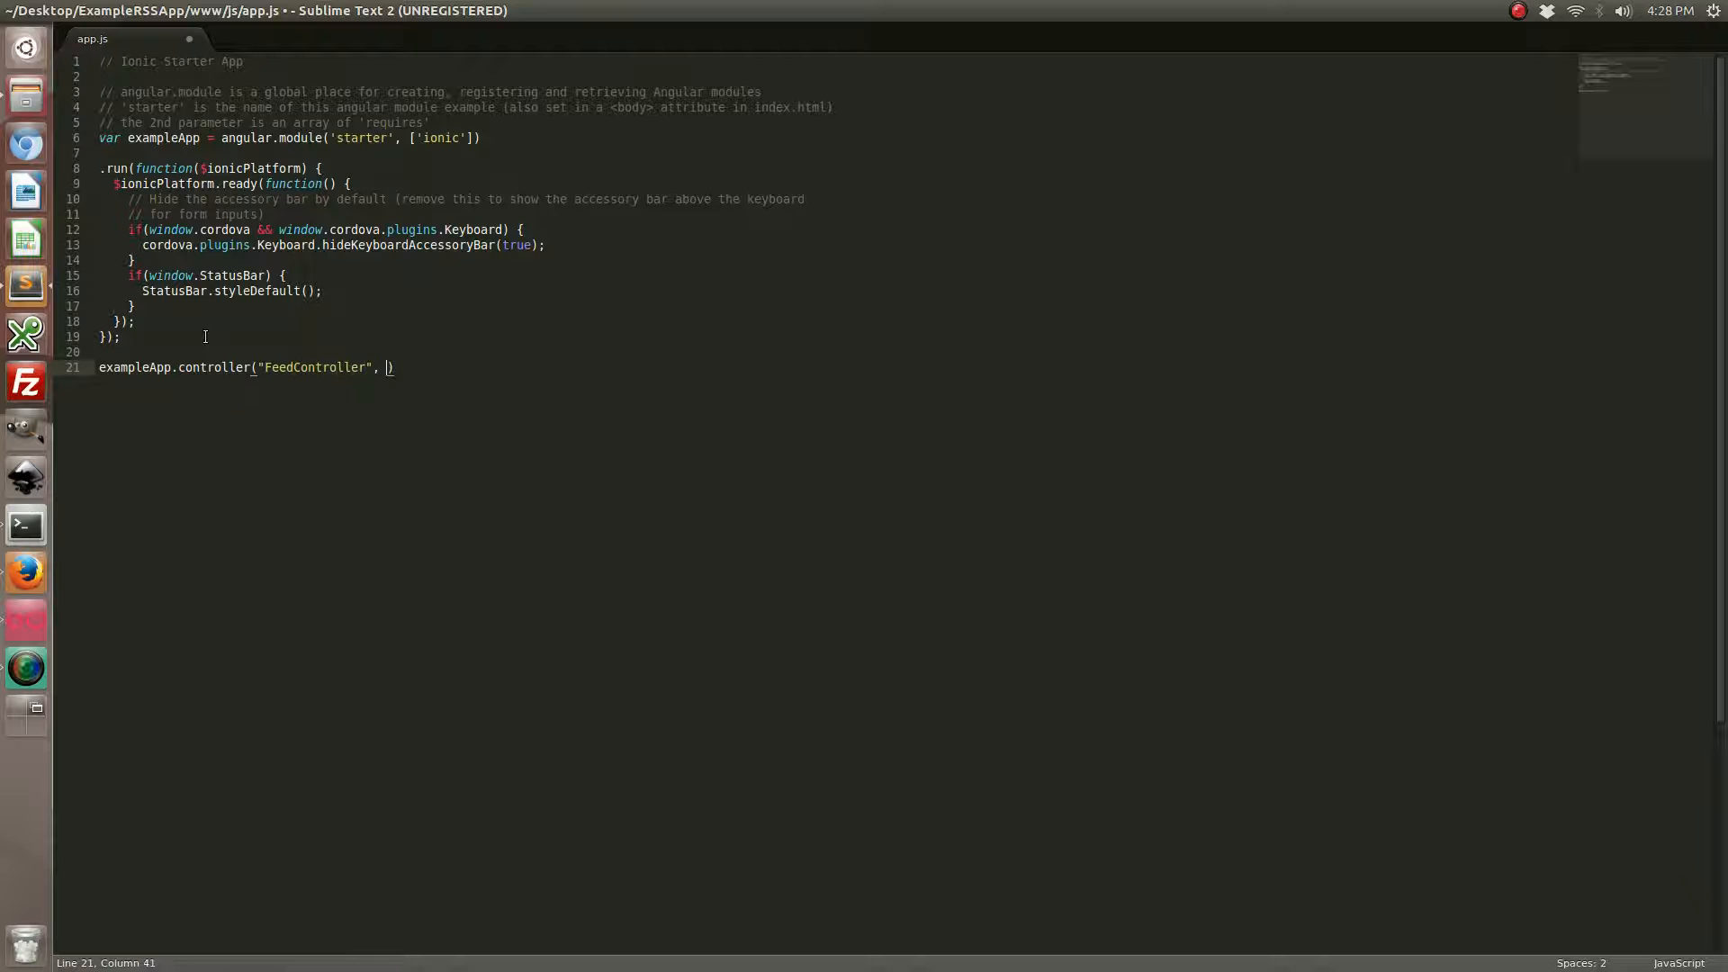
type("function($ht")
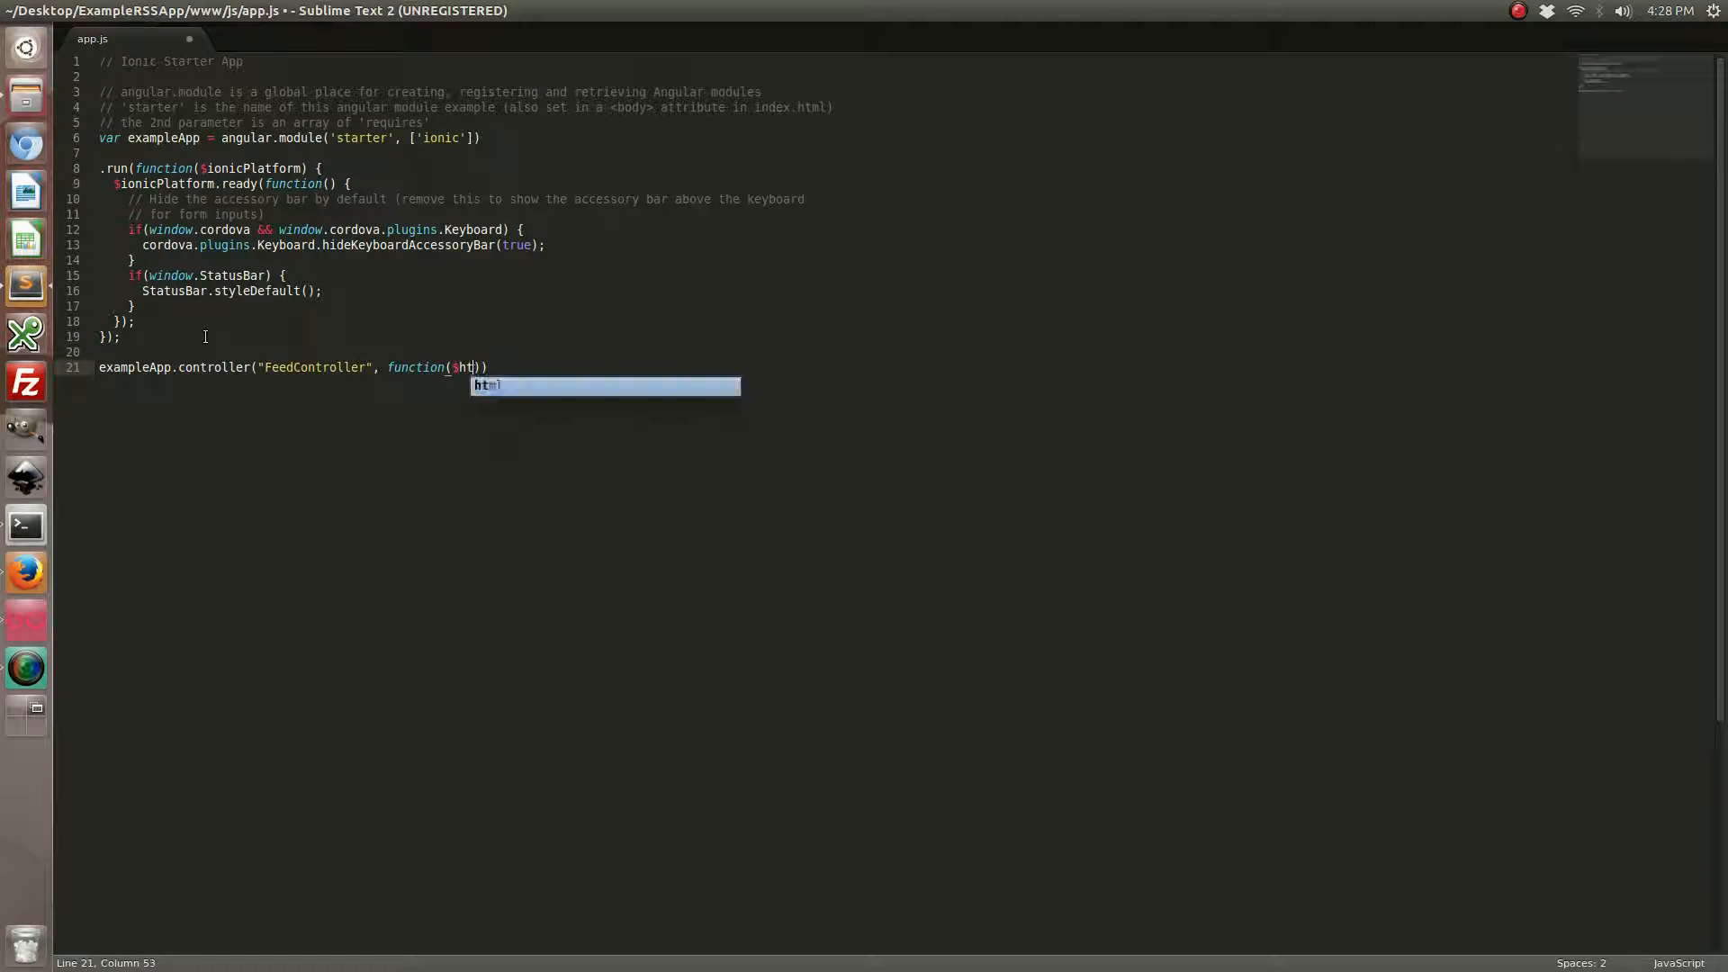
type("tp, $scope")
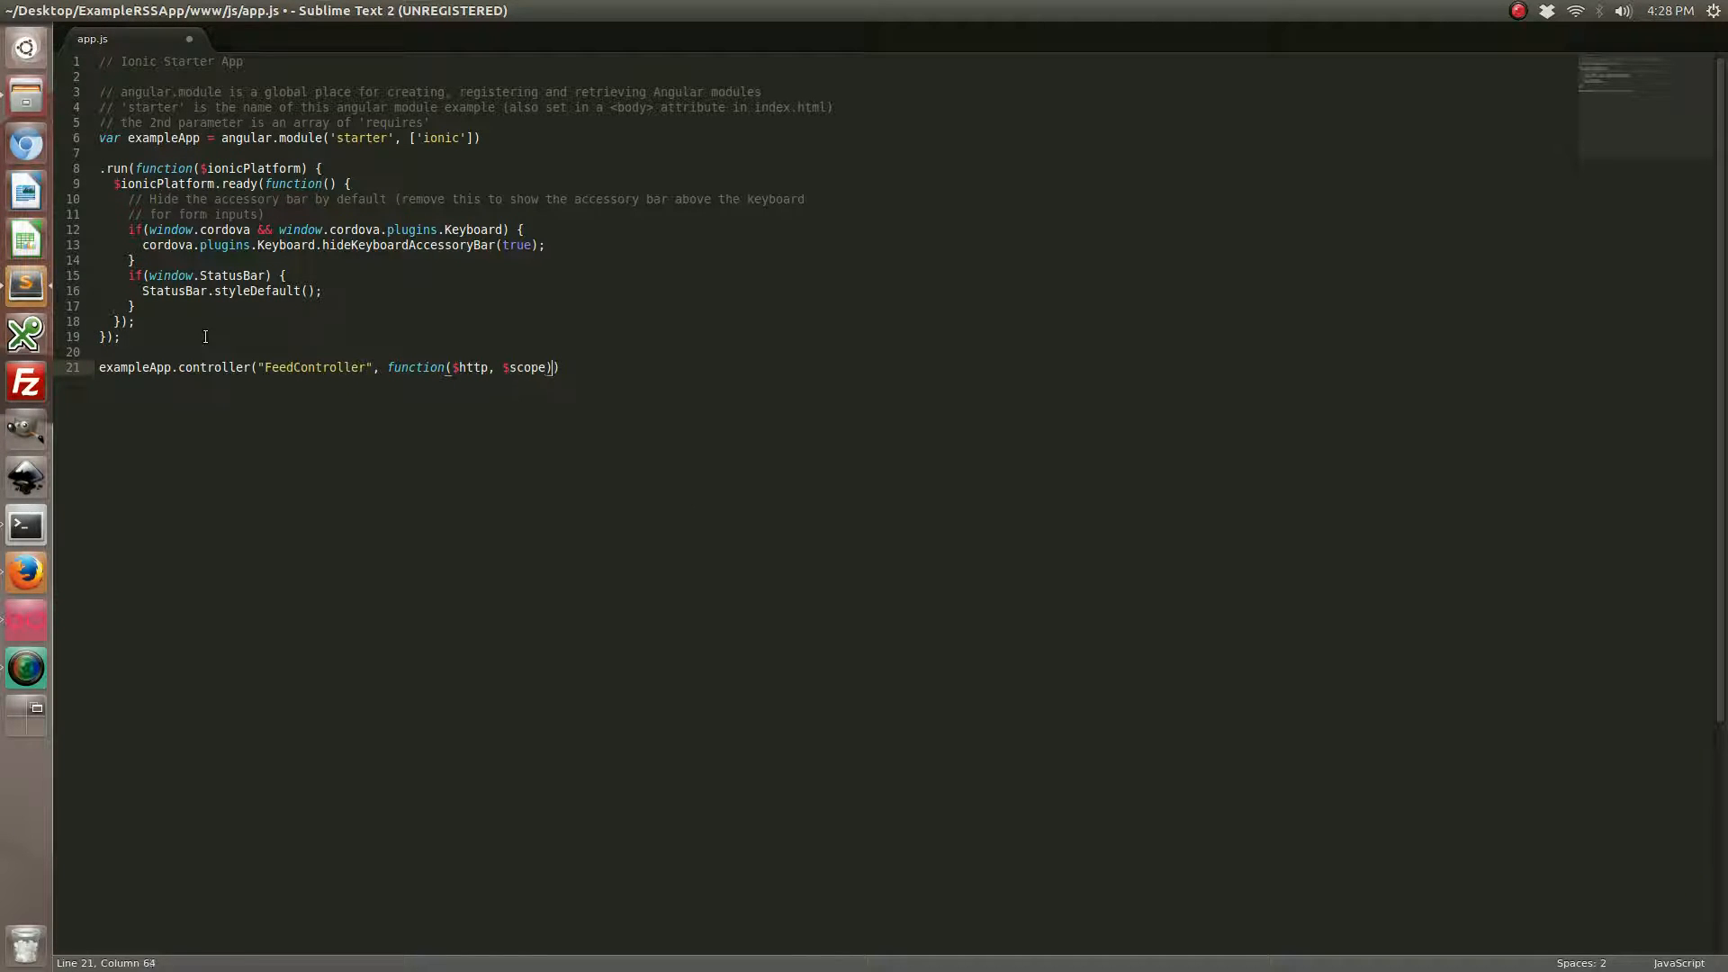
type("{")
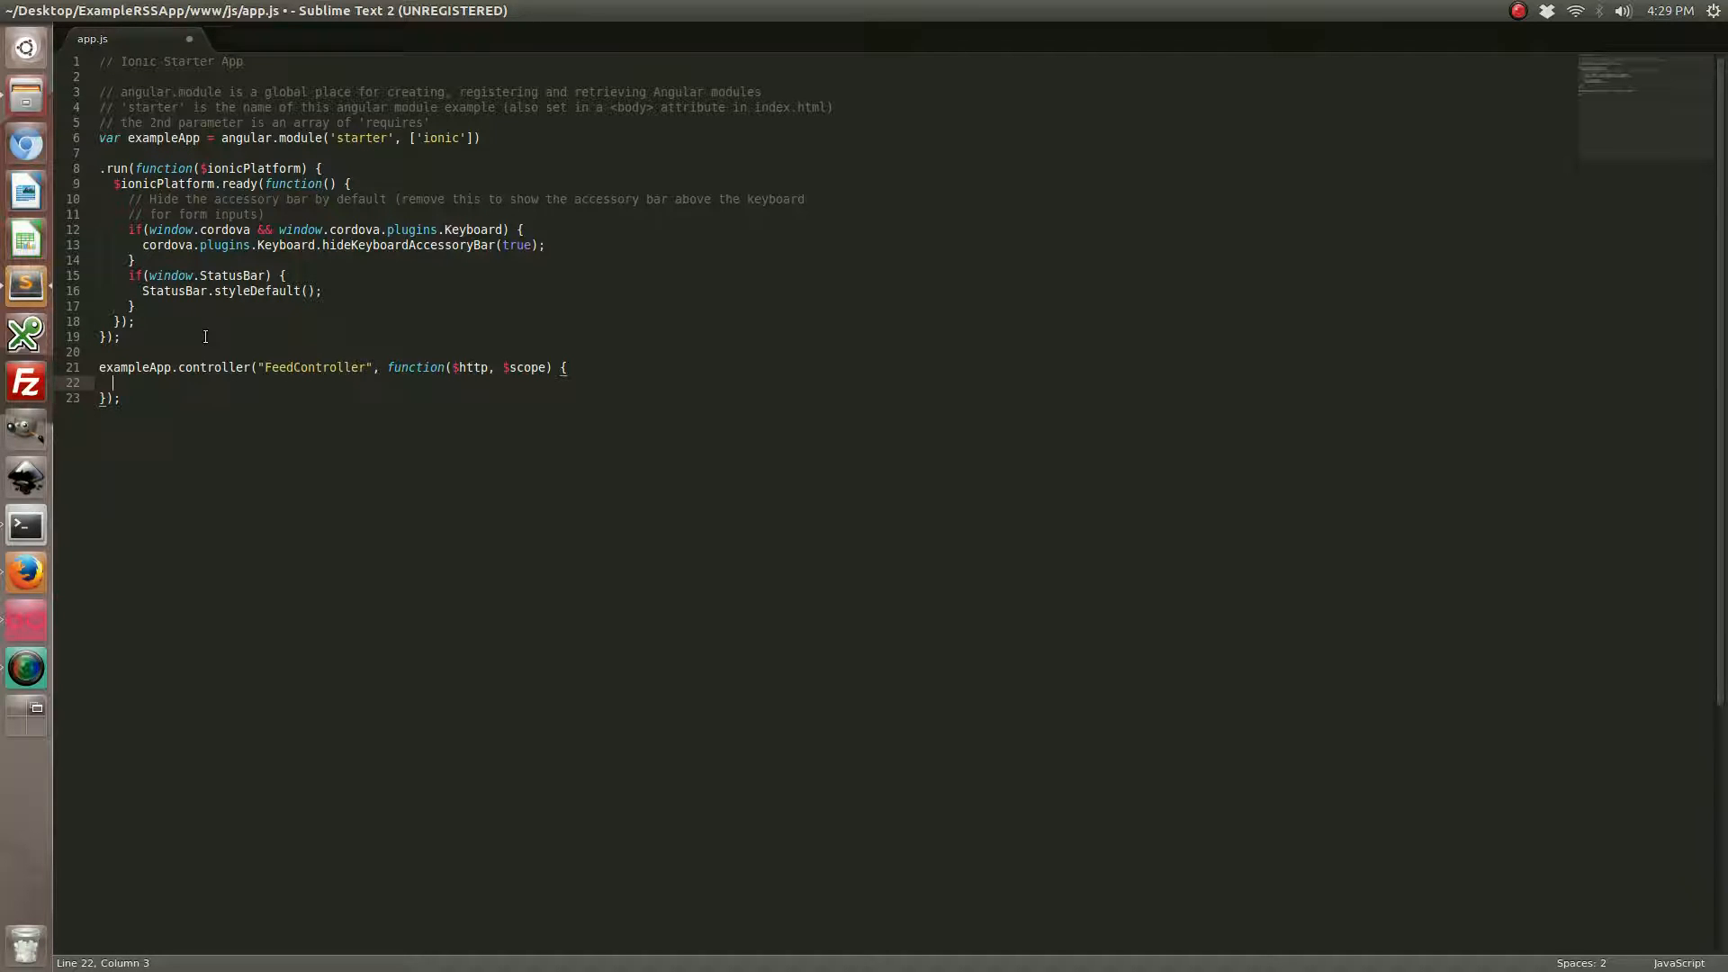
key("Enter")
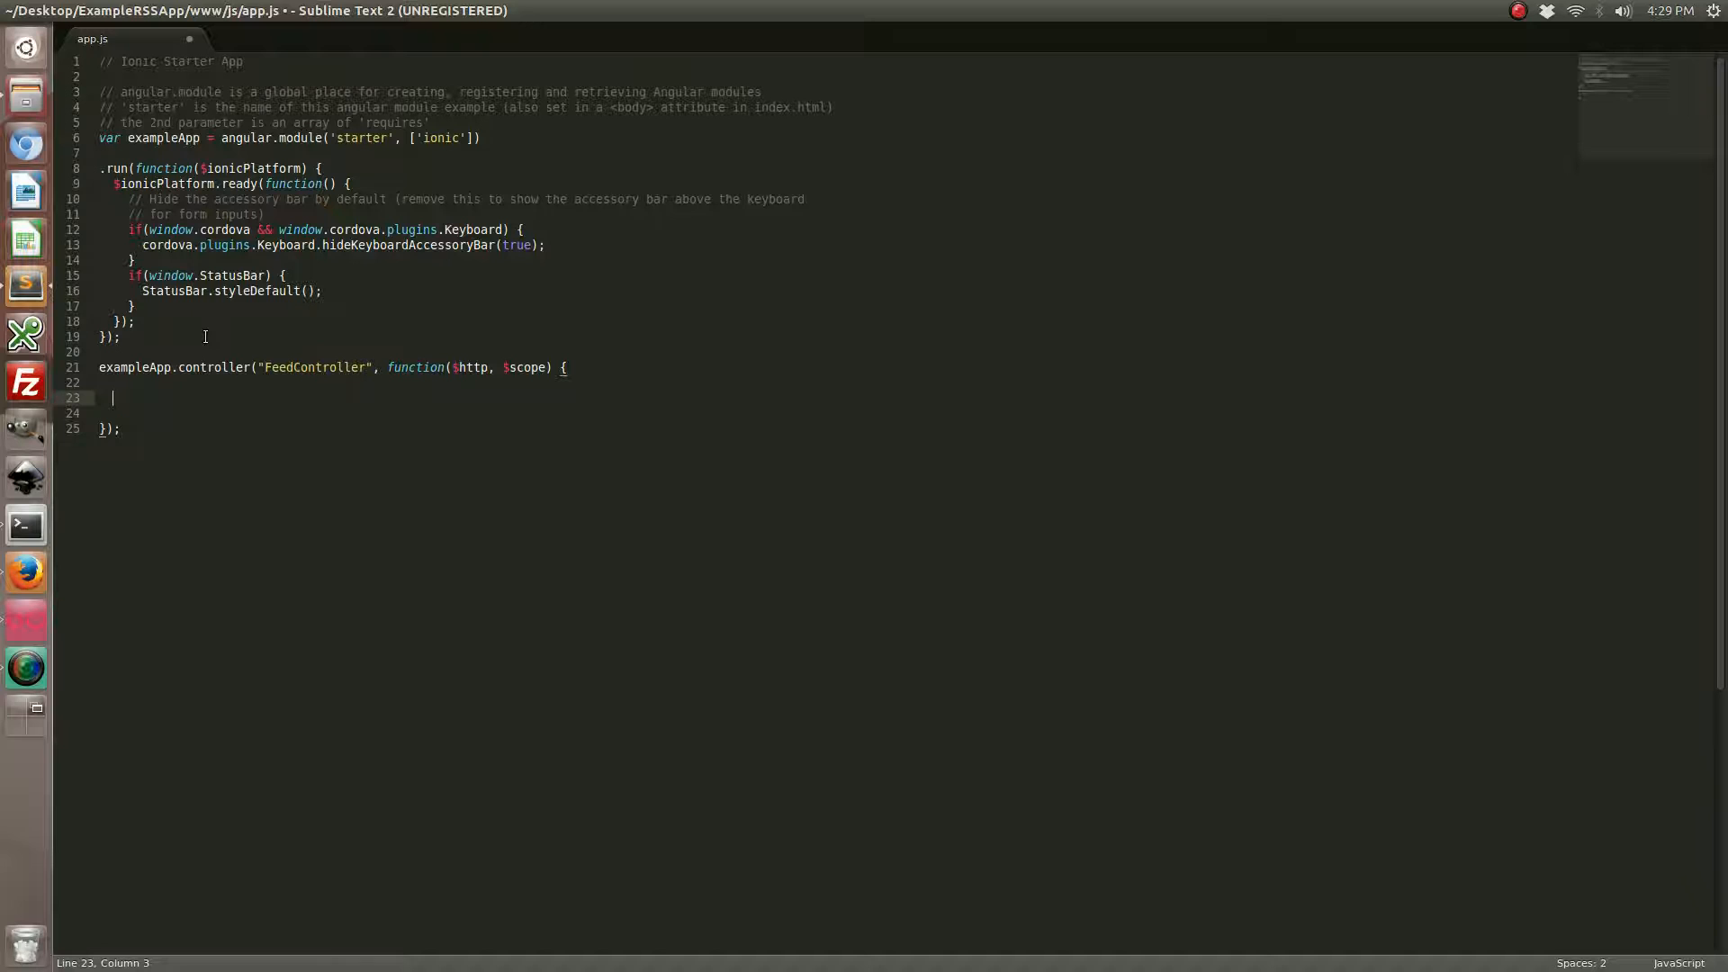
type("$scope.init = fun")
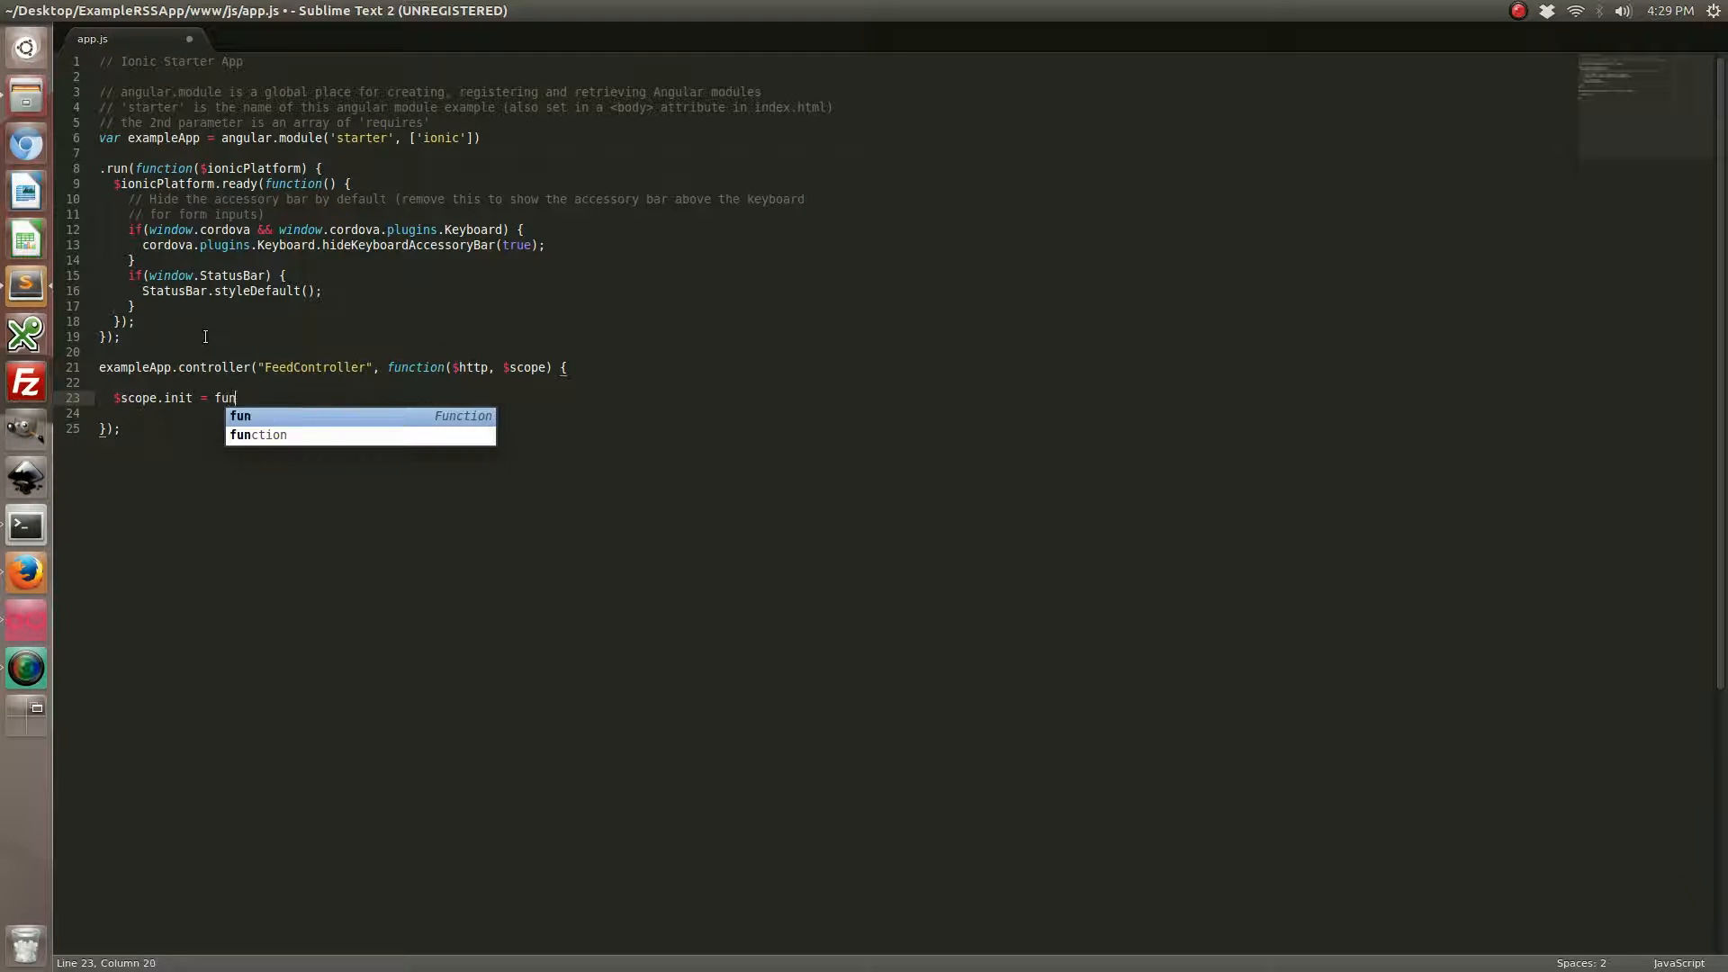
key("Tab")
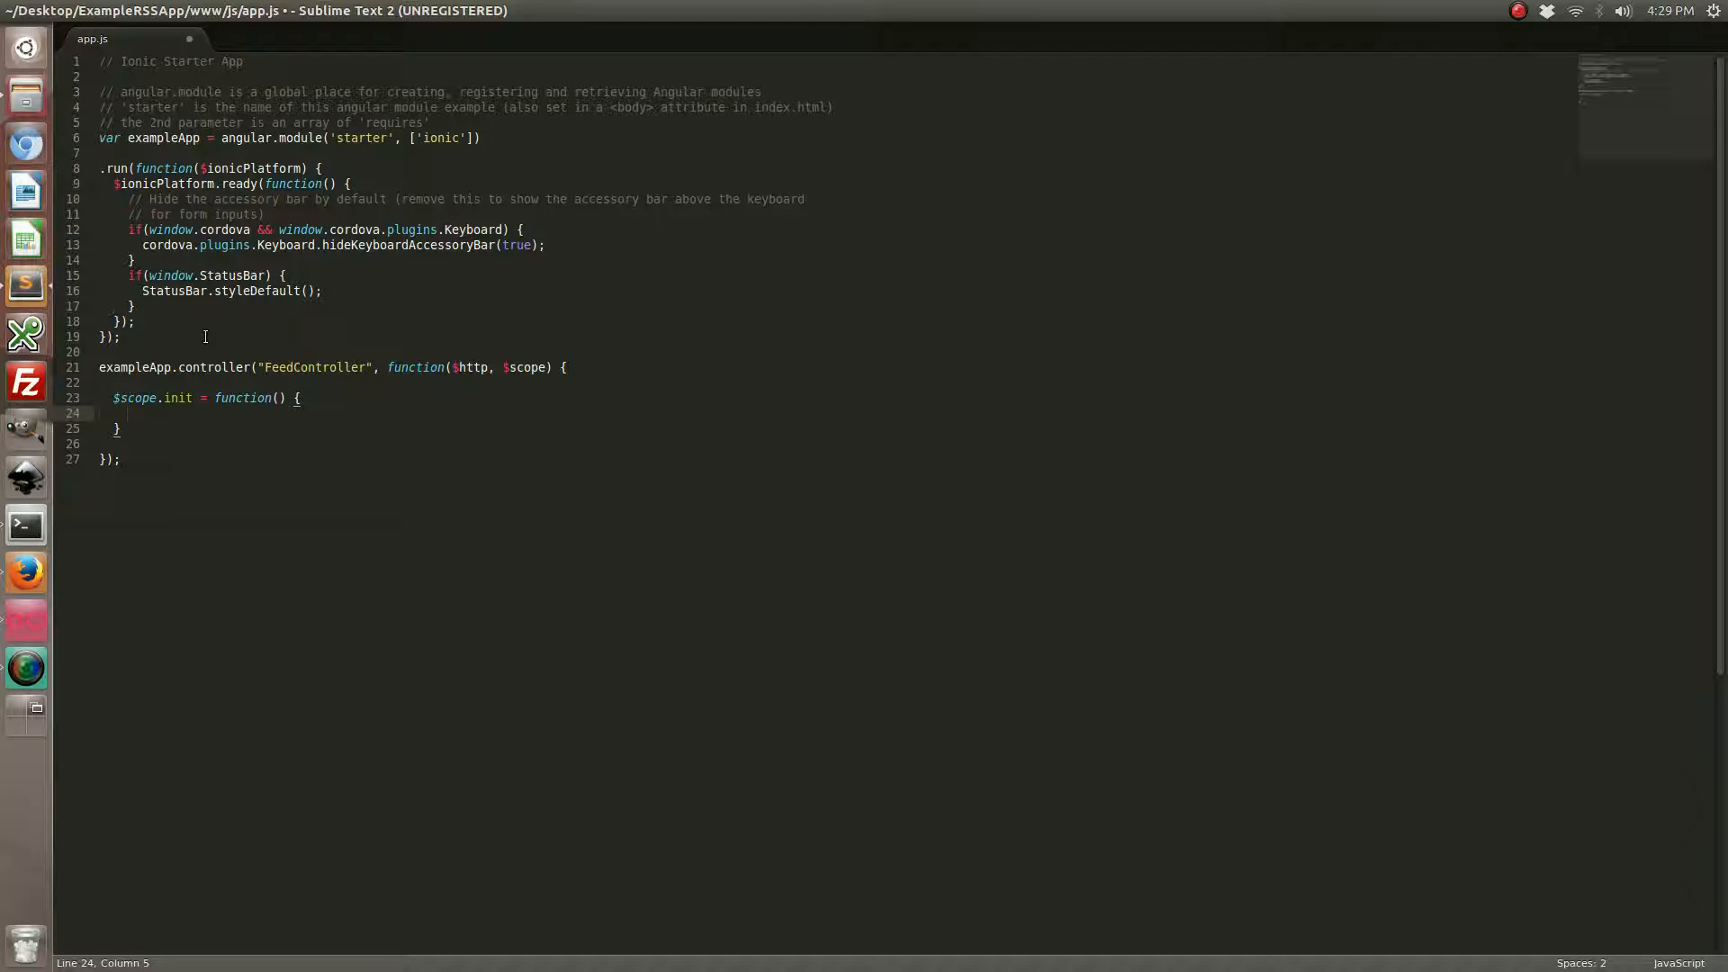
type("$http")
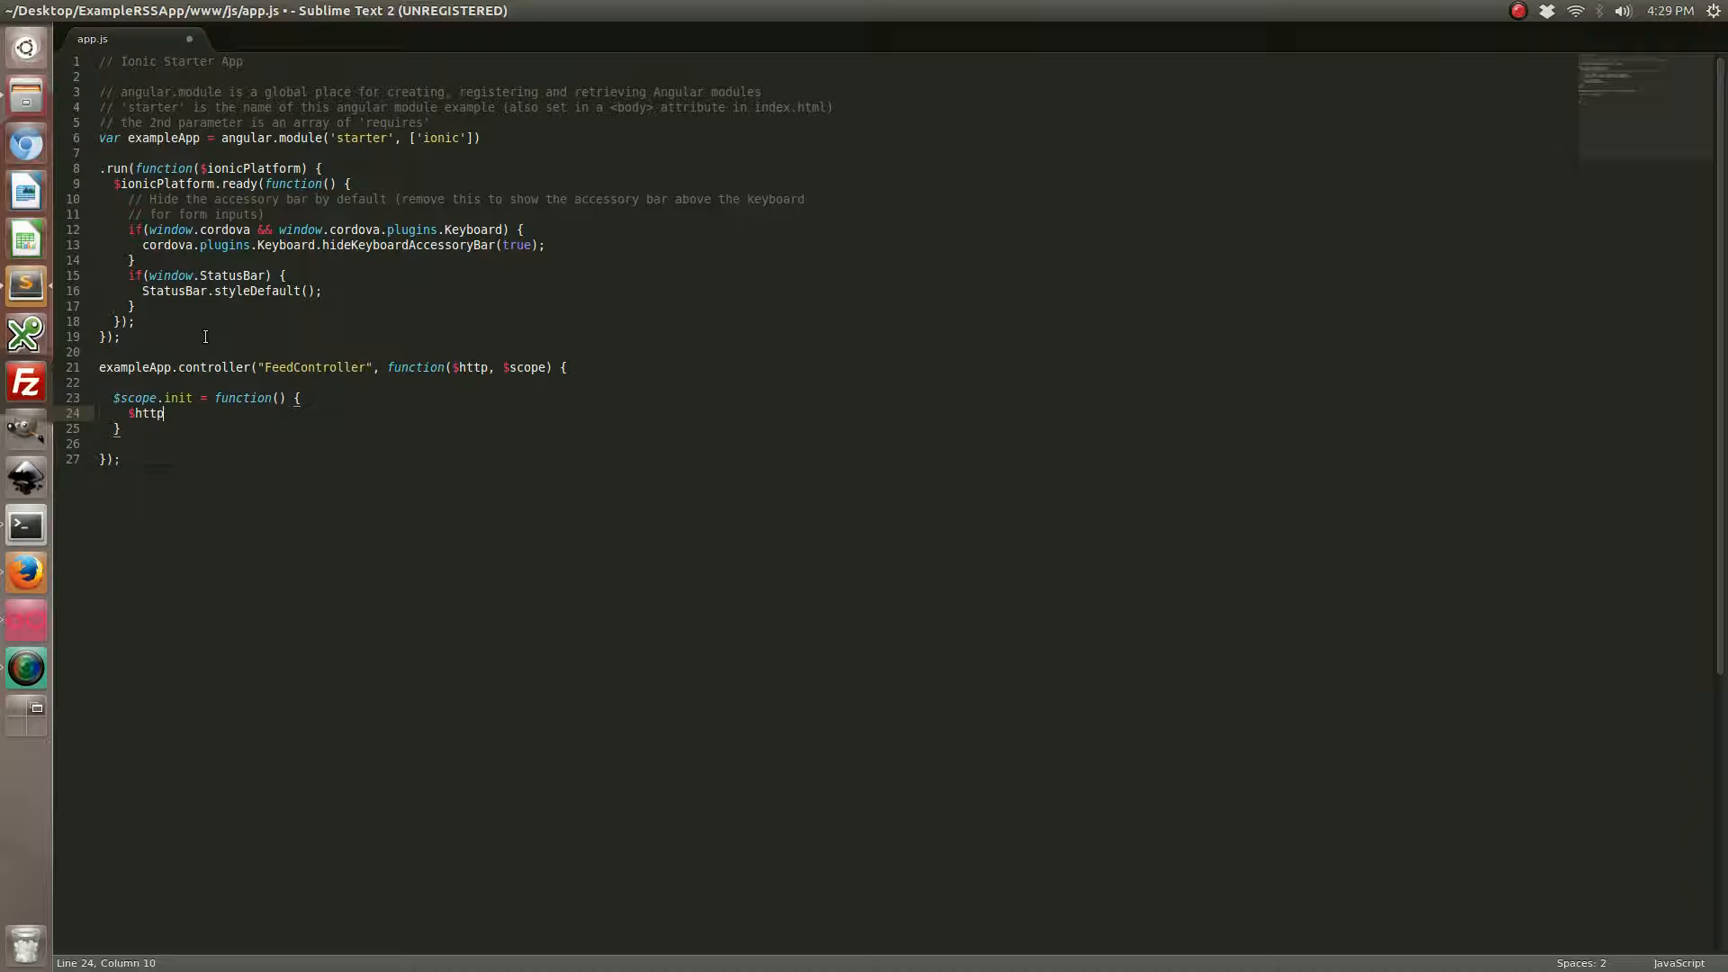
type(".get(\"http://ajax.")
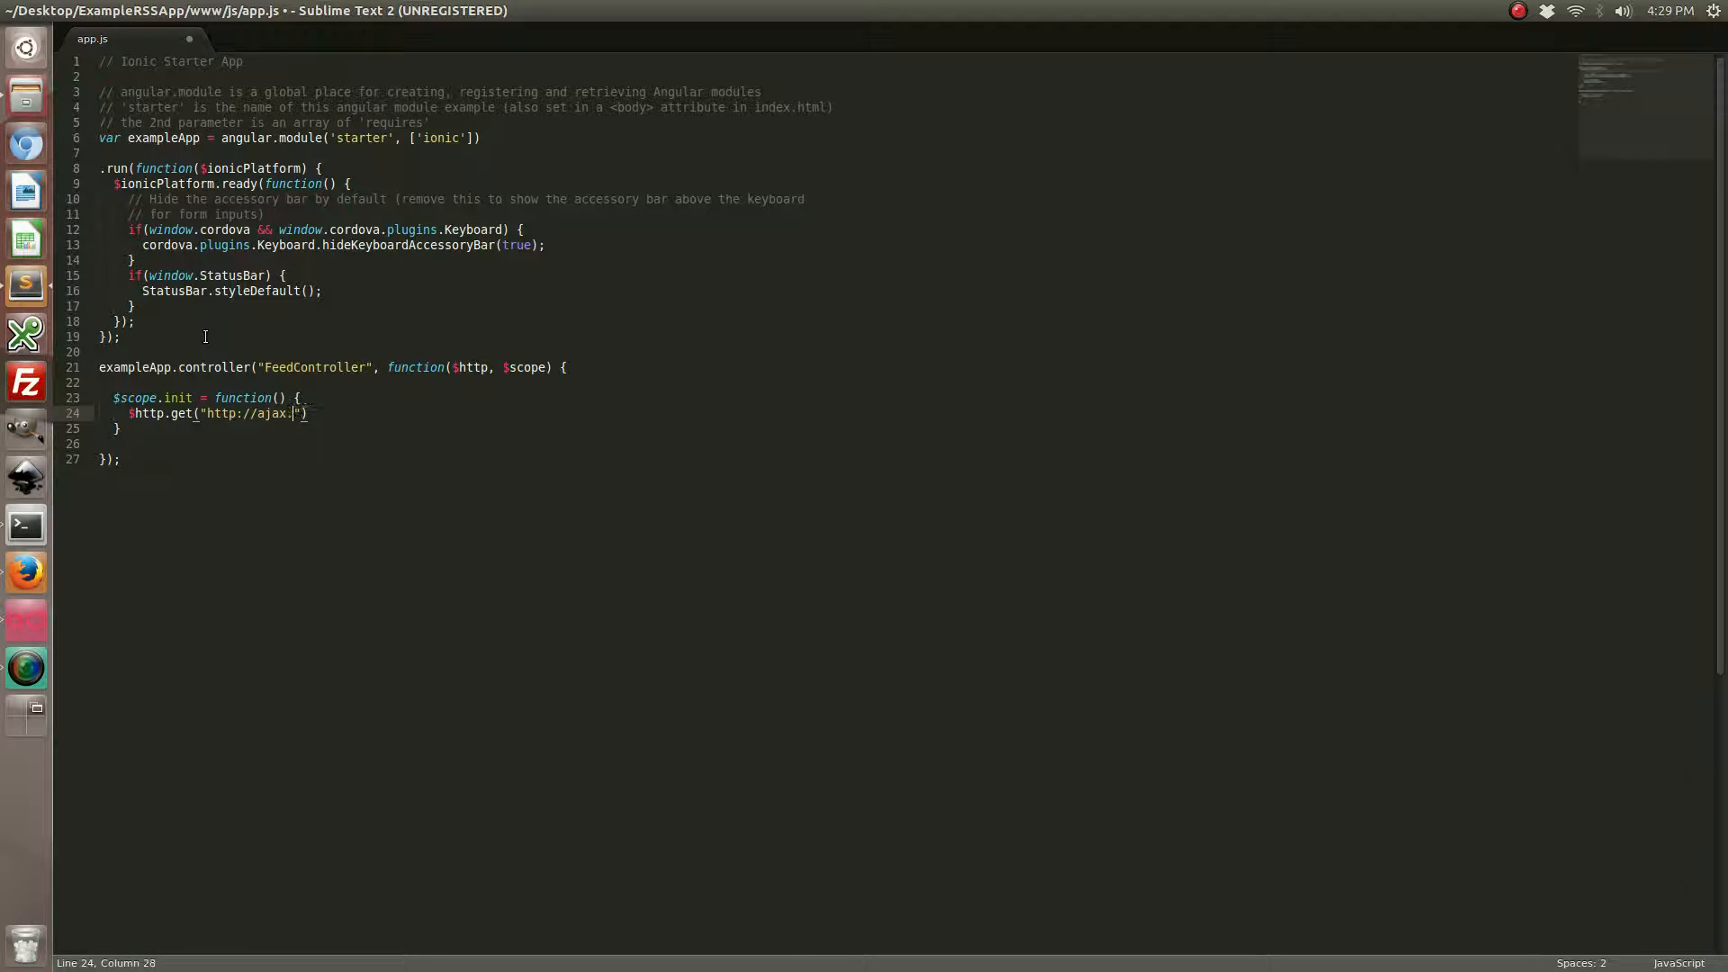
type("googleapis.com")
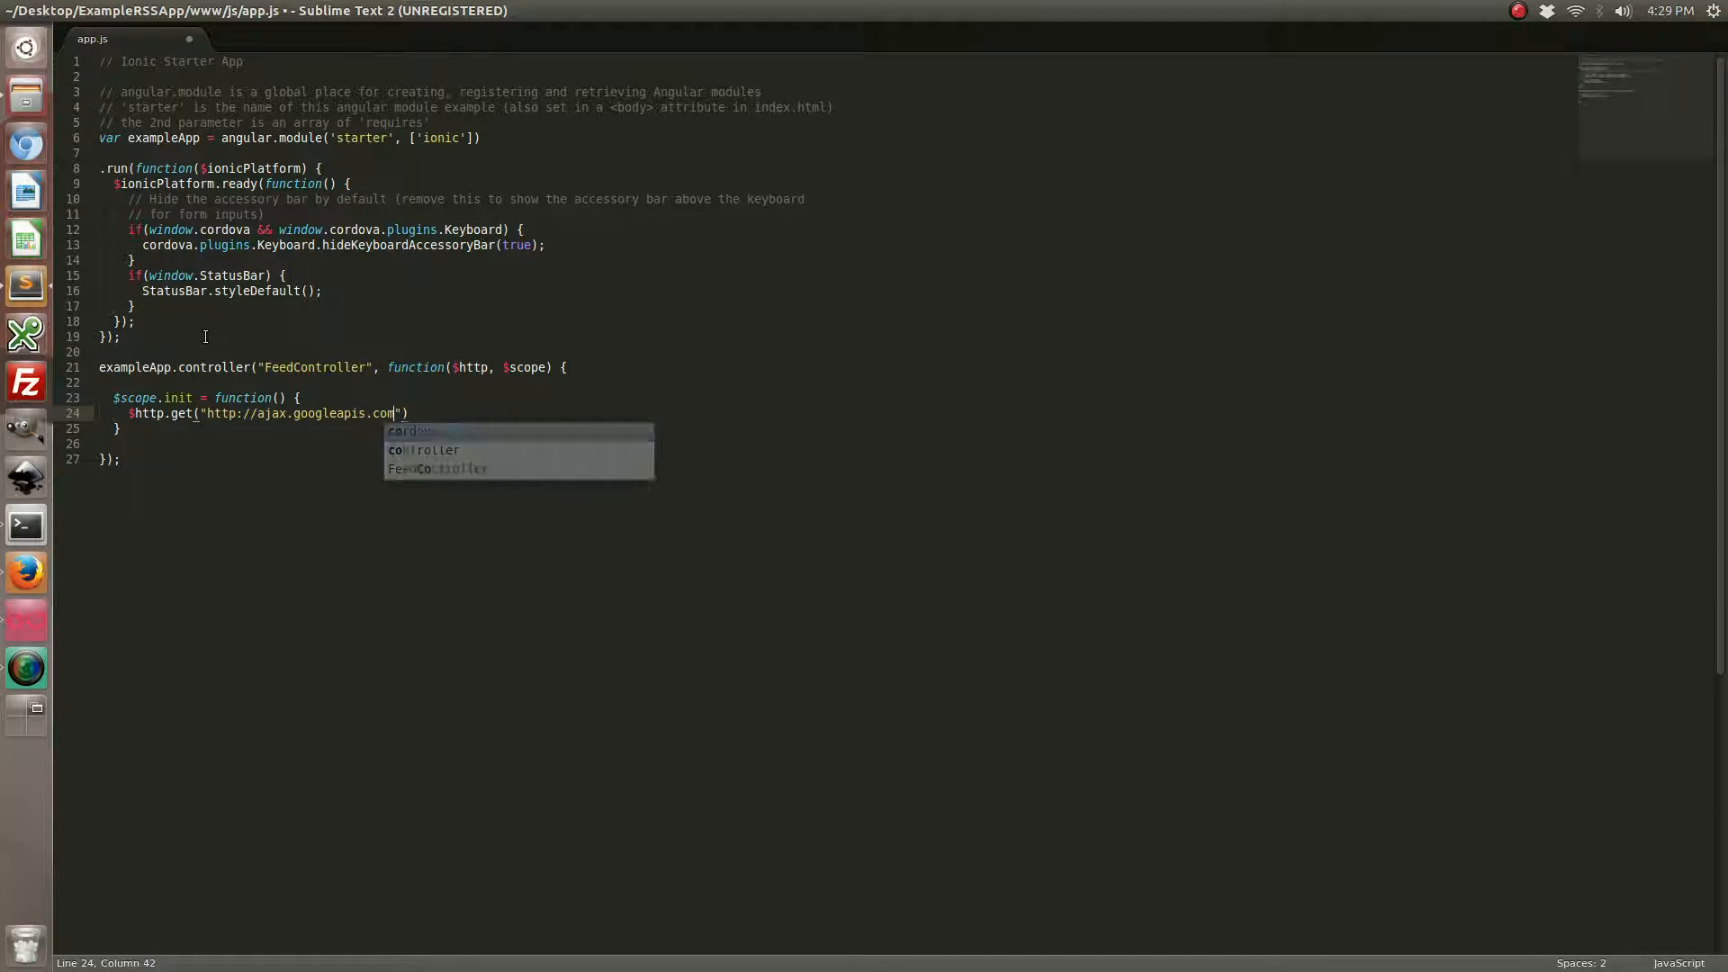
type("/ajax/services/feed/load")
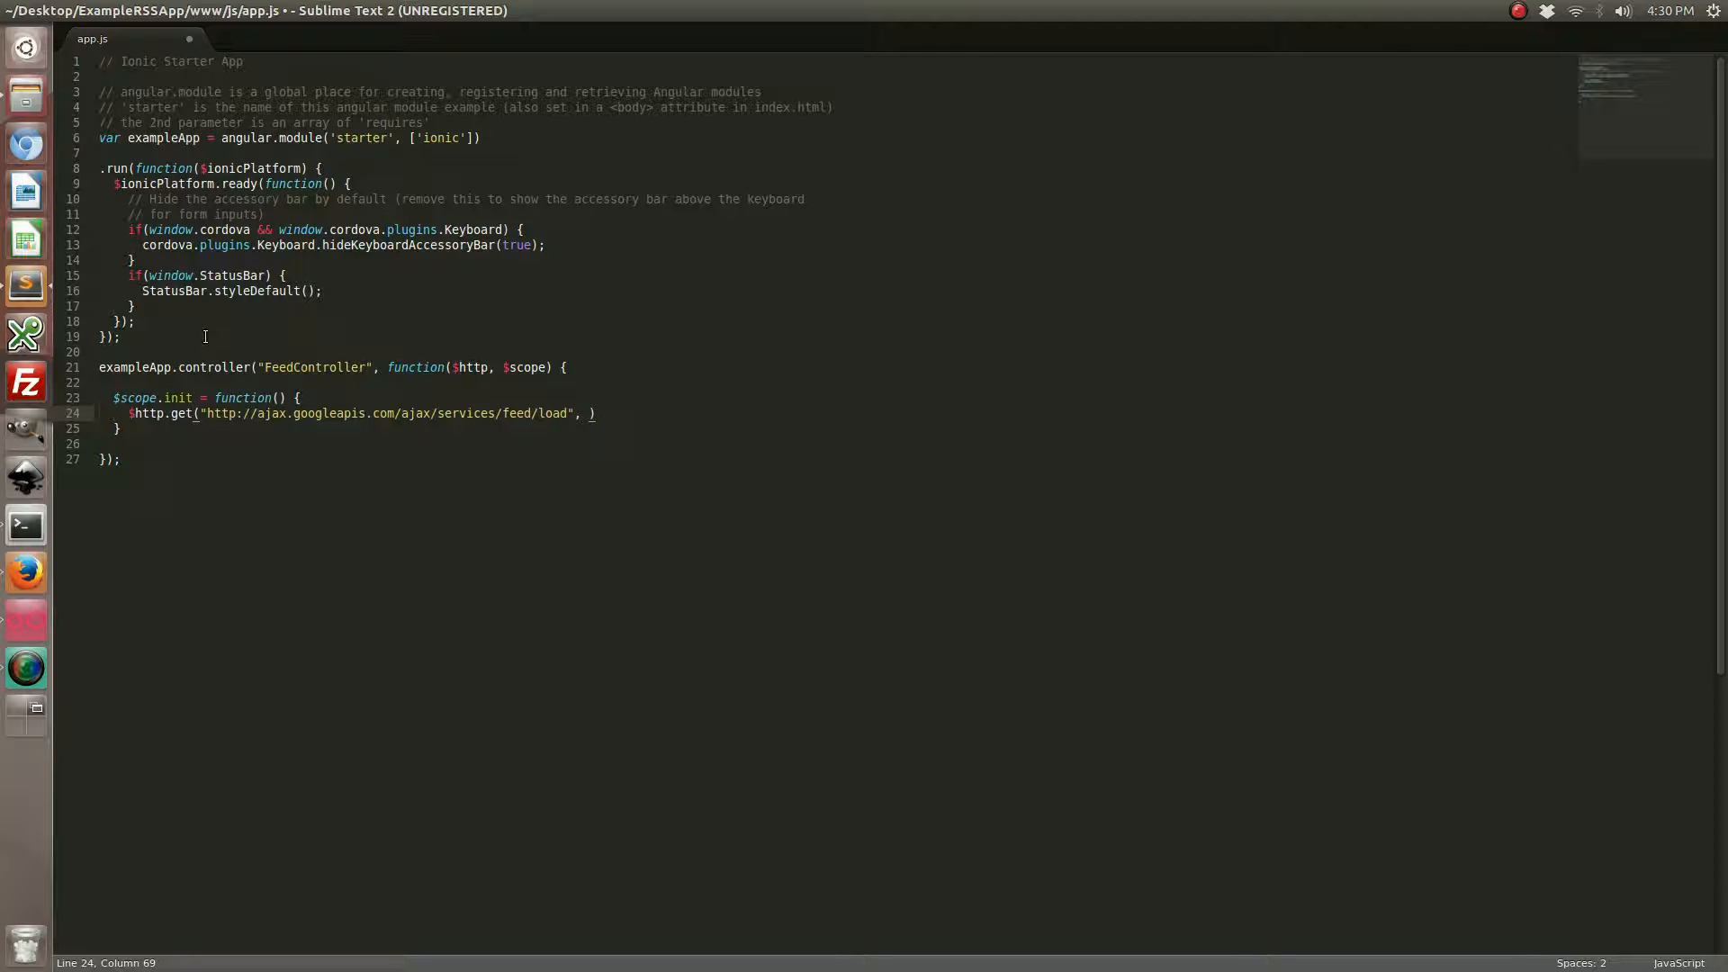
Add a params object with "v": "1.0" and a "q" key
type("{")
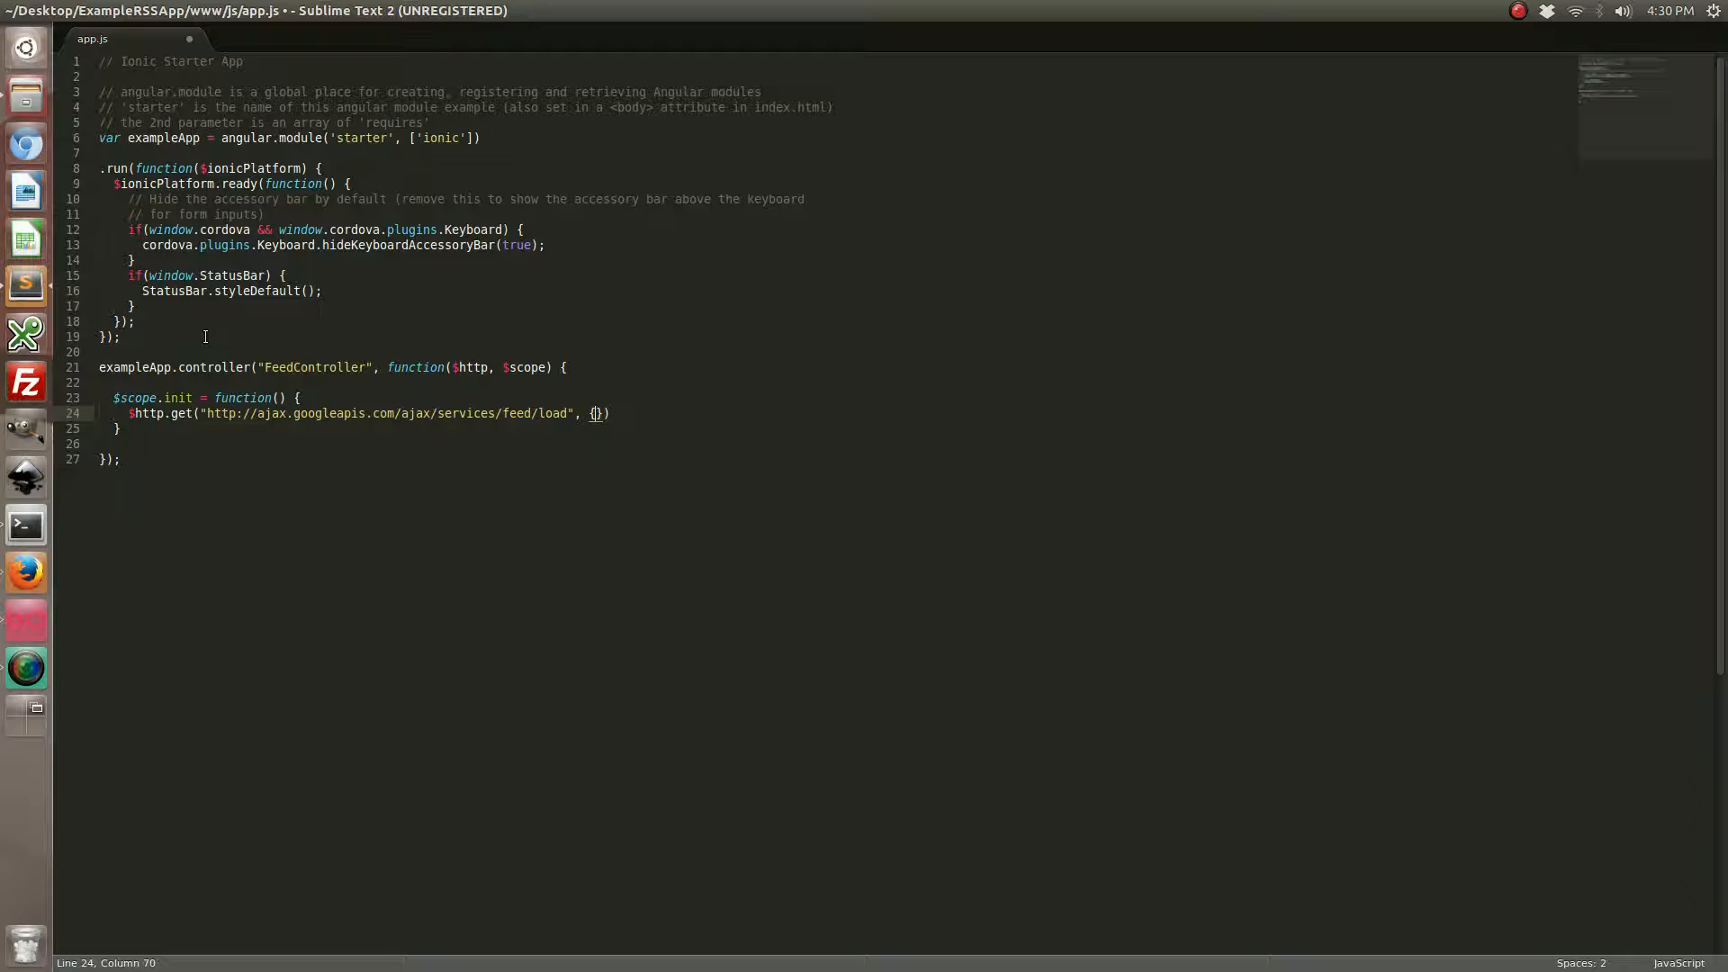
type("{")
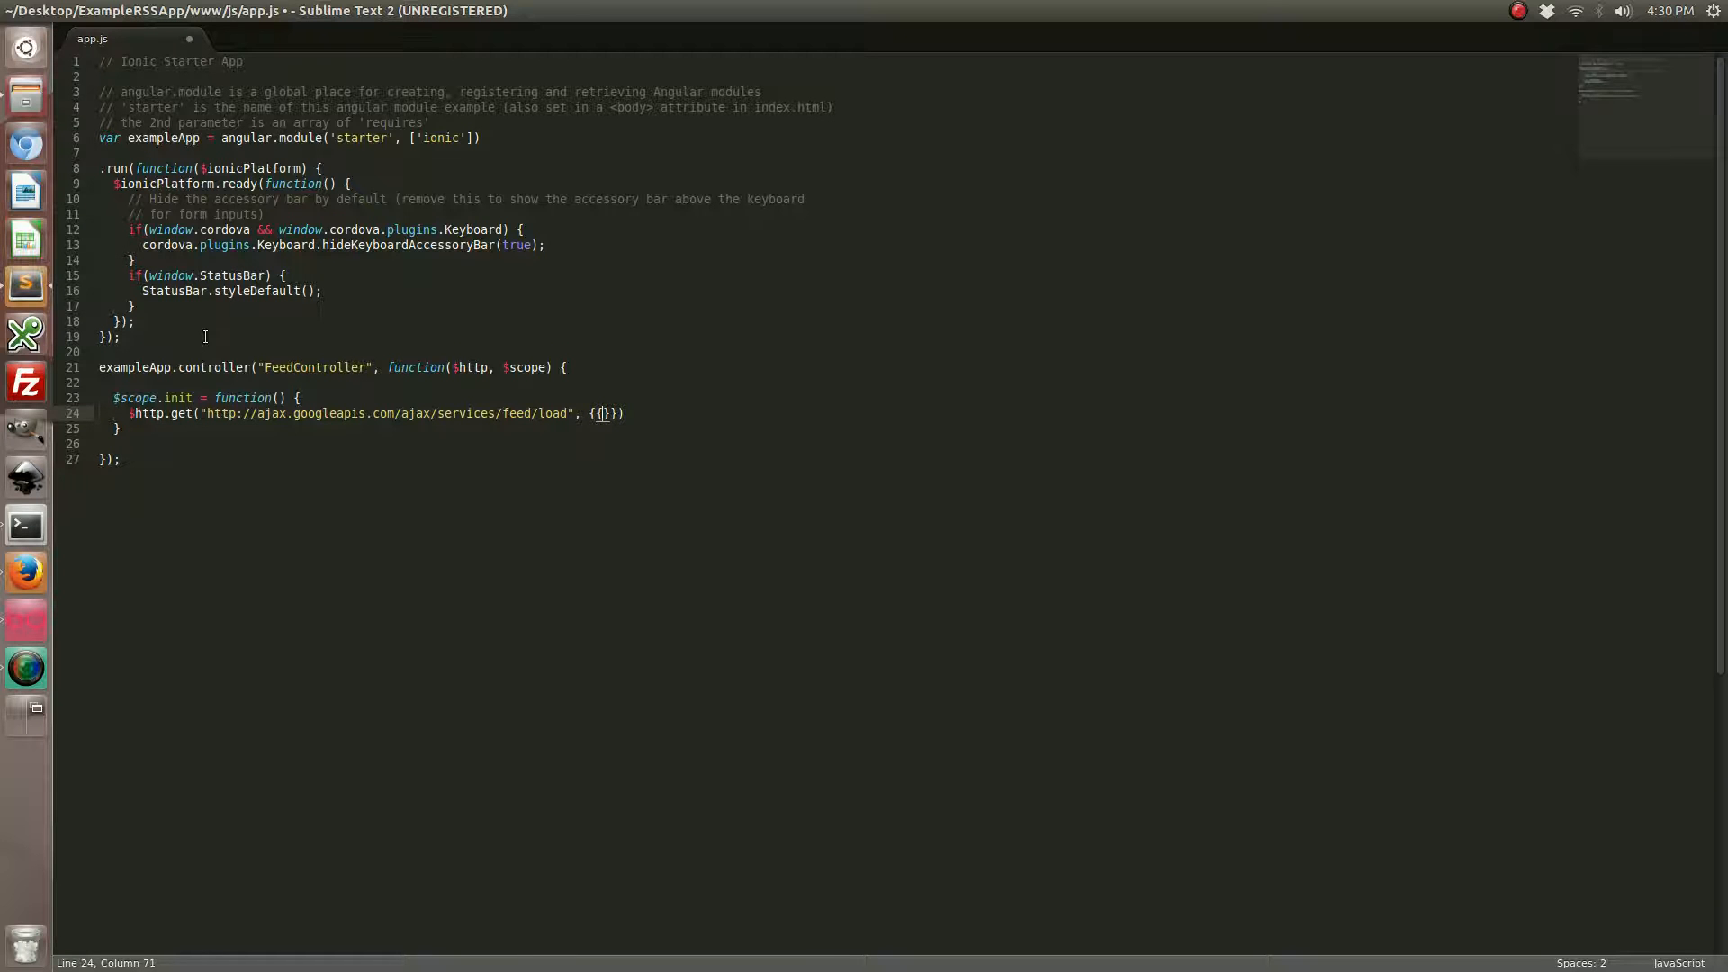
type("params:")
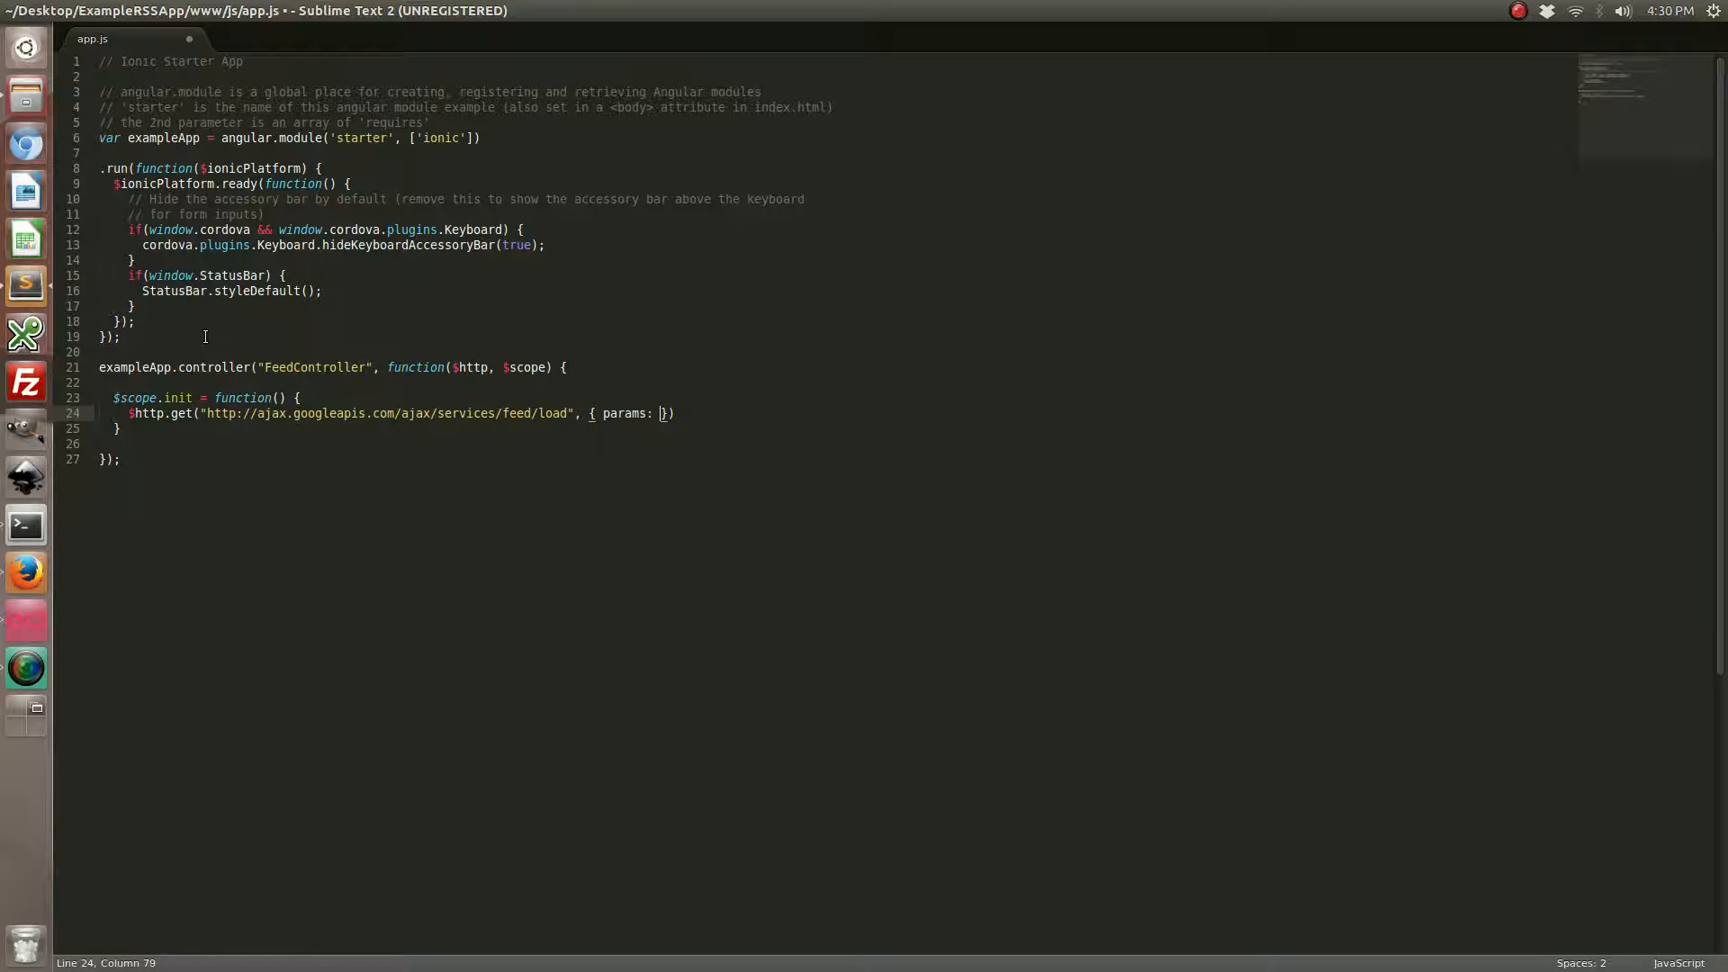
type("\"v\": \"1.0\"")
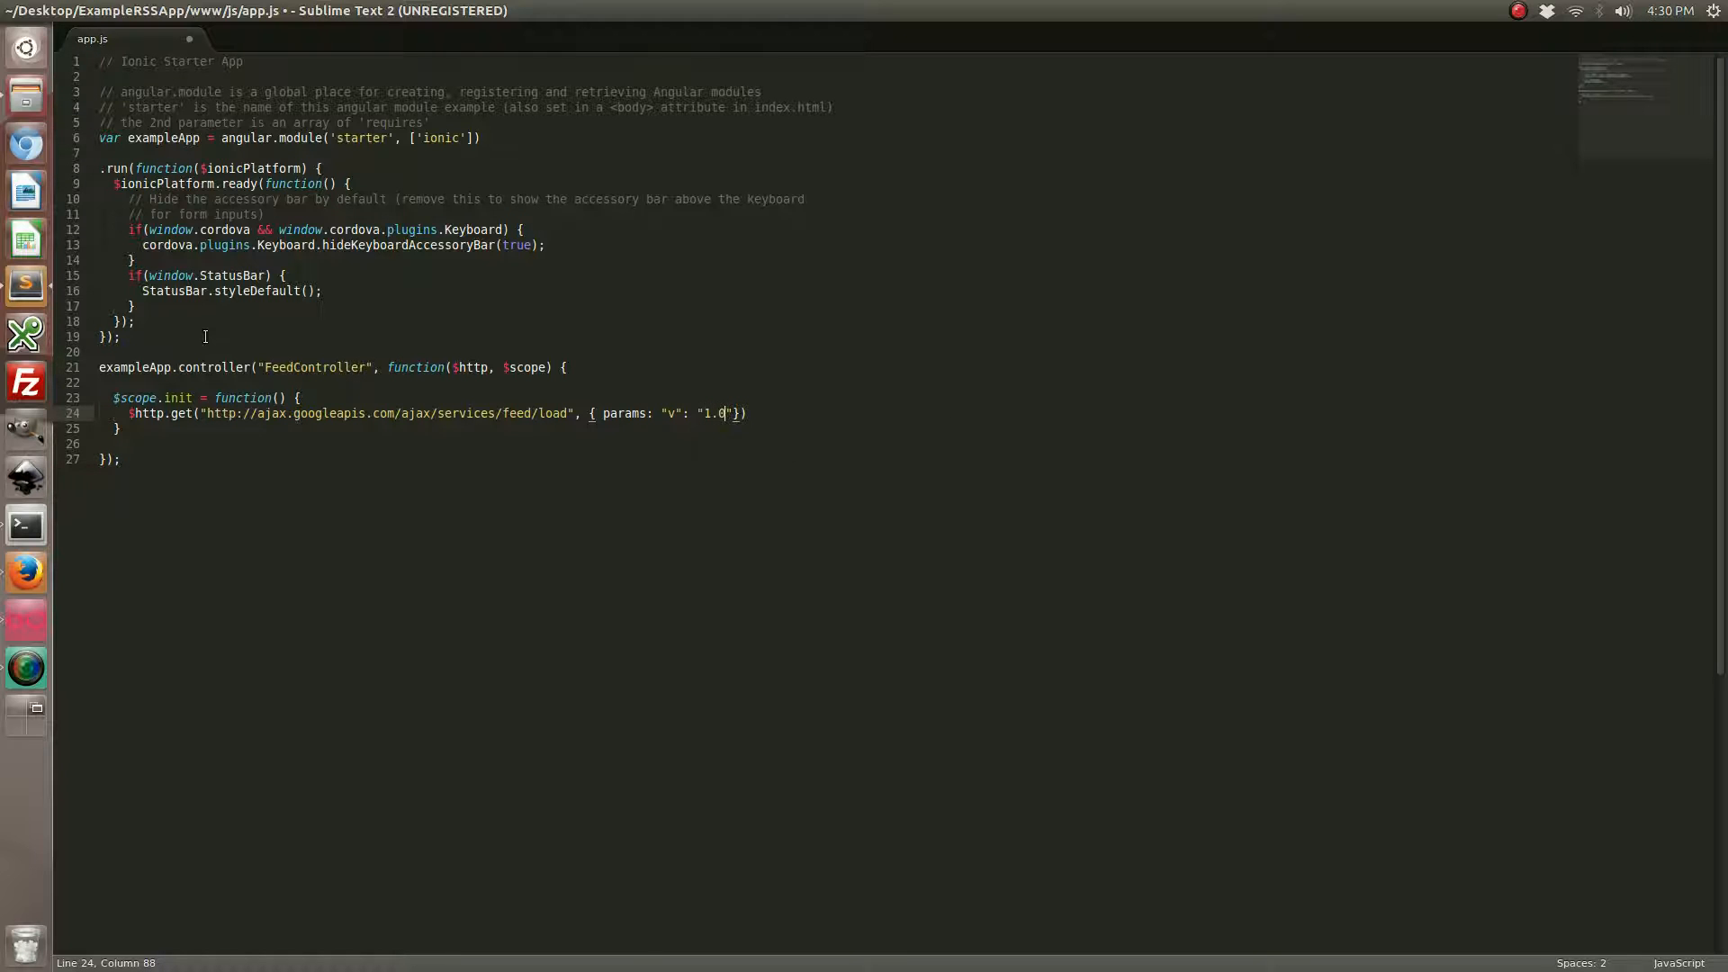
type(", \"\"")
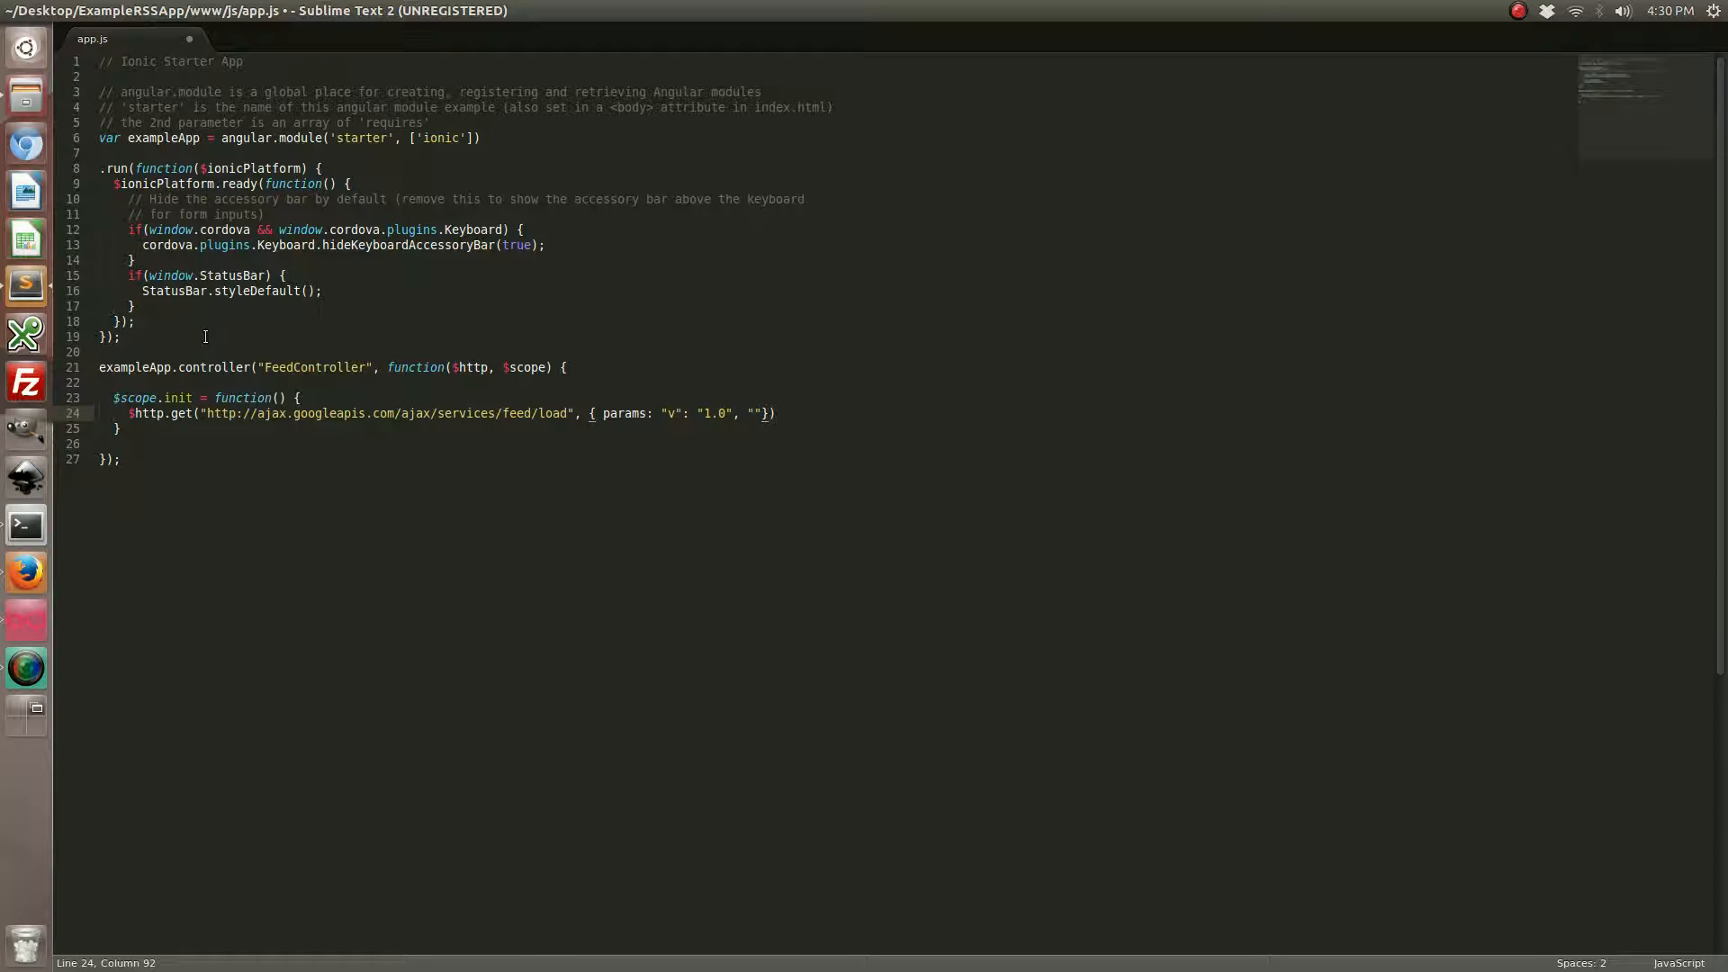
type("q")
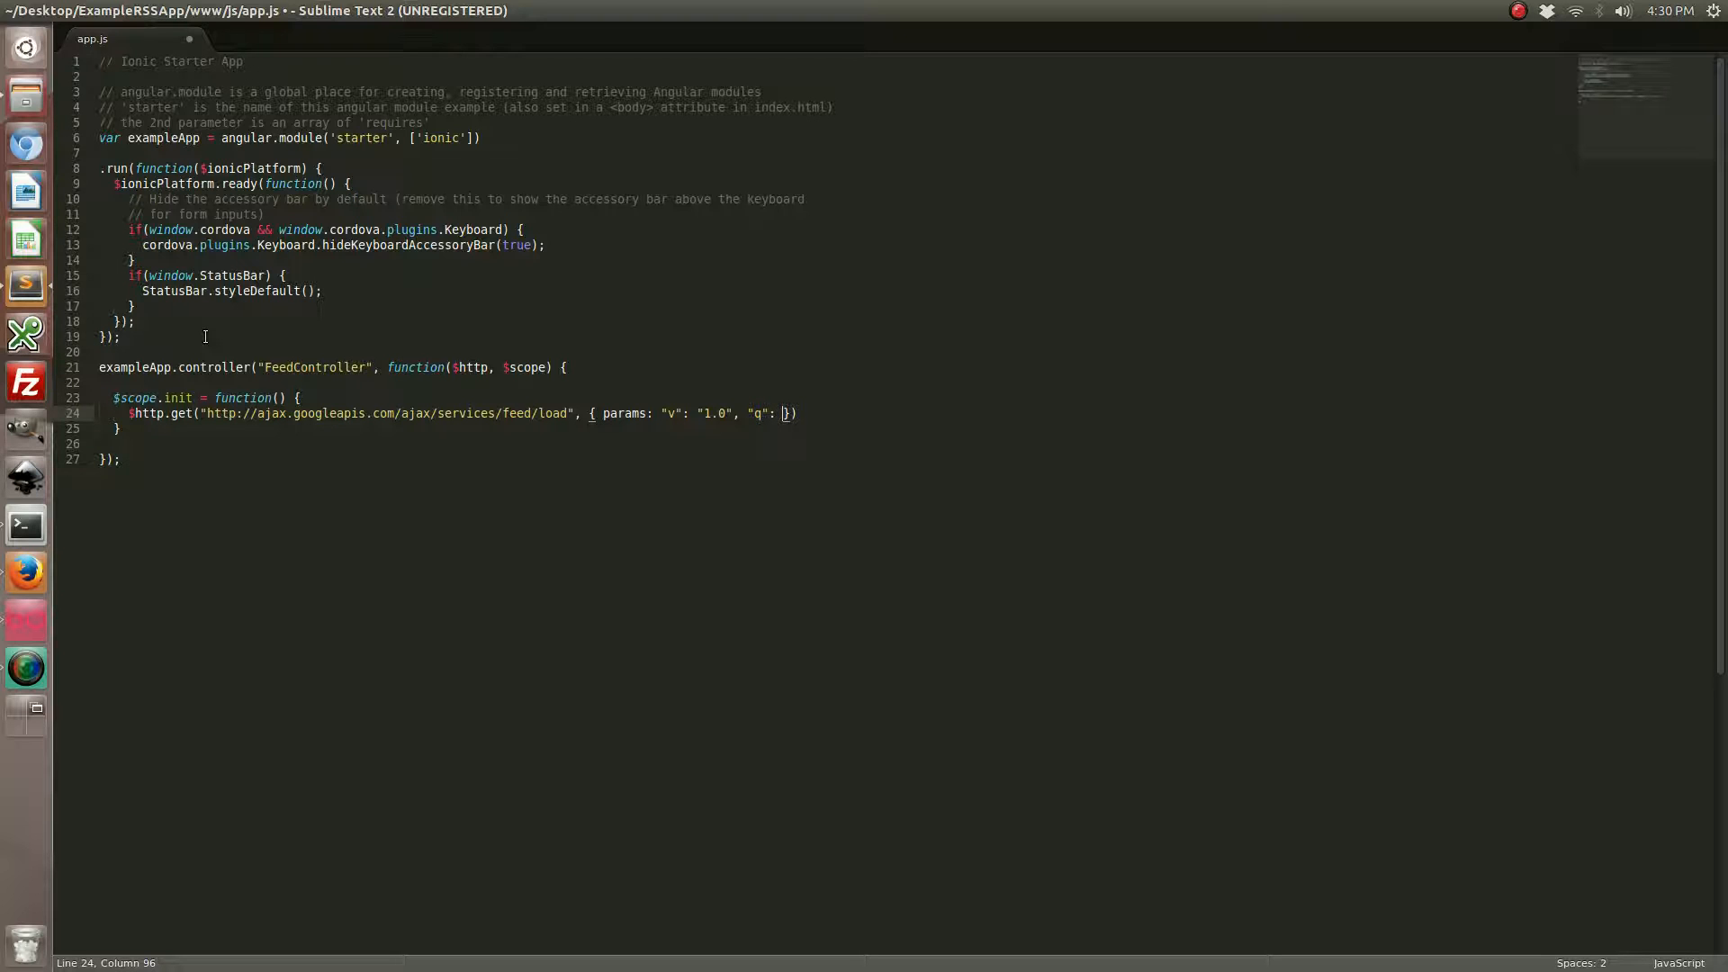
type("H")
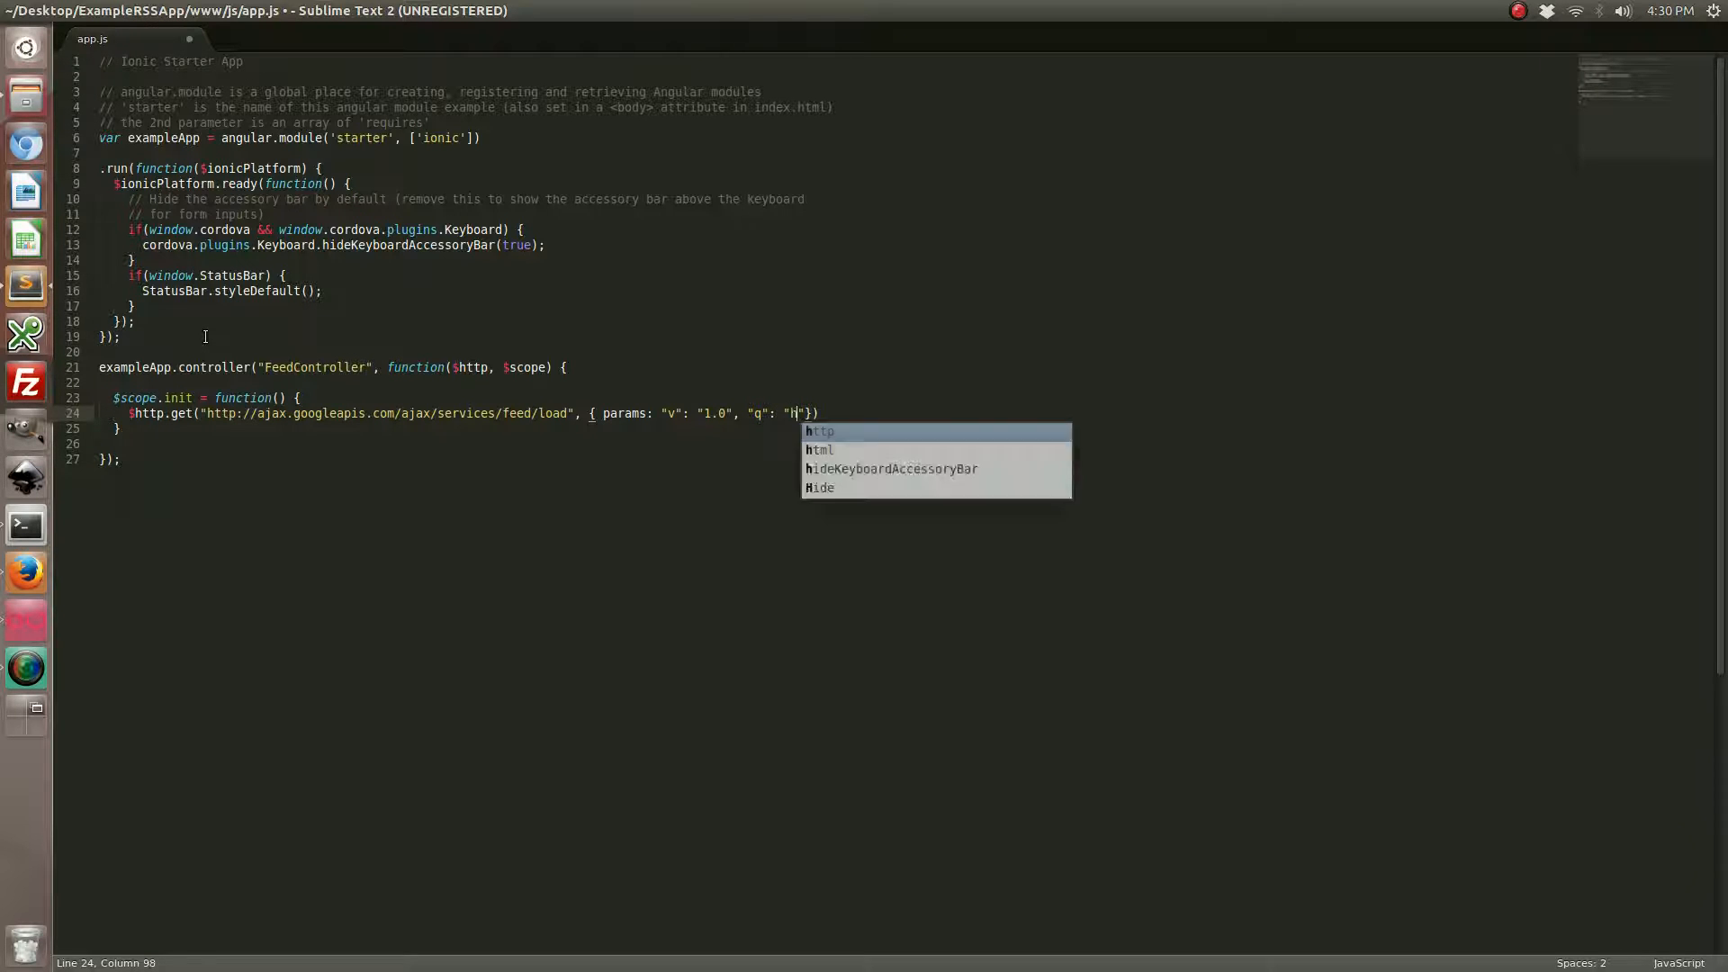
type("ttp://bl")
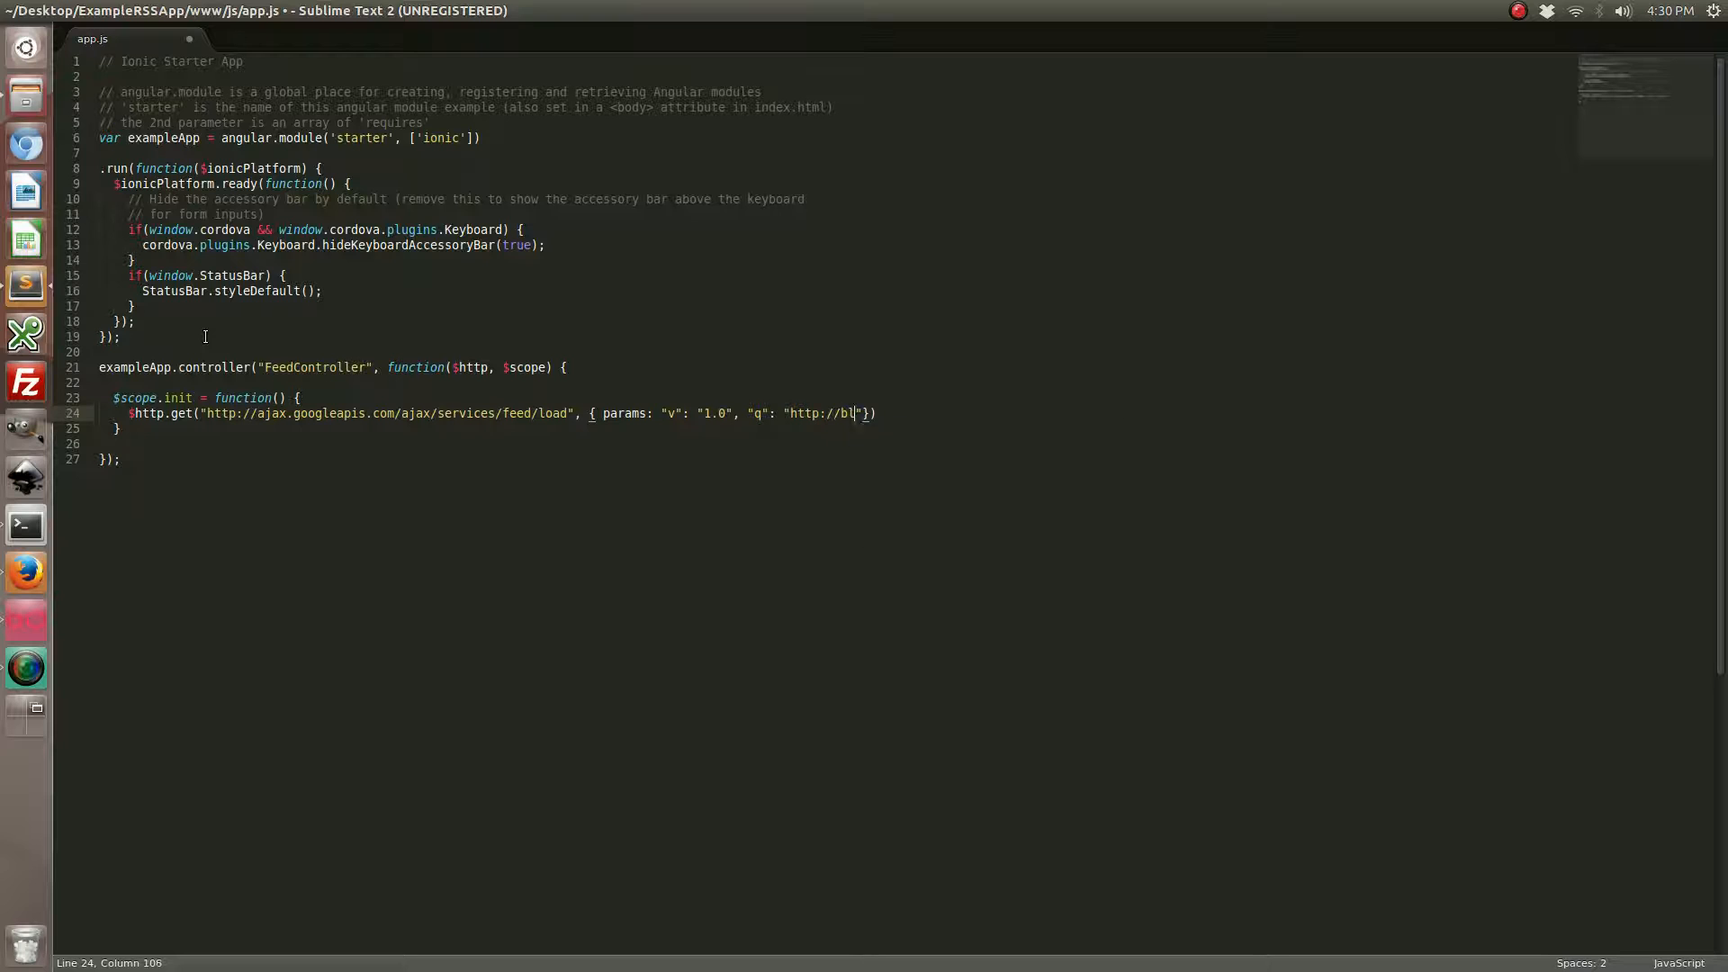
type("og.nraboy.com/f")
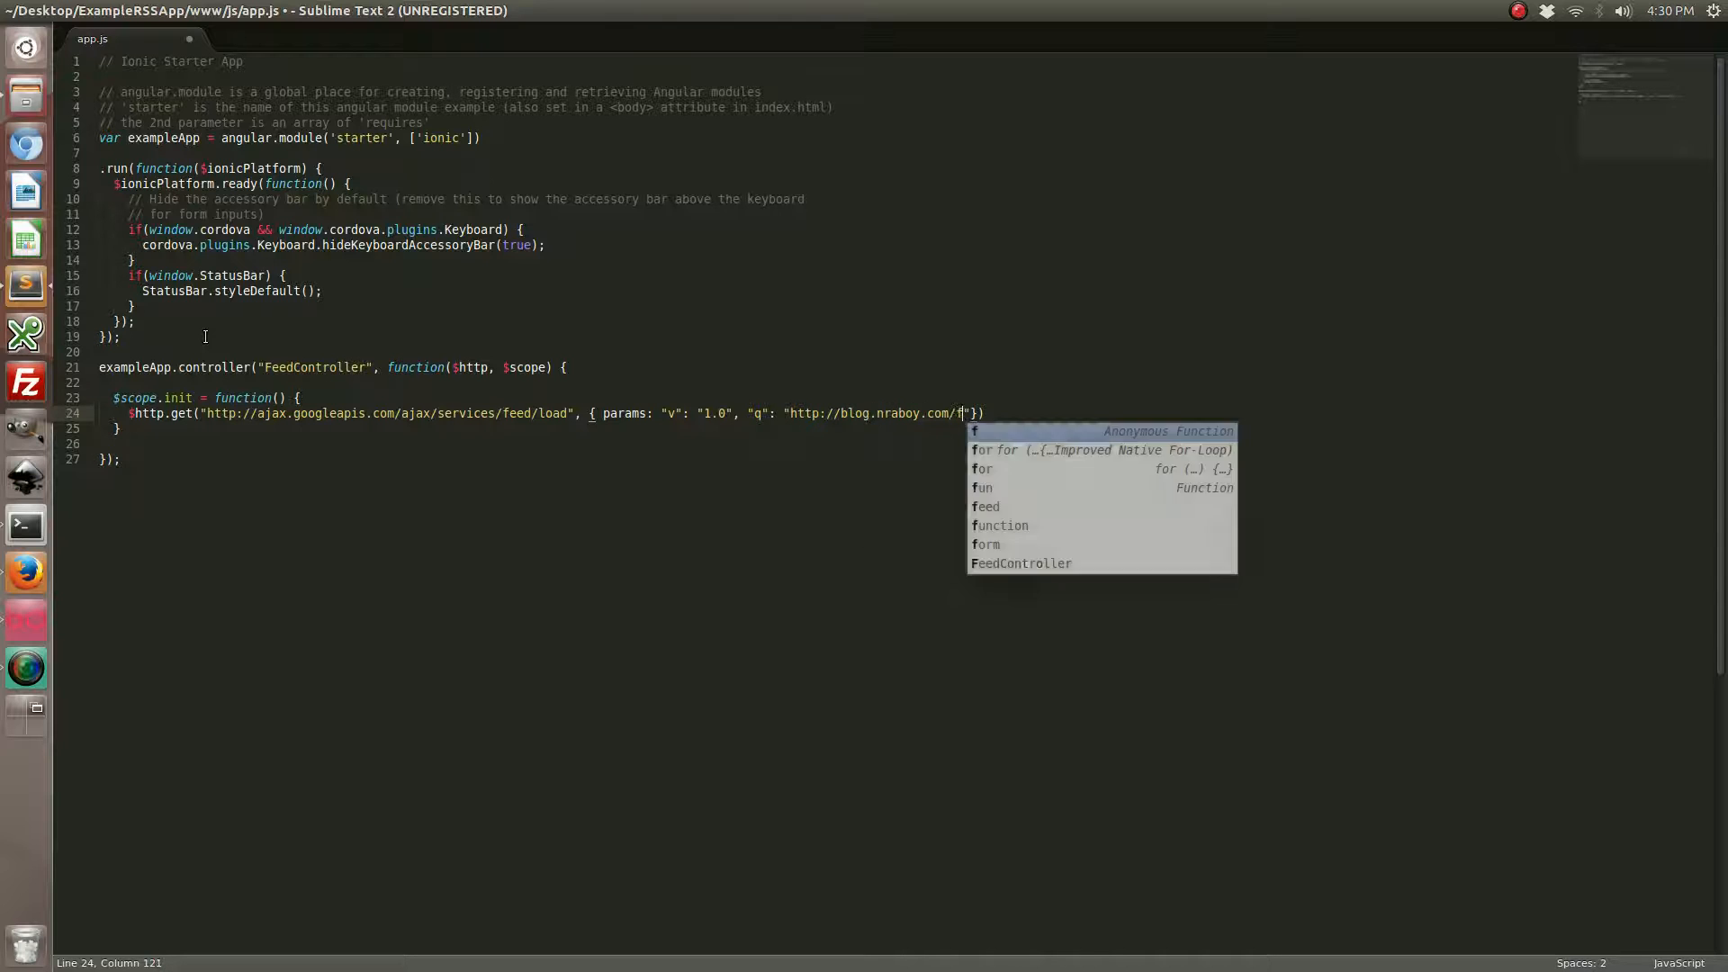
type("eed/")
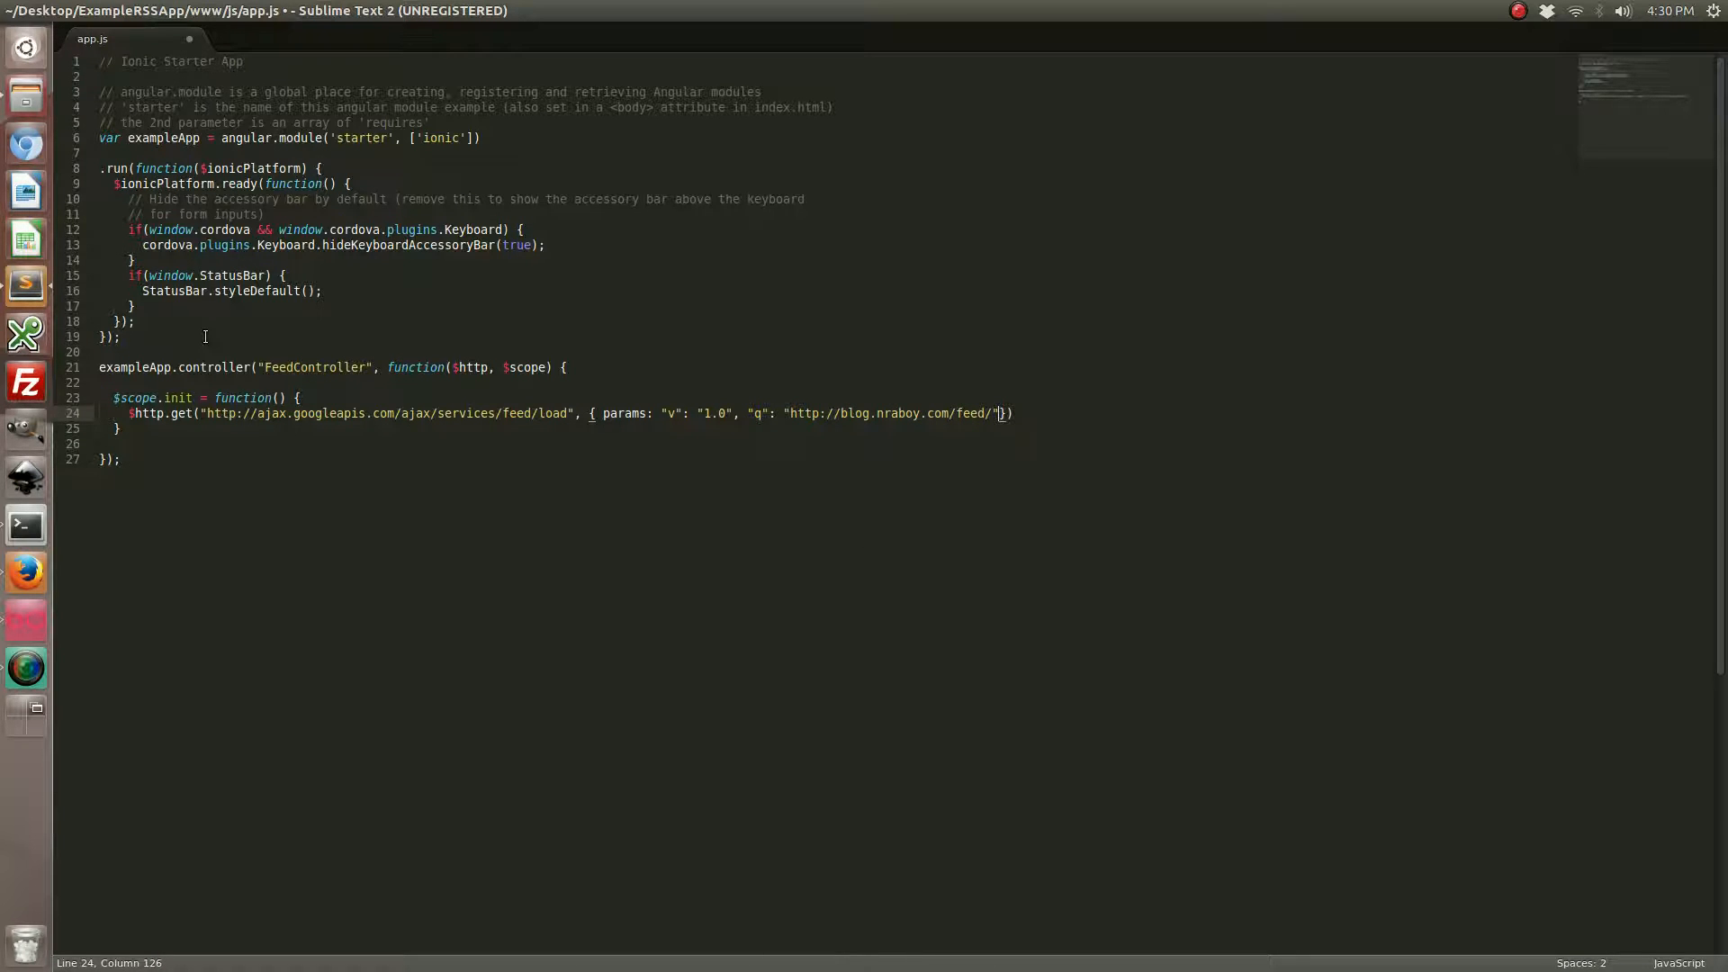
type(", \"\"")
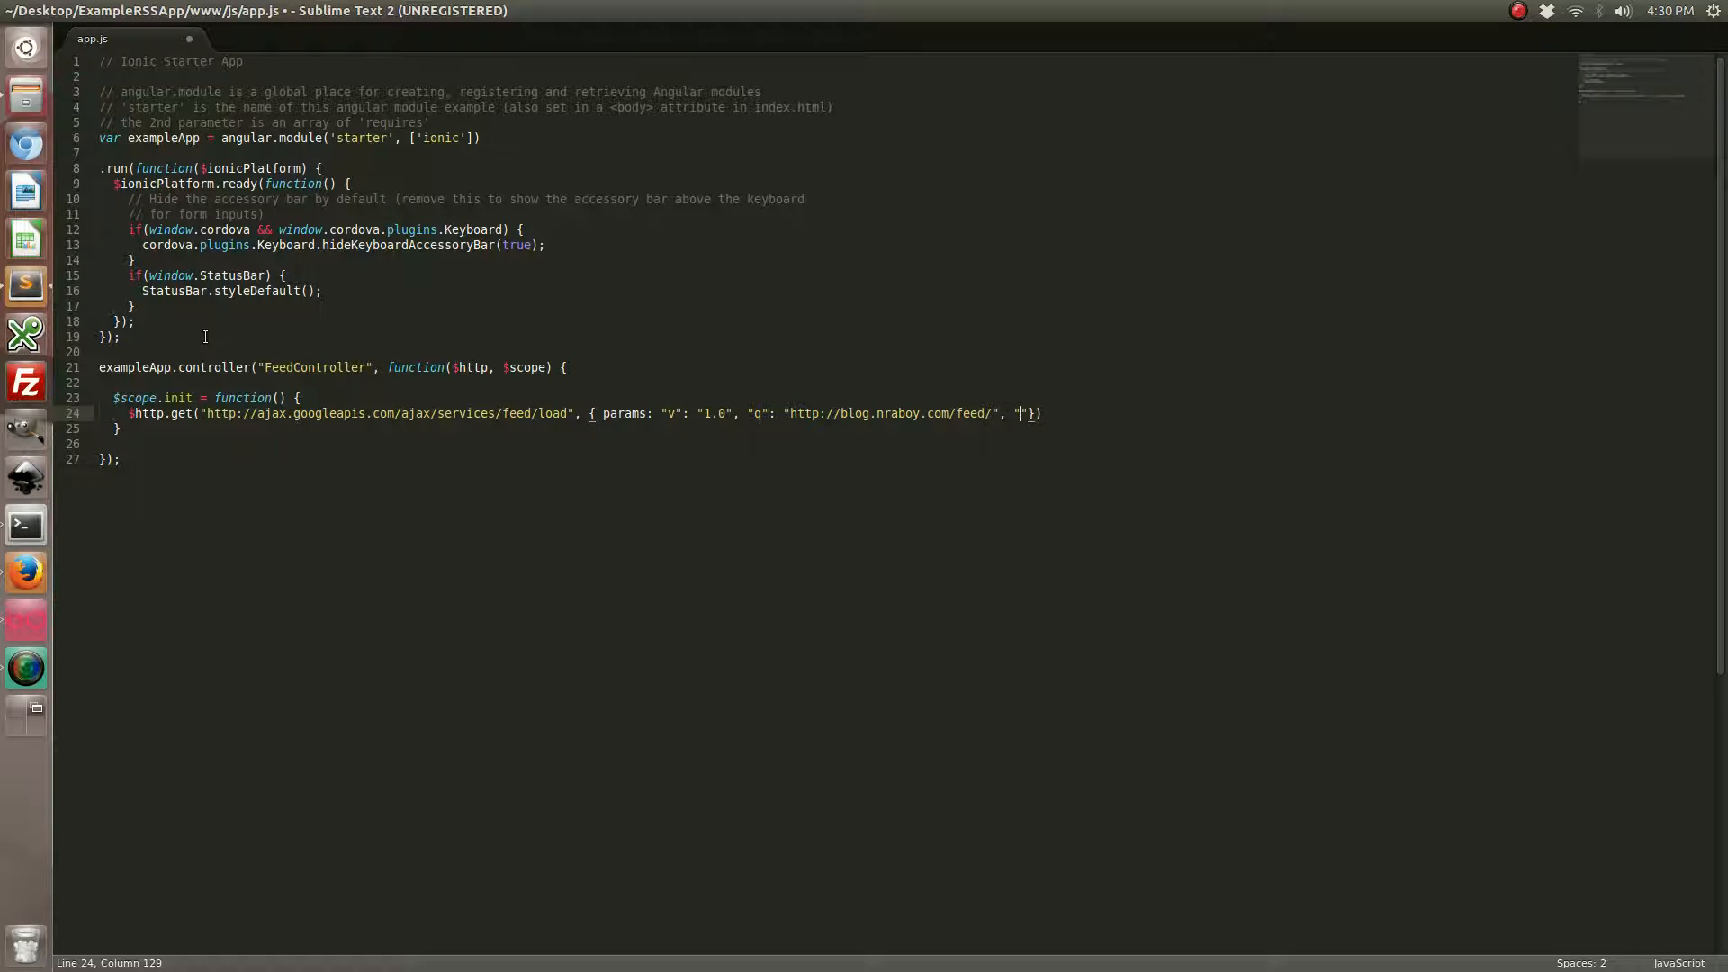
type("num\": \"1")
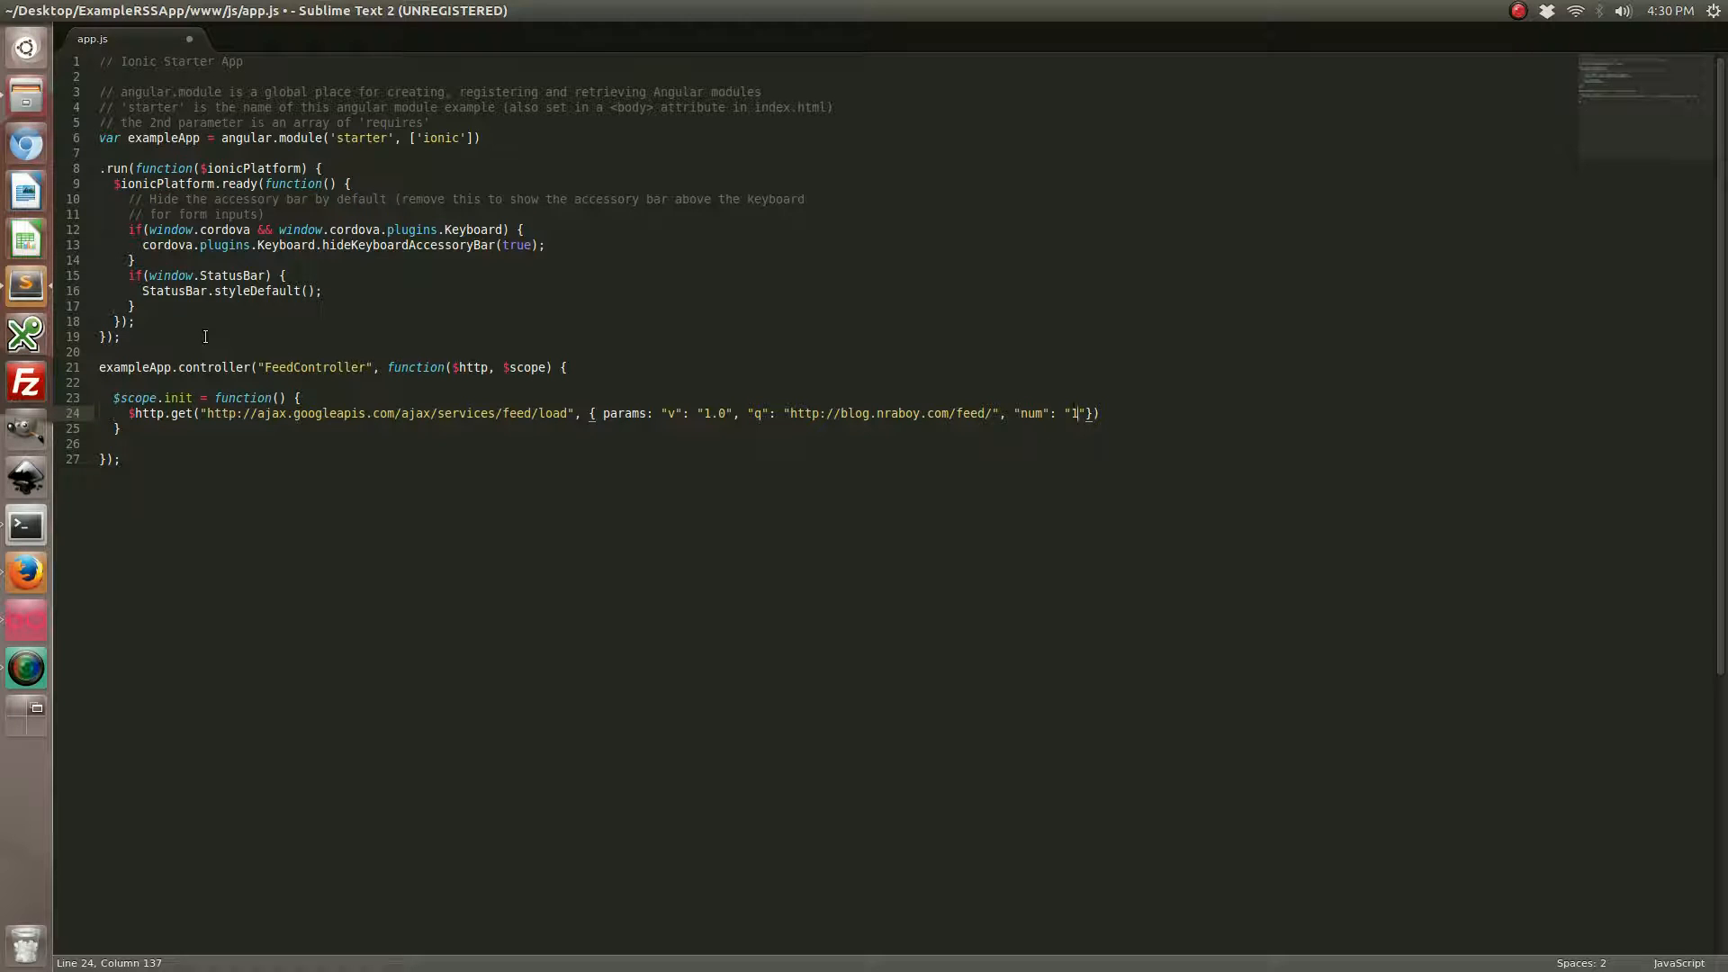
type("00")
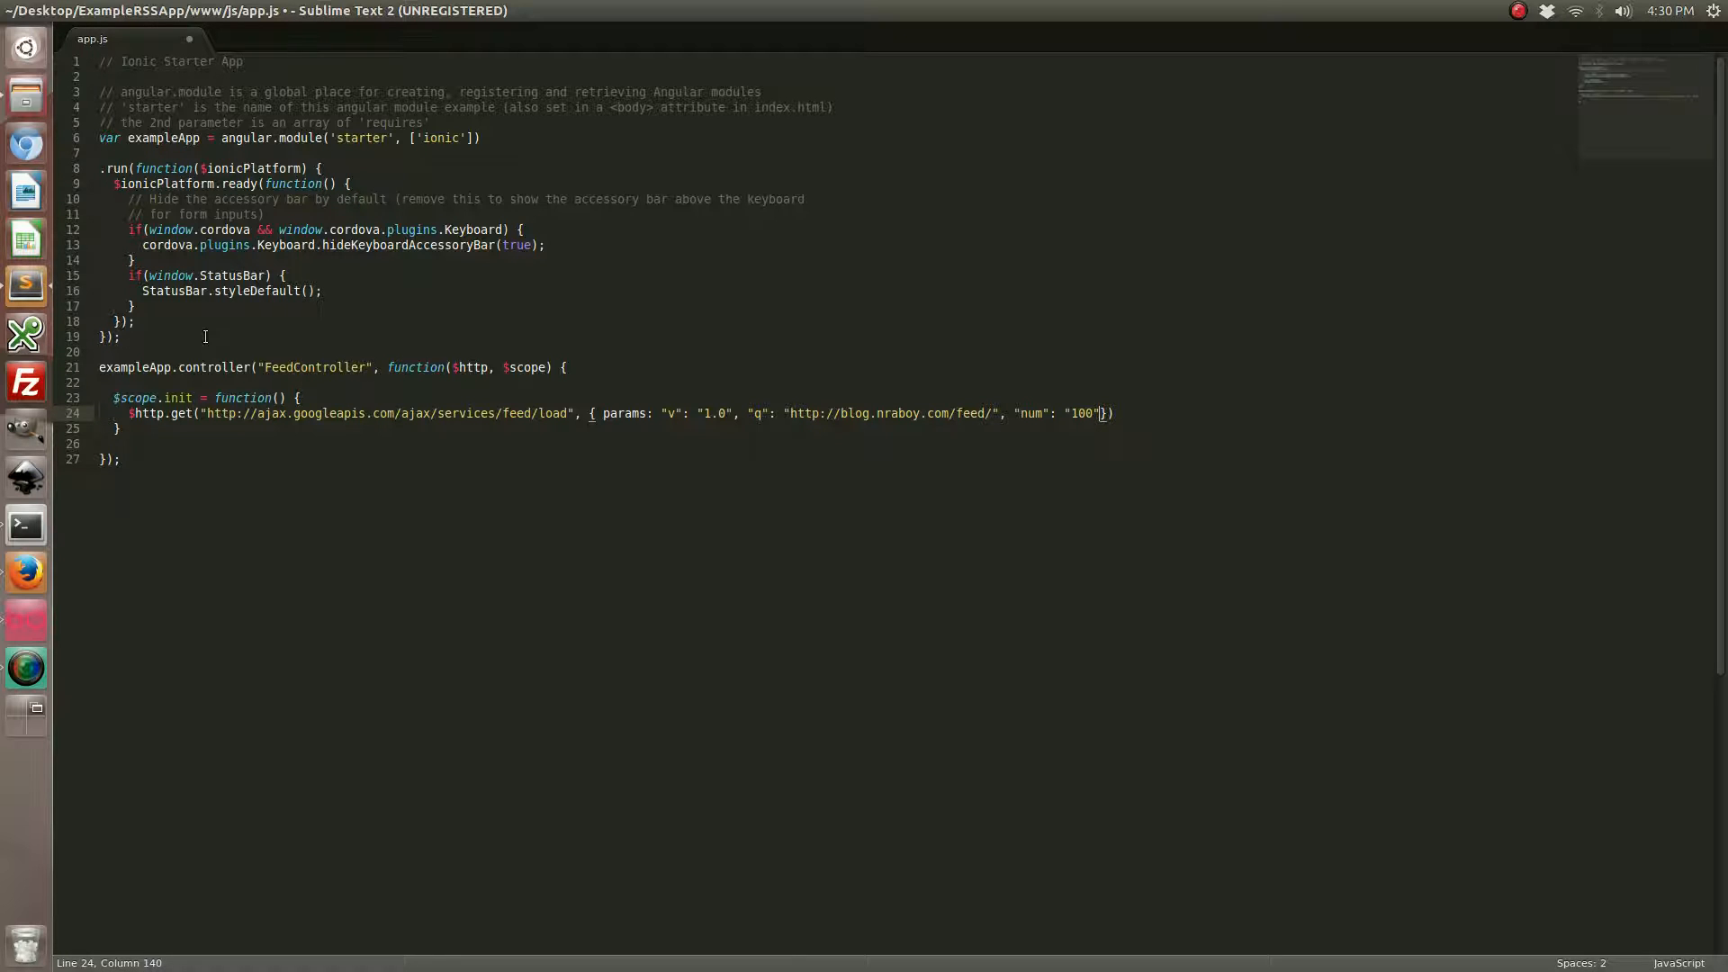
Chain an empty .success(function(data)) and an .error handler logging "ERROR " + data
type("\" \"")
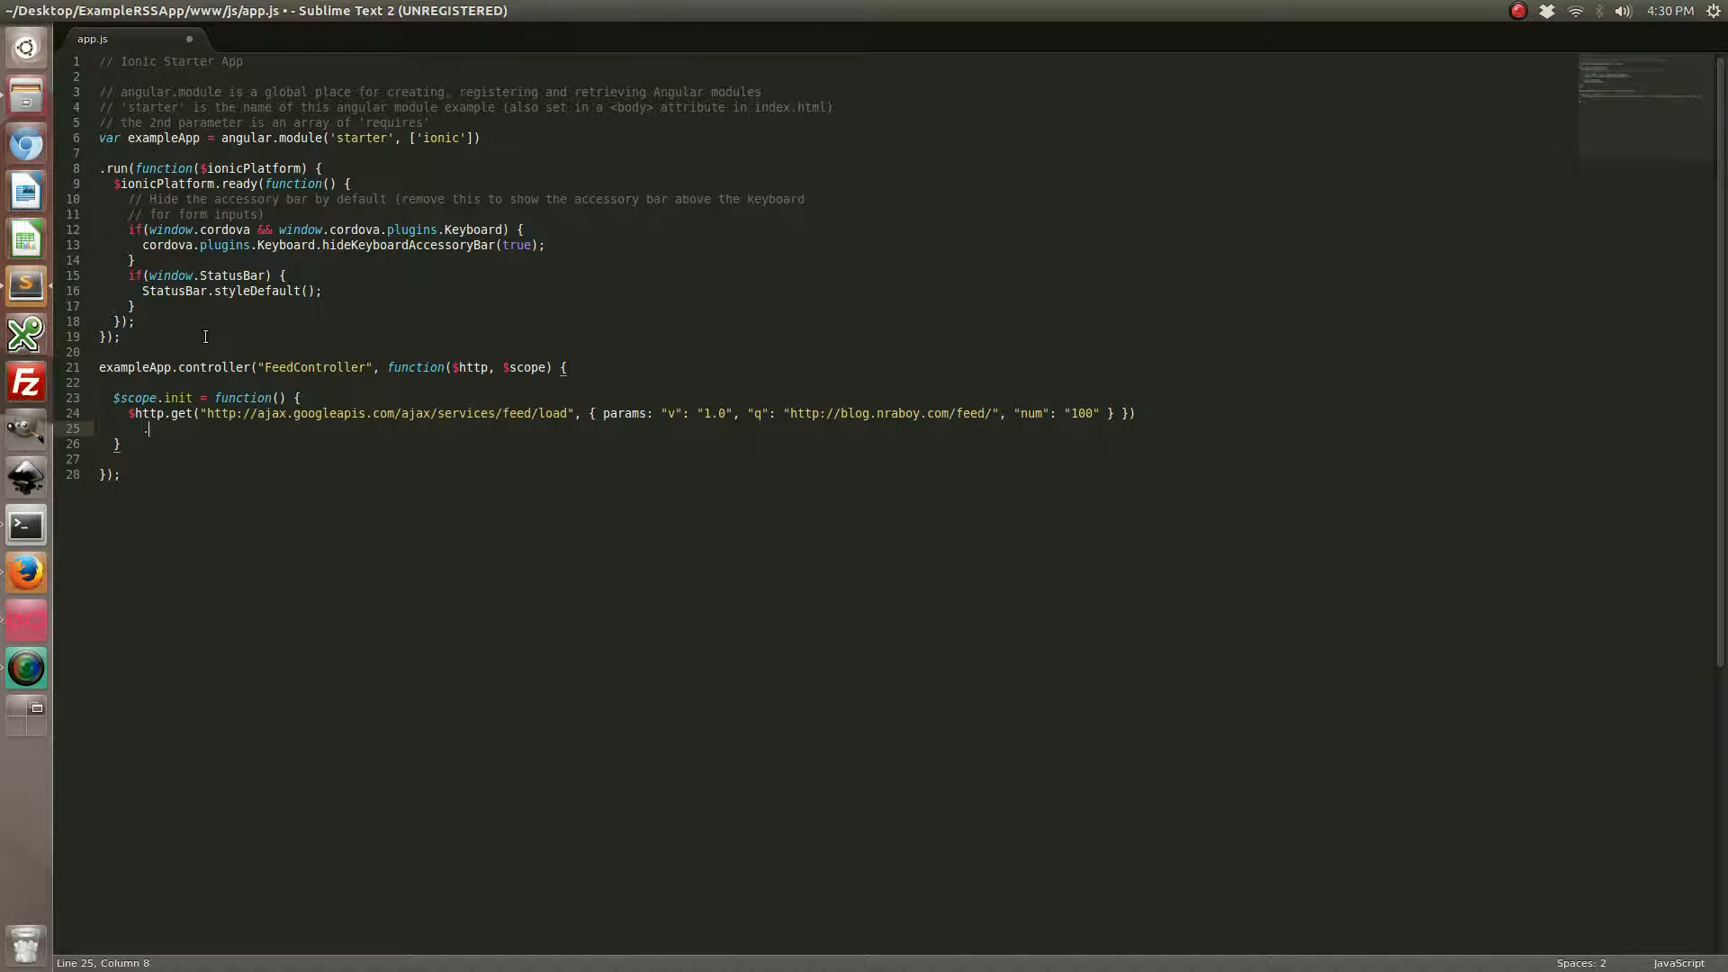
type(".success()")
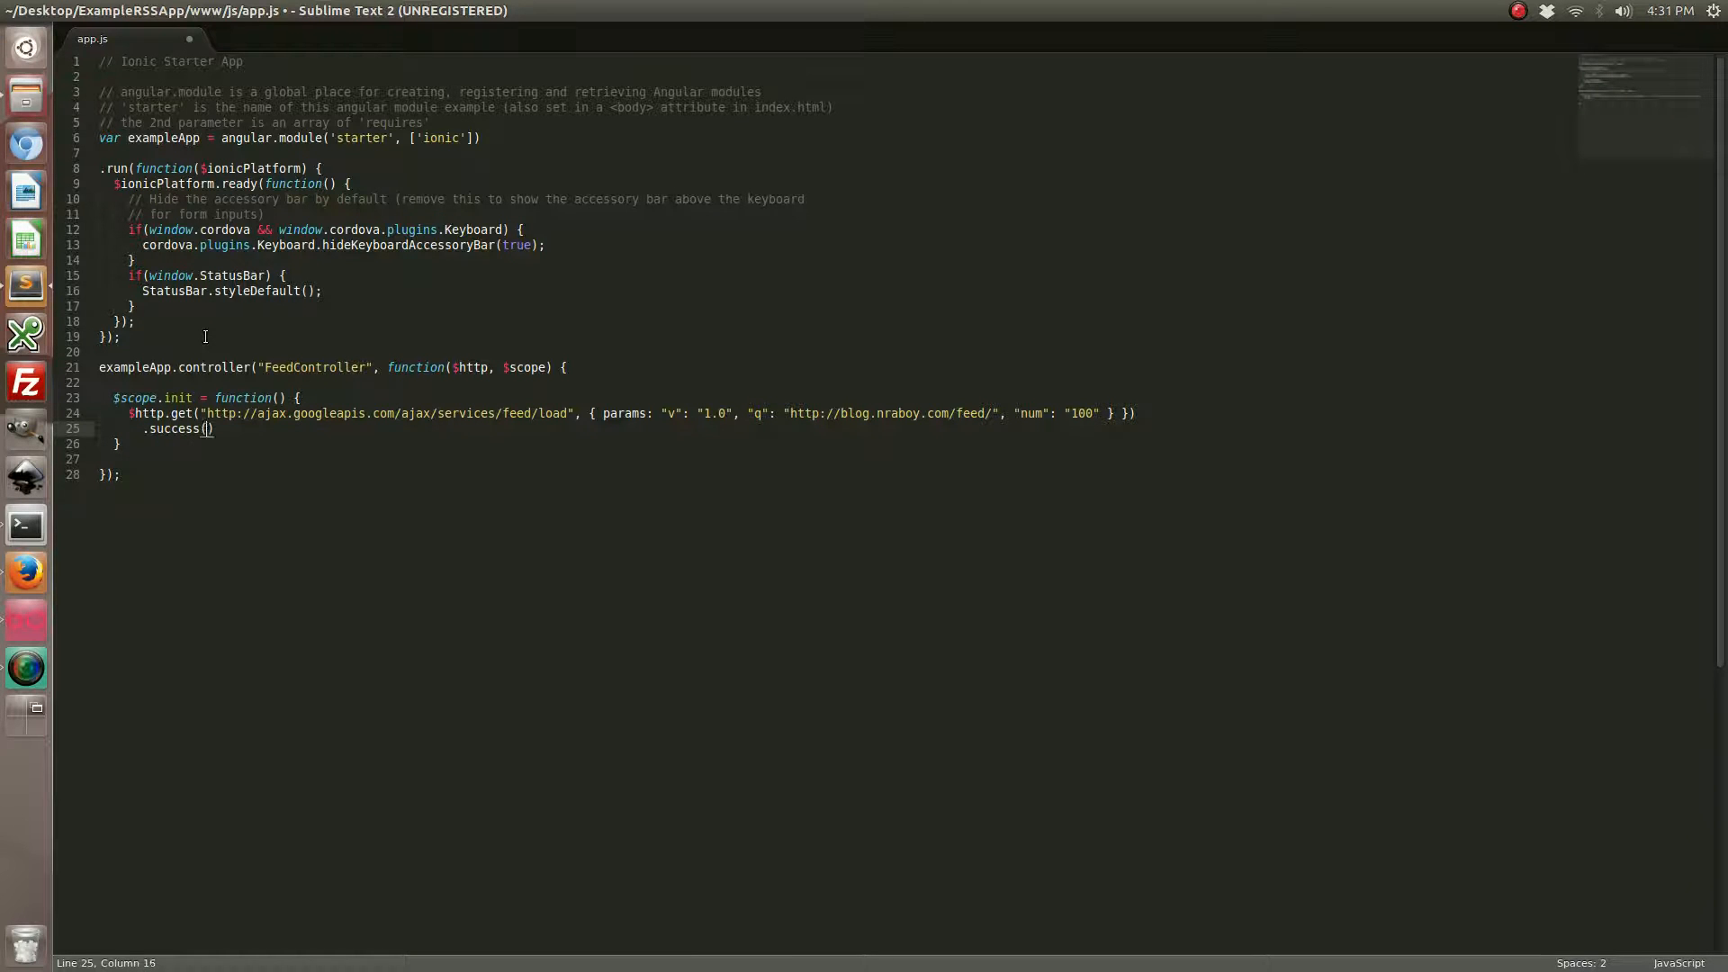
type("function(data")
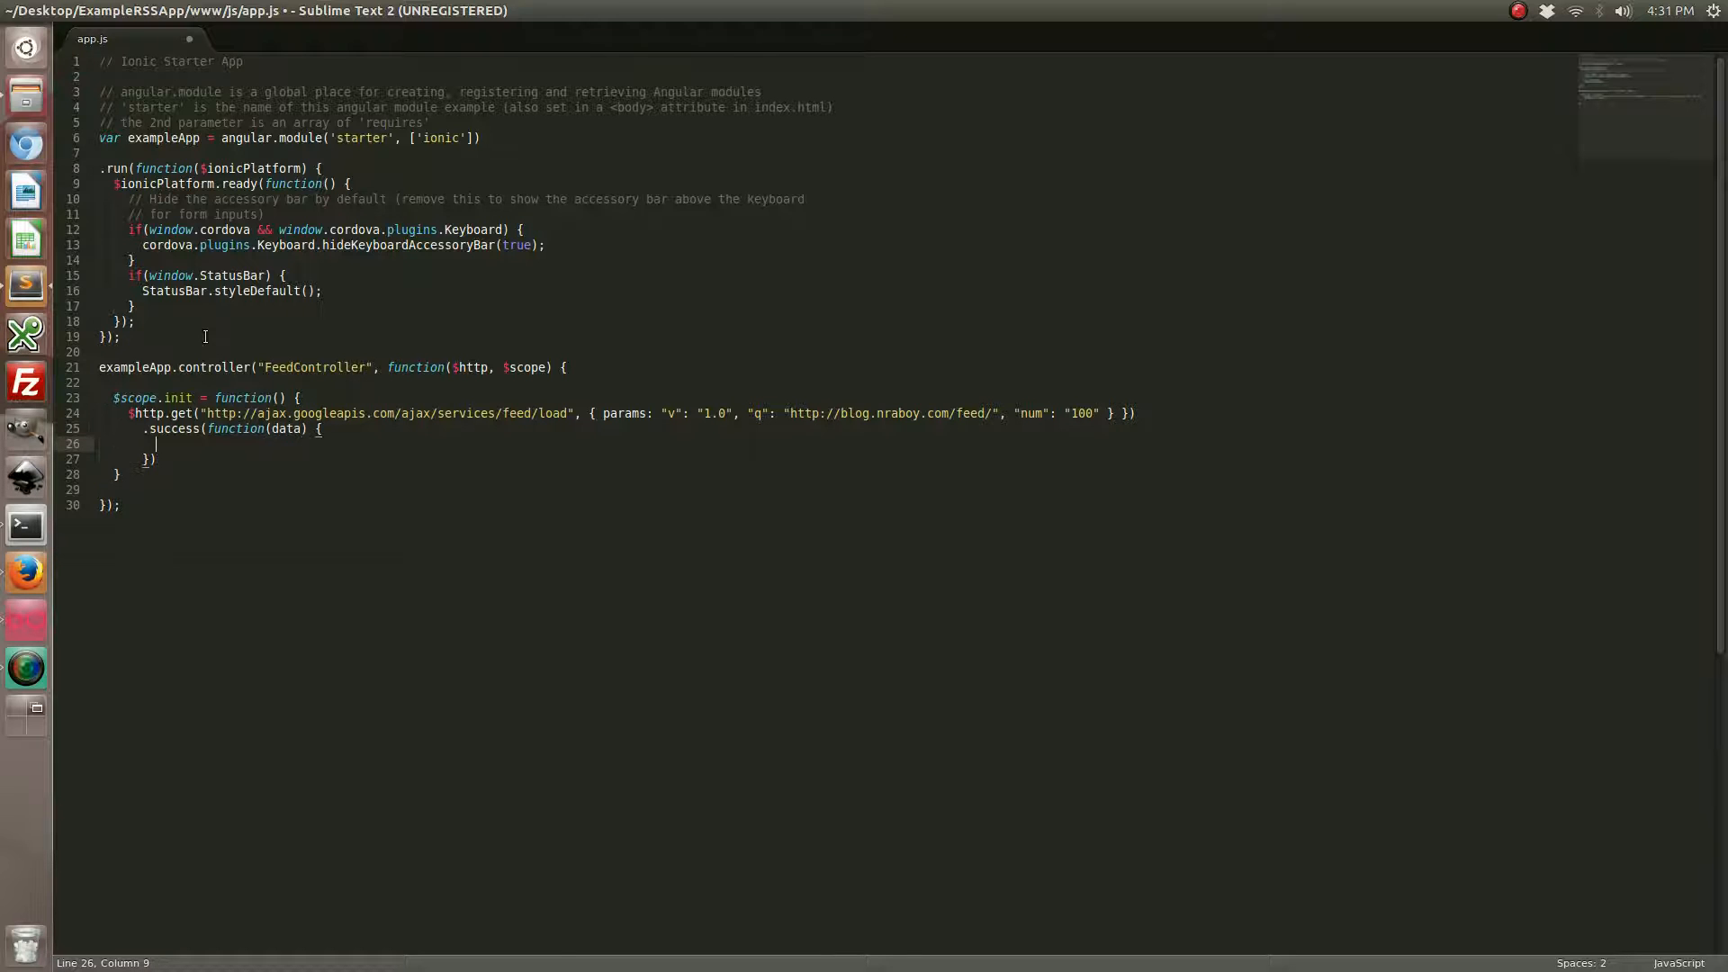
type(".erro")
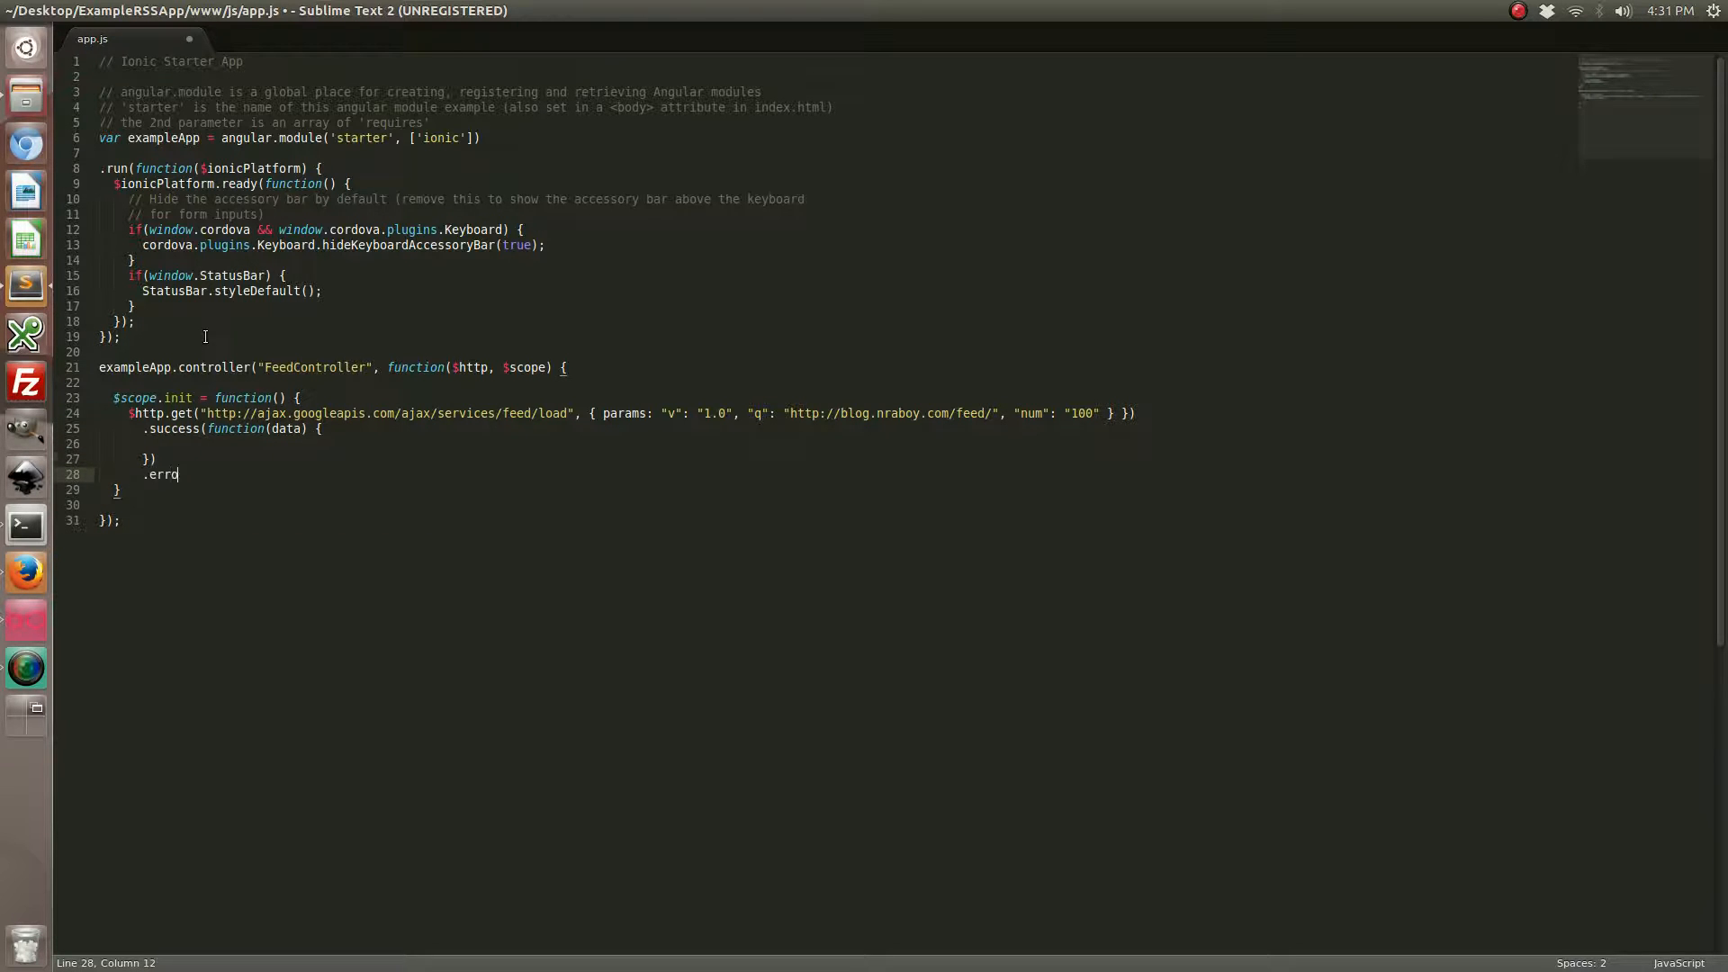
type("r(function(data) {")
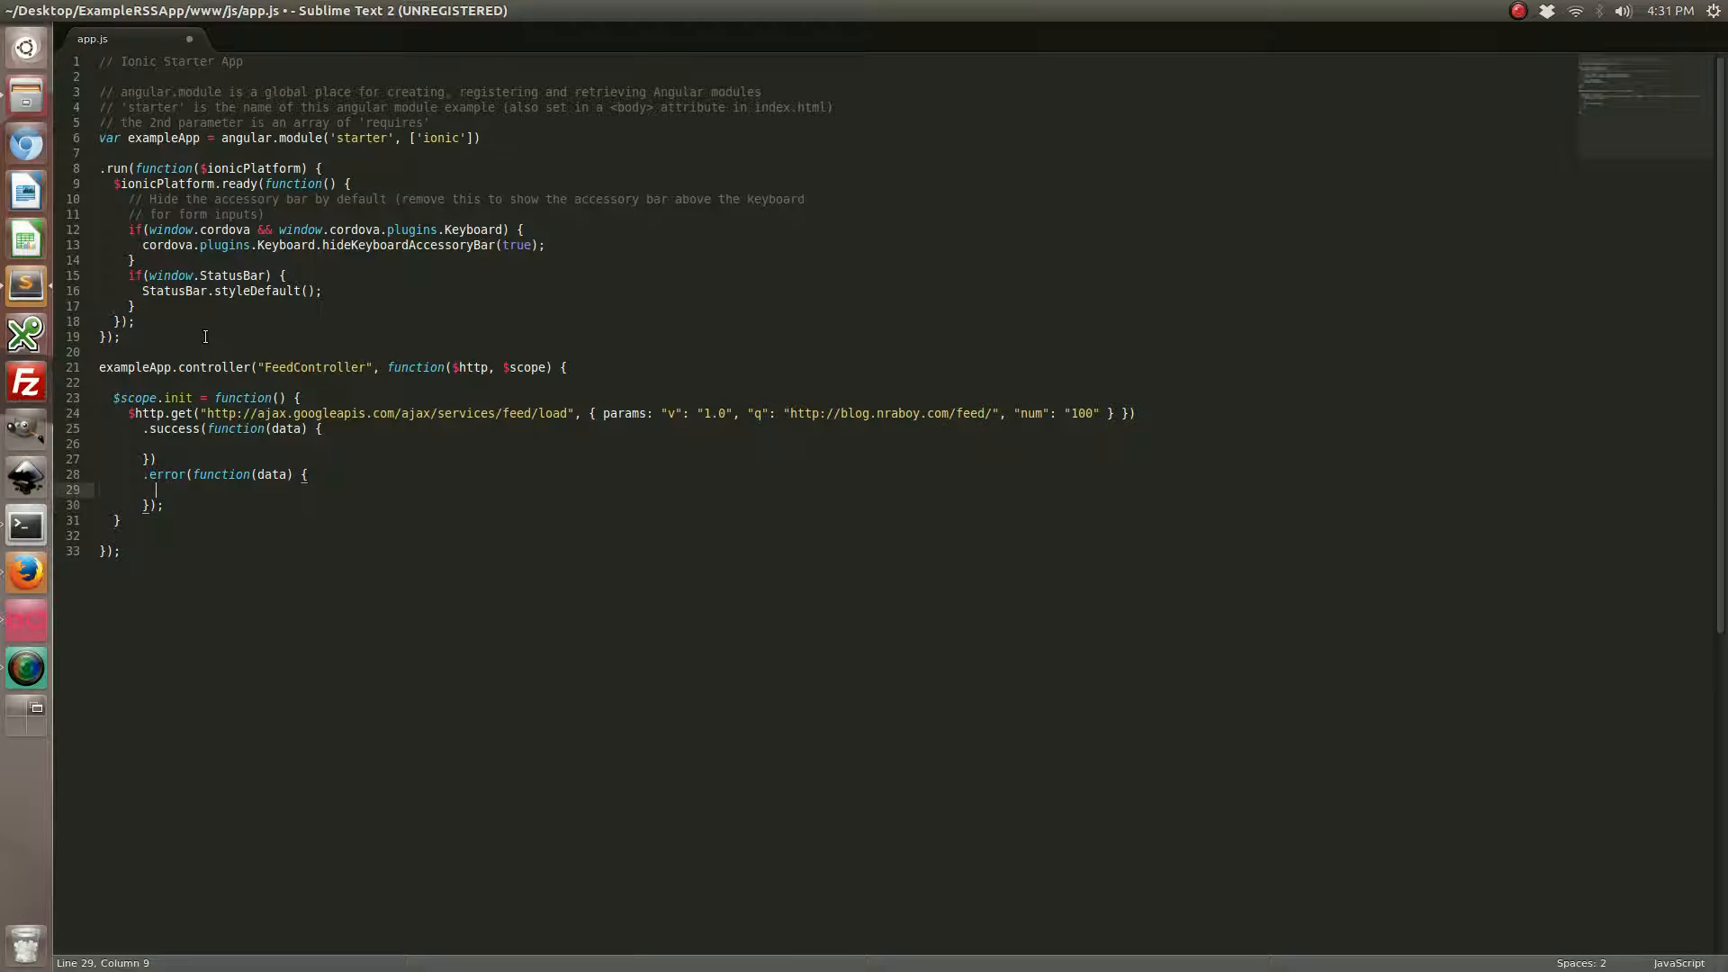
type("consol")
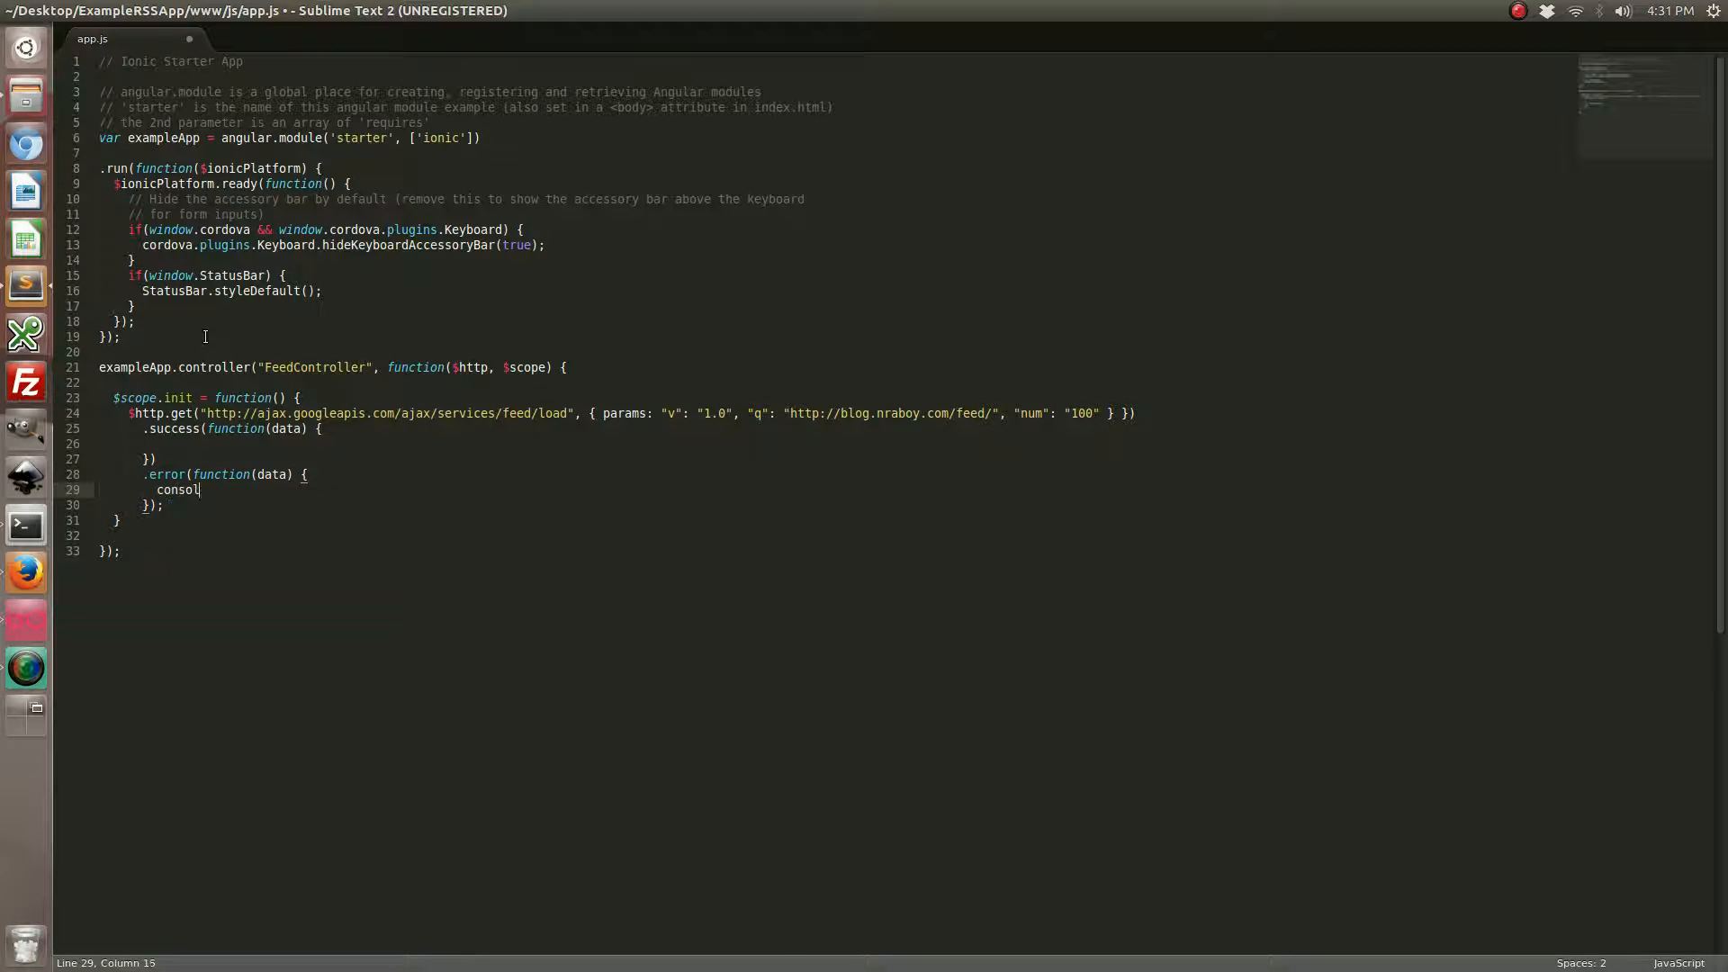
type(".log()")
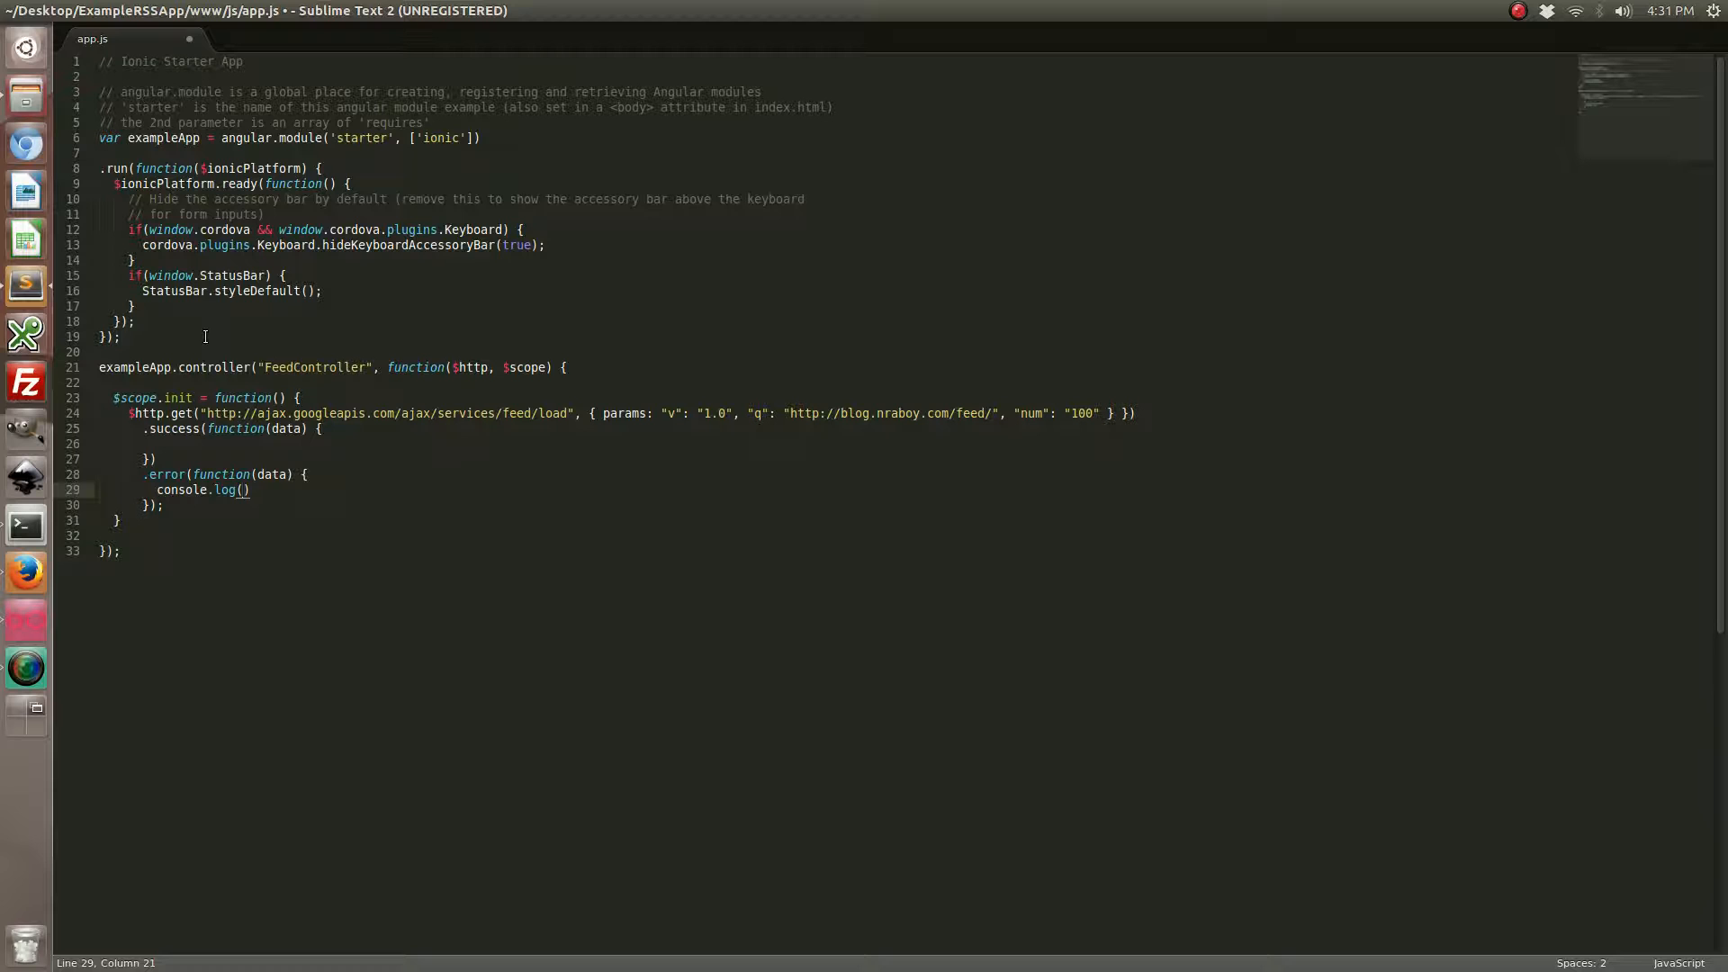
type("\"ERROR \"")
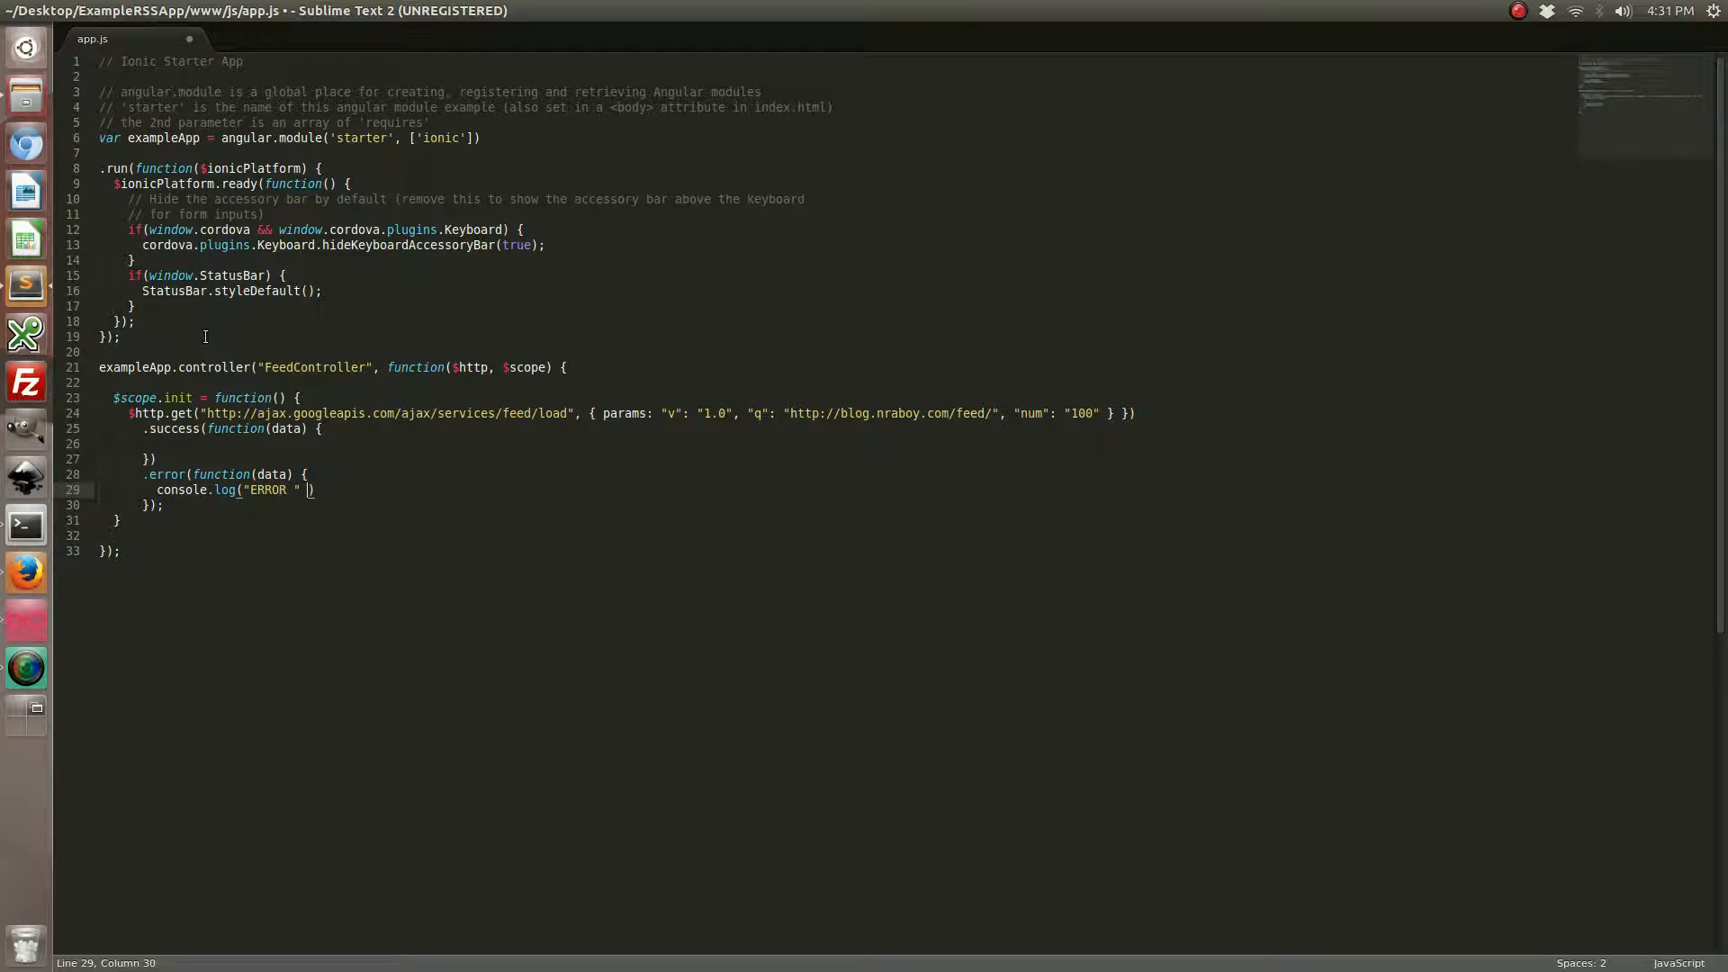
type("+ data)")
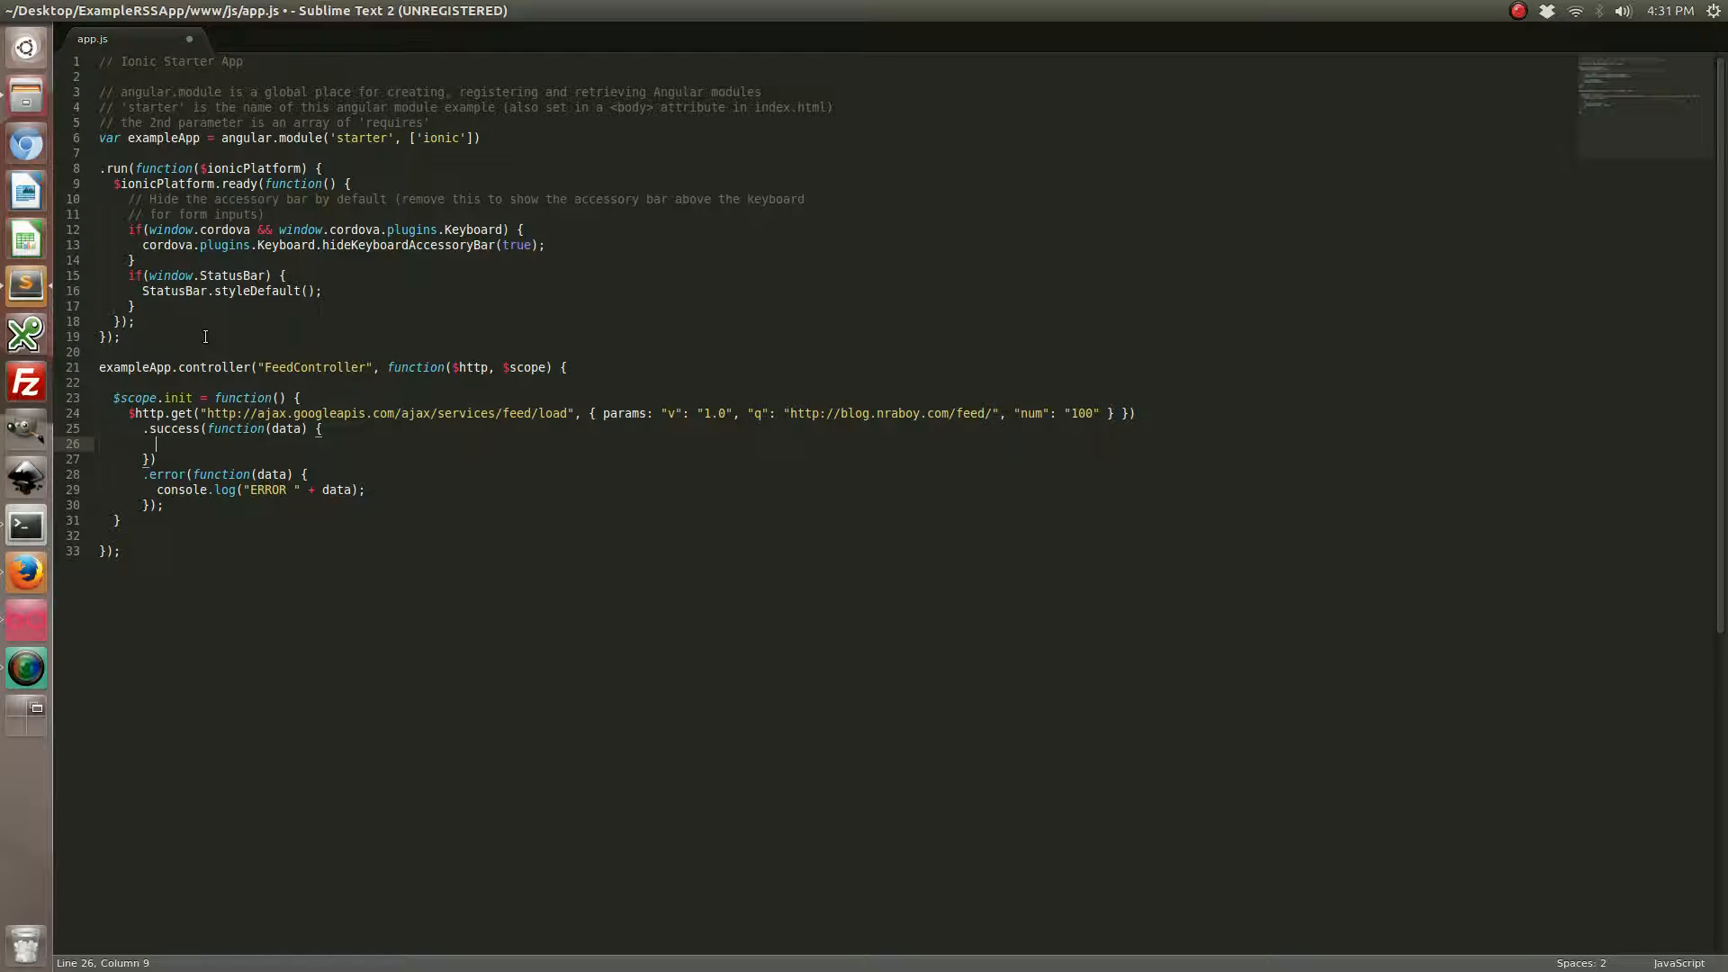
In the success handler set $scope.rssTitle = data.responseData.feed.title
type("$scope.rs")
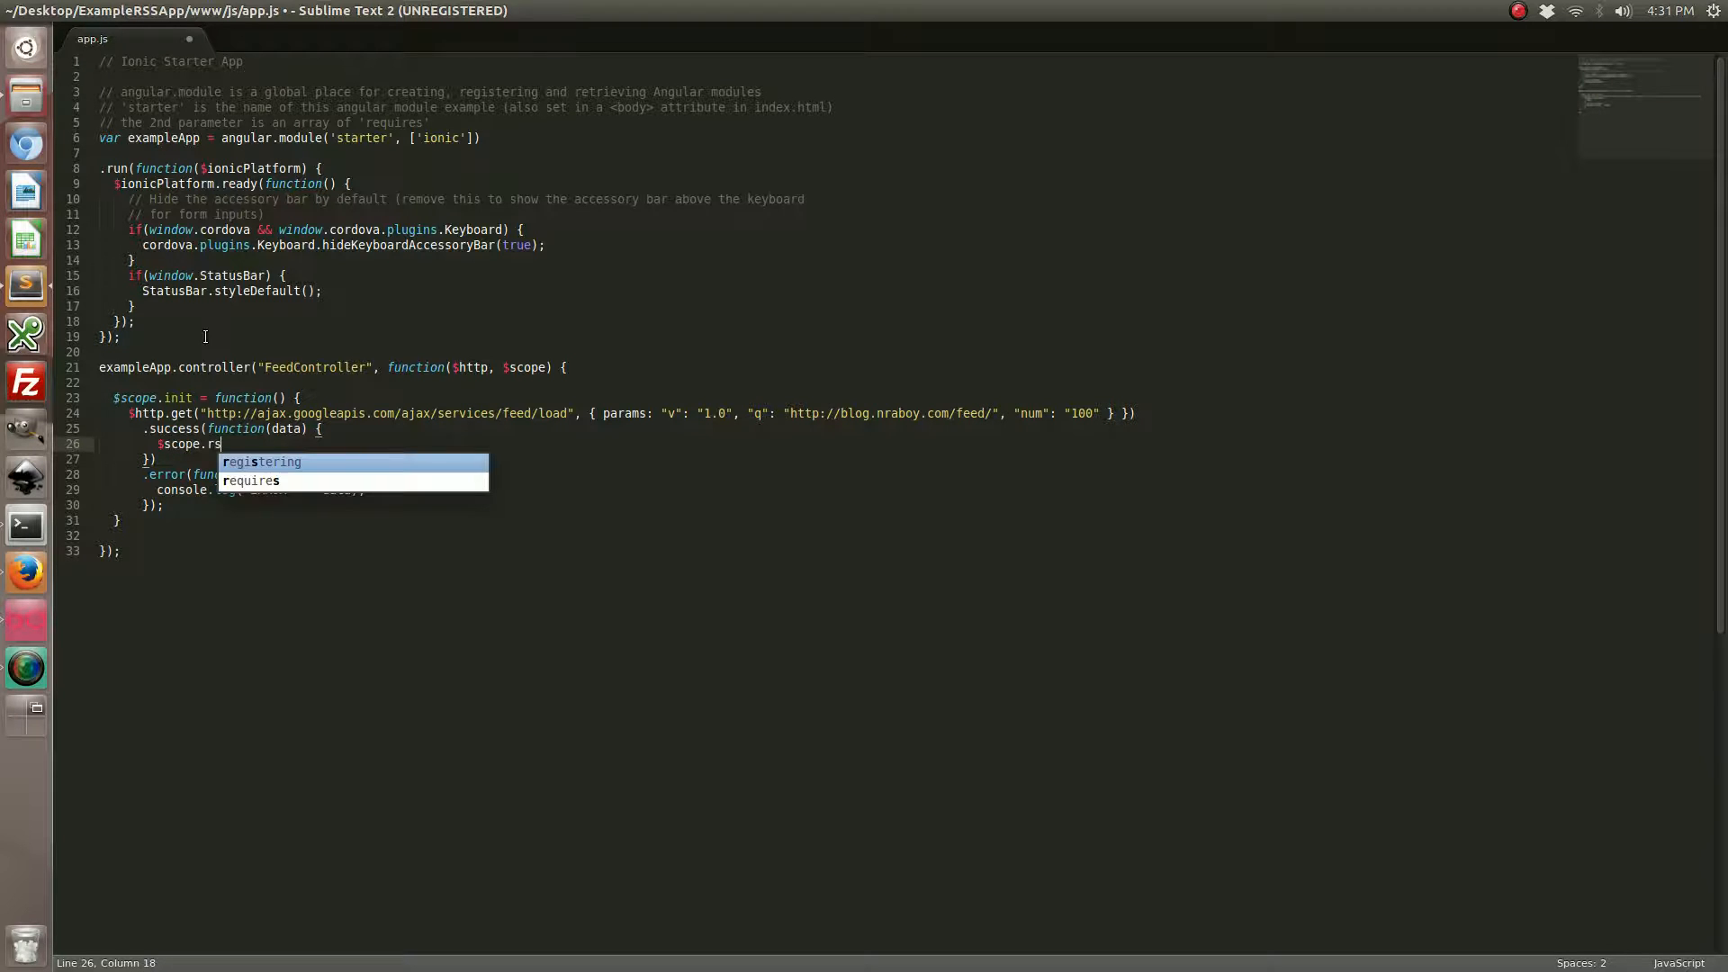
type("sTitle")
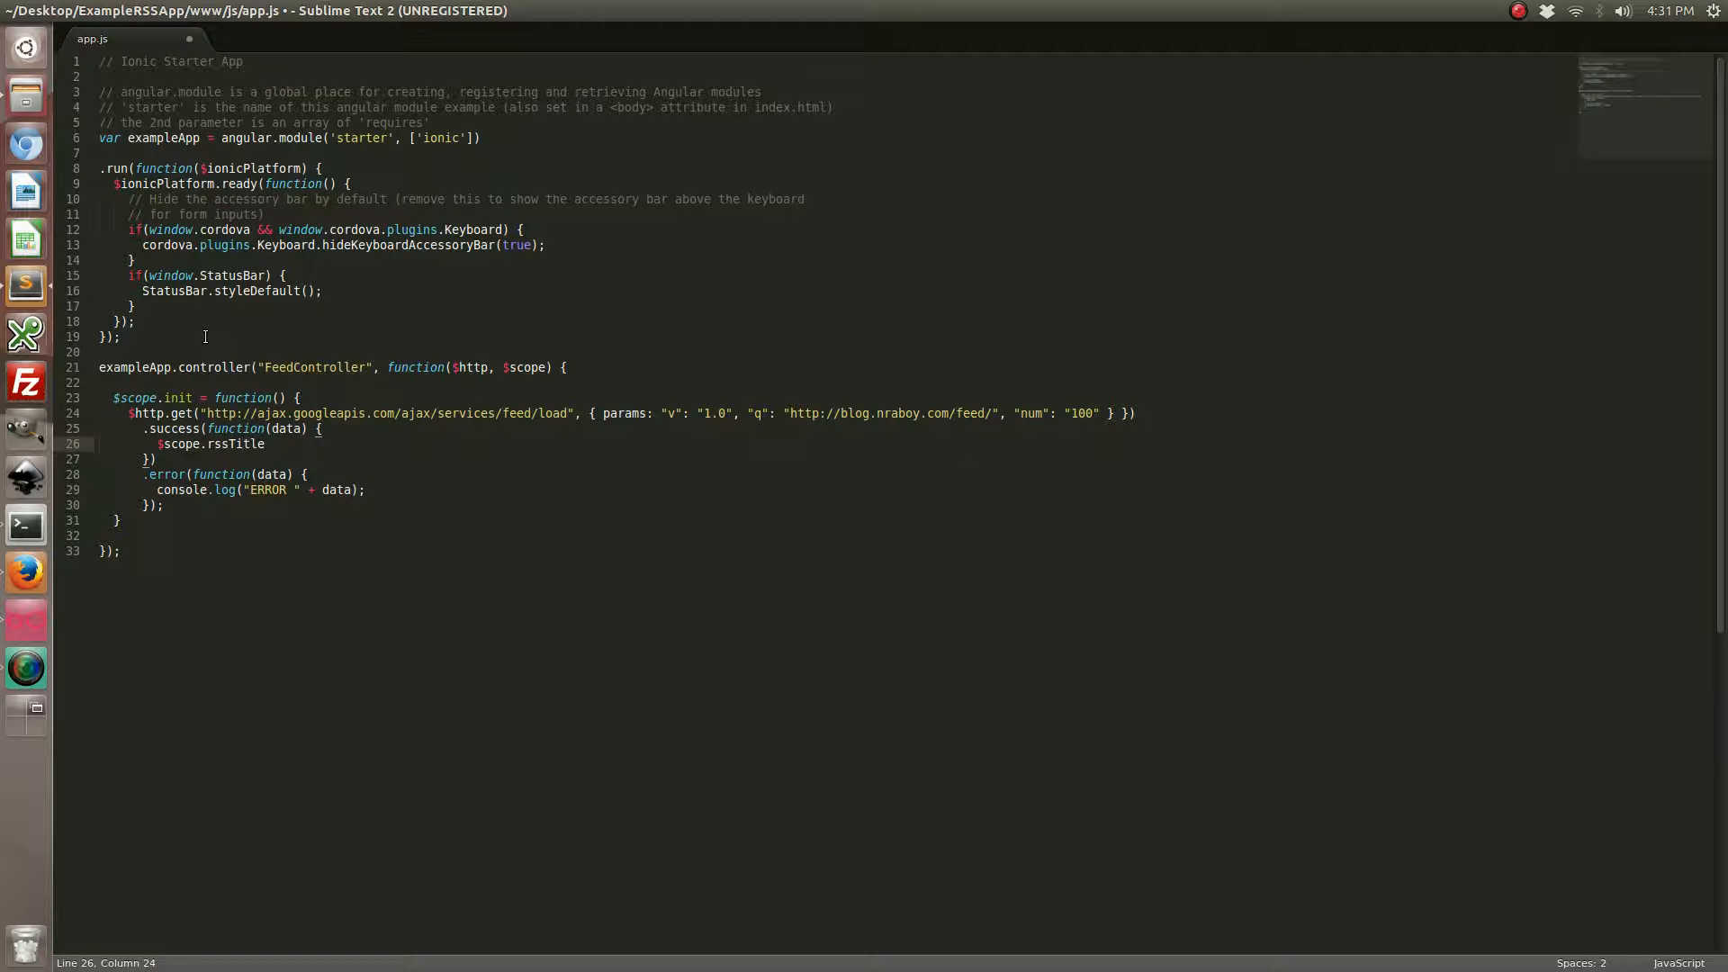
type("= data.resp")
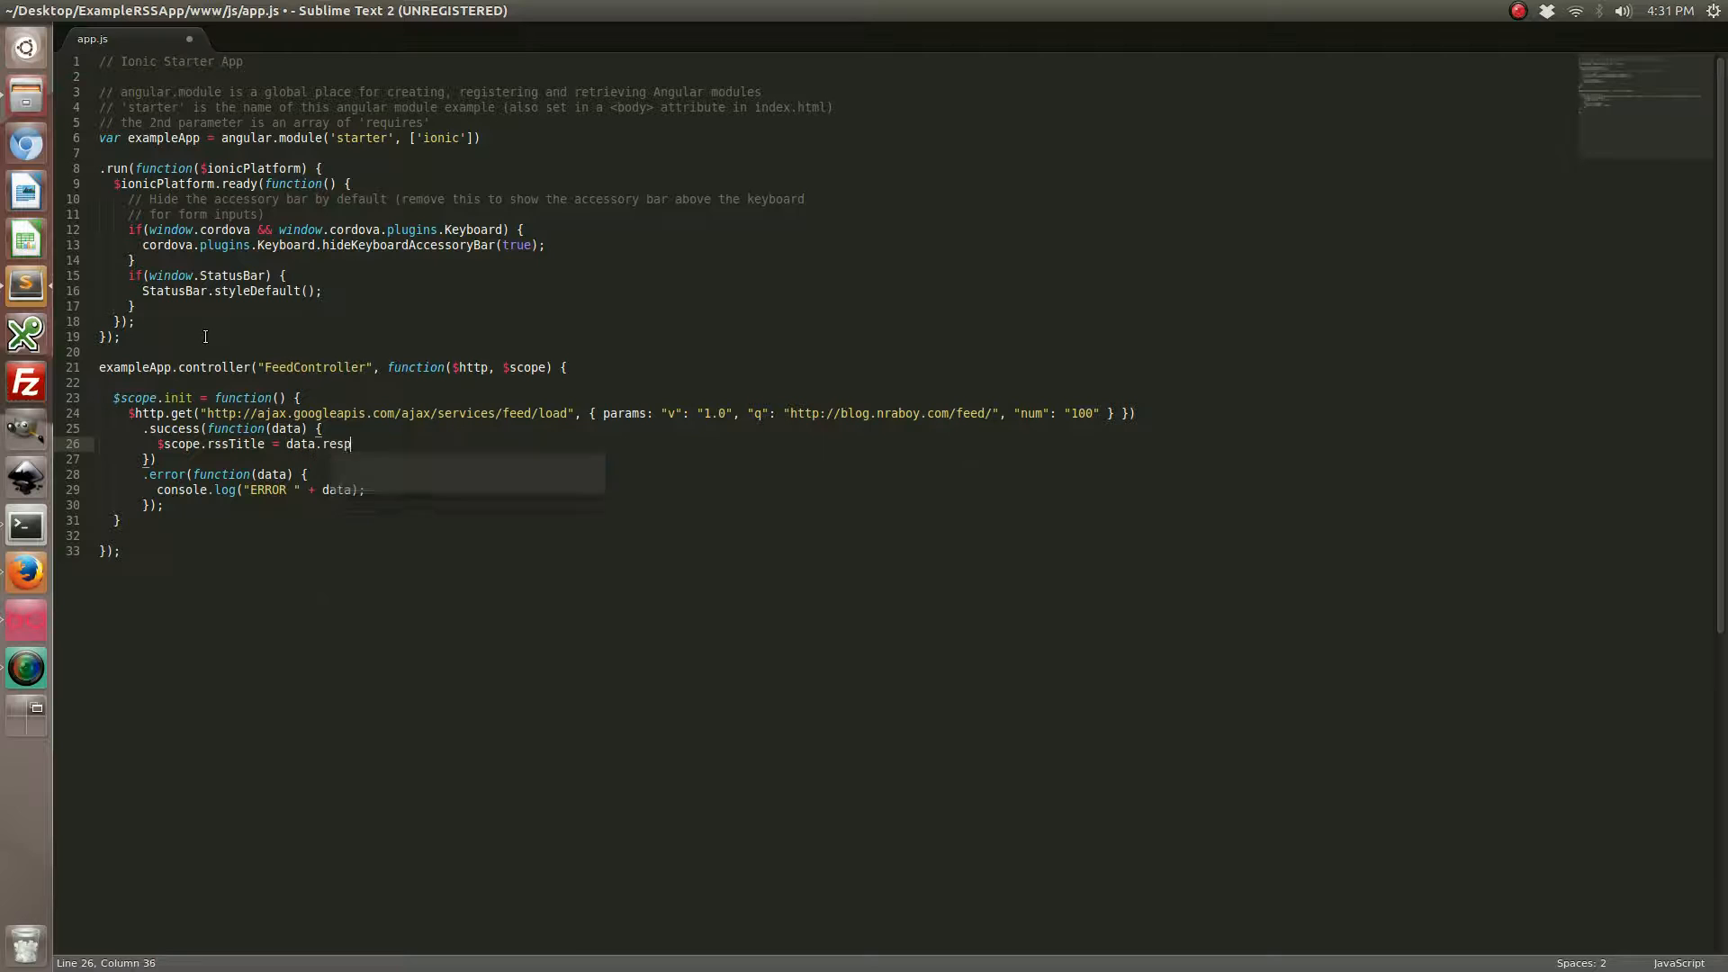
type("onseData.")
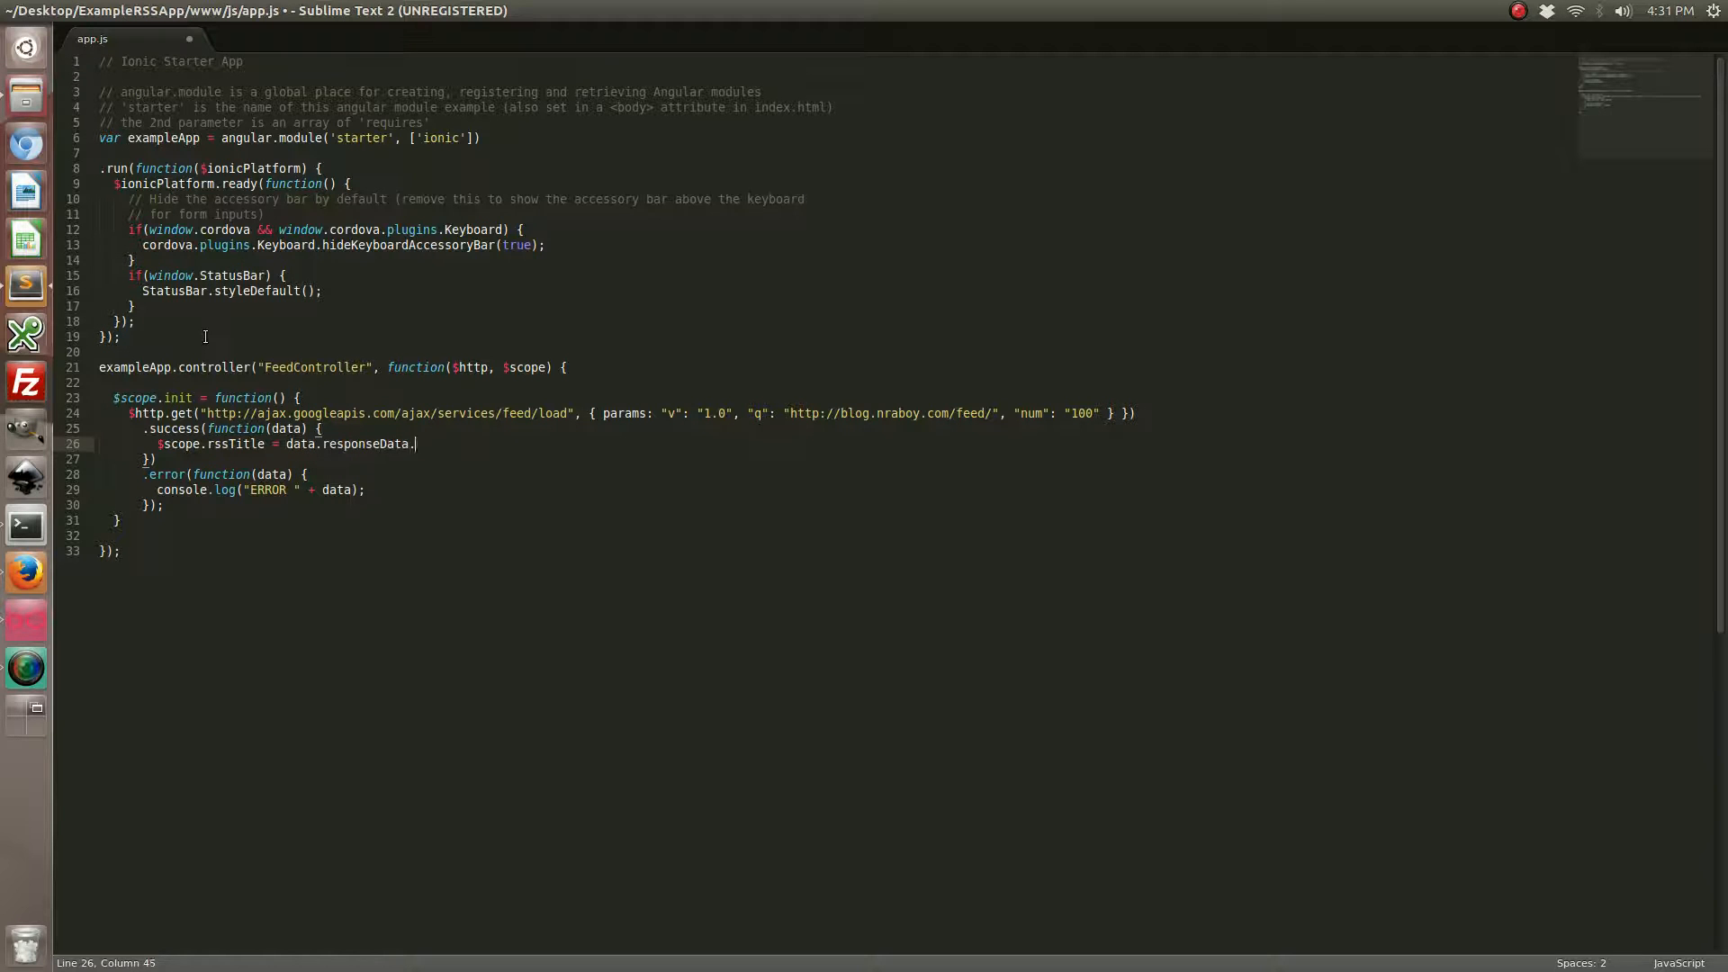
type("feed.title;")
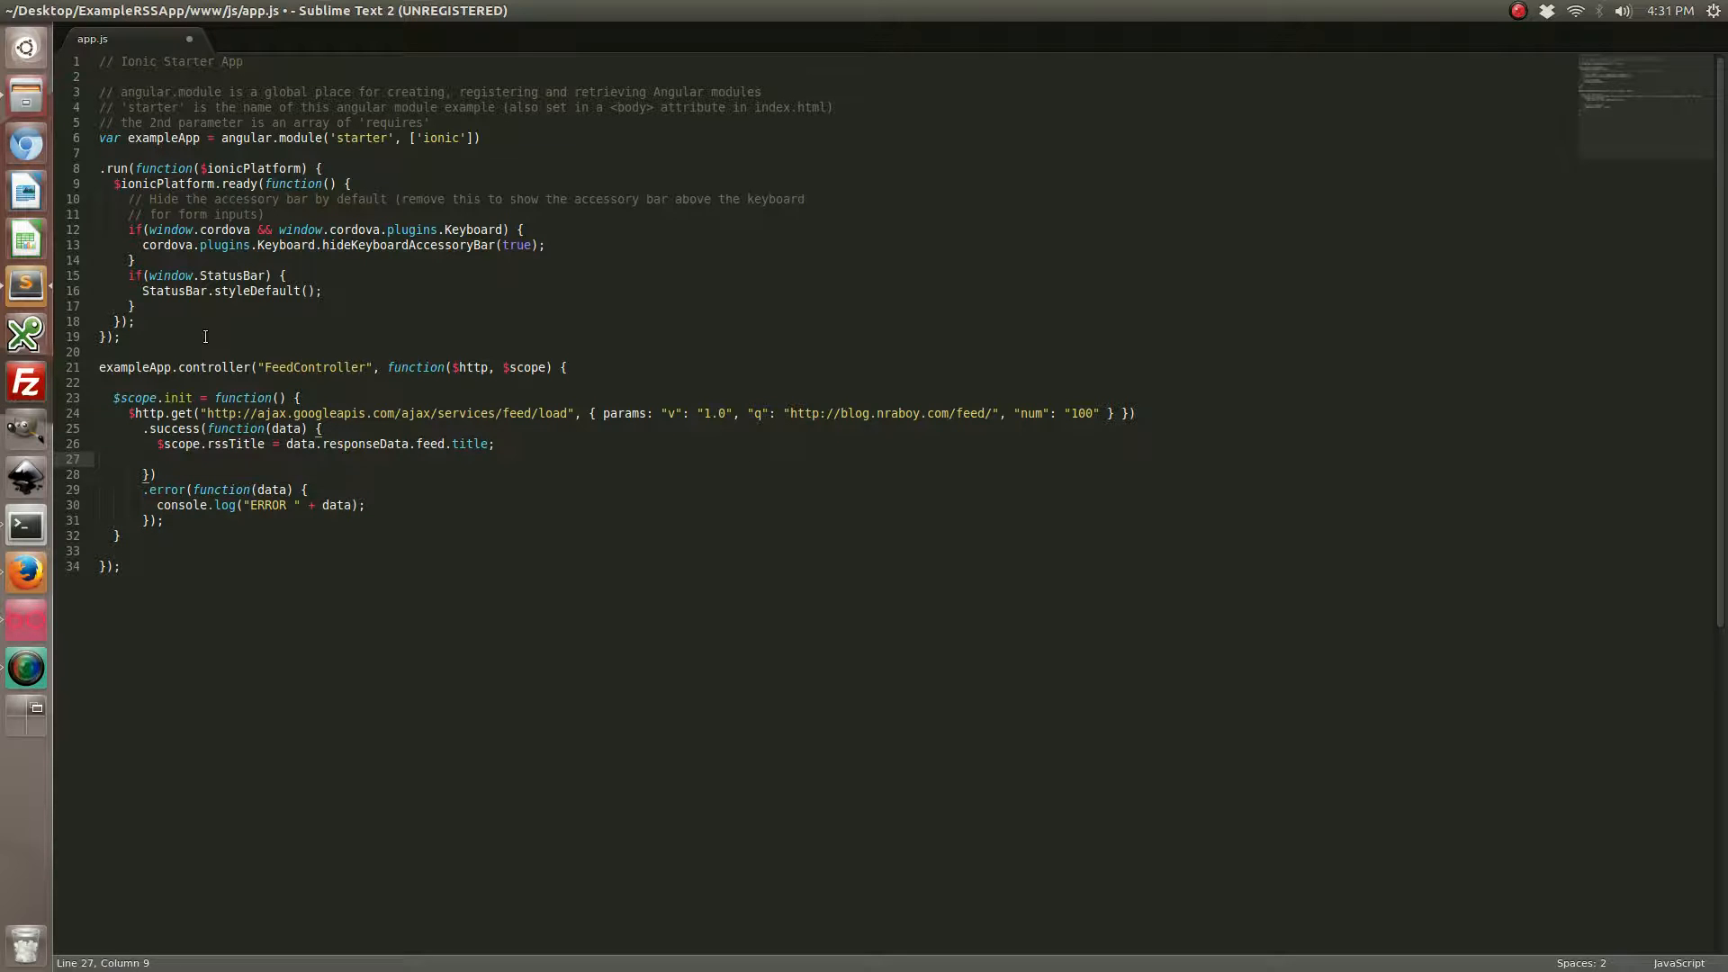
Set $scope.entries = data.responseData.feed.entries and save app.js
type("$scope.")
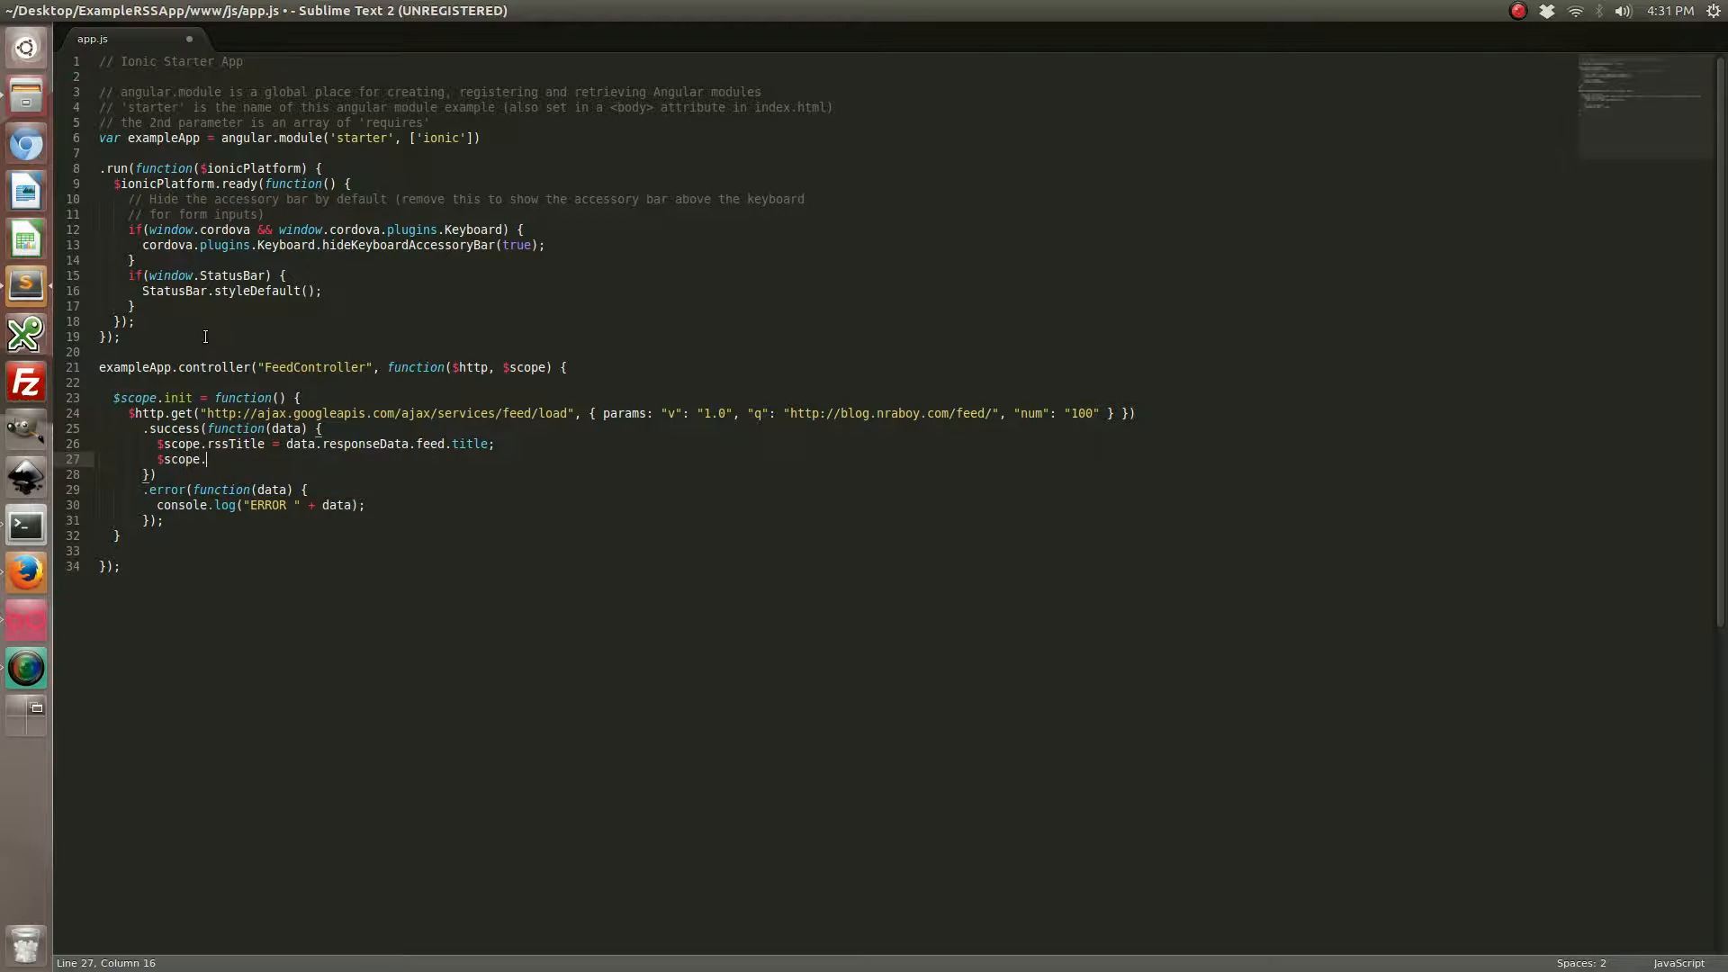
type("entries")
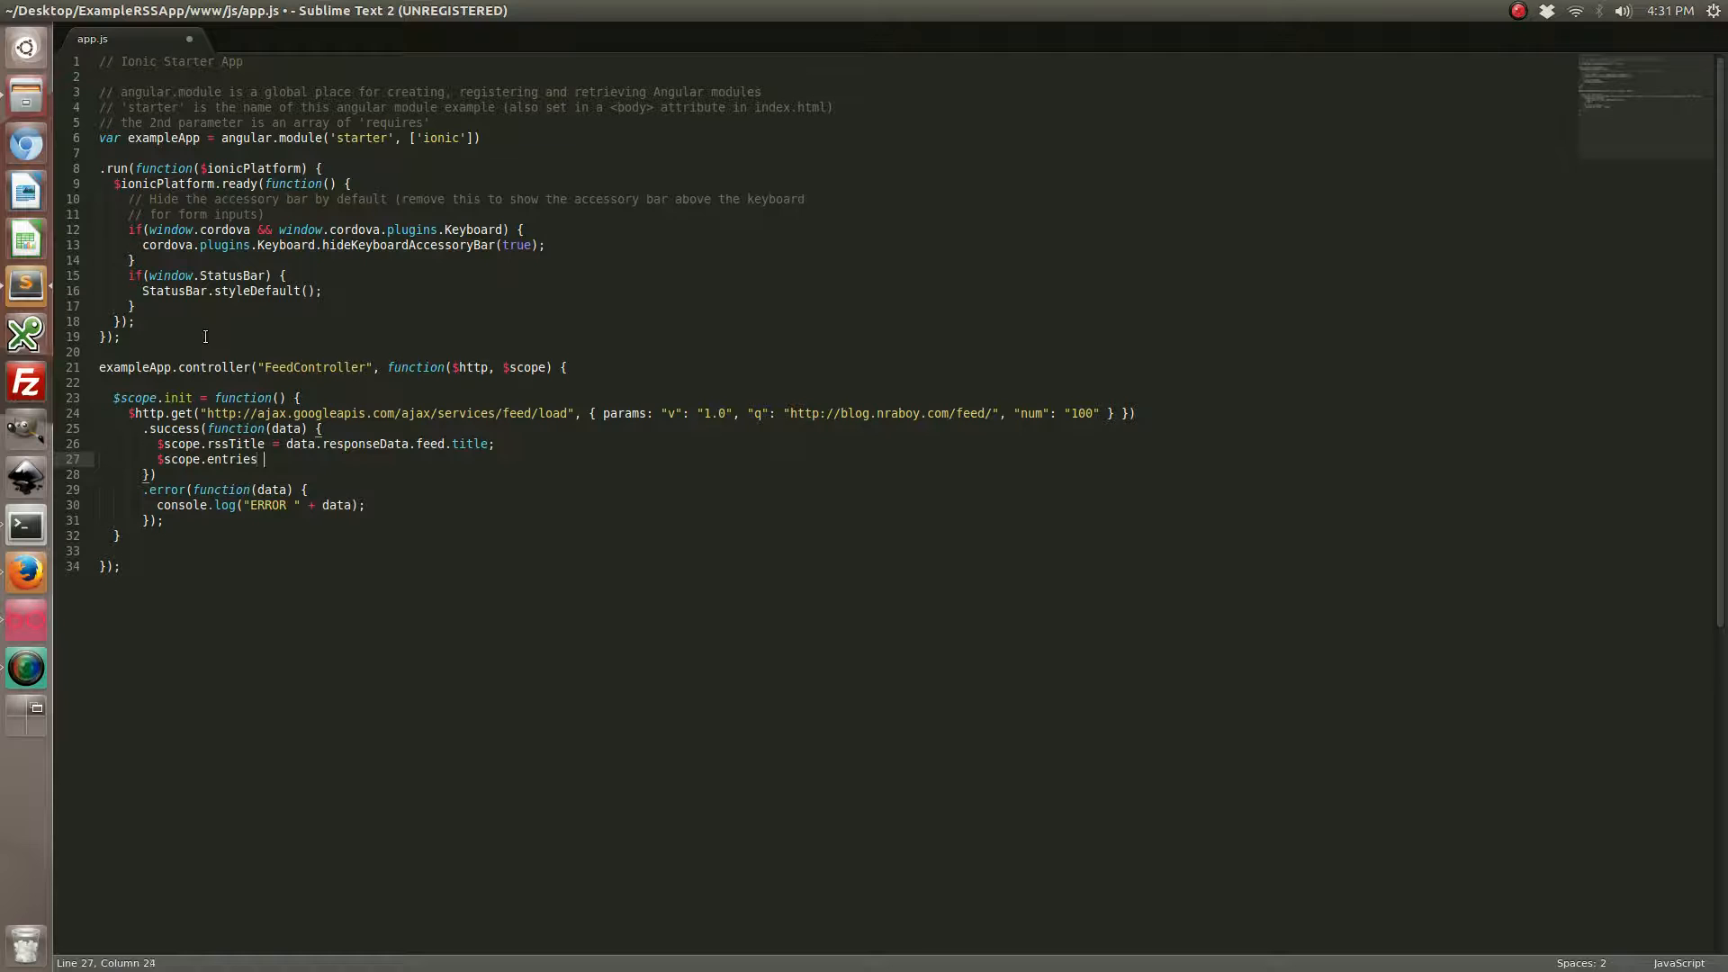
type("= data.resop")
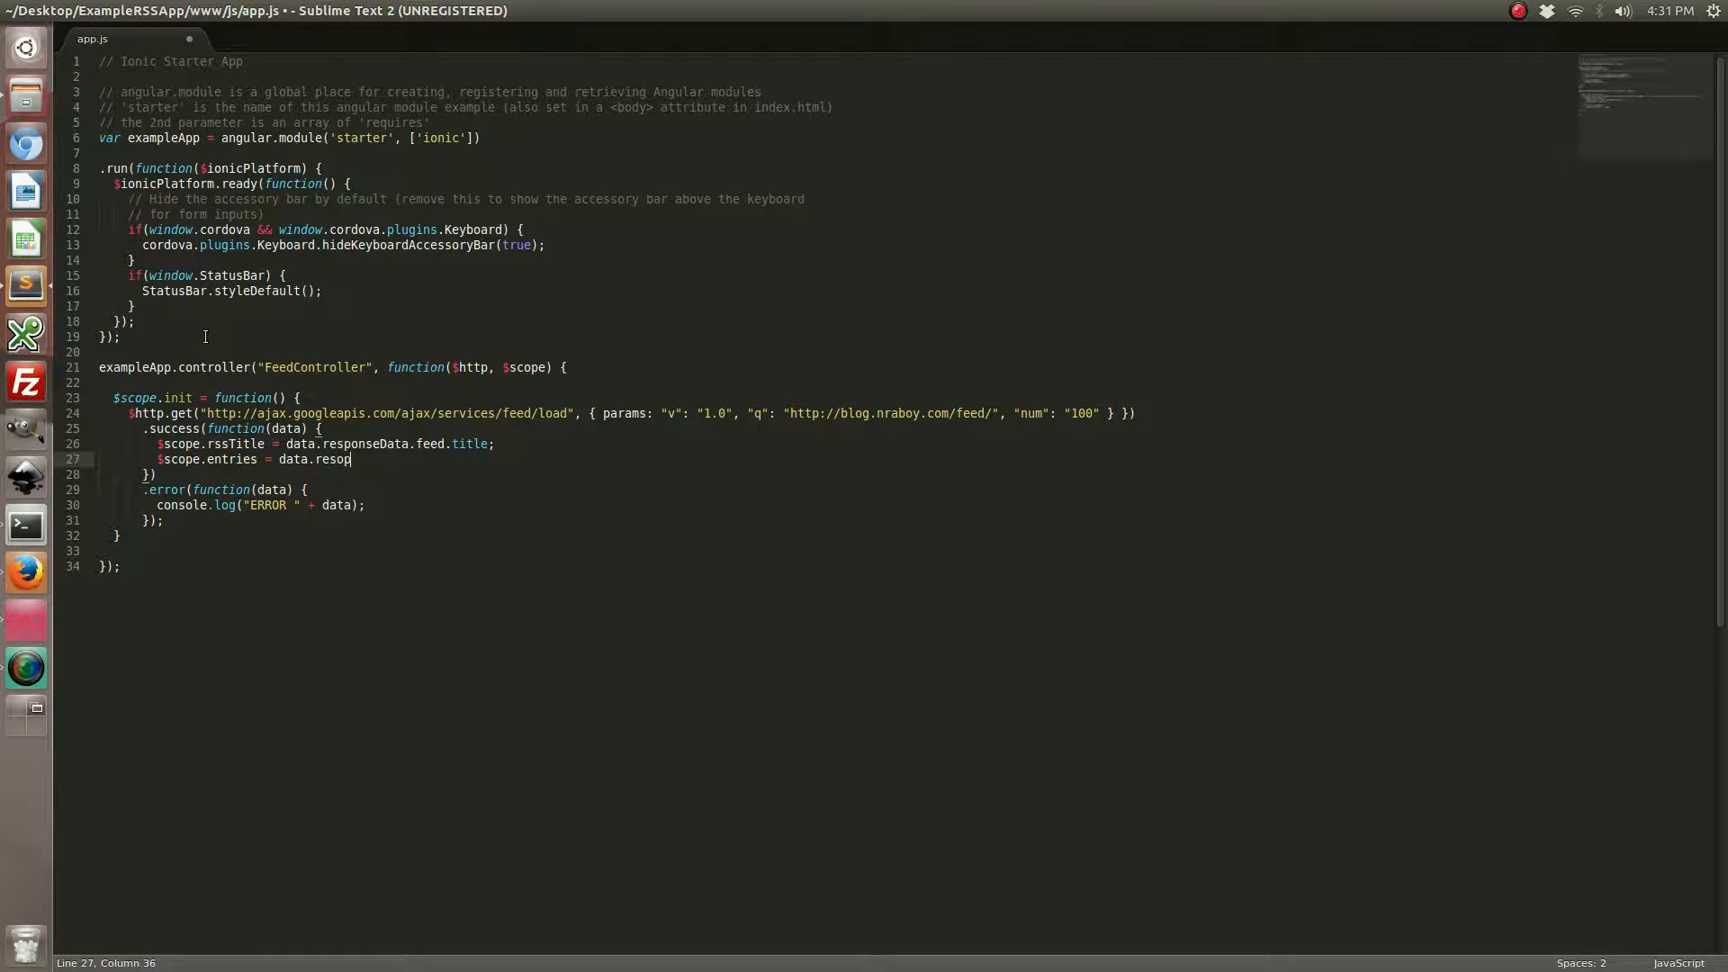
type("nse")
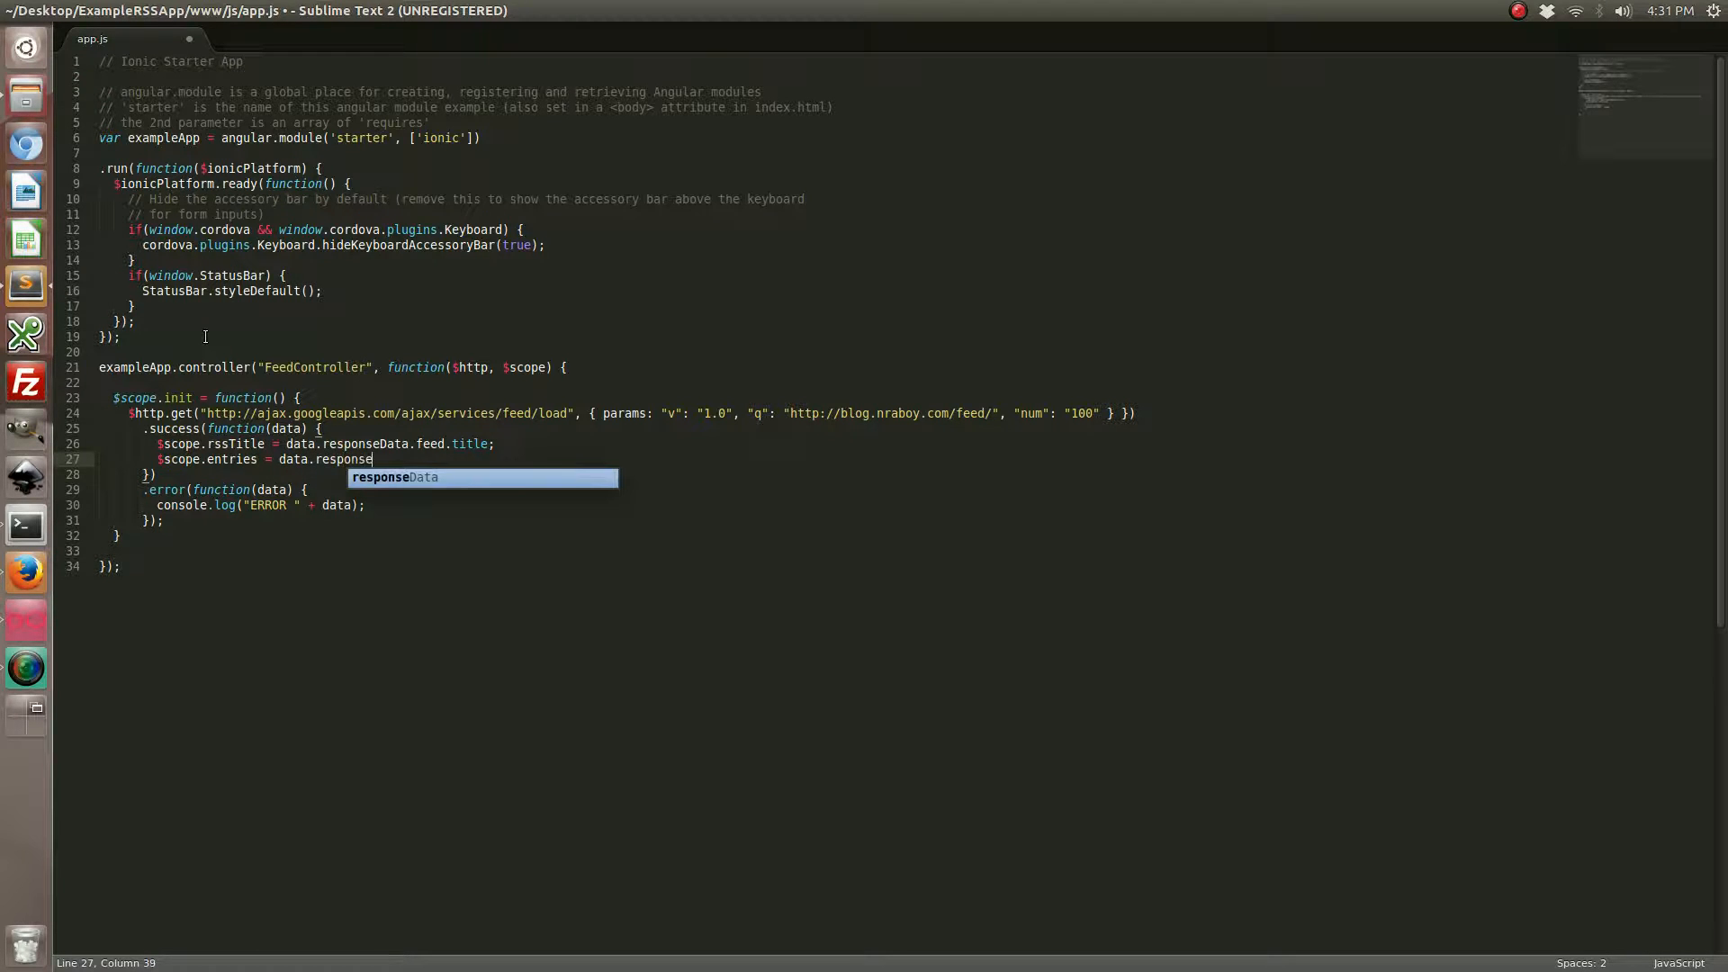
type("Data.")
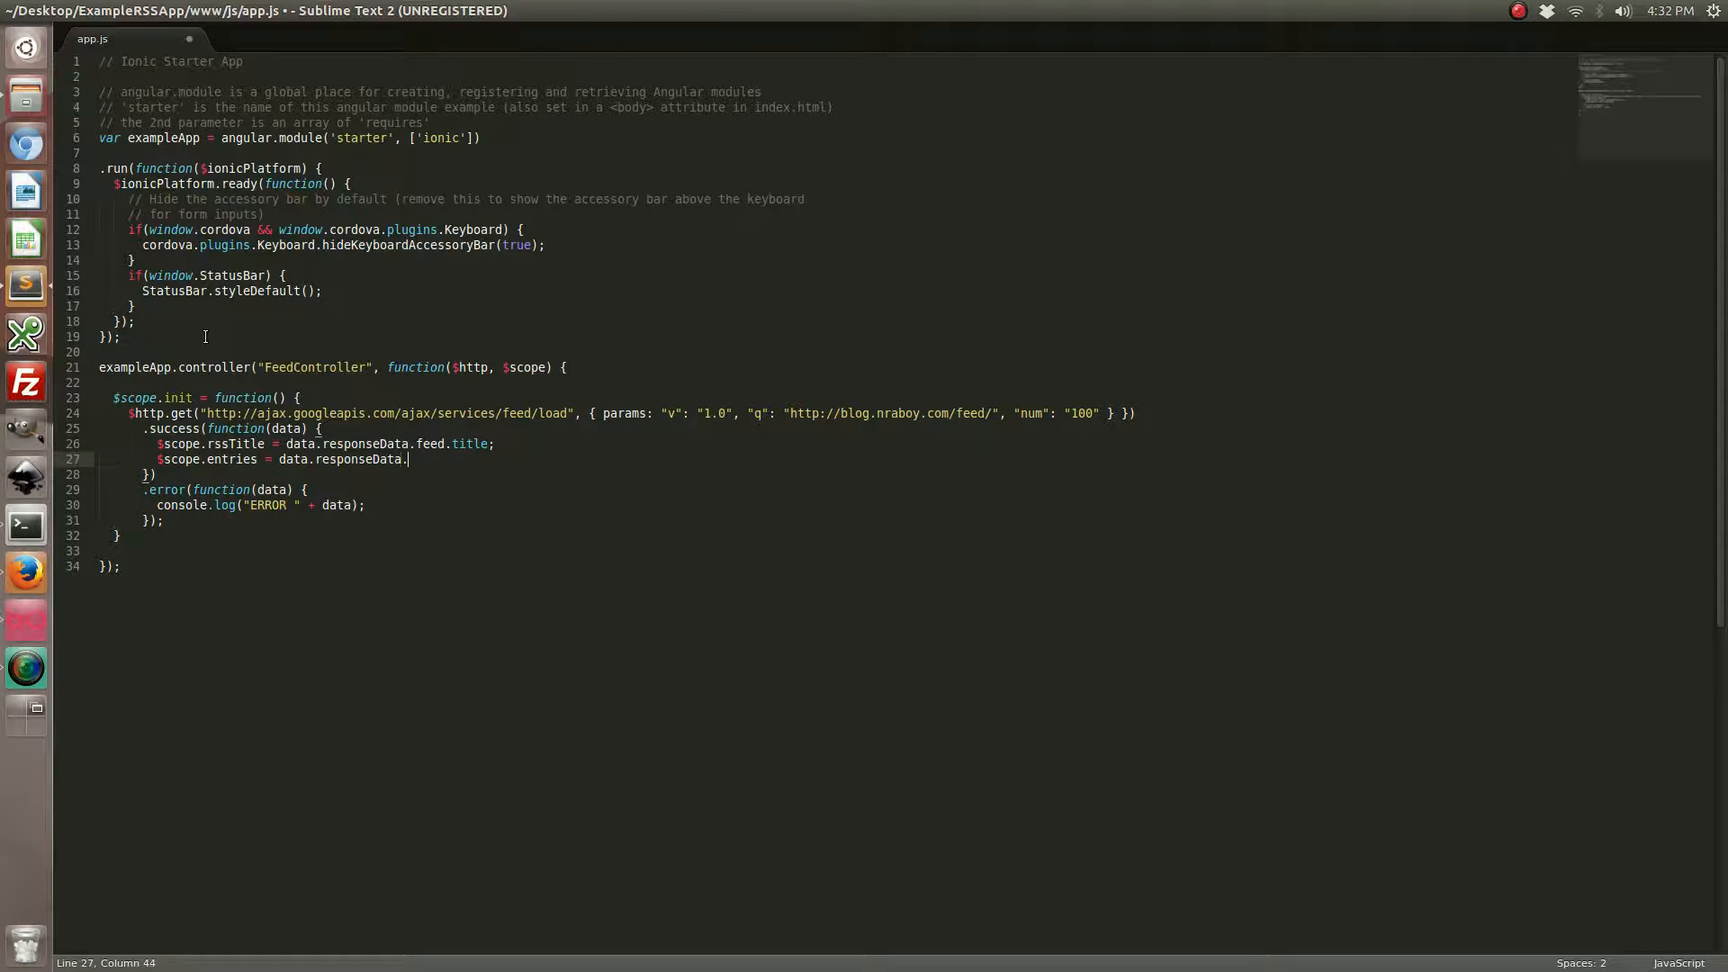
type("feed.entries")
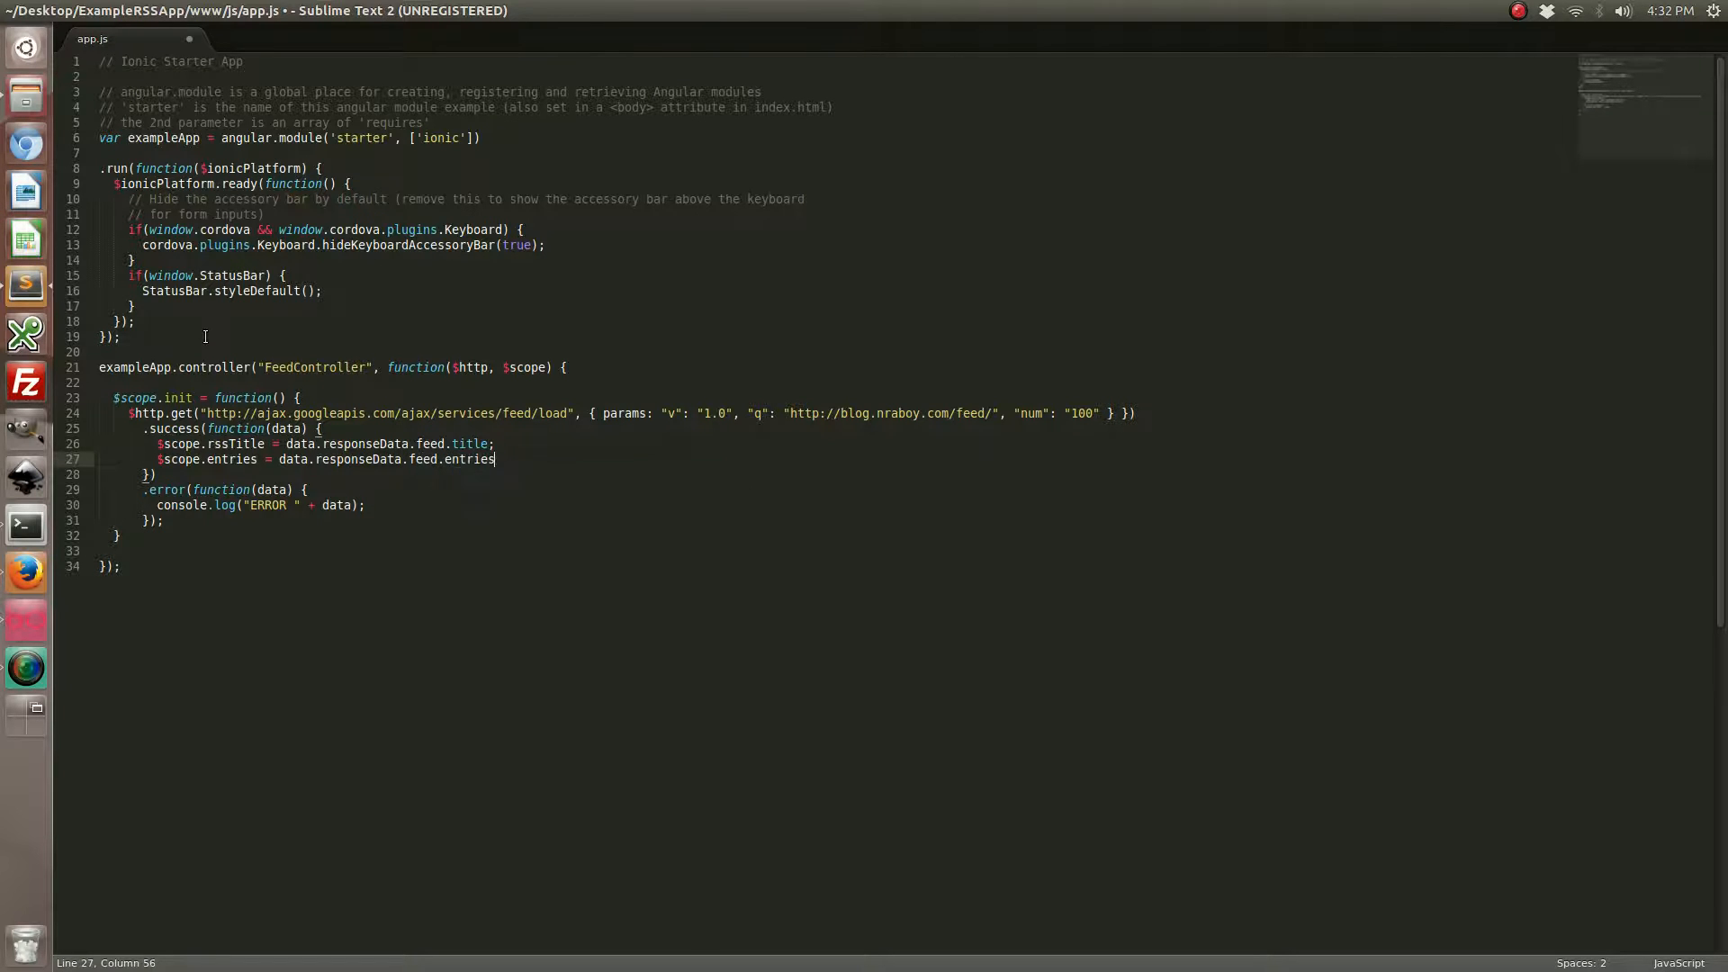
type(";")
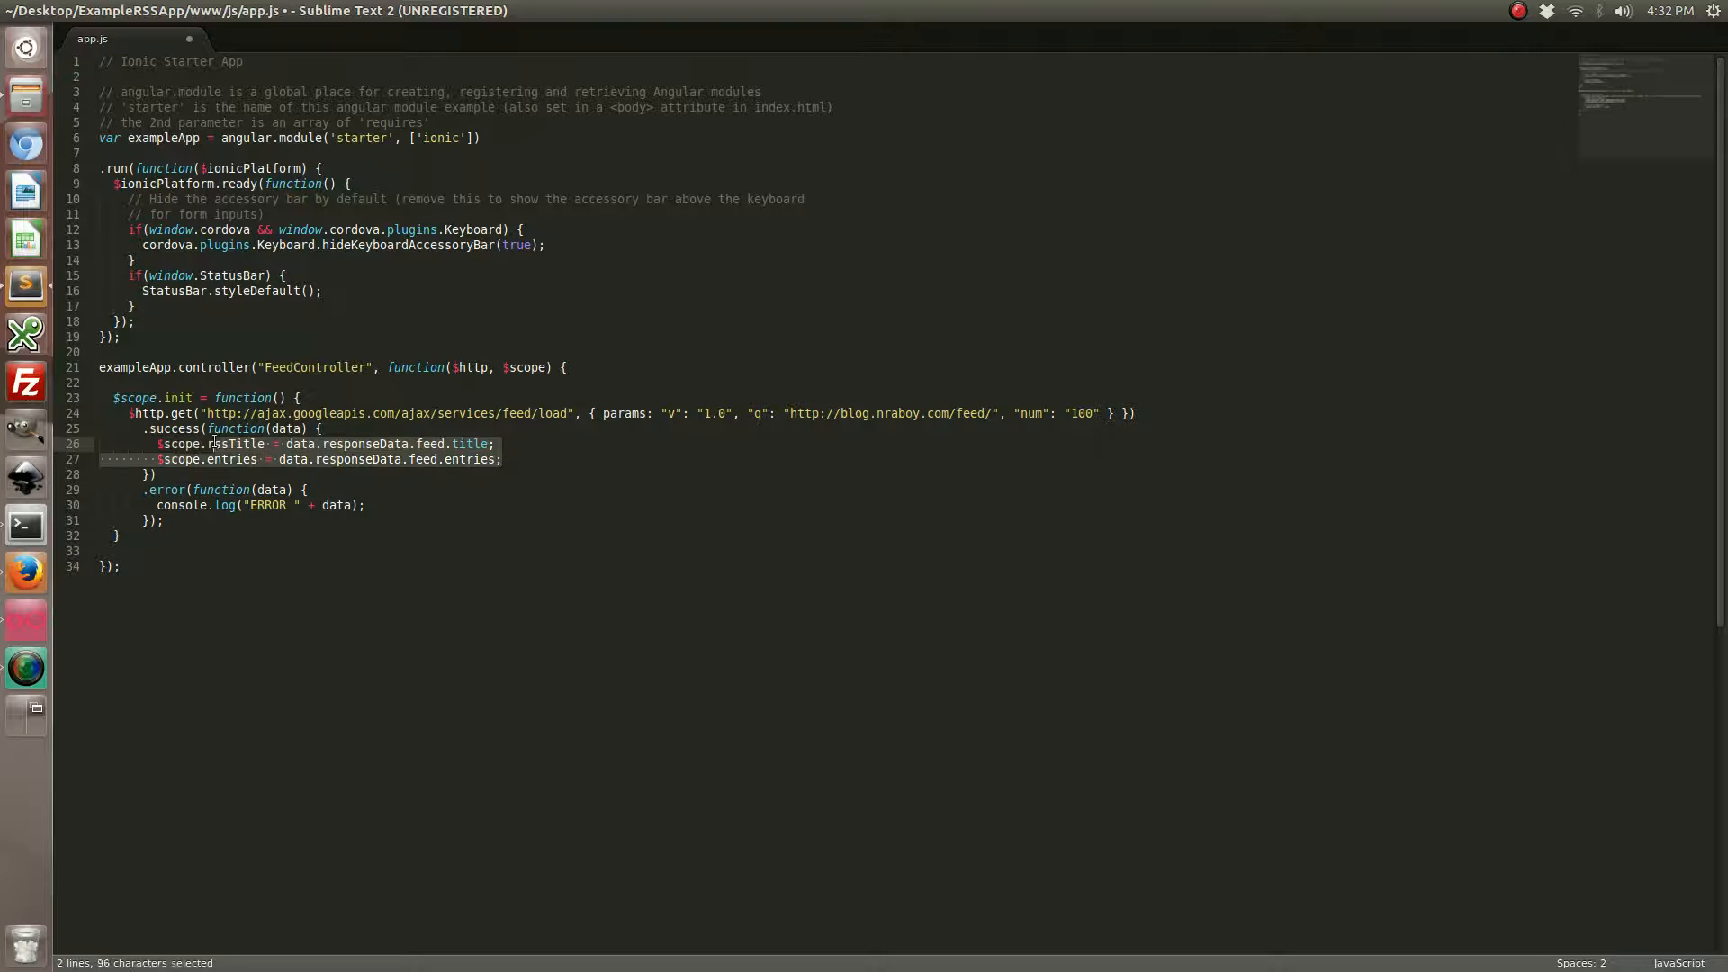
left_click(506, 459)
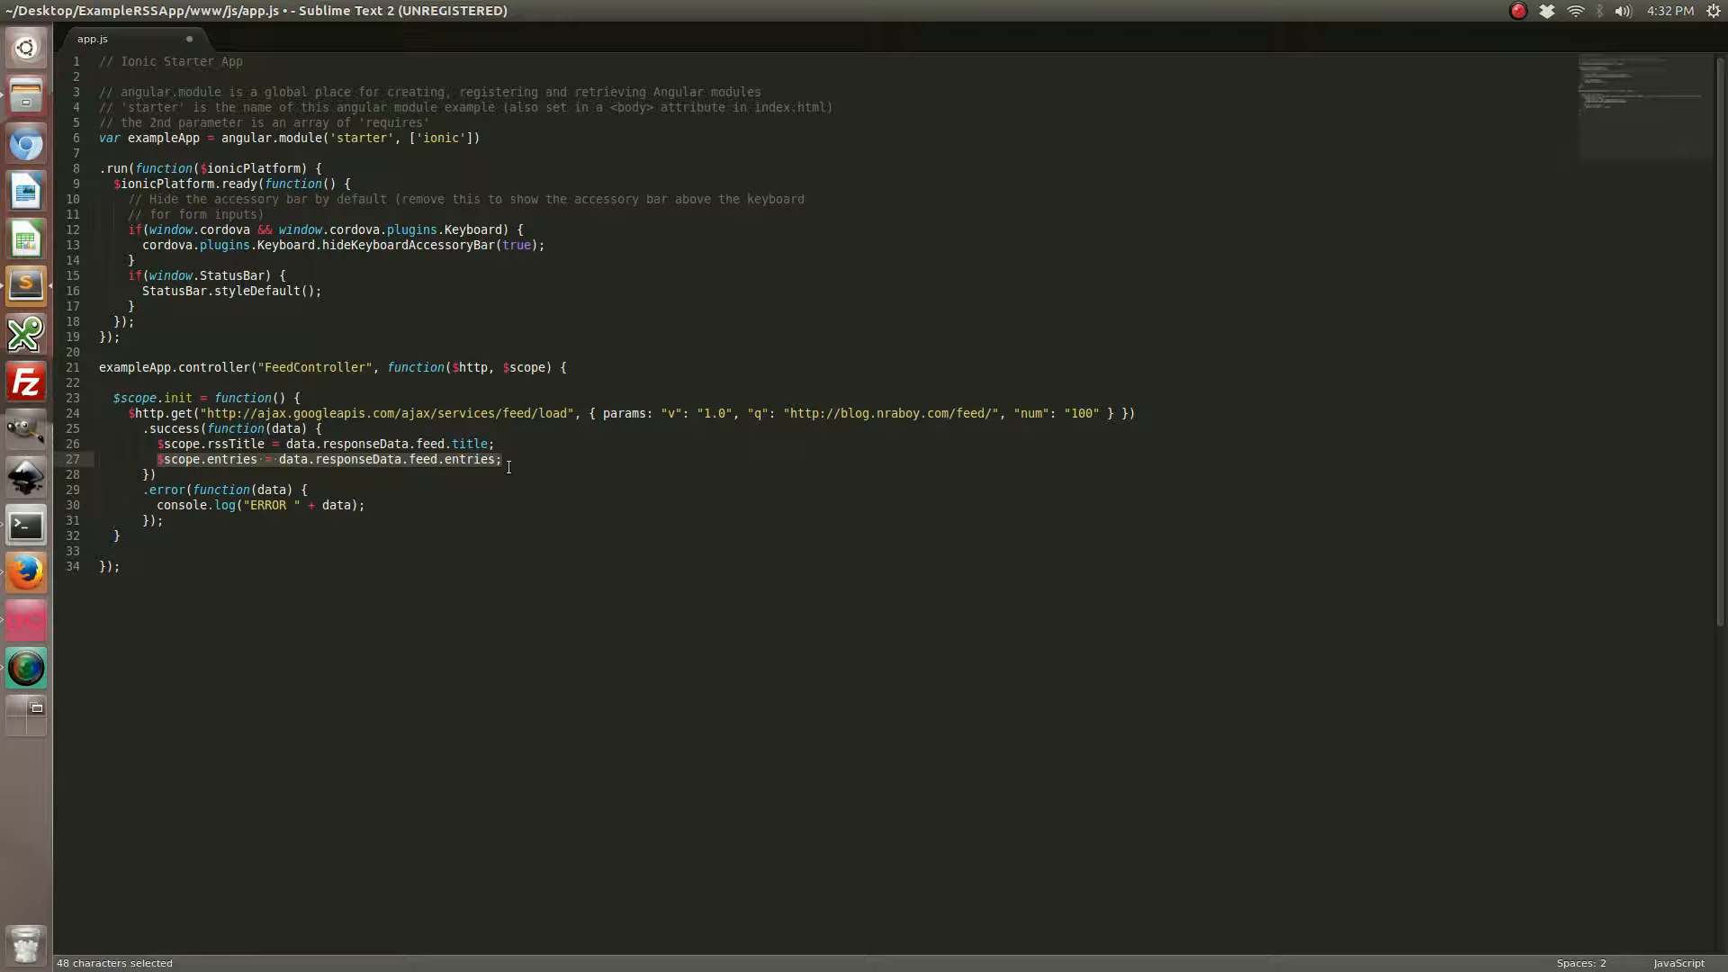
key("ctrl+s")
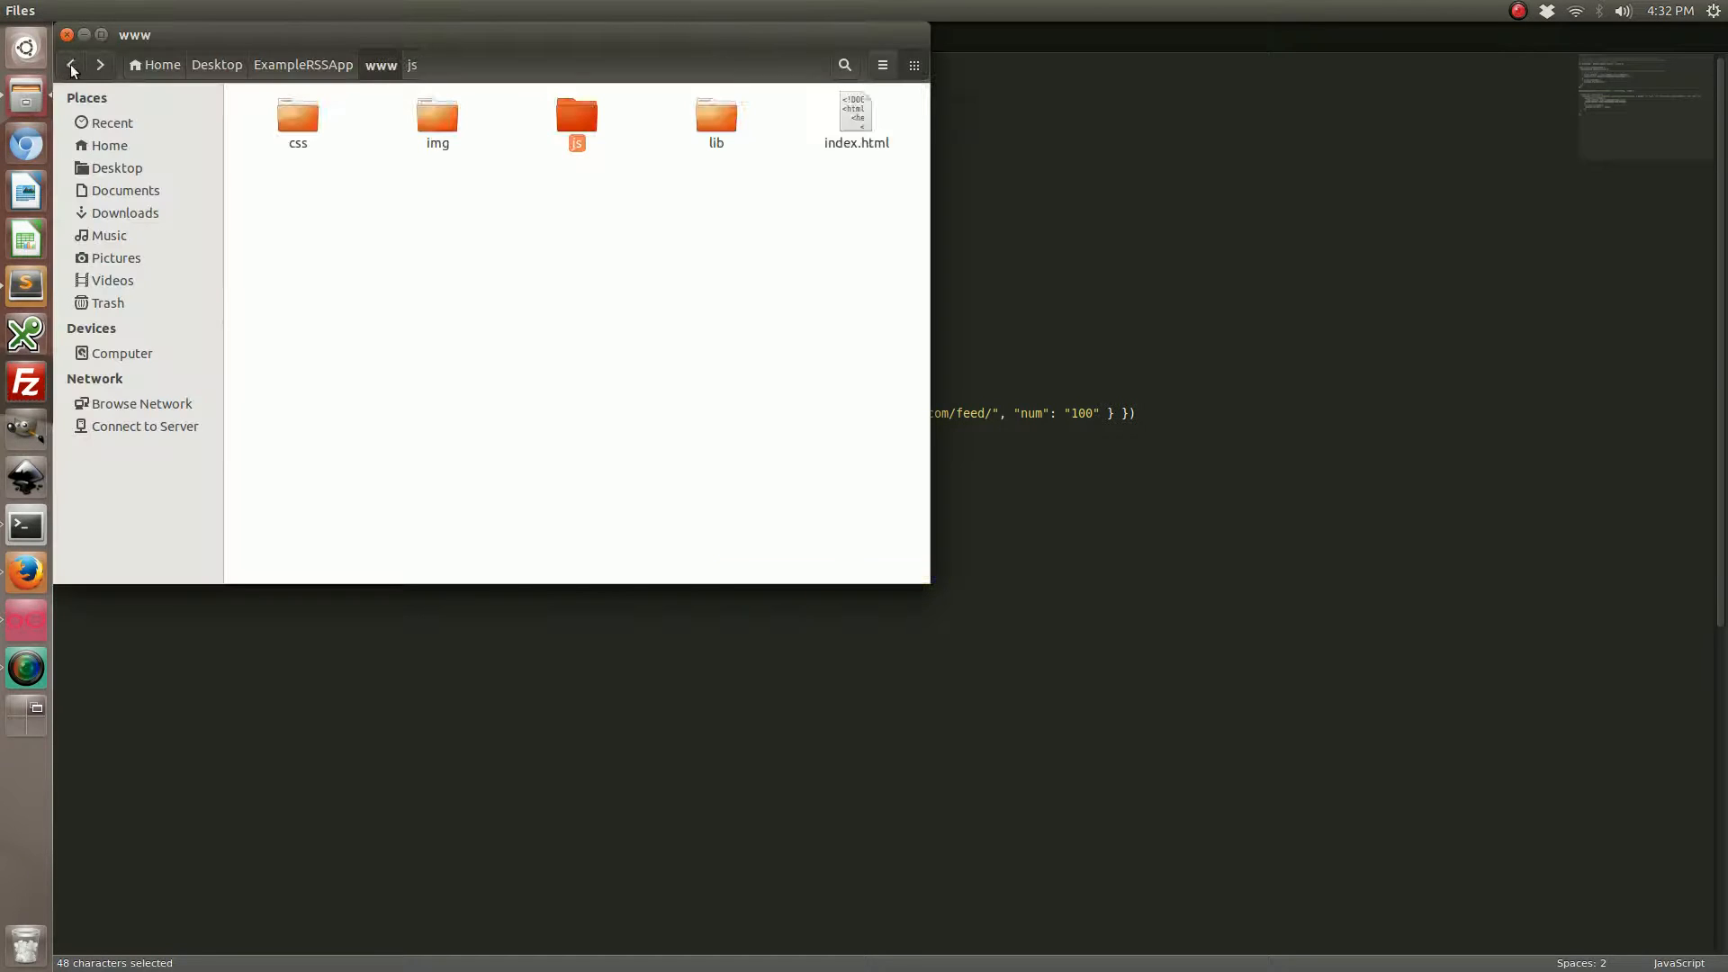
Open index.html from the www folder and place the cursor in the ion-content tag
left_click(856, 112)
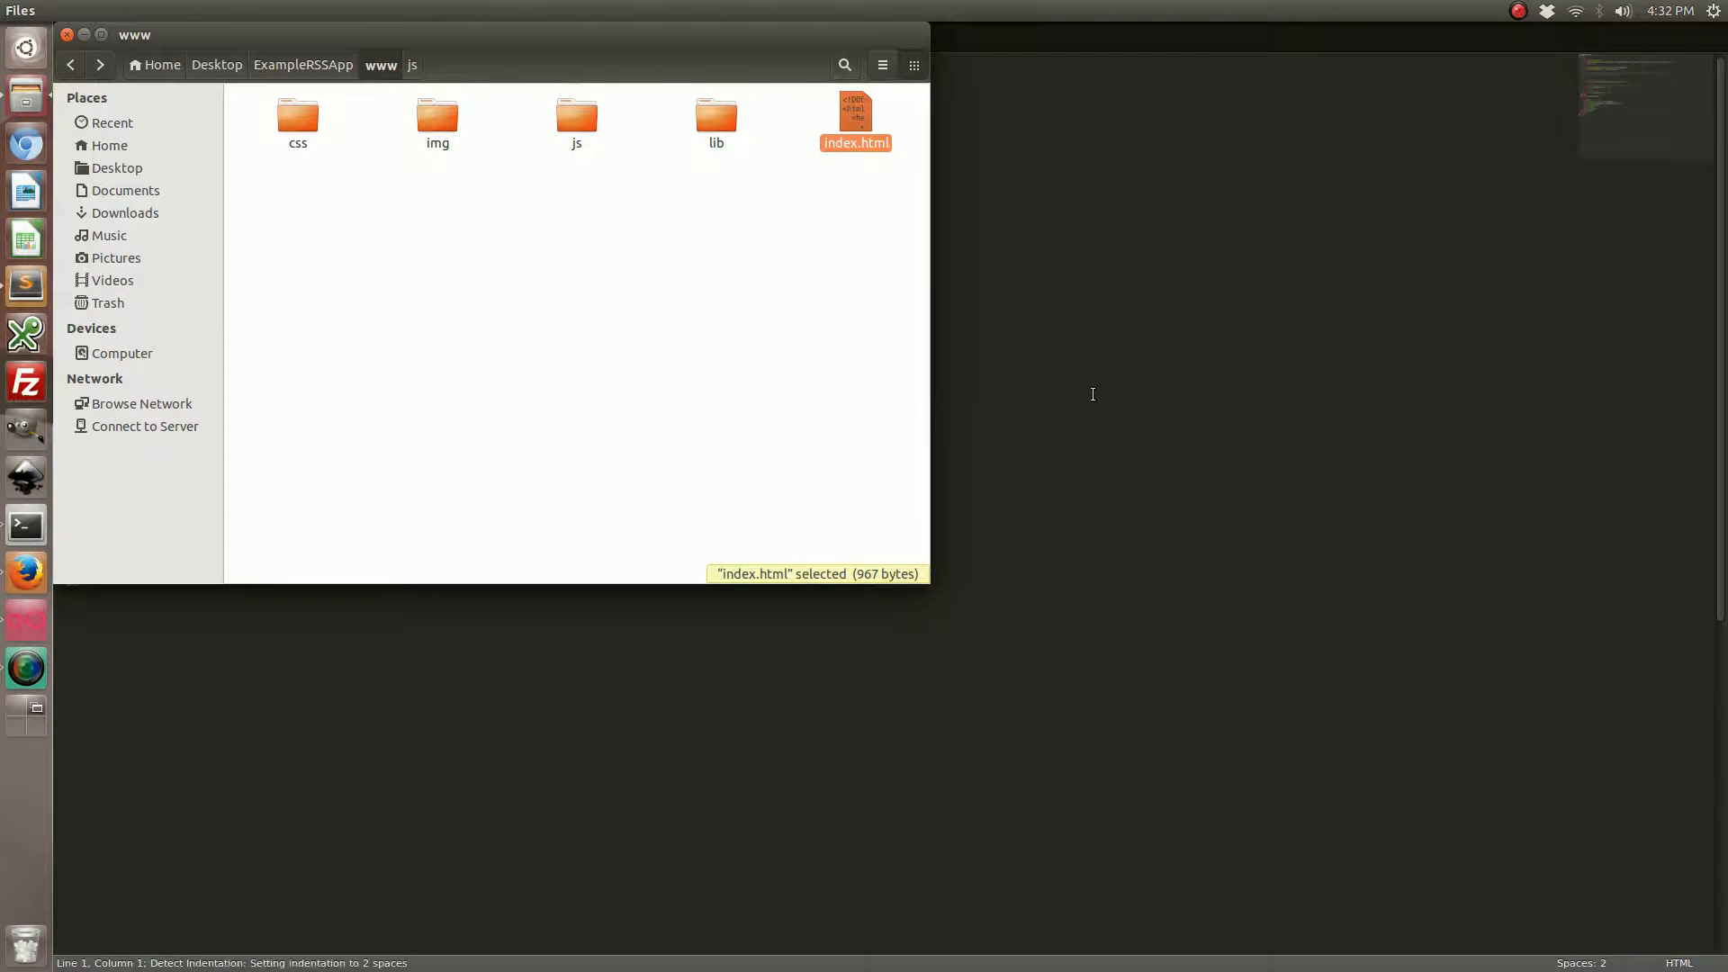
double_click(854, 112)
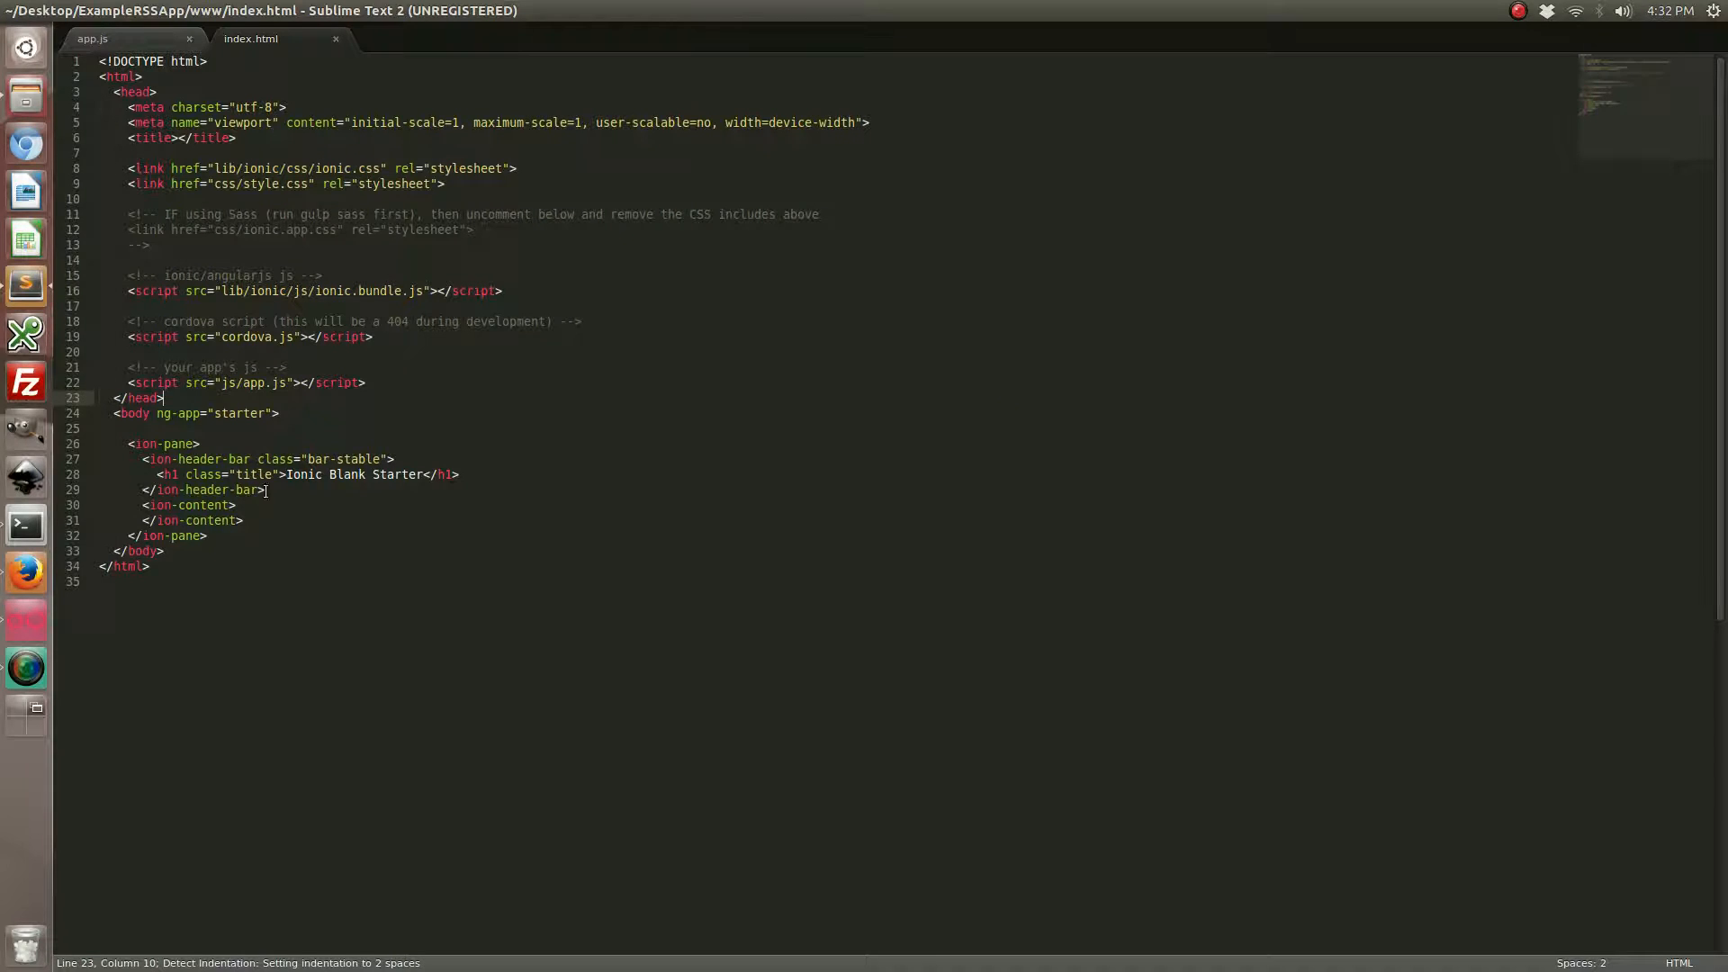
left_click(270, 504)
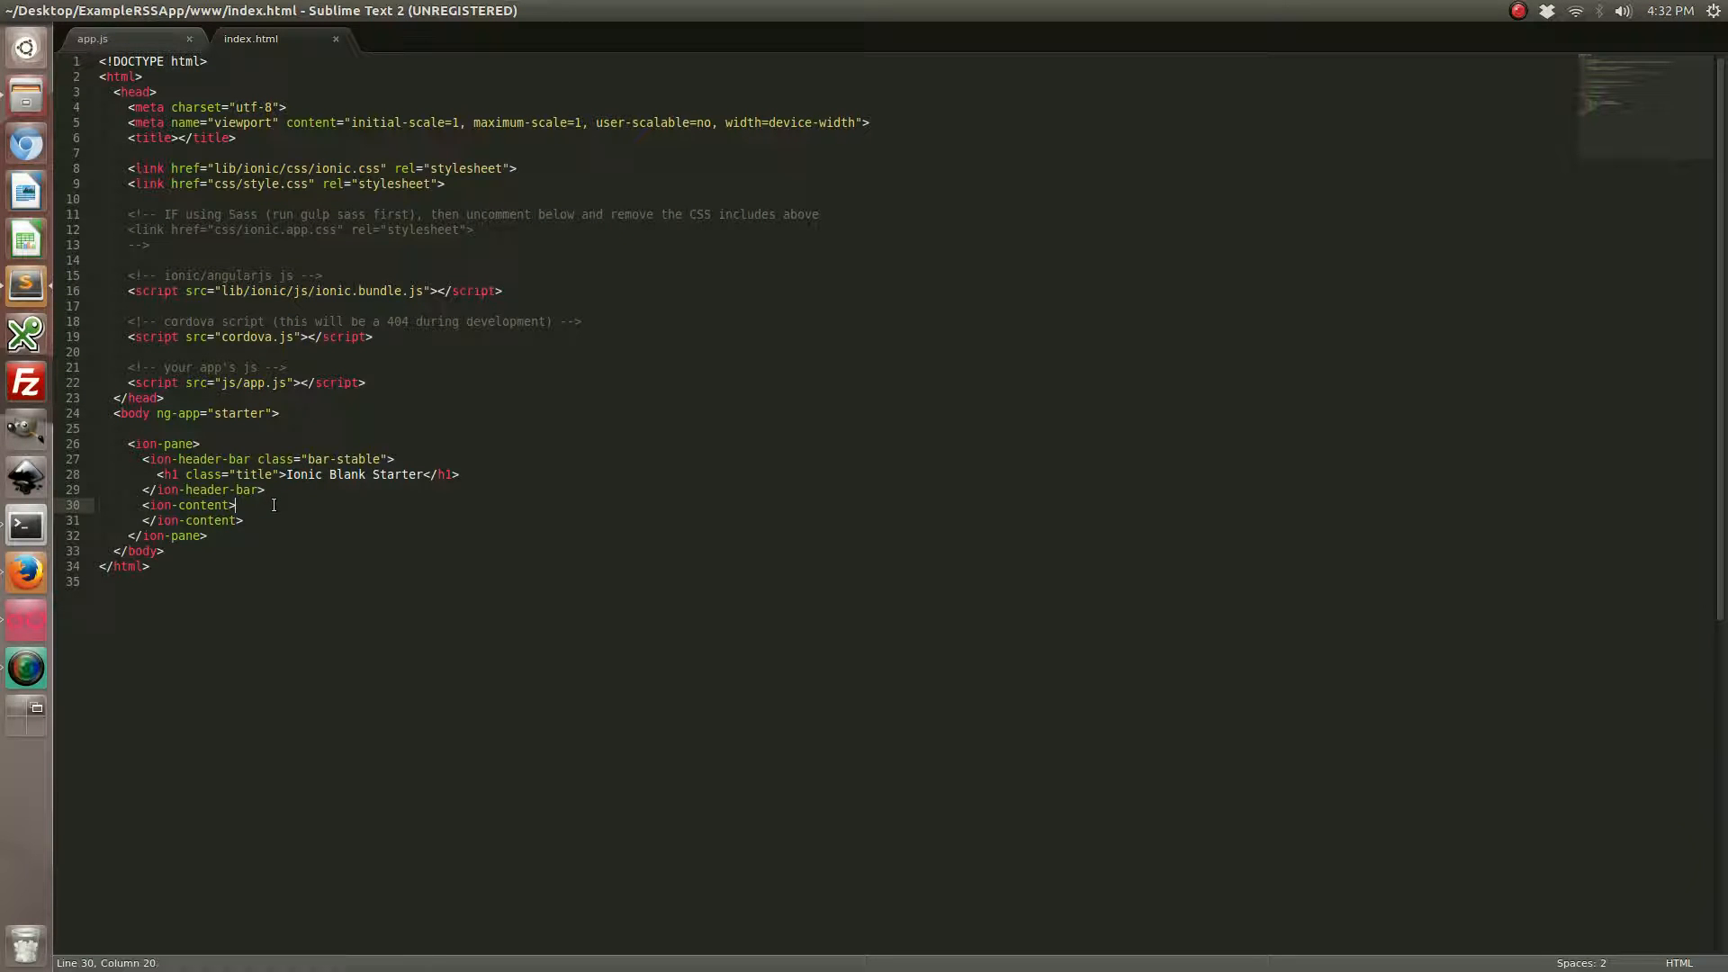
Add ng-controller="FeedController" ng-init="init()" to ion-content
type("n")
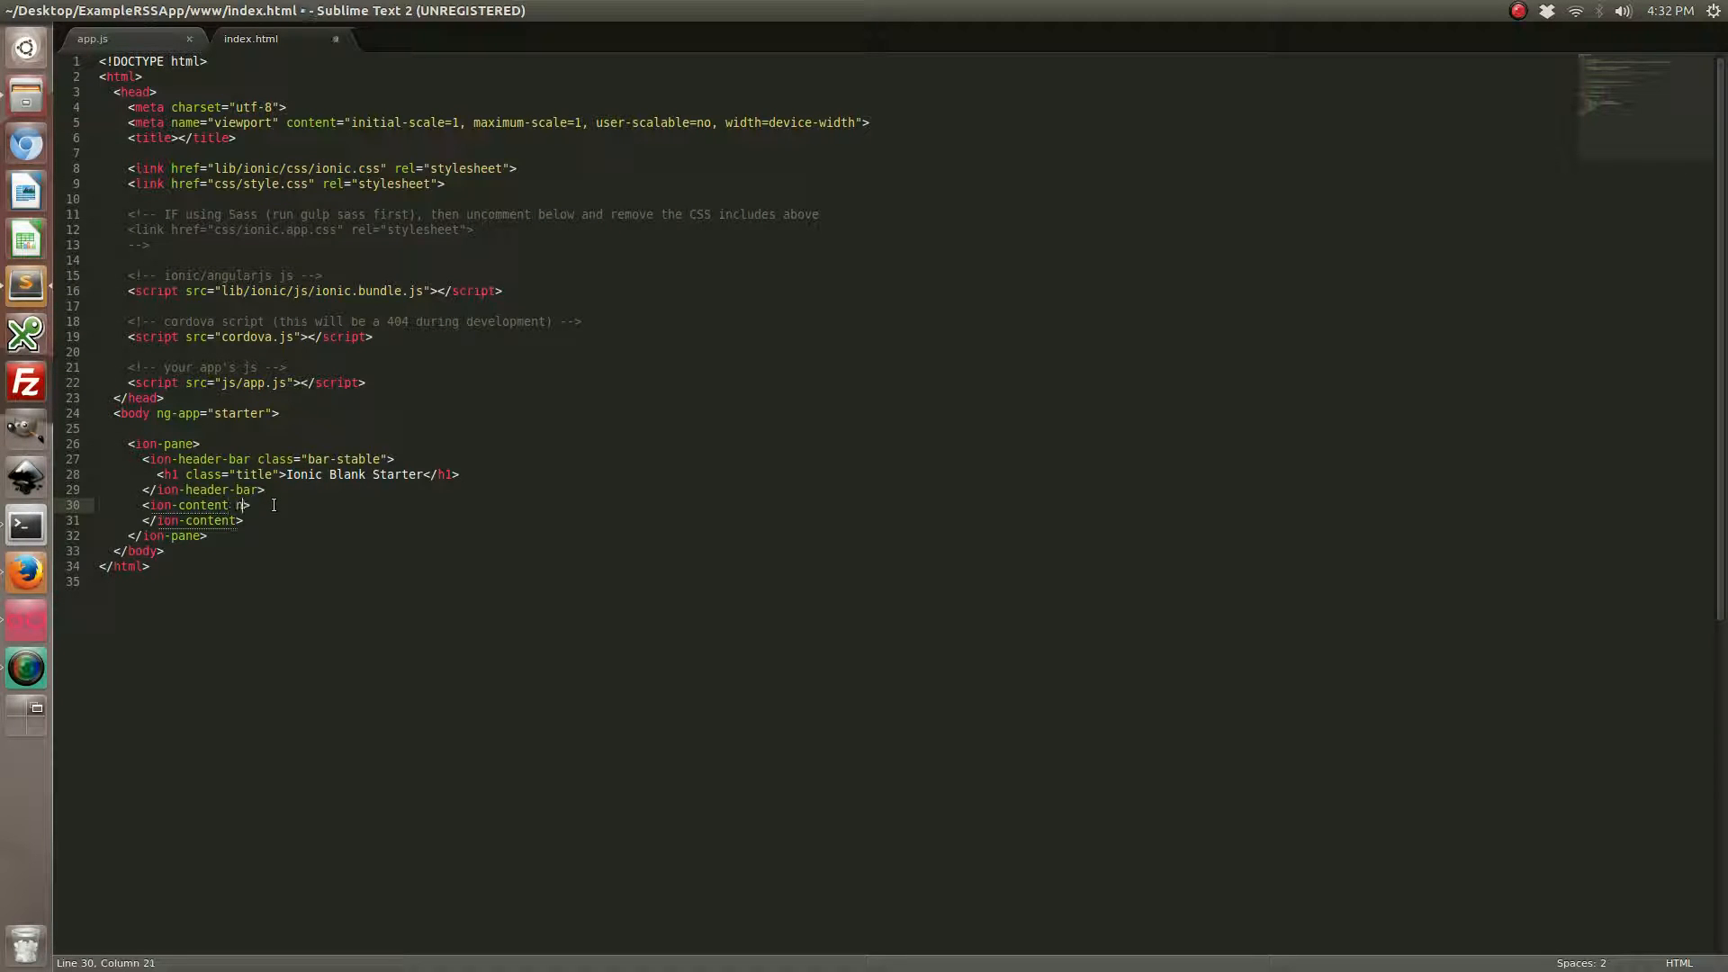
type("g-controller")
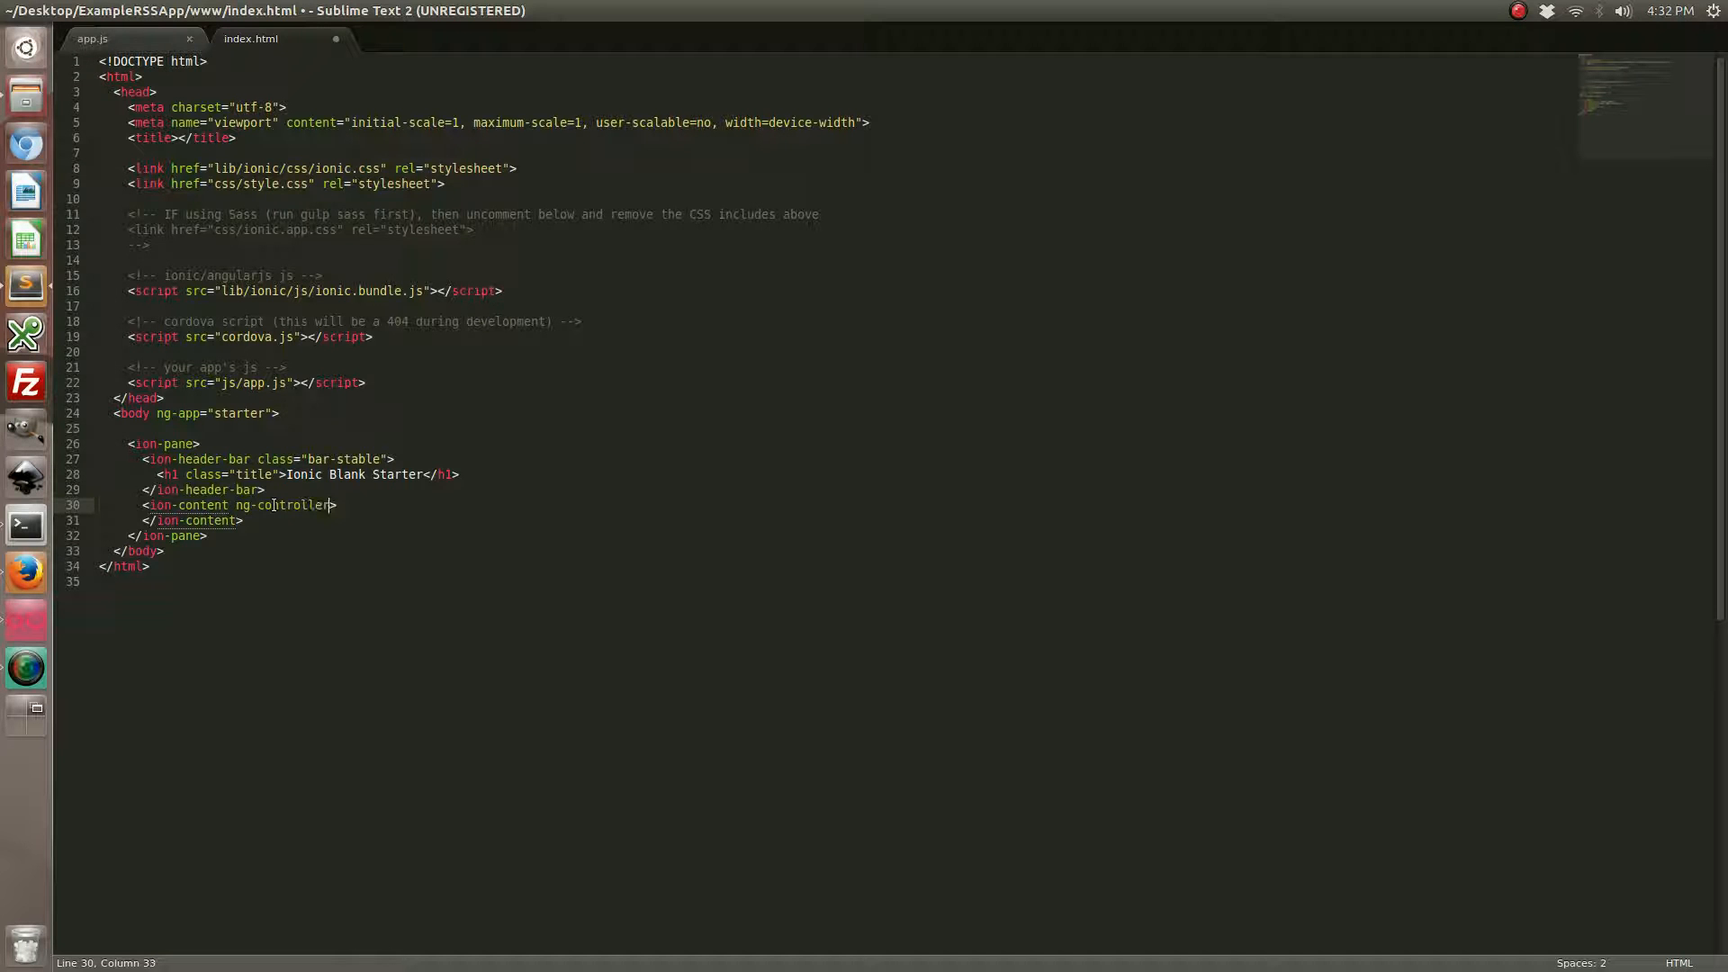
type("=\"Feed\"")
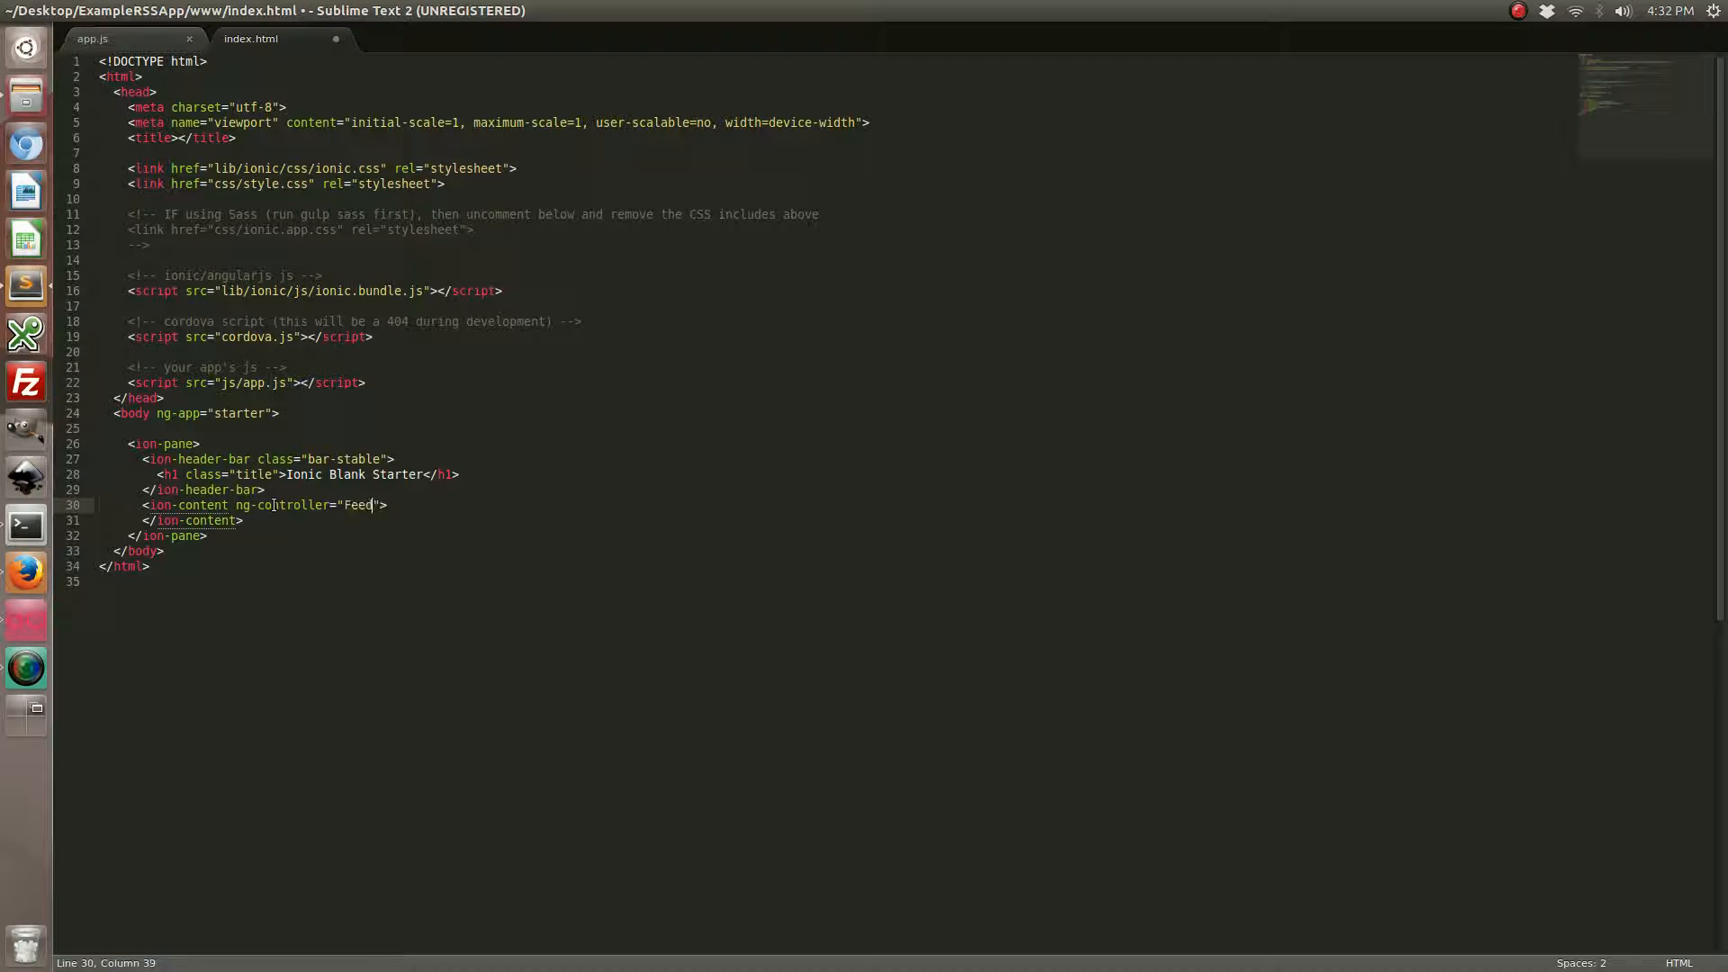
type("Controller")
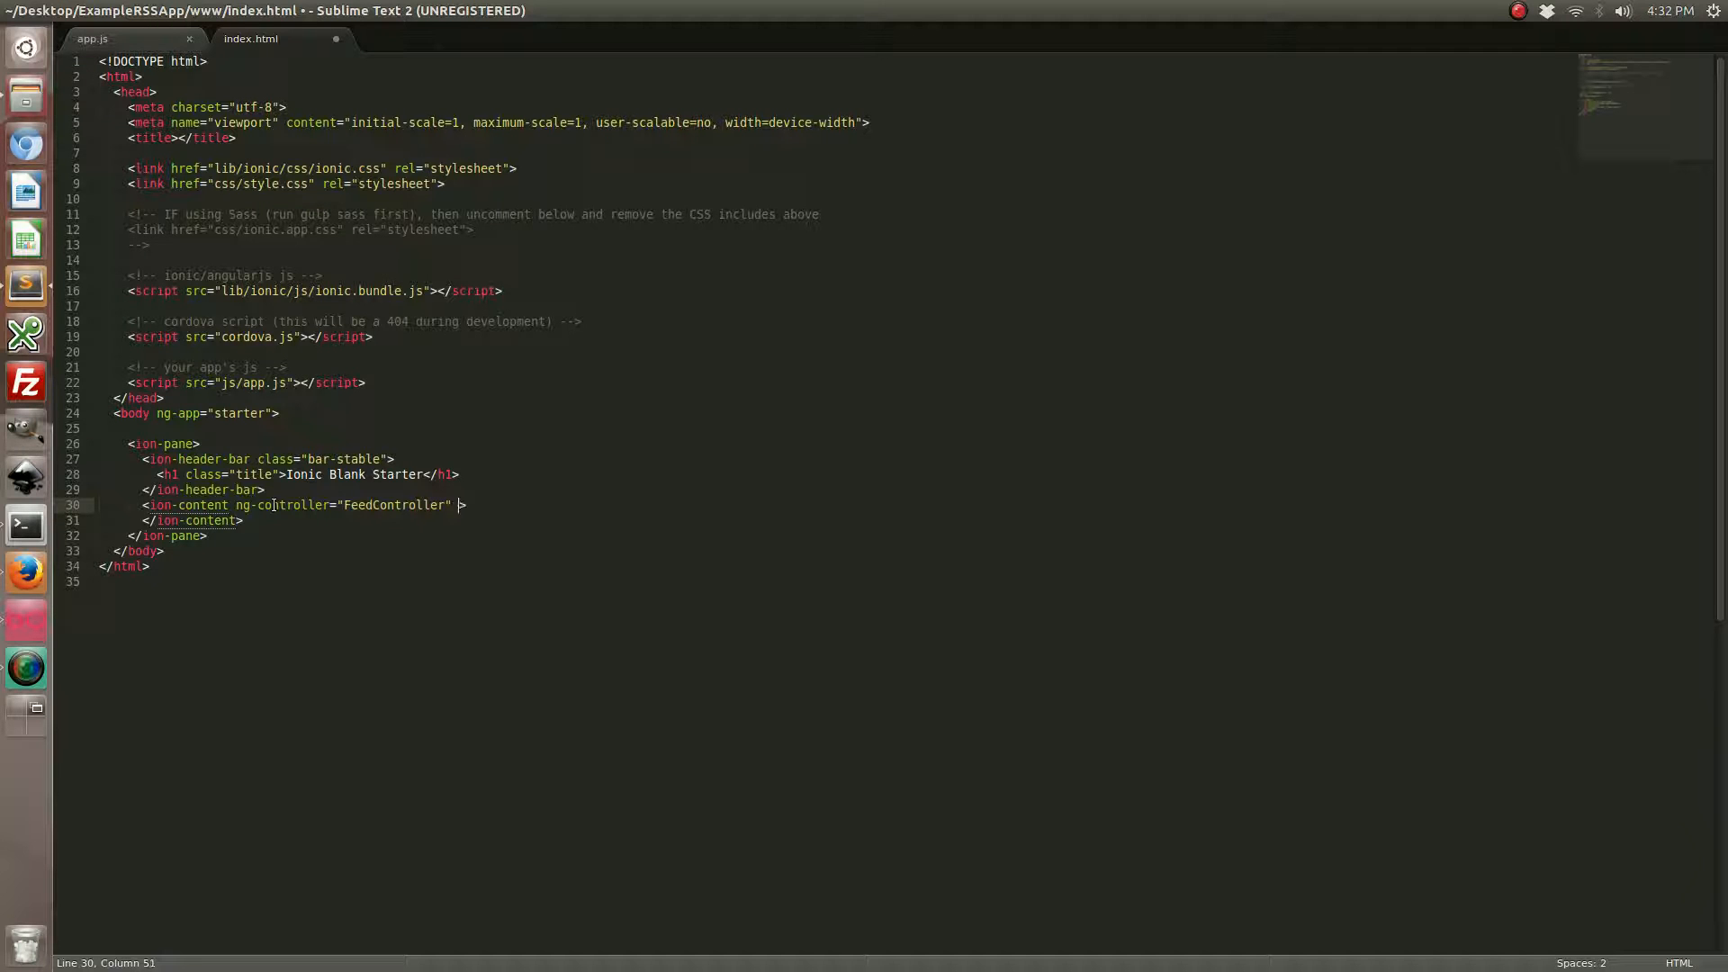
type("ng-init=\"")
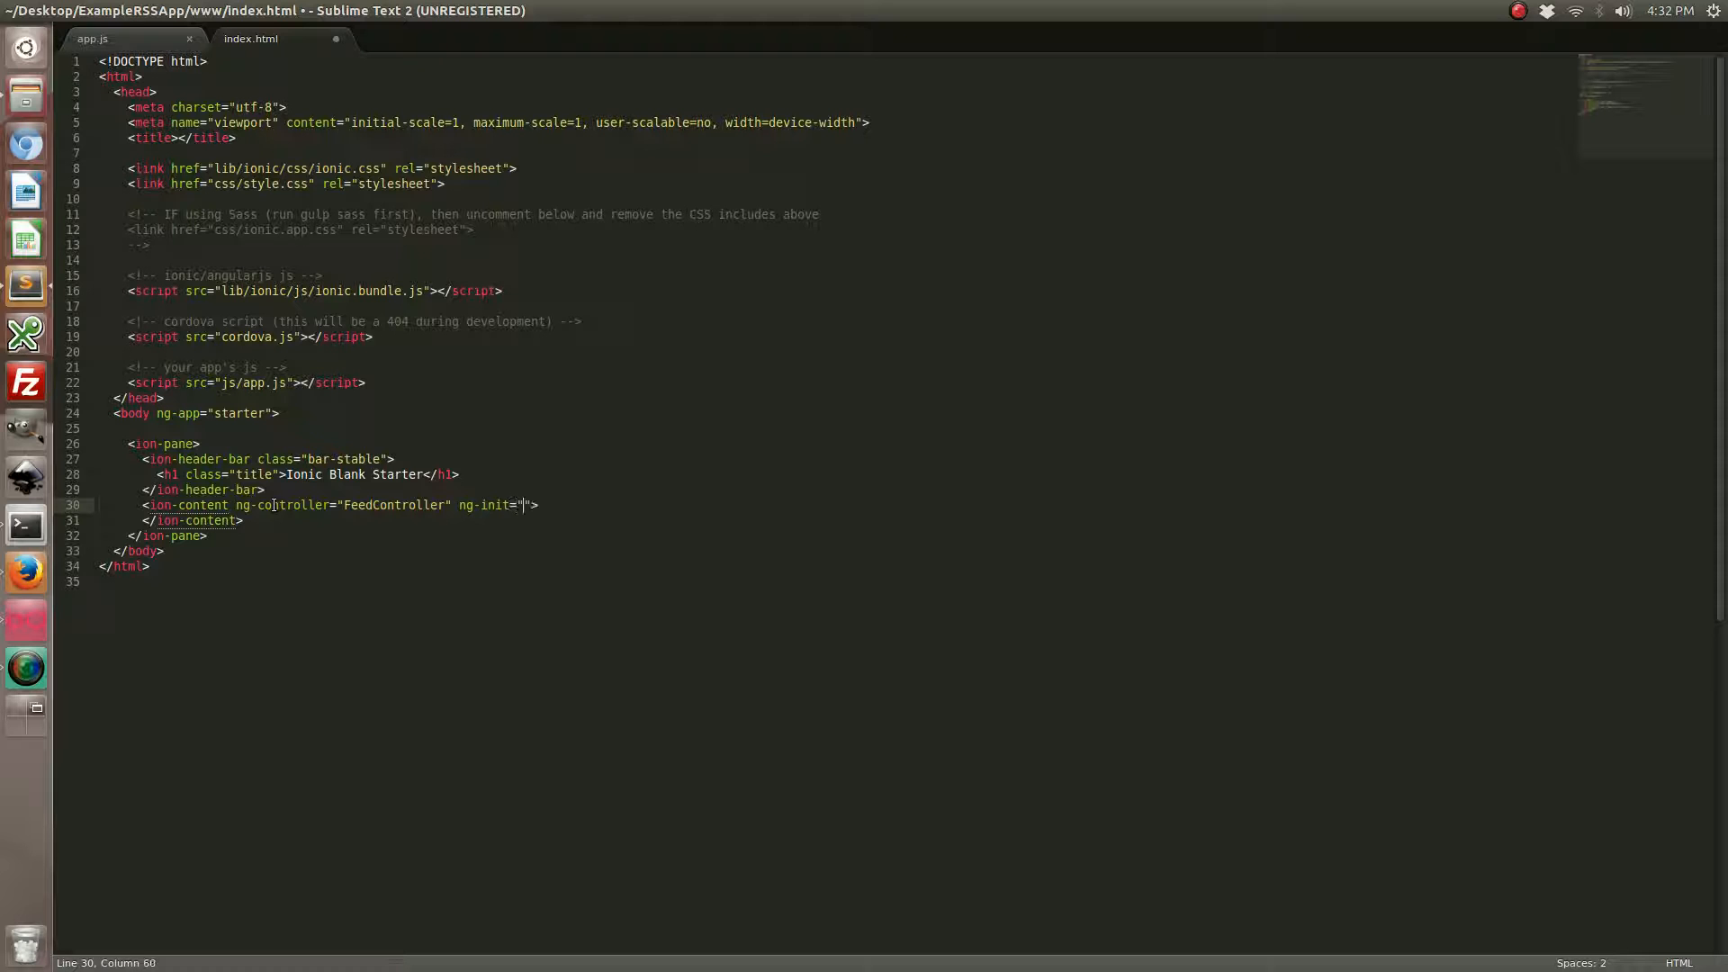
type("init()")
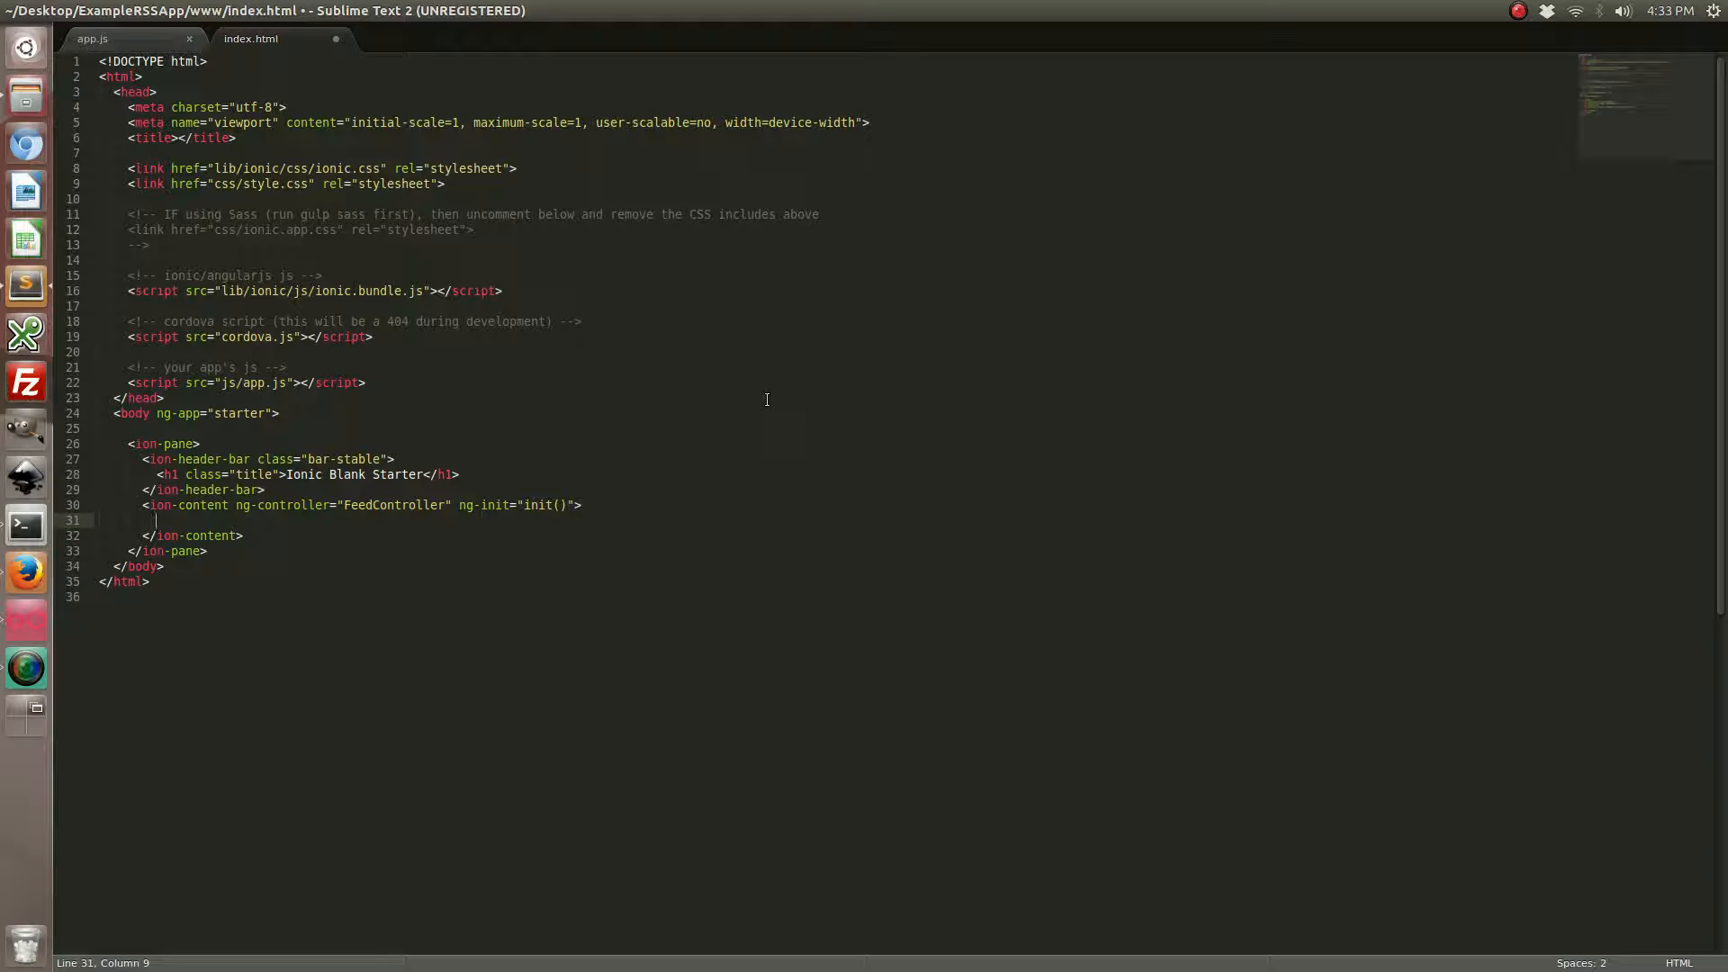
Add a list div with an item div ng-repeat over entries showing entry.title in bold
type("<div")
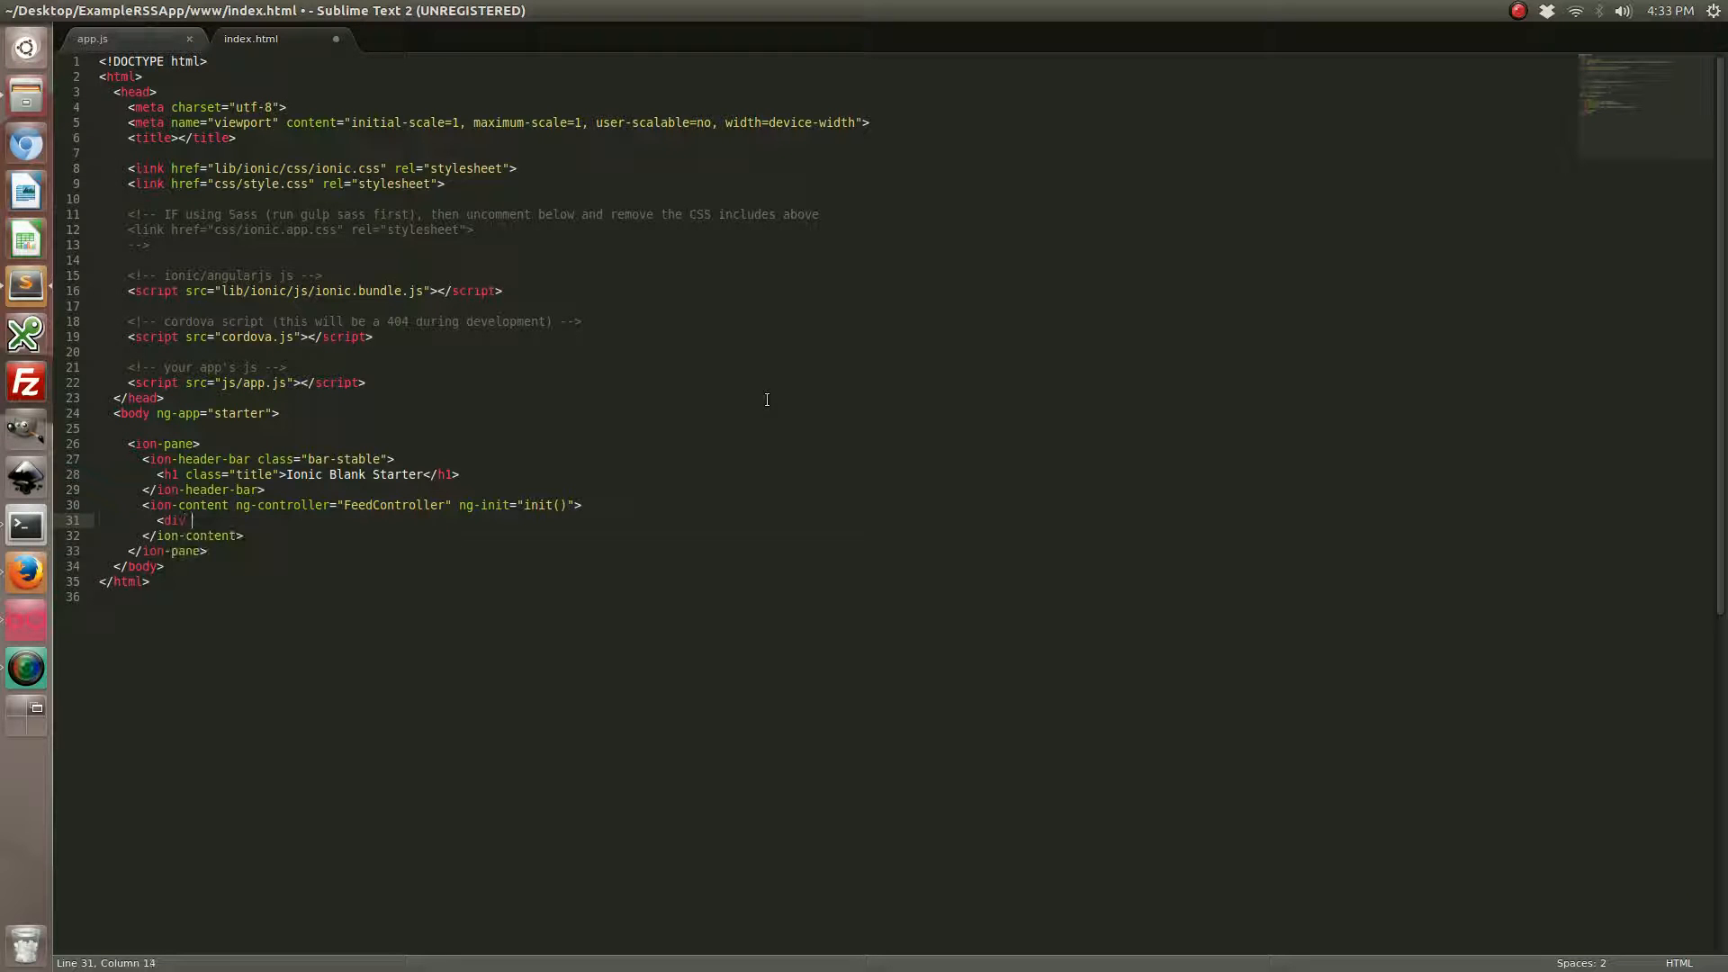
type("class=\"\"")
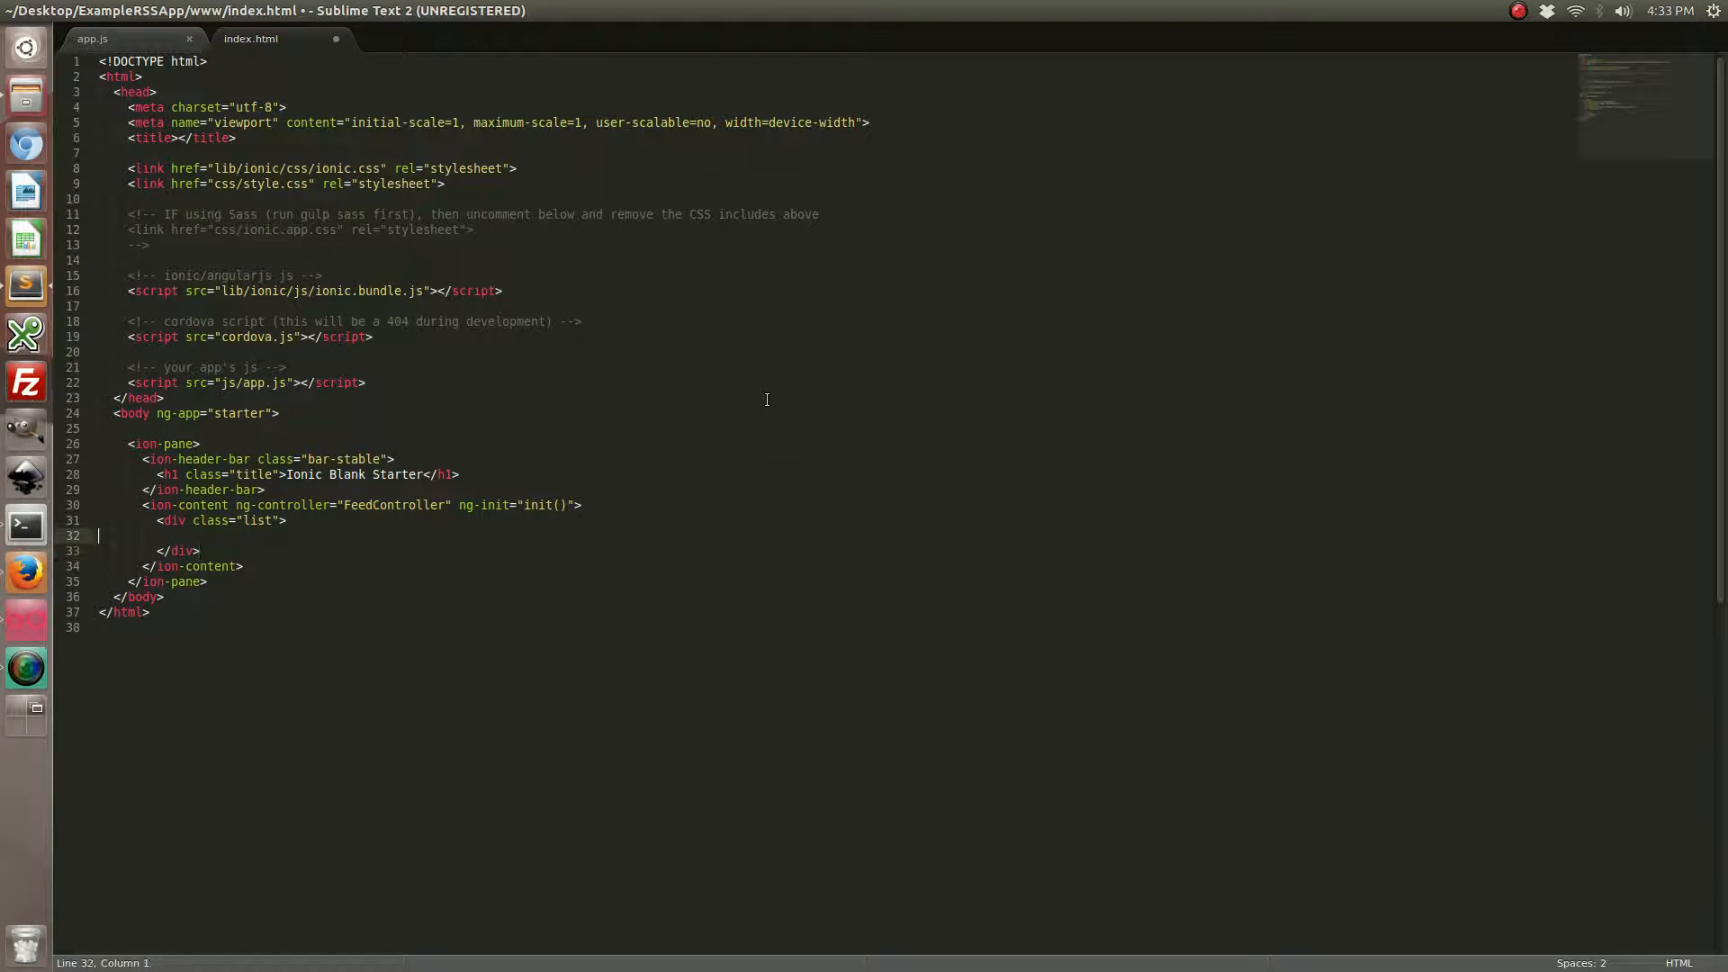
type("<div ng-re")
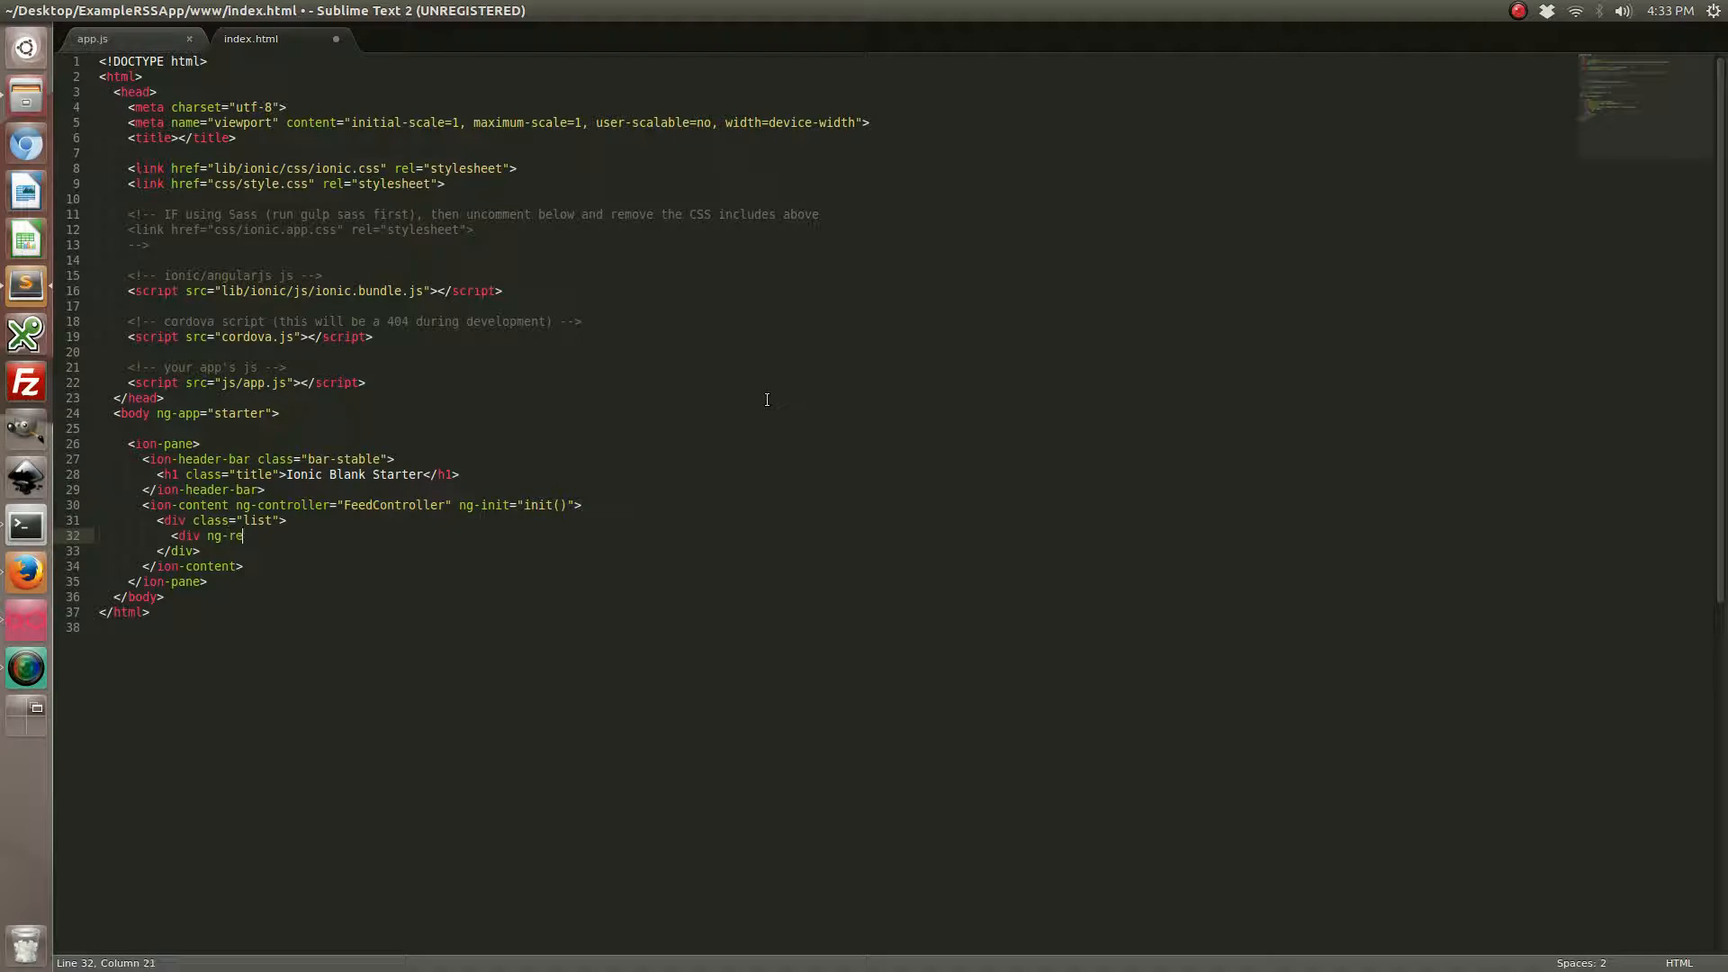
type("peat=\"entry")
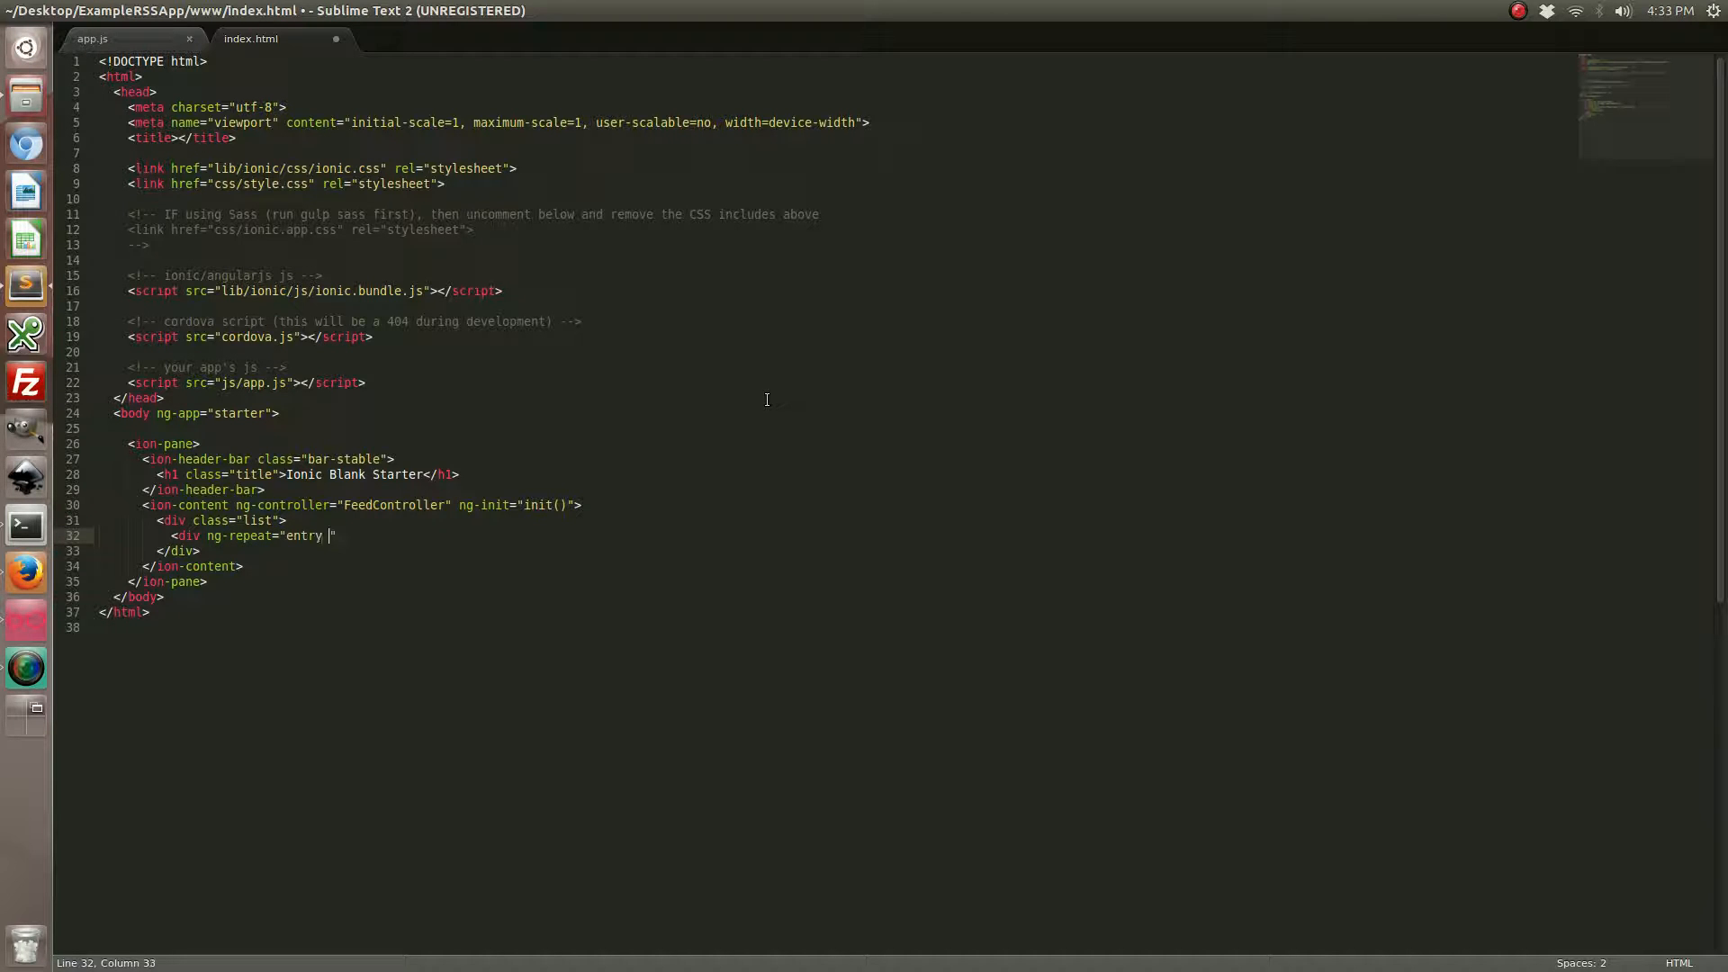
type("in entries")
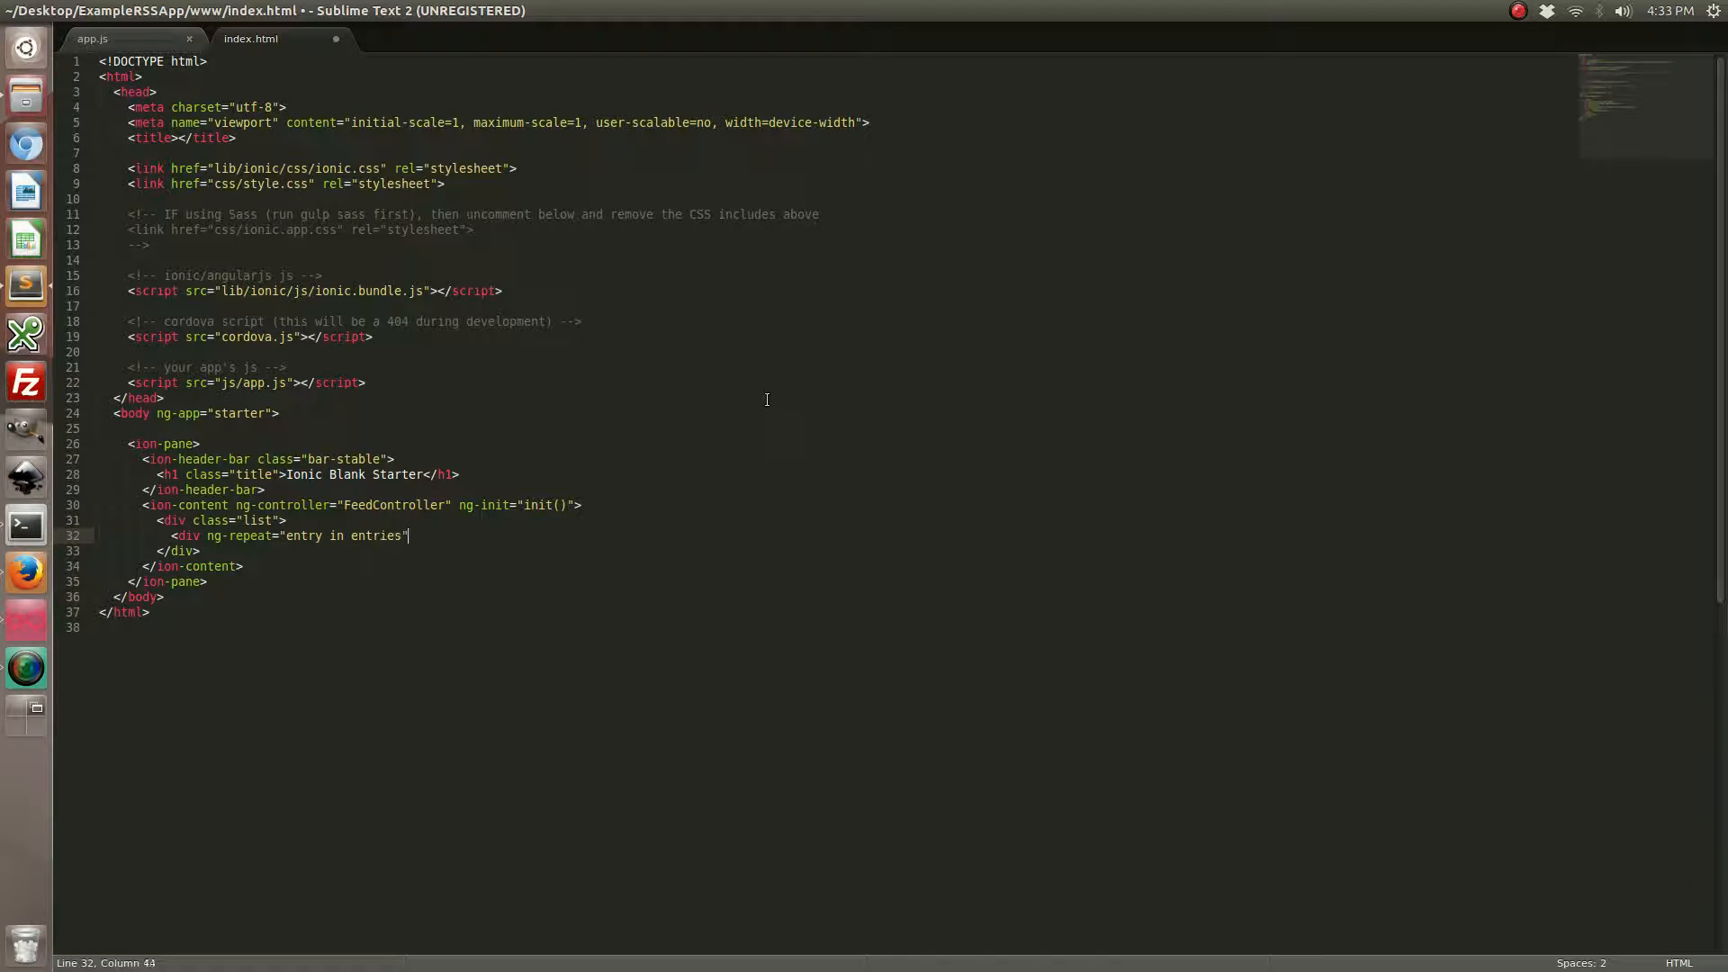
type("class=\"item\">")
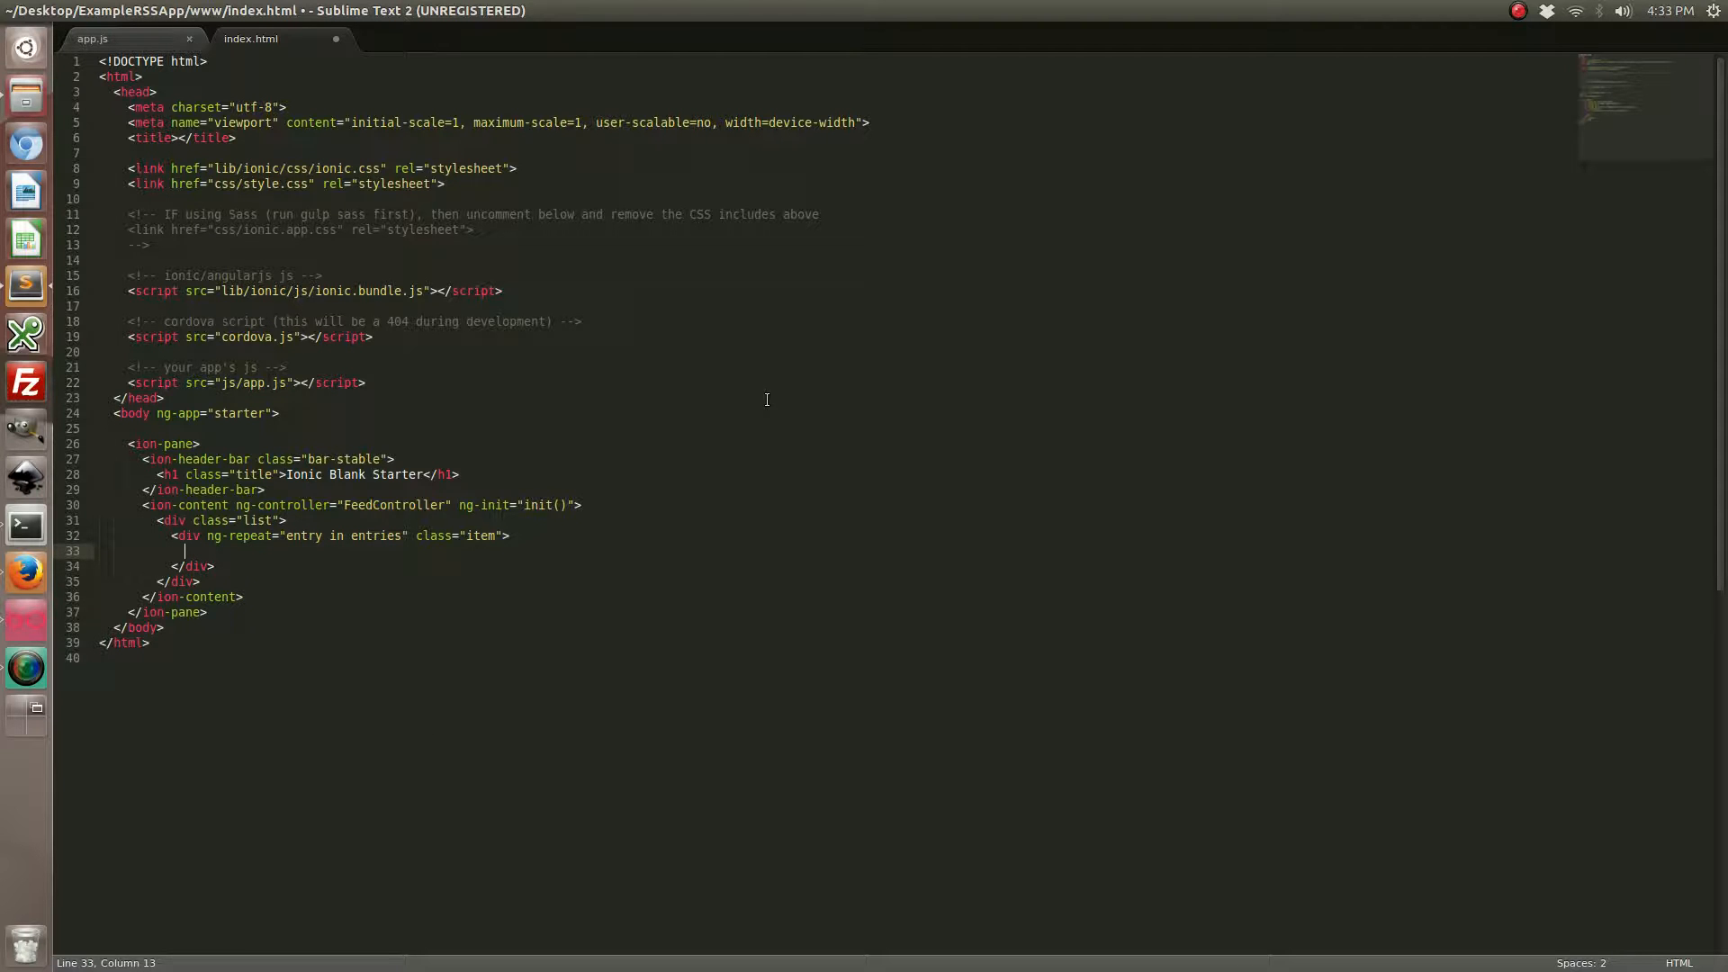
type("<b>{{entry.title")
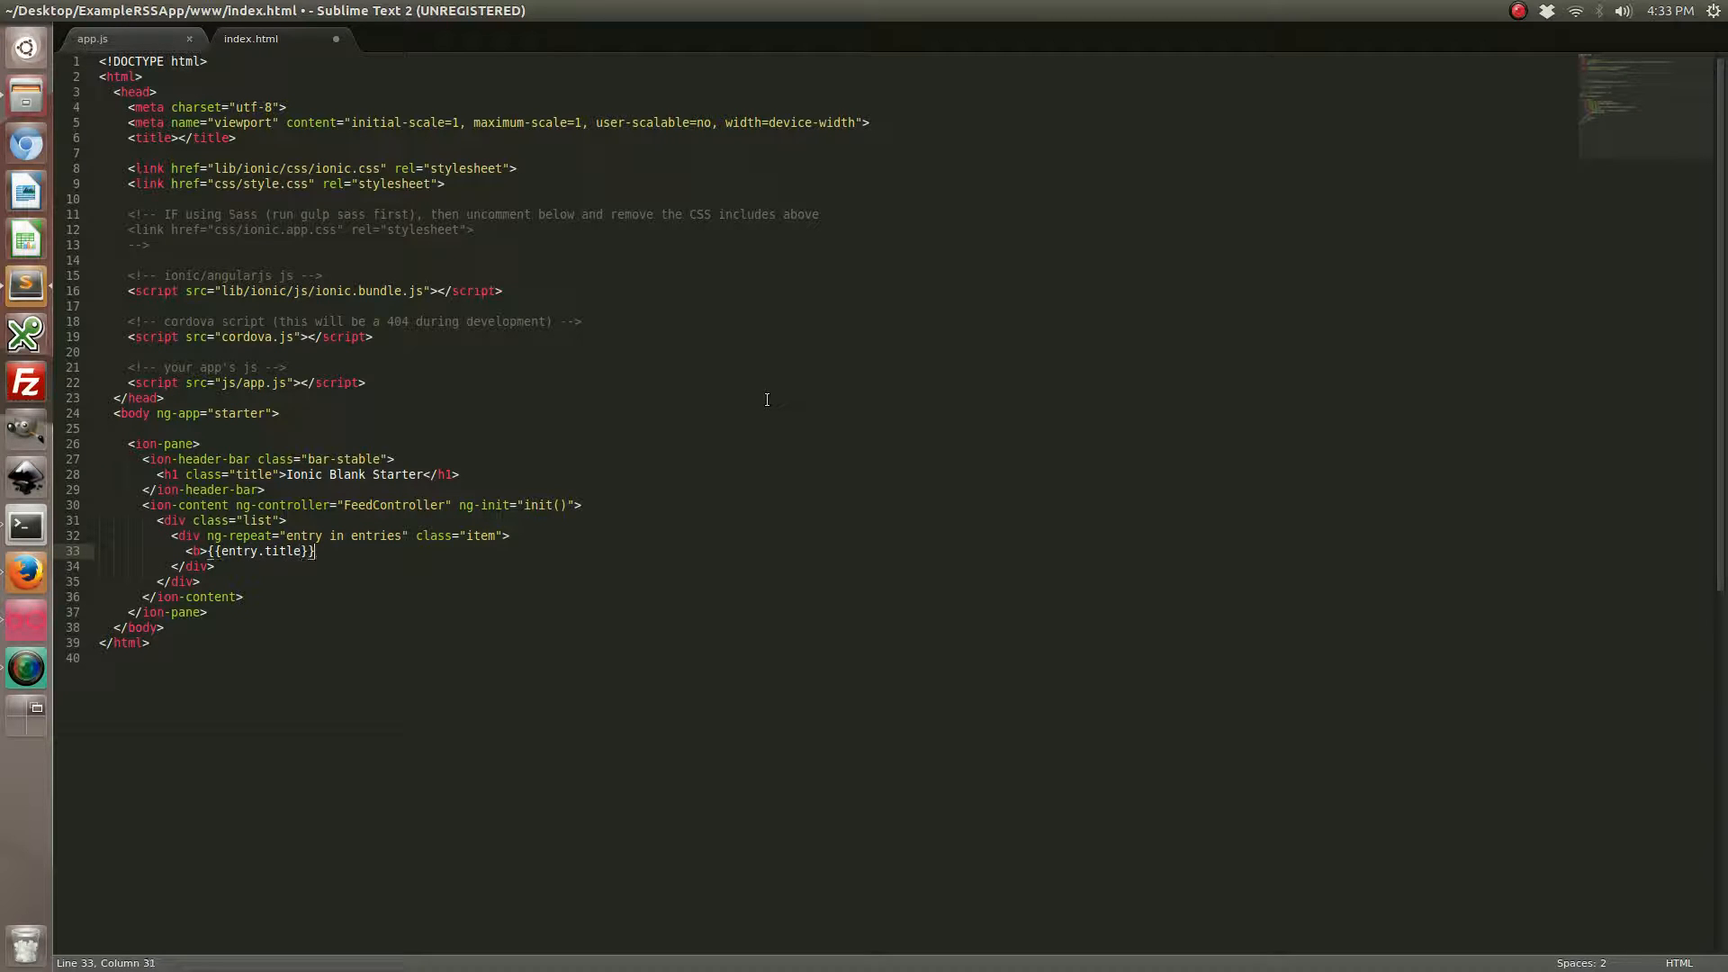
type("</b>")
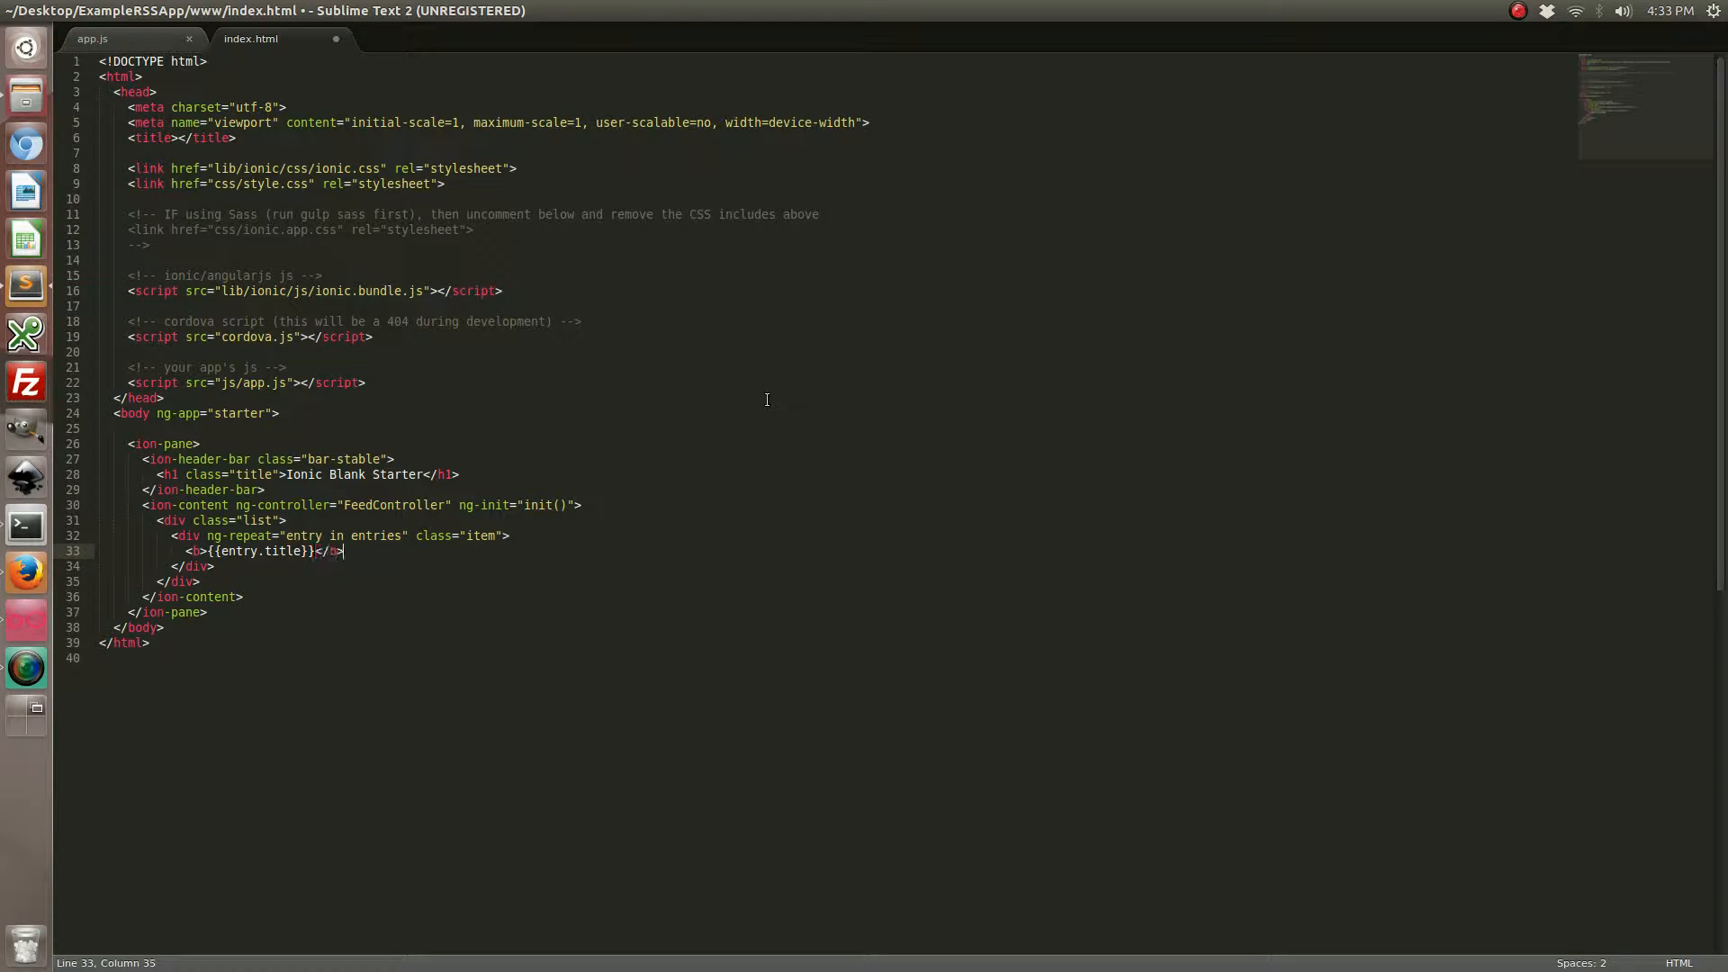
type("<br>")
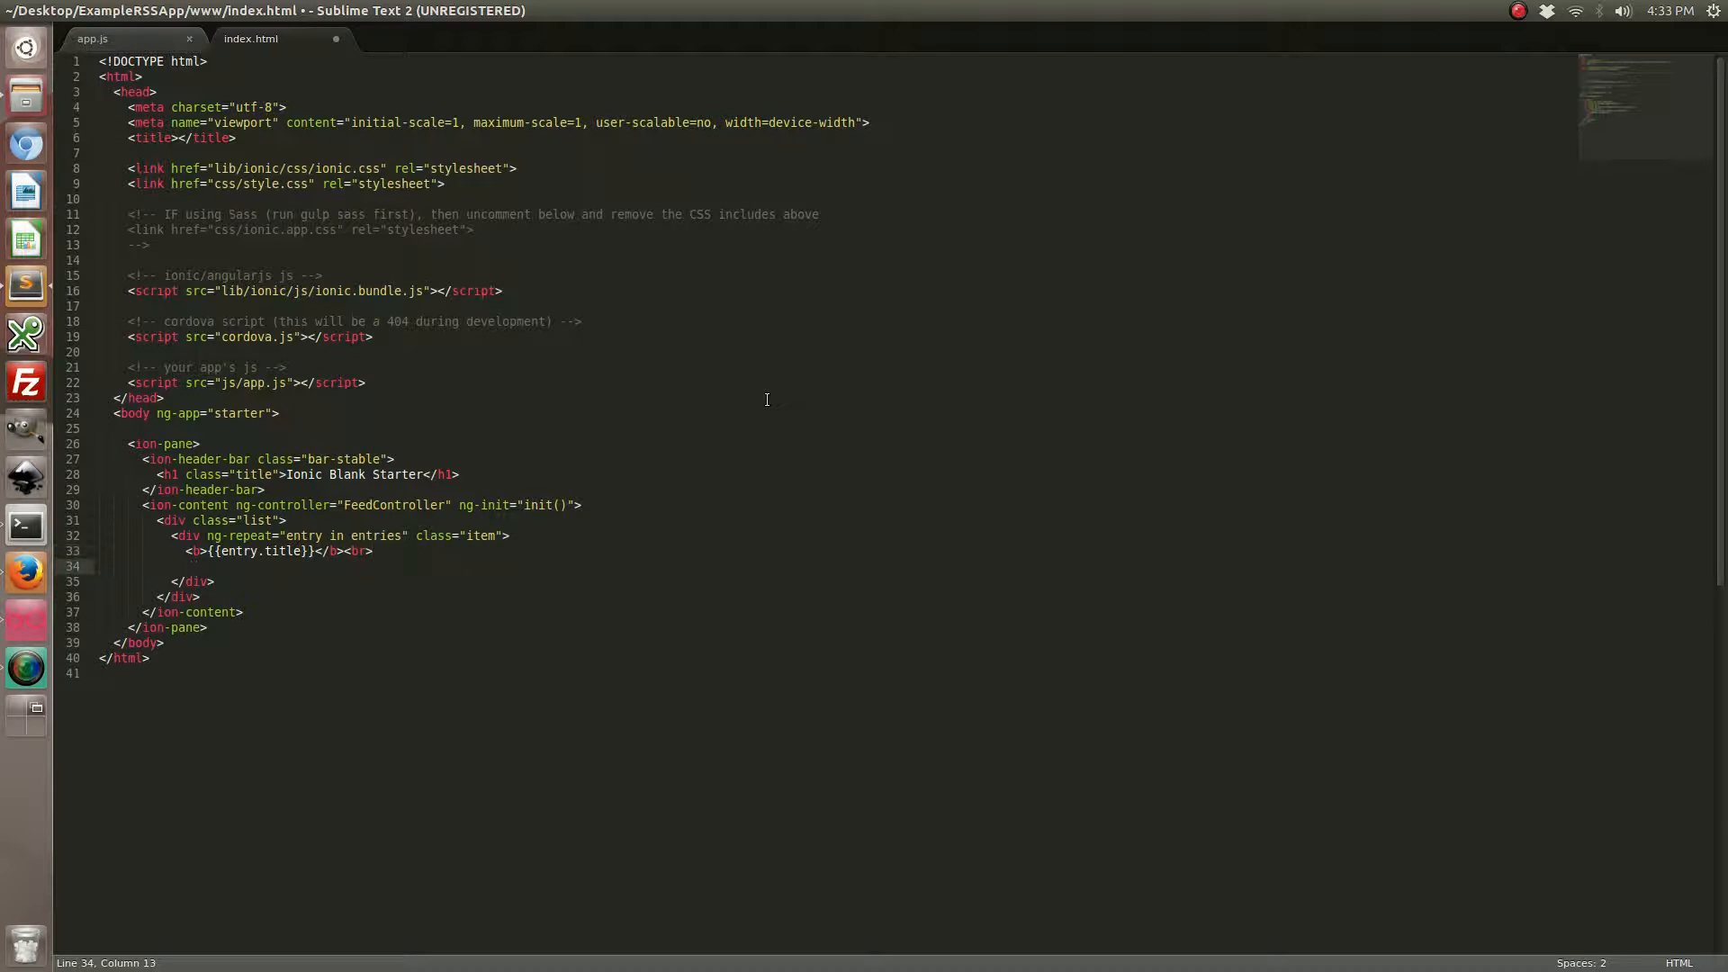
Add a span with ng-bind-html="entry.contentSnippet" and save index.html
type("<span ng")
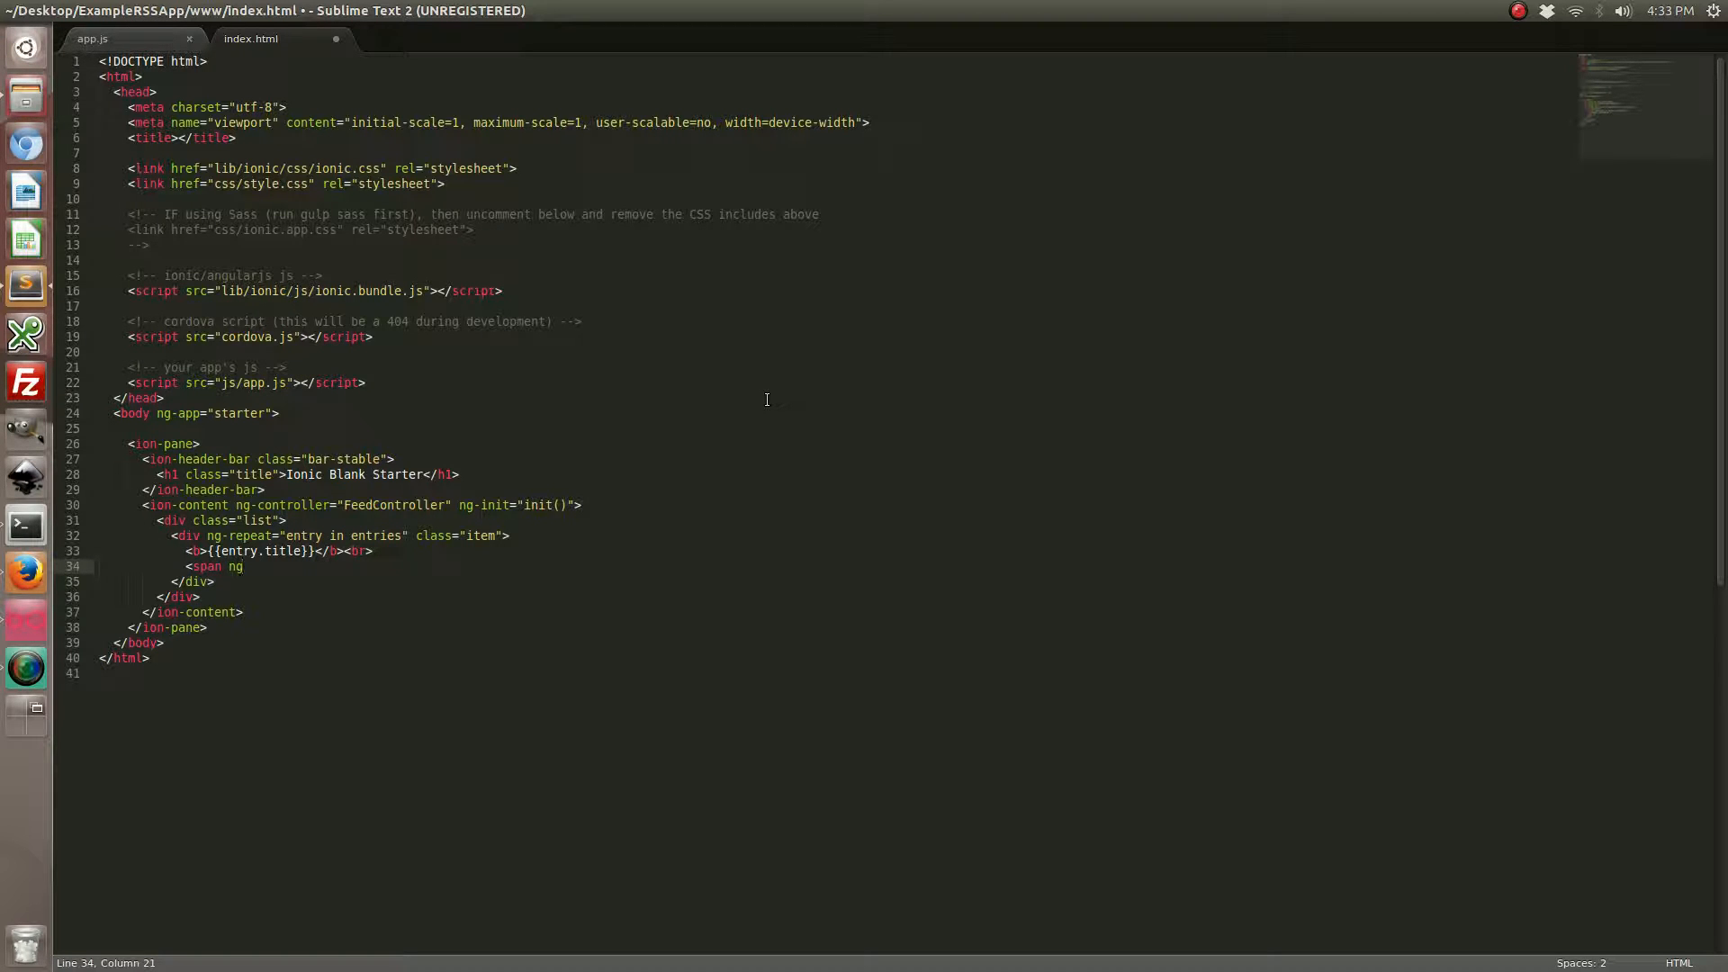
type("-bind")
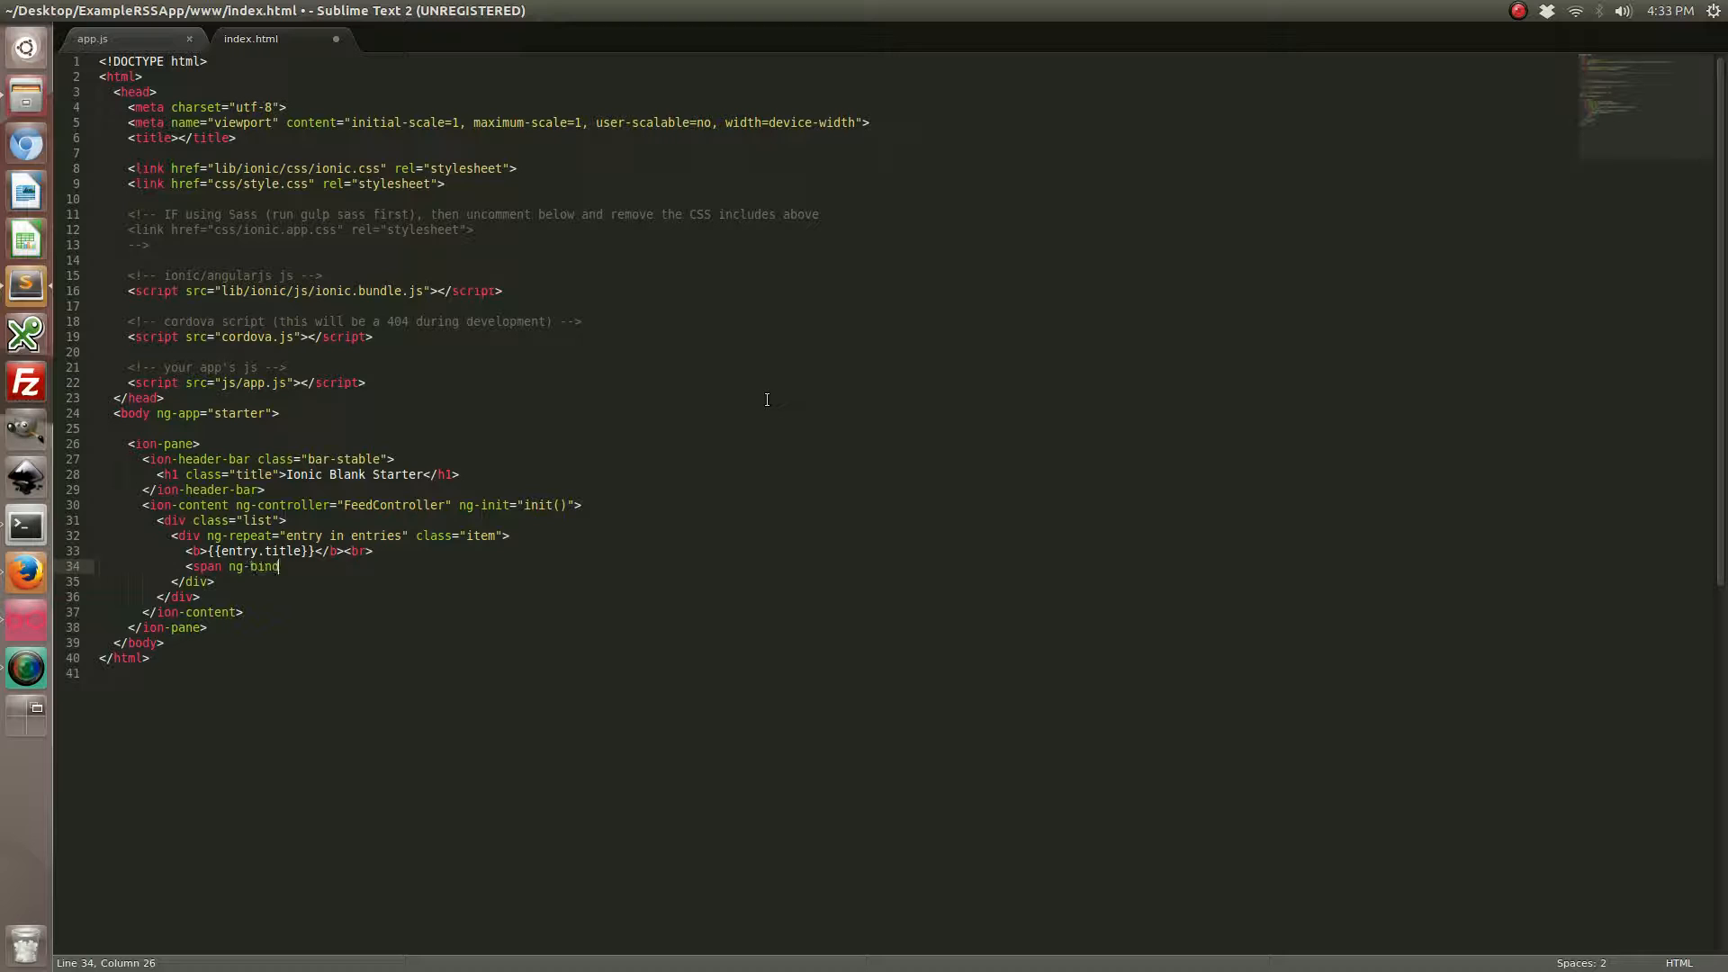
type("-html")
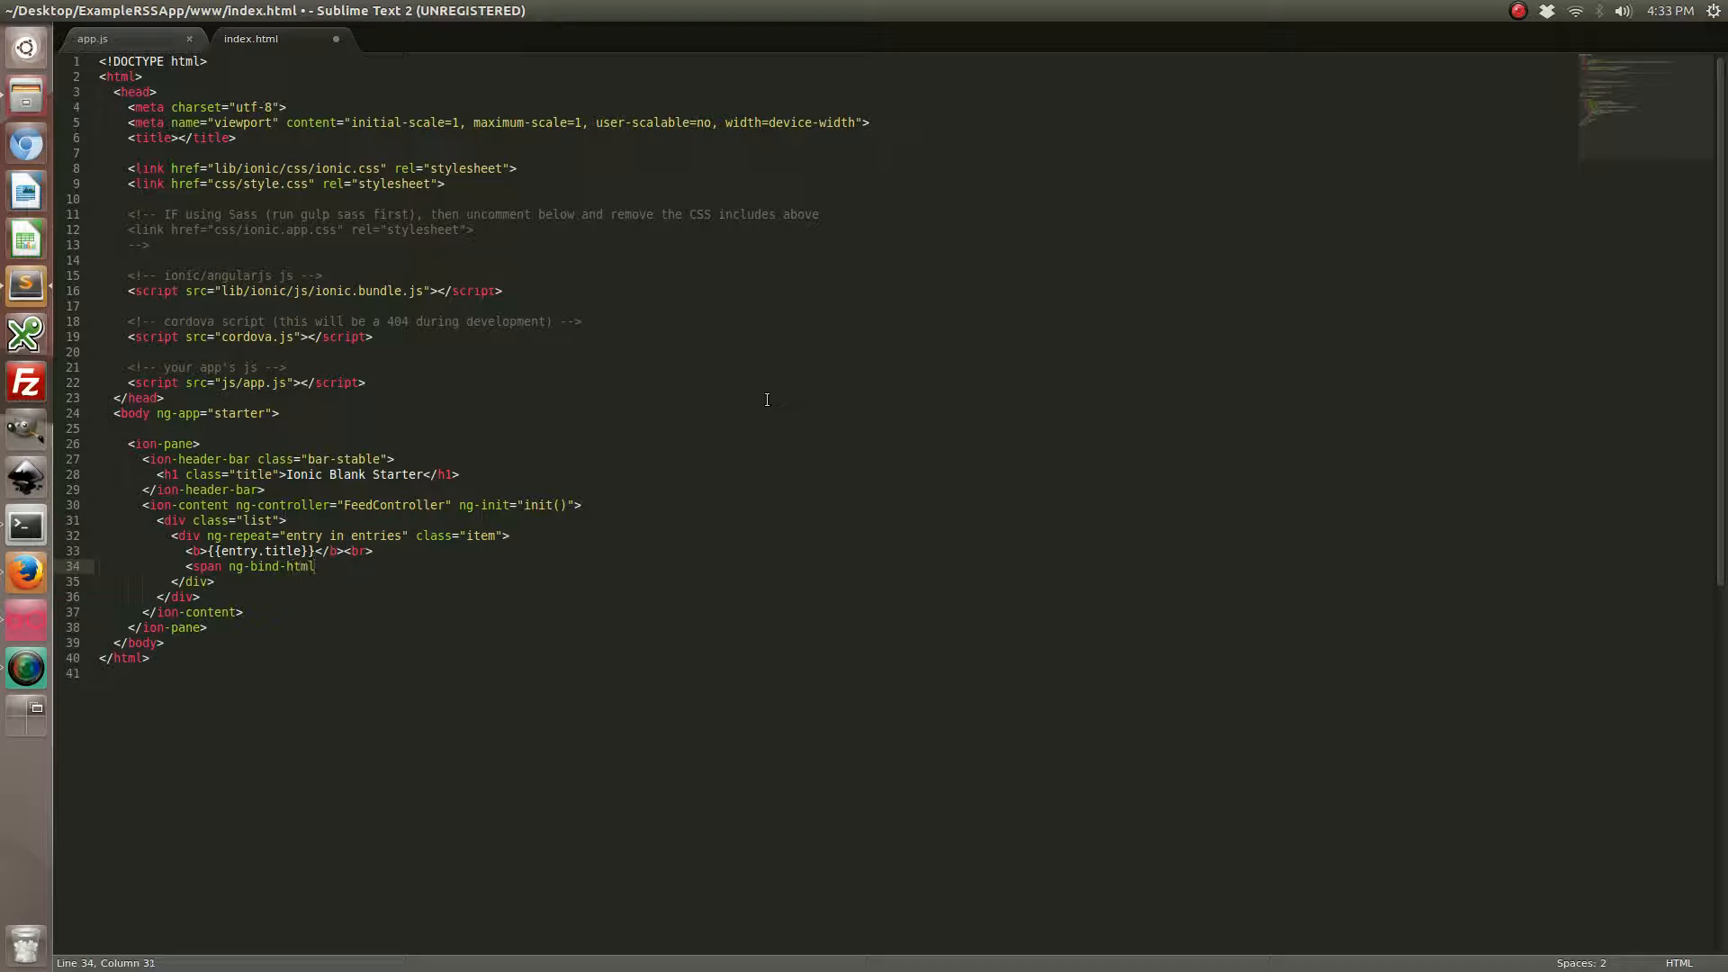
type("=\"entry.con")
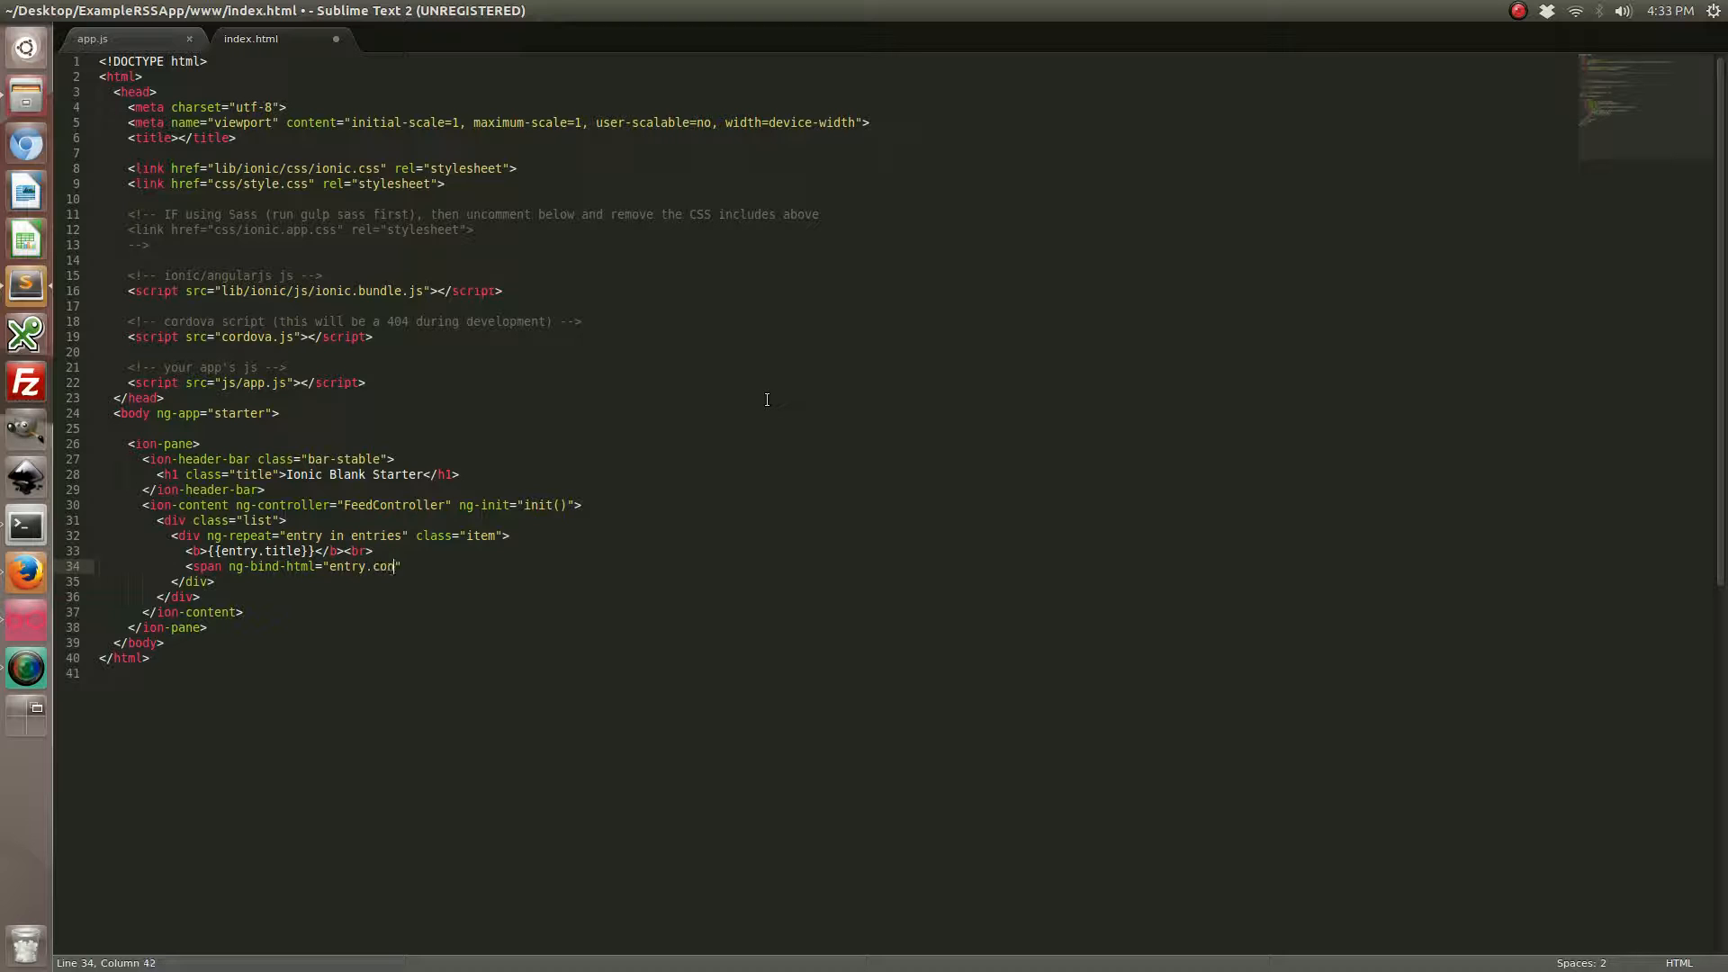
type("tentSnippet")
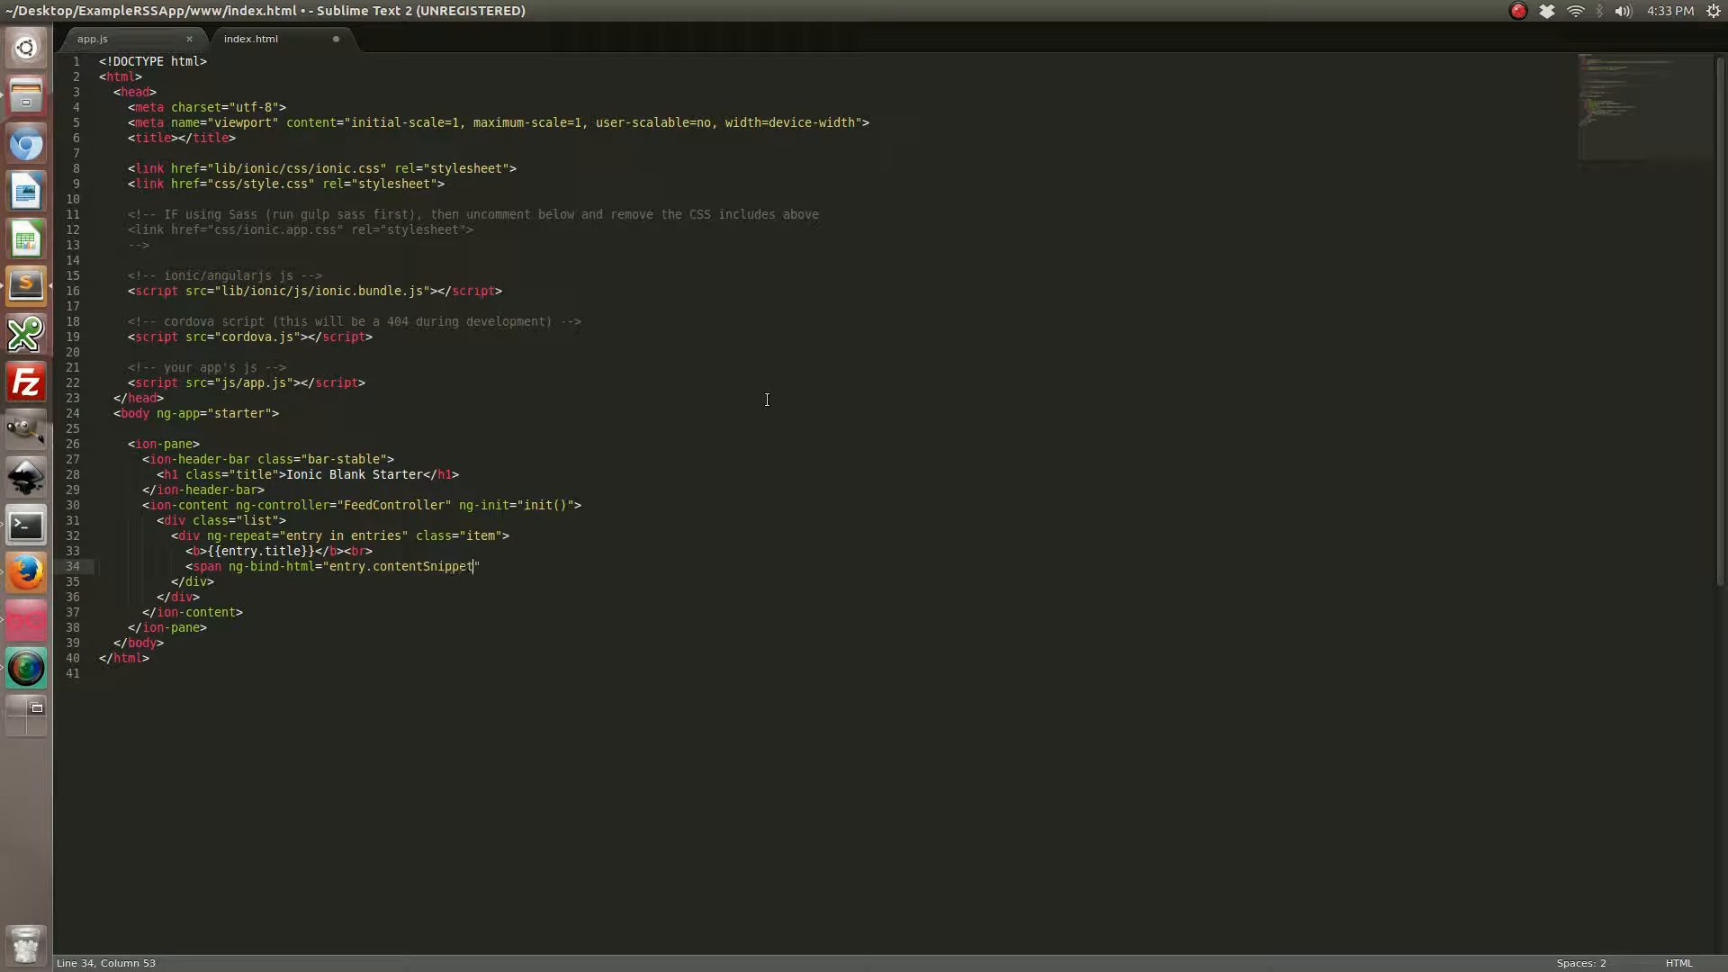
type("\">")
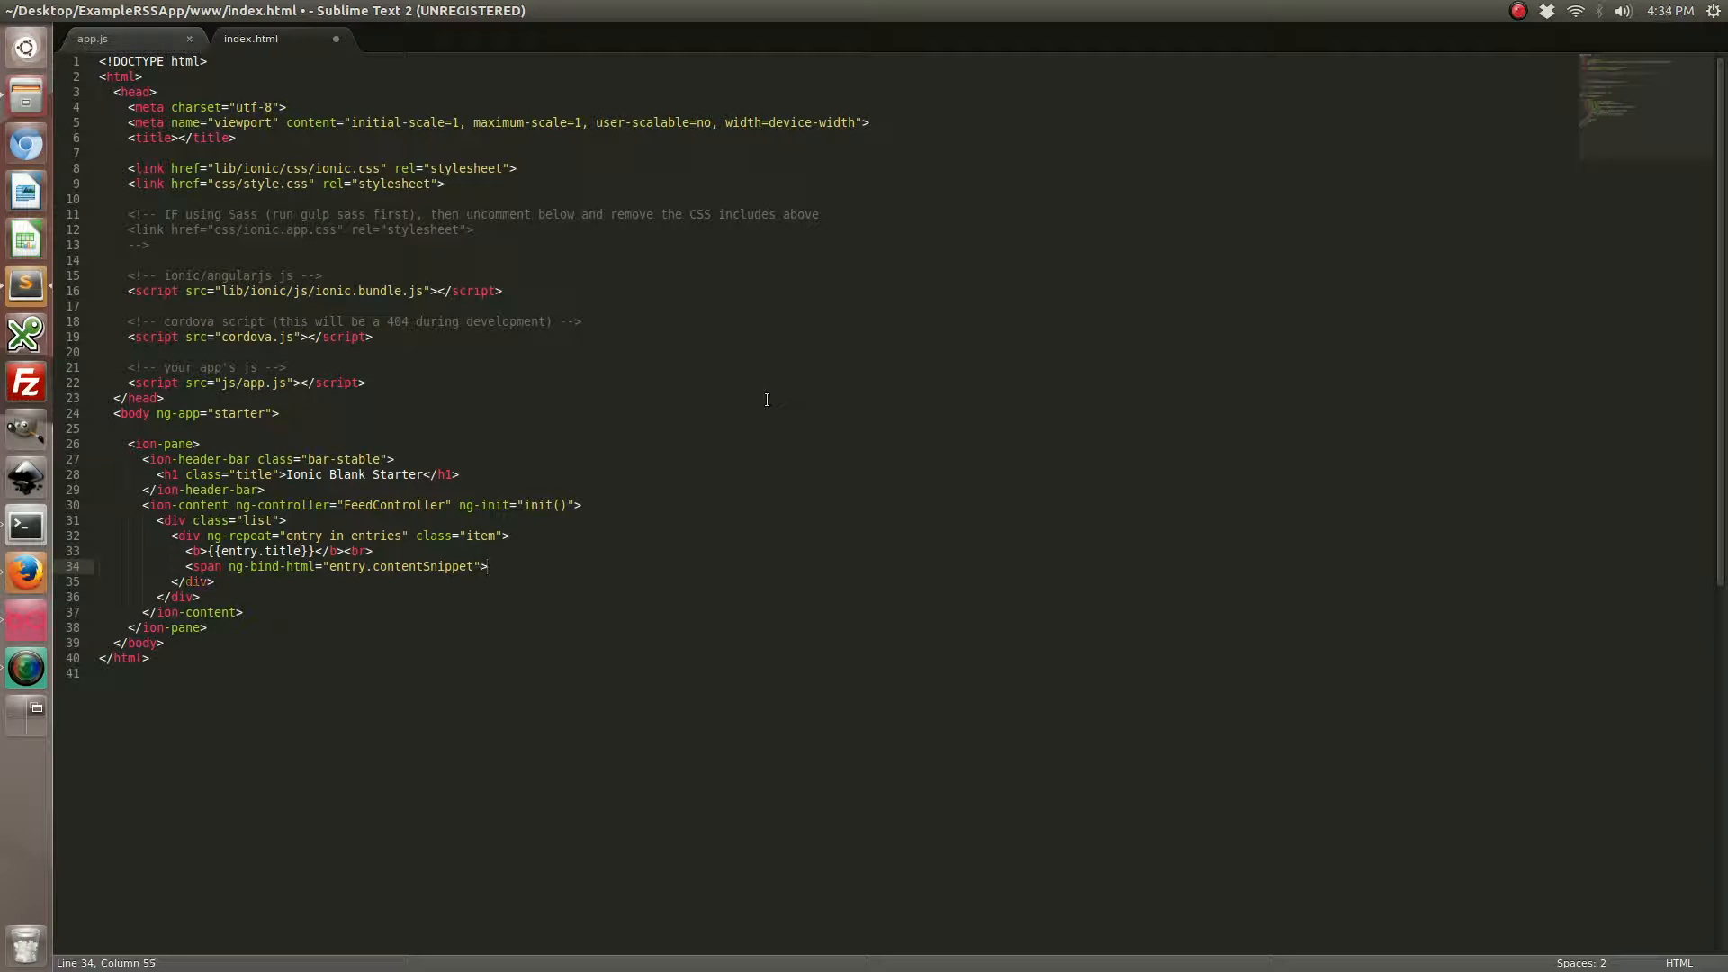
type("</span>")
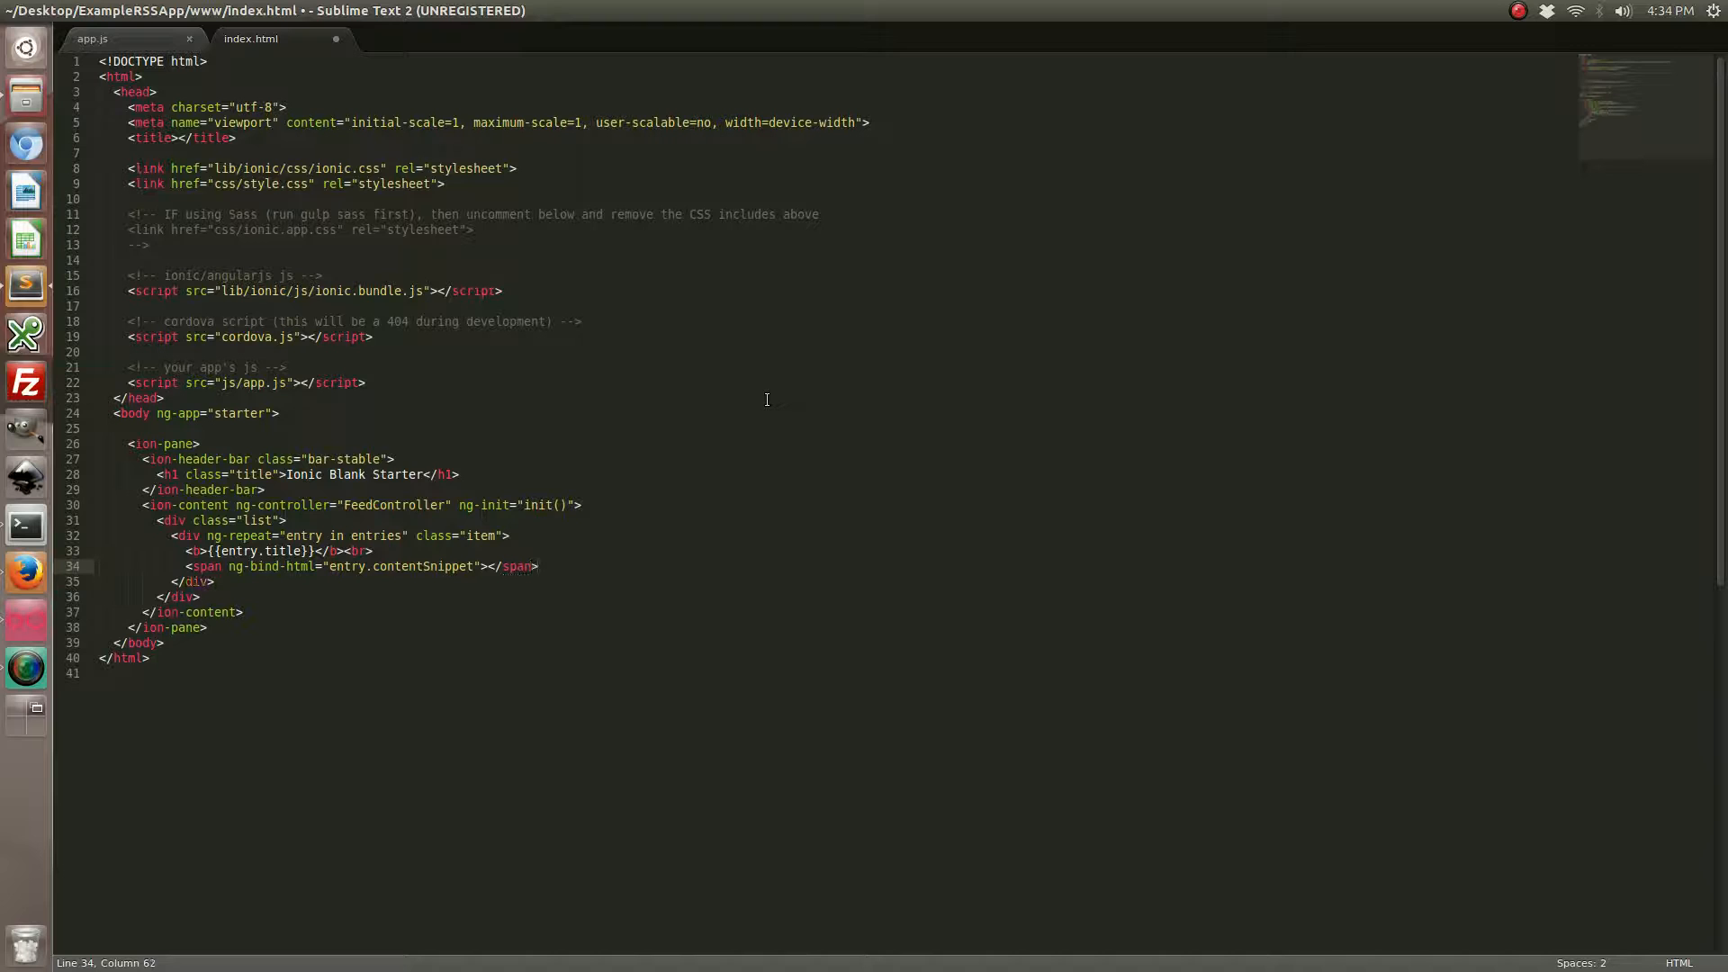
key("ctrl+s")
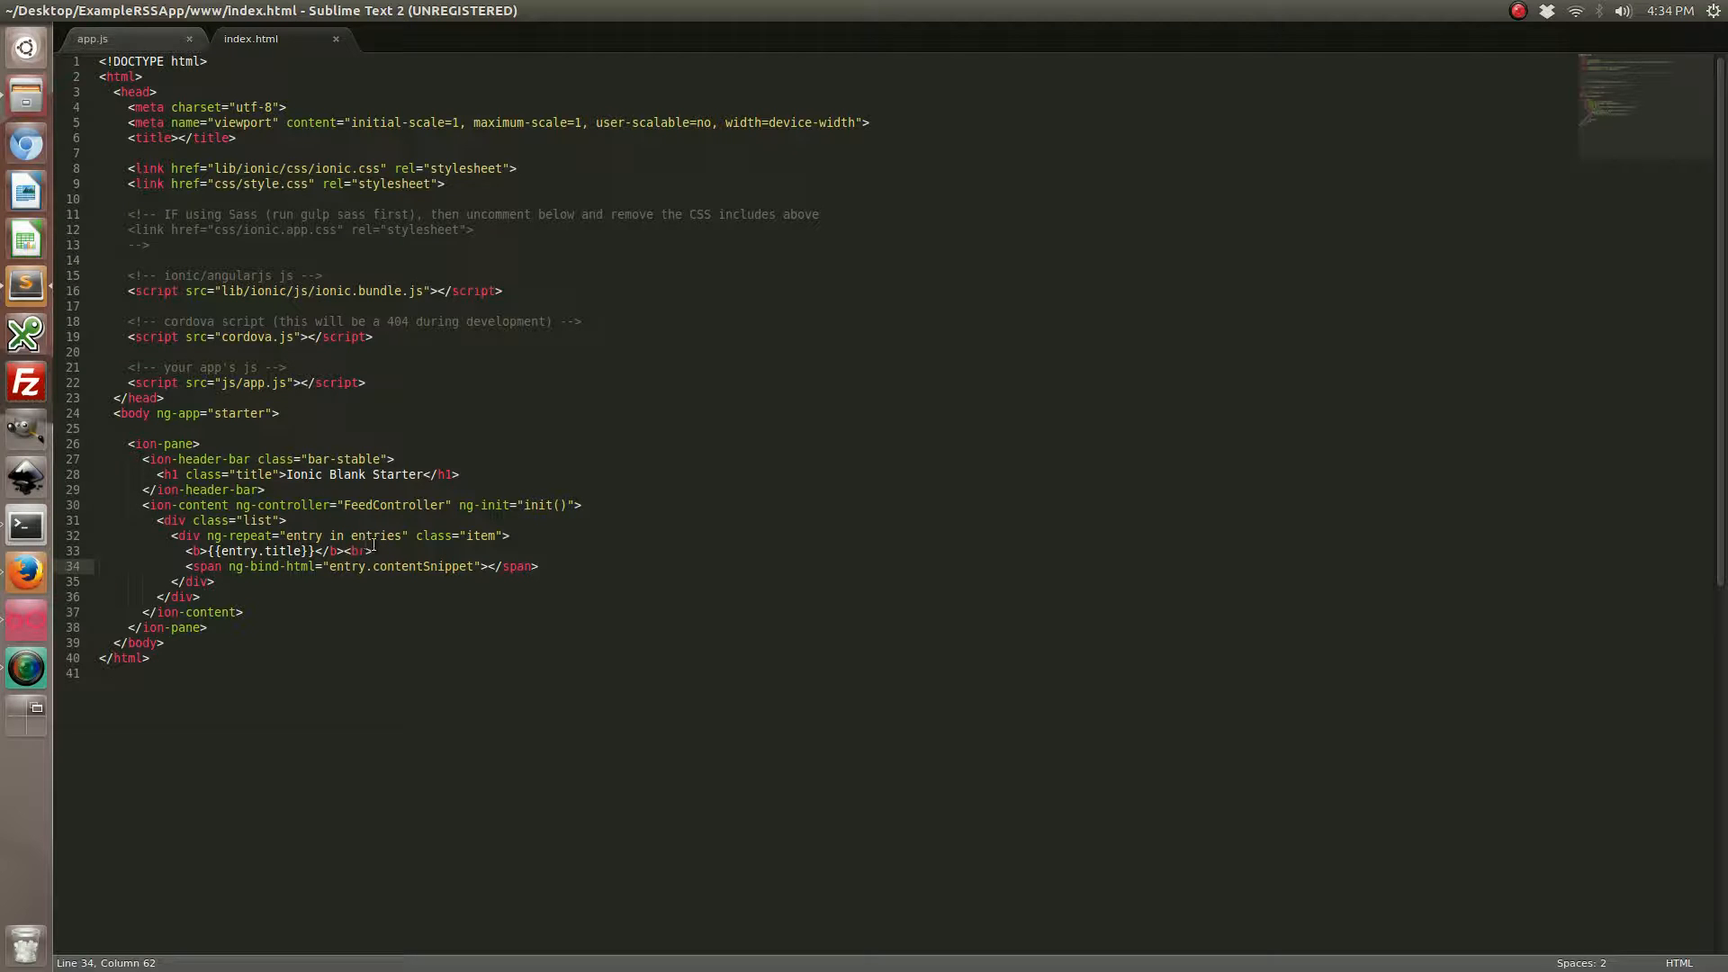
left_click(98, 40)
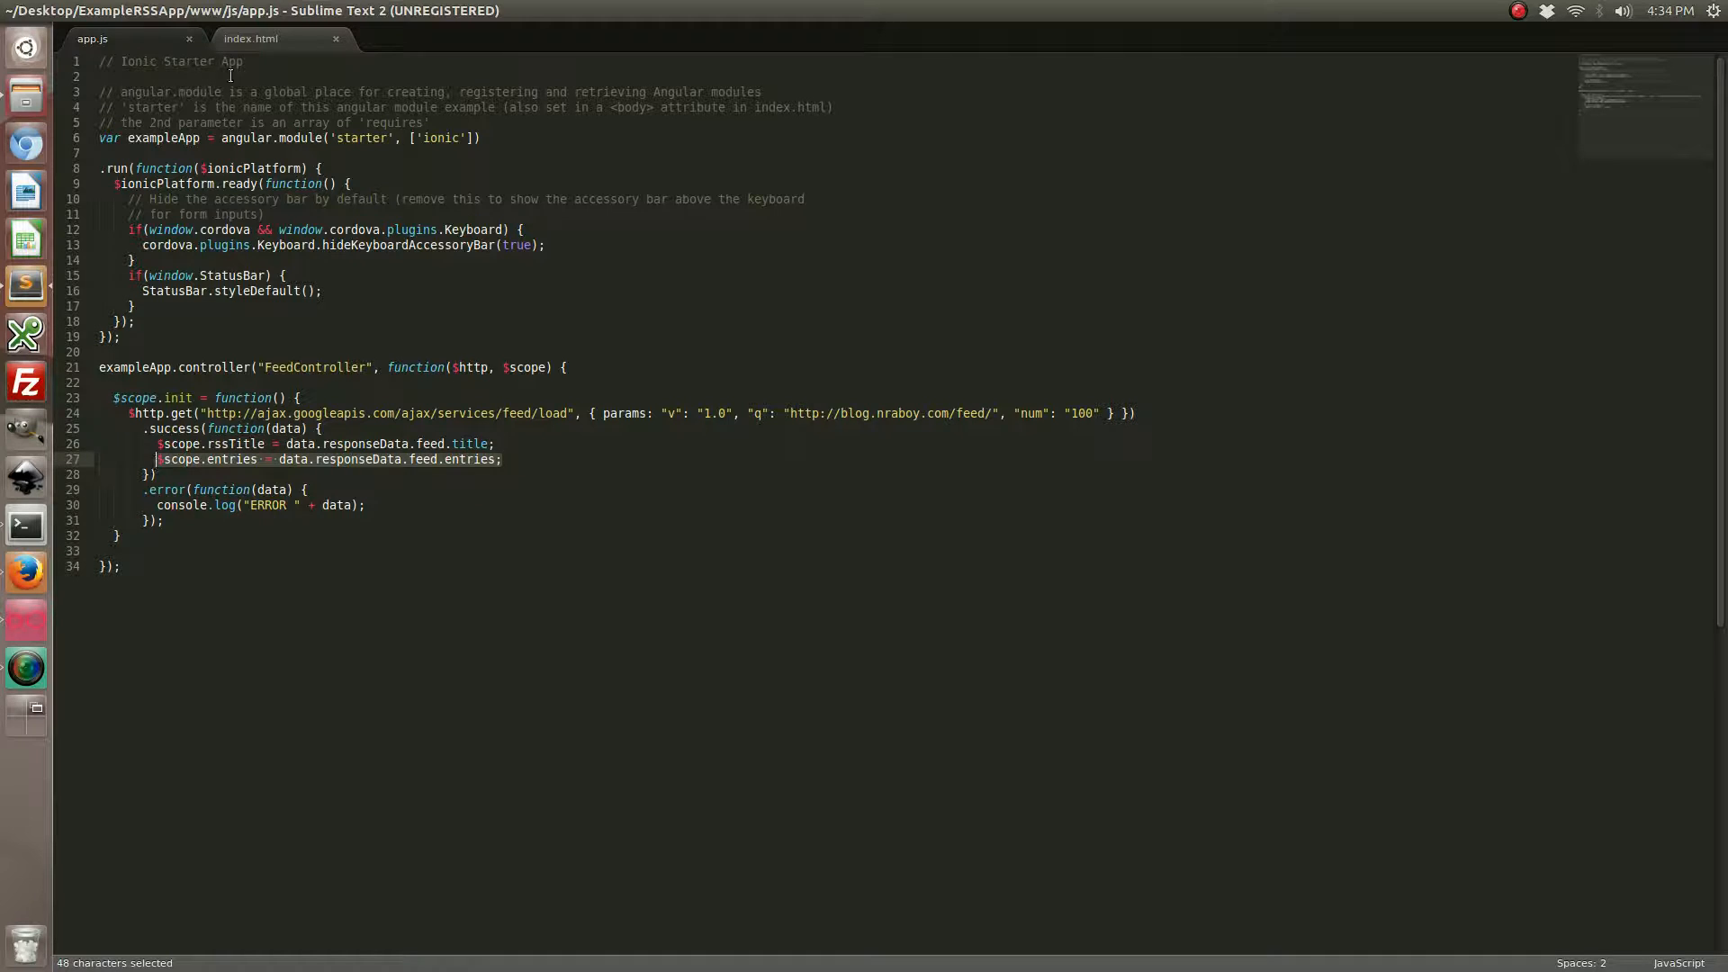
left_click(256, 39)
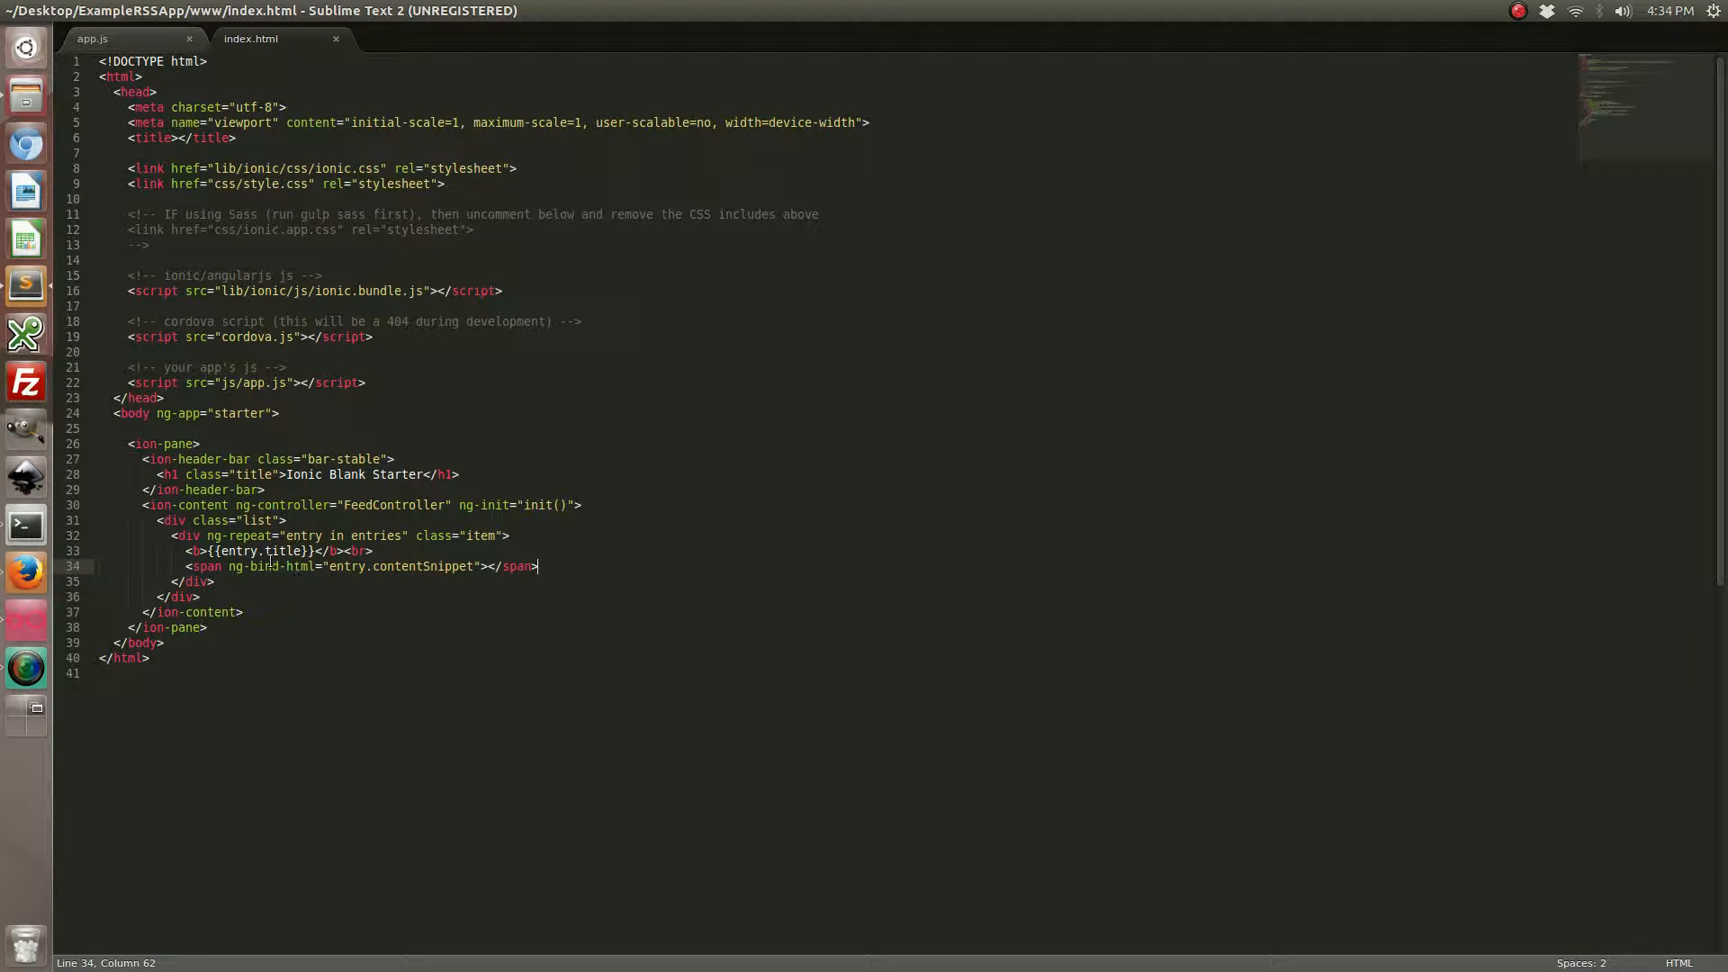
Save the file and run 'ionic build android' in the terminal to build the Android app
key("ctrl+s")
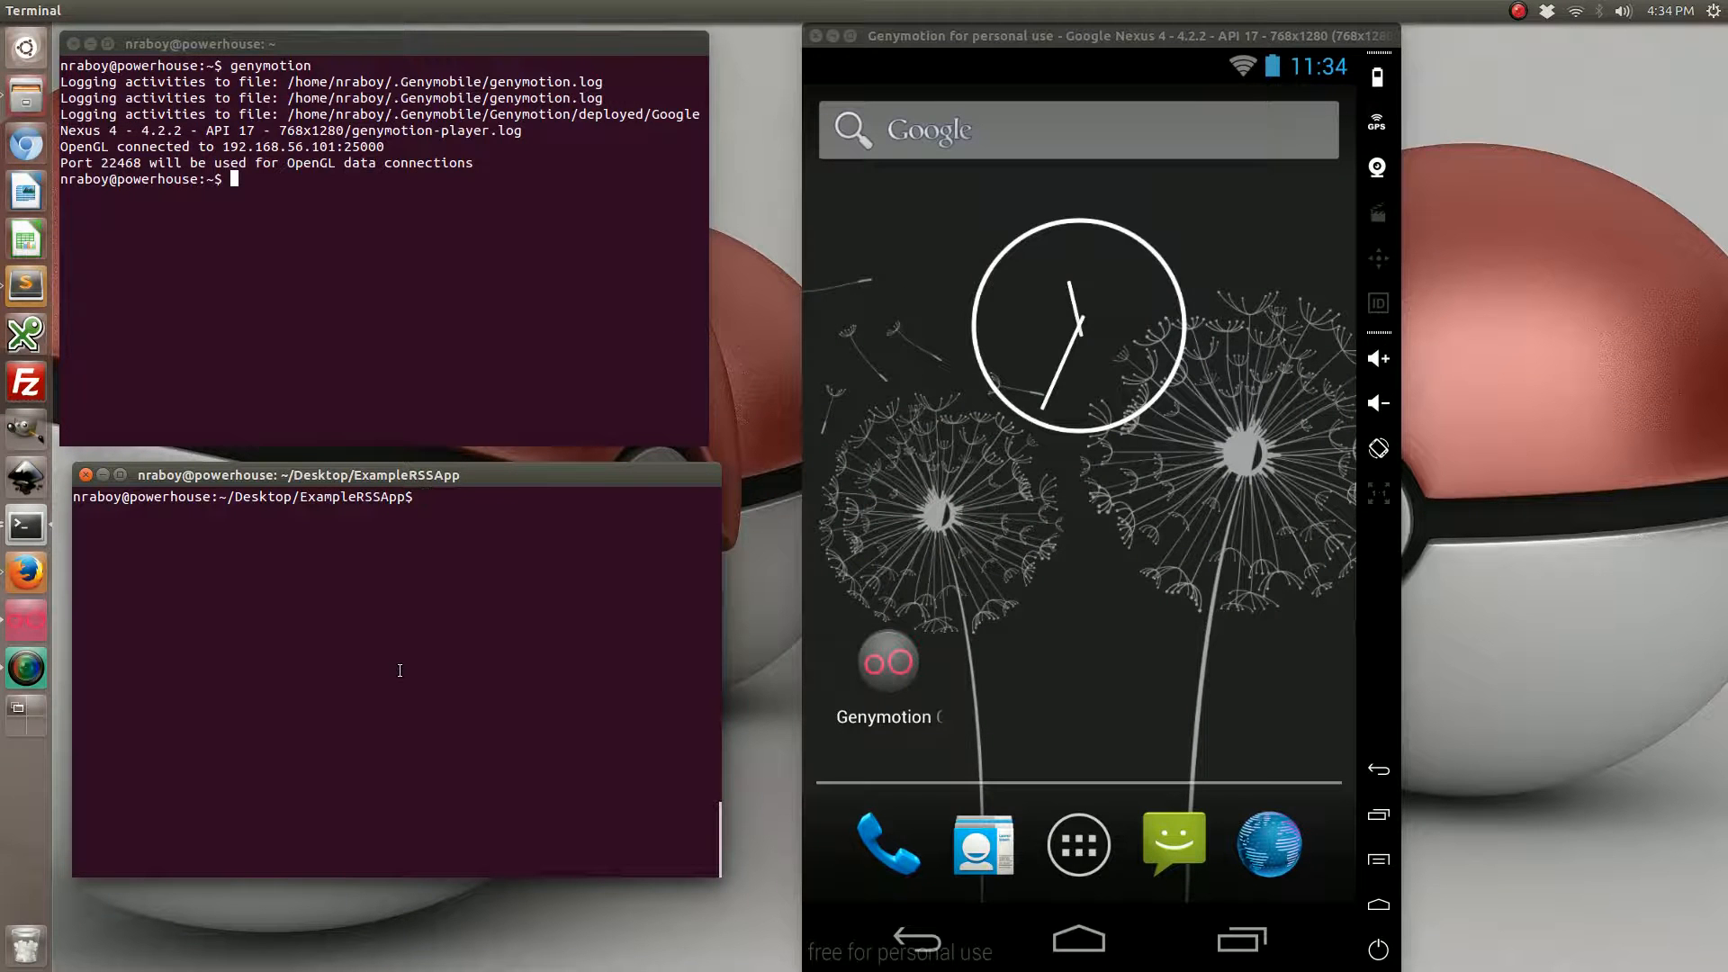
type("i")
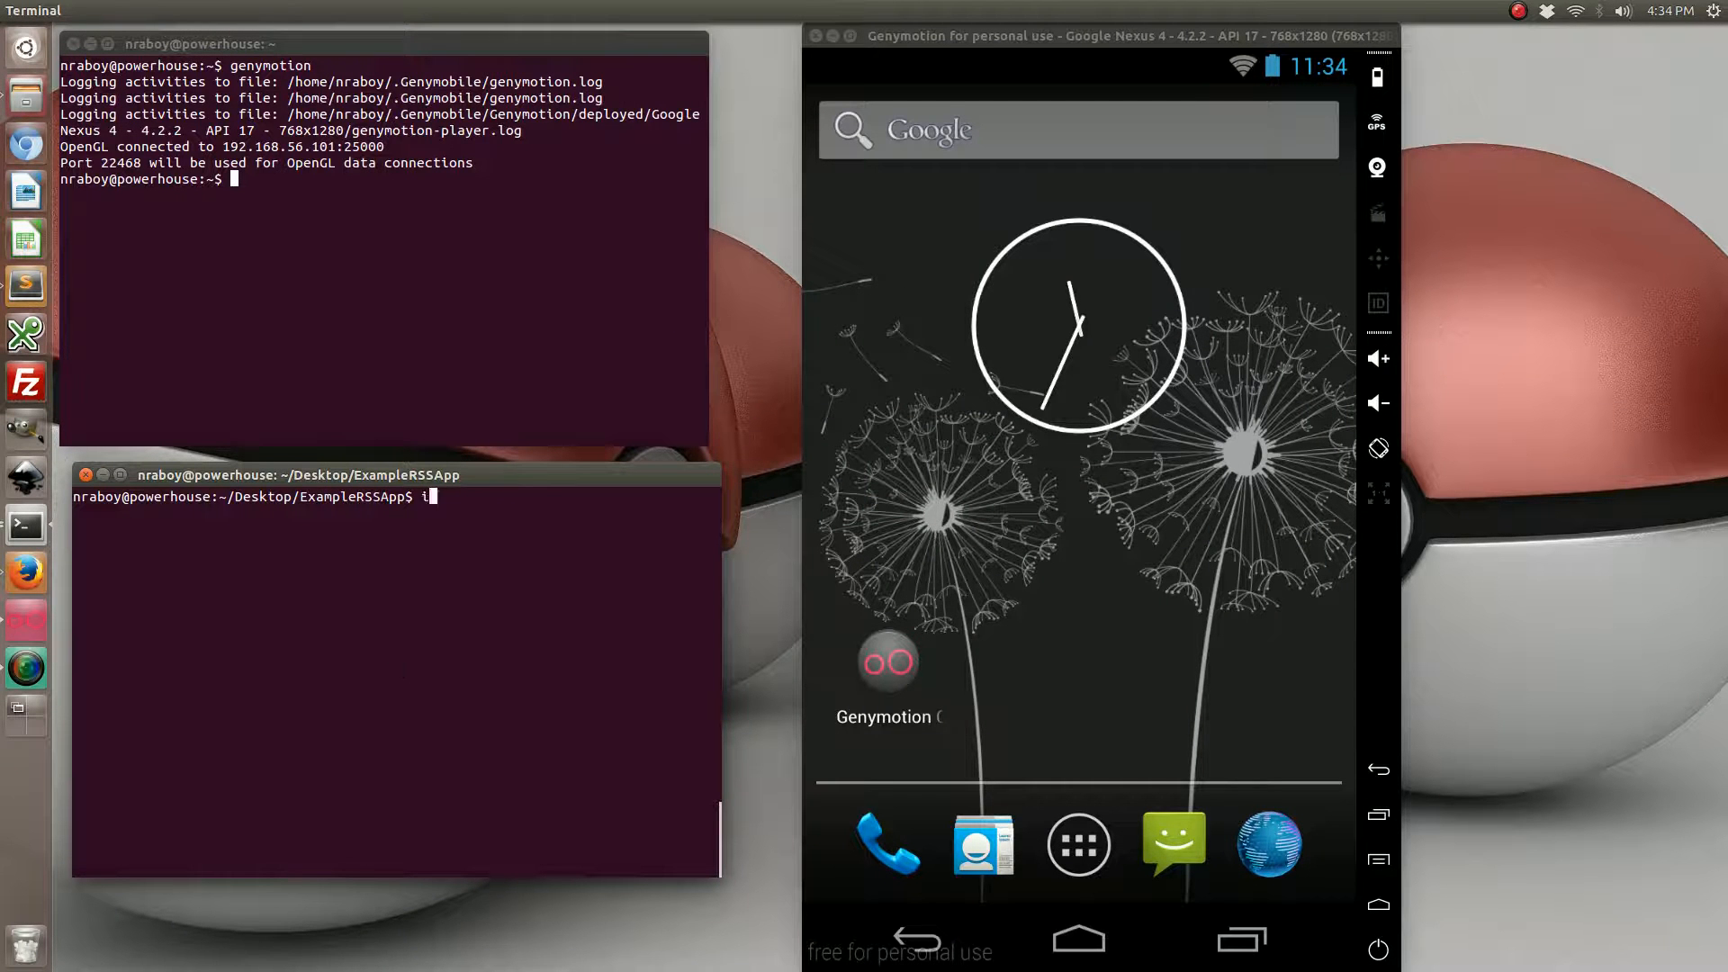
type("ionic build andro")
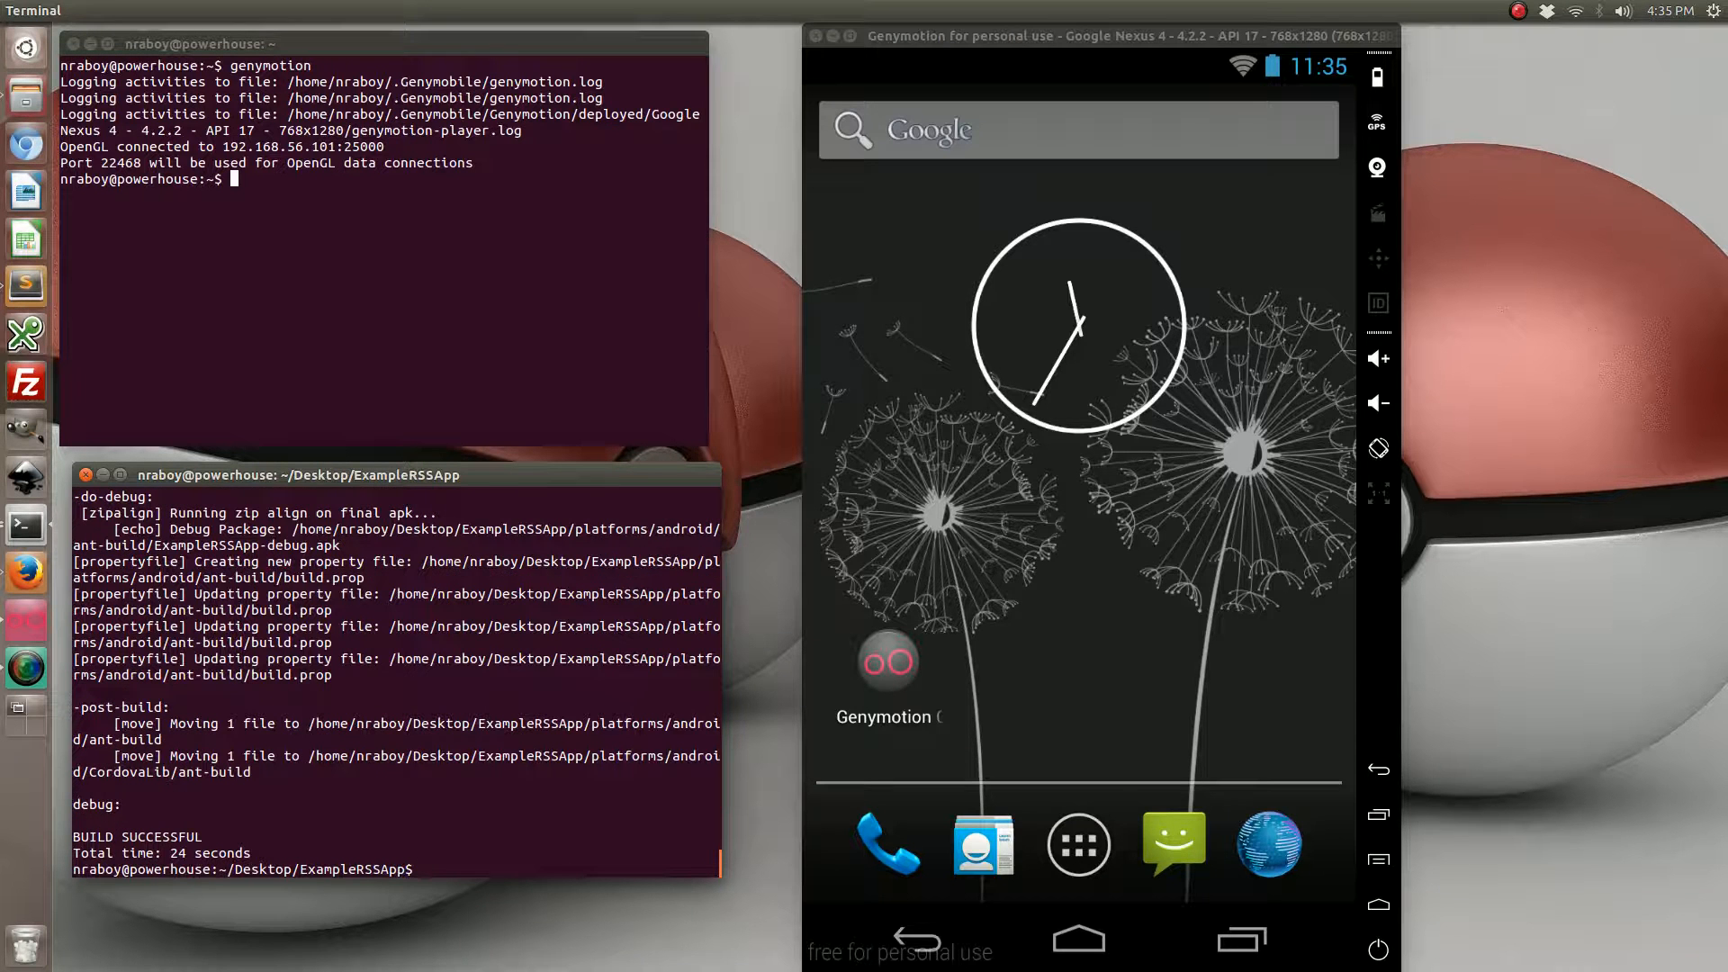
Install ExampleRSSApp-debug.apk with 'adb install -r' and uninstall the old ExampleProject app in the emulator
type("adb i")
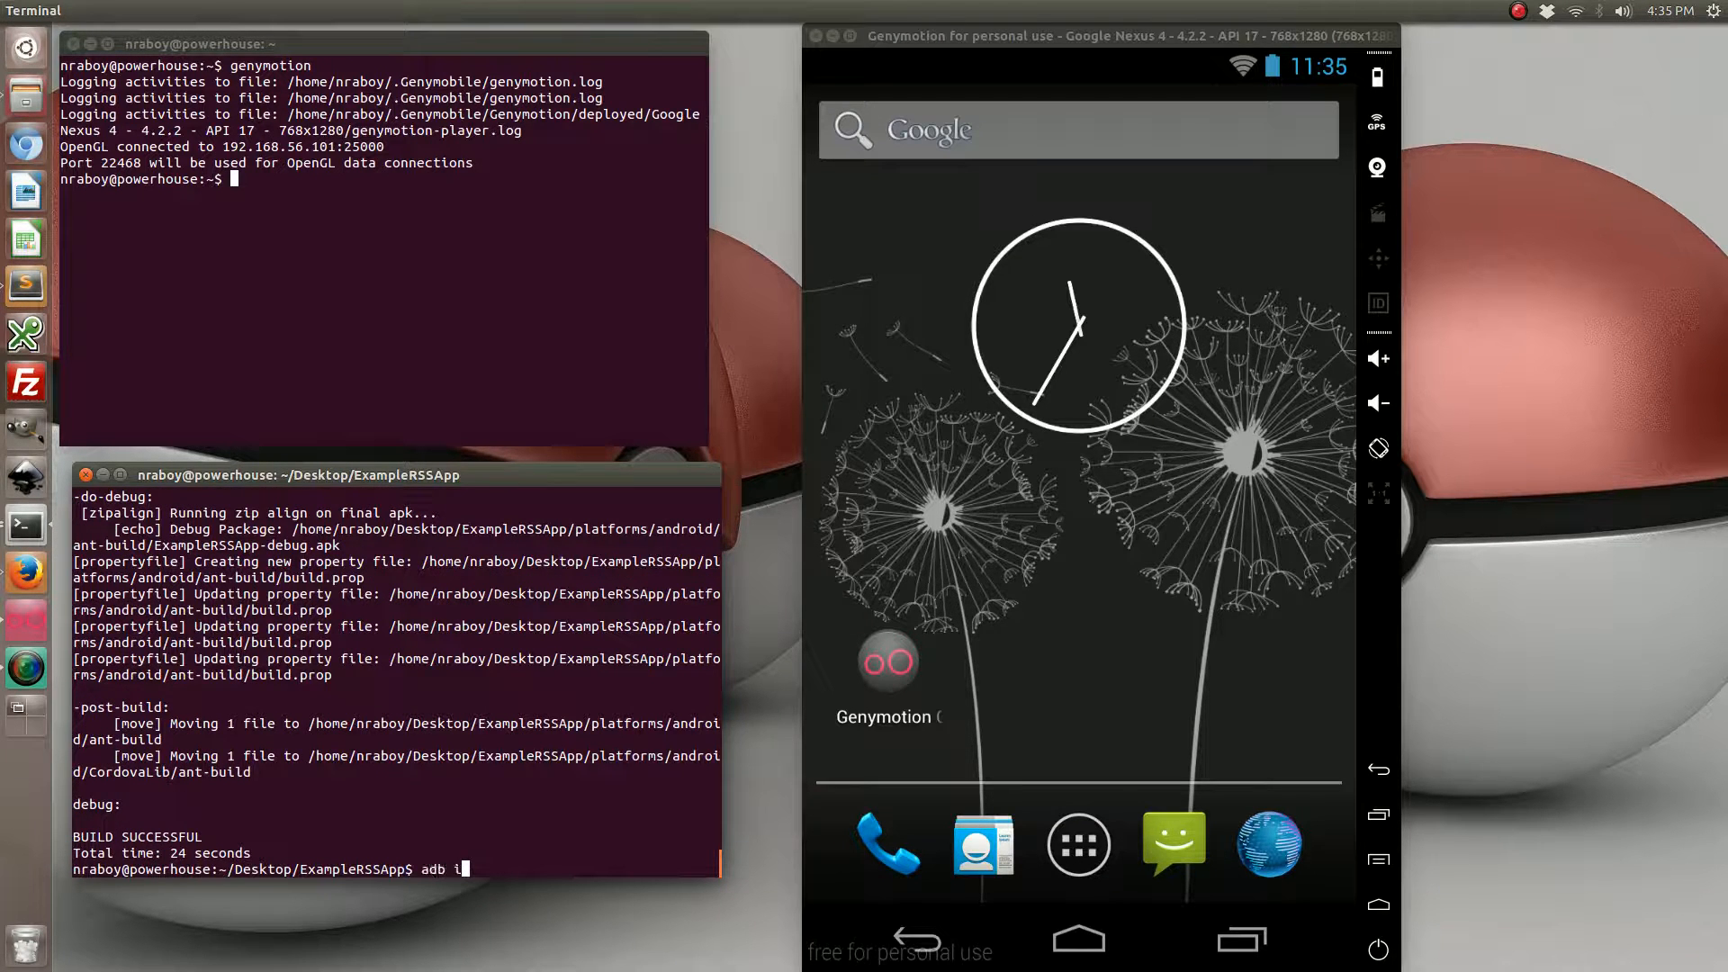
type("nstall -r platforms/android/ant-")
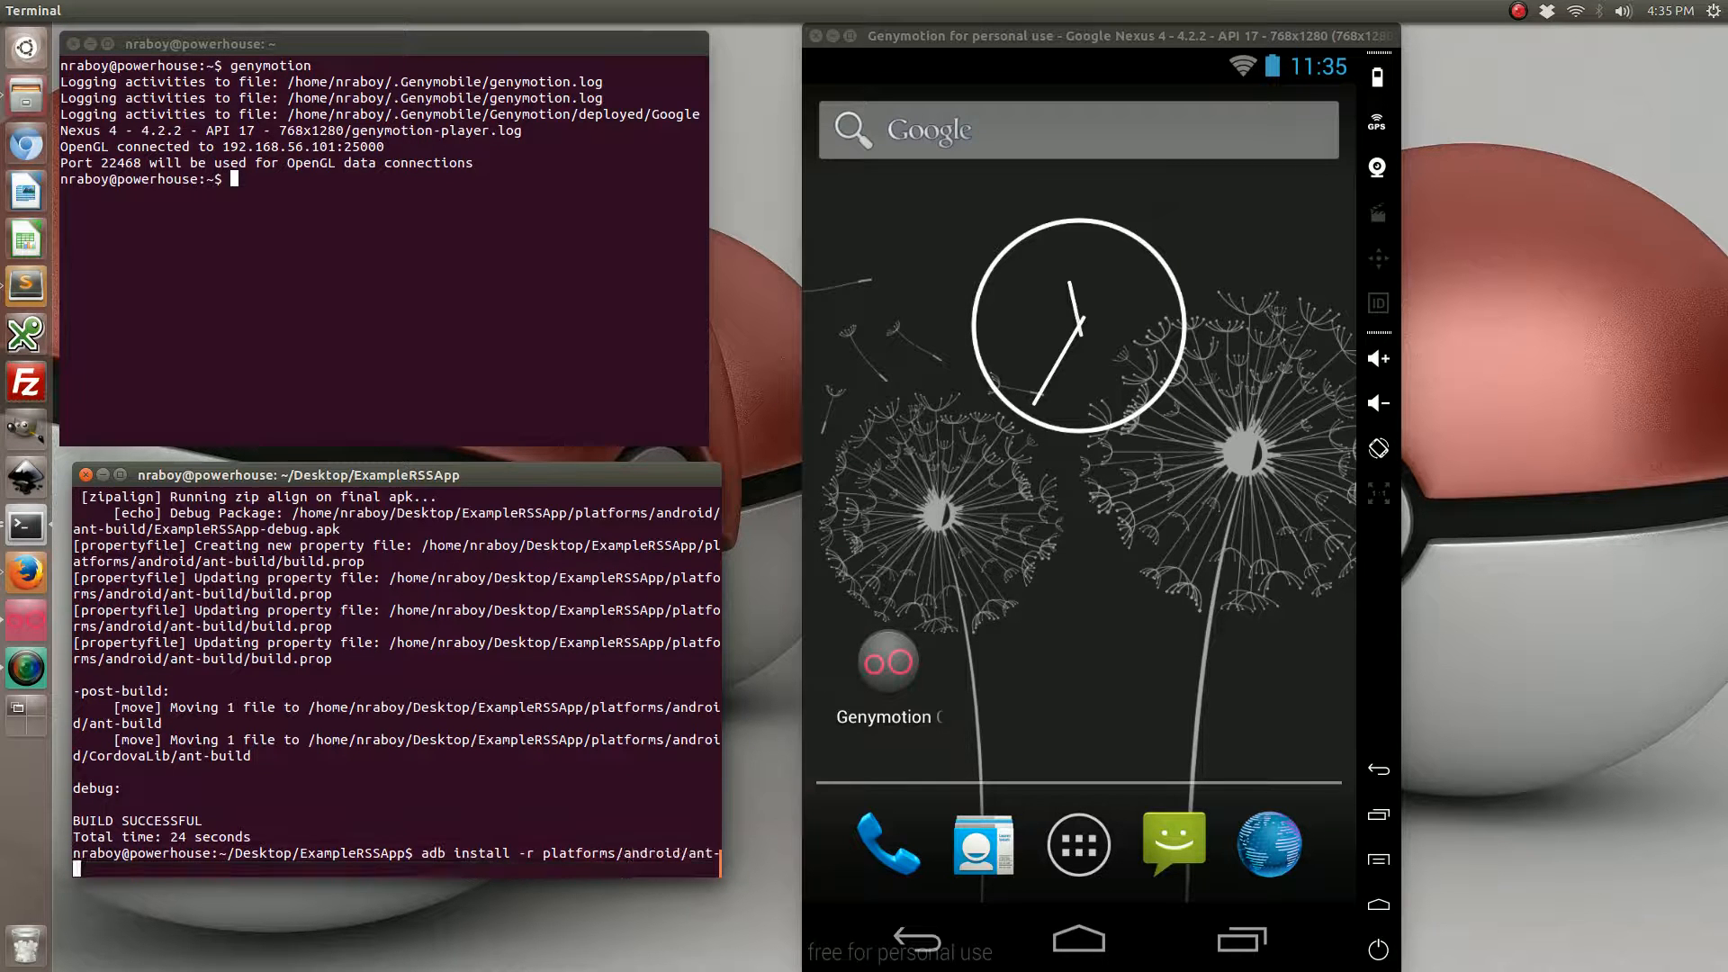
type("build/ExampleRSSApp-debug.apk")
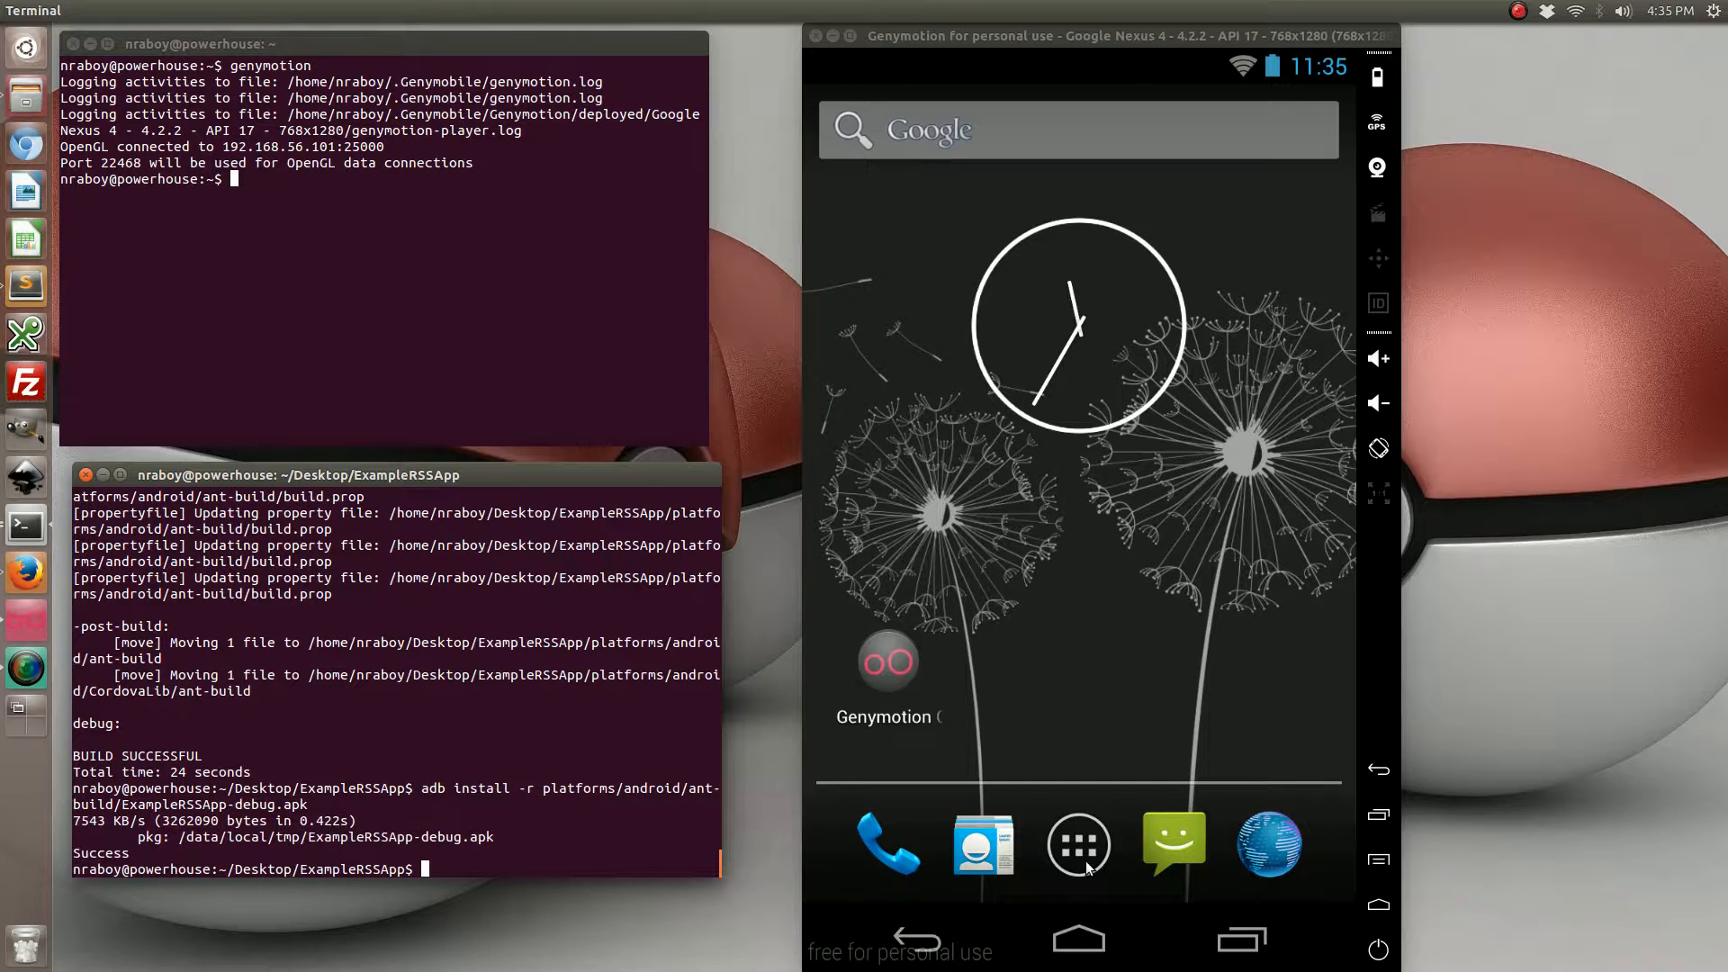
left_click(1078, 844)
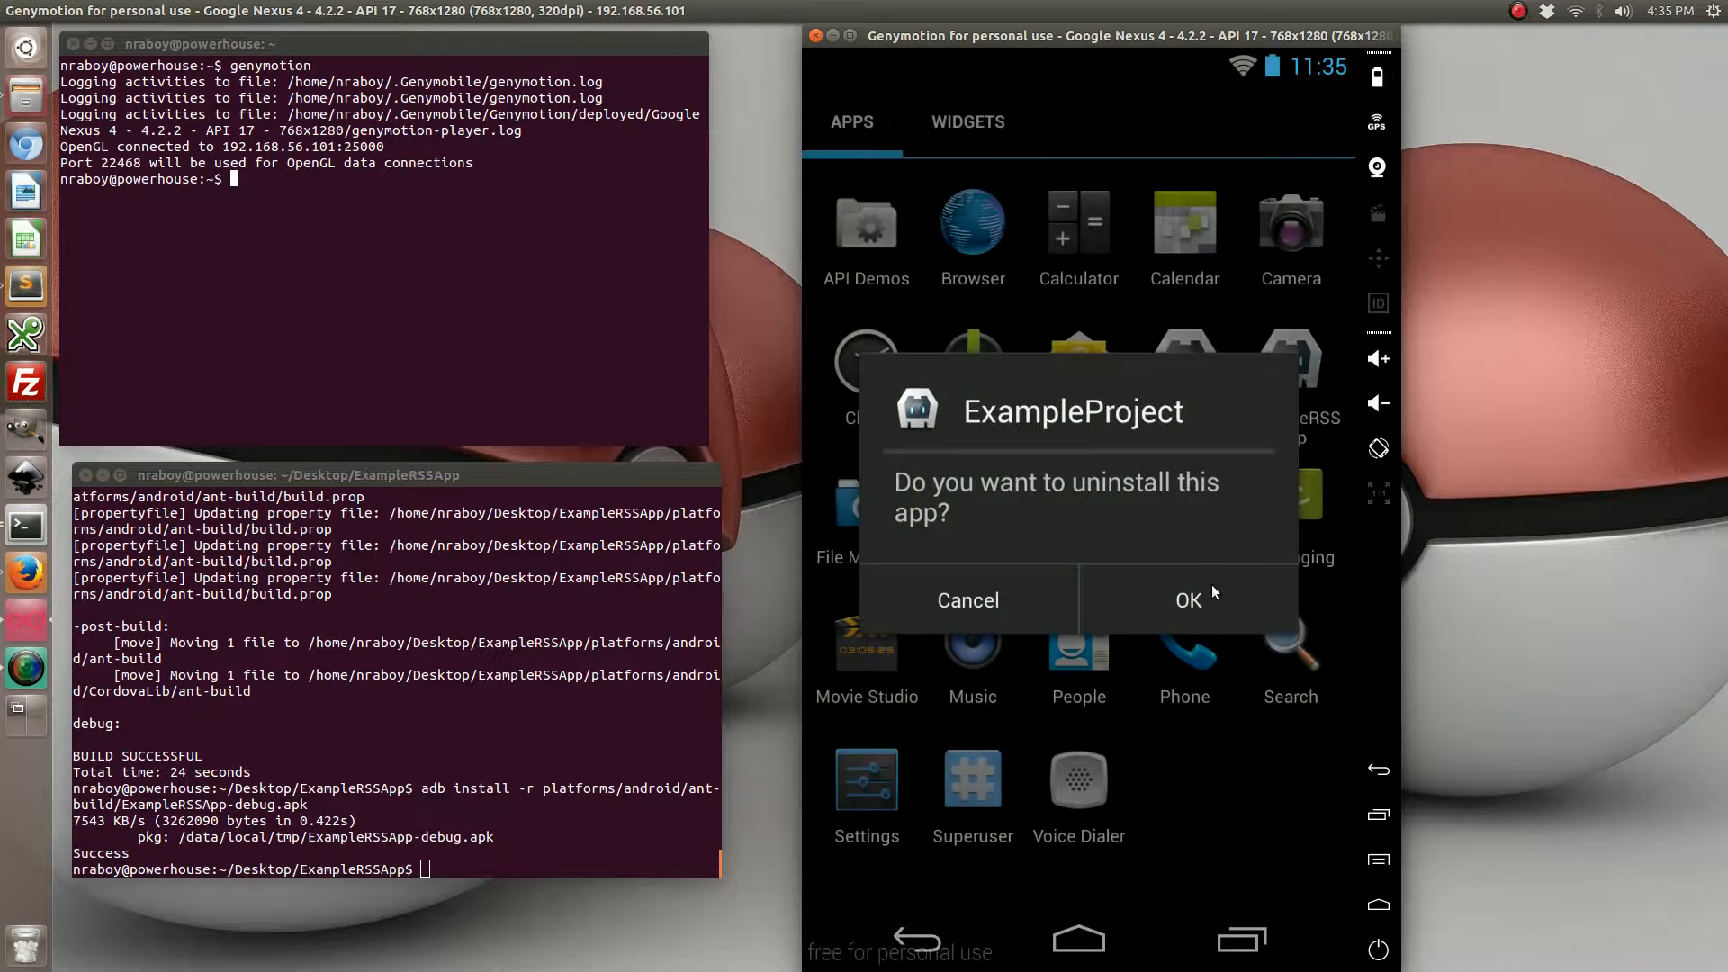
left_click(1188, 601)
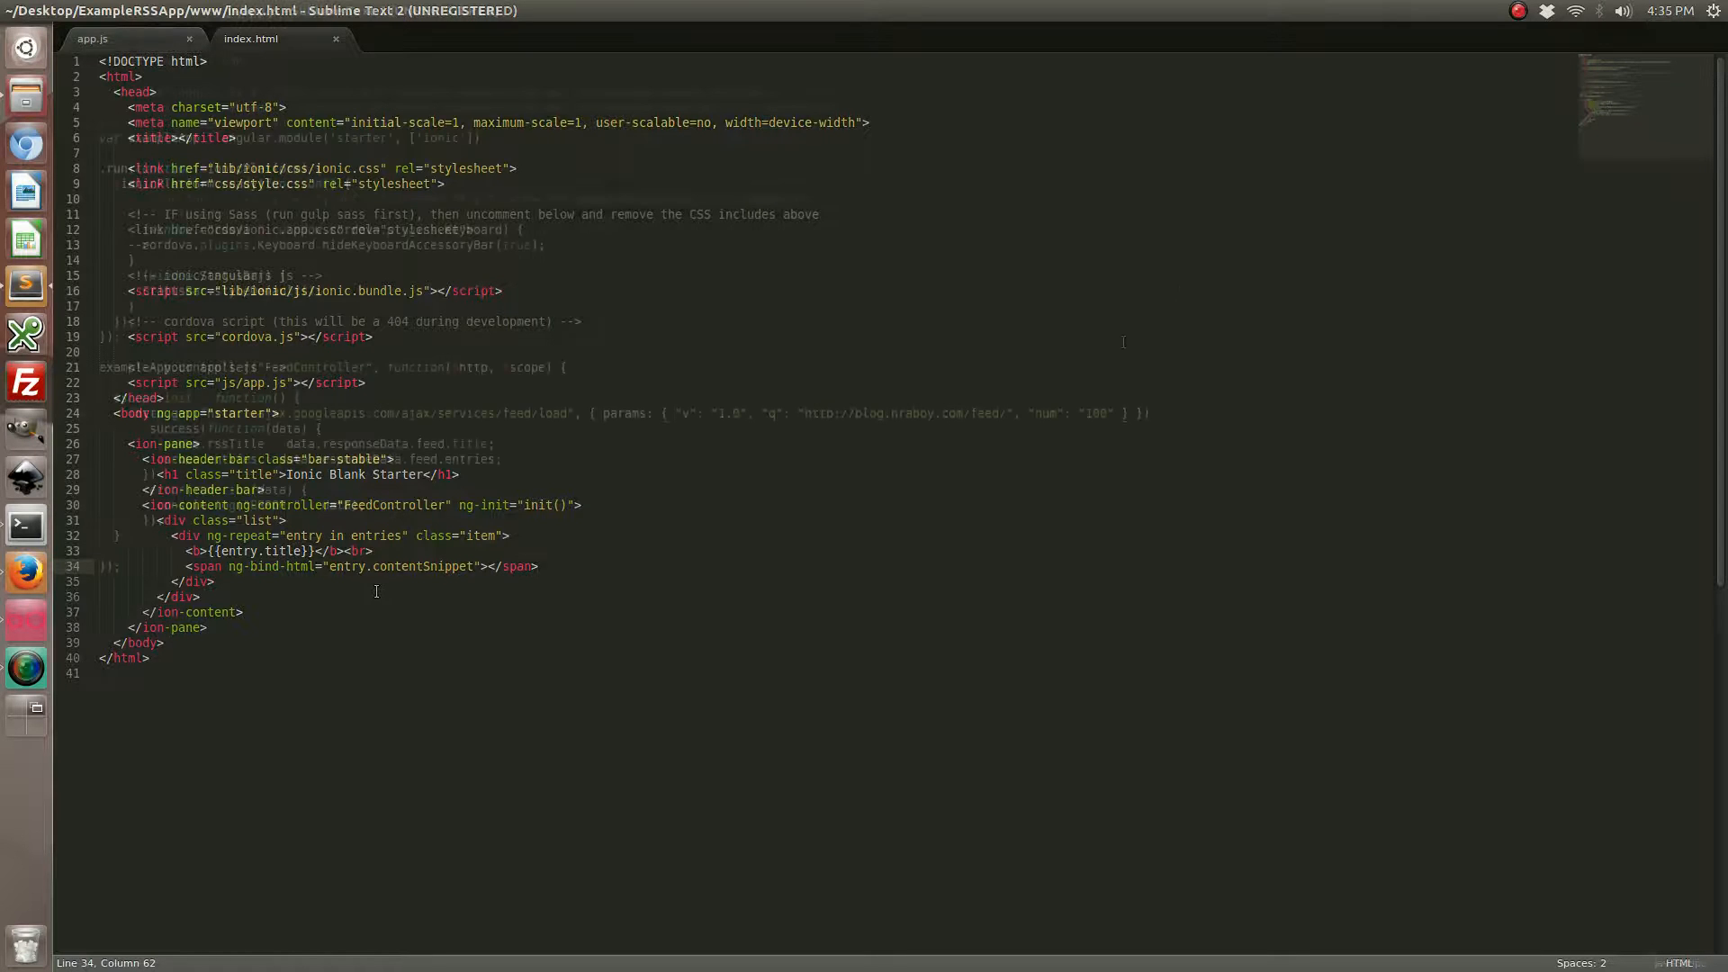
left_click(108, 39)
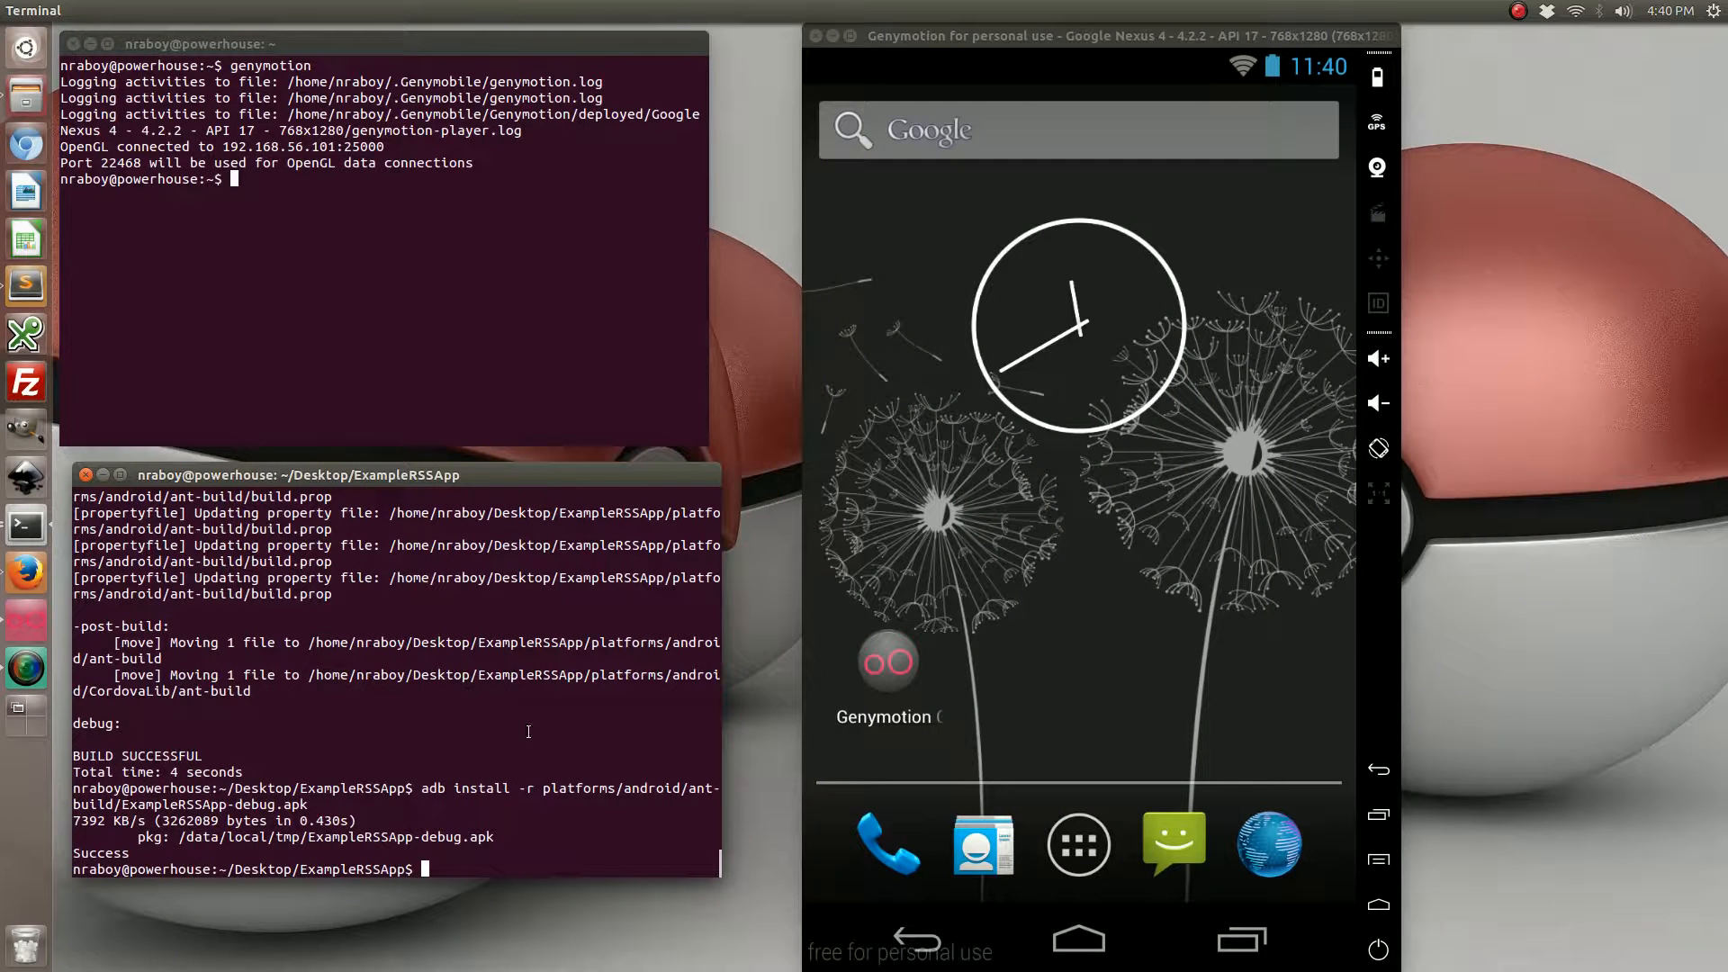
Rebuild the app, launch the RSS reader in Genymotion and scroll through the listed blog entries
type("ionic build android")
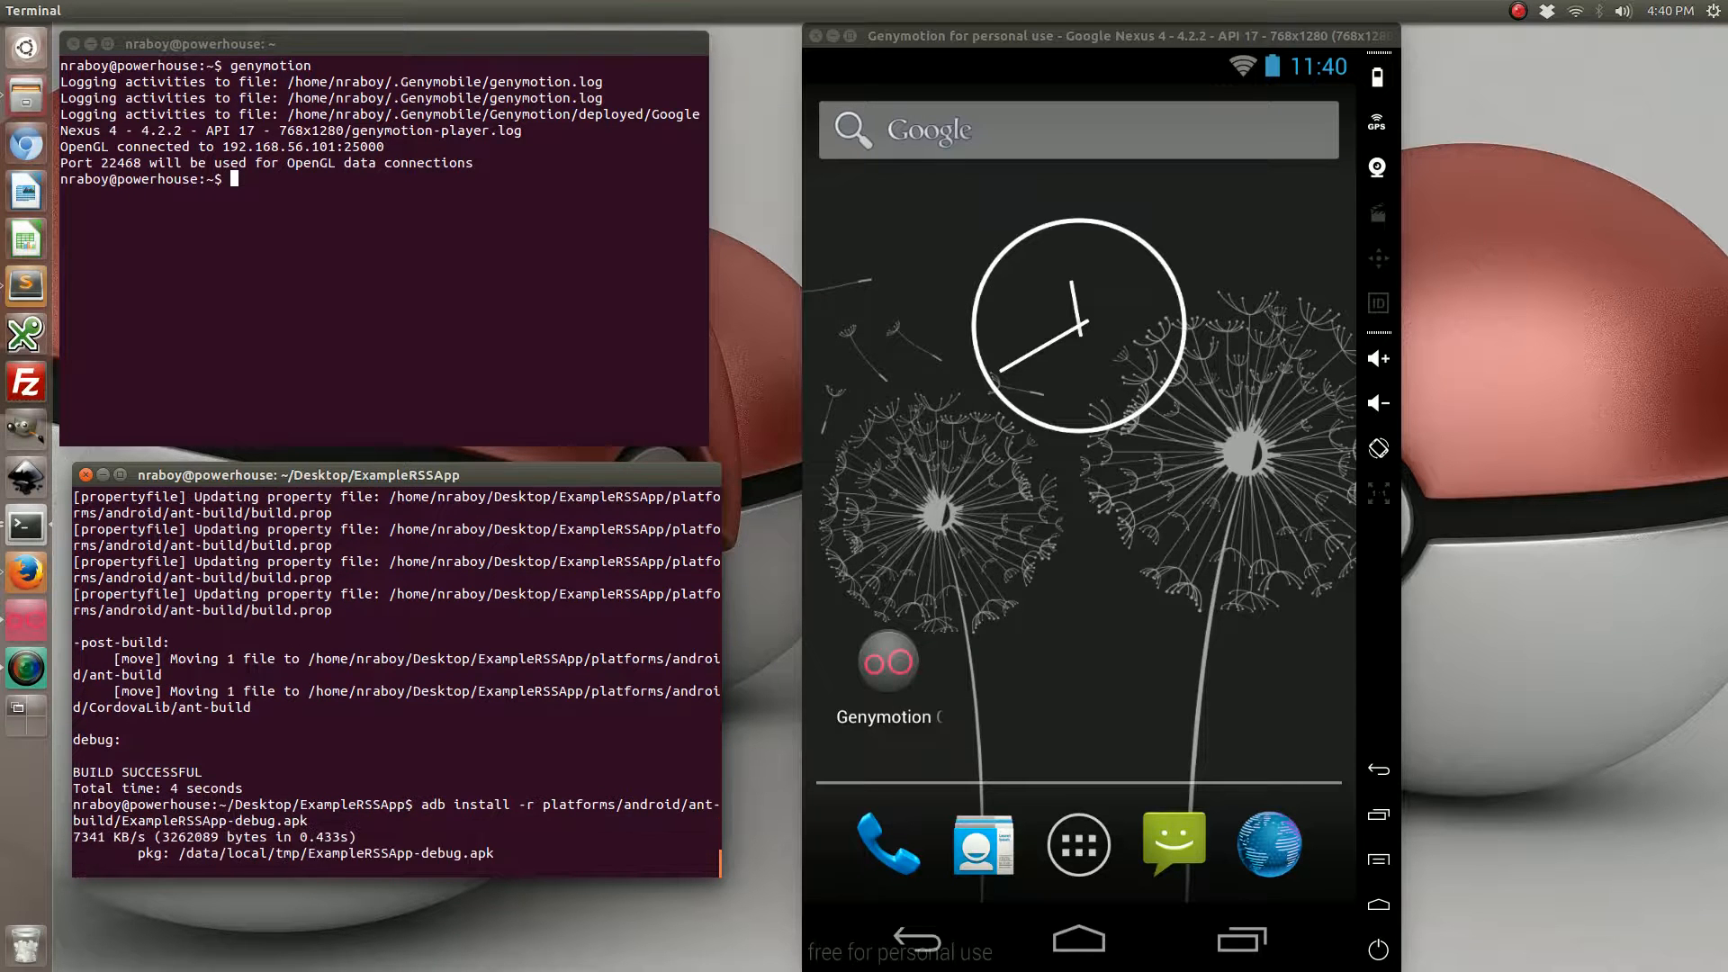
left_click(1076, 844)
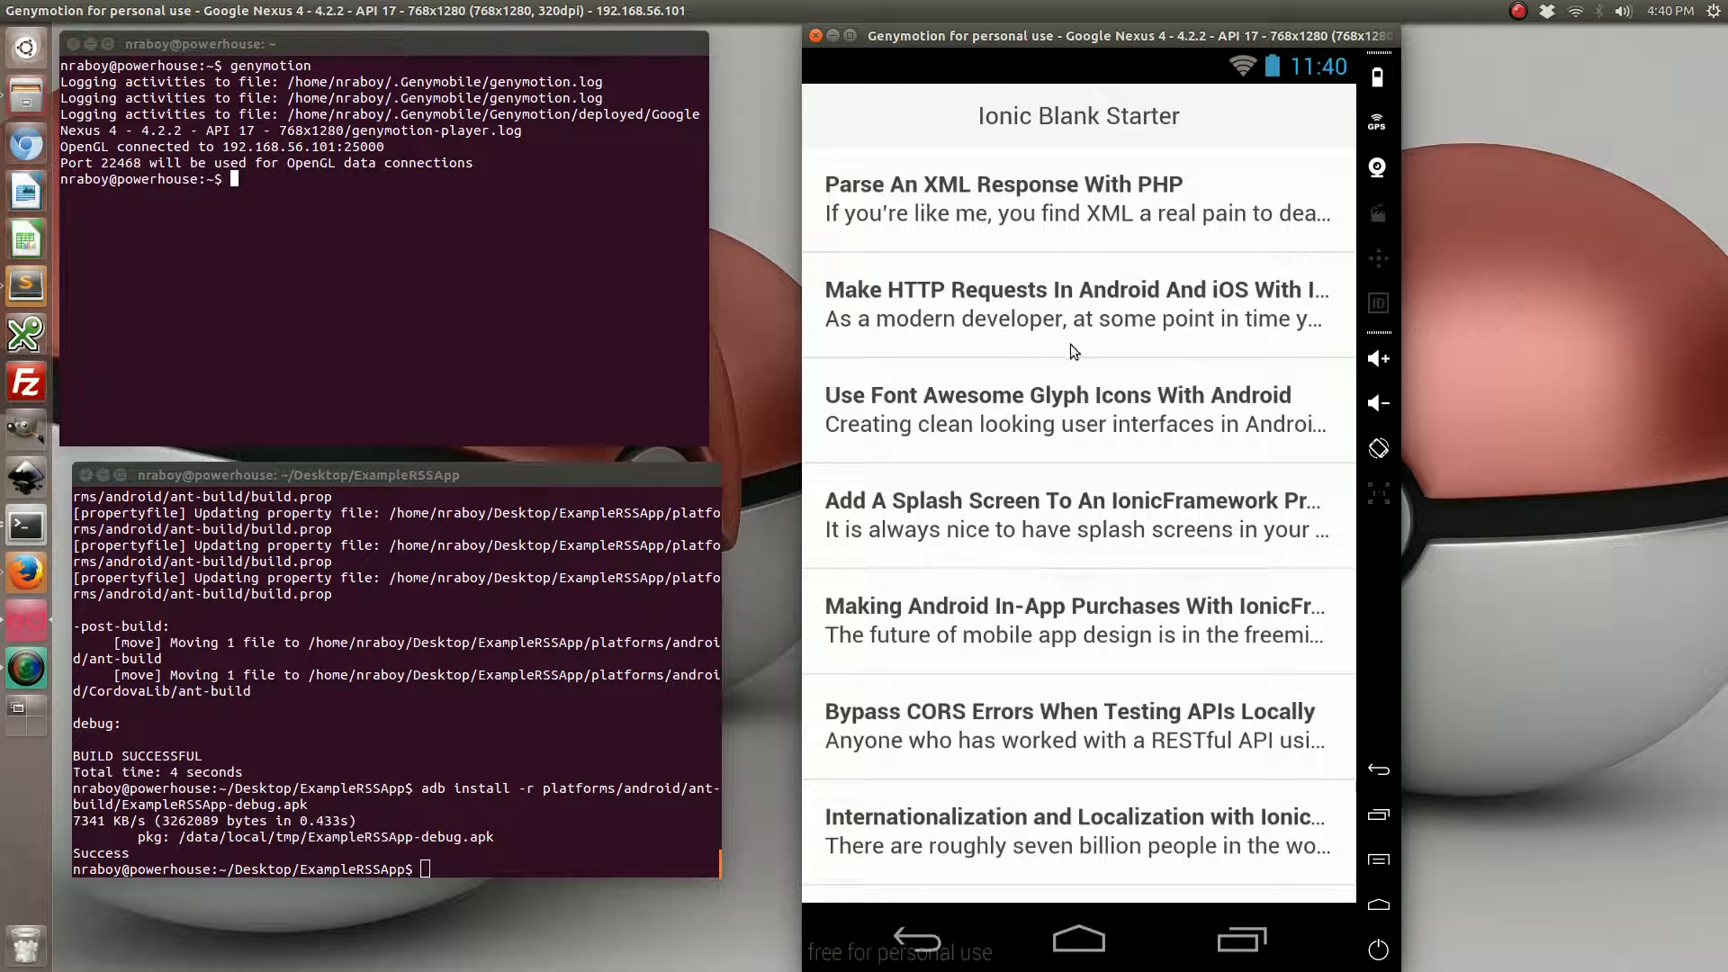
scroll("down", 3)
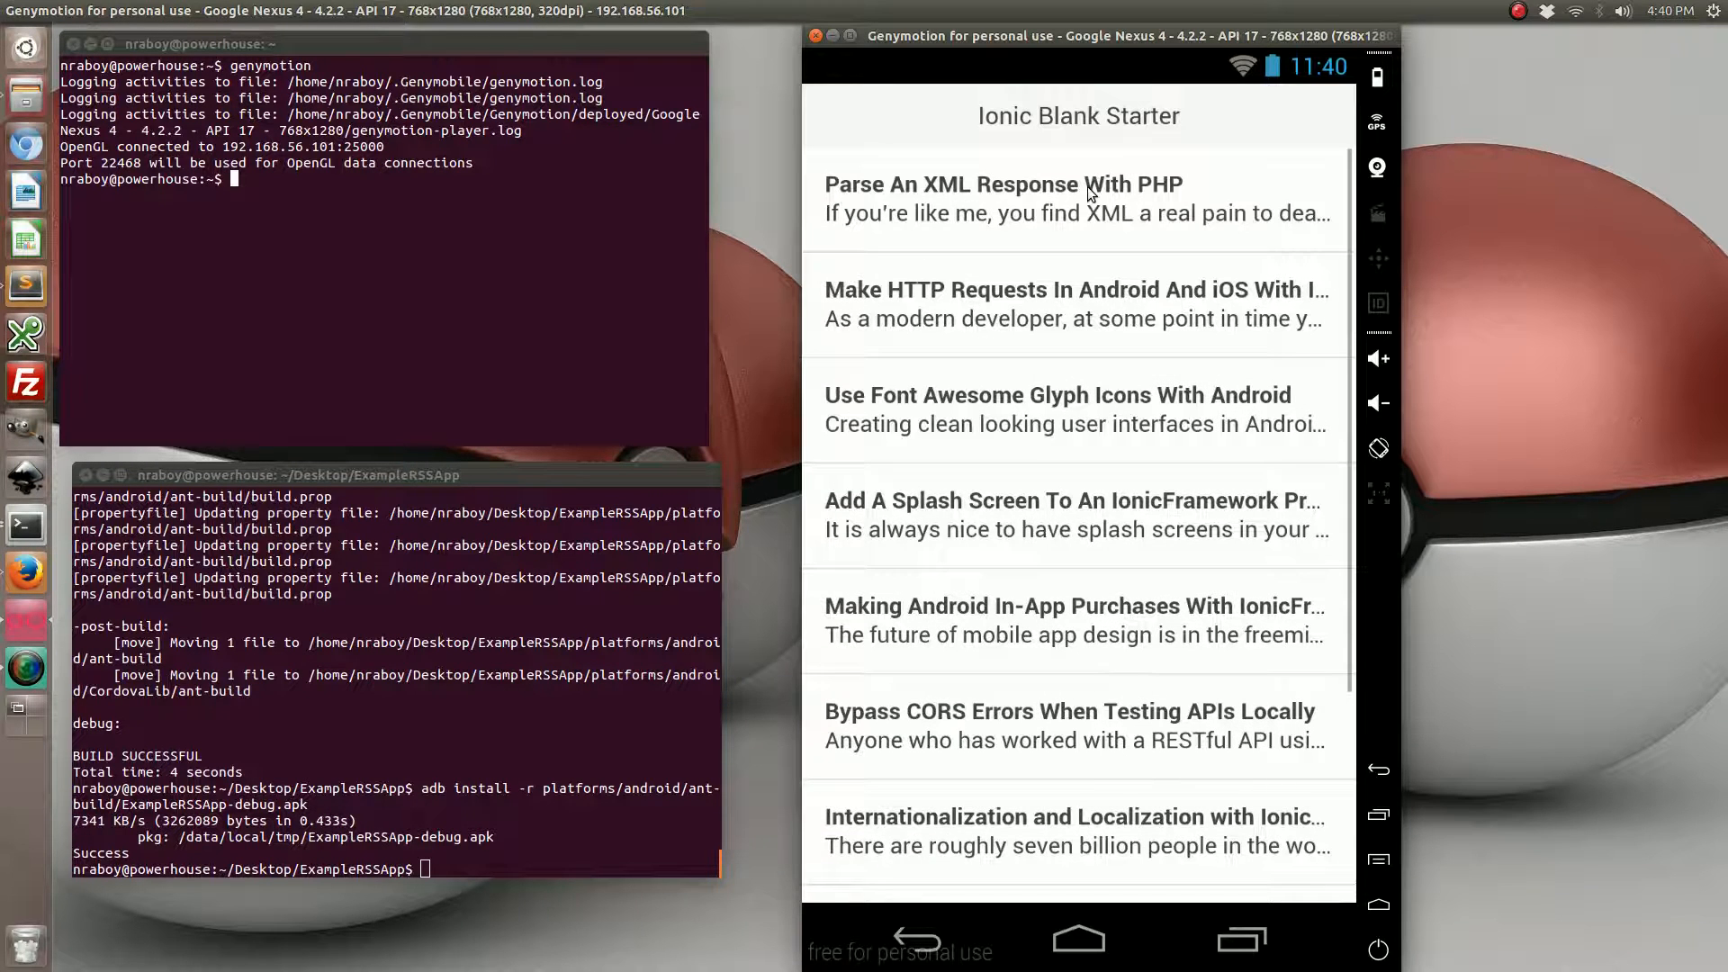
mouse_move(882, 225)
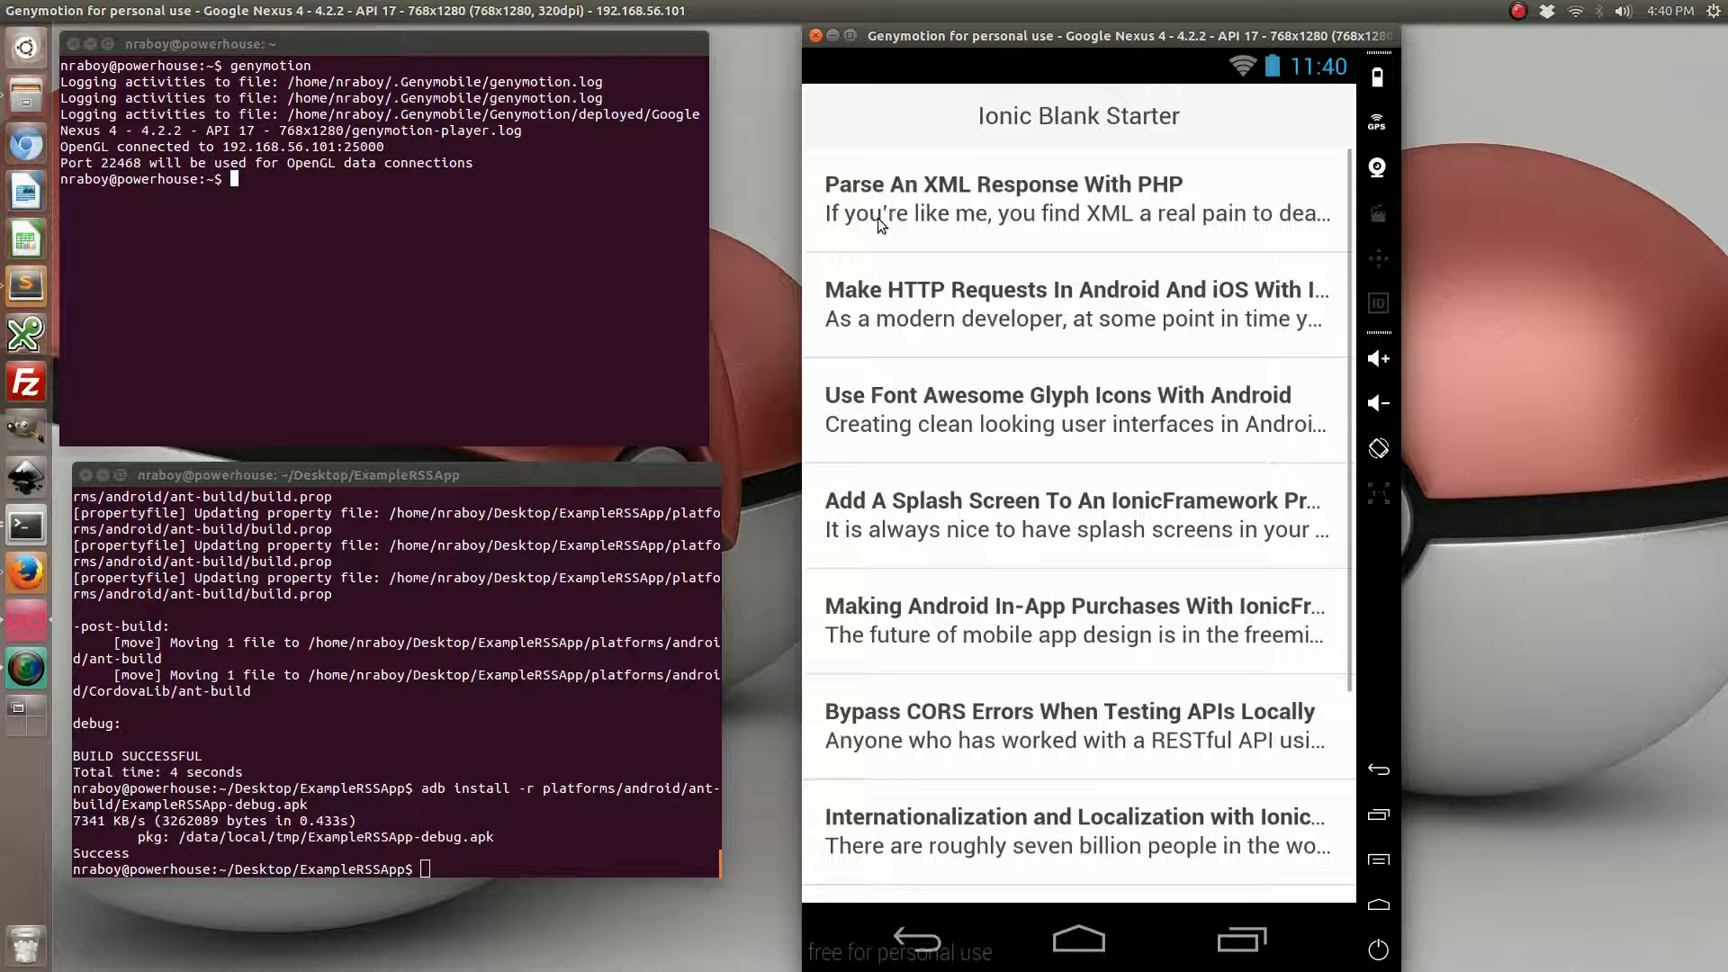
mouse_move(864, 355)
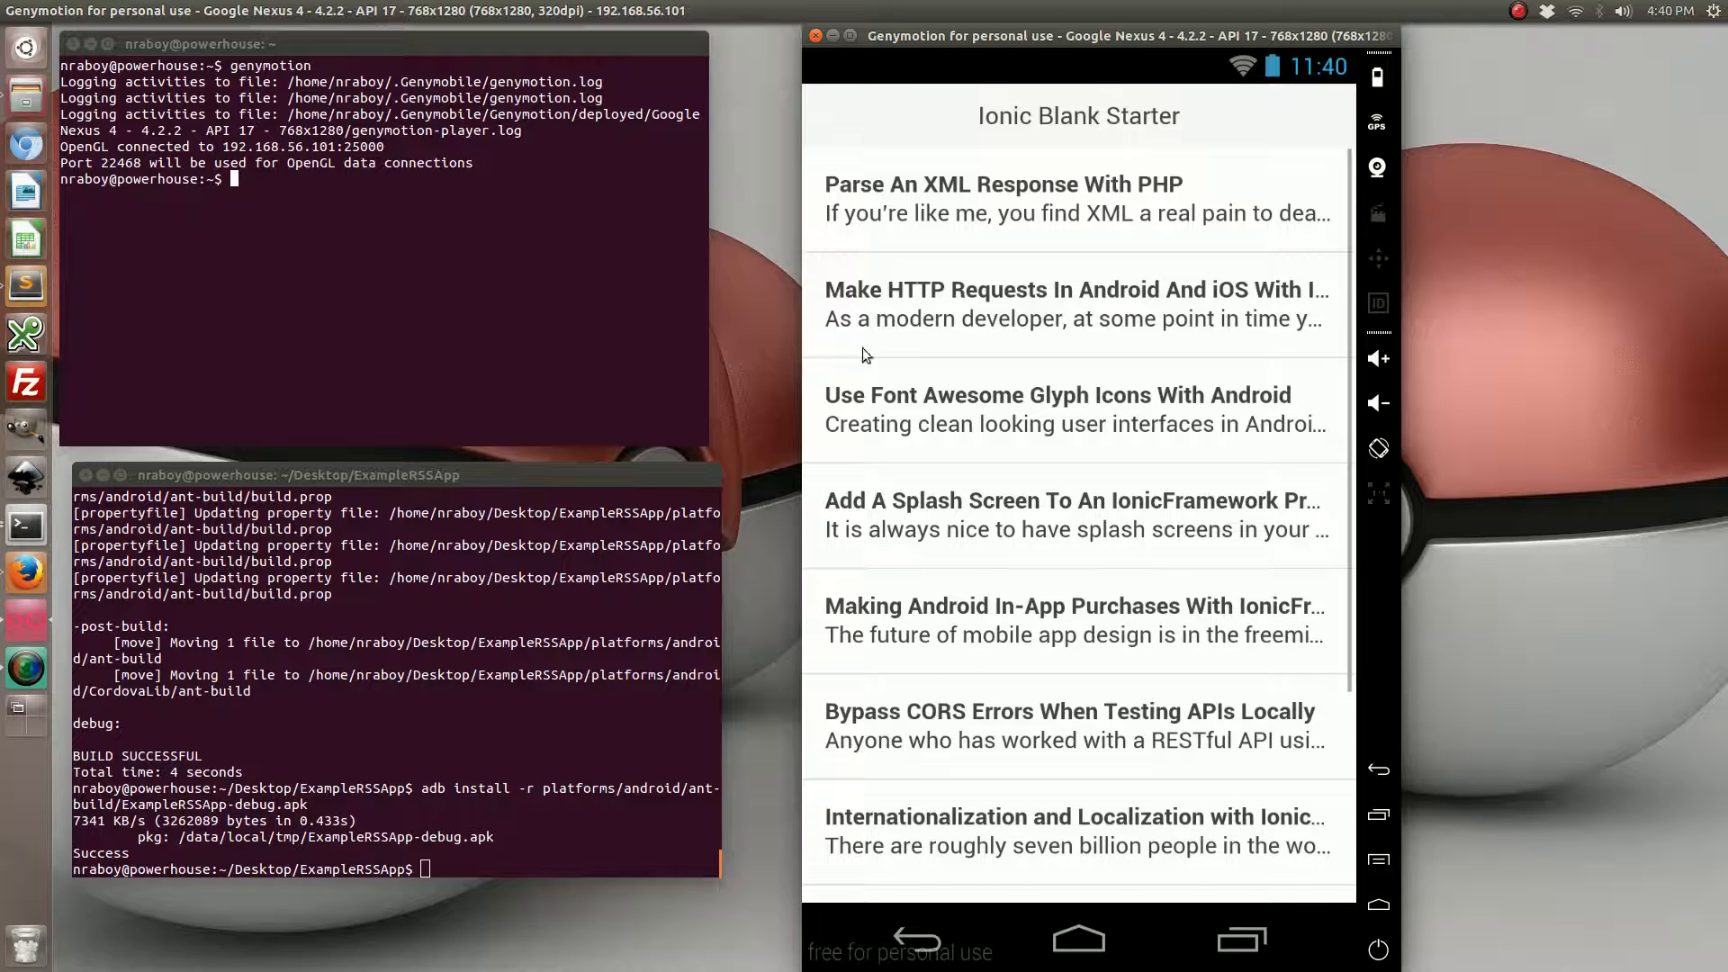
mouse_move(1045, 353)
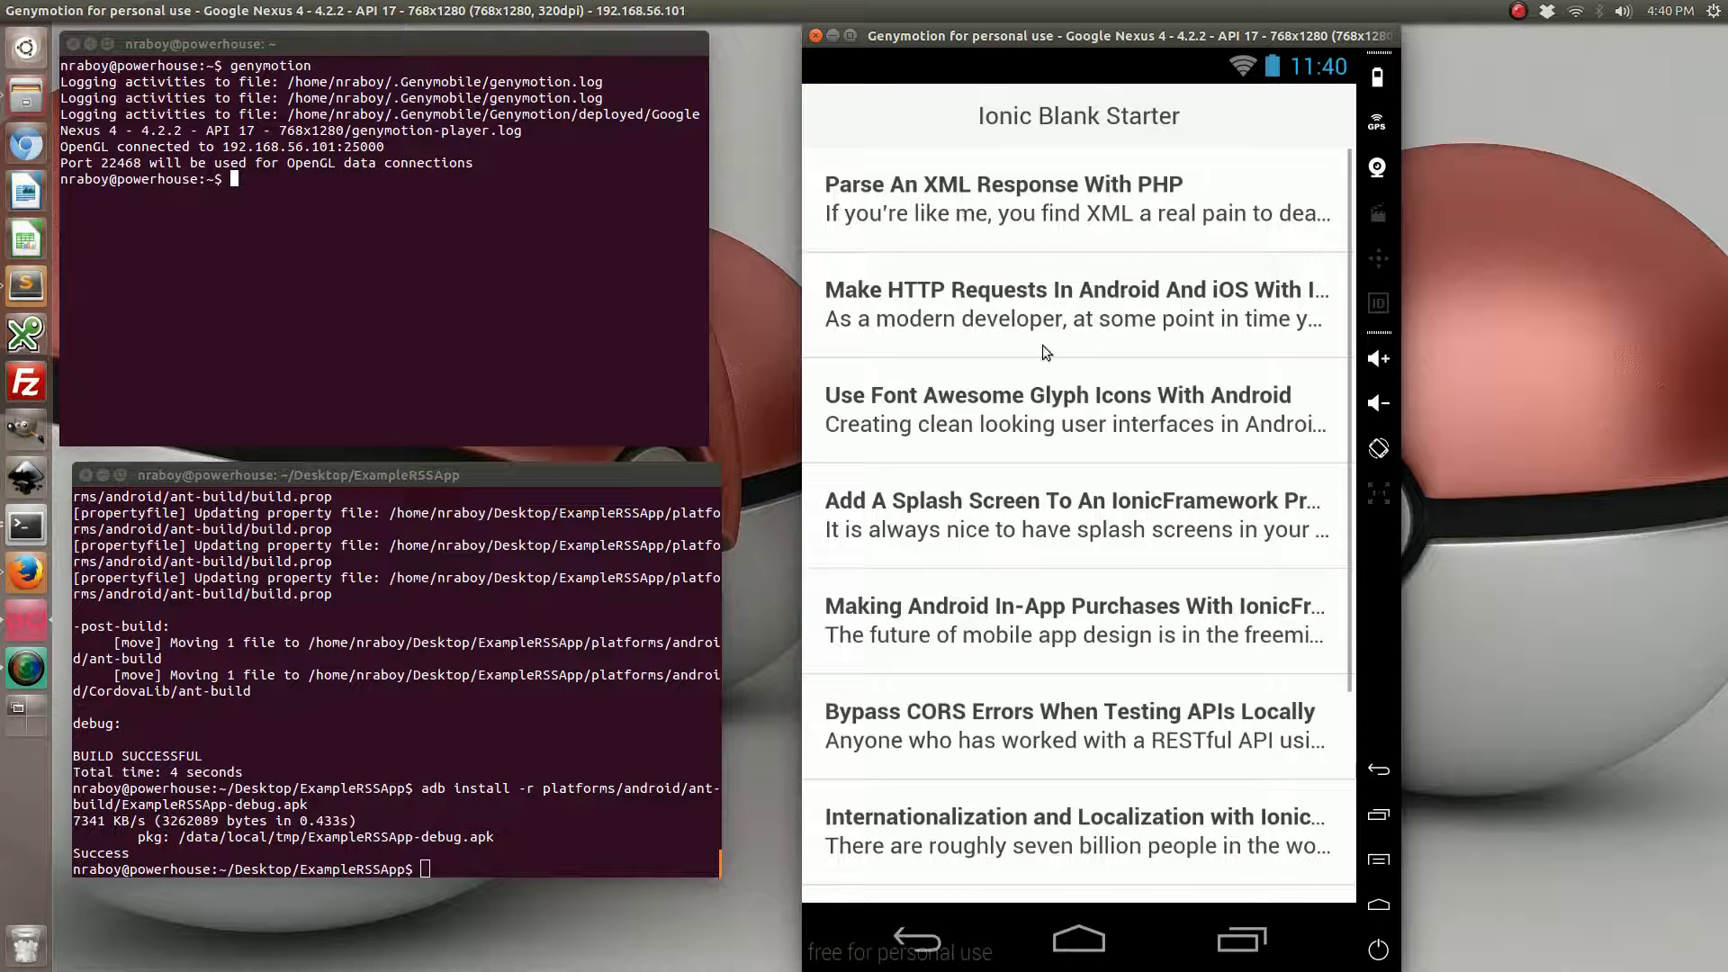
mouse_move(1173, 241)
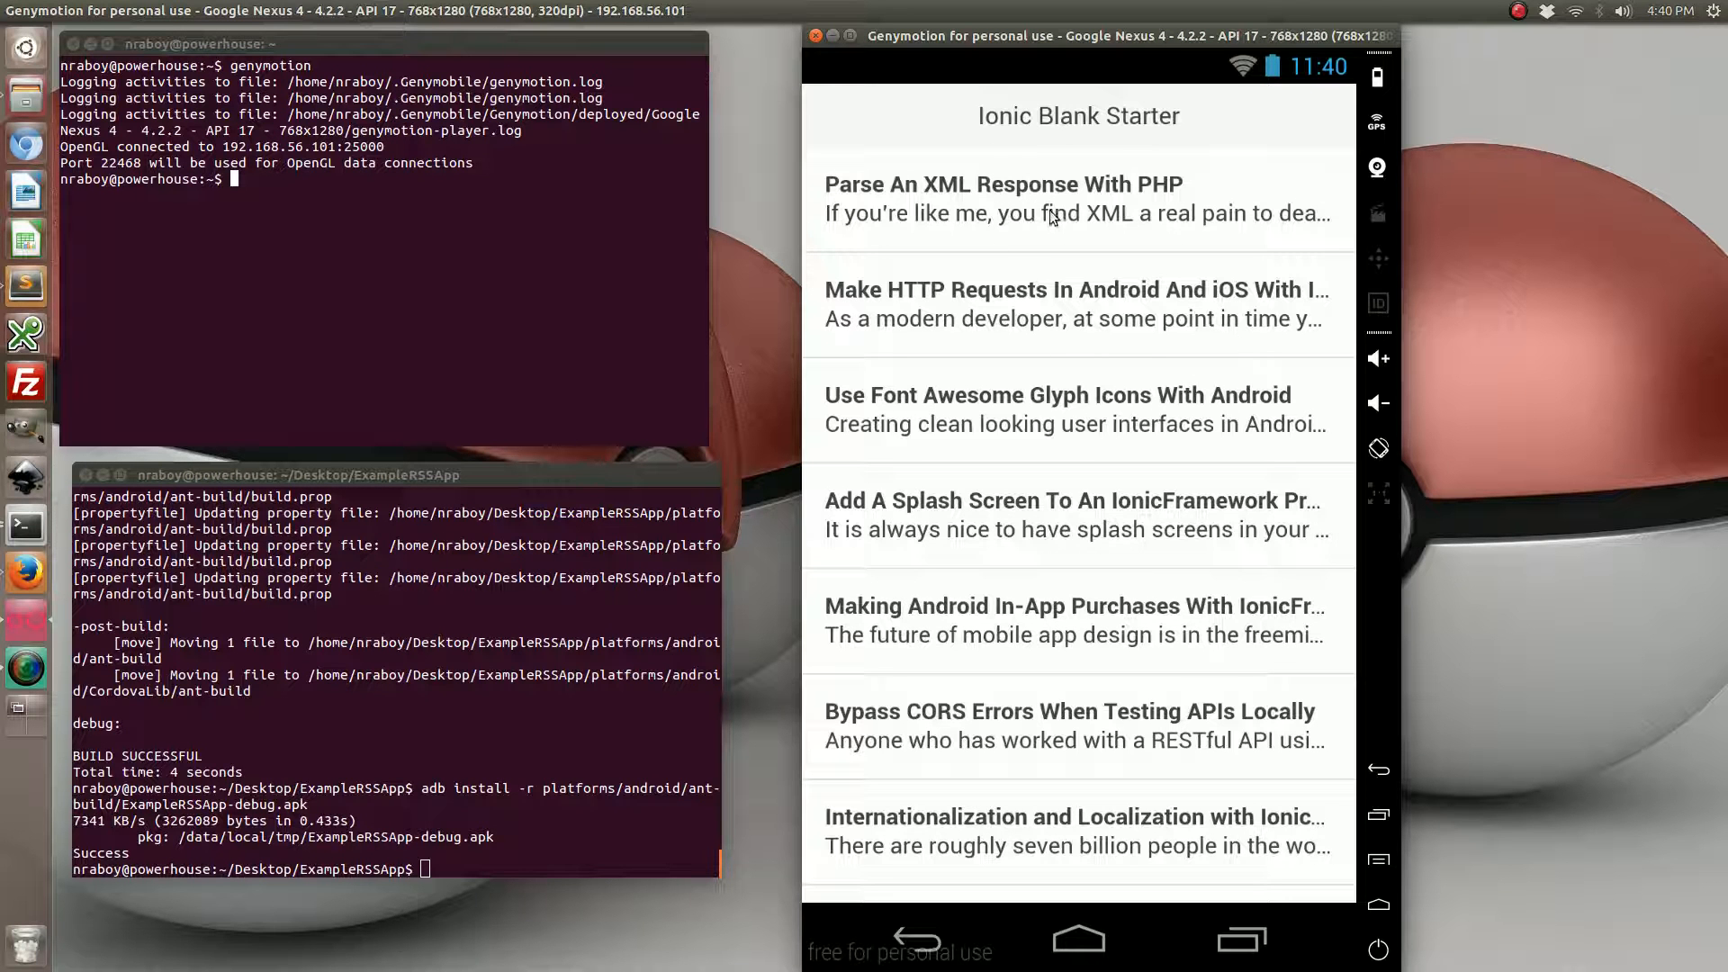
scroll("down", 3)
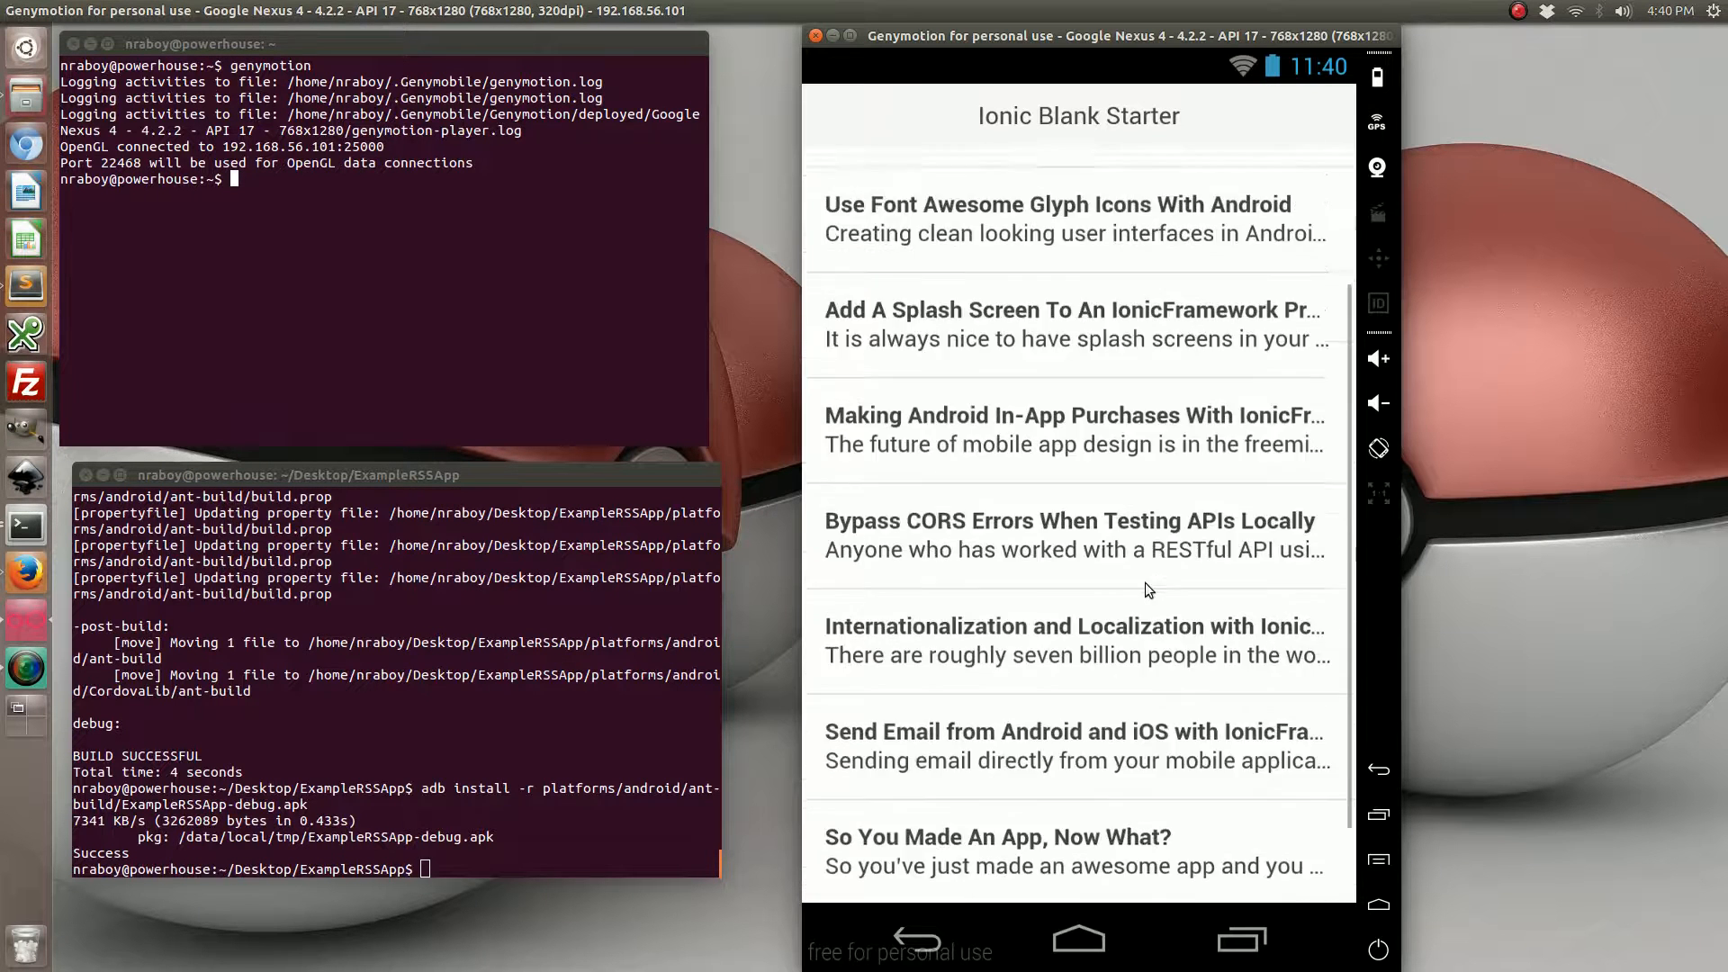
scroll("down", 3)
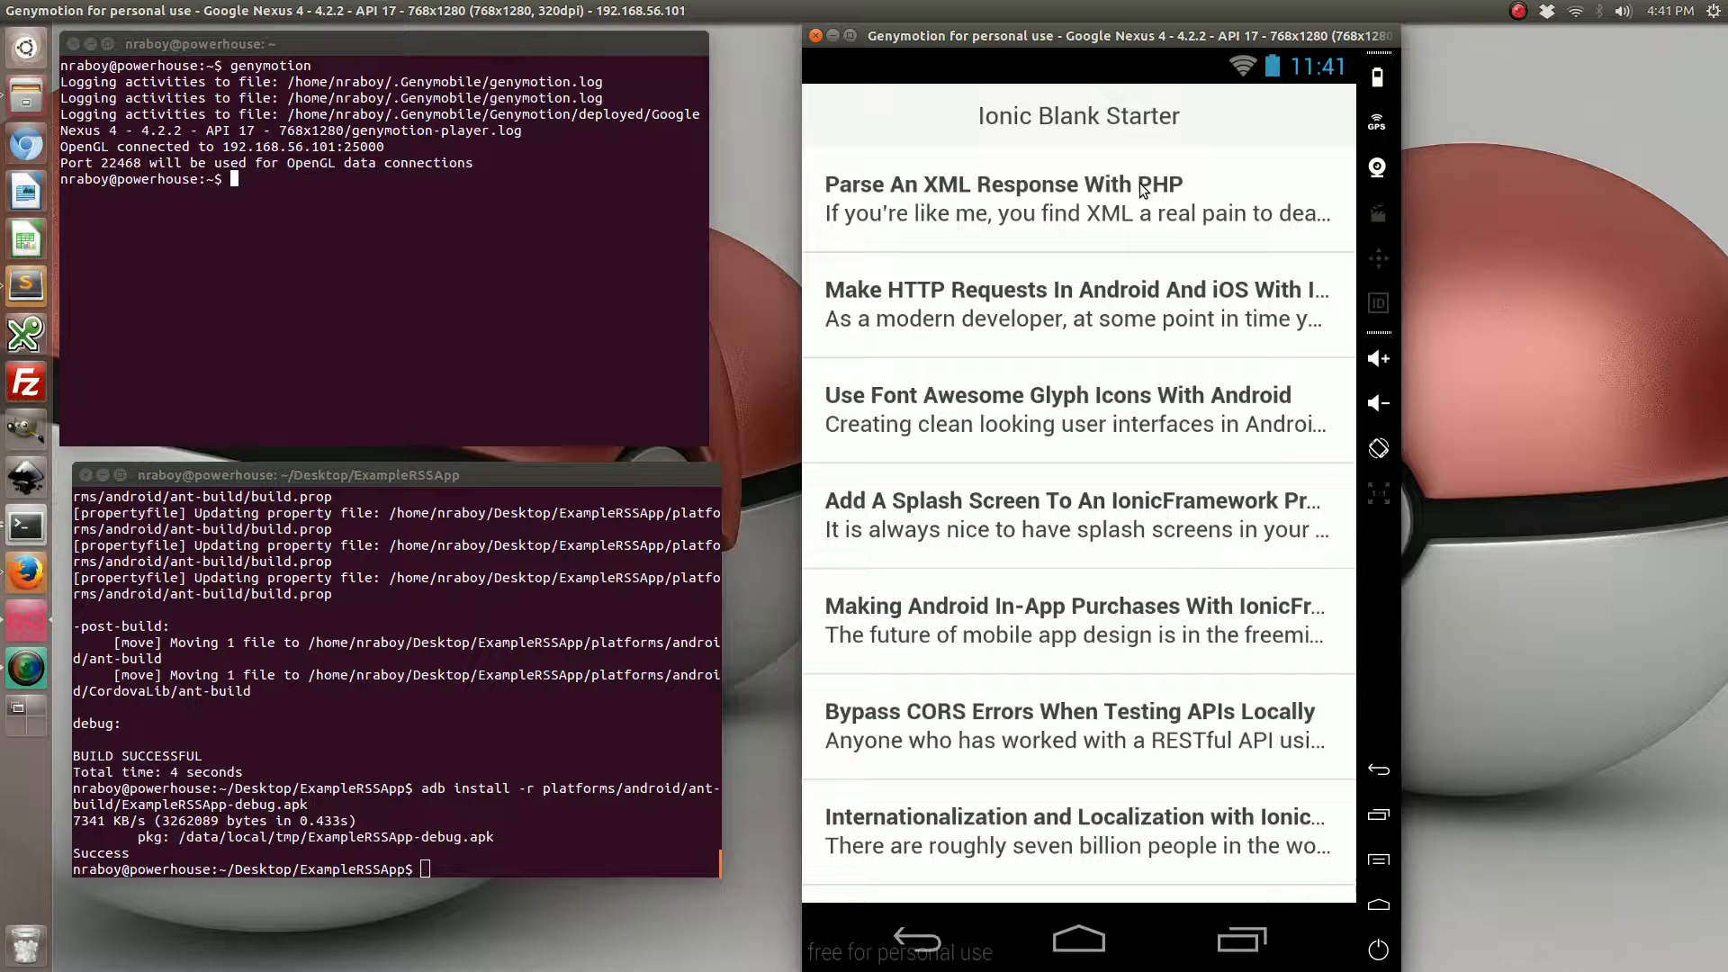
mouse_move(25, 285)
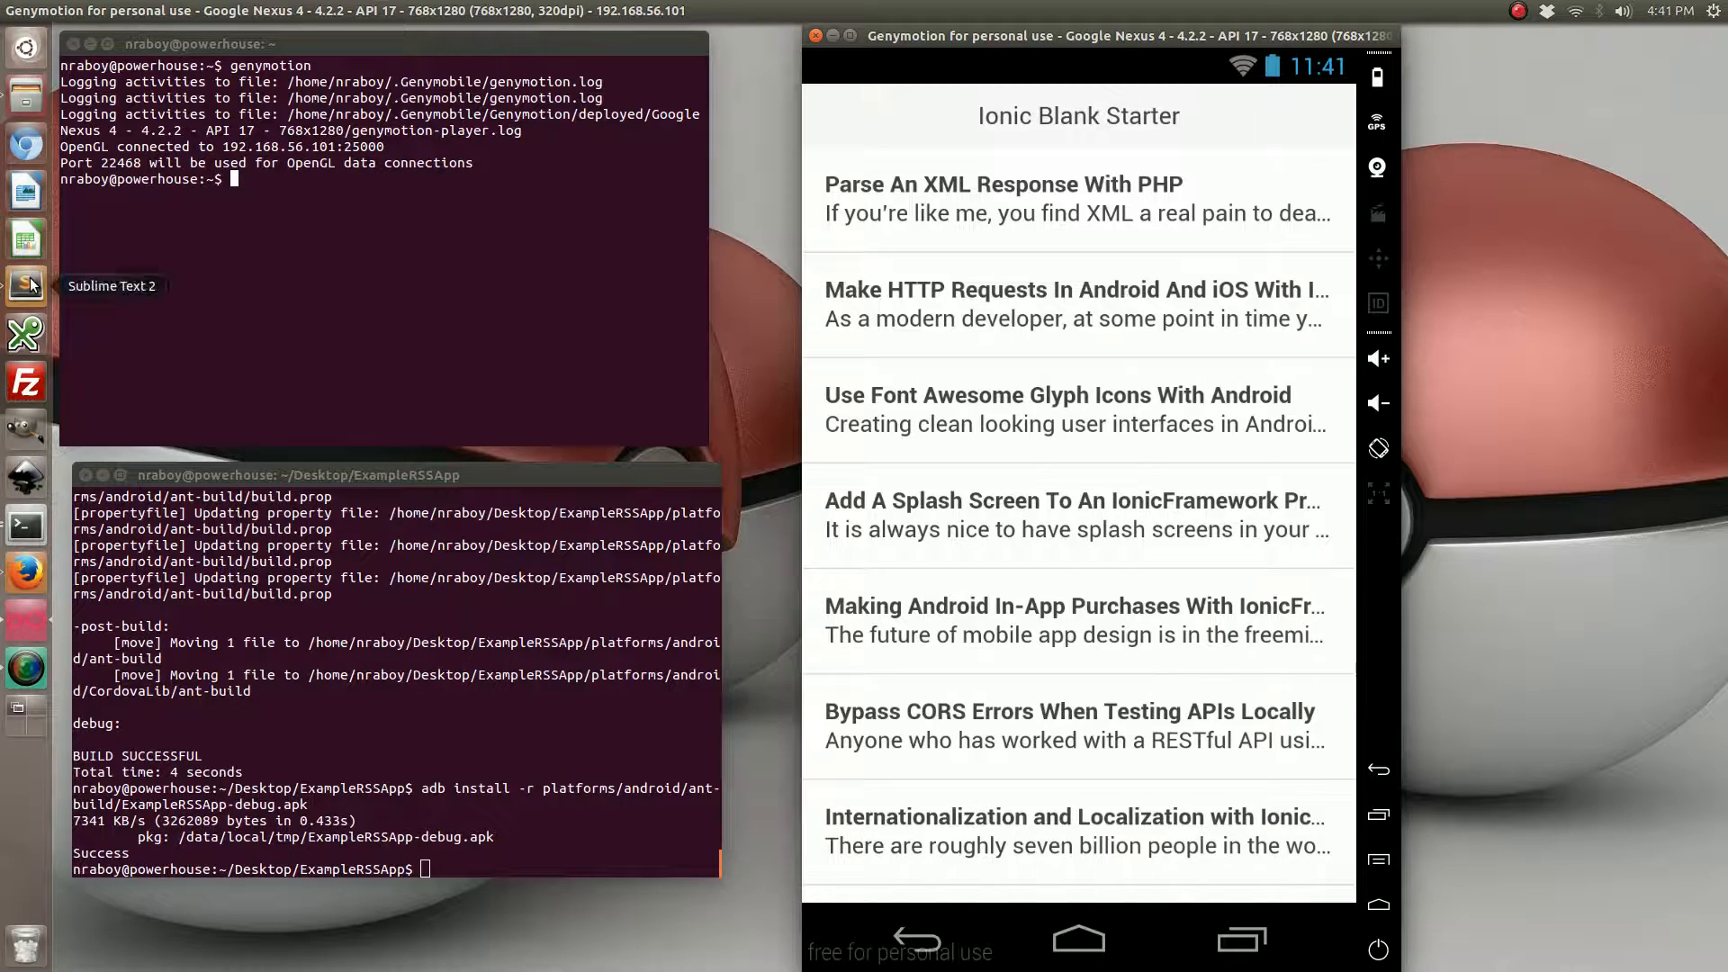
Add a $scope.browse = function(v) declaration below the init function in app.js
left_click(25, 285)
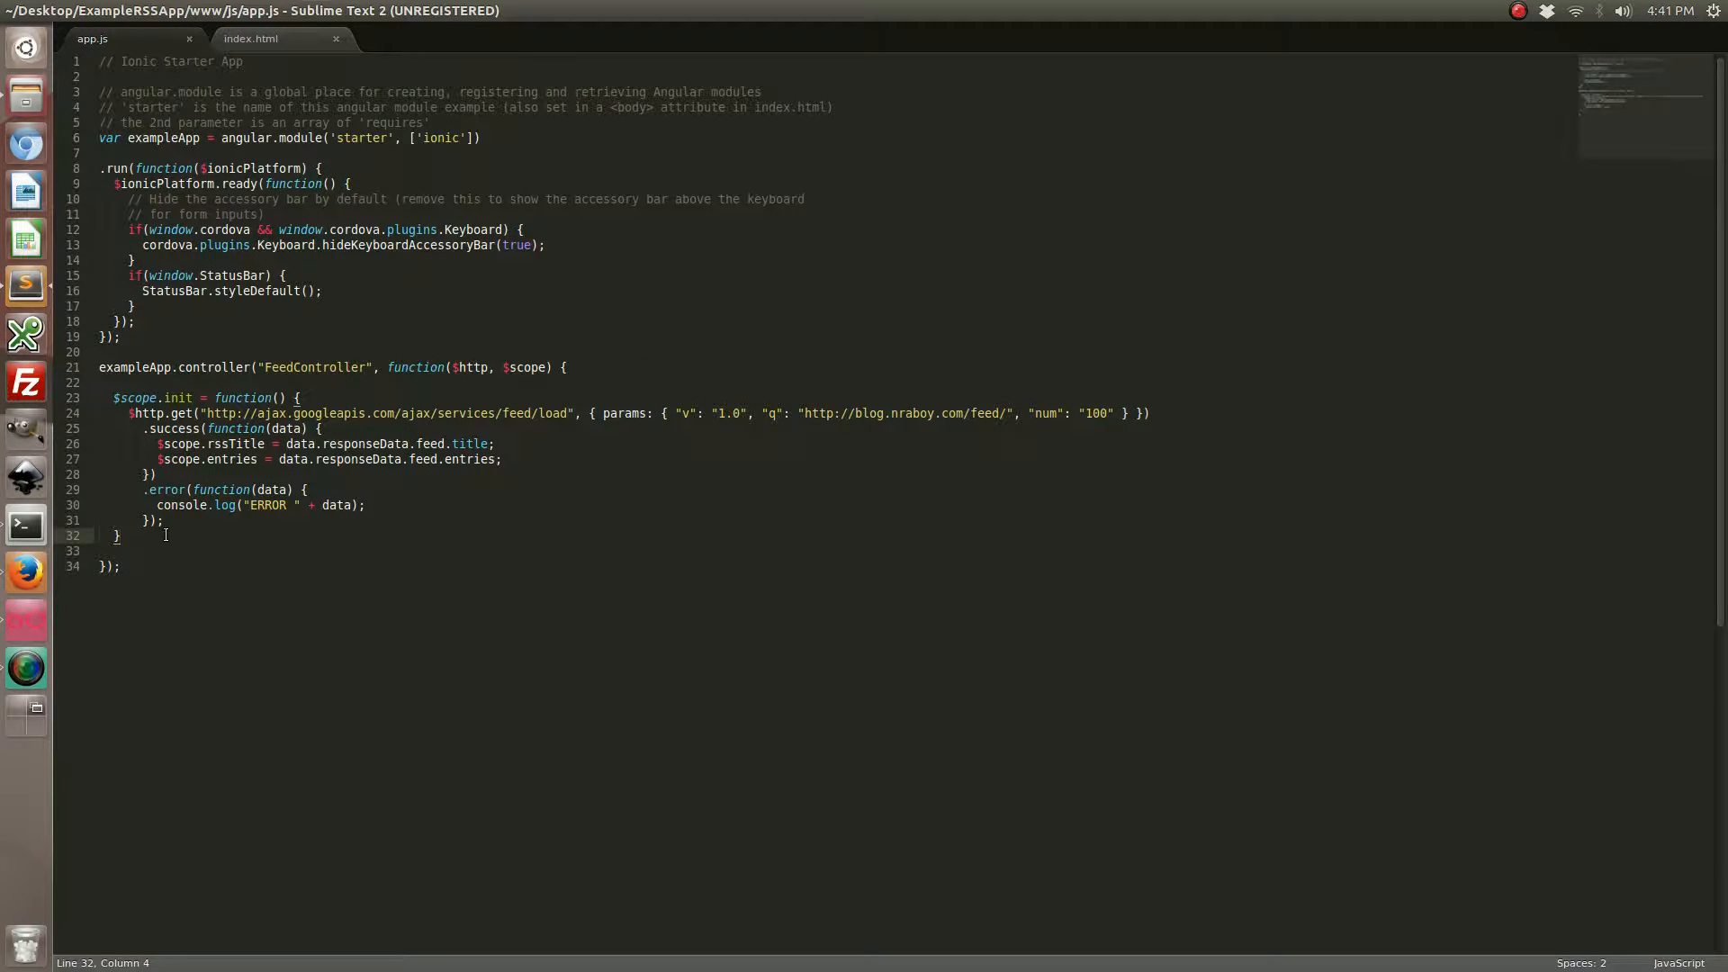
key("Enter")
type("$")
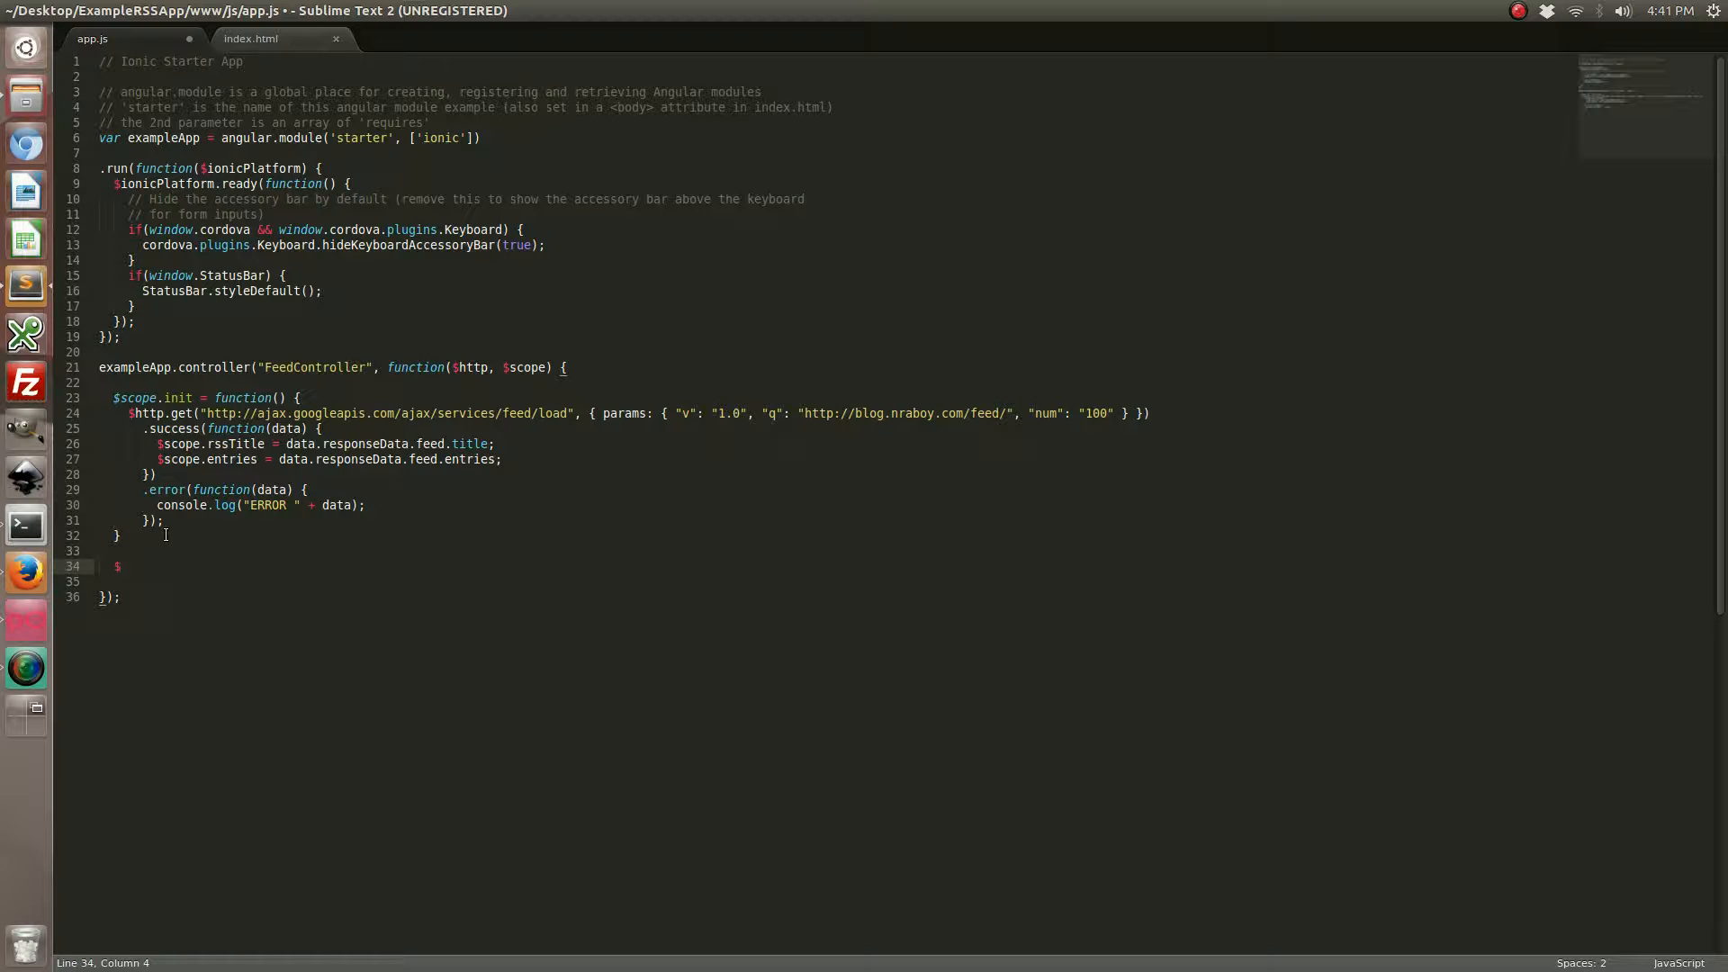
type("scope.")
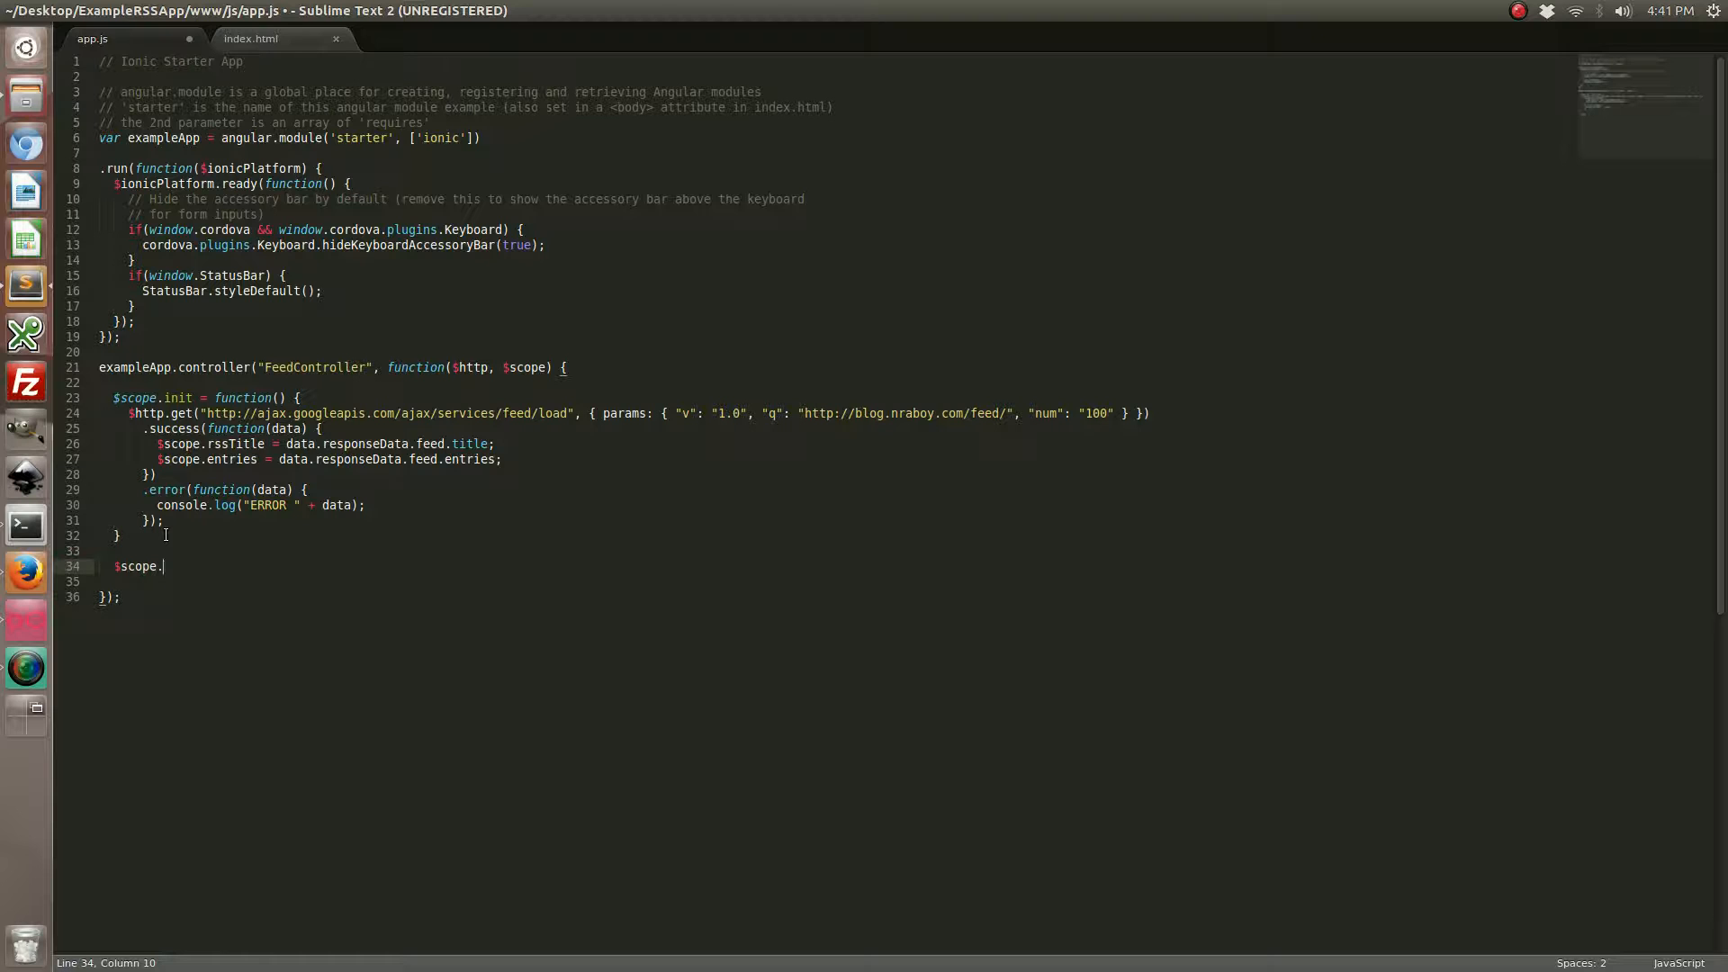
type("browse")
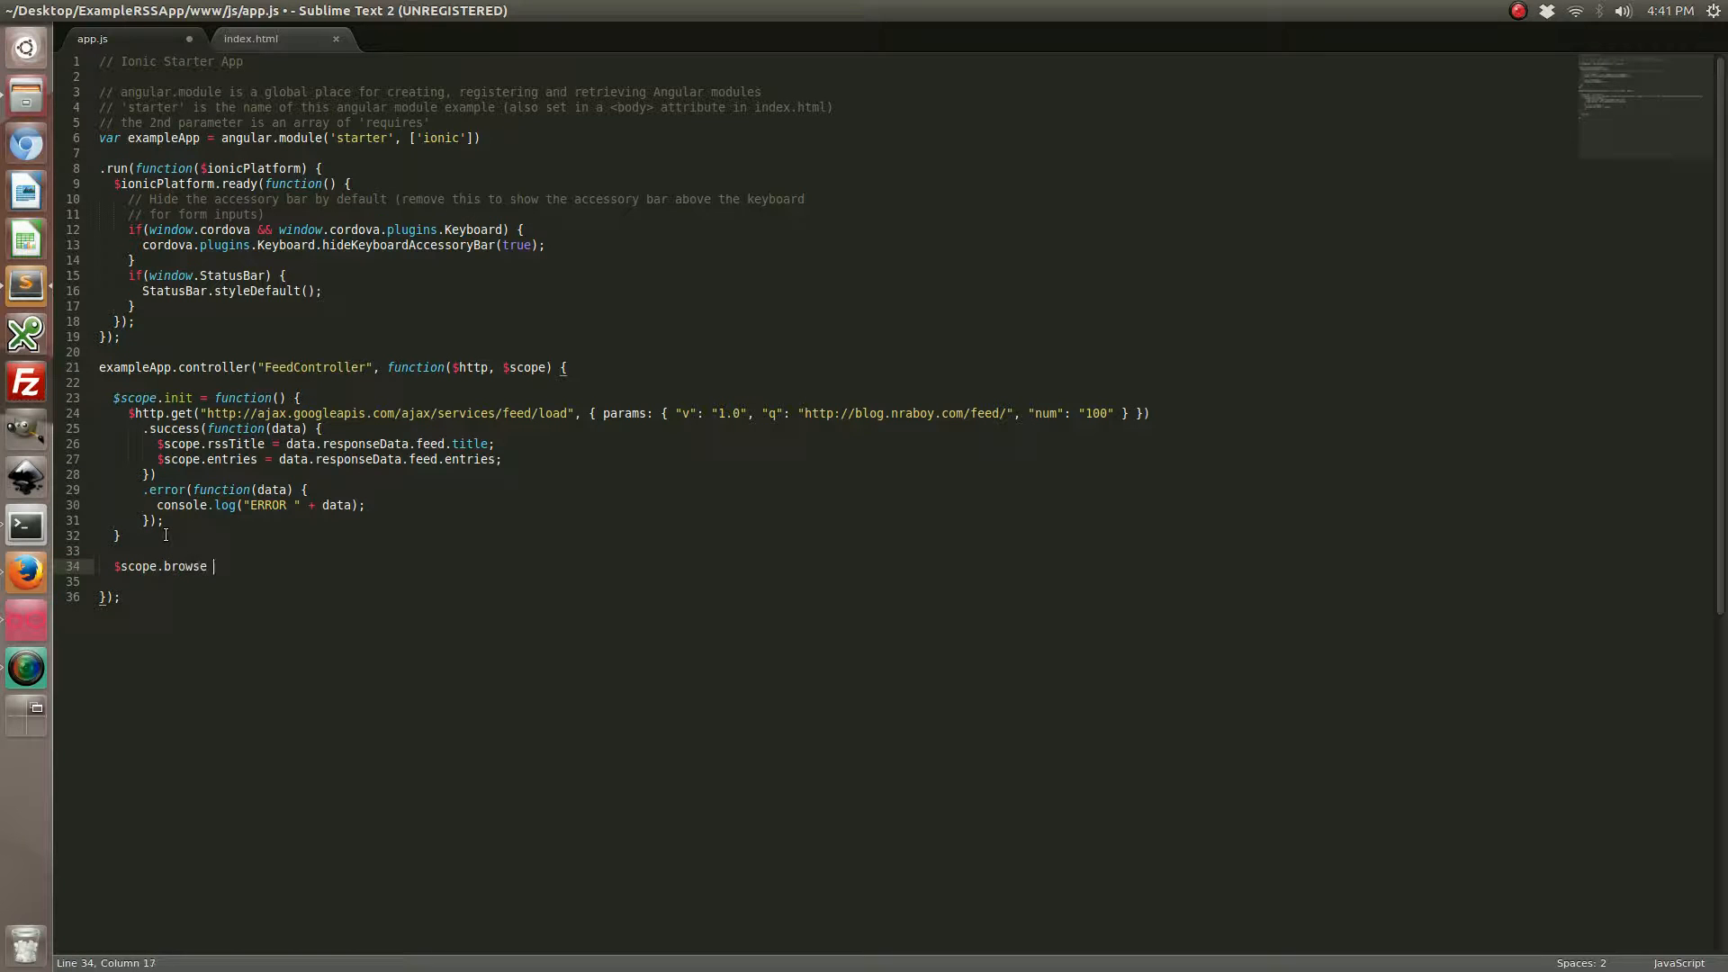
type("= function(v) {")
type("window")
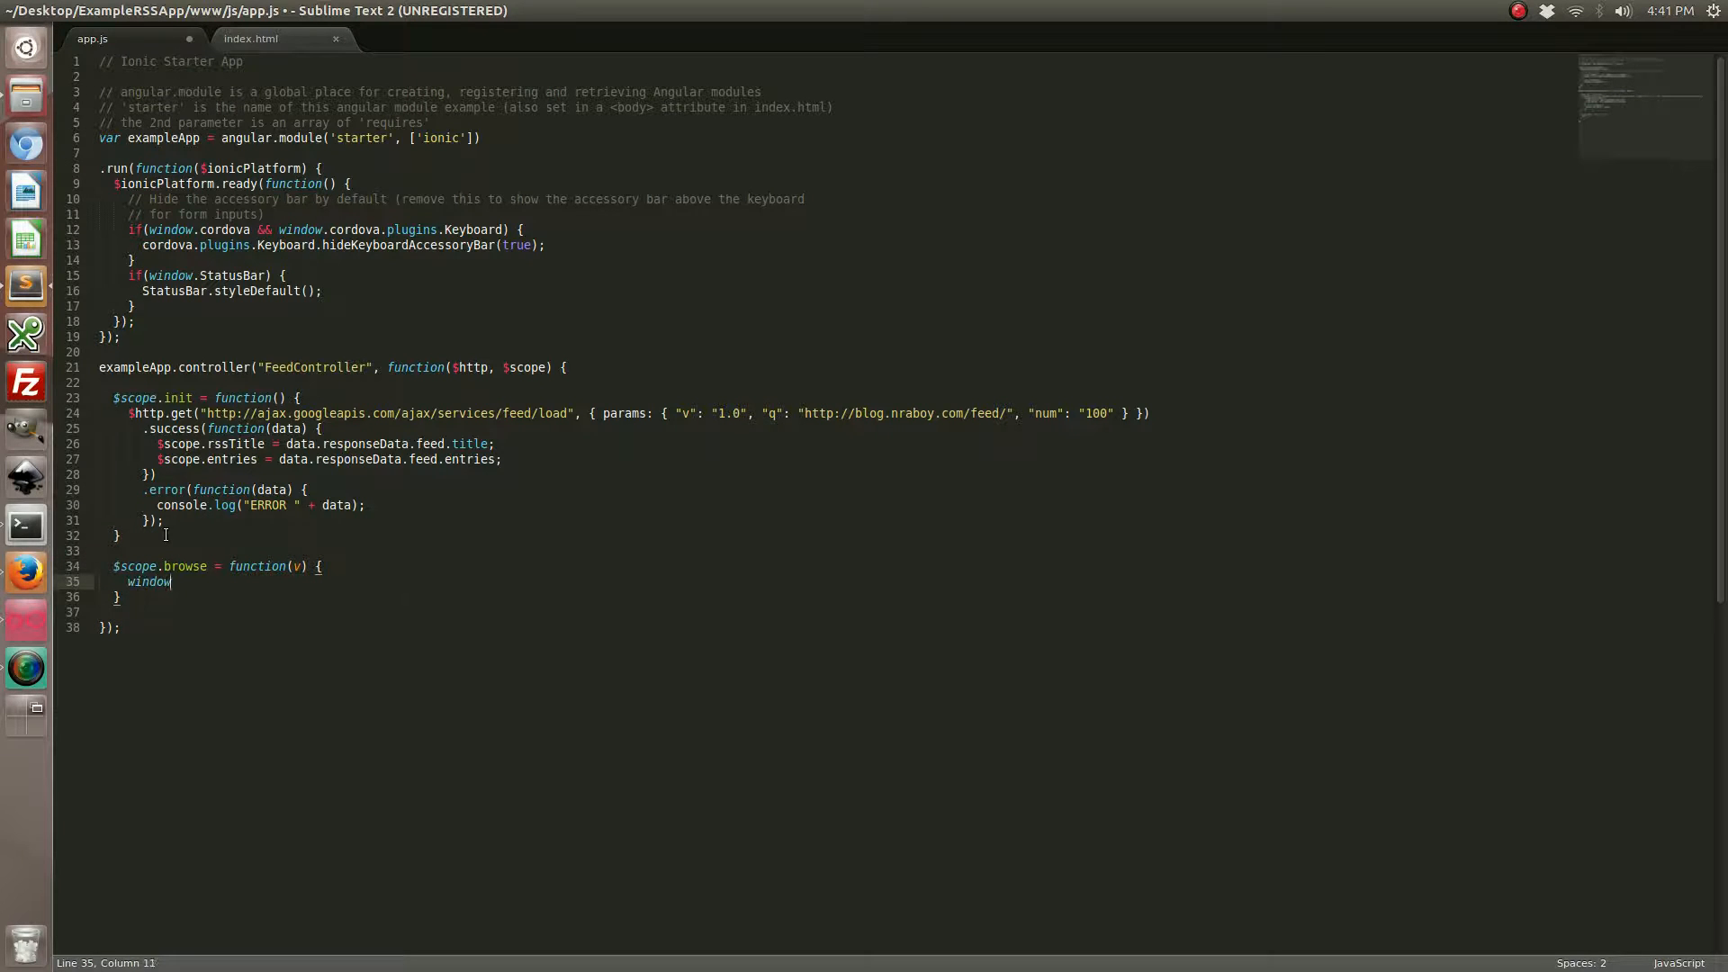
Have browse call window.open(v, "_system", "location=yes"); and save app.js
type(".open(v)")
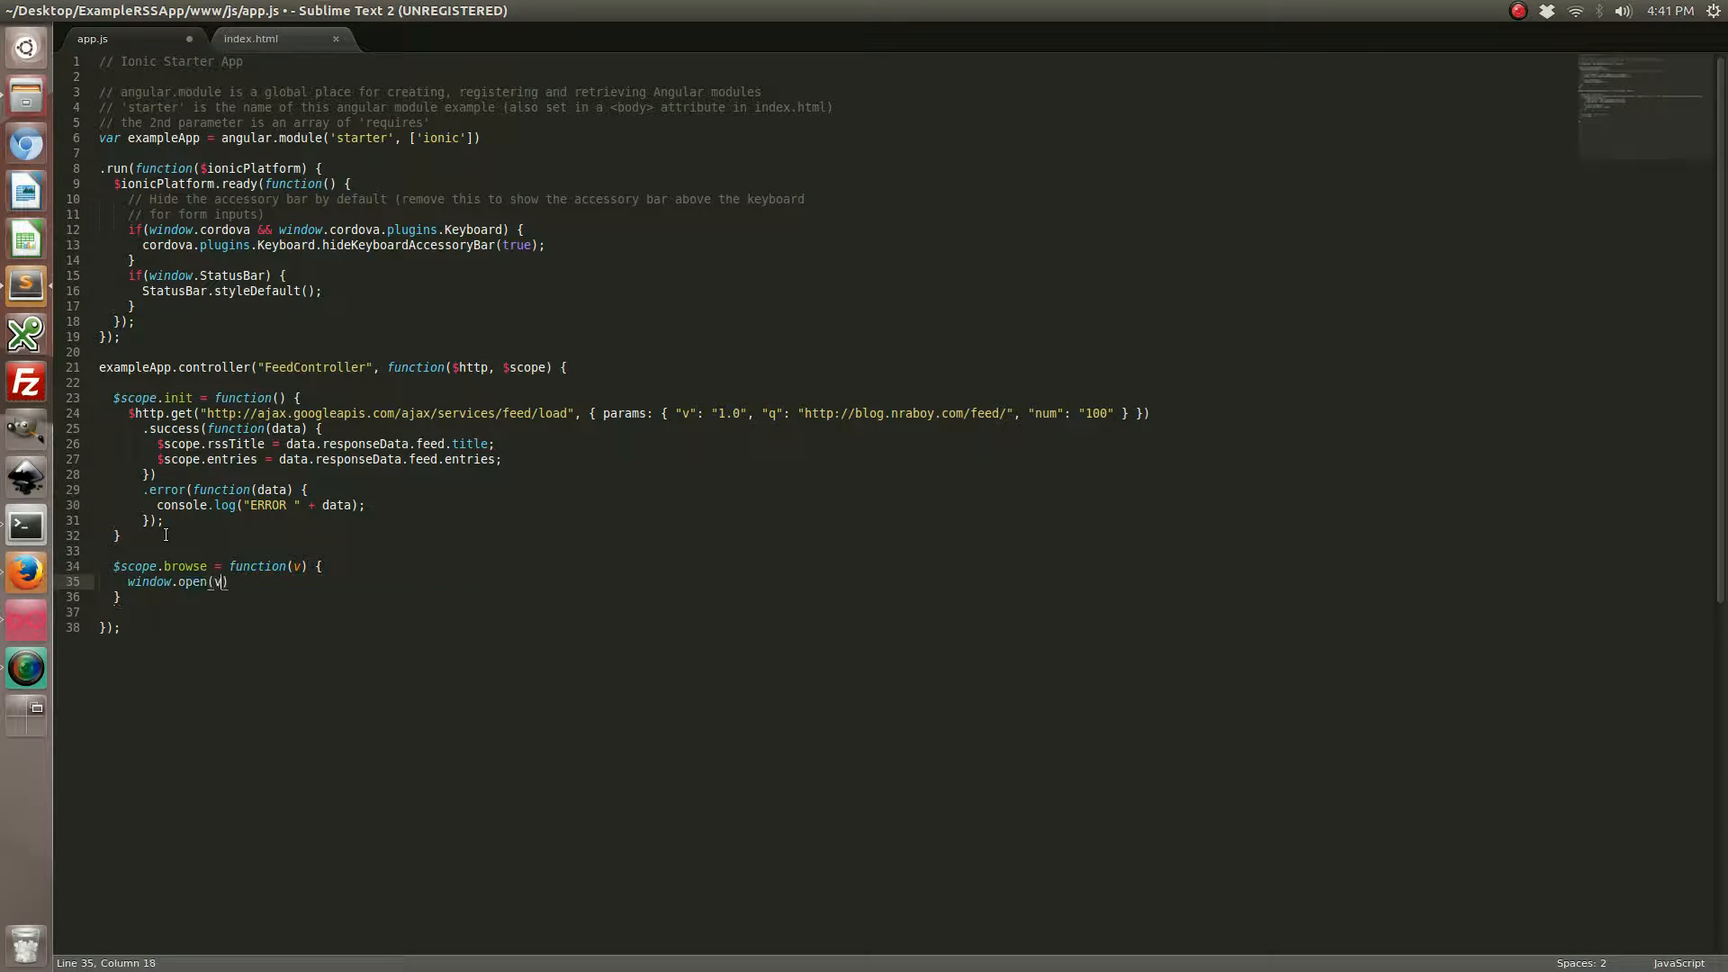
type(", \"_\"")
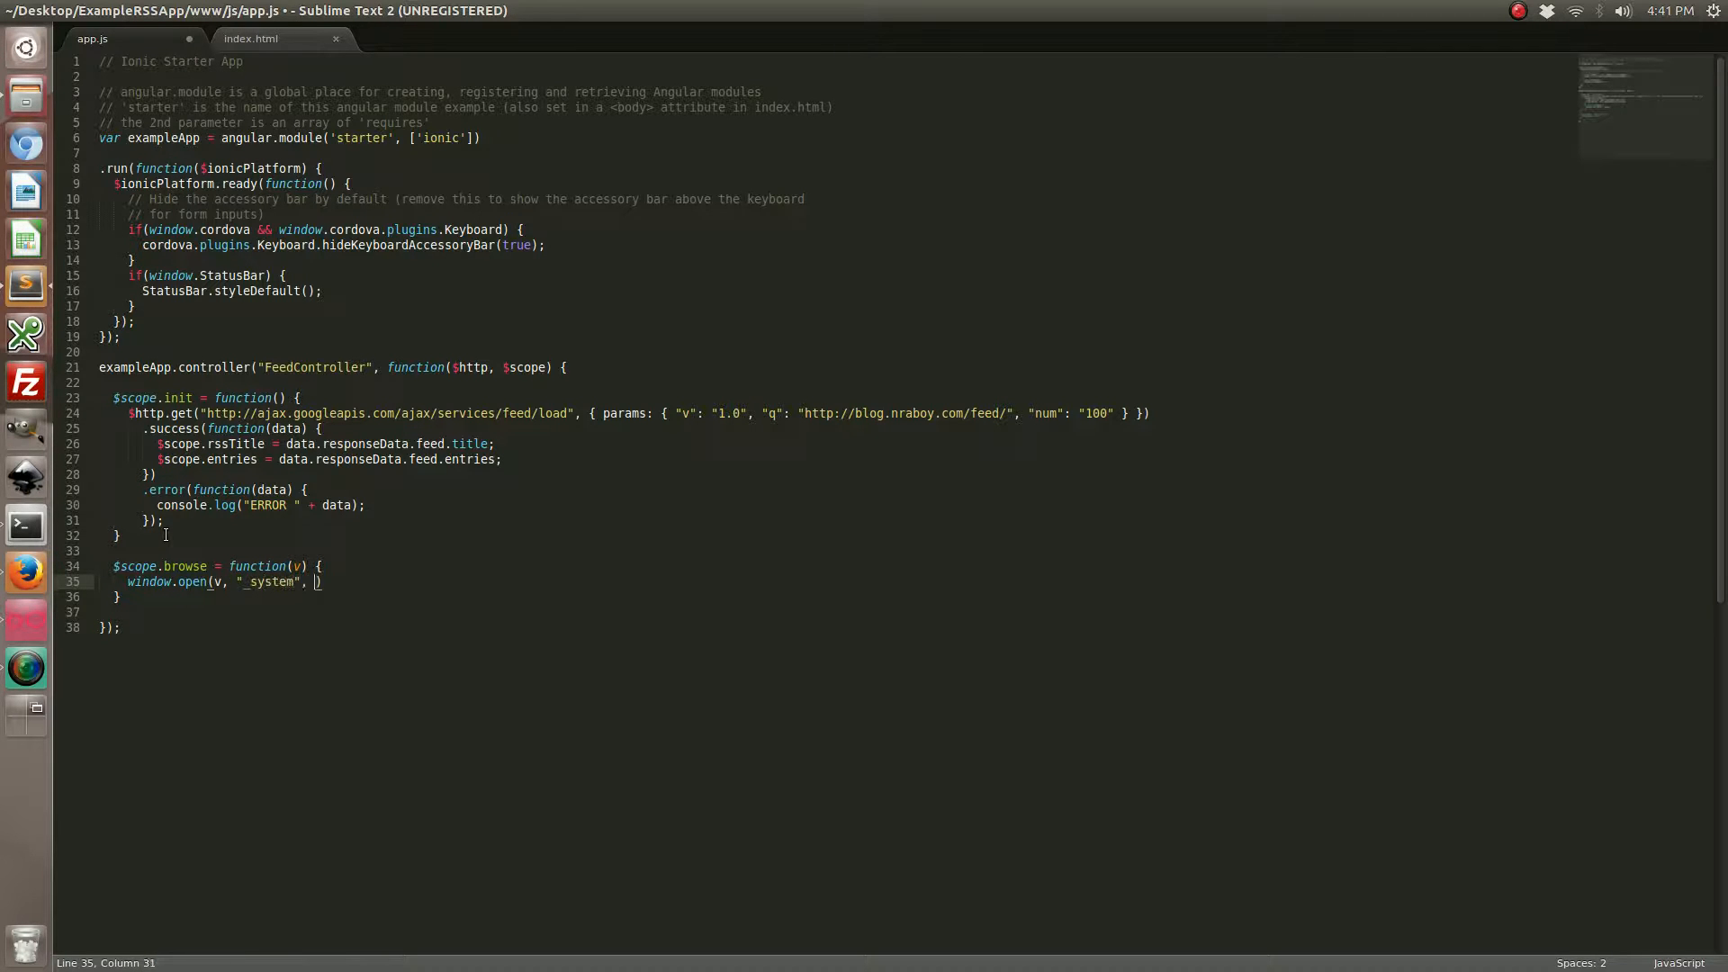
type("\"location=")
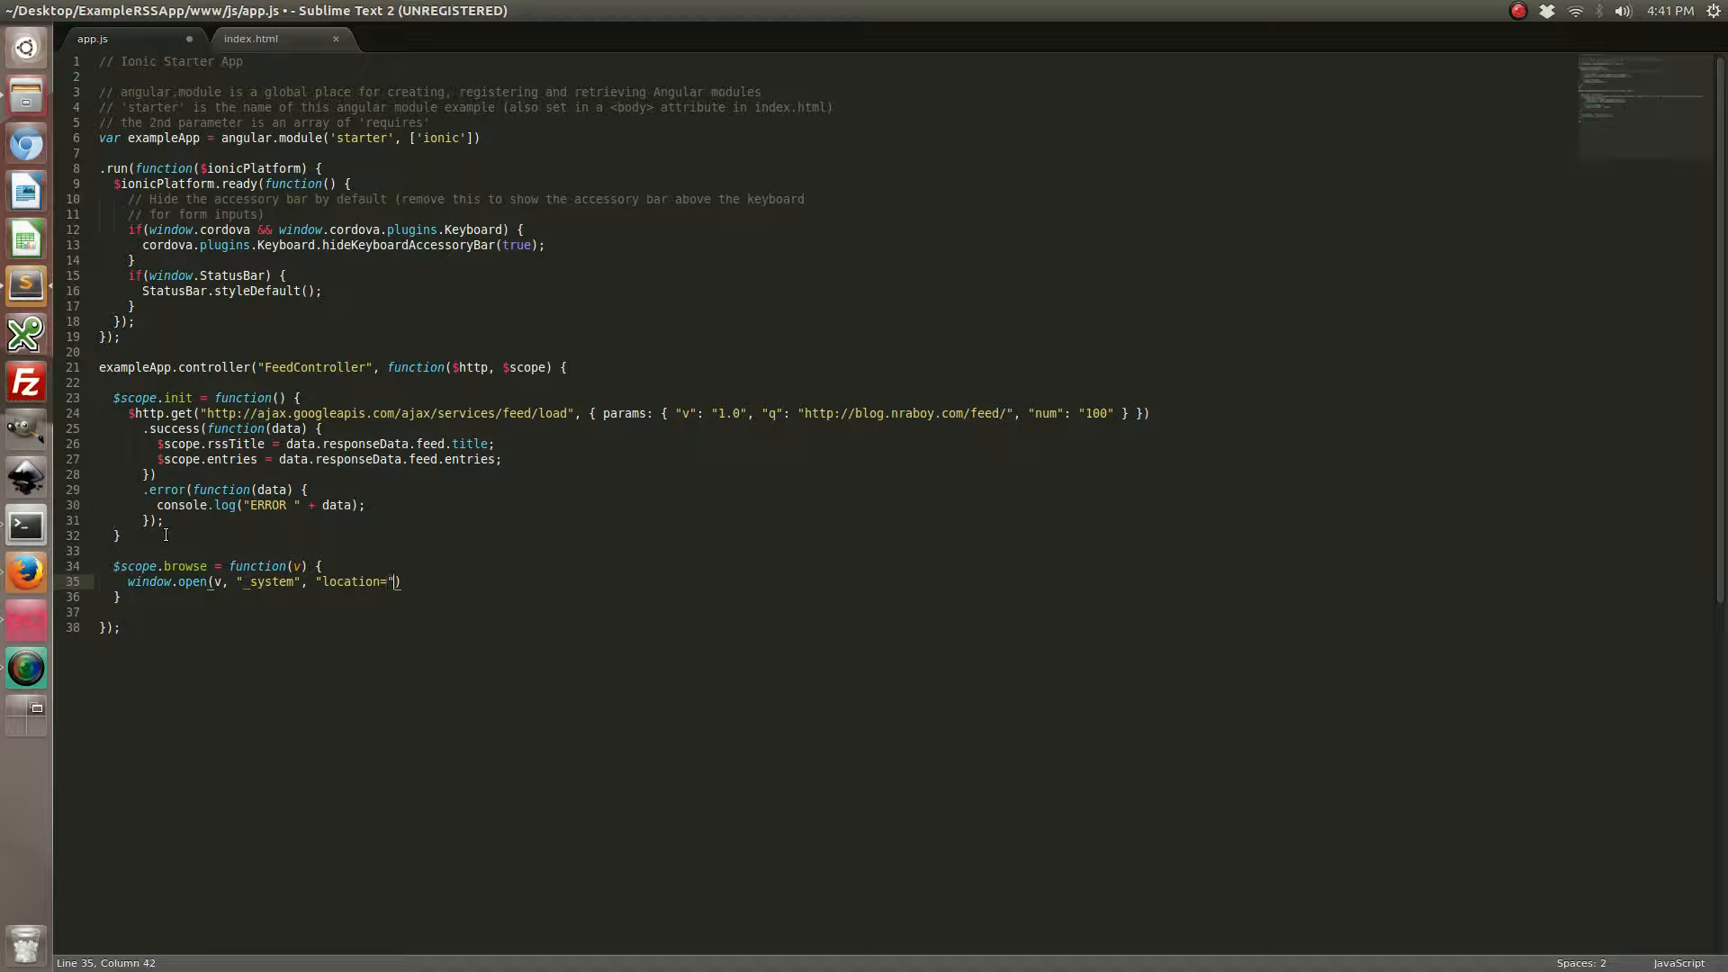
key("BackSpace")
type("yes")
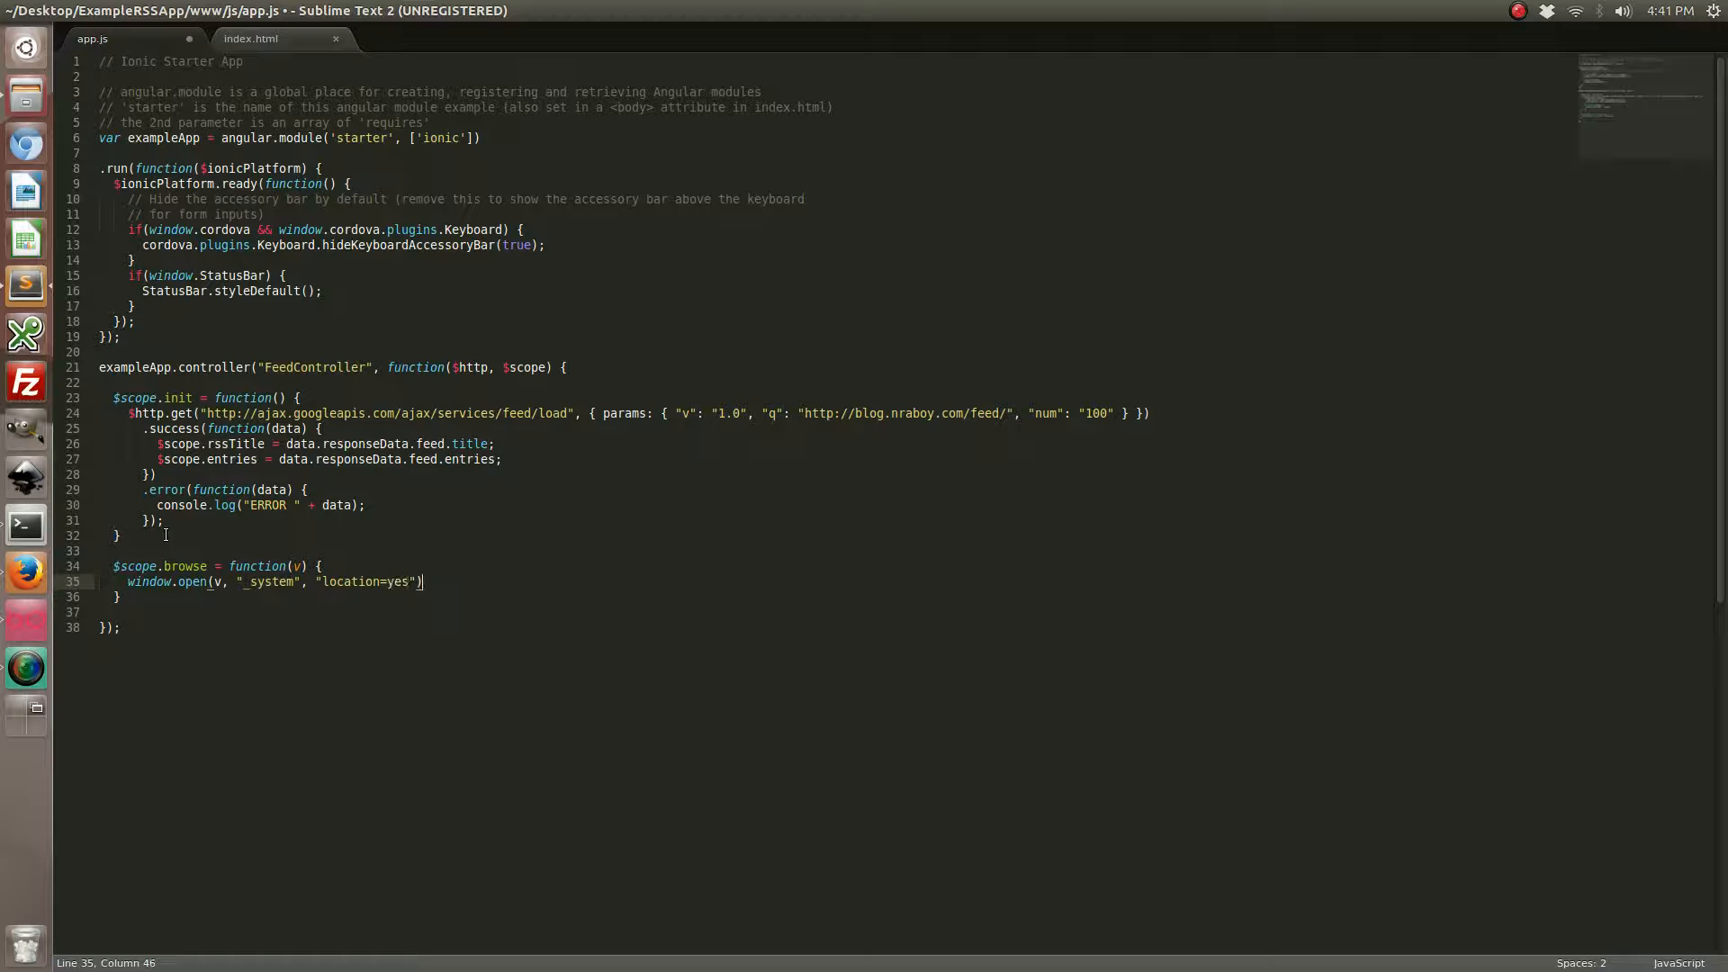
type(";")
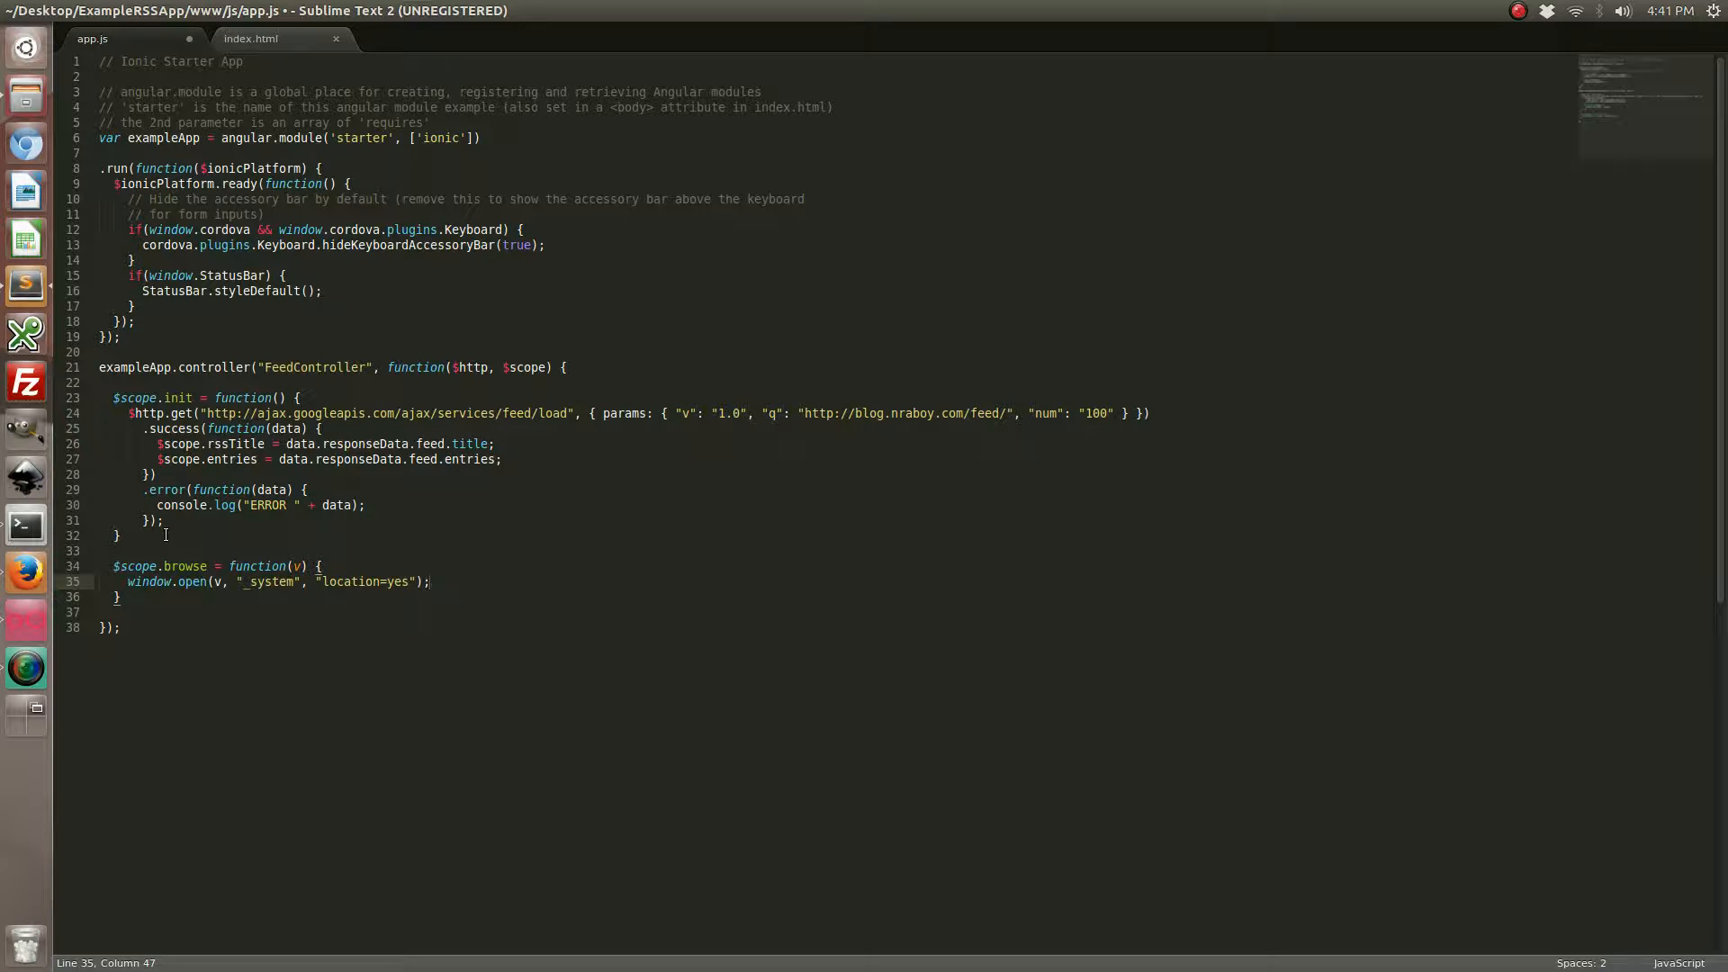
key("ctrl+s")
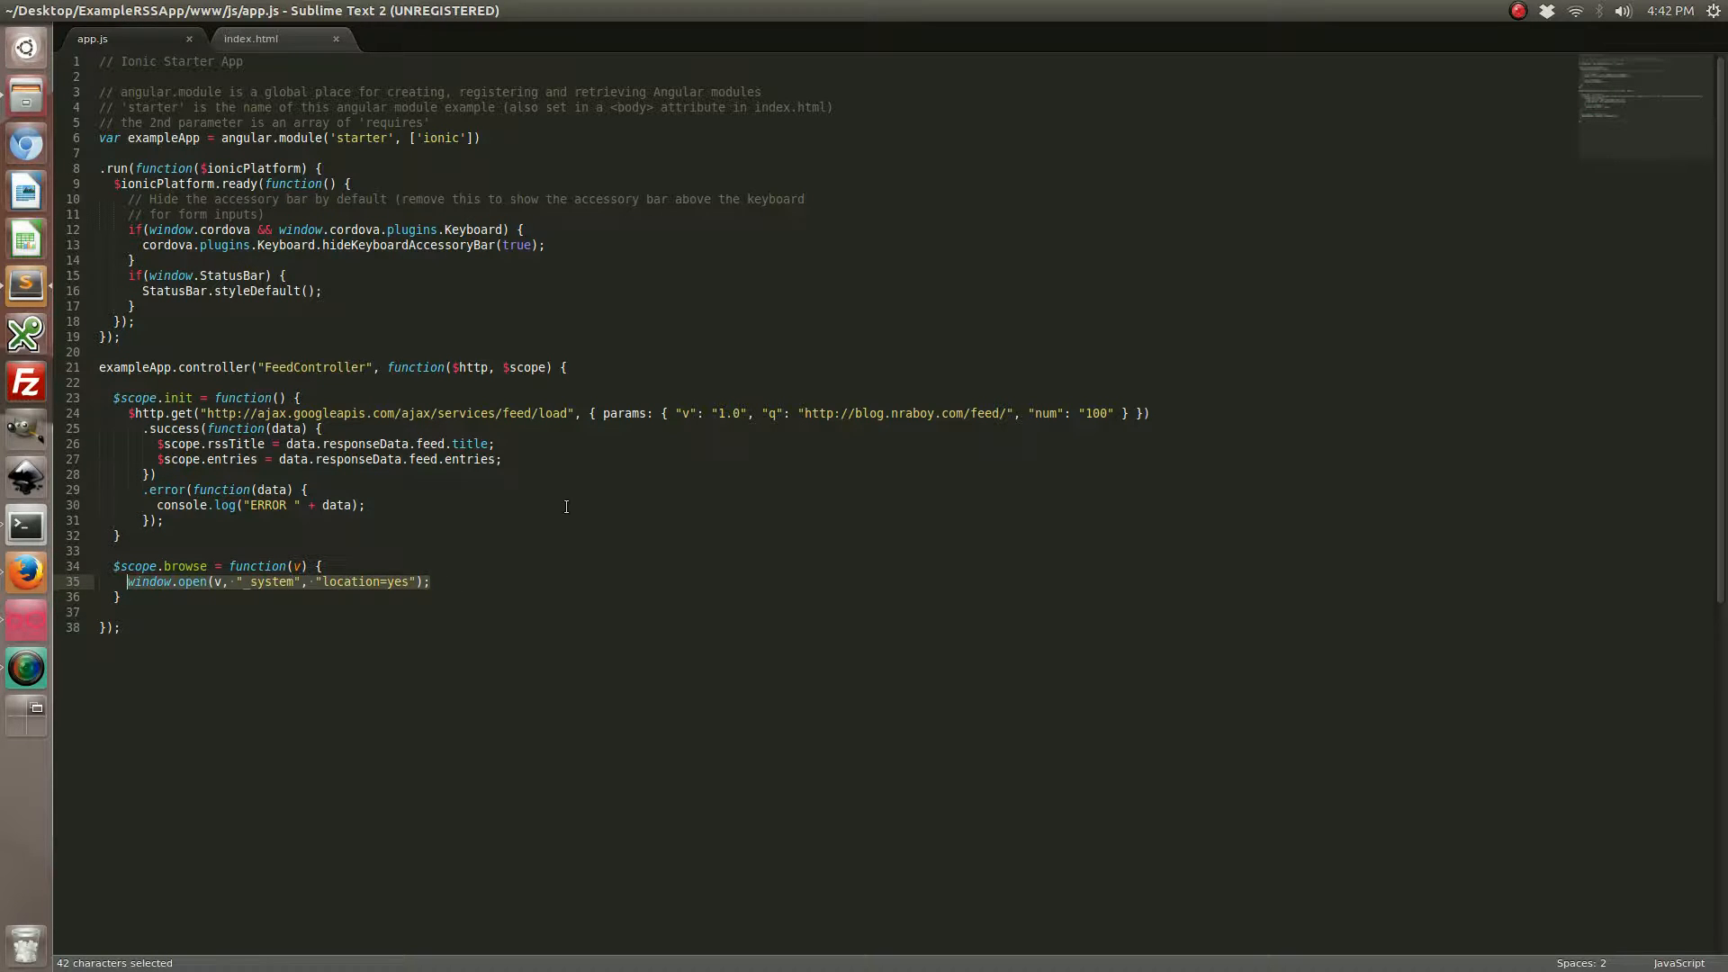
mouse_move(479, 550)
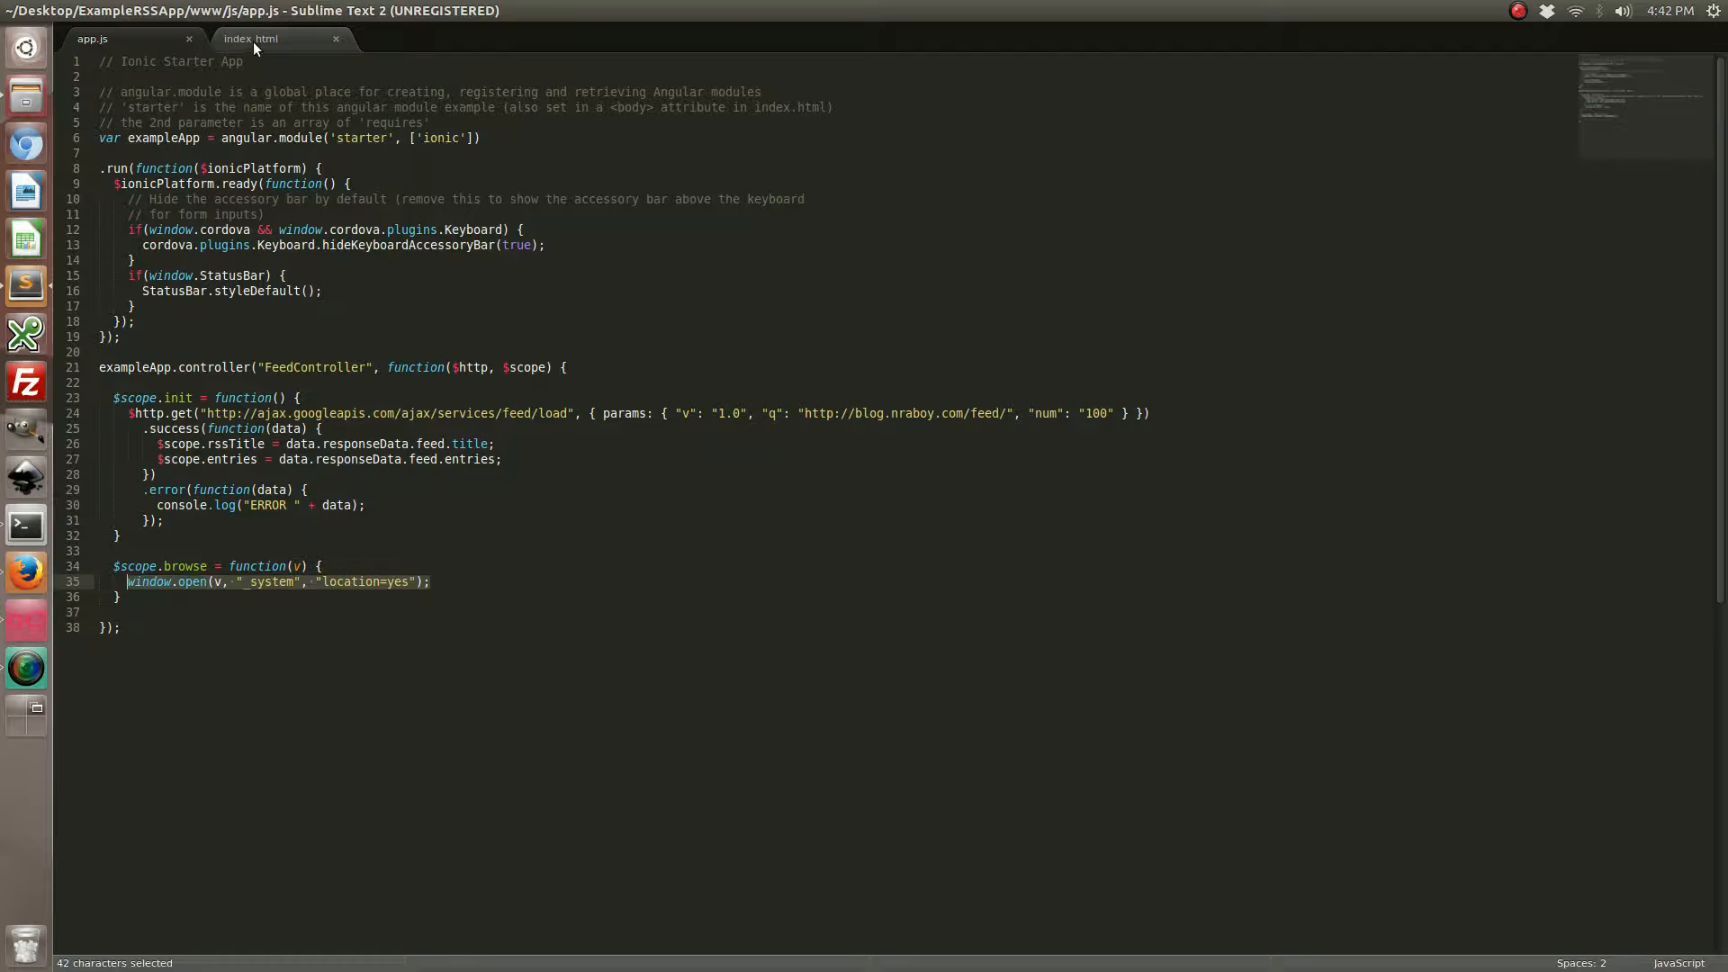
In index.html add ng-click="browse(entry.link)" to the repeated item and change its div tags to a tags
left_click(256, 39)
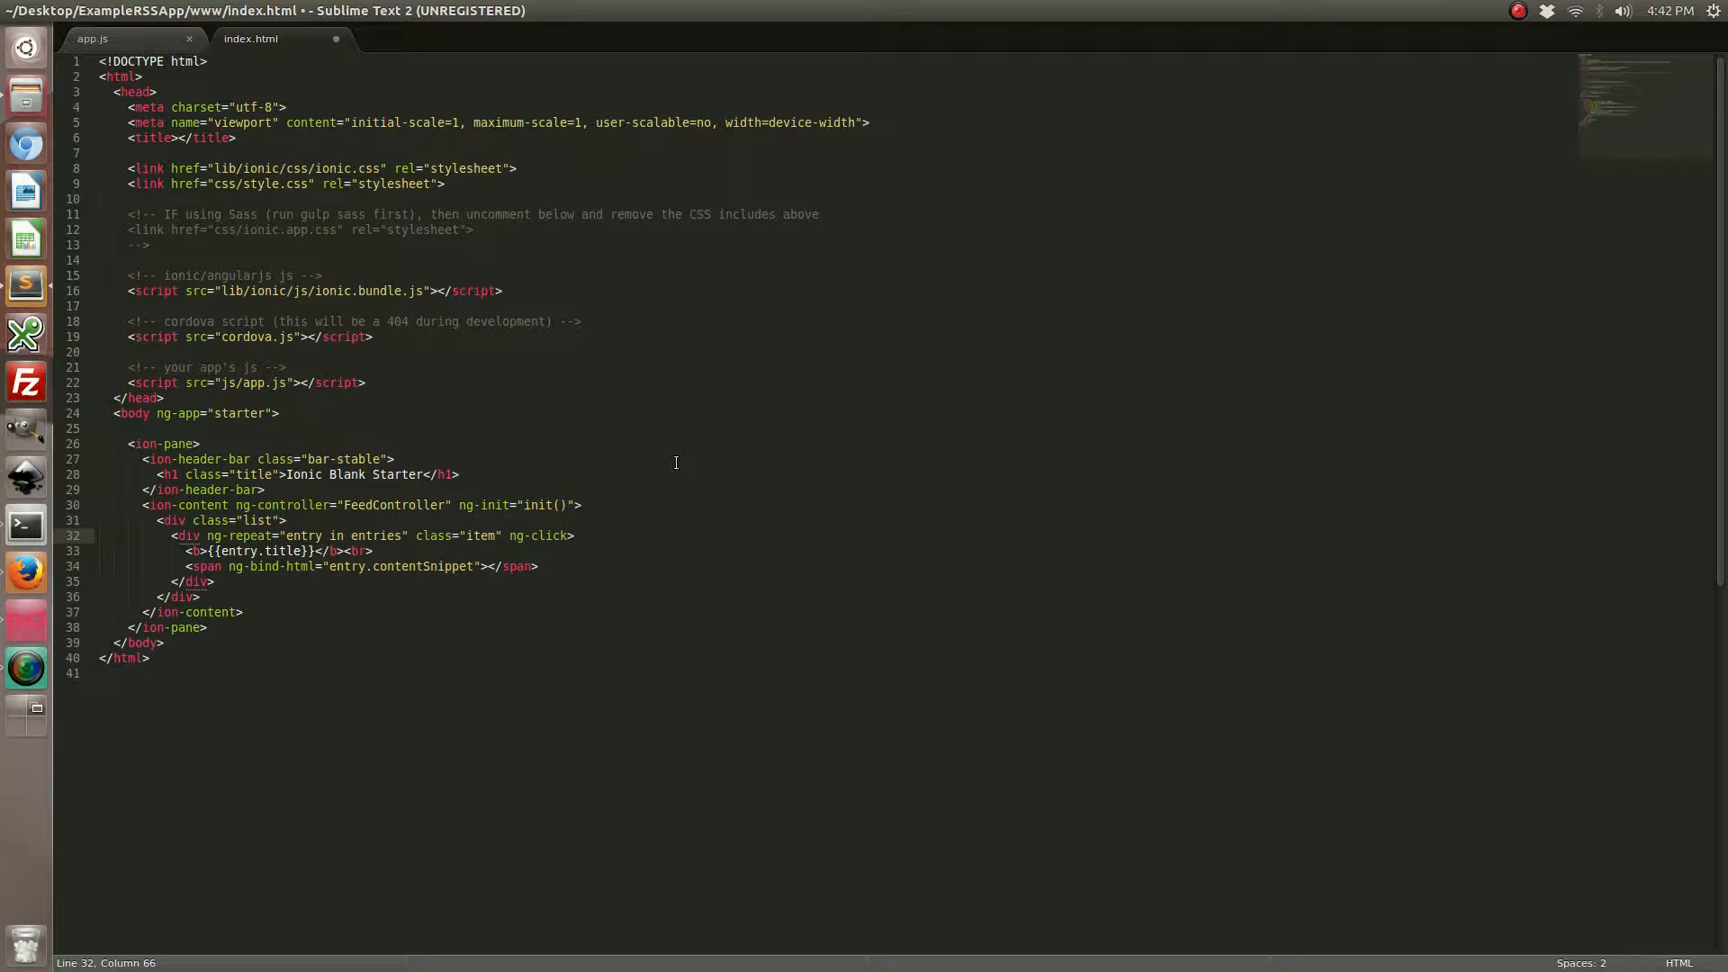
type("=\"")
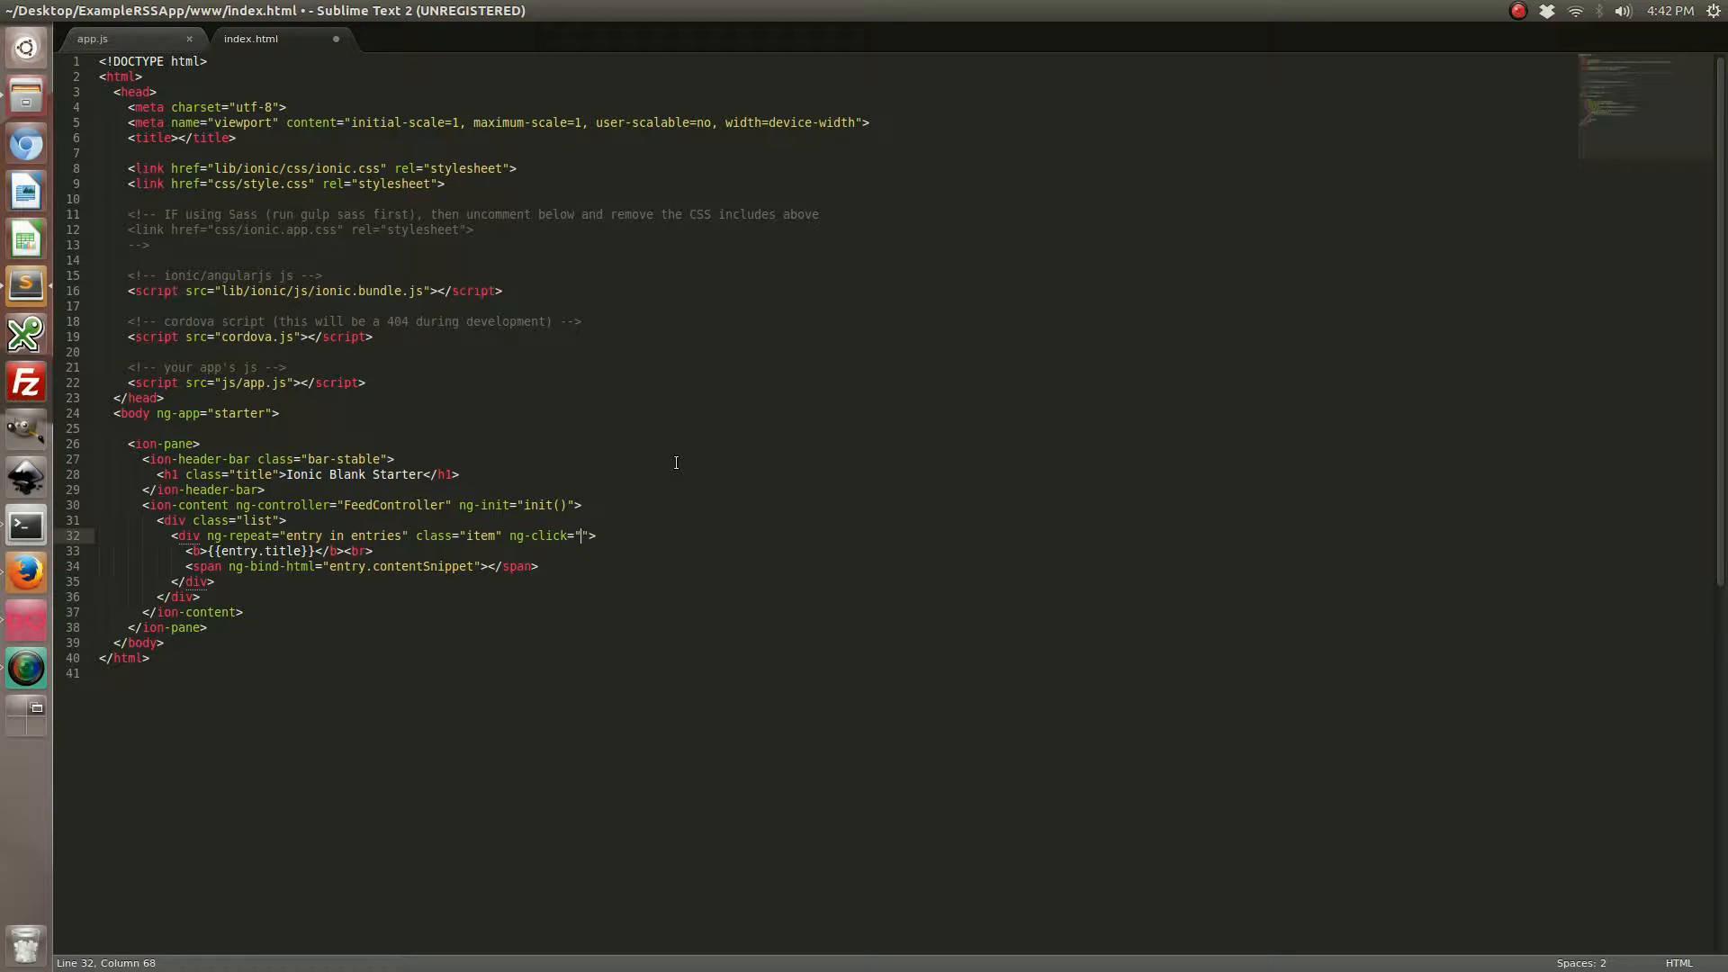
type("browse(e")
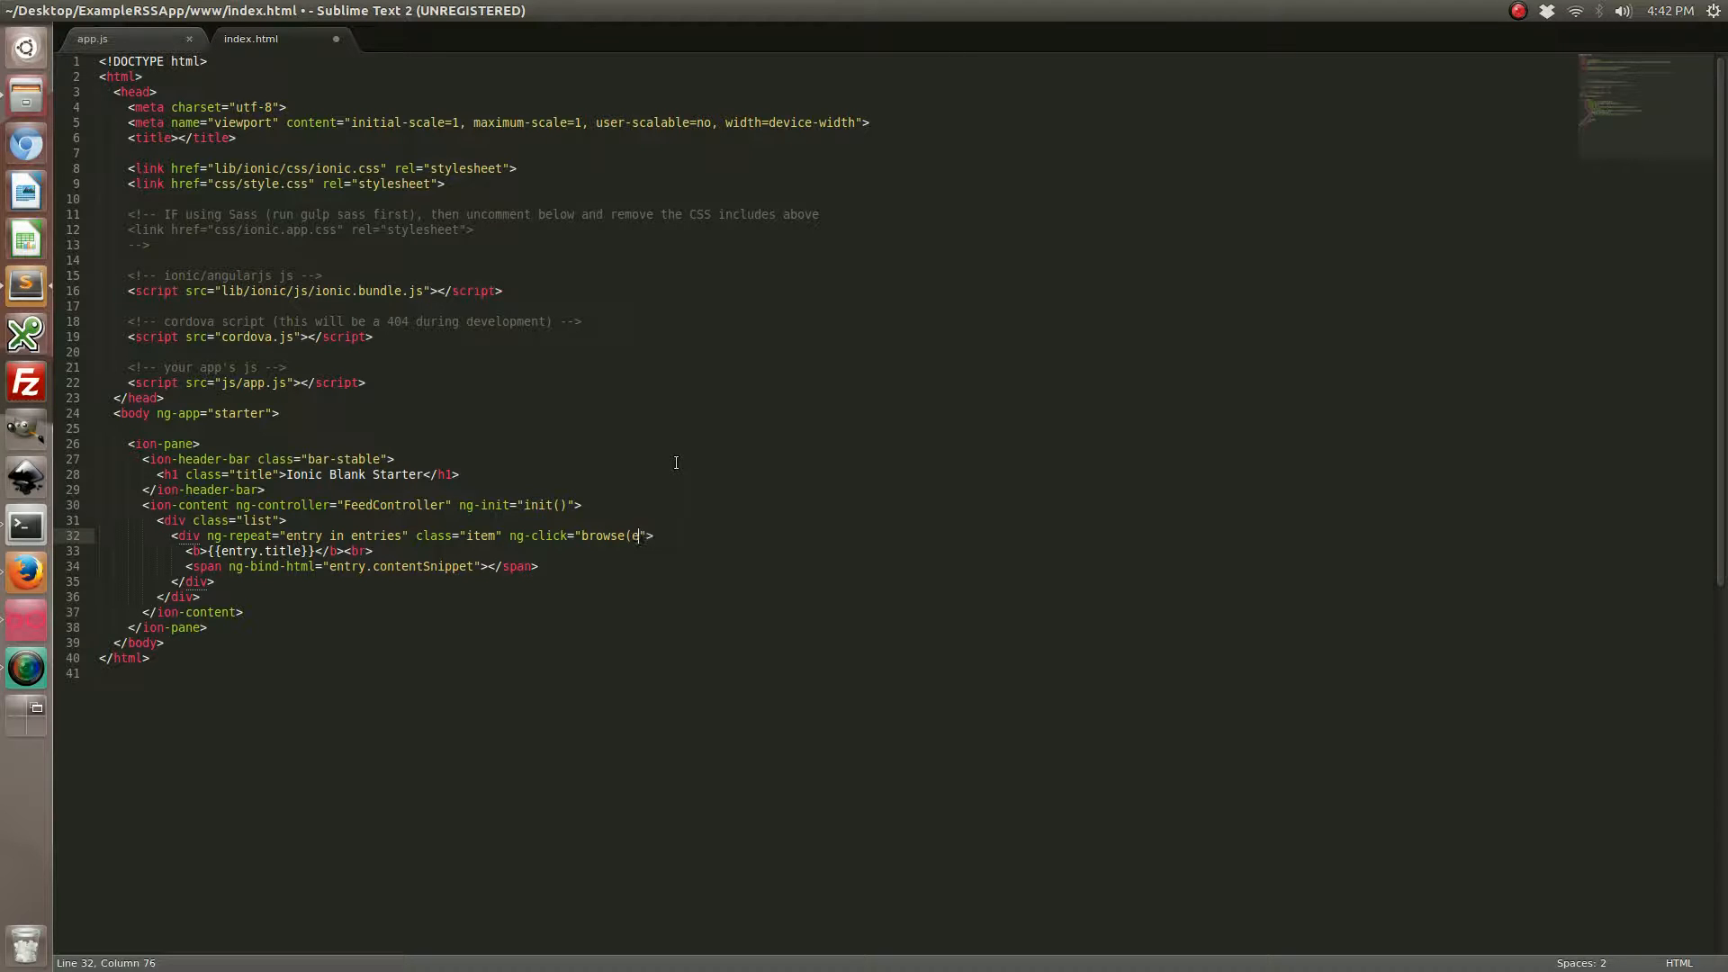
type("ntry.link)")
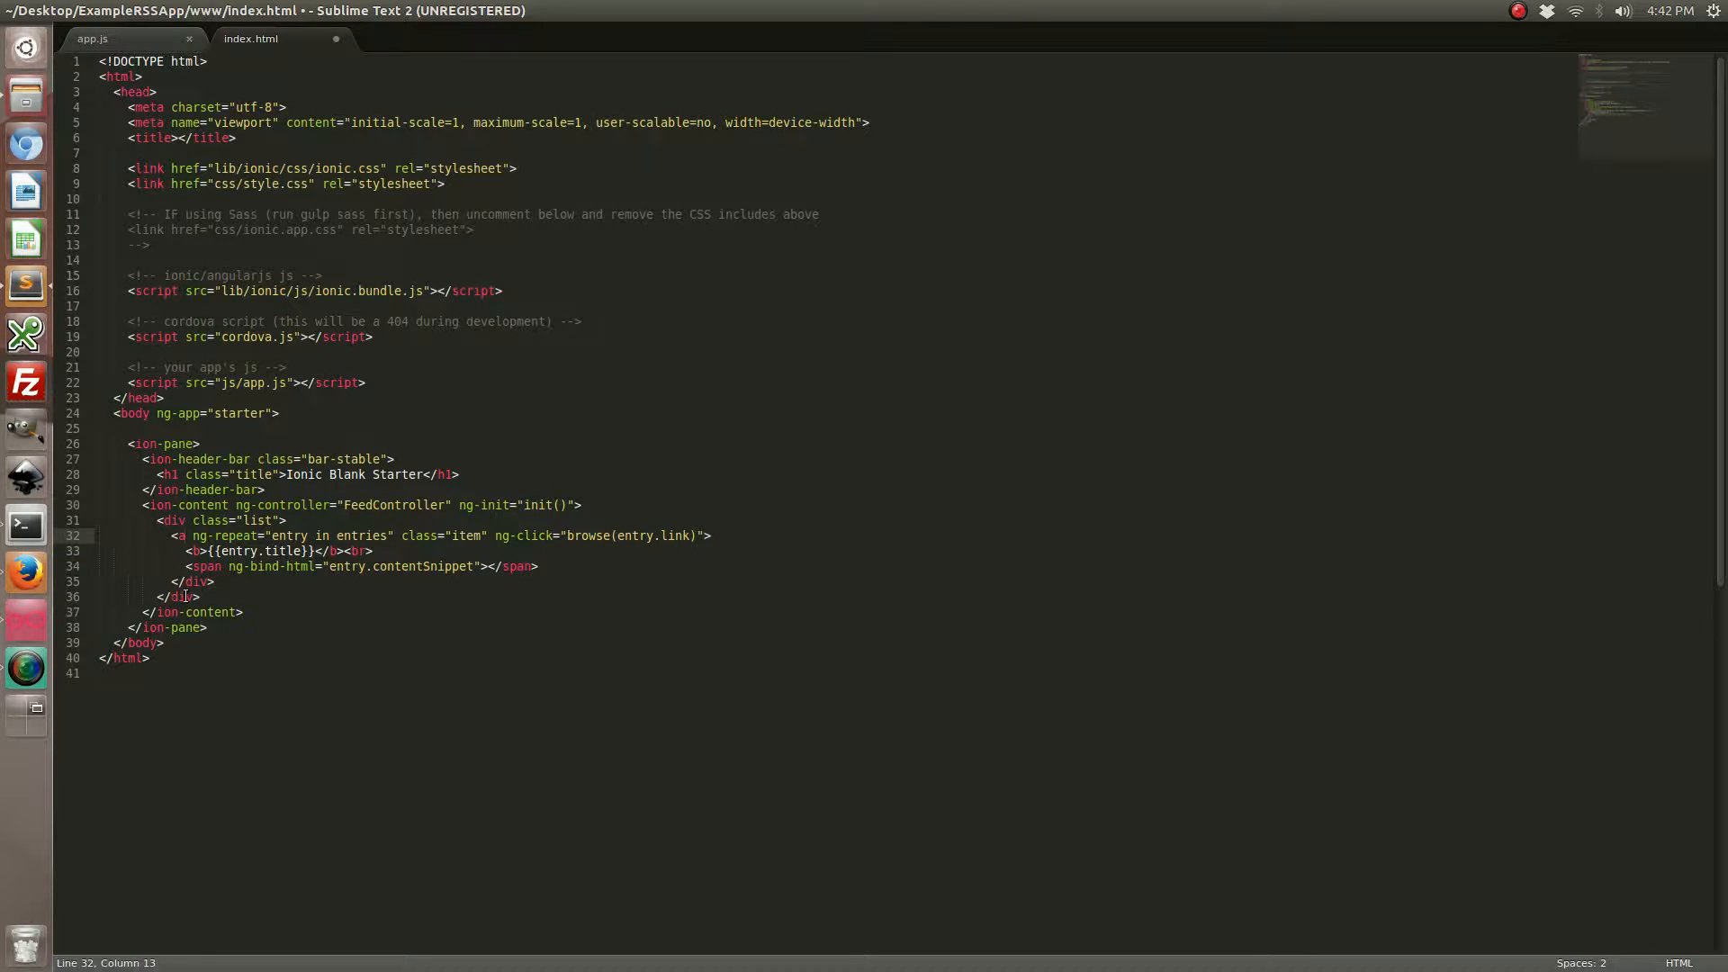
double_click(183, 596)
type("a")
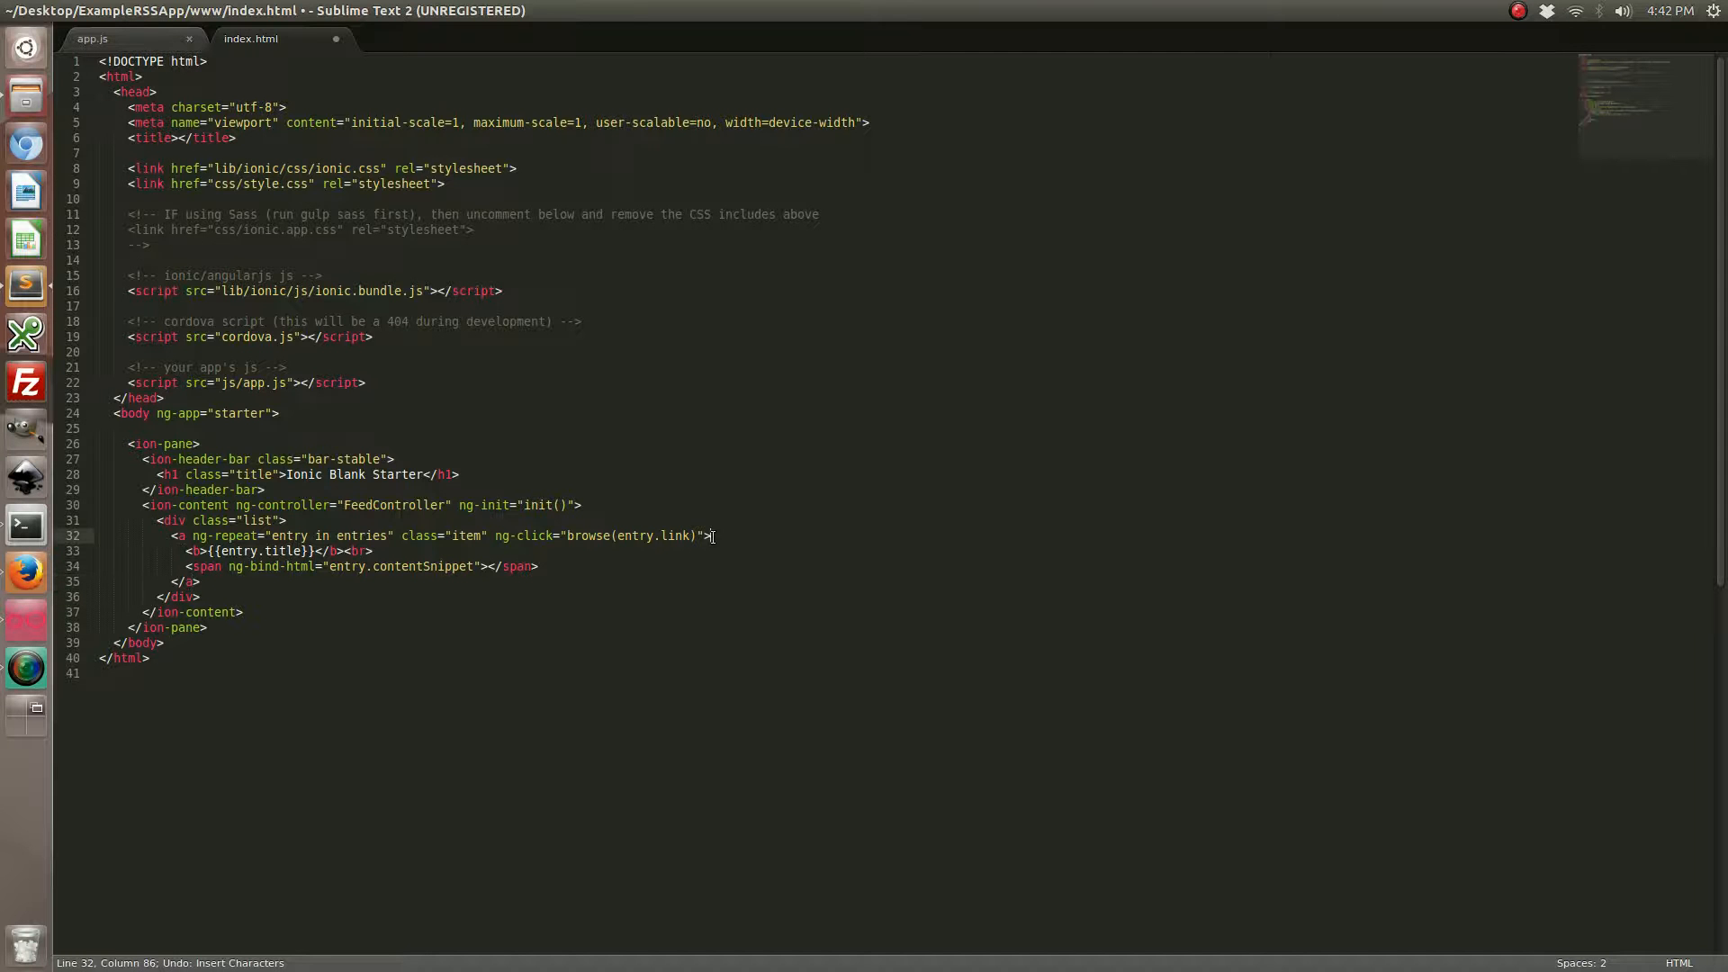
Save index.html, rebuild with 'ionic build android', relaunch ExampleRSS App in the emulator and tap a blog entry
key("ctrl+s")
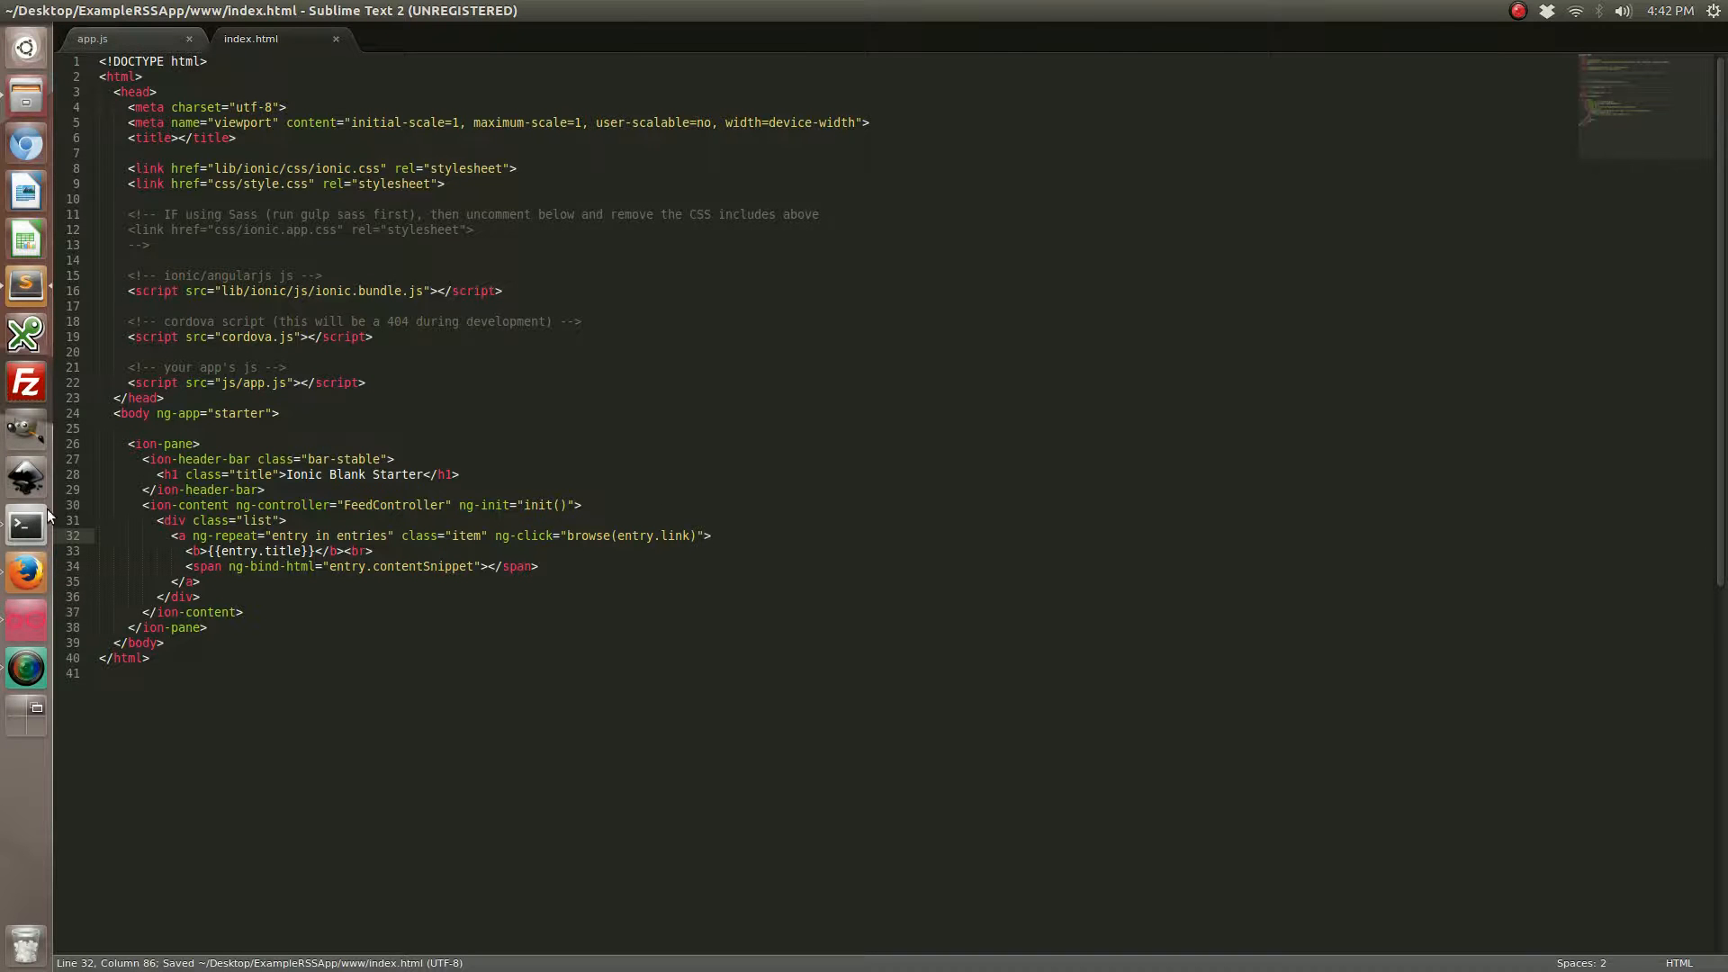
left_click(25, 526)
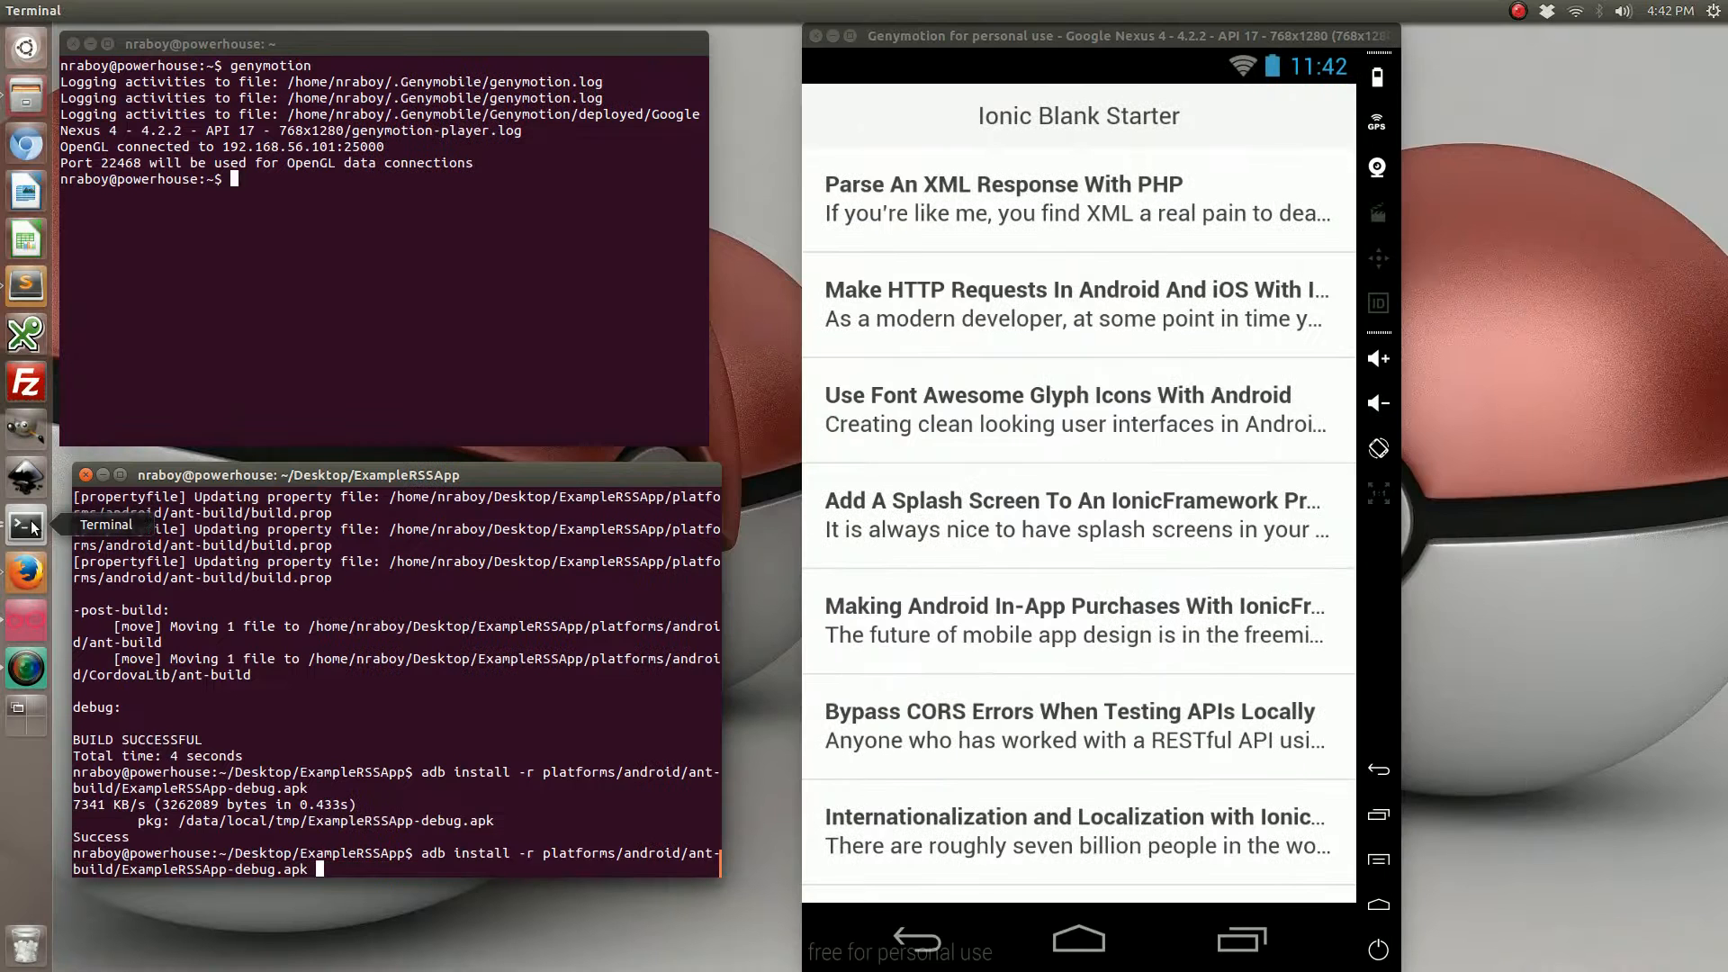
type("ionic build android")
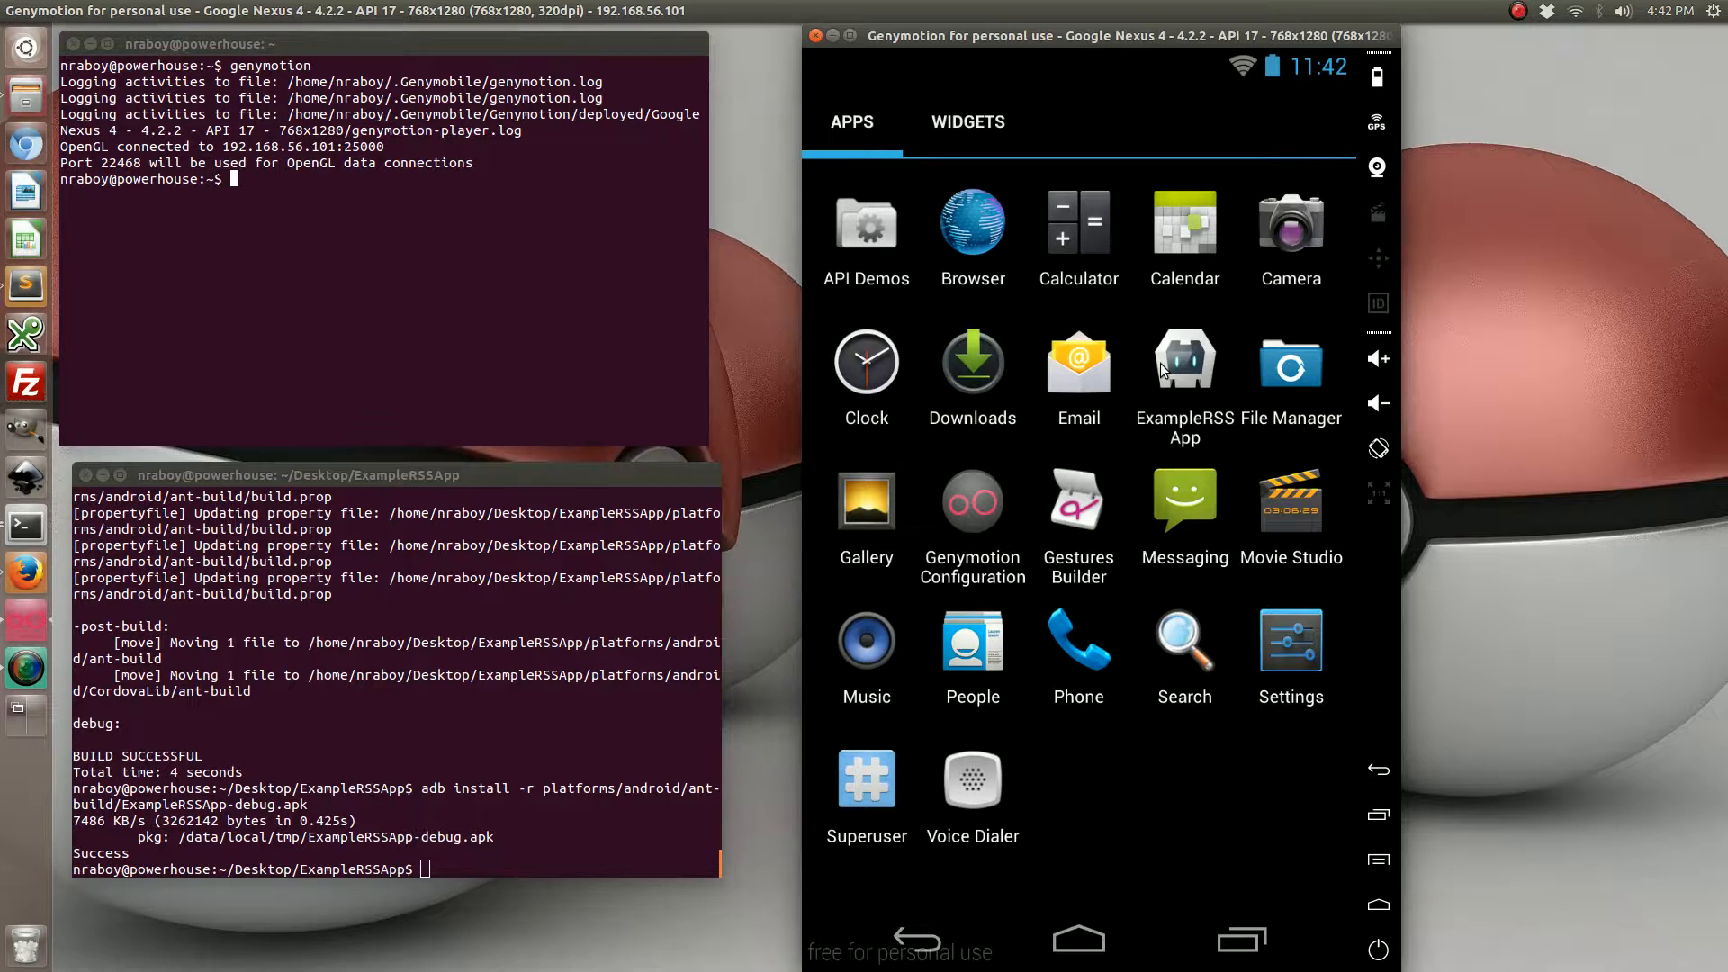
left_click(1184, 360)
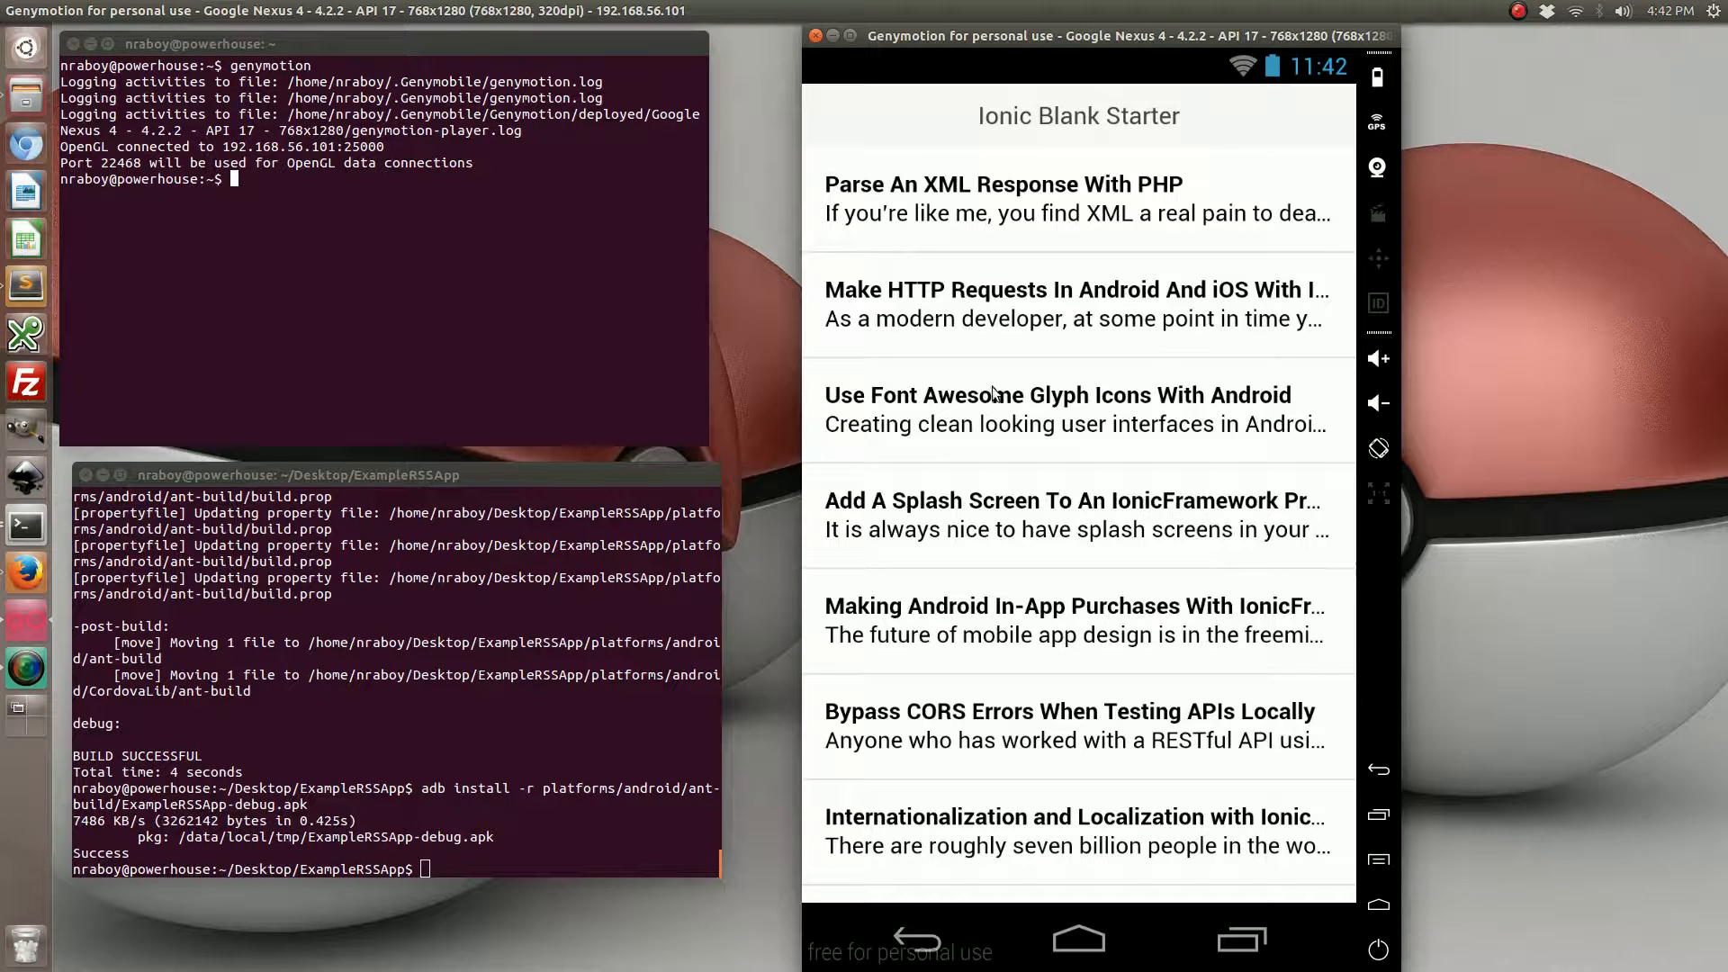
left_click(1058, 394)
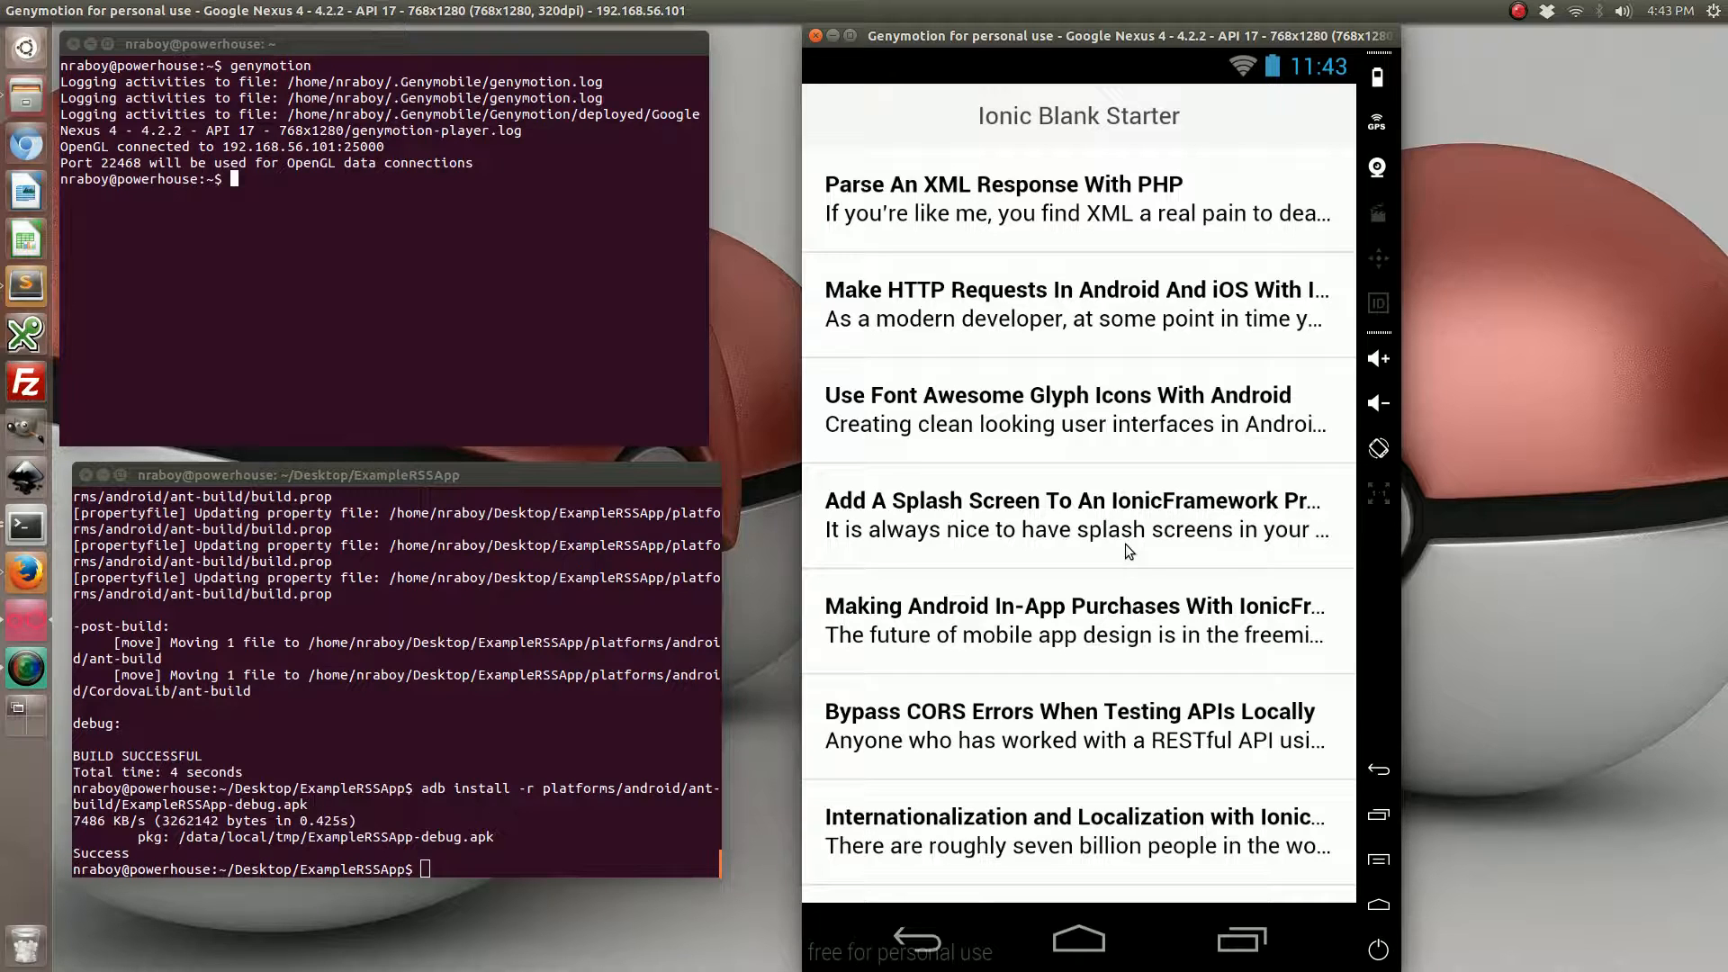
mouse_move(992, 608)
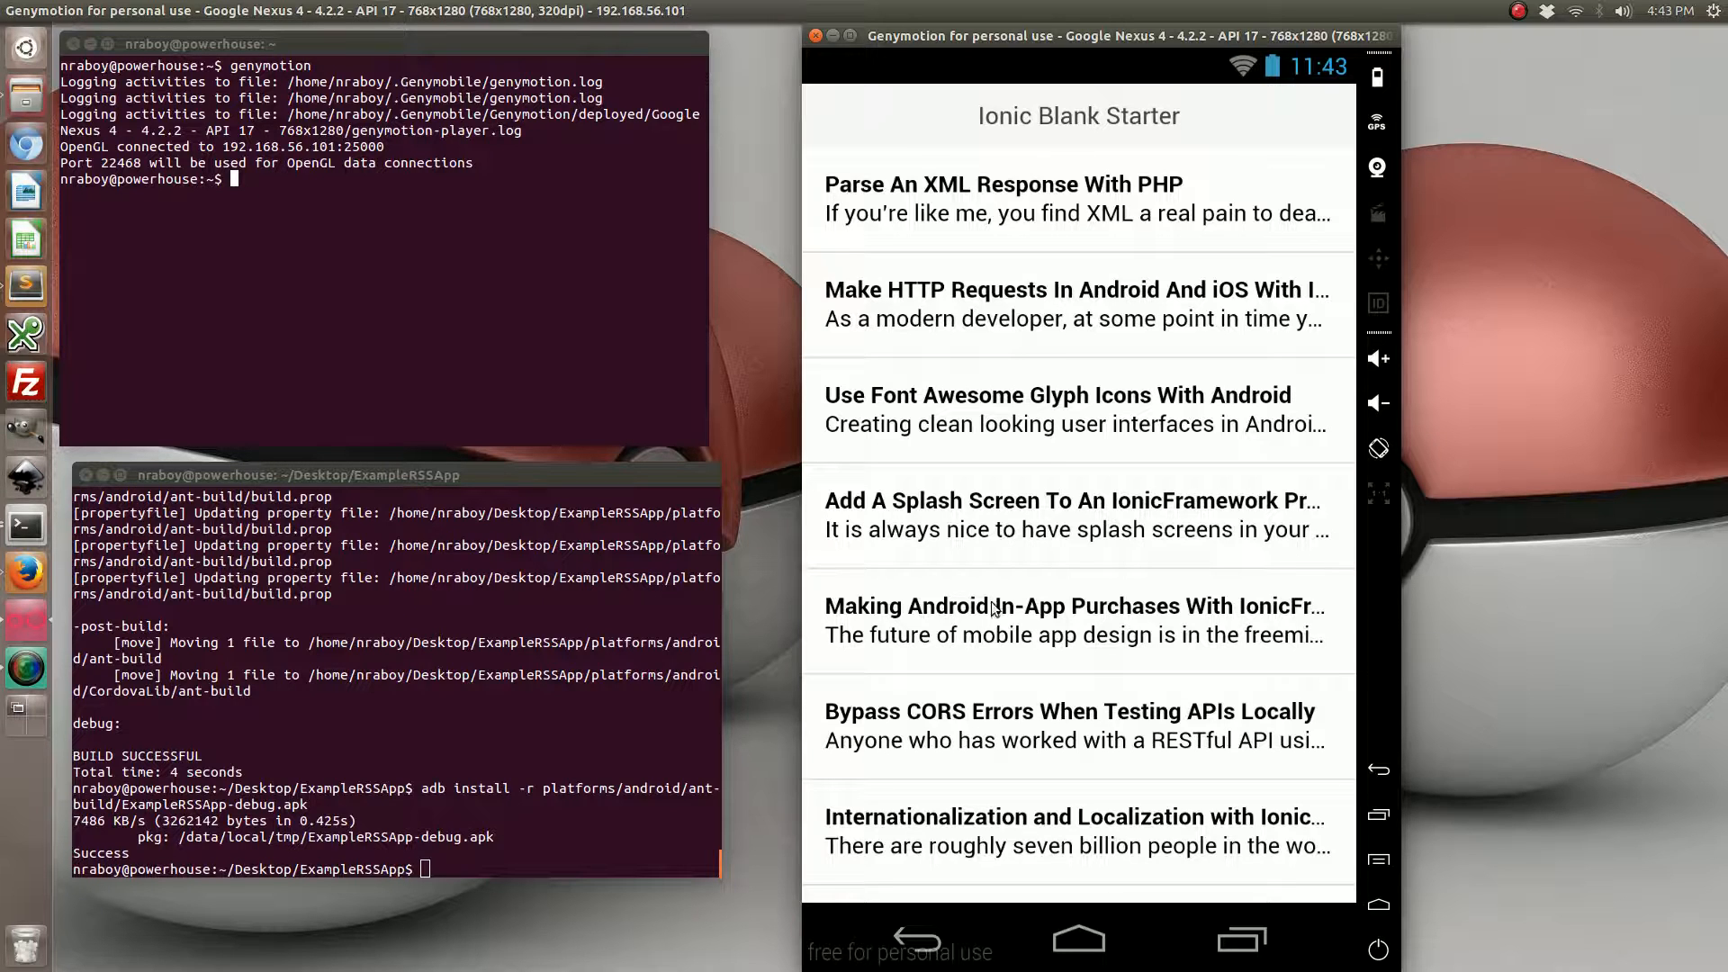
mouse_move(1046, 475)
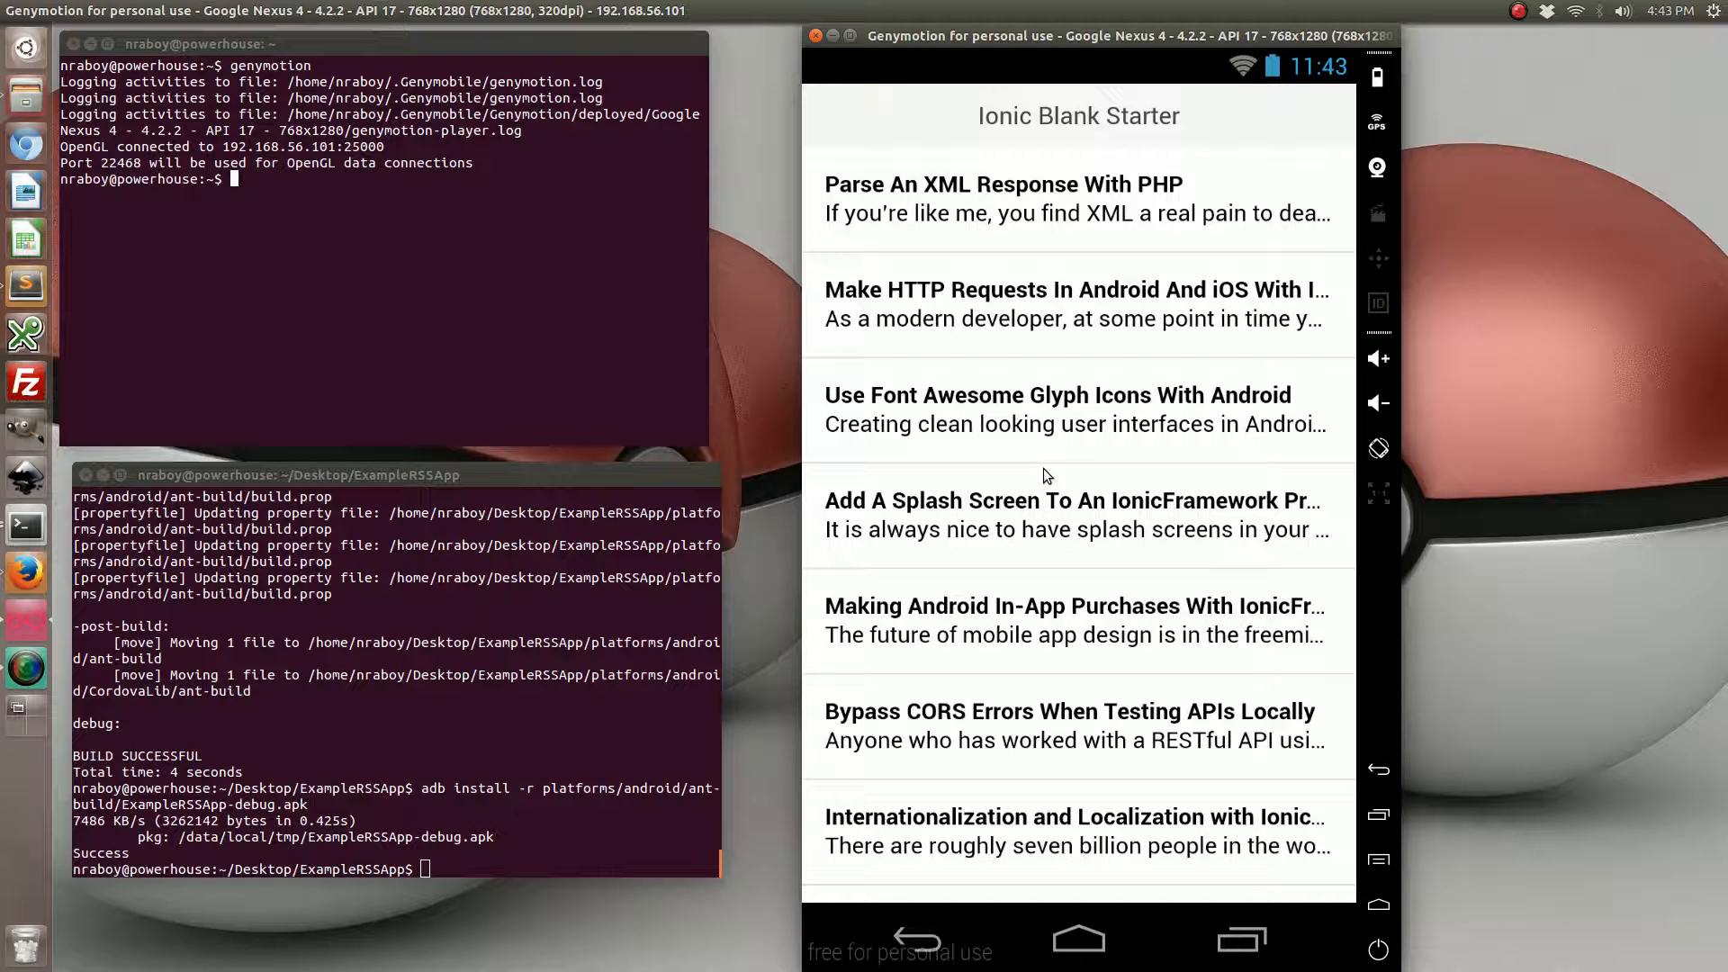
mouse_move(112, 443)
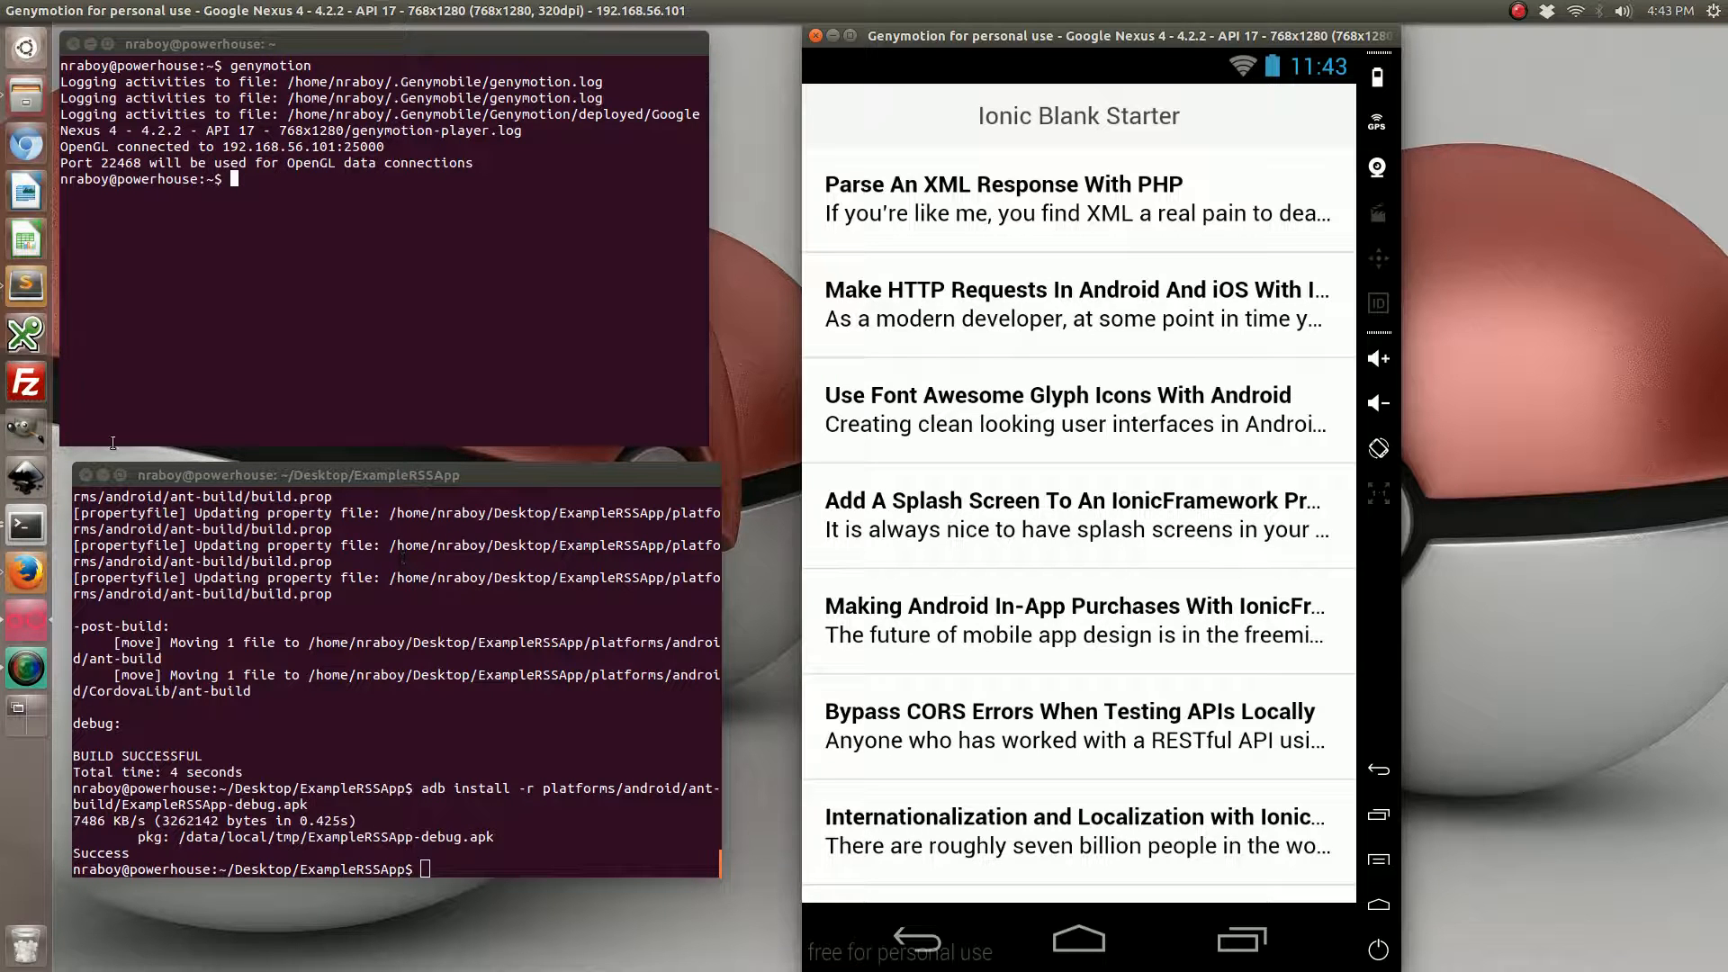
mouse_move(34, 292)
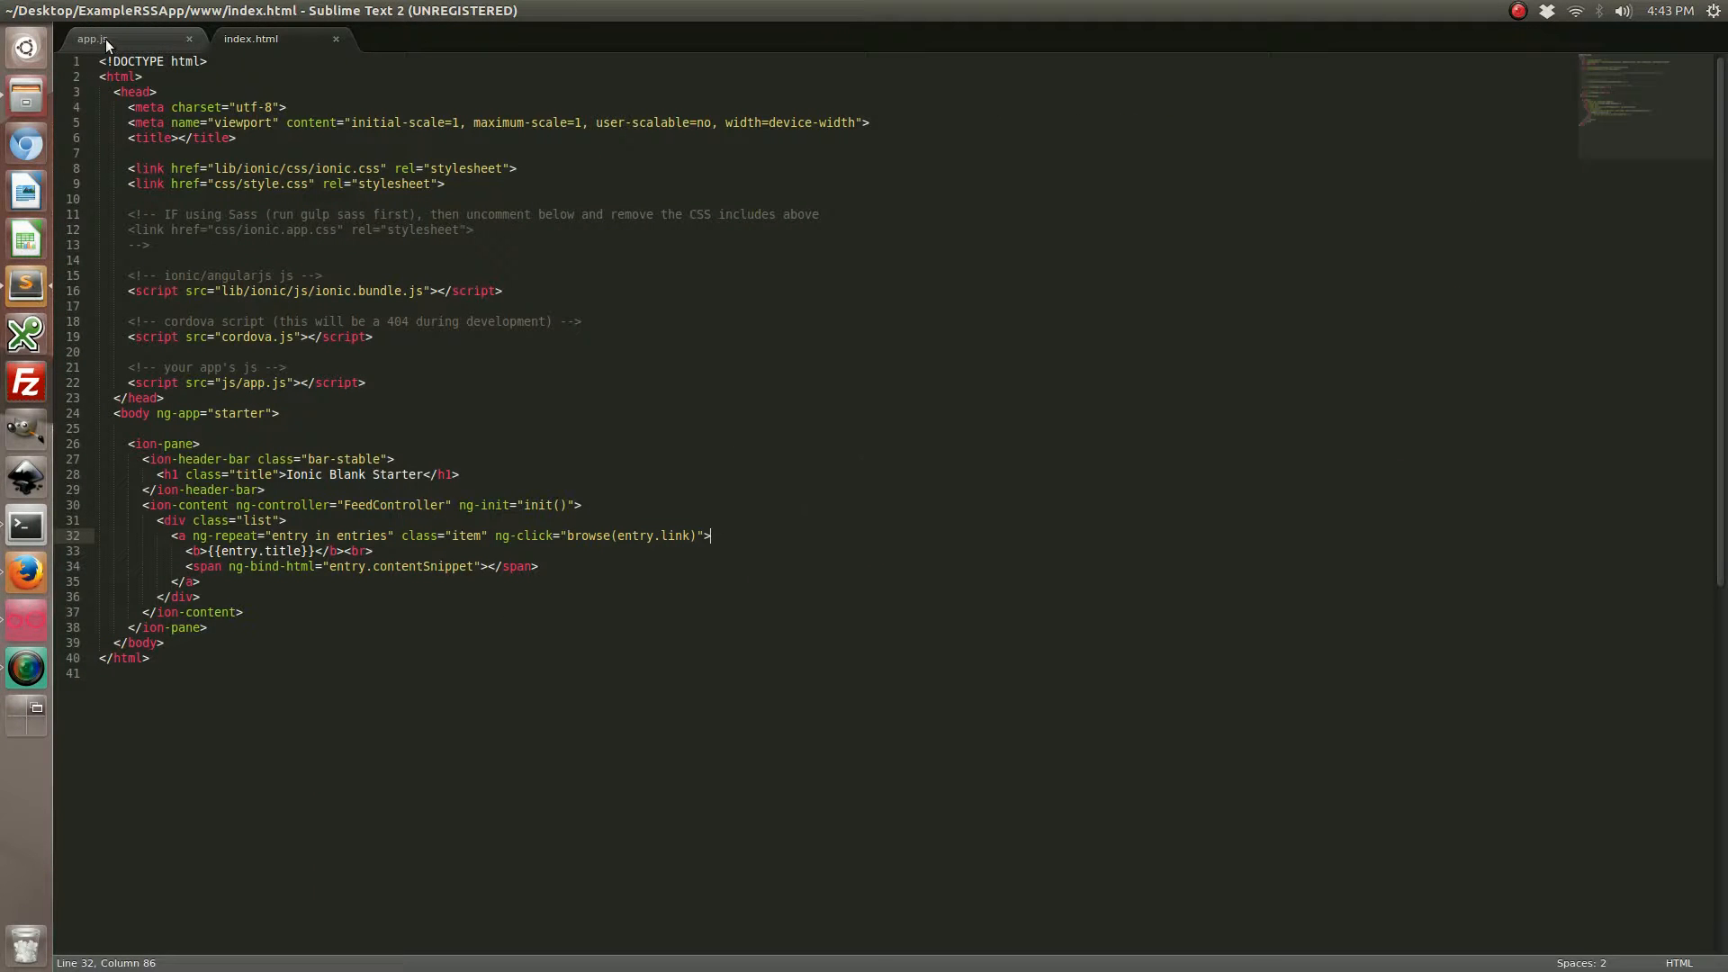
In the app.js success handler start a window.localStorage["entries"] assignment
left_click(99, 40)
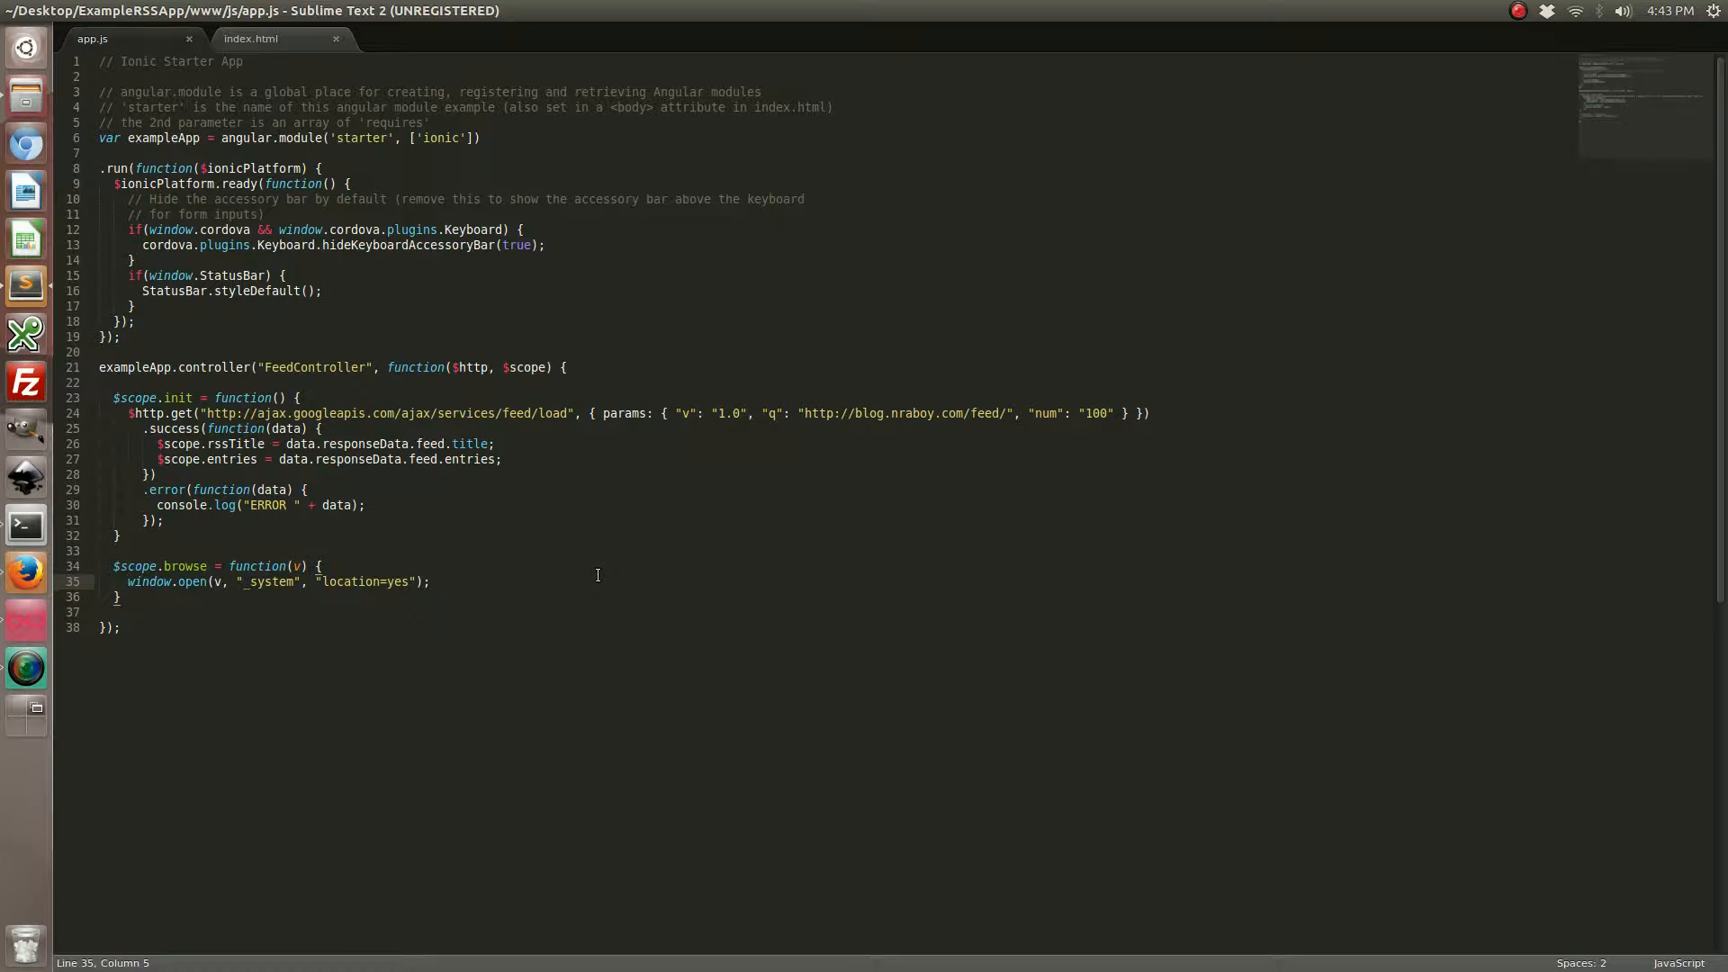
left_click(617, 459)
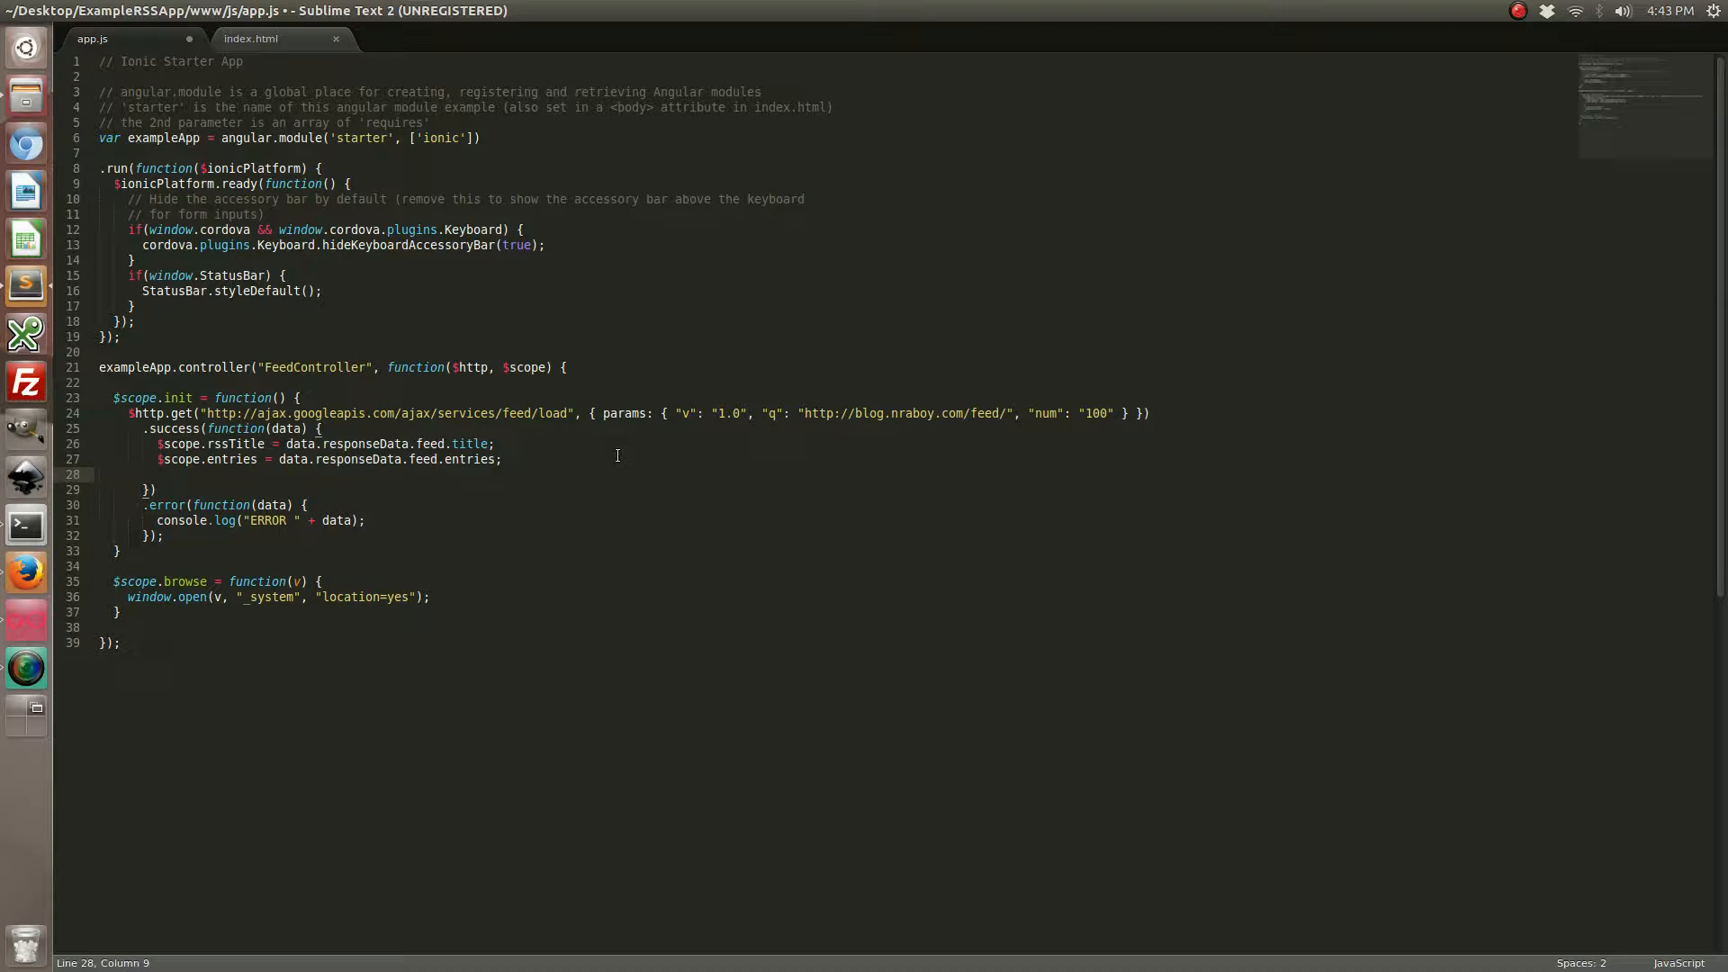
type("window.")
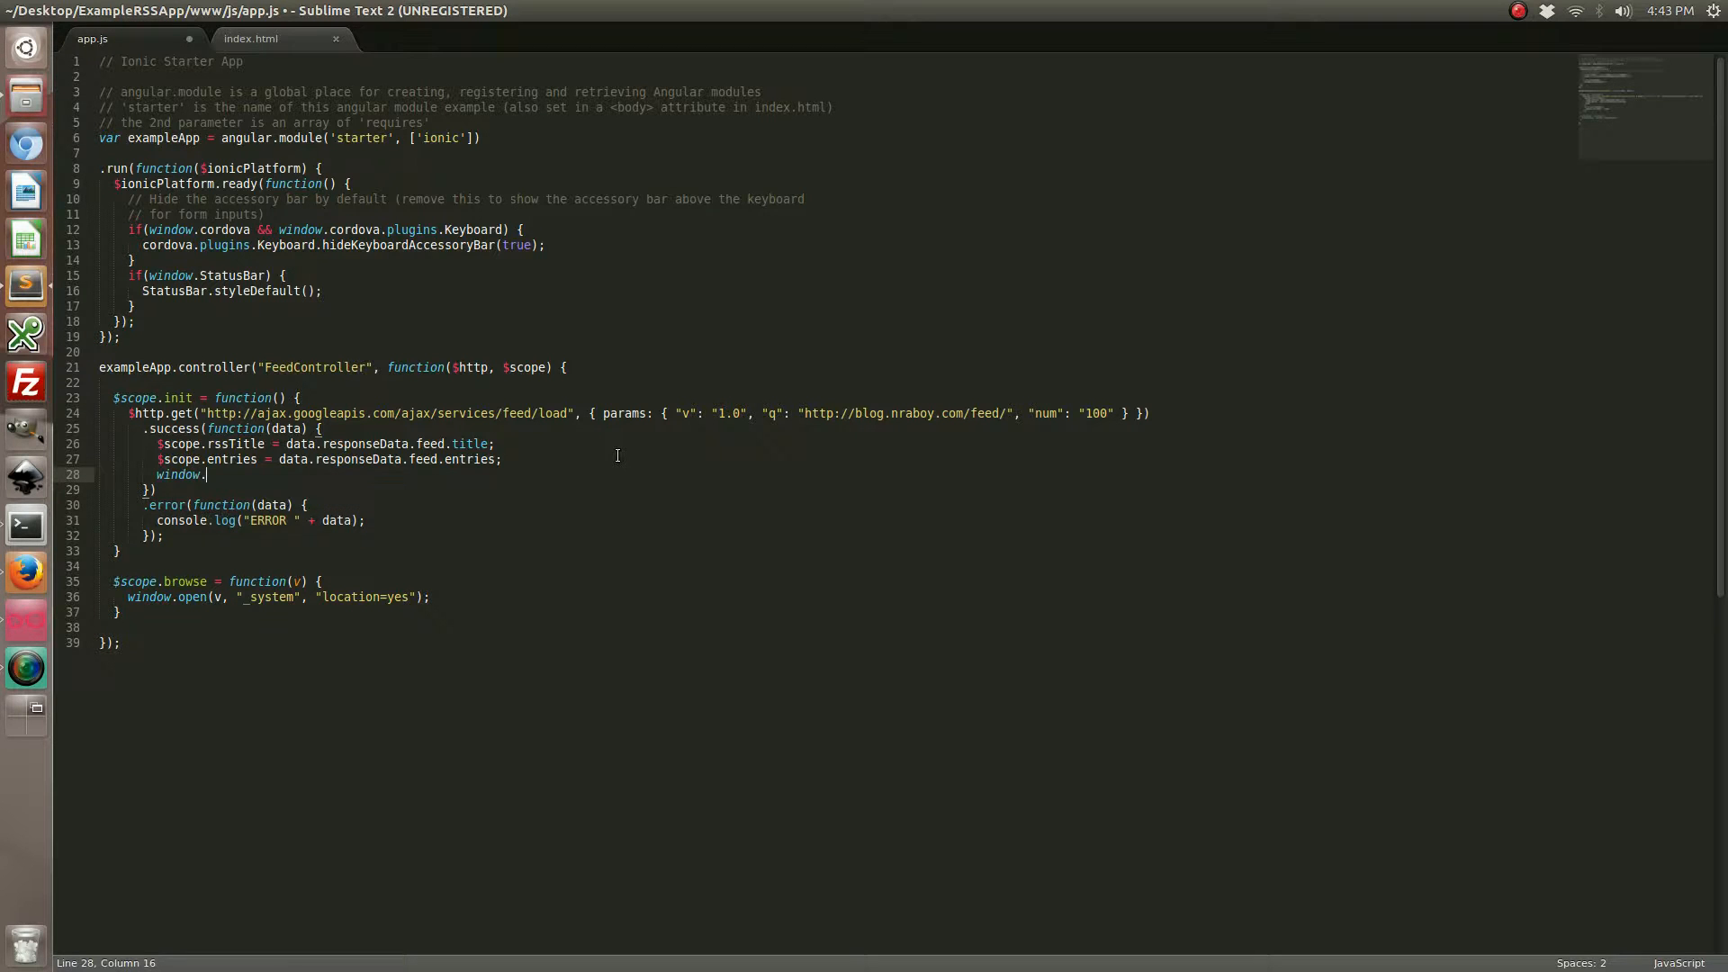
type("localSt")
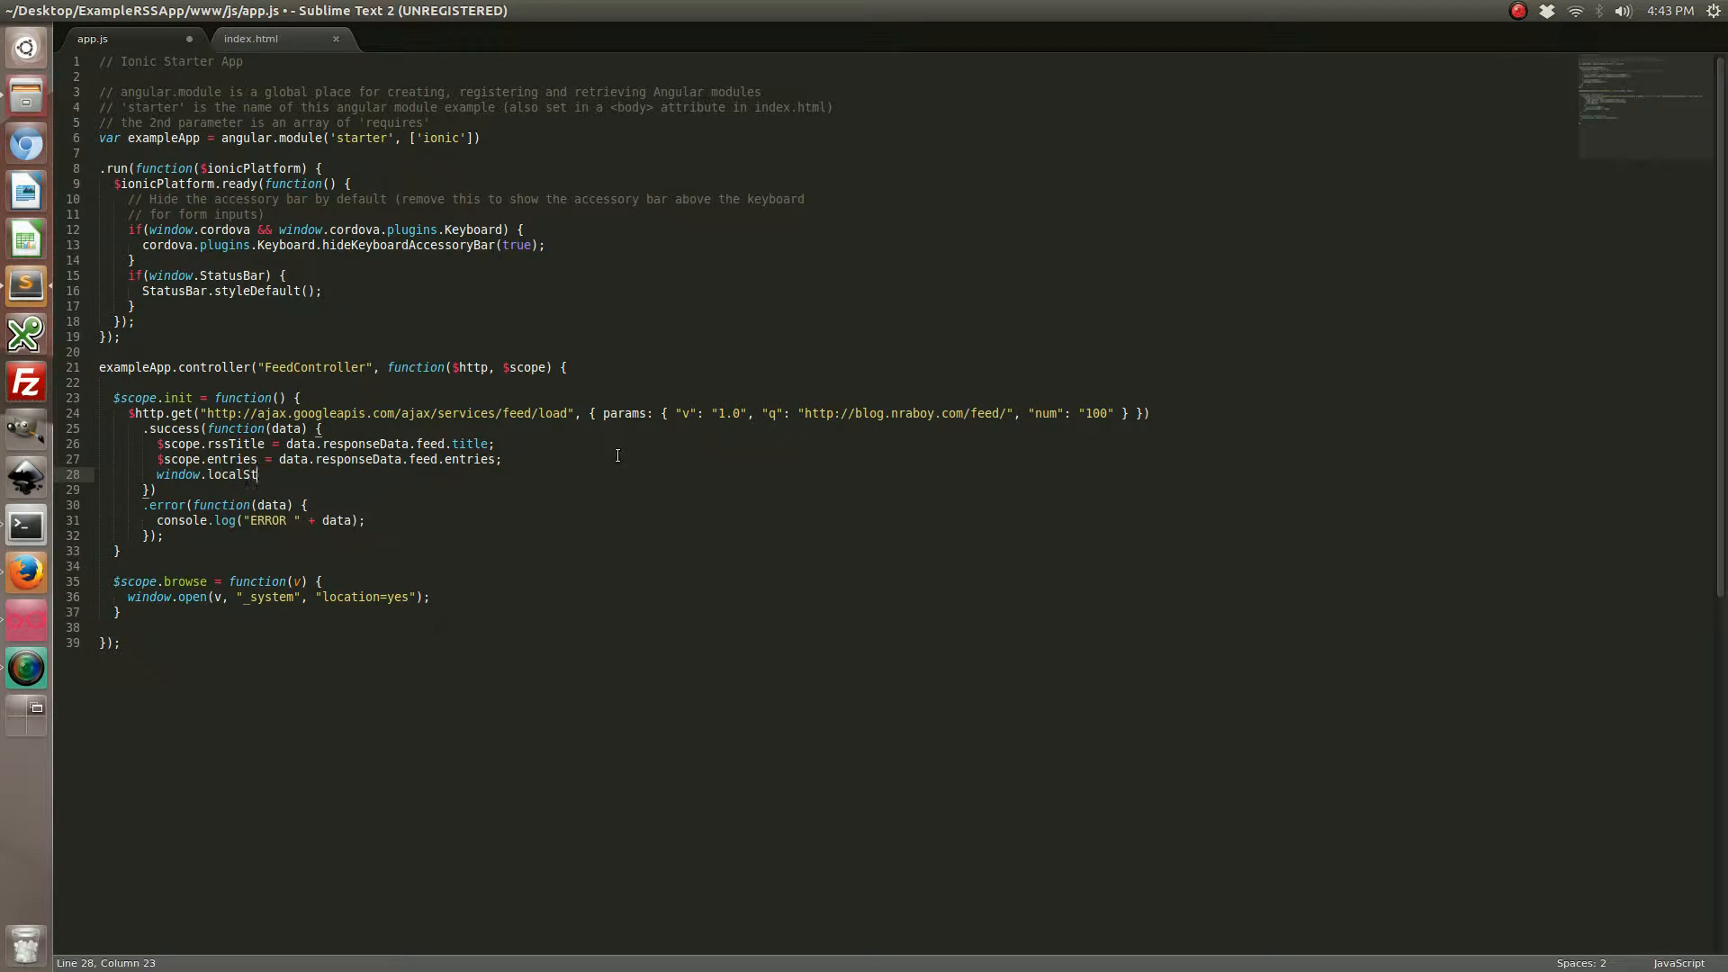
type("orage[\"\"]")
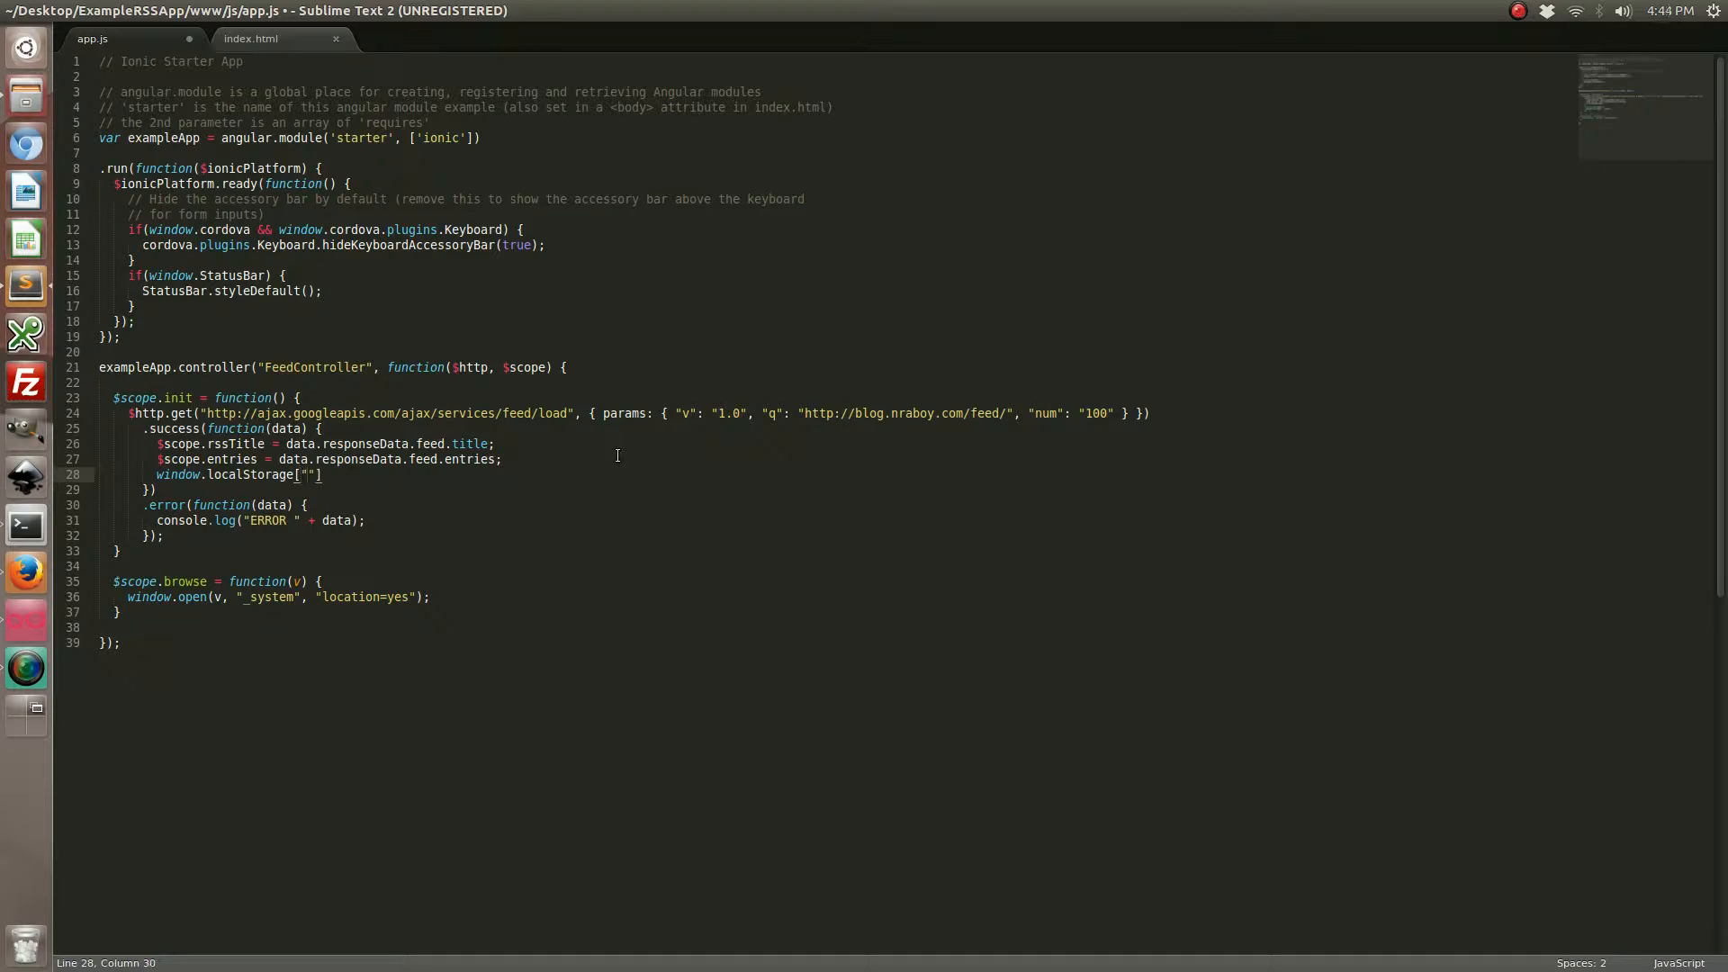
type("entries")
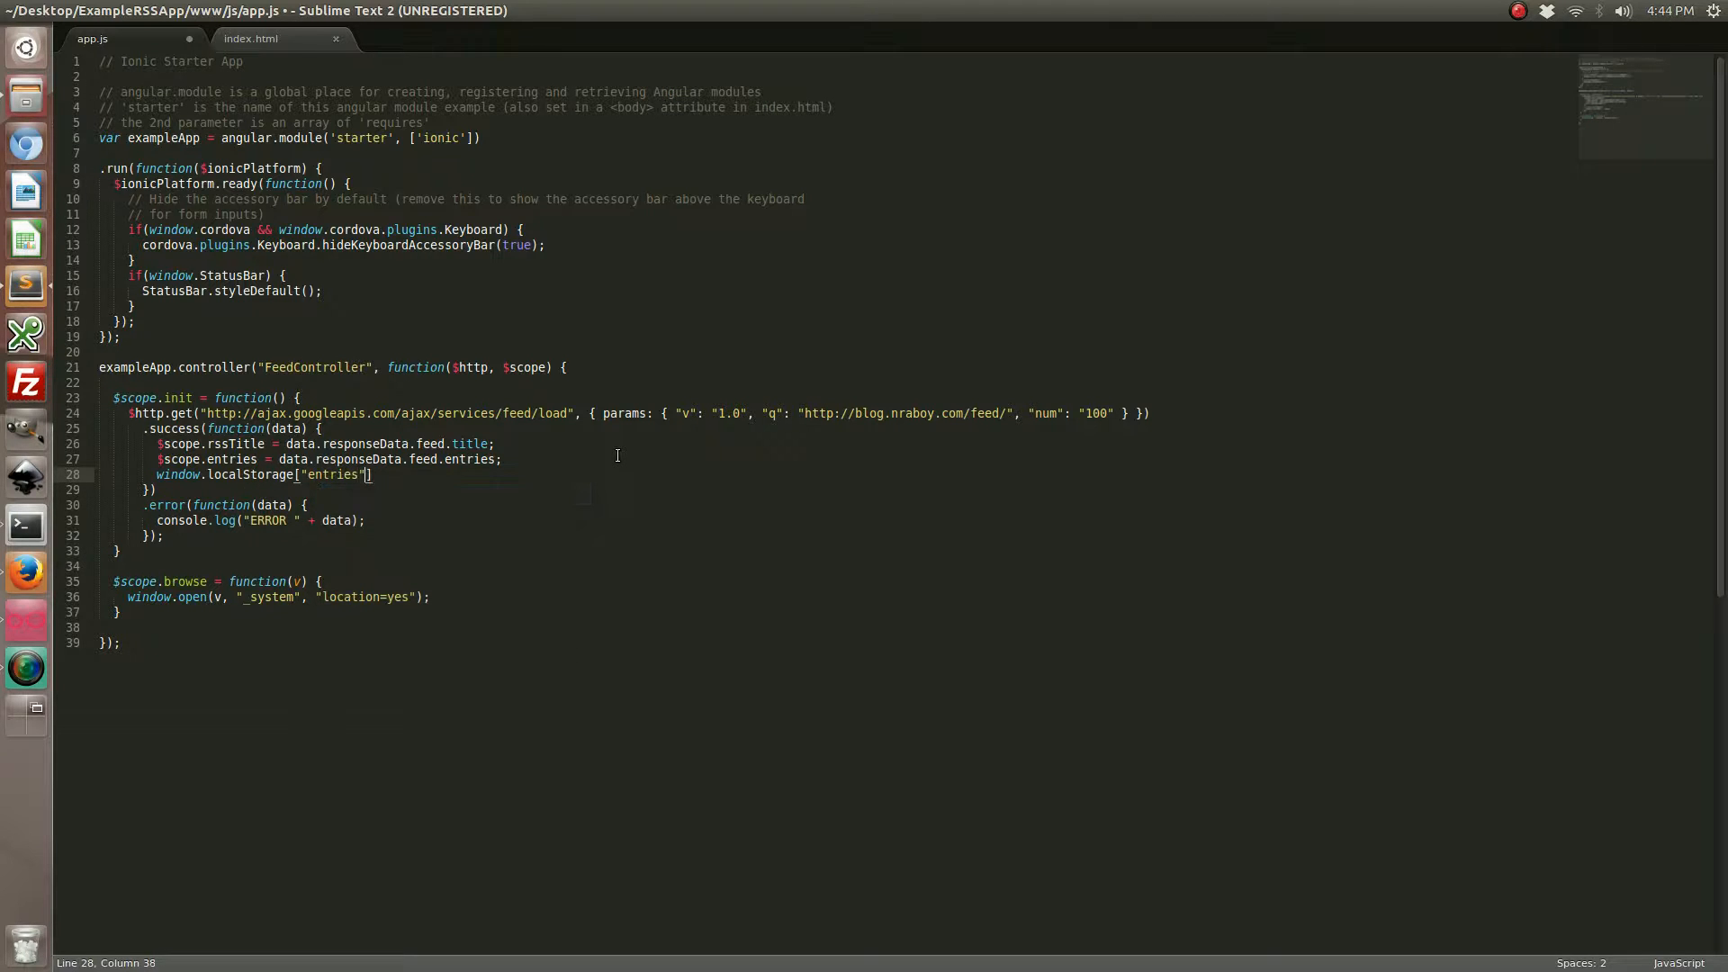
Assign it JSON.stringify(data.responseData.feed.entries); so fetched entries are cached
type("= JSON.stringi")
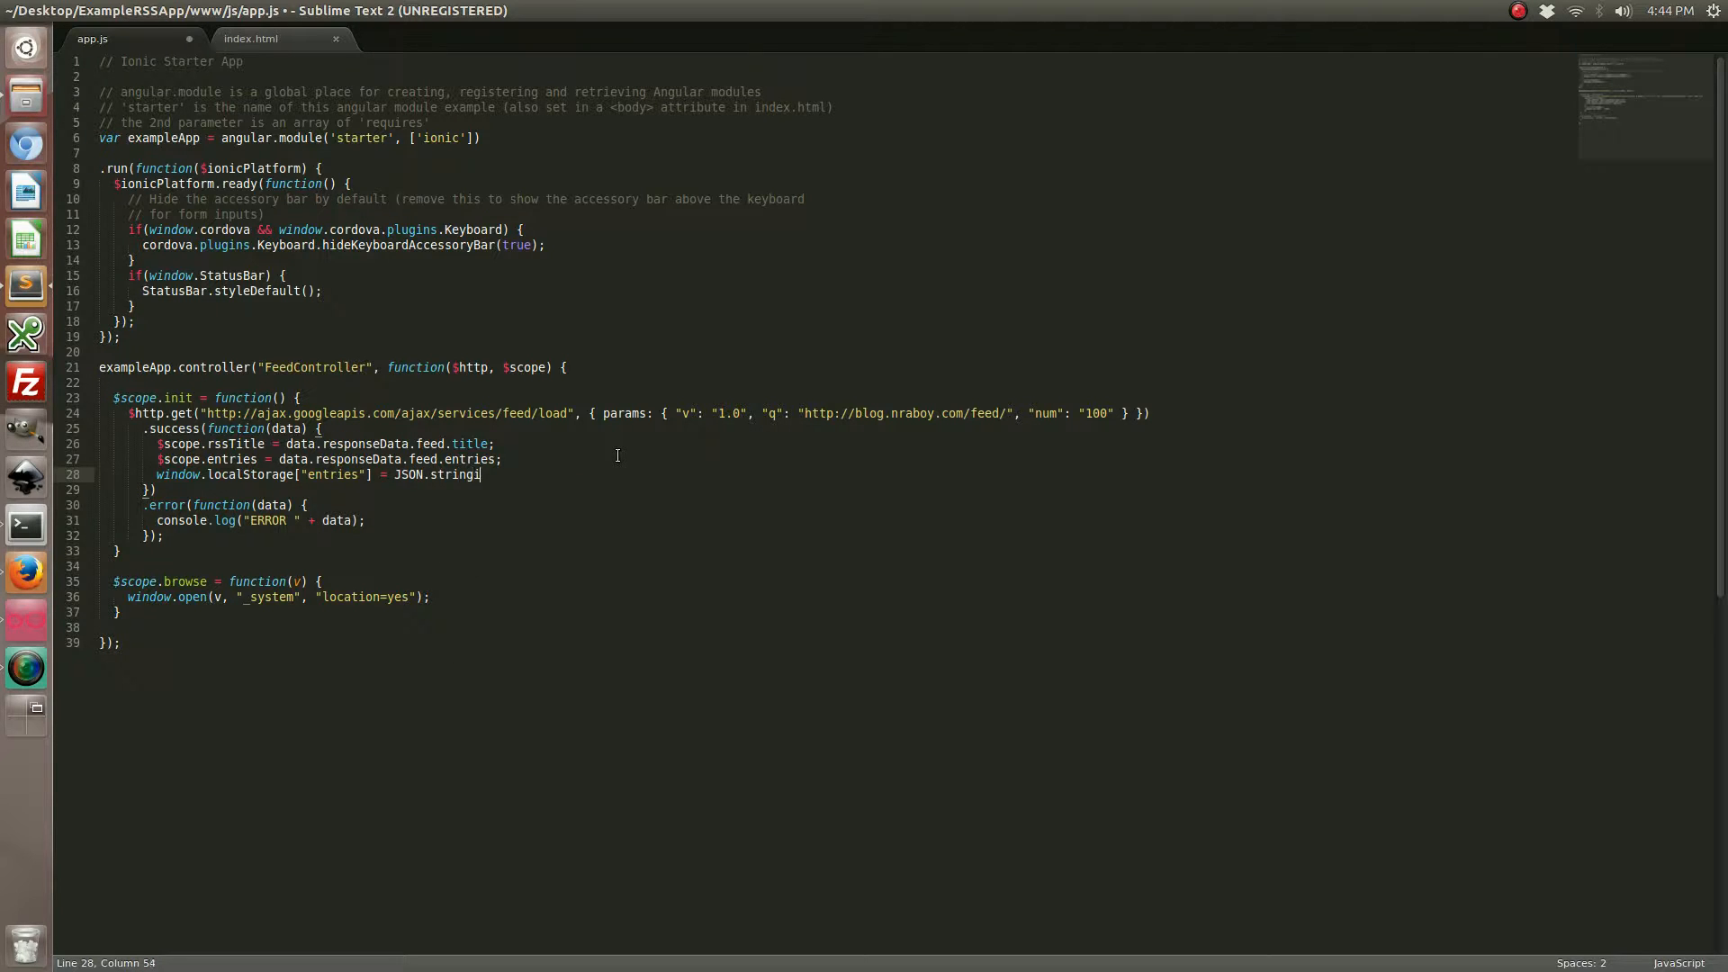
type("fy(data")
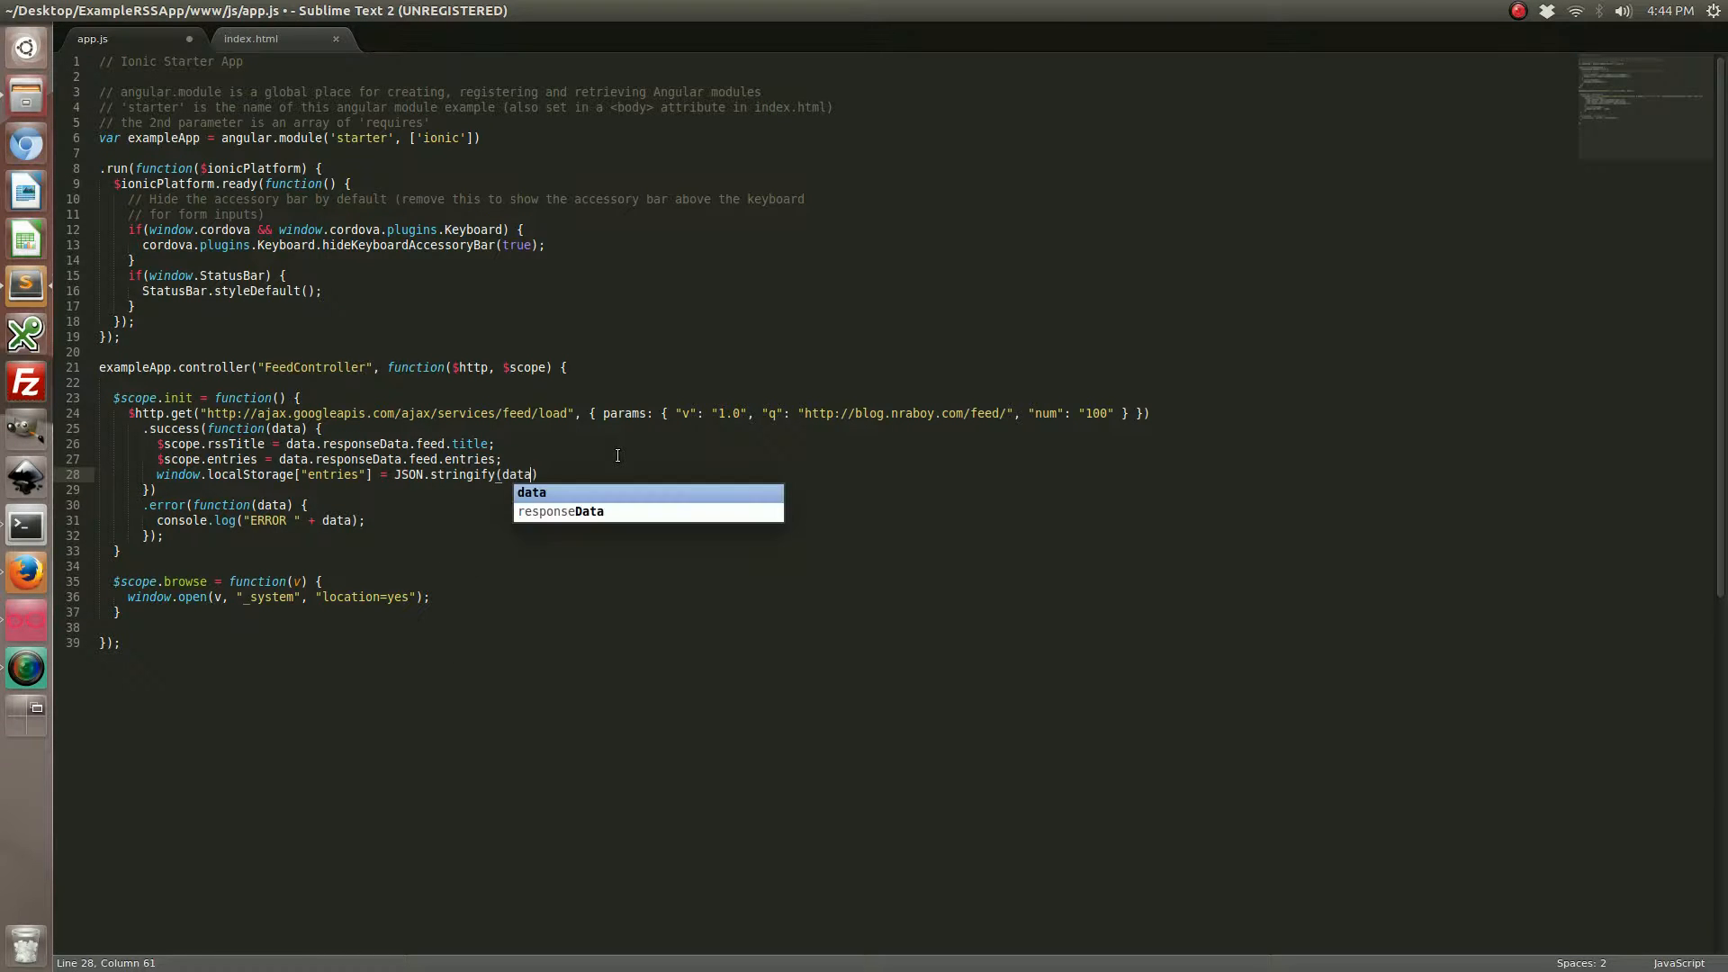
type(".response")
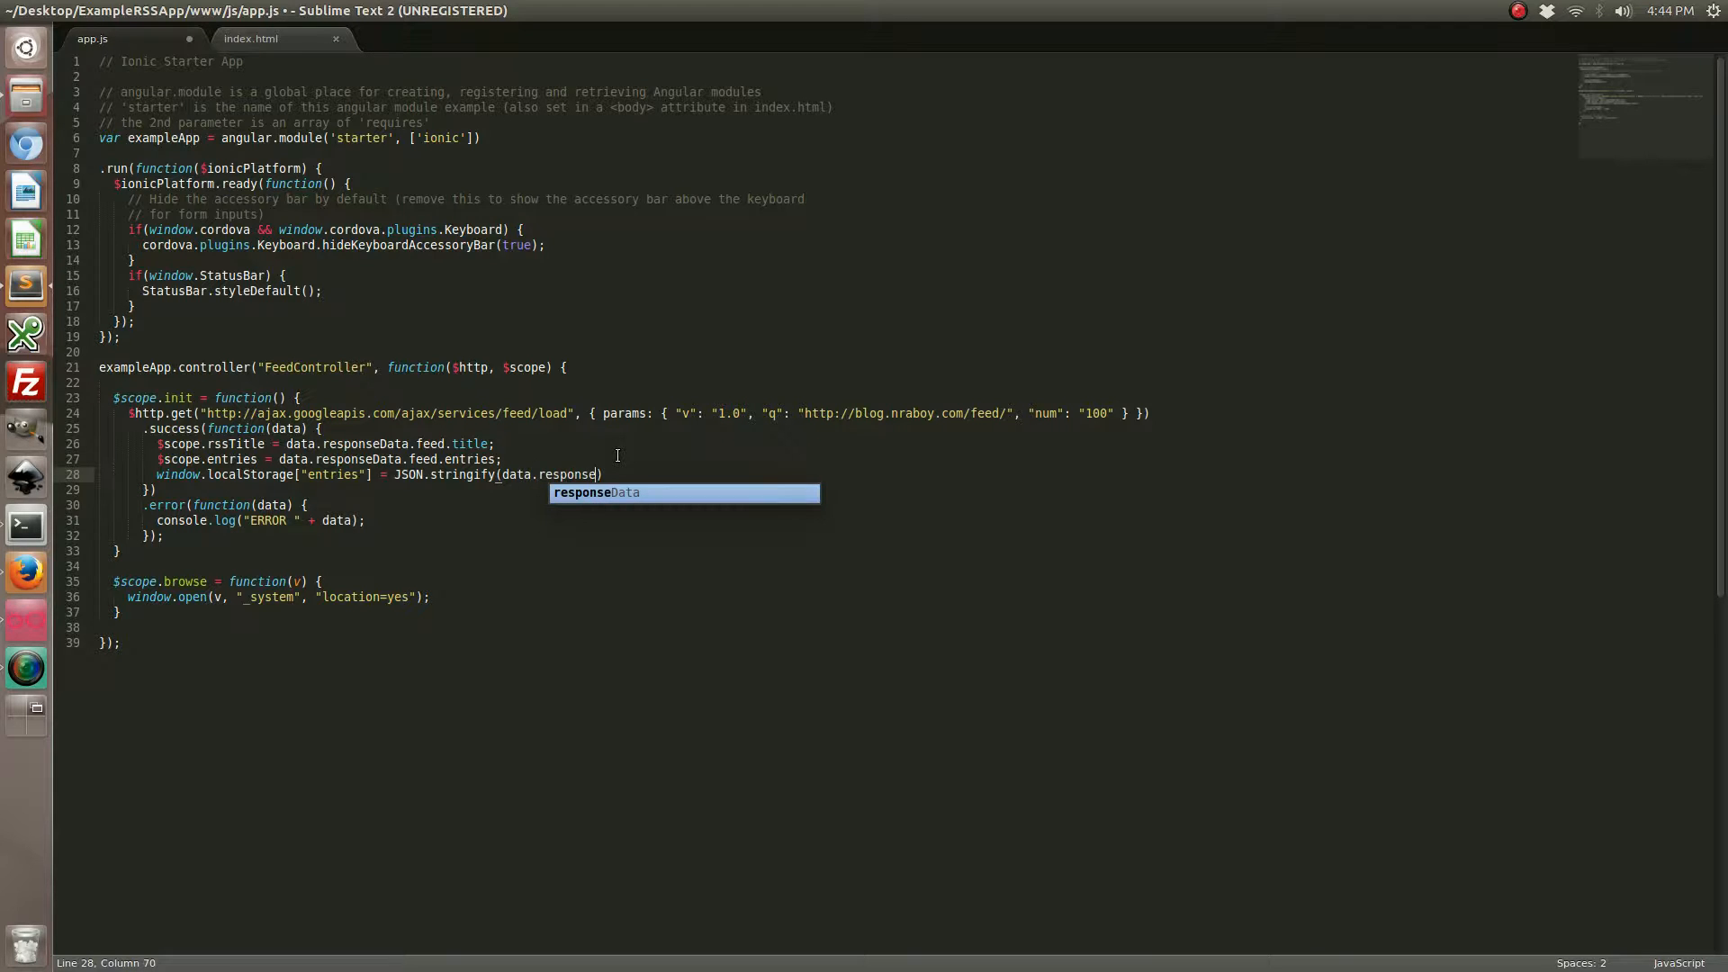
type("Data.feed.entries")
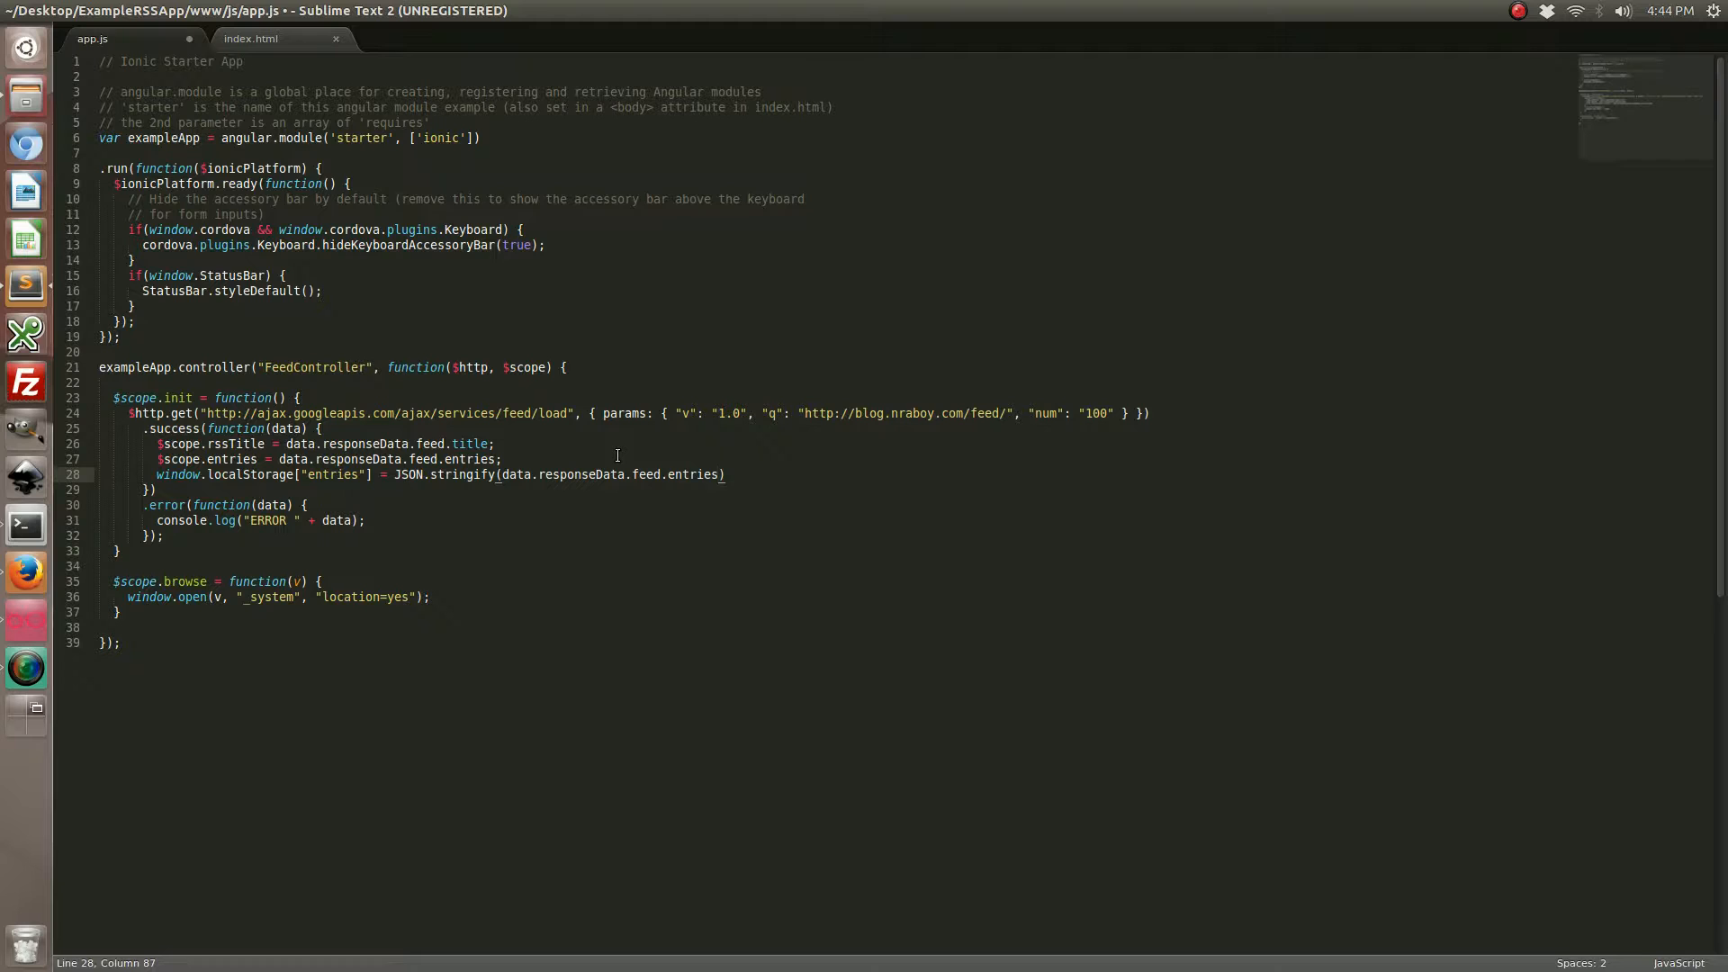
type(";")
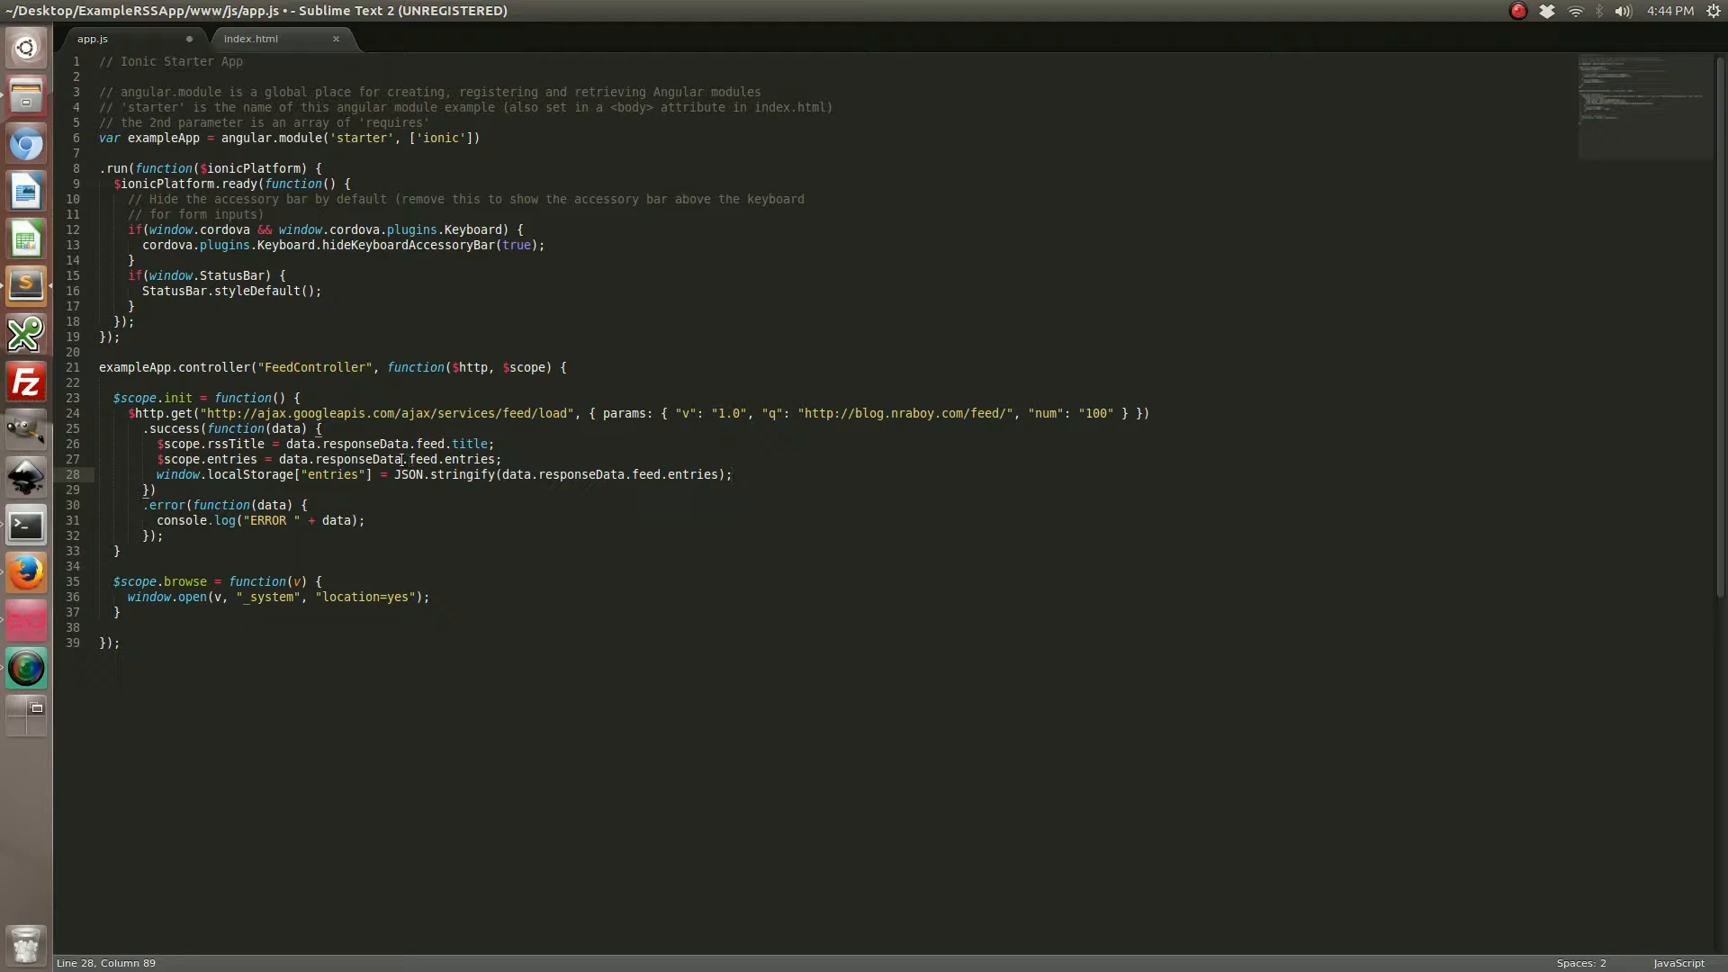
left_click(569, 489)
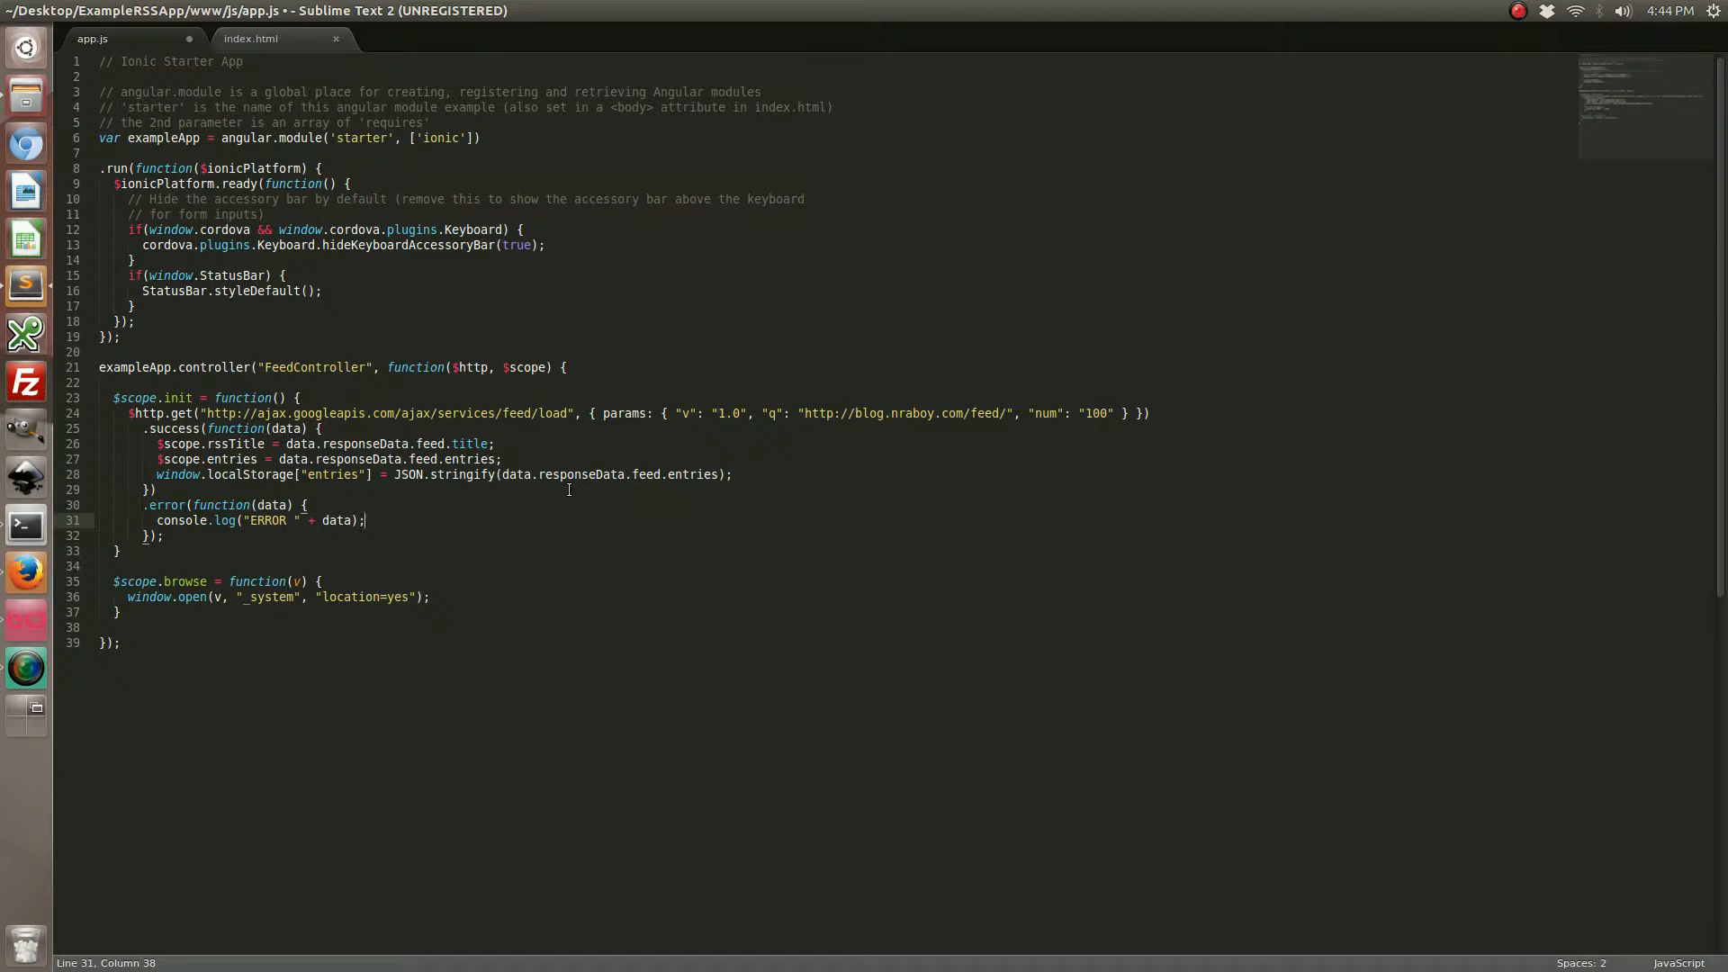
In the error handler add if(window.localStorage["entries"] !== undefined) { as an offline check
key("Return")
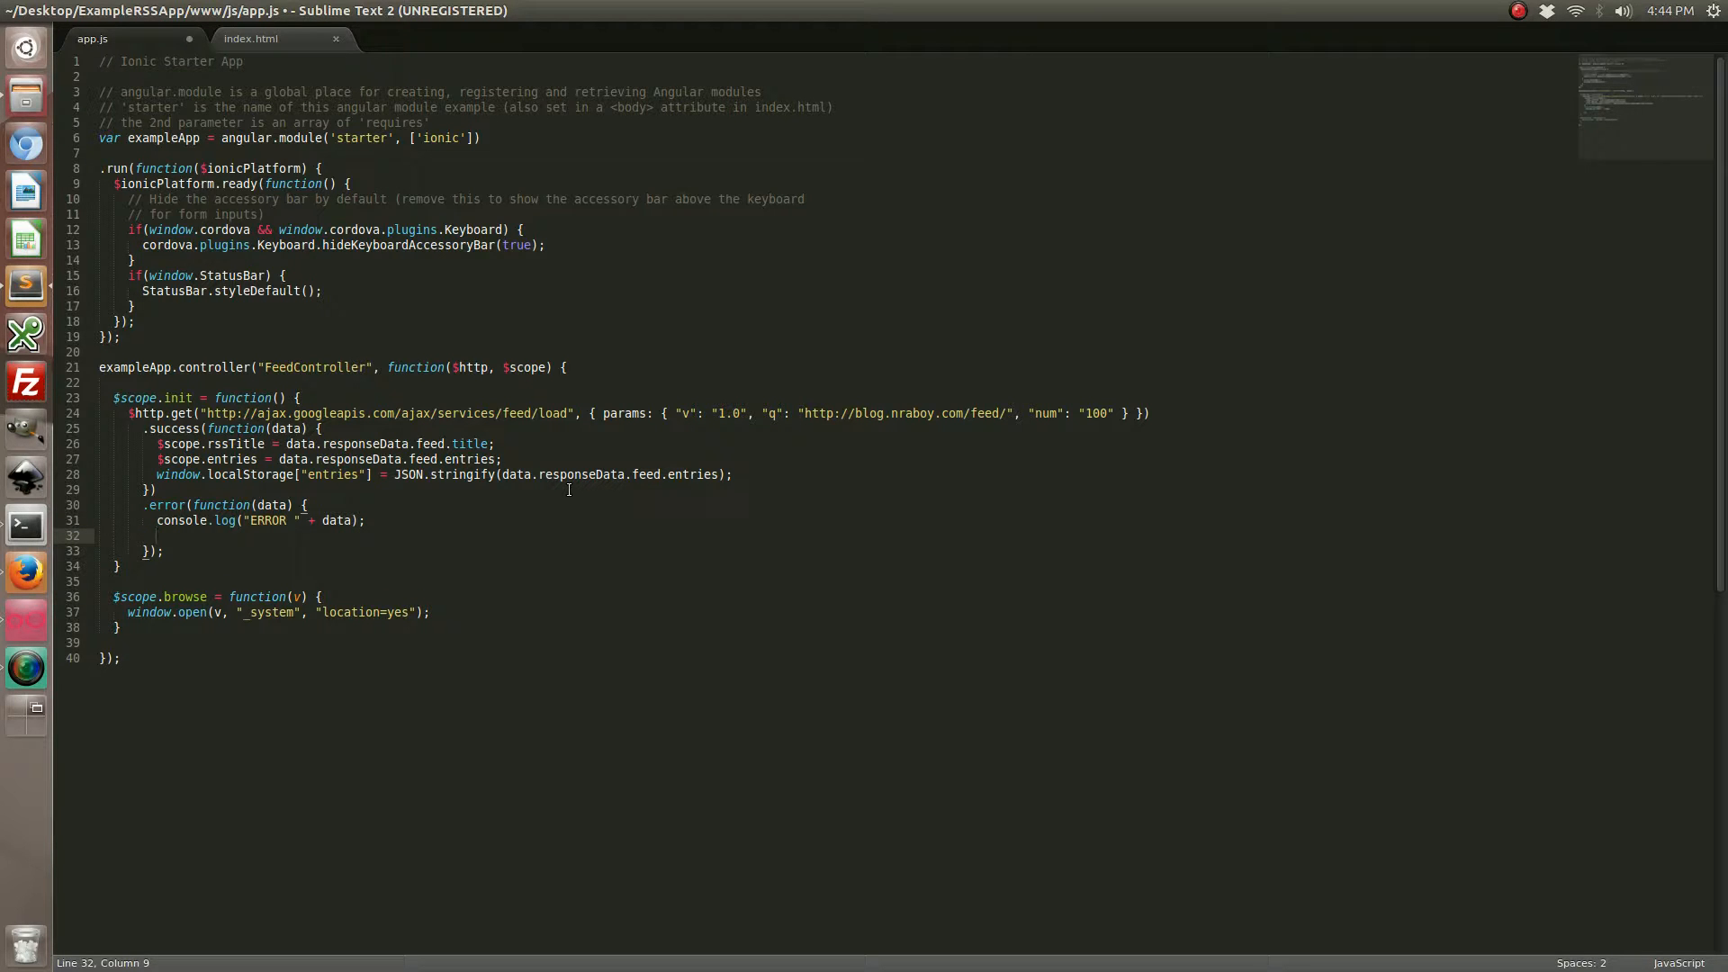
type("if")
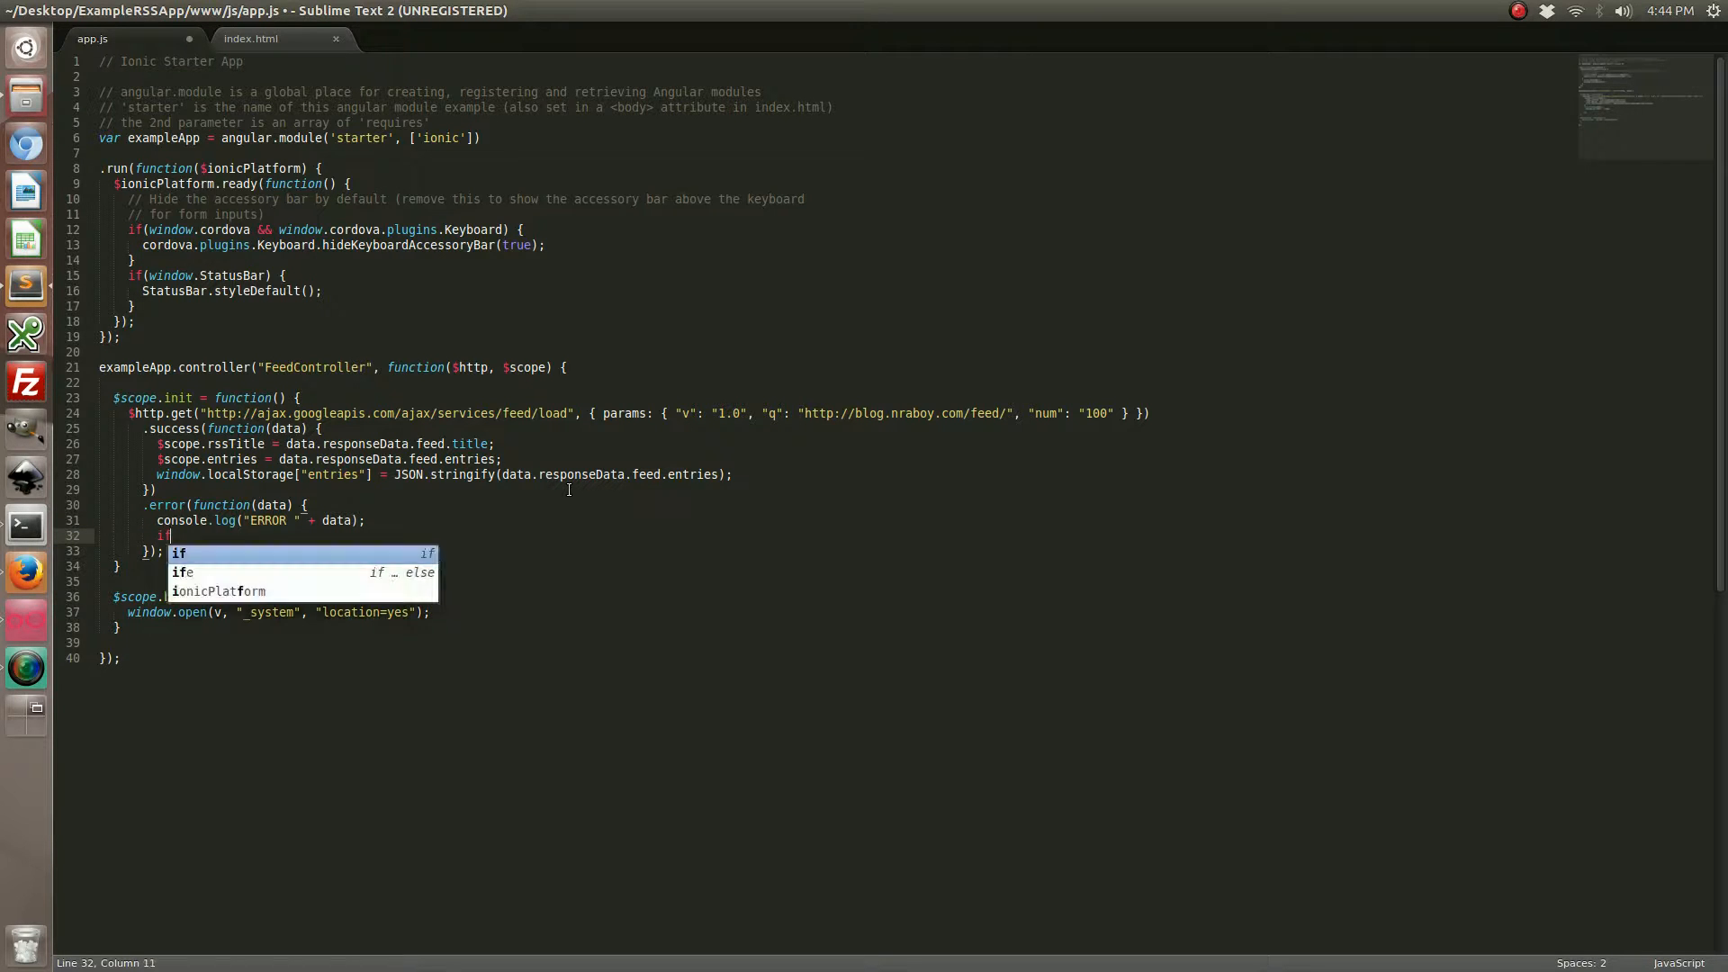
type("(window.")
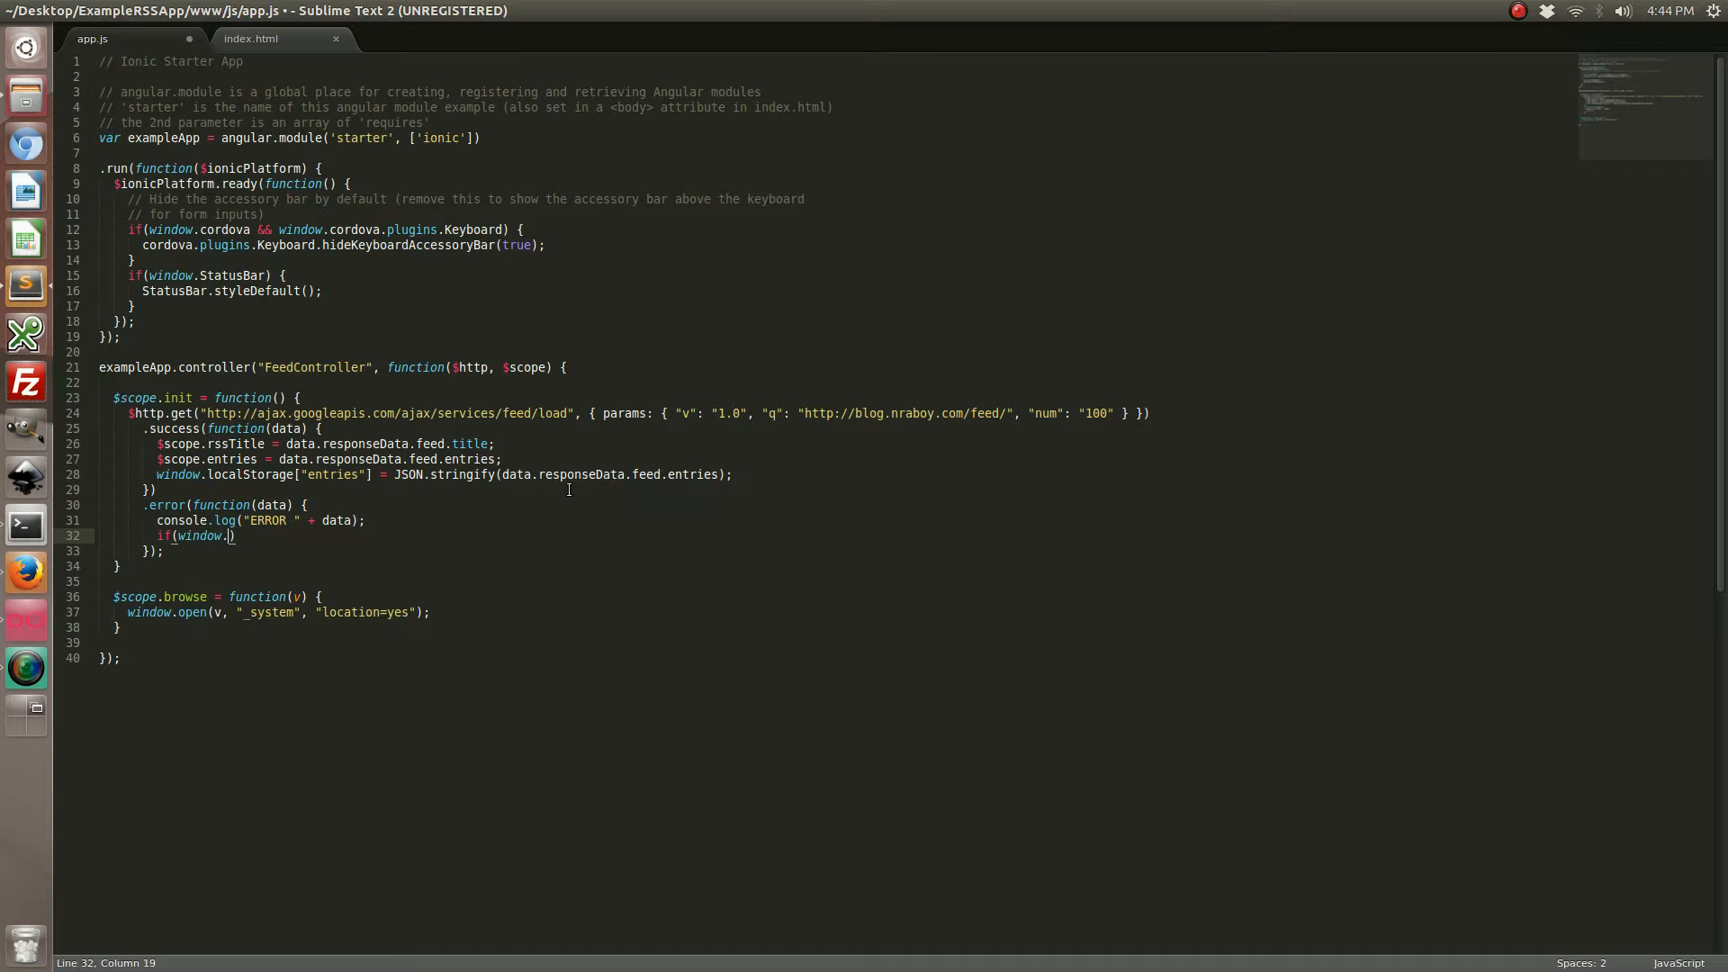
type("localStorag")
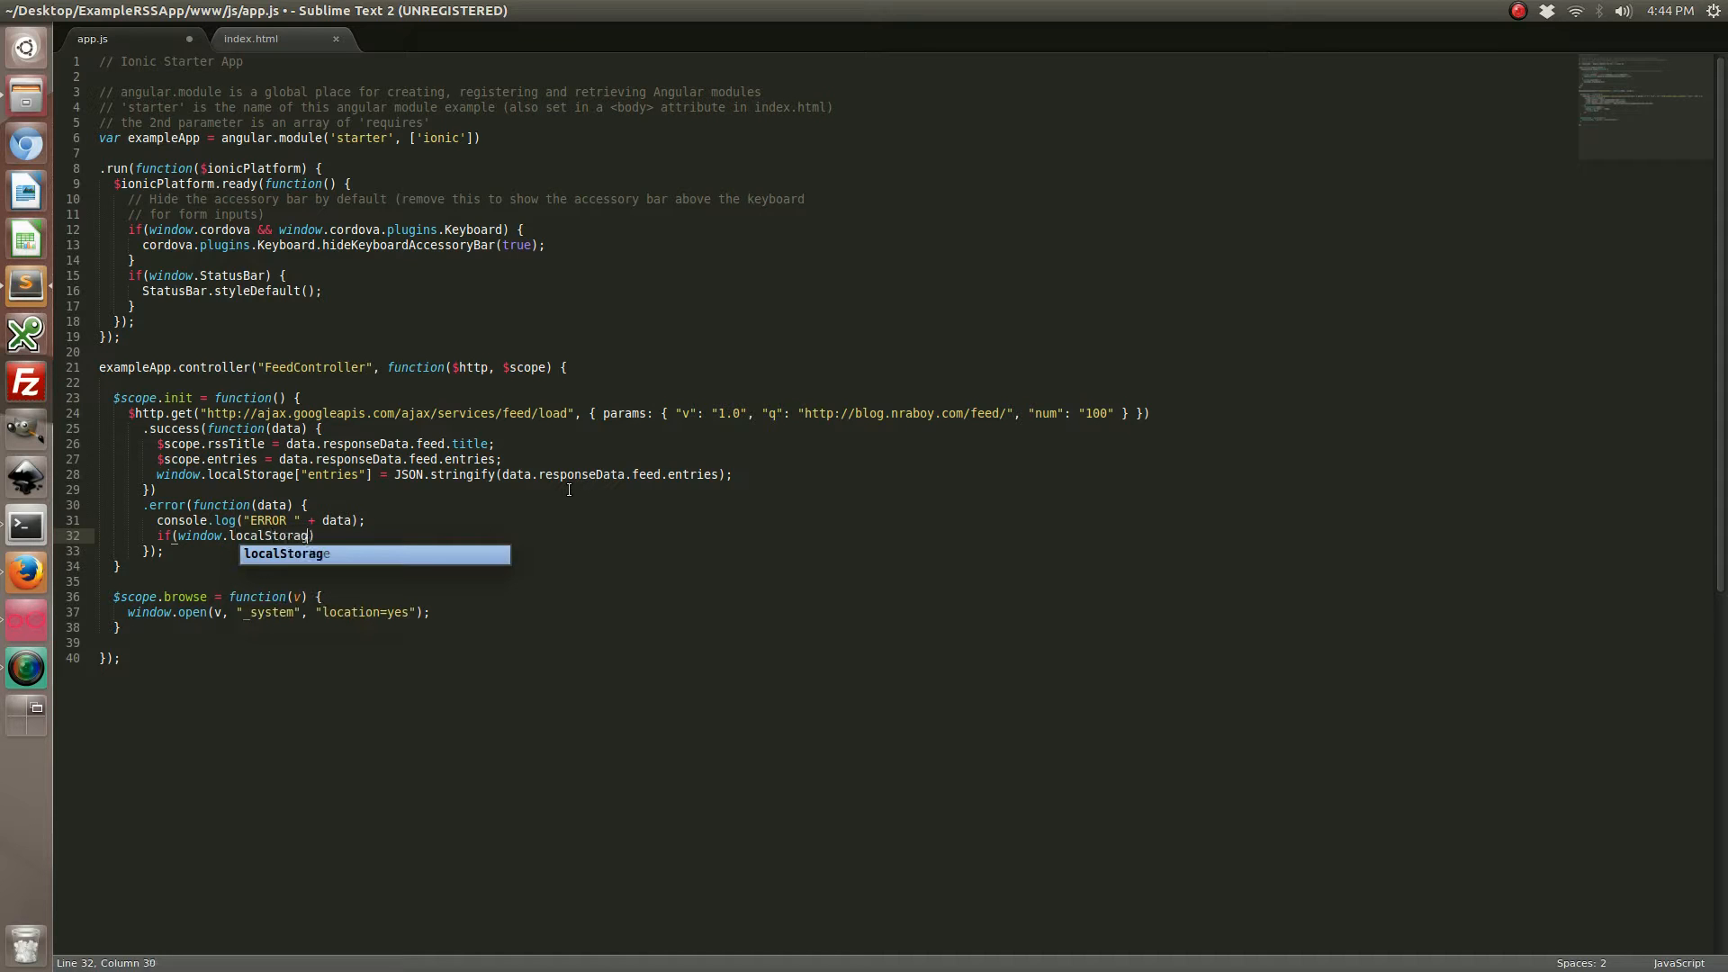
type("[\"entries\"]")
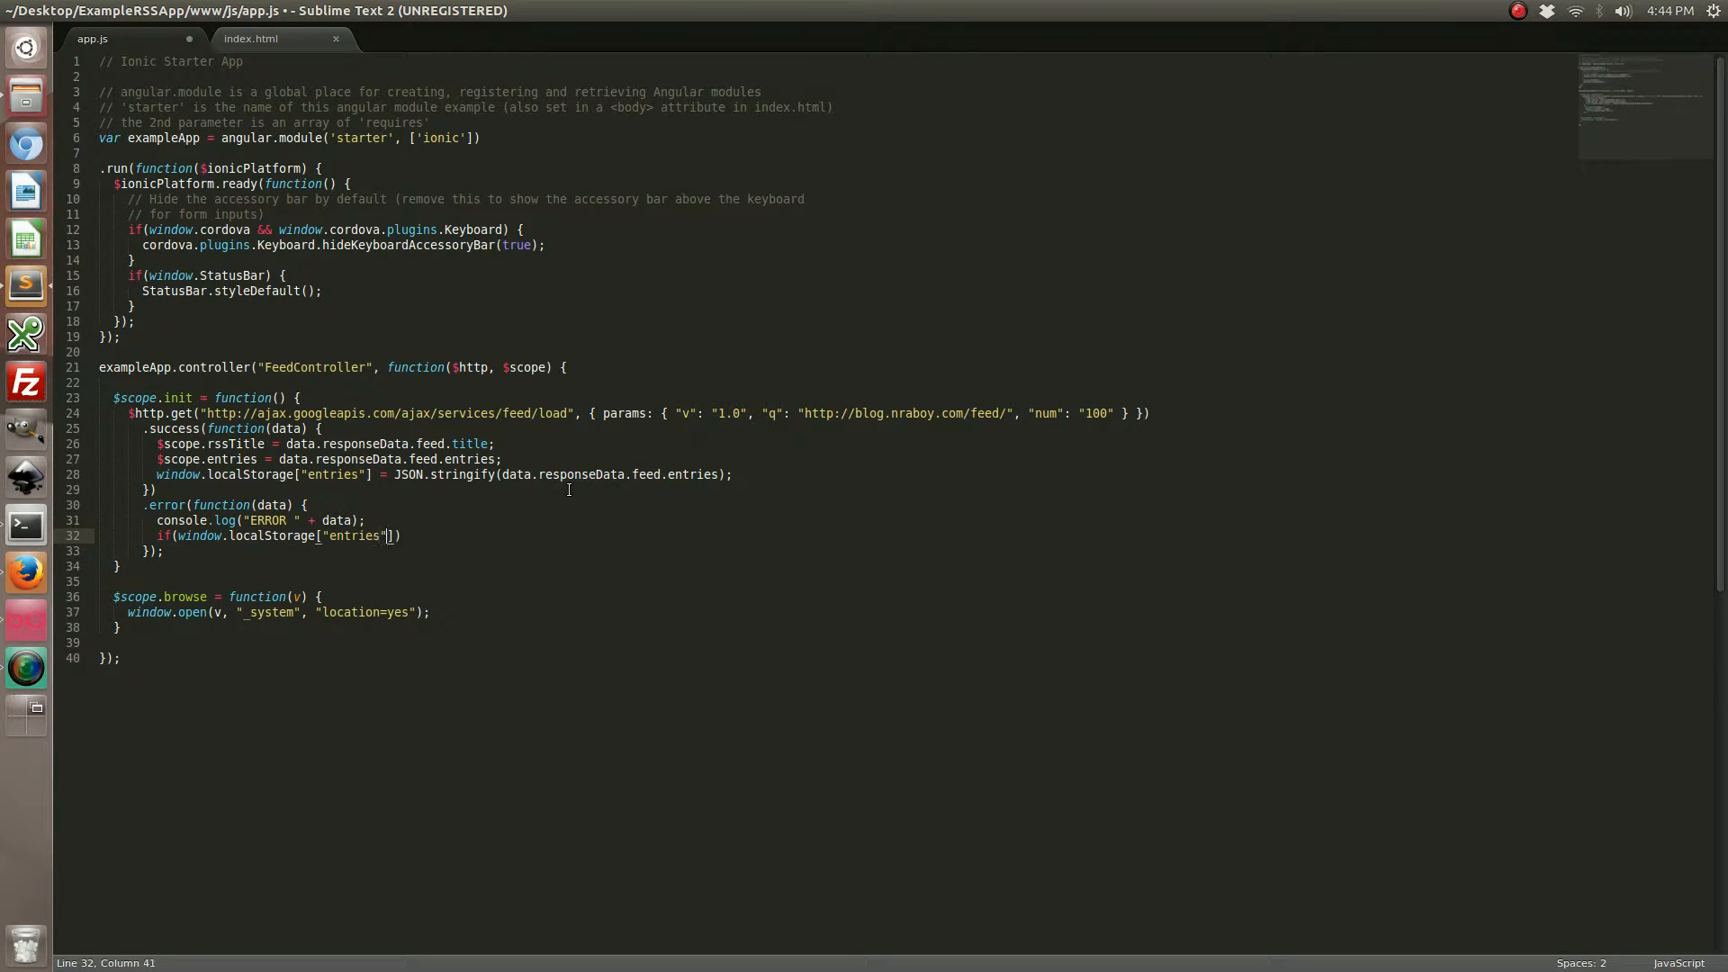
type("!== undef")
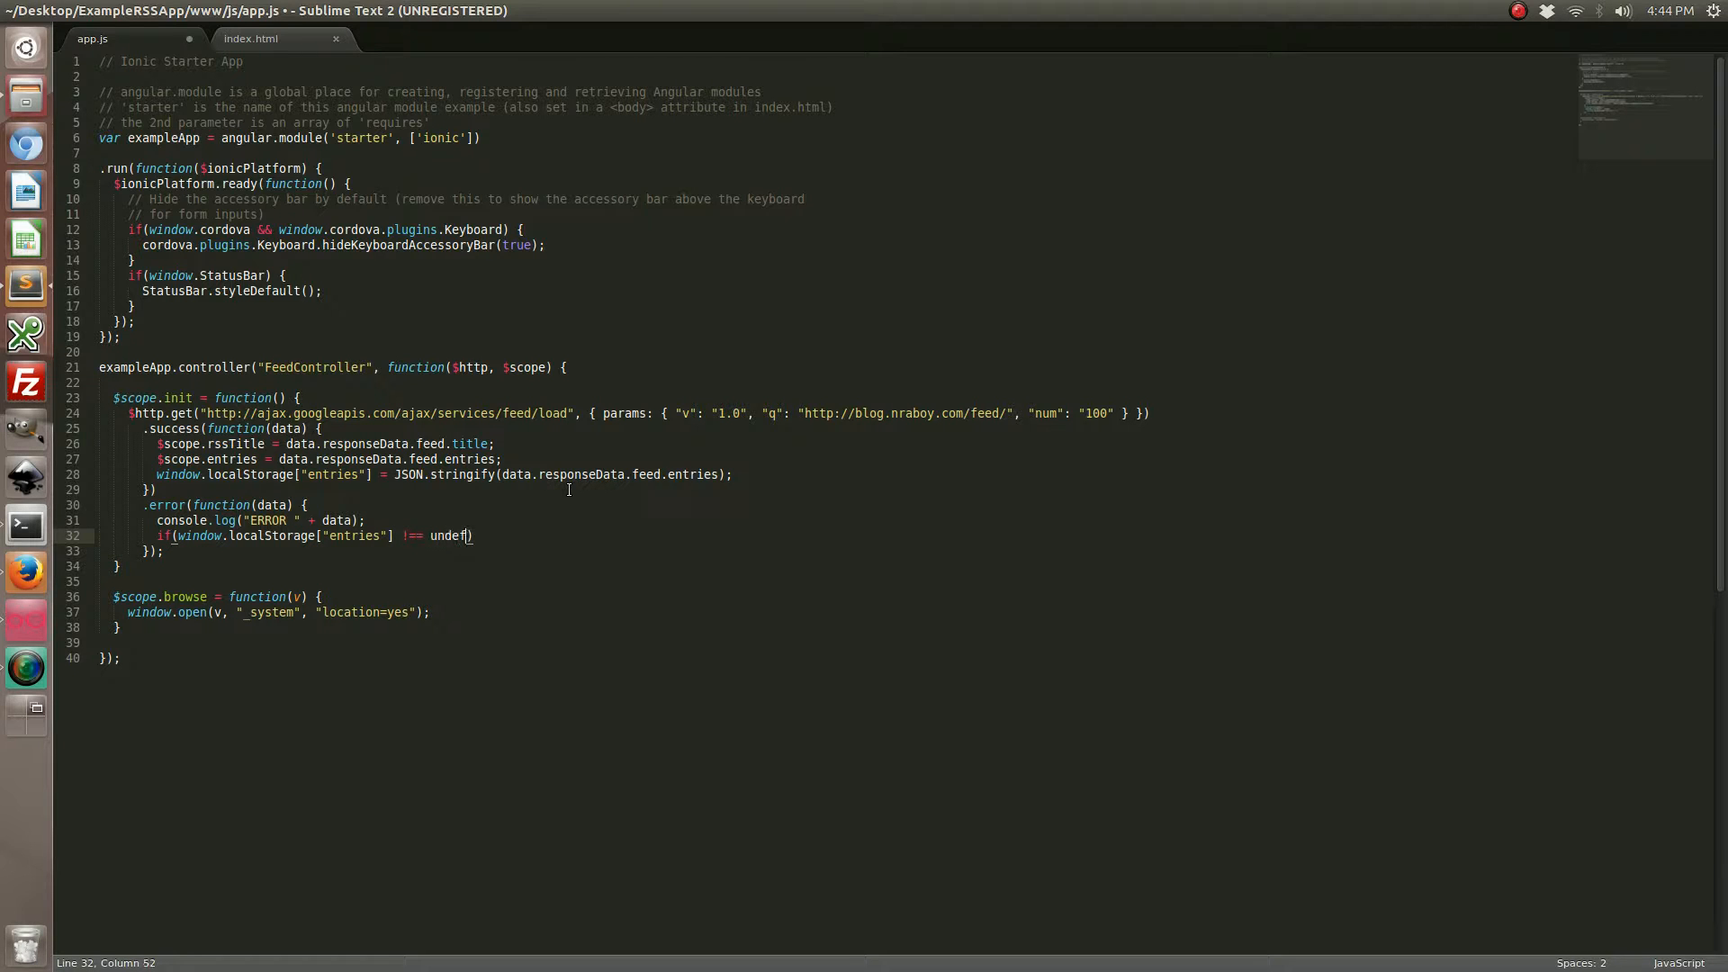
type("ined)")
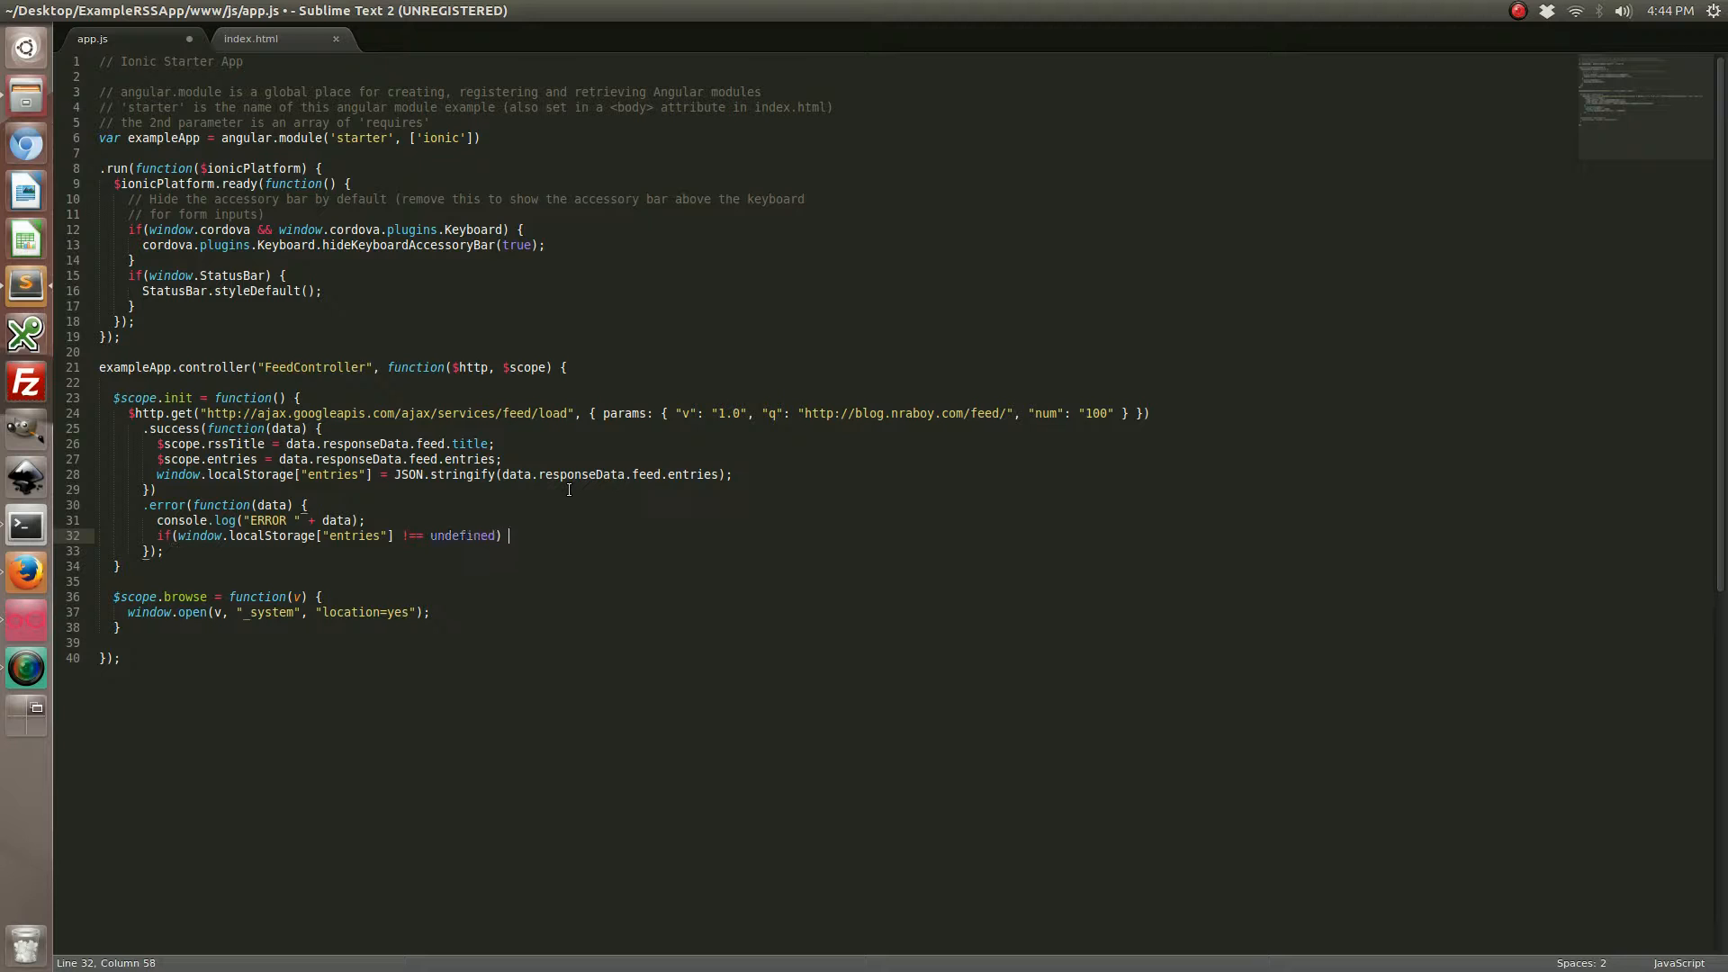
type("{")
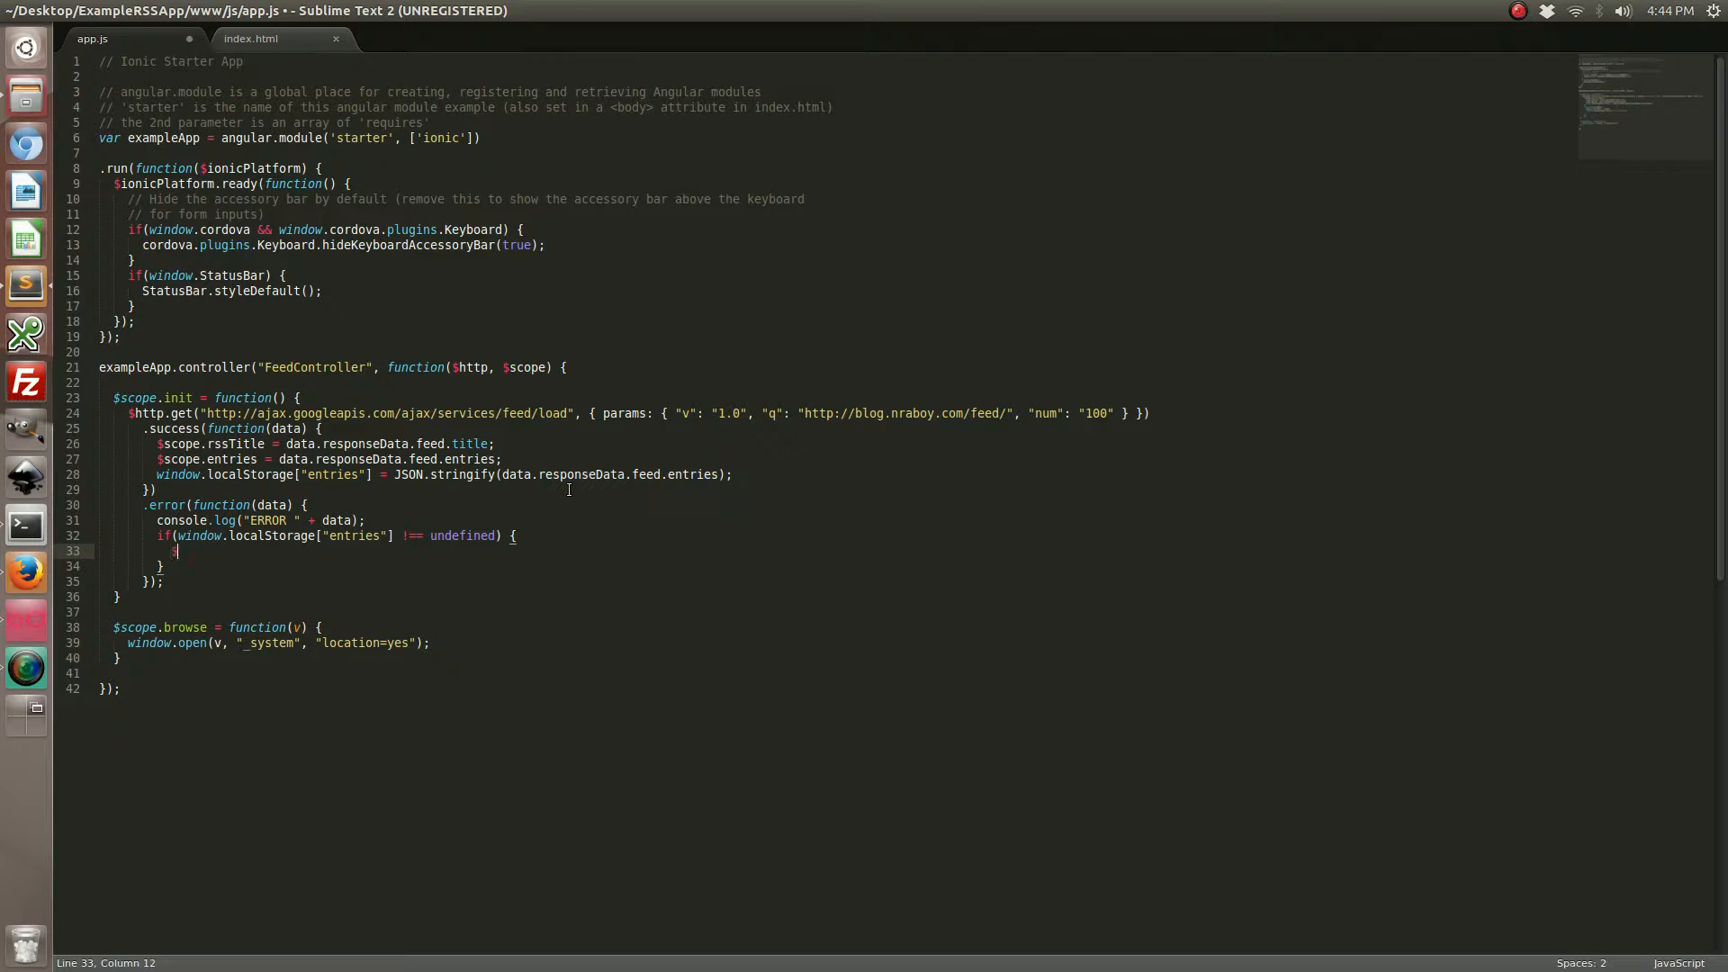
Set $scope.entries = JSON.parse(window.localStorage["entries"]); inside it and save app.js
type("$scope")
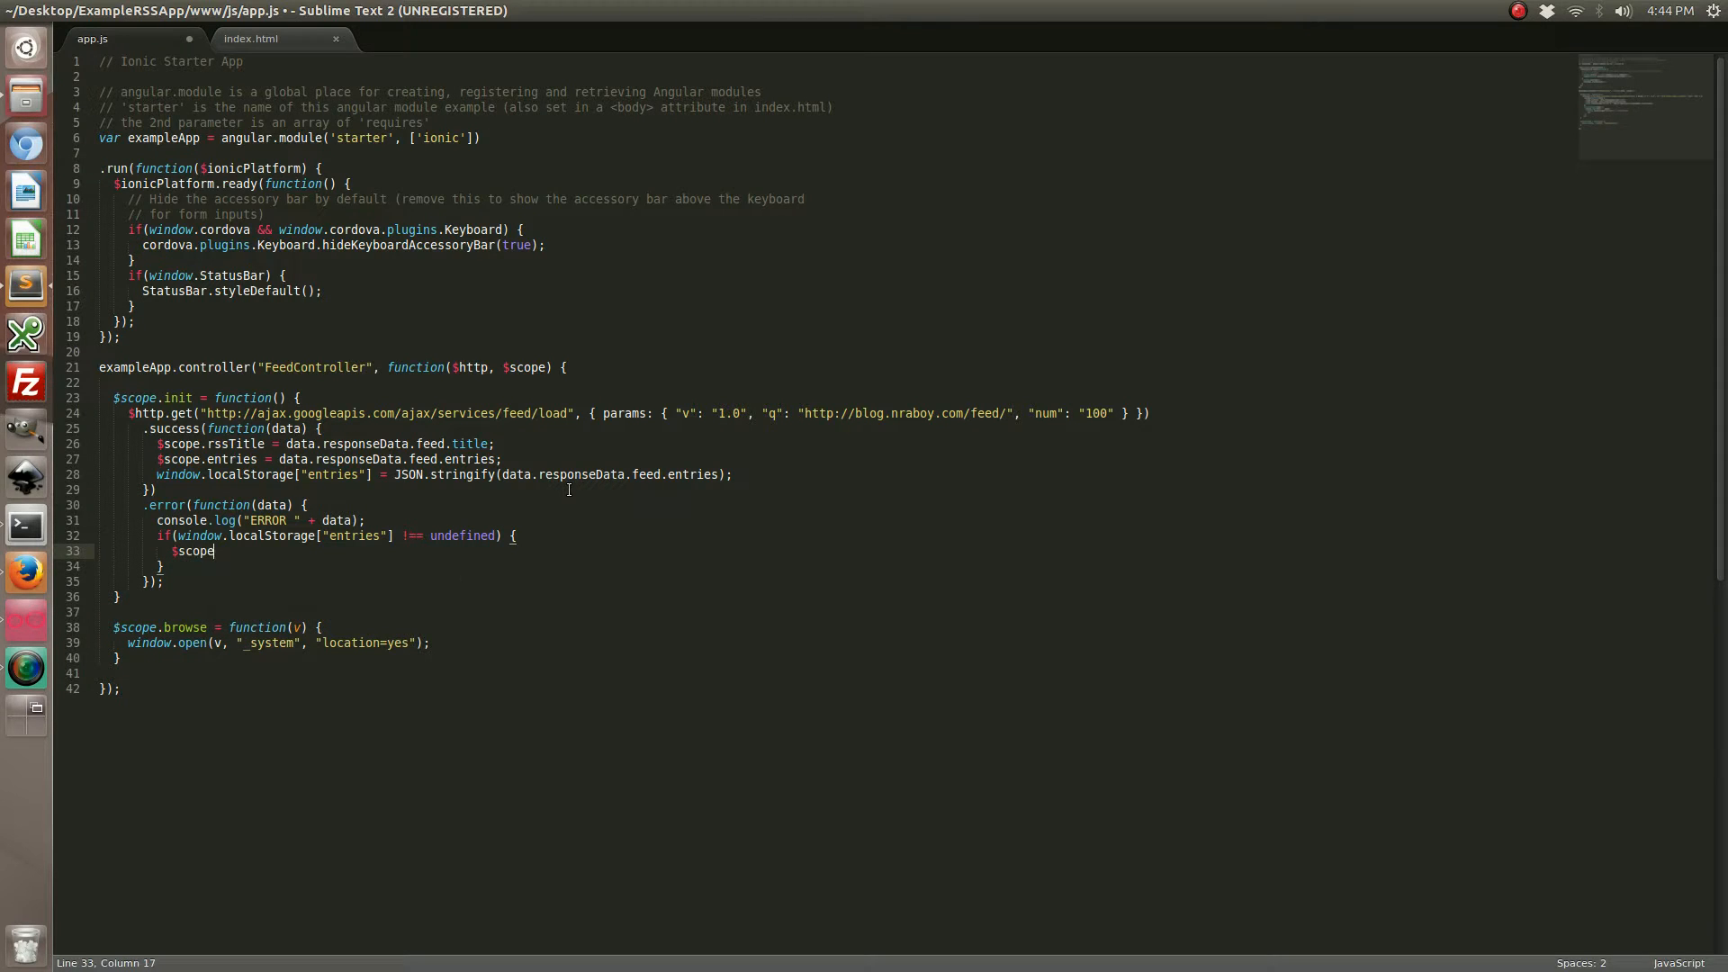
type(".entries")
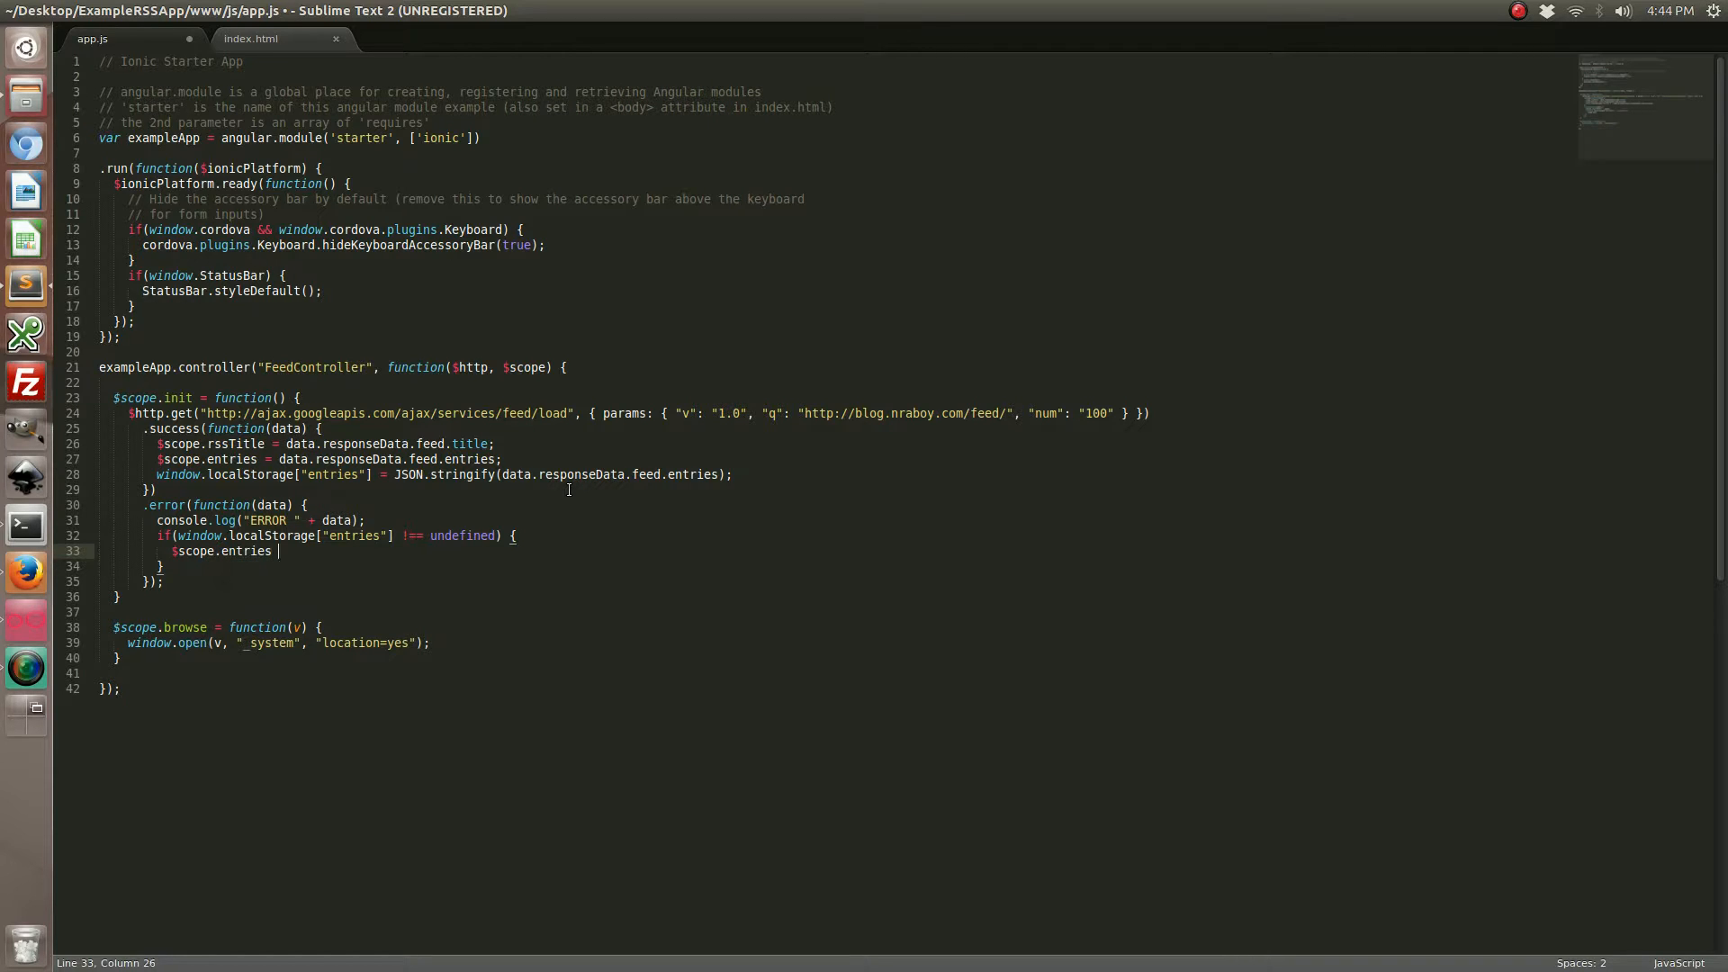
type("= JSON.parse")
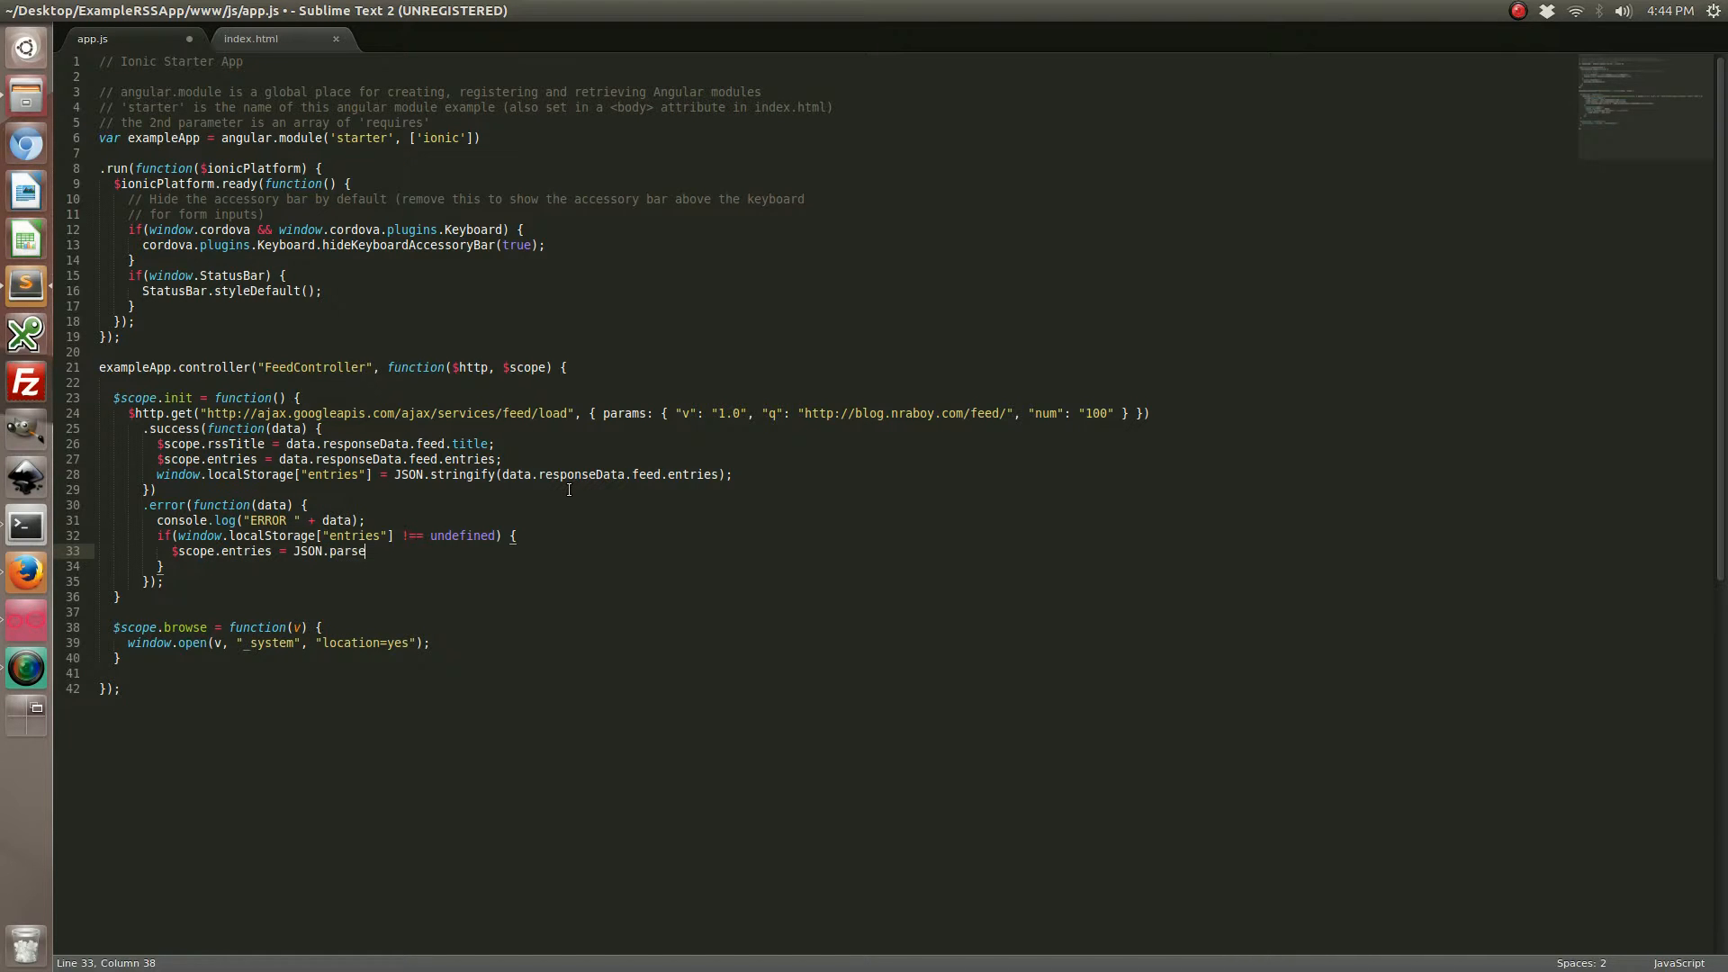
type("(window")
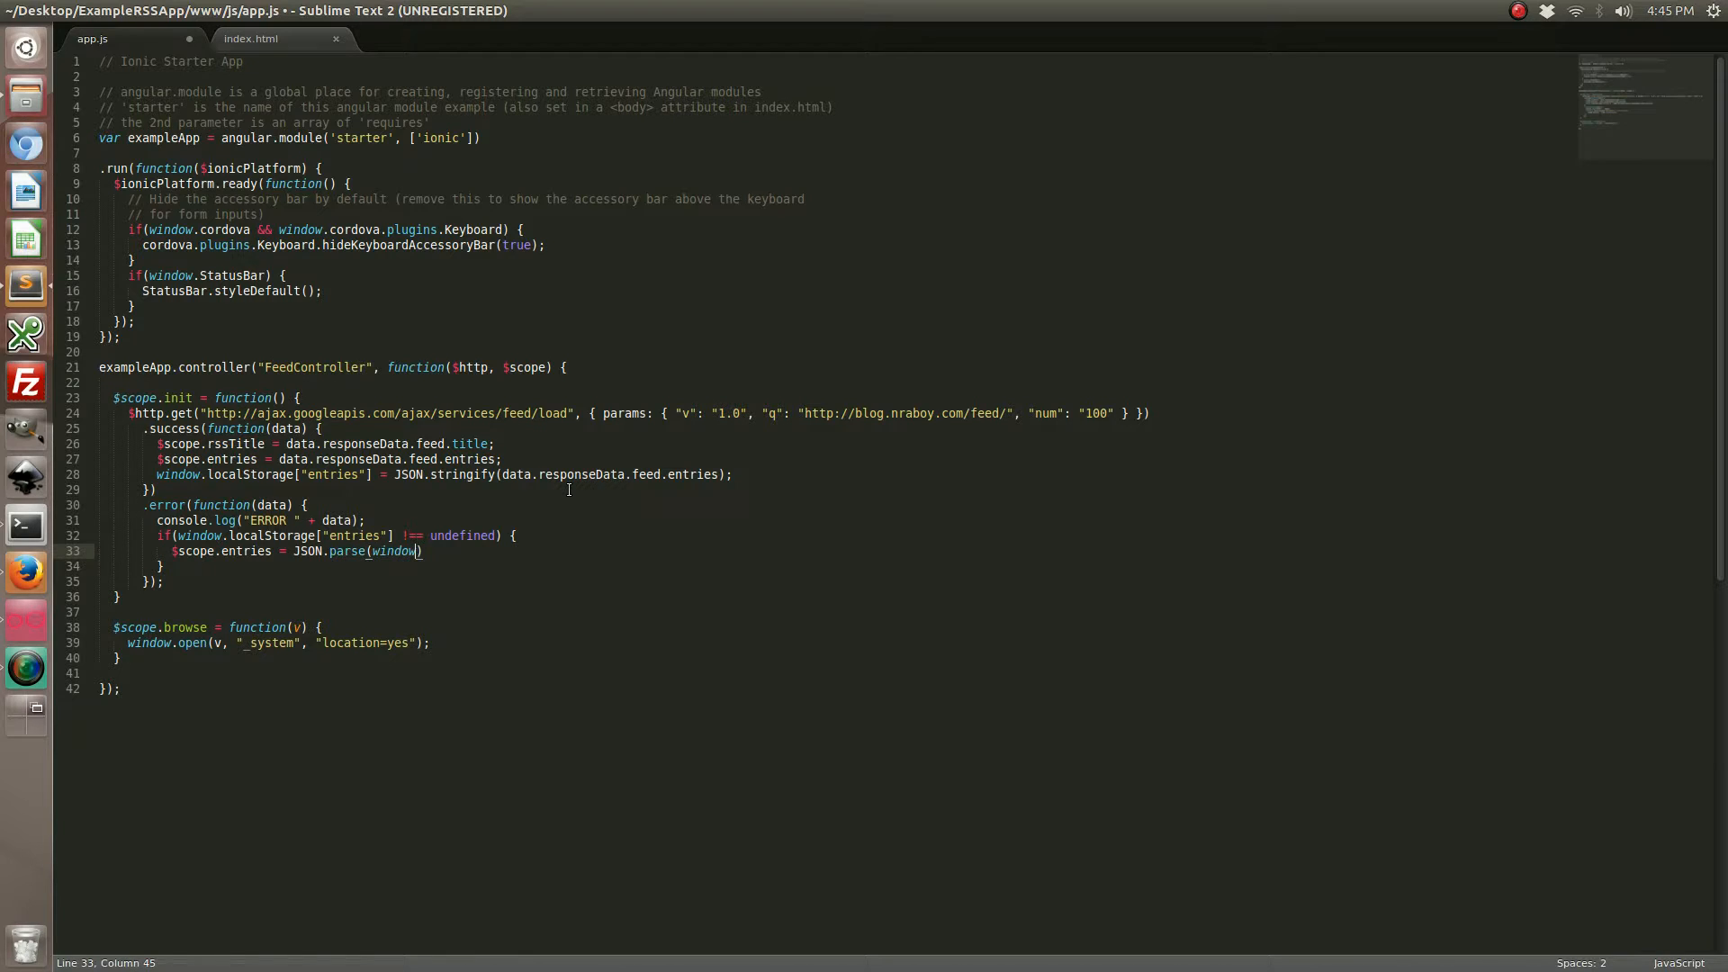
type(".localStora")
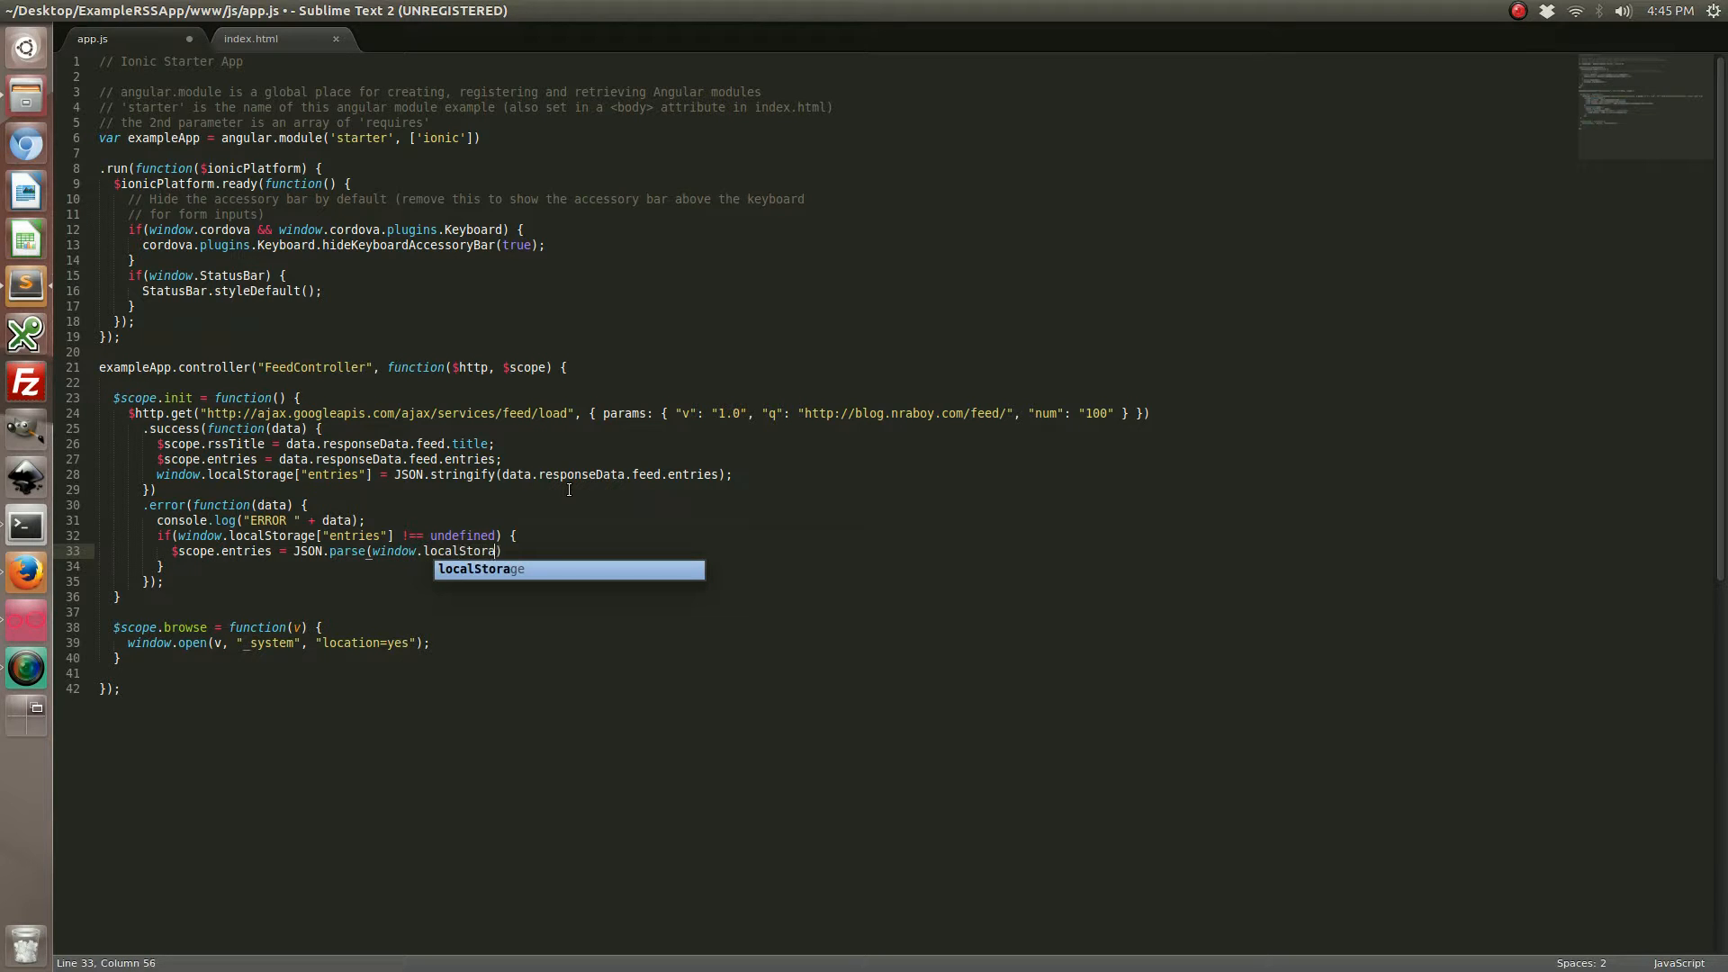
type("[\"]")
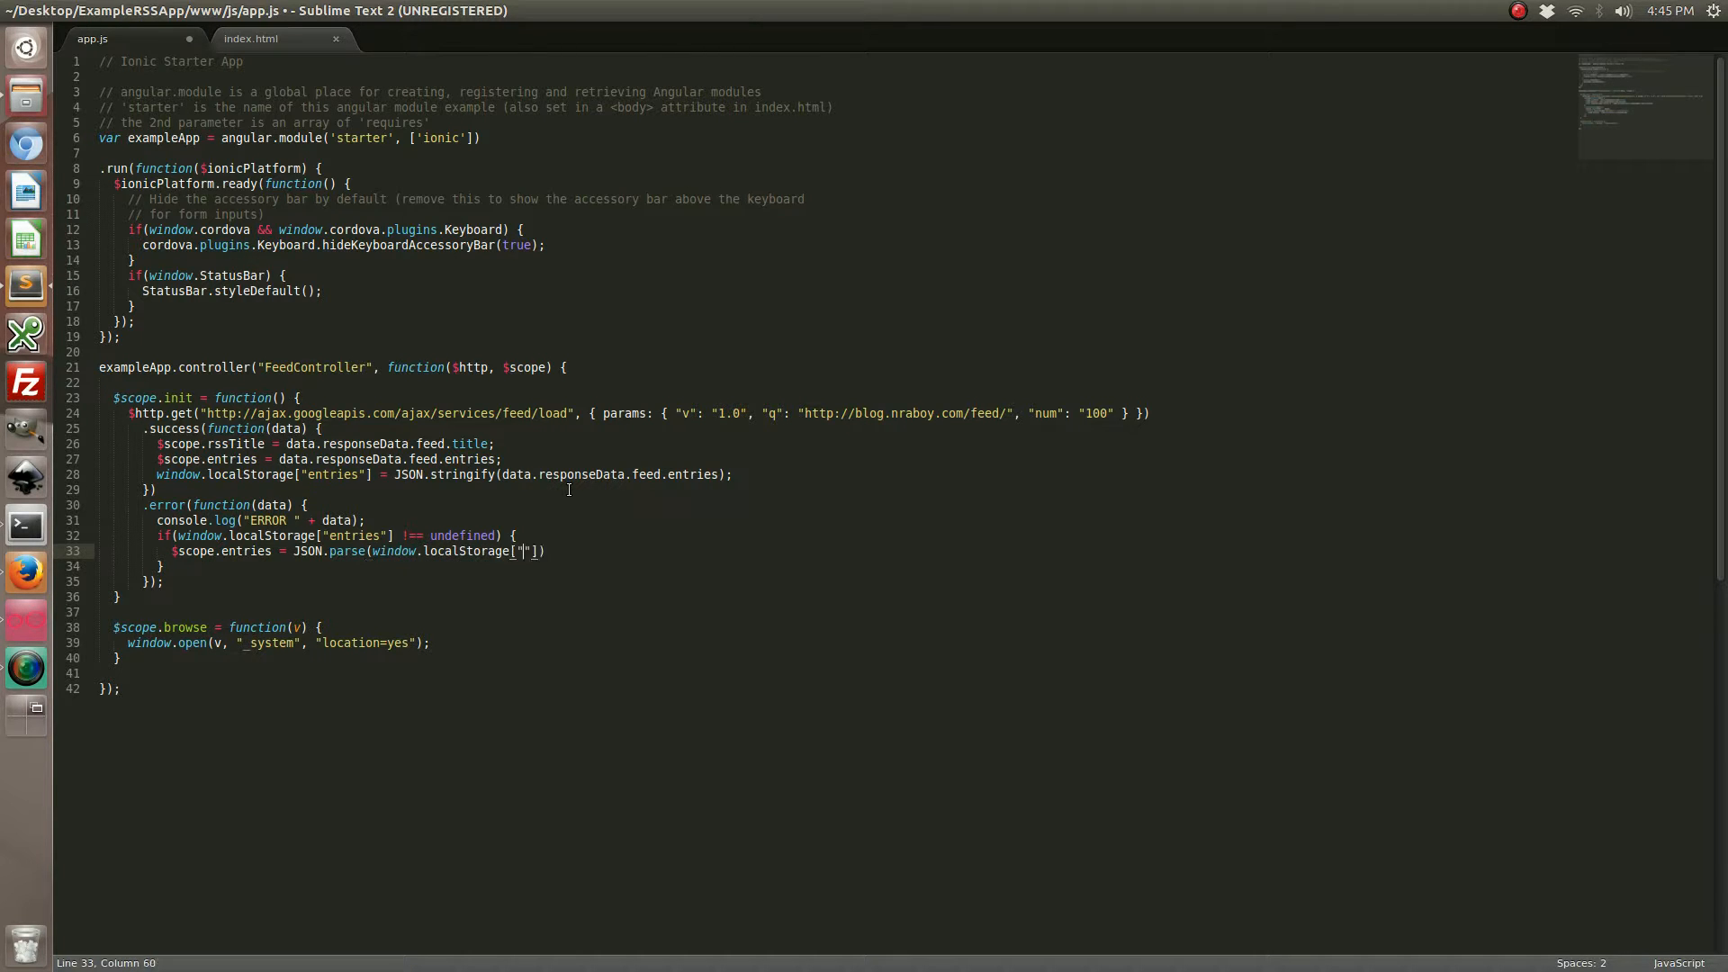
type("entries")
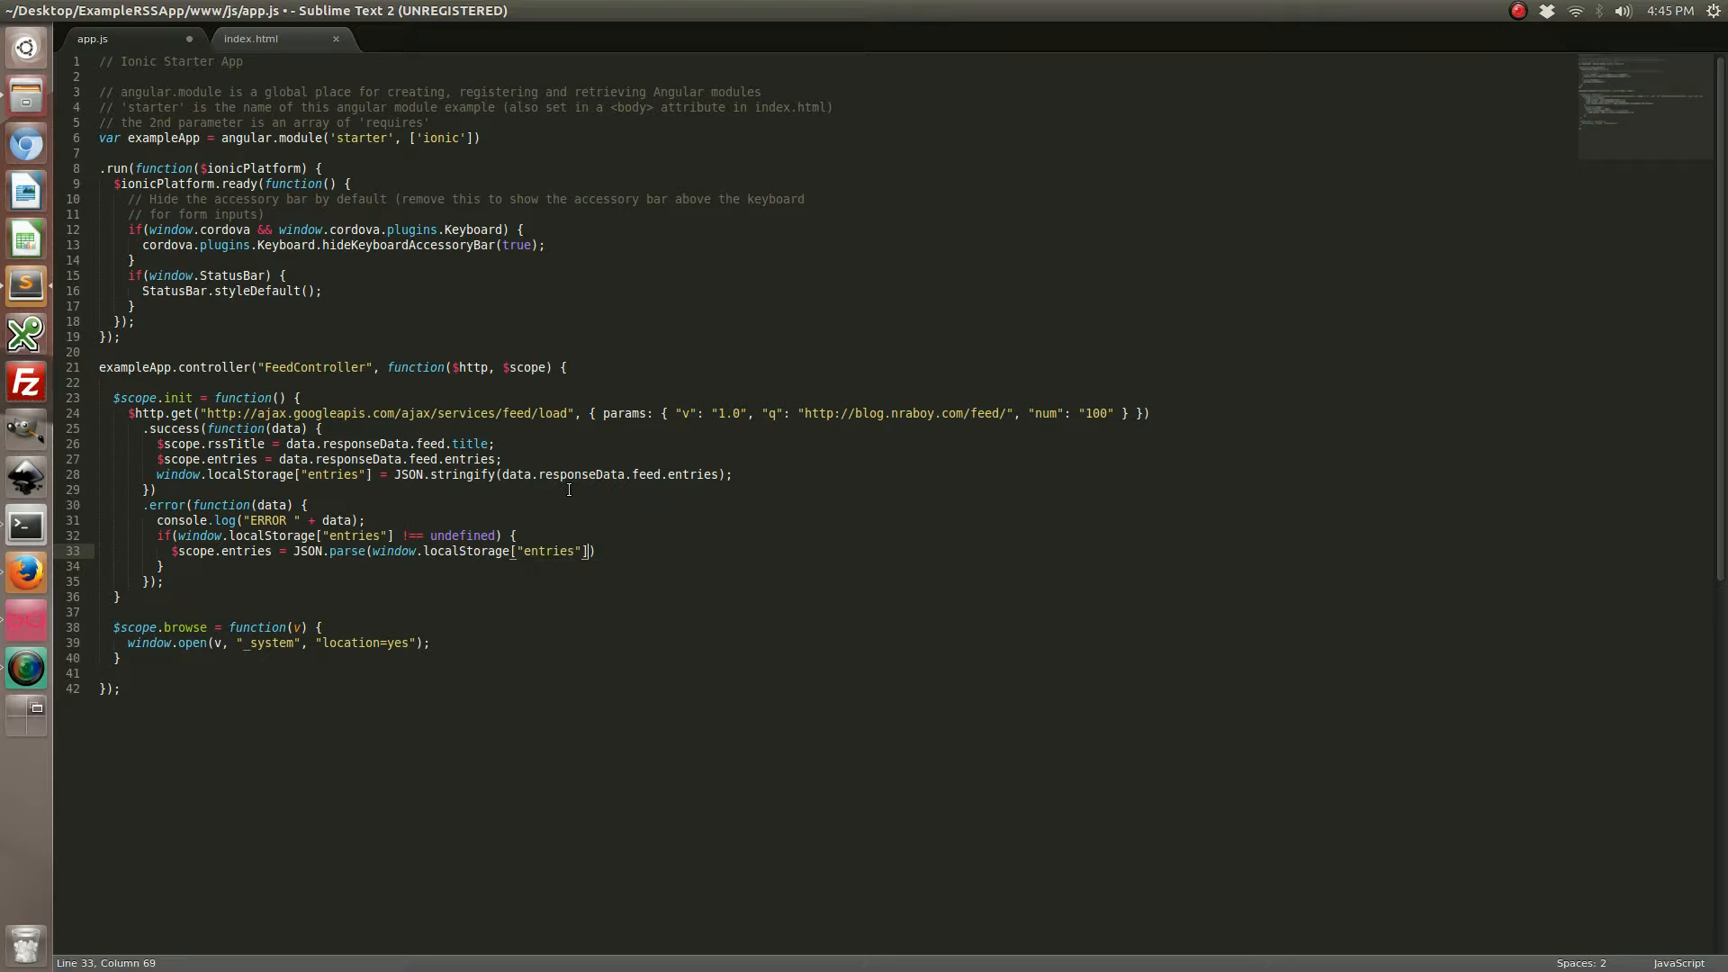
type(");")
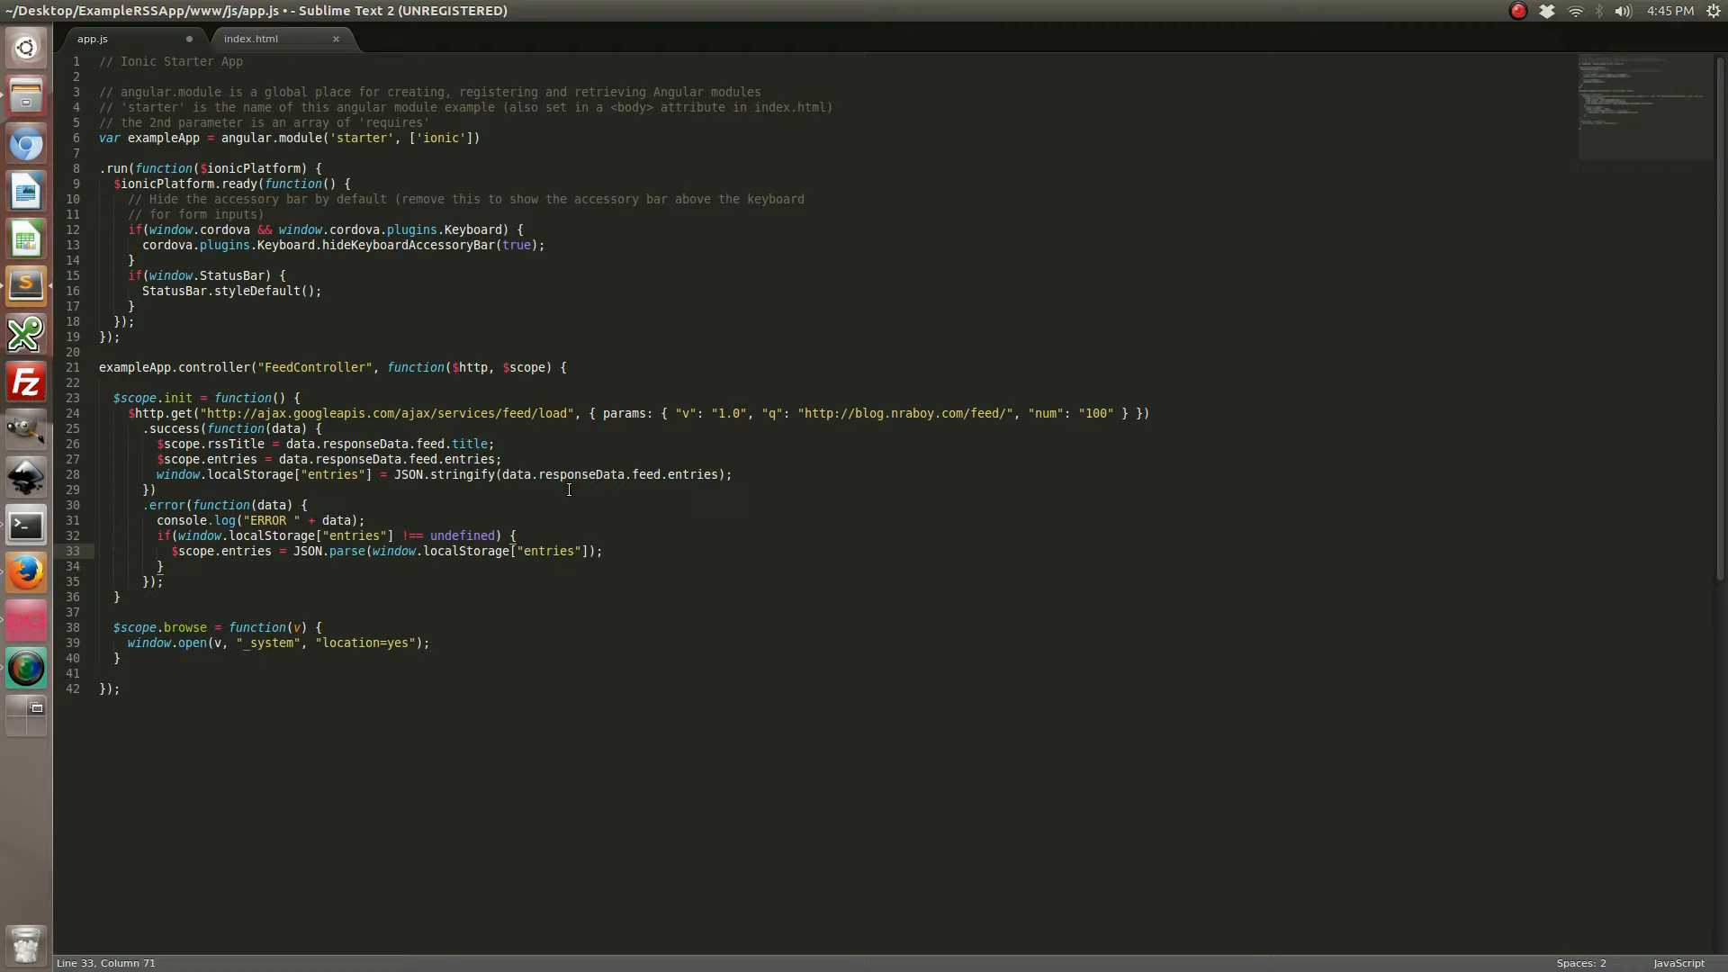
key("ctrl+s")
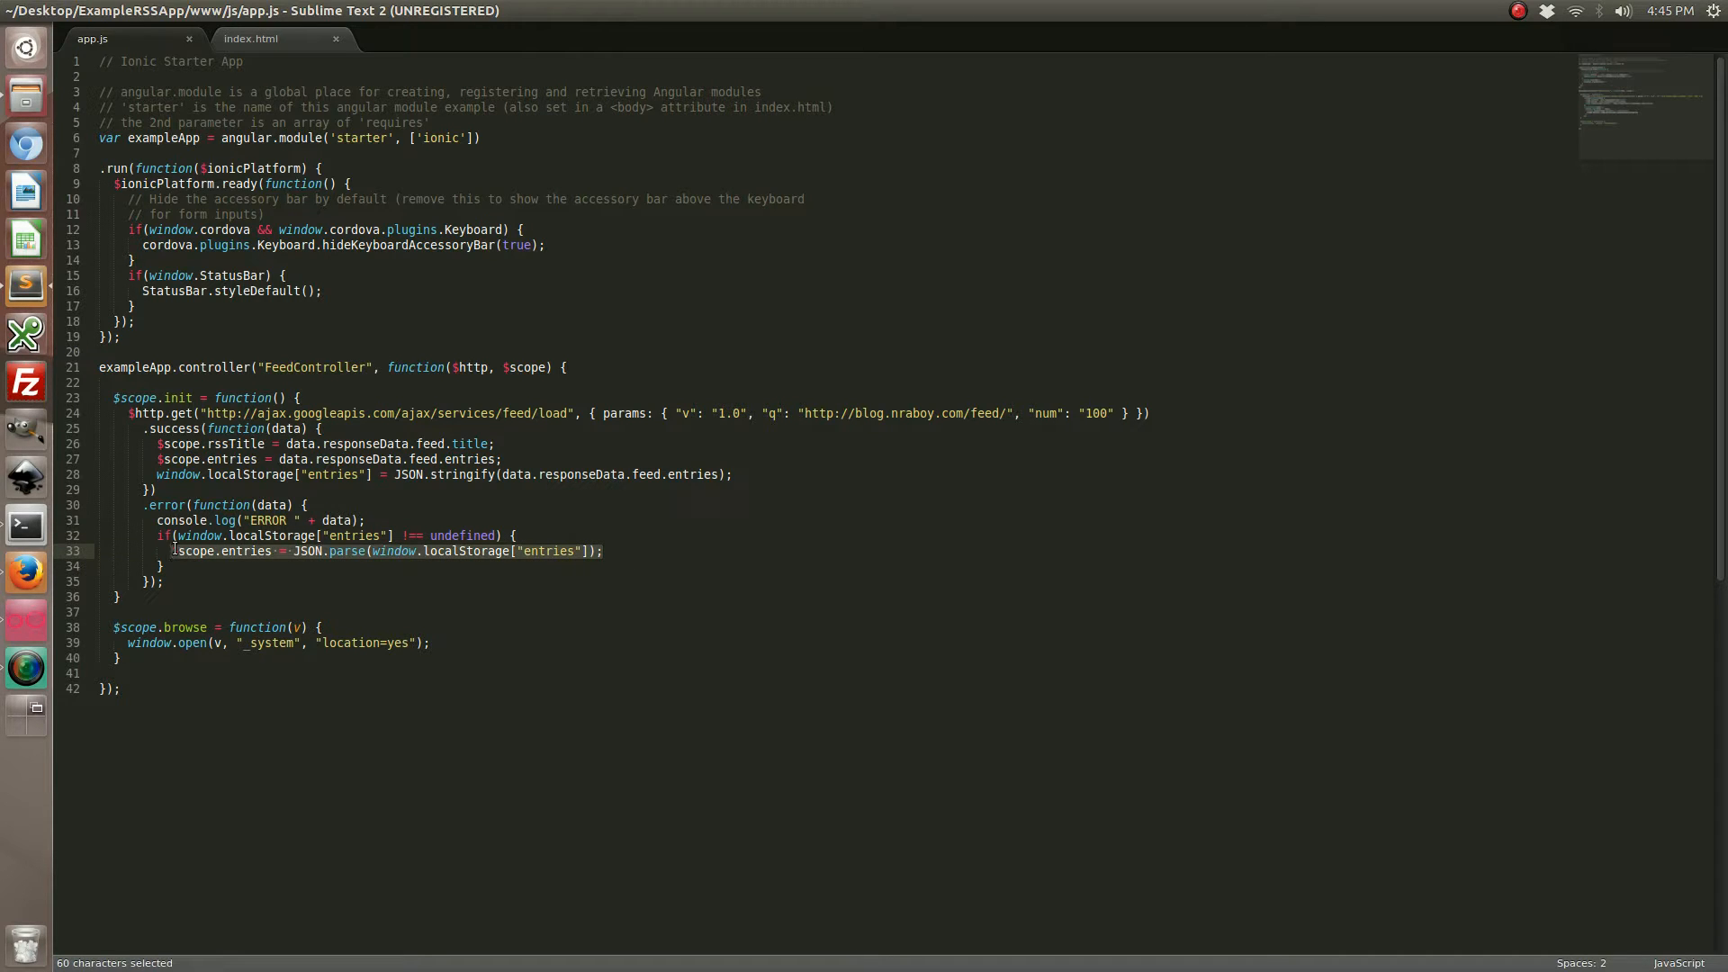
mouse_move(26, 526)
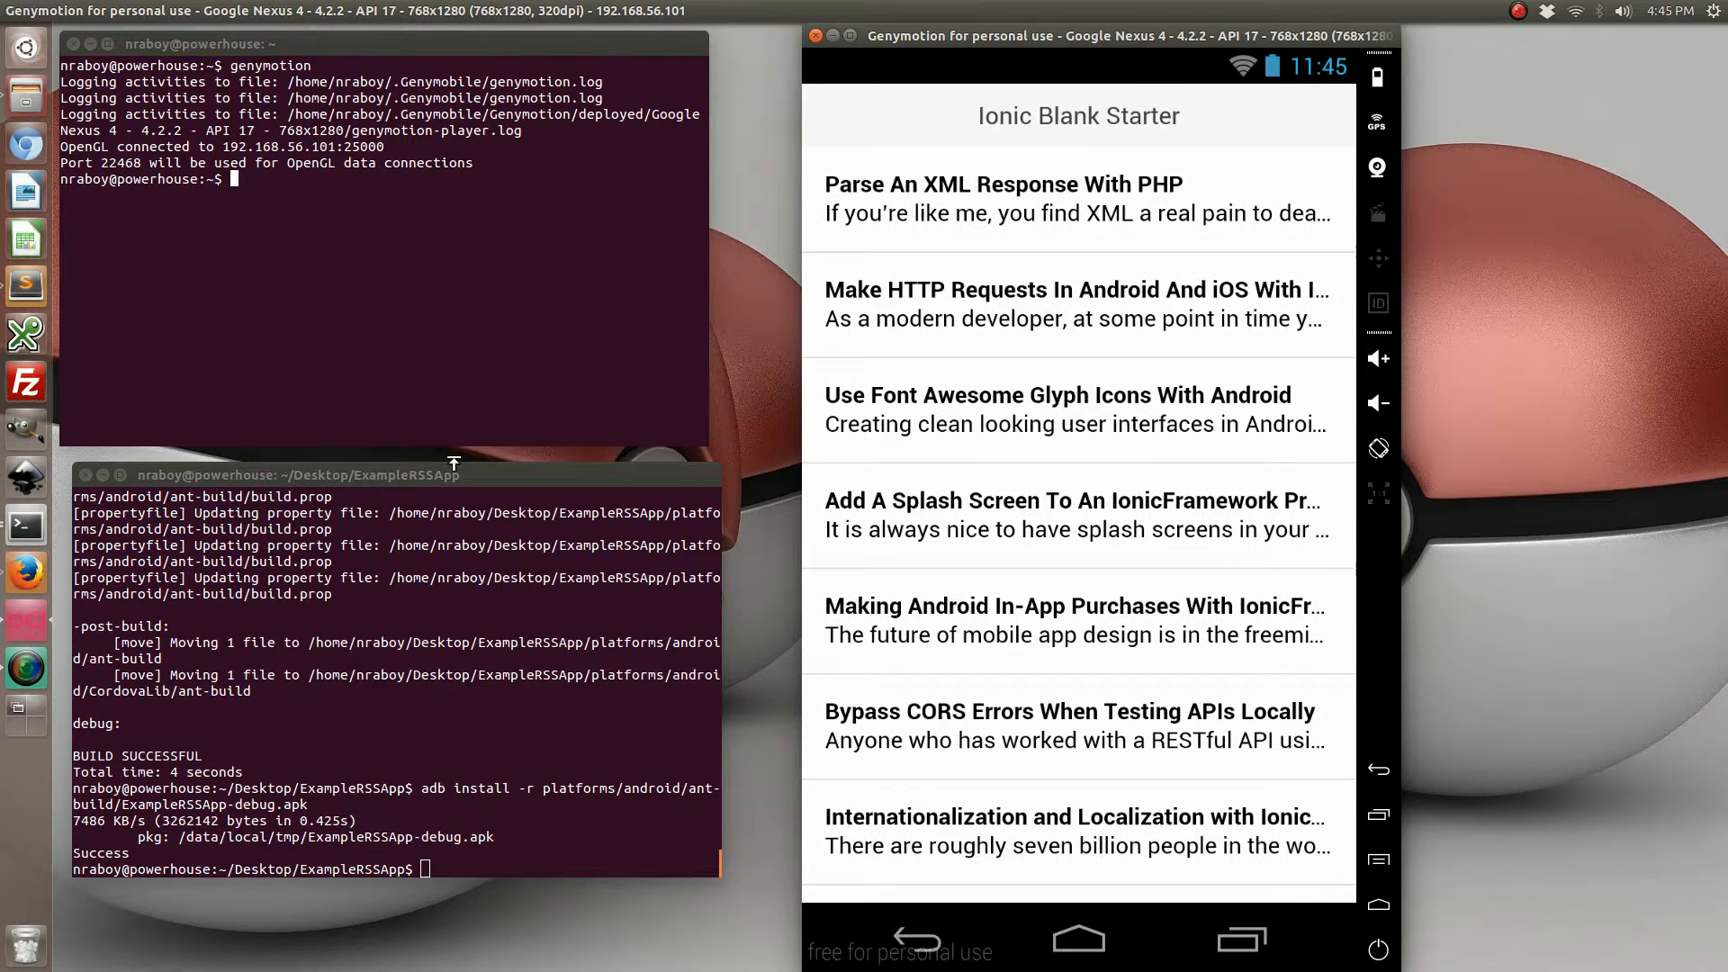
mouse_move(1202, 608)
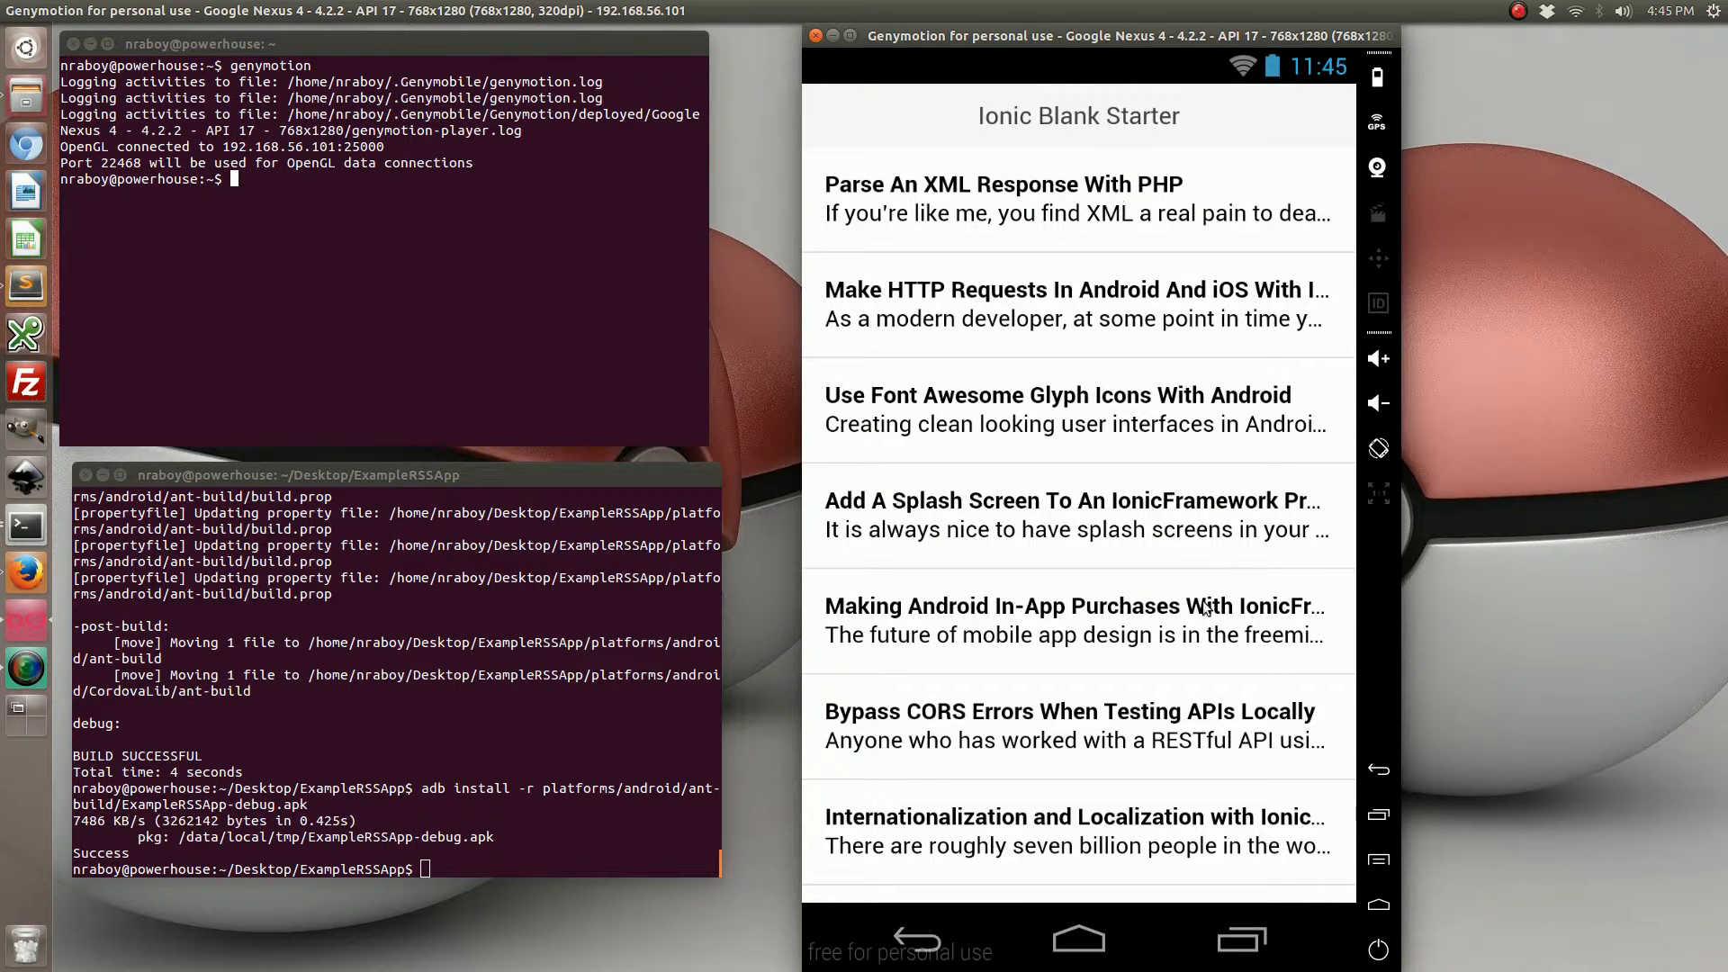
scroll("down", 3)
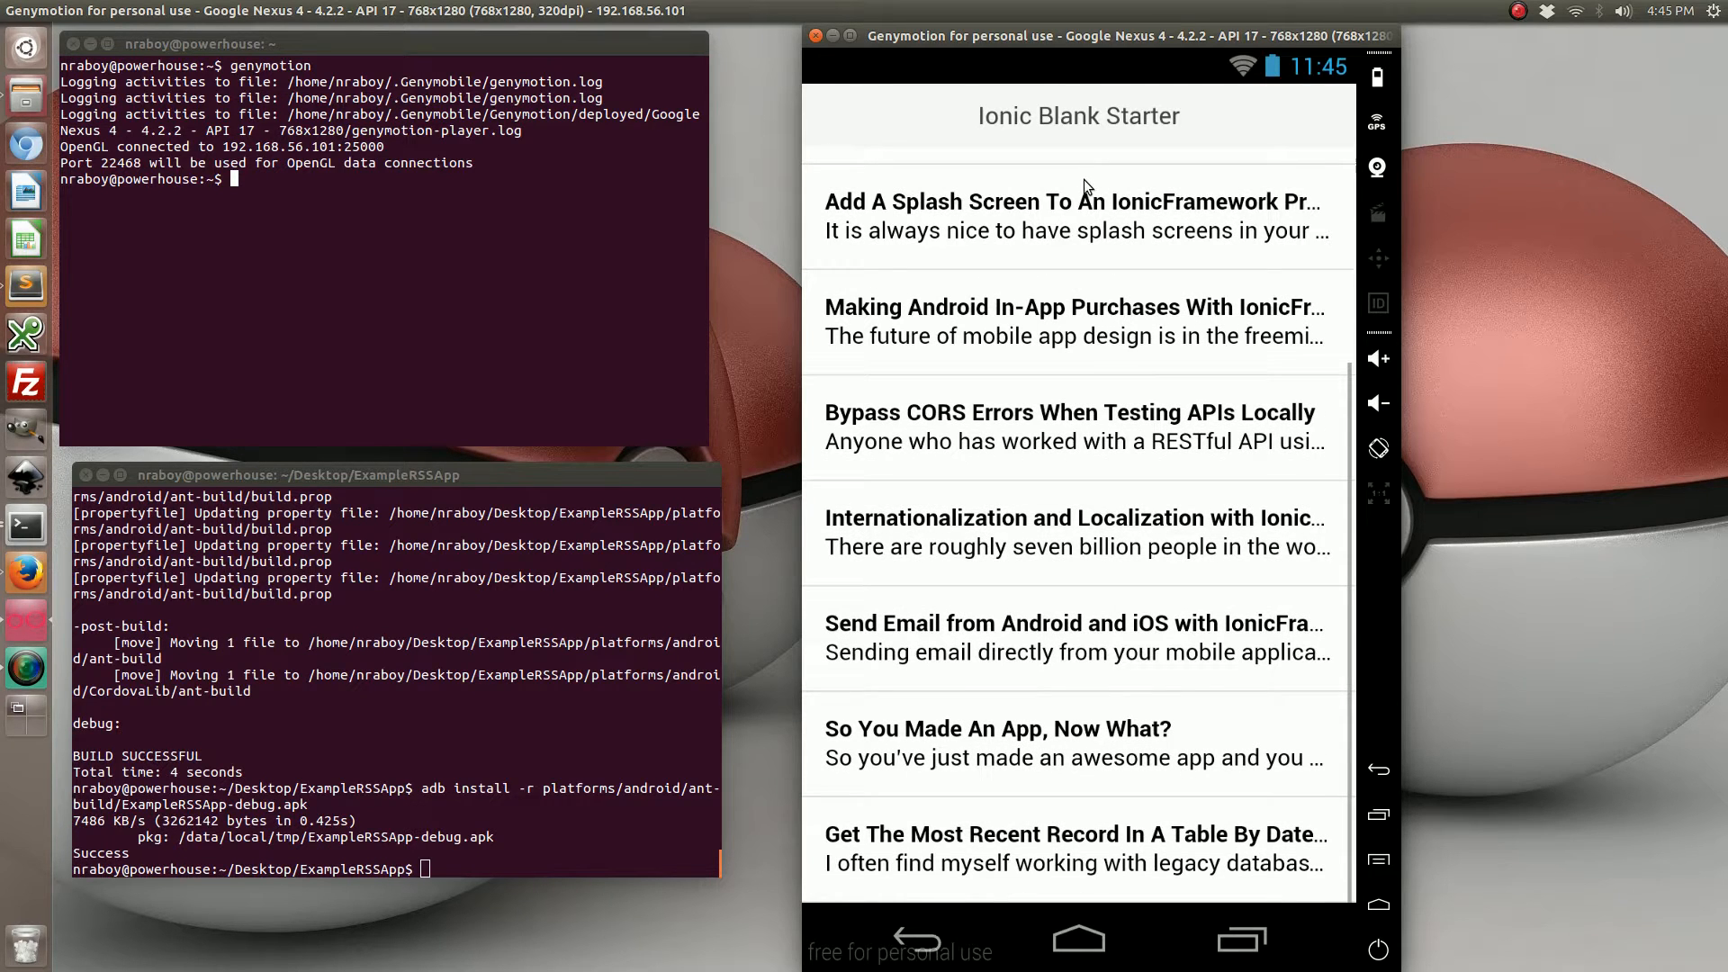
scroll("down", 3)
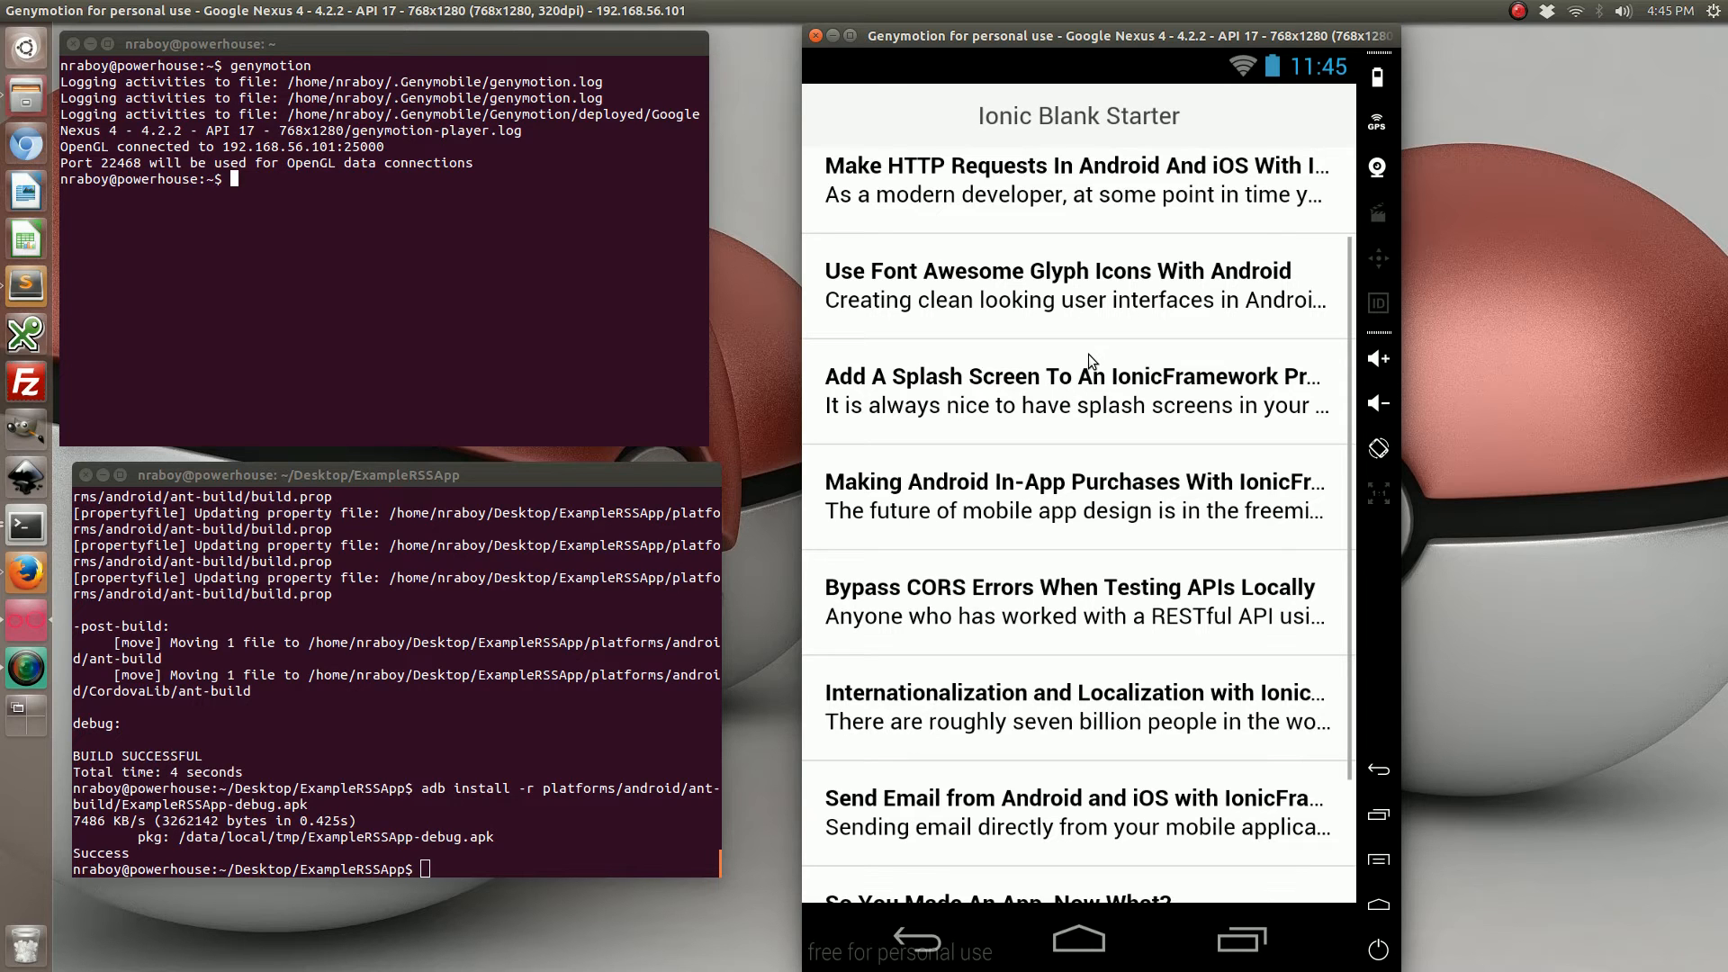
mouse_move(1505, 91)
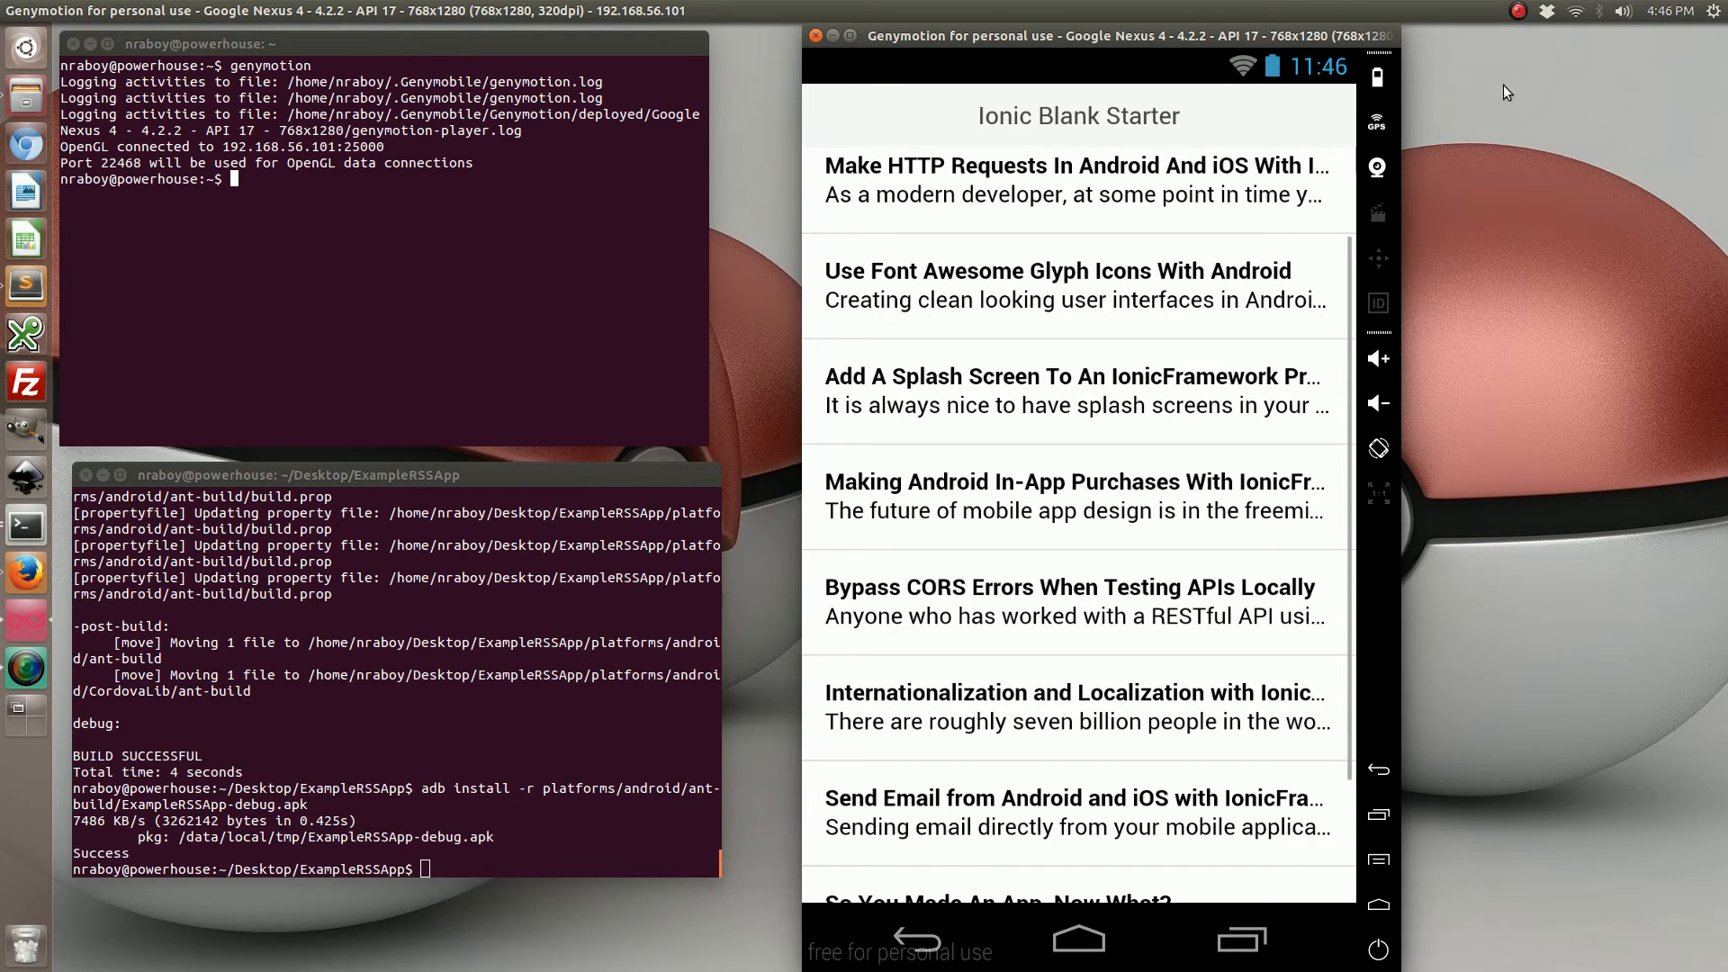
left_click(1515, 9)
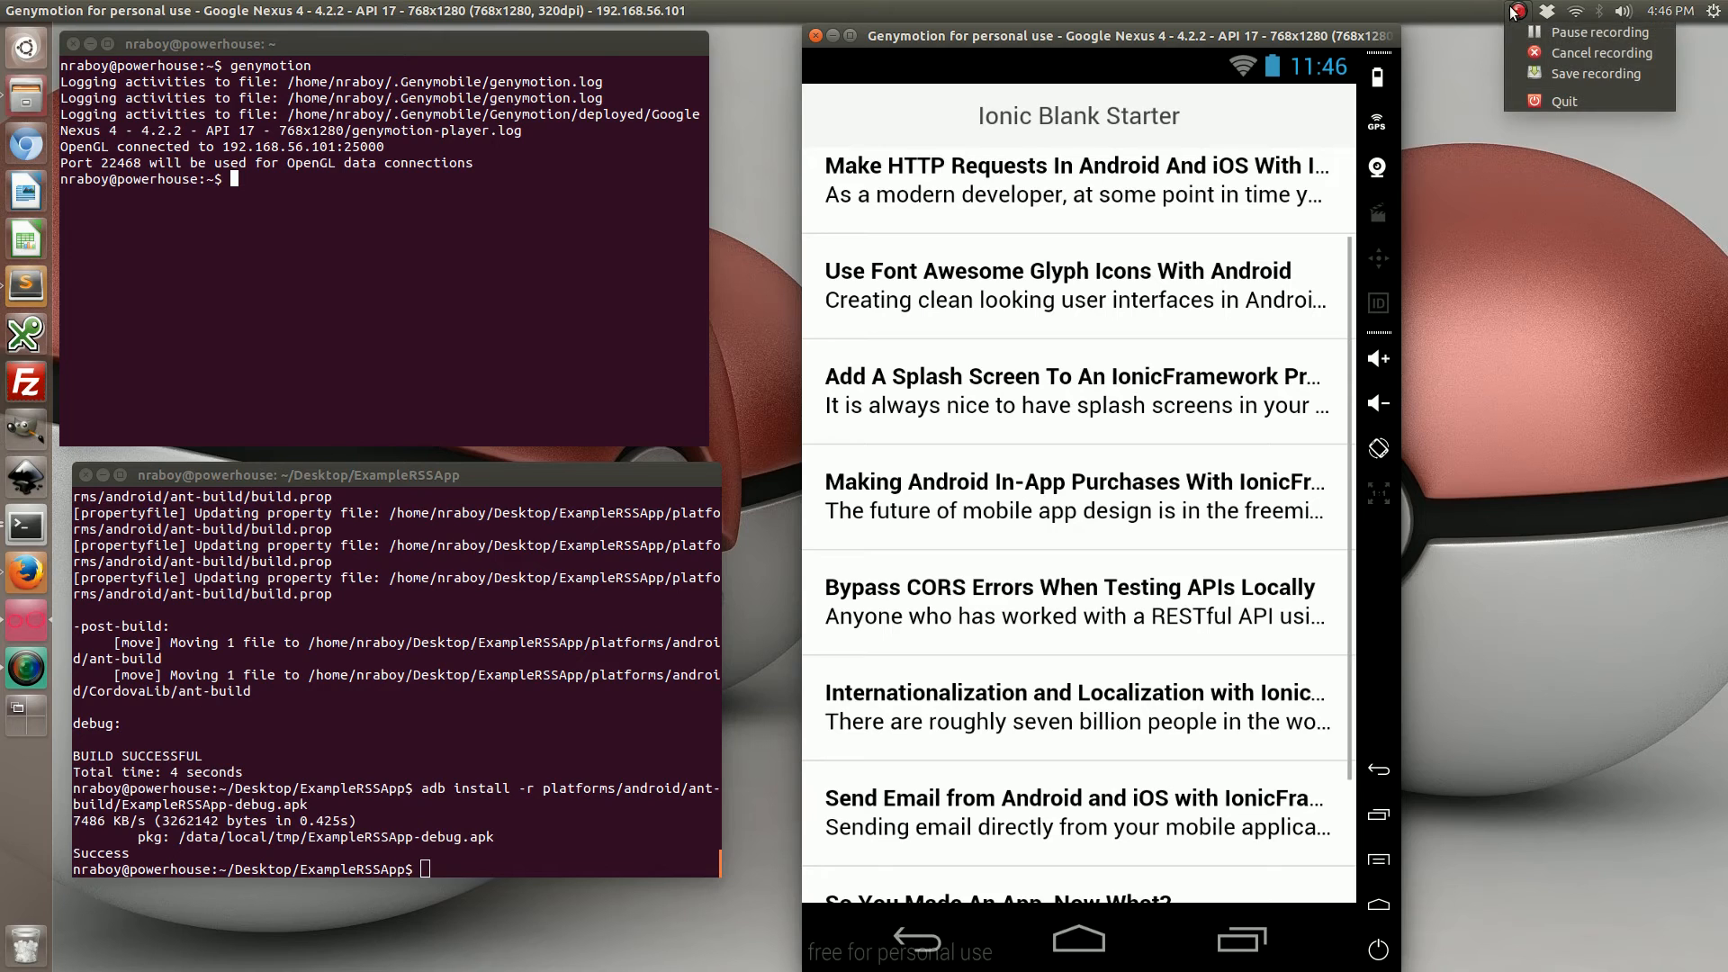